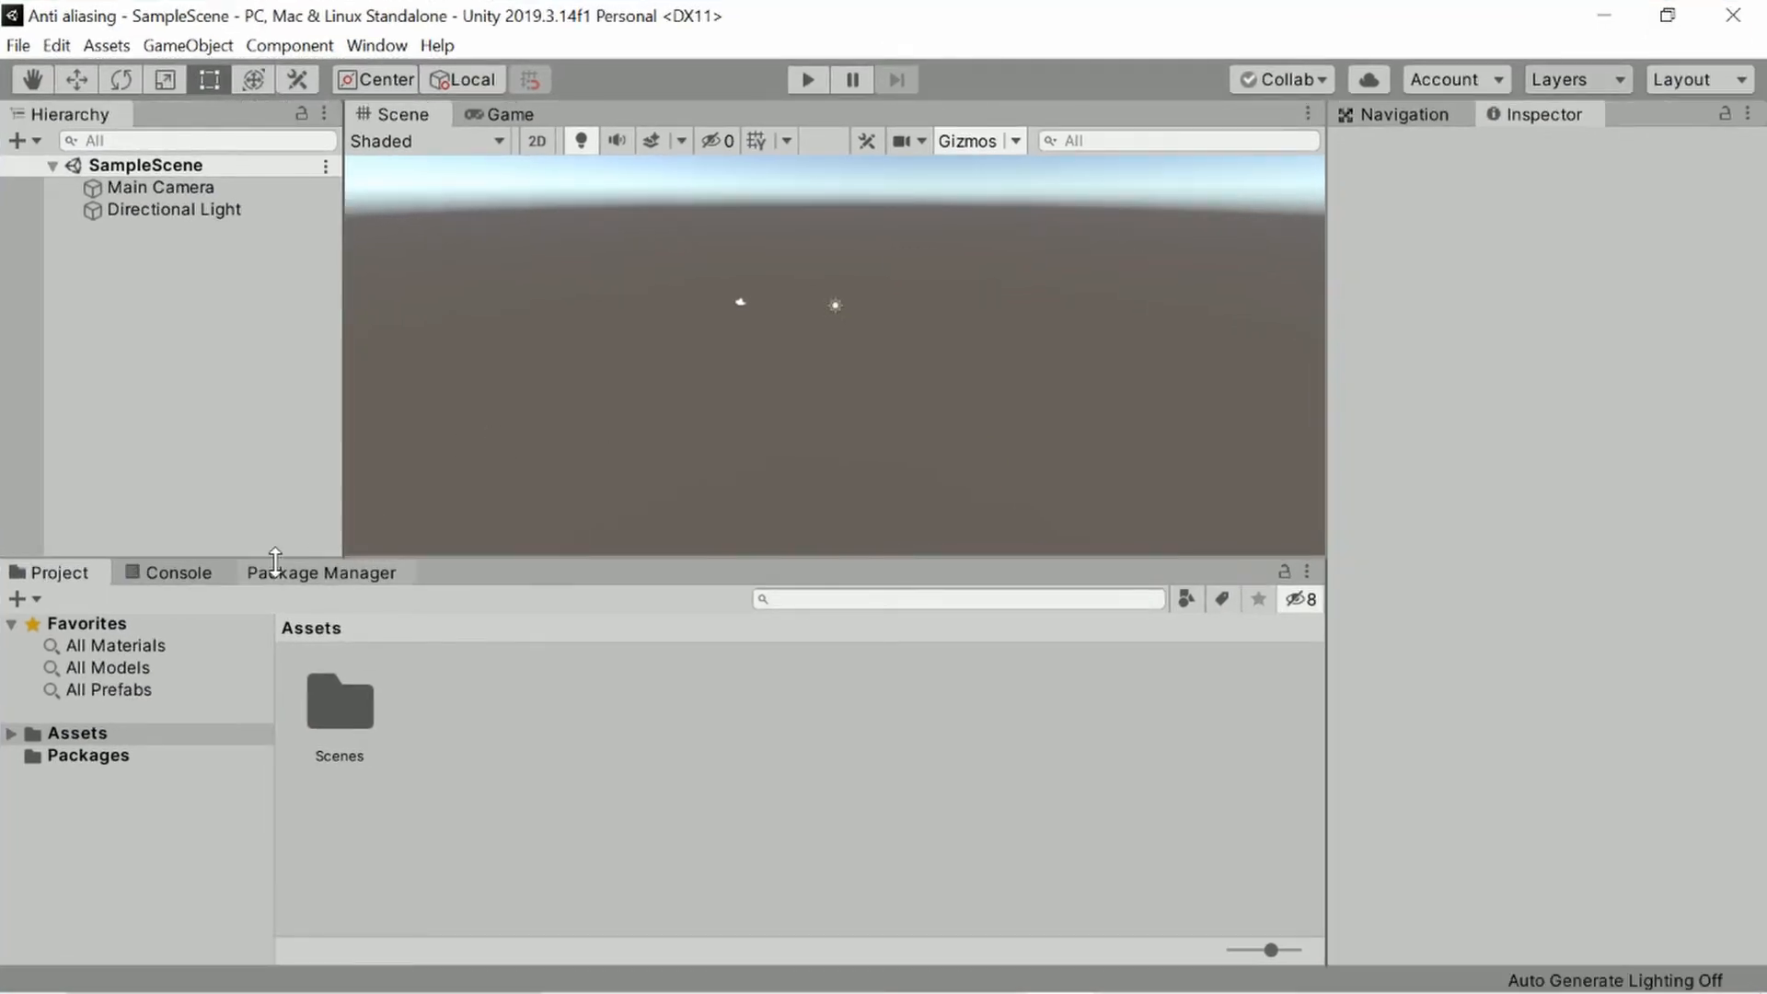
# Flip between the package list, the project assets and the console log messages.
pyautogui.click(322, 572)
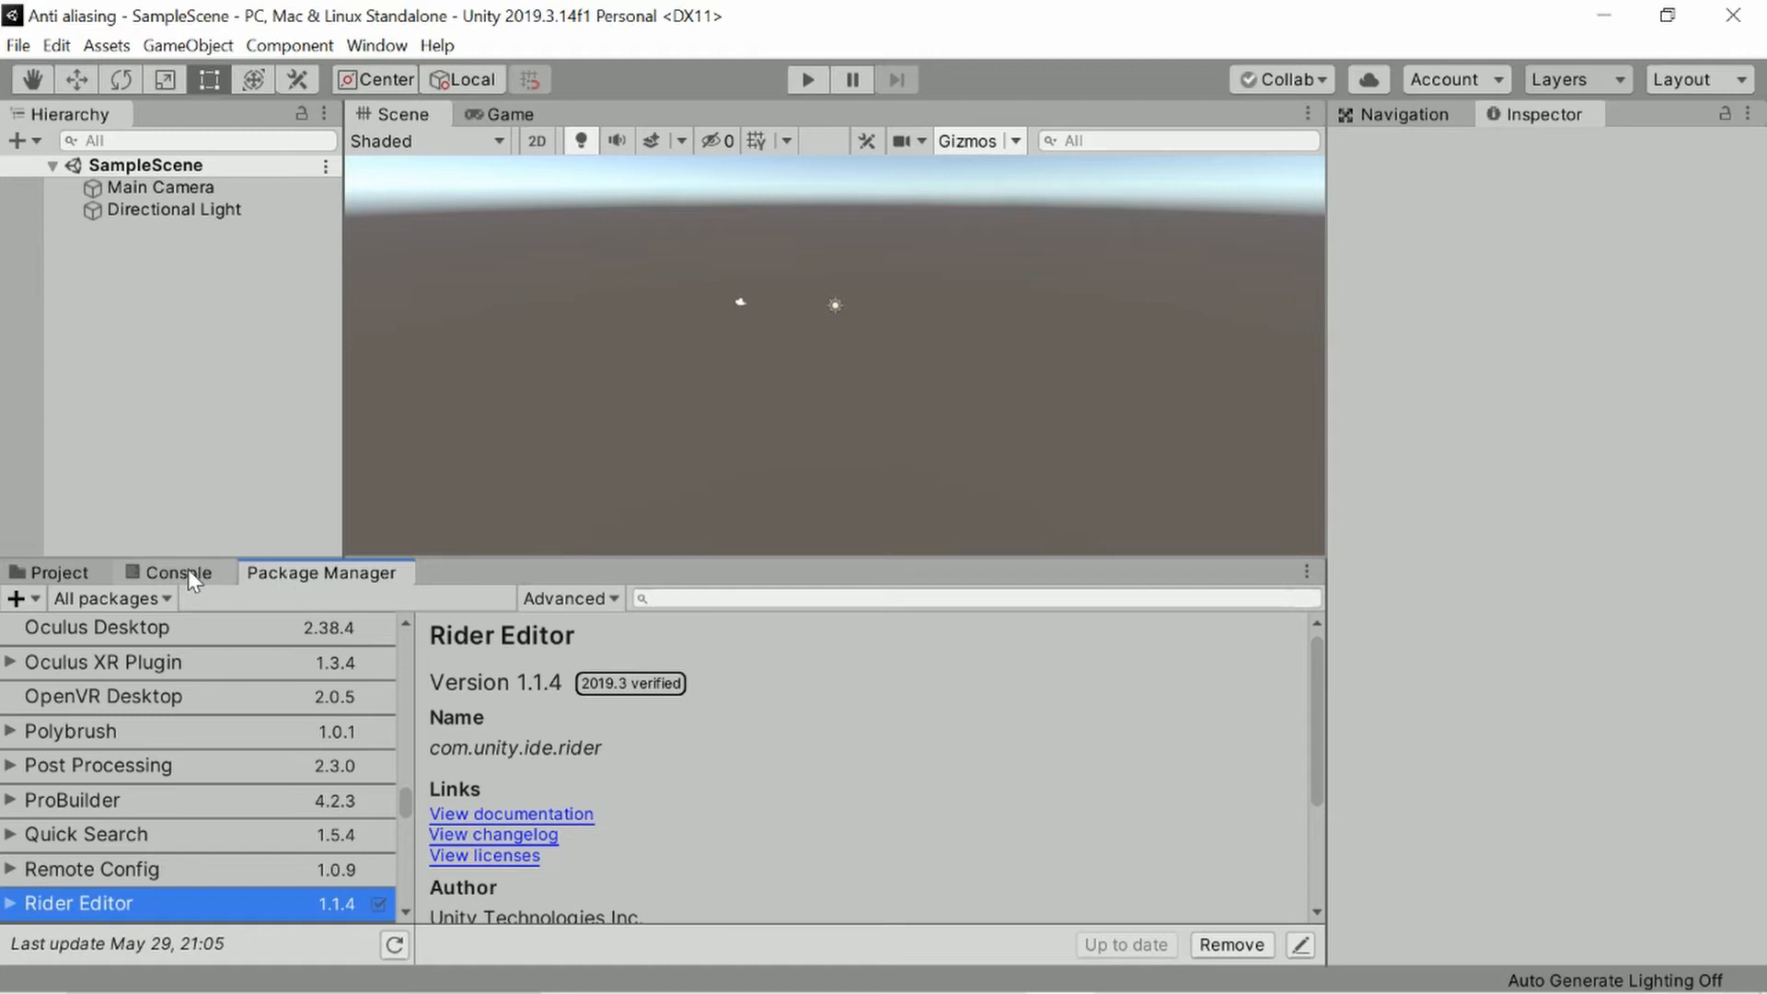
pyautogui.click(56, 571)
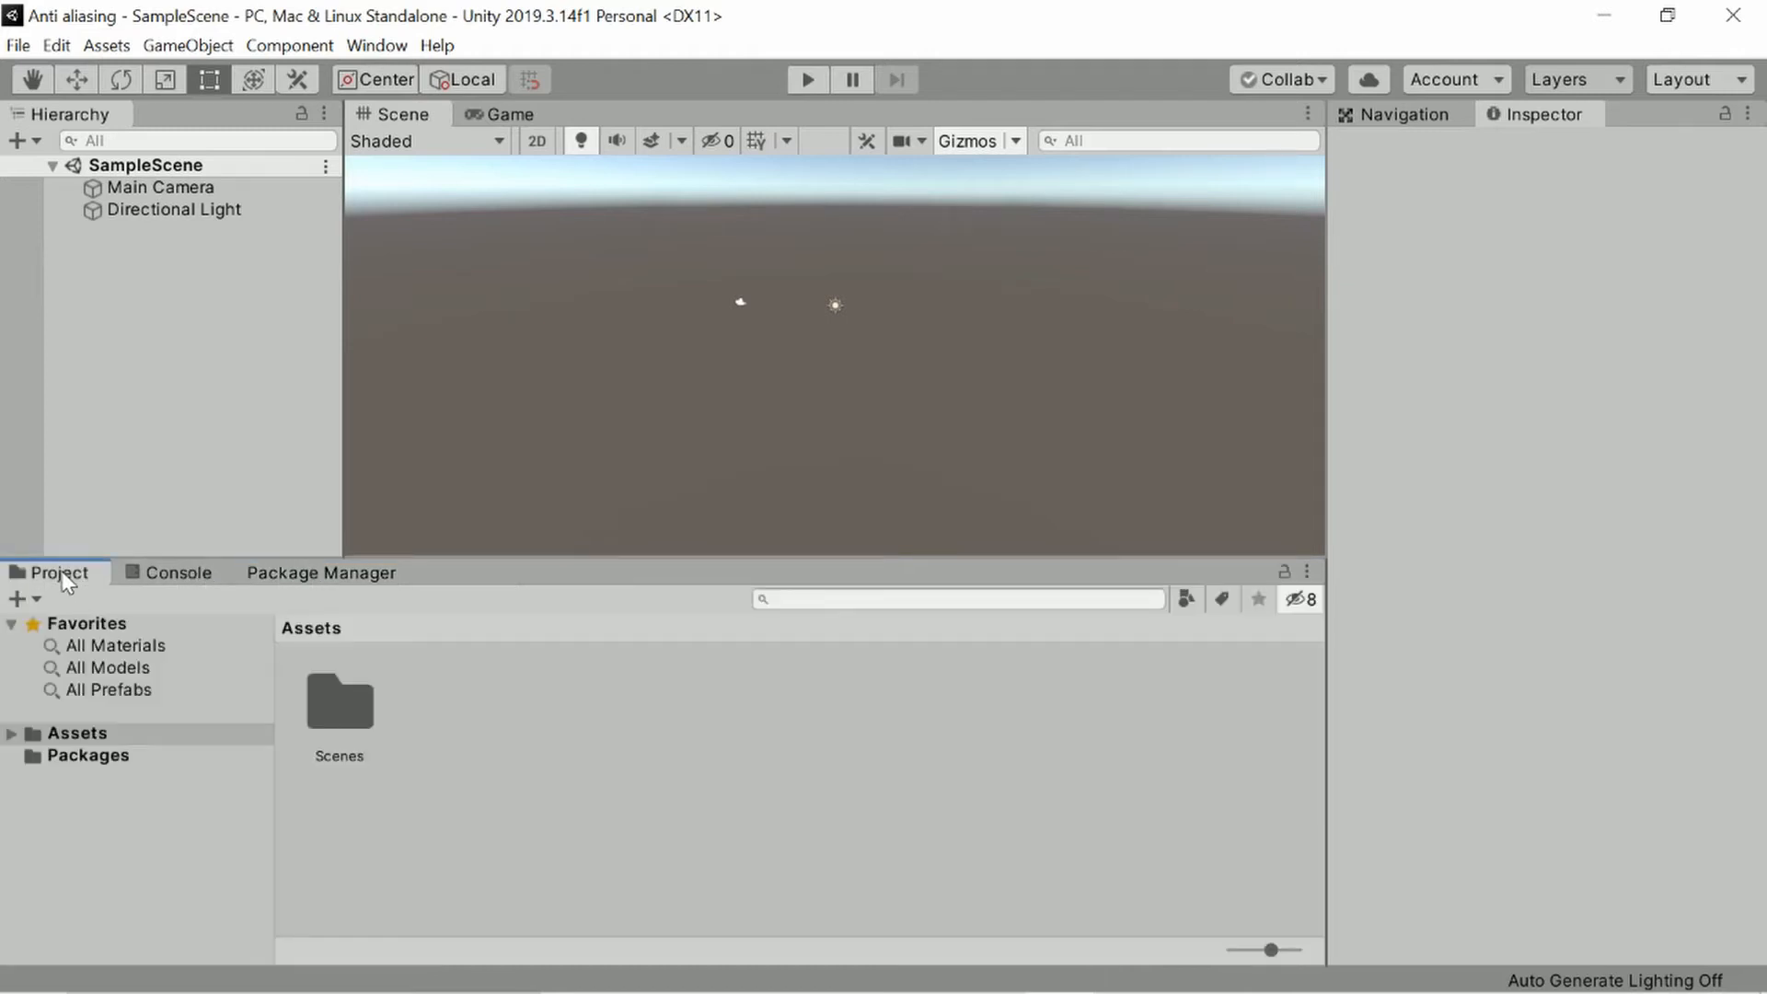
pyautogui.click(321, 572)
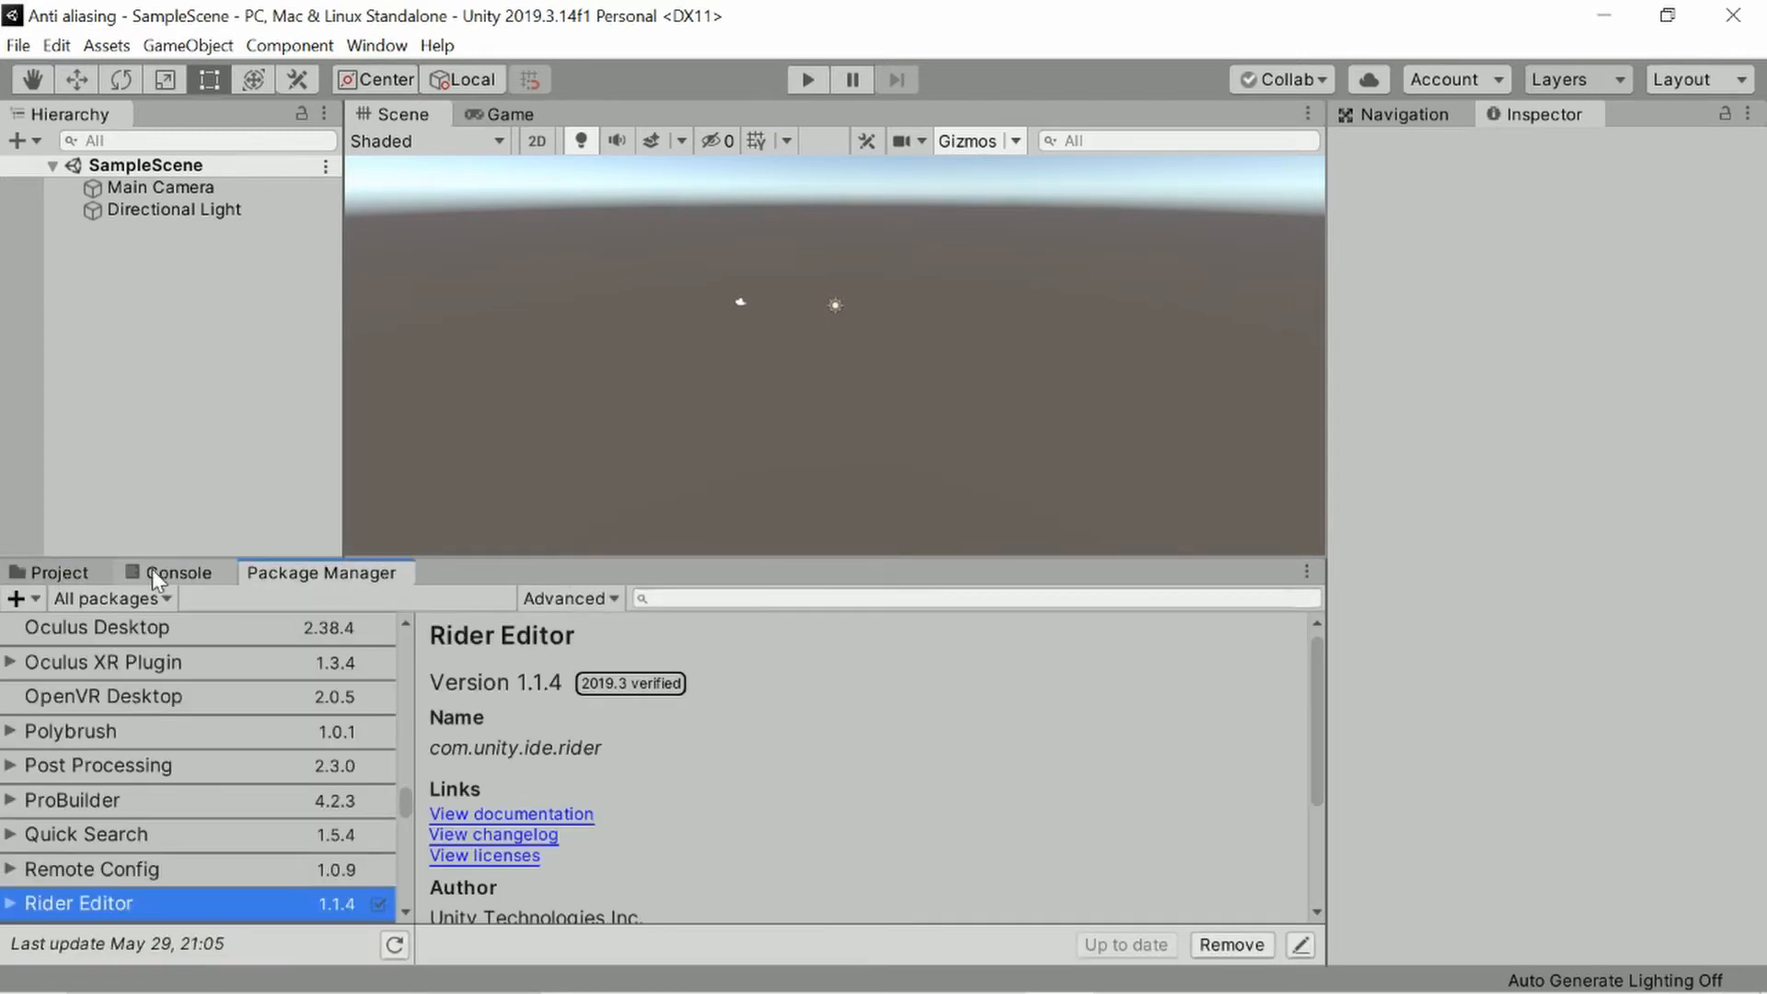
pyautogui.click(177, 572)
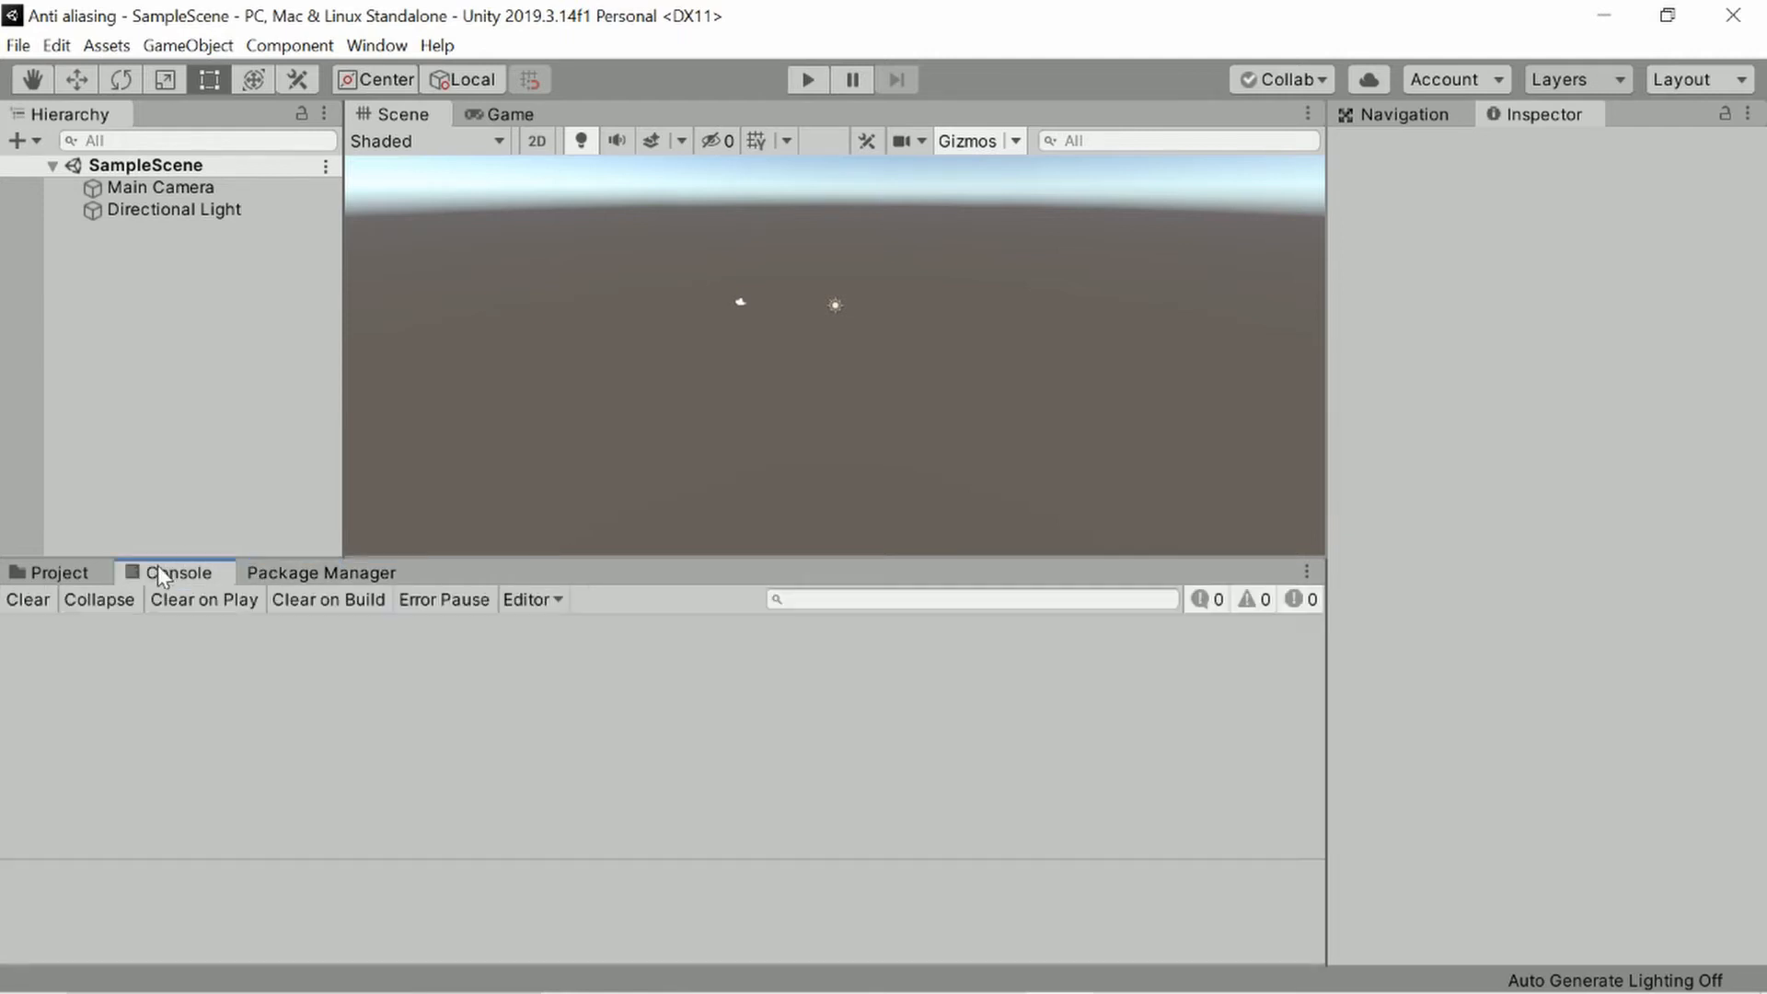
pyautogui.click(320, 573)
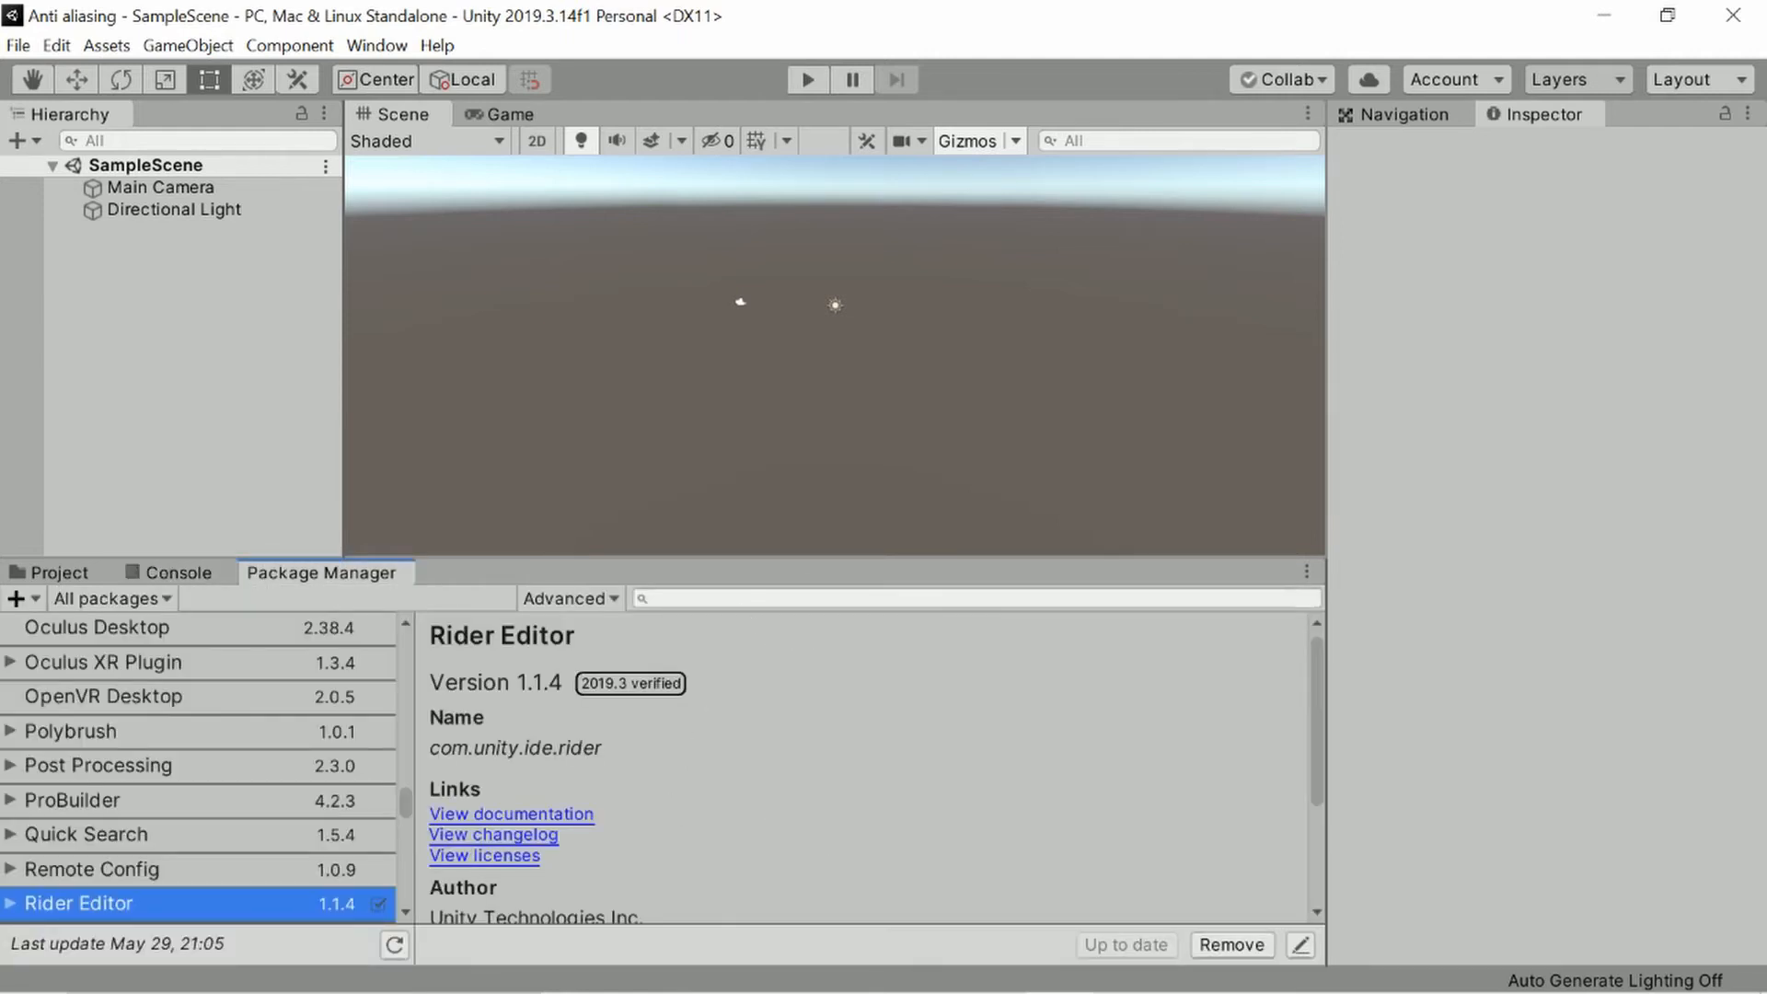
# Search the package list for 'post' to find Post Processing, then return to project assets.
pyautogui.write('post')
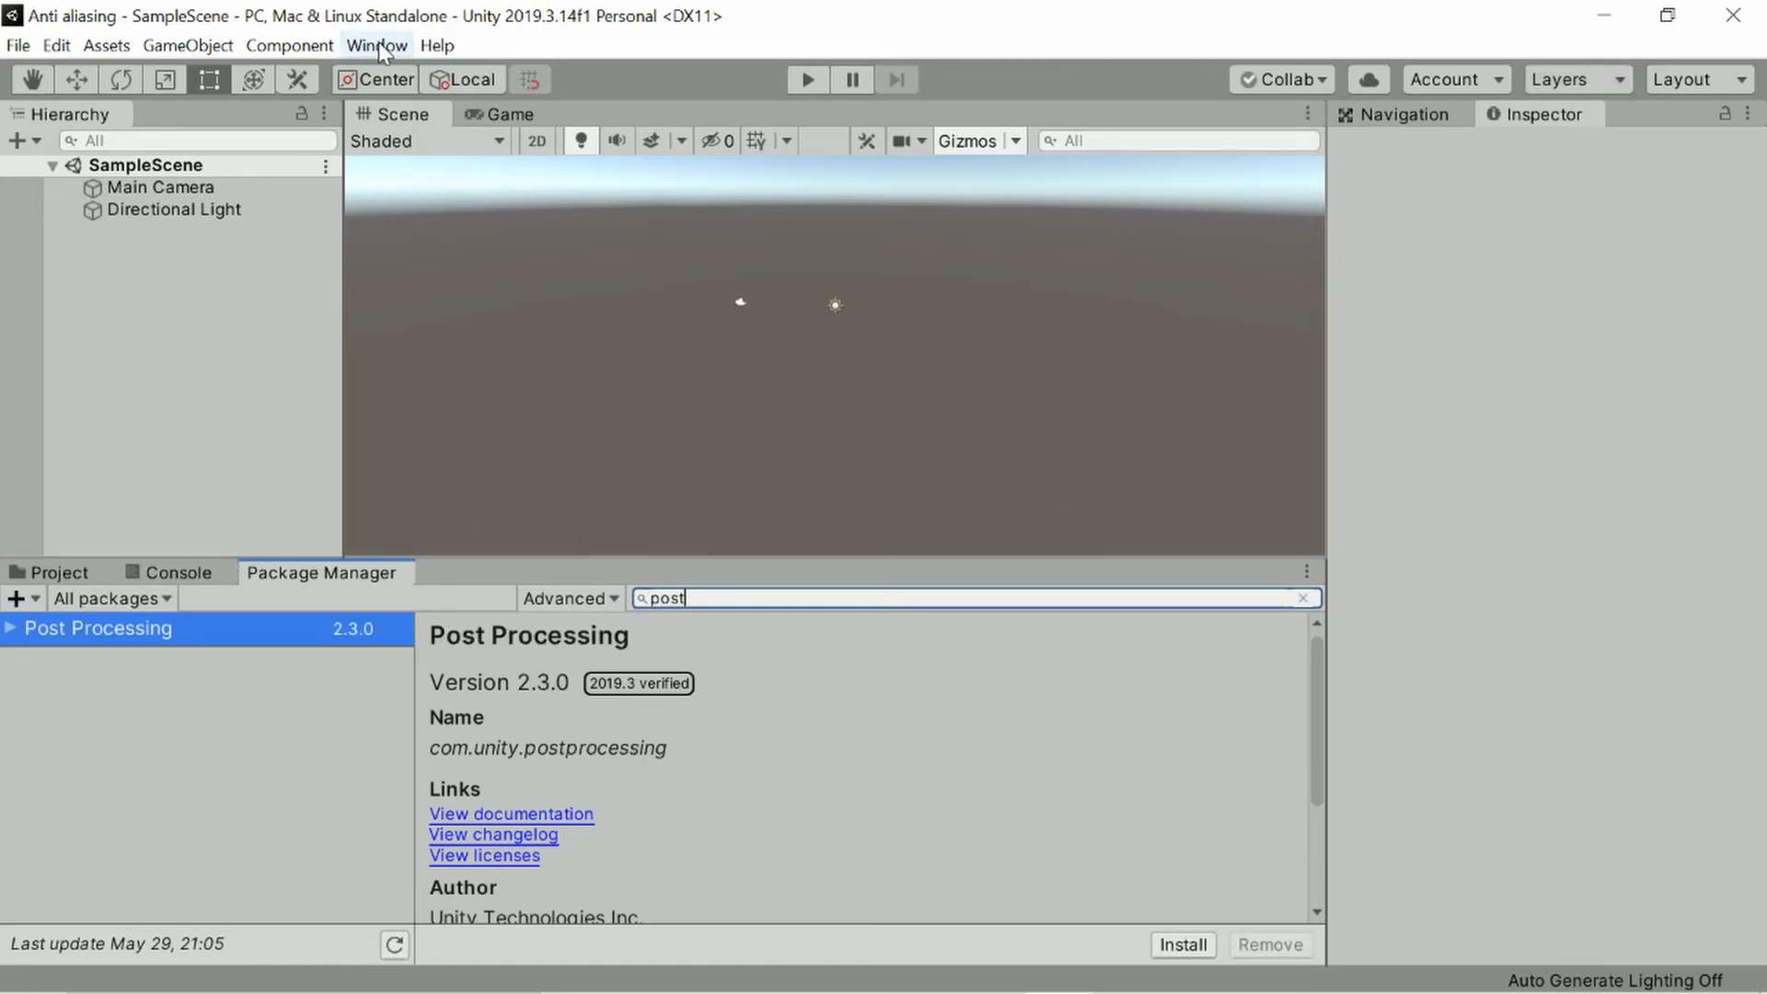
pyautogui.click(378, 45)
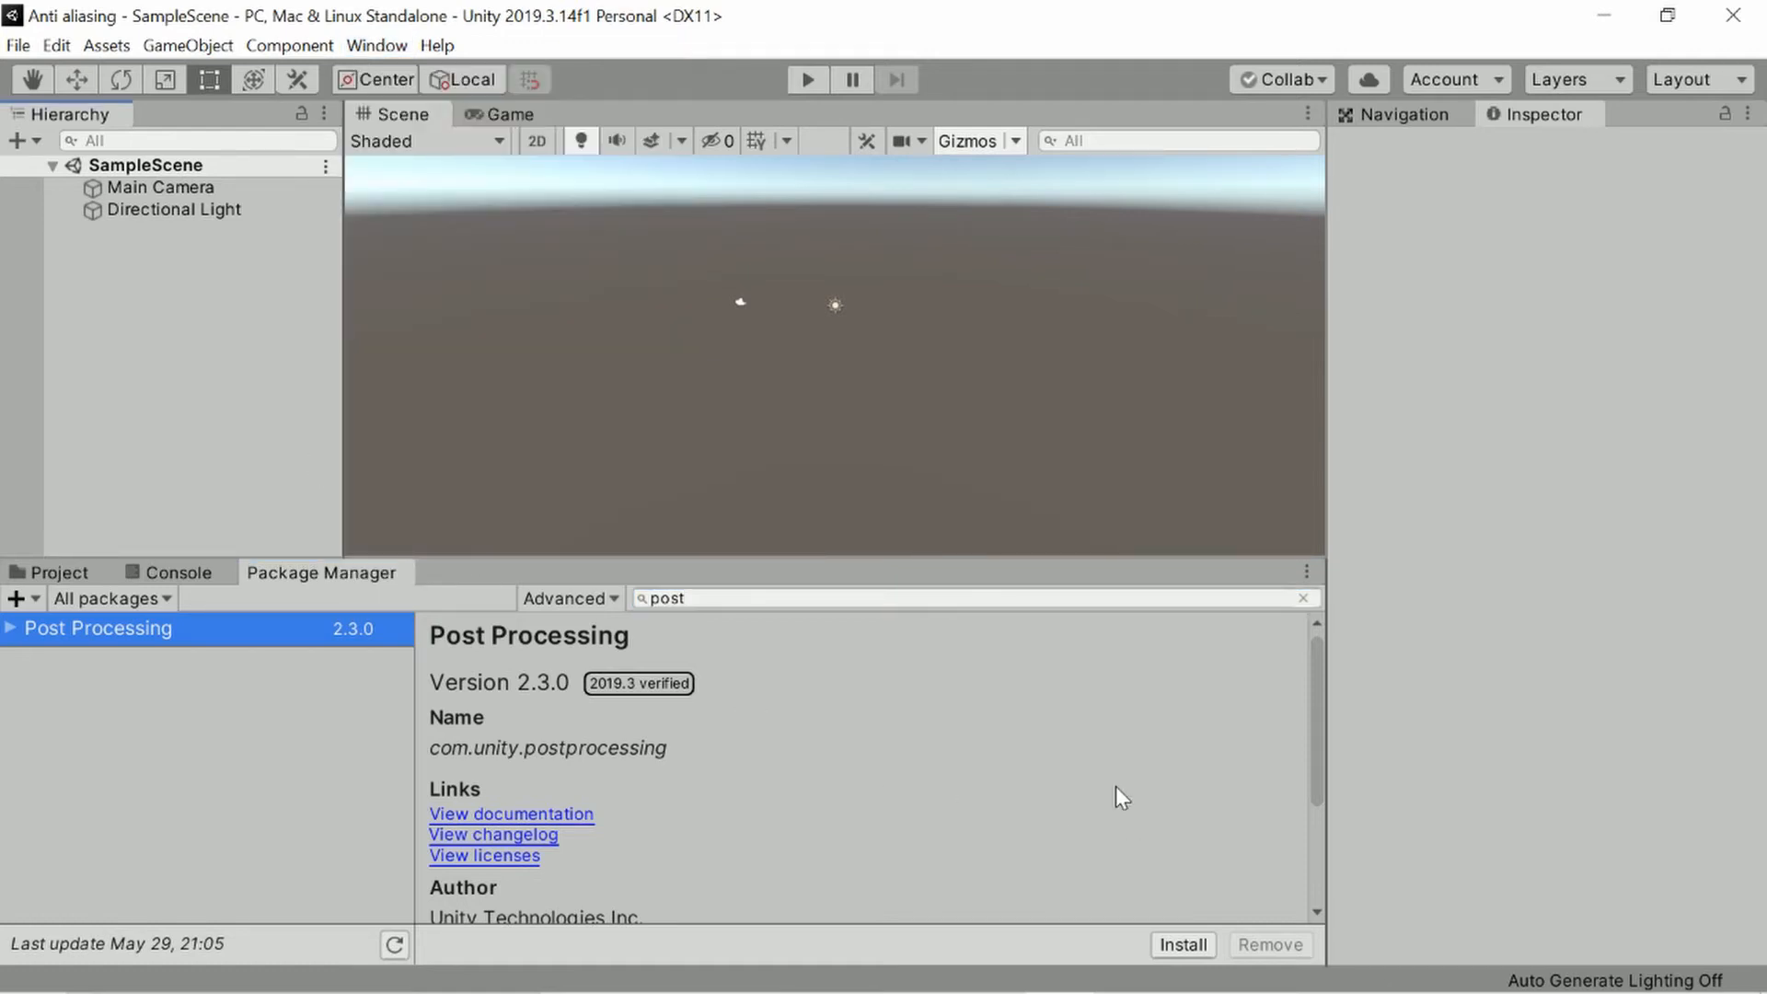
pyautogui.moveTo(834, 712)
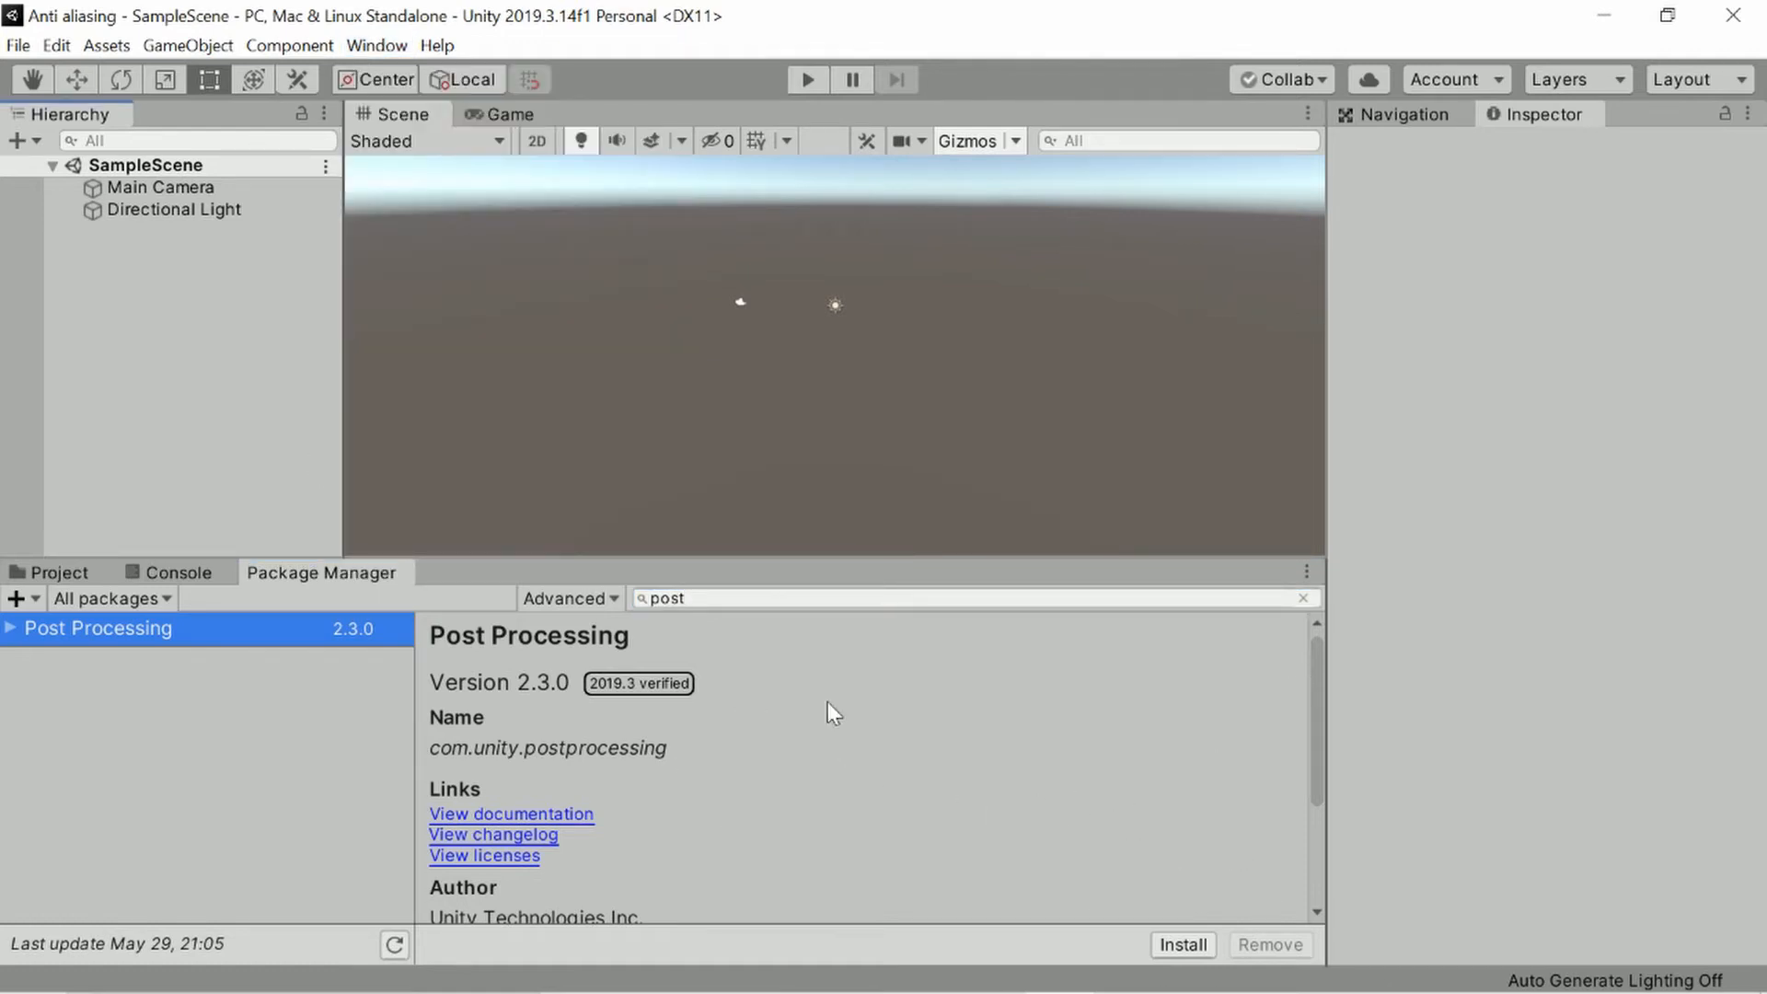
pyautogui.click(55, 572)
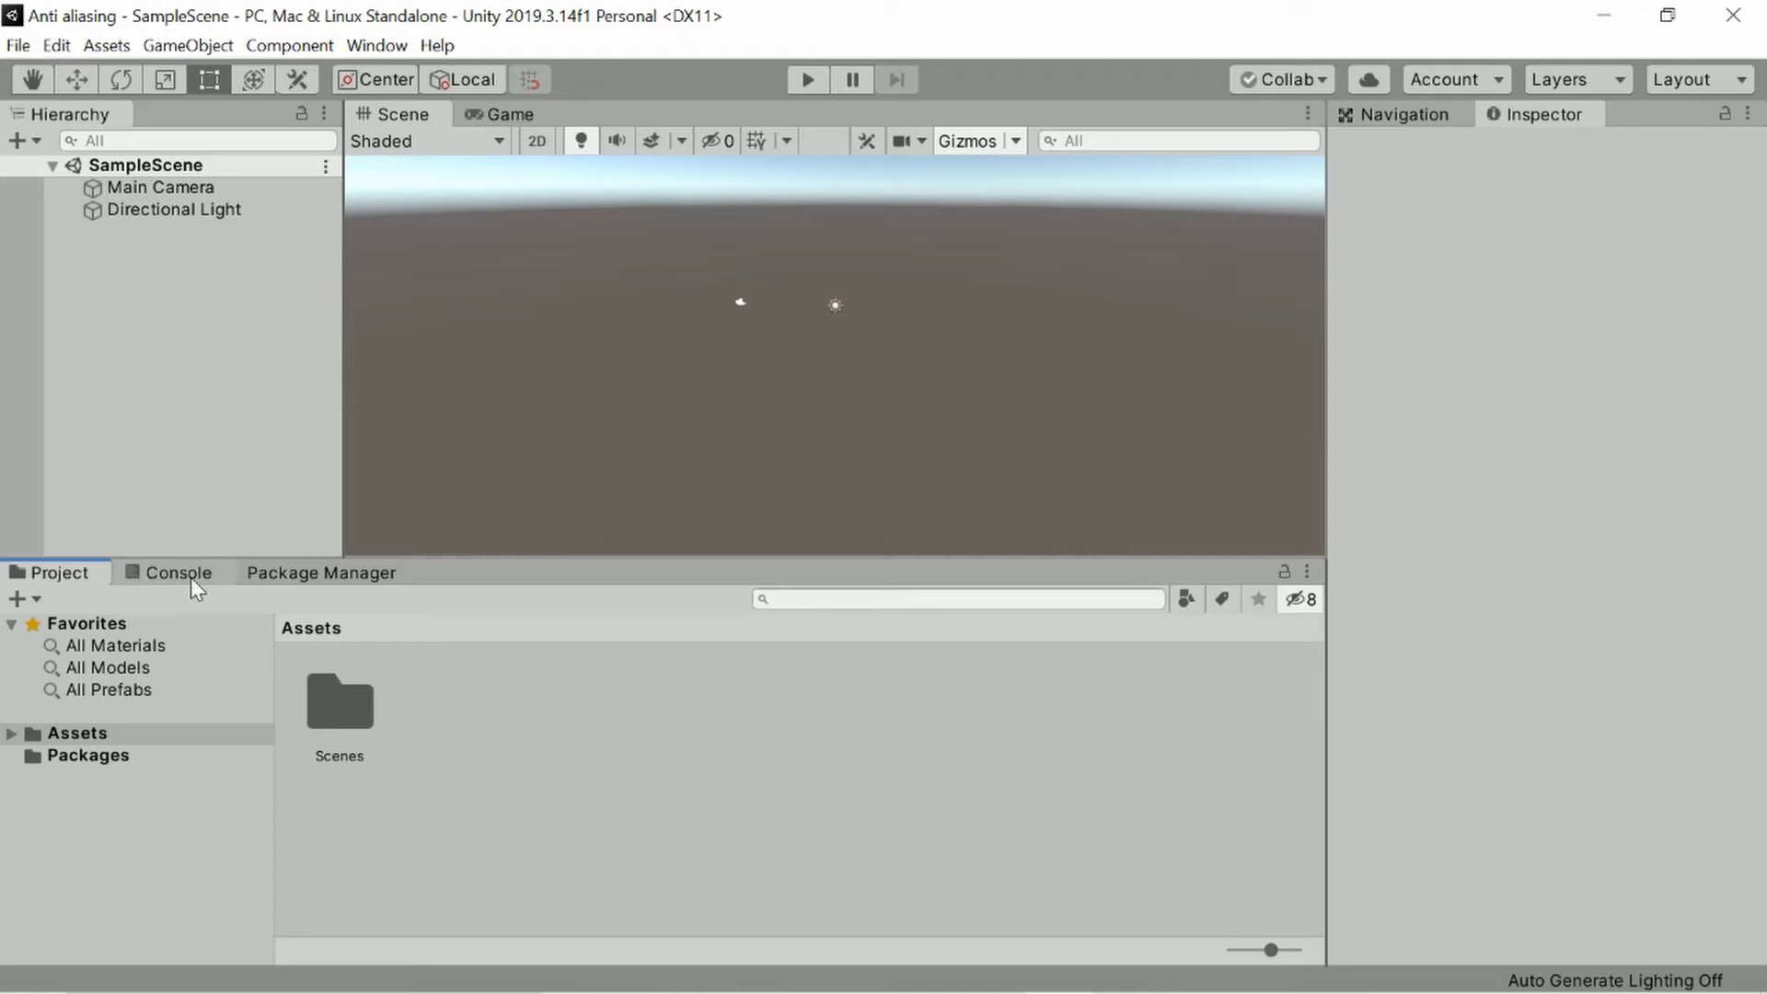
pyautogui.click(319, 571)
pyautogui.write('post')
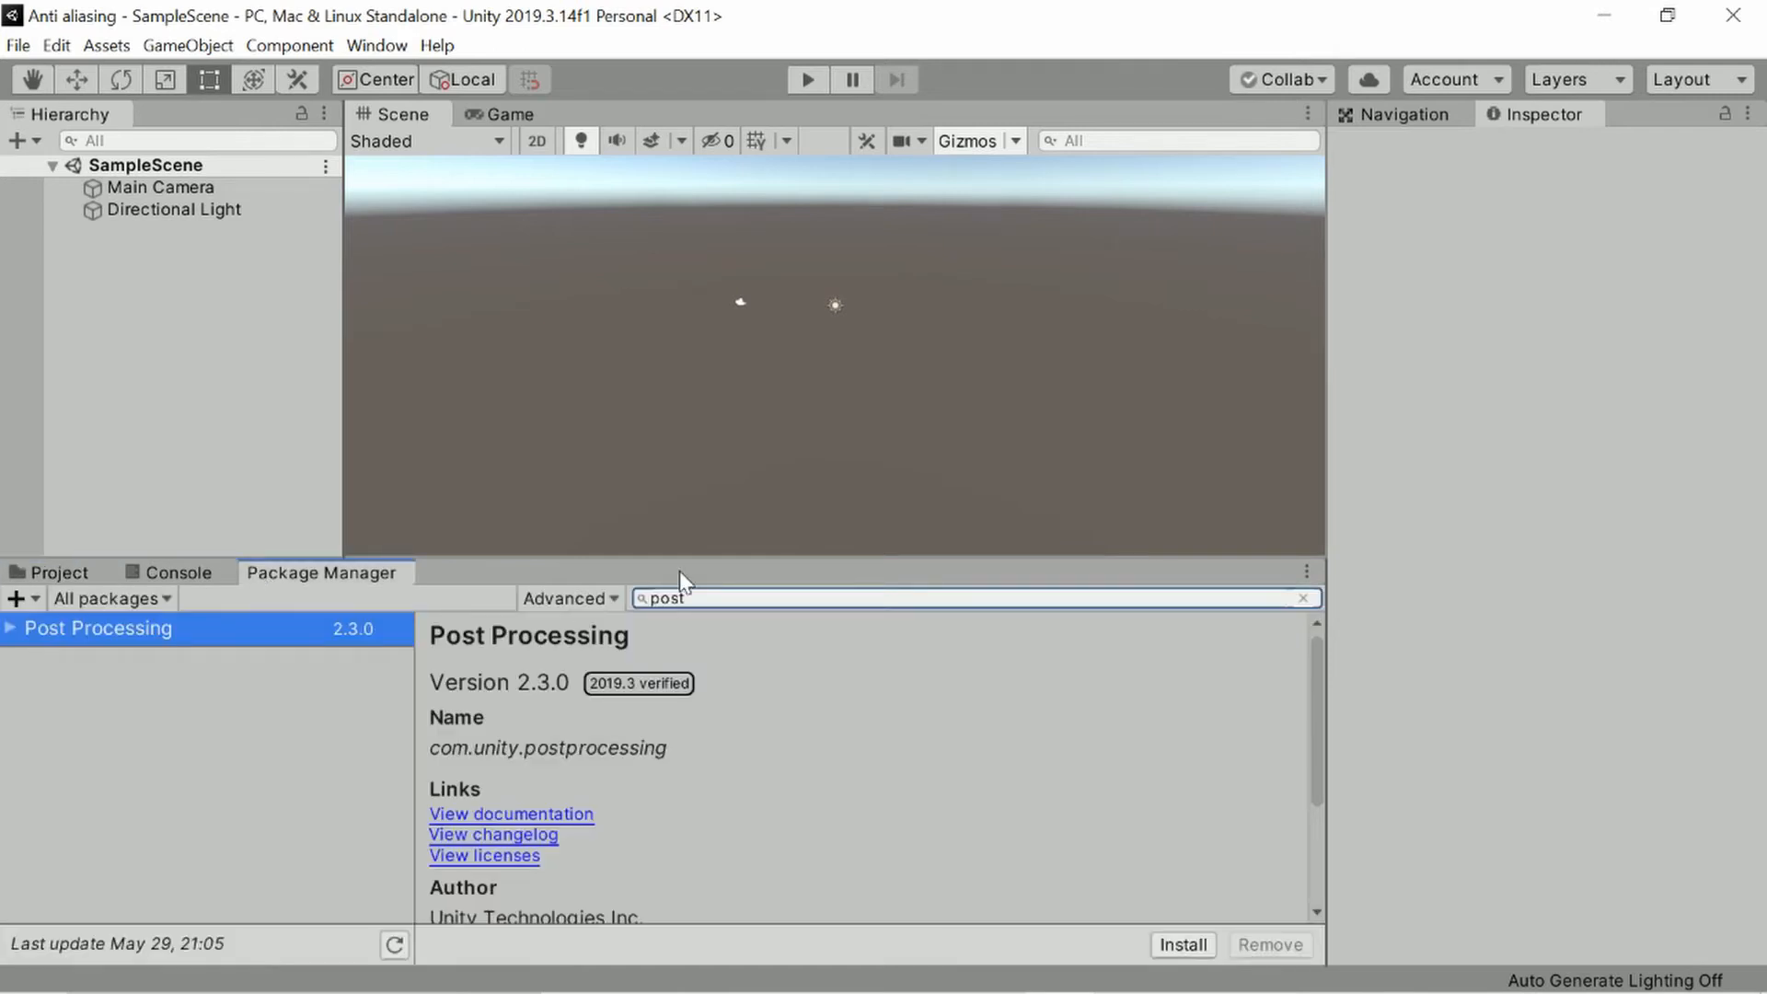
pyautogui.moveTo(220, 562)
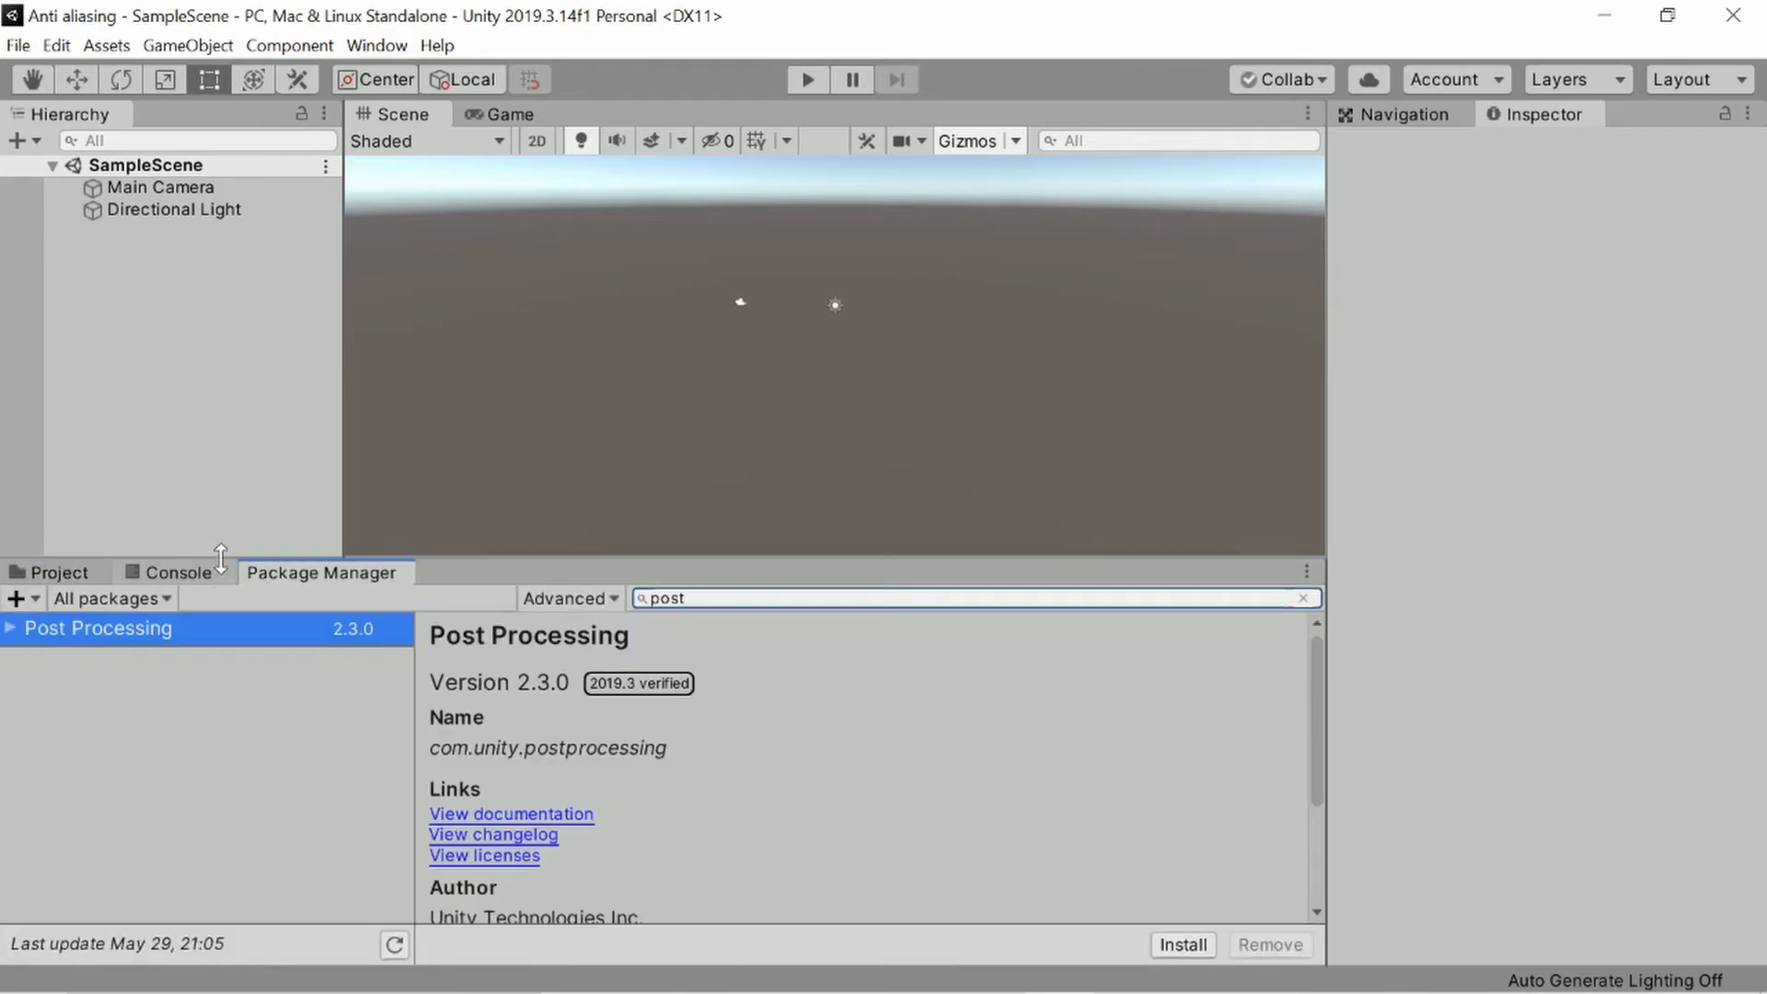
pyautogui.moveTo(271, 631)
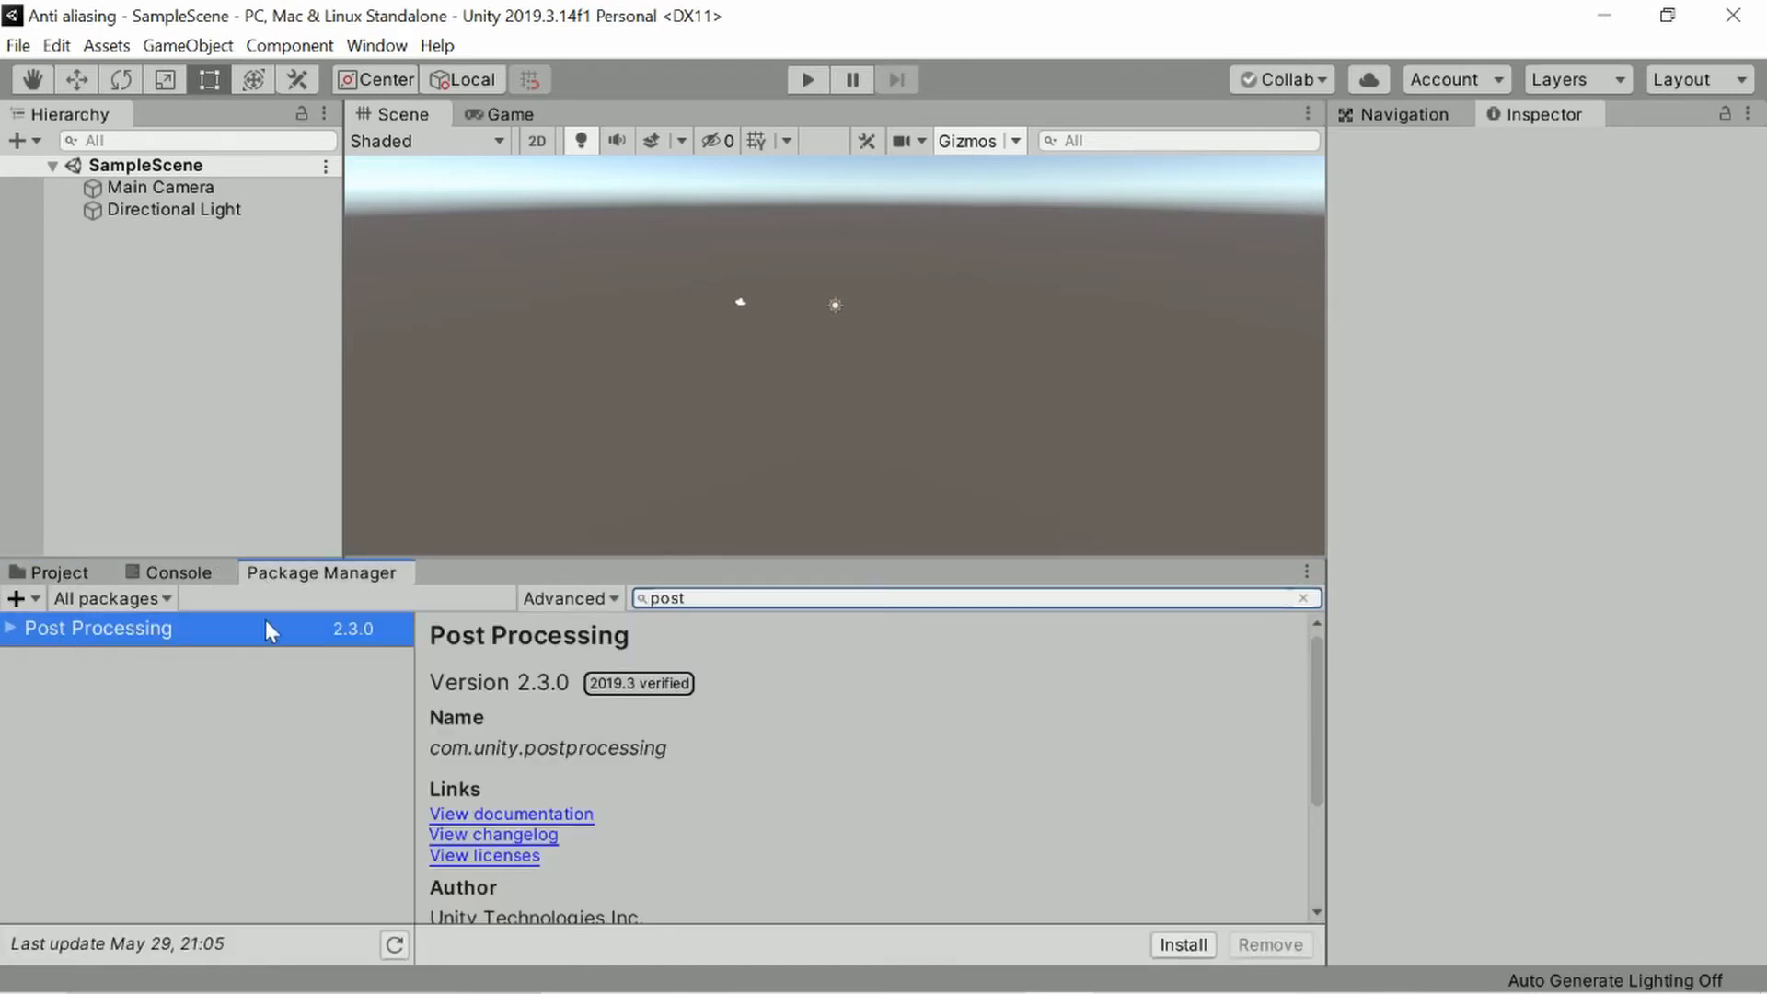
pyautogui.click(54, 571)
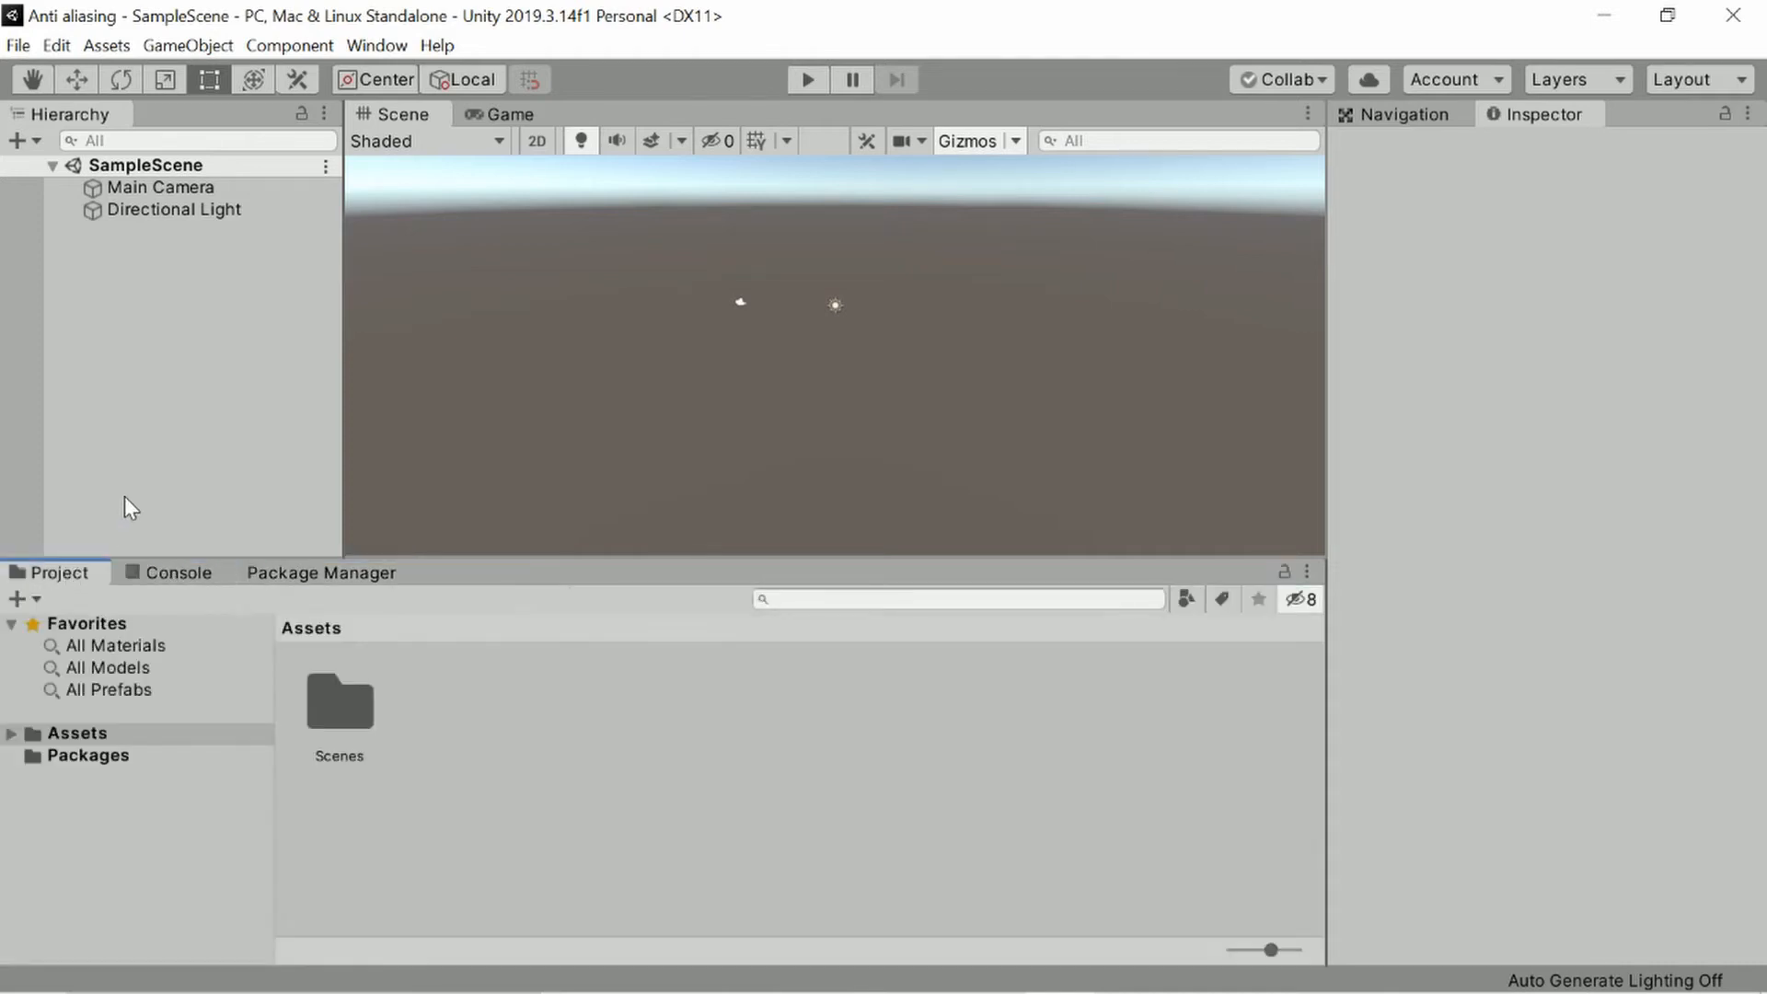
pyautogui.moveTo(674, 594)
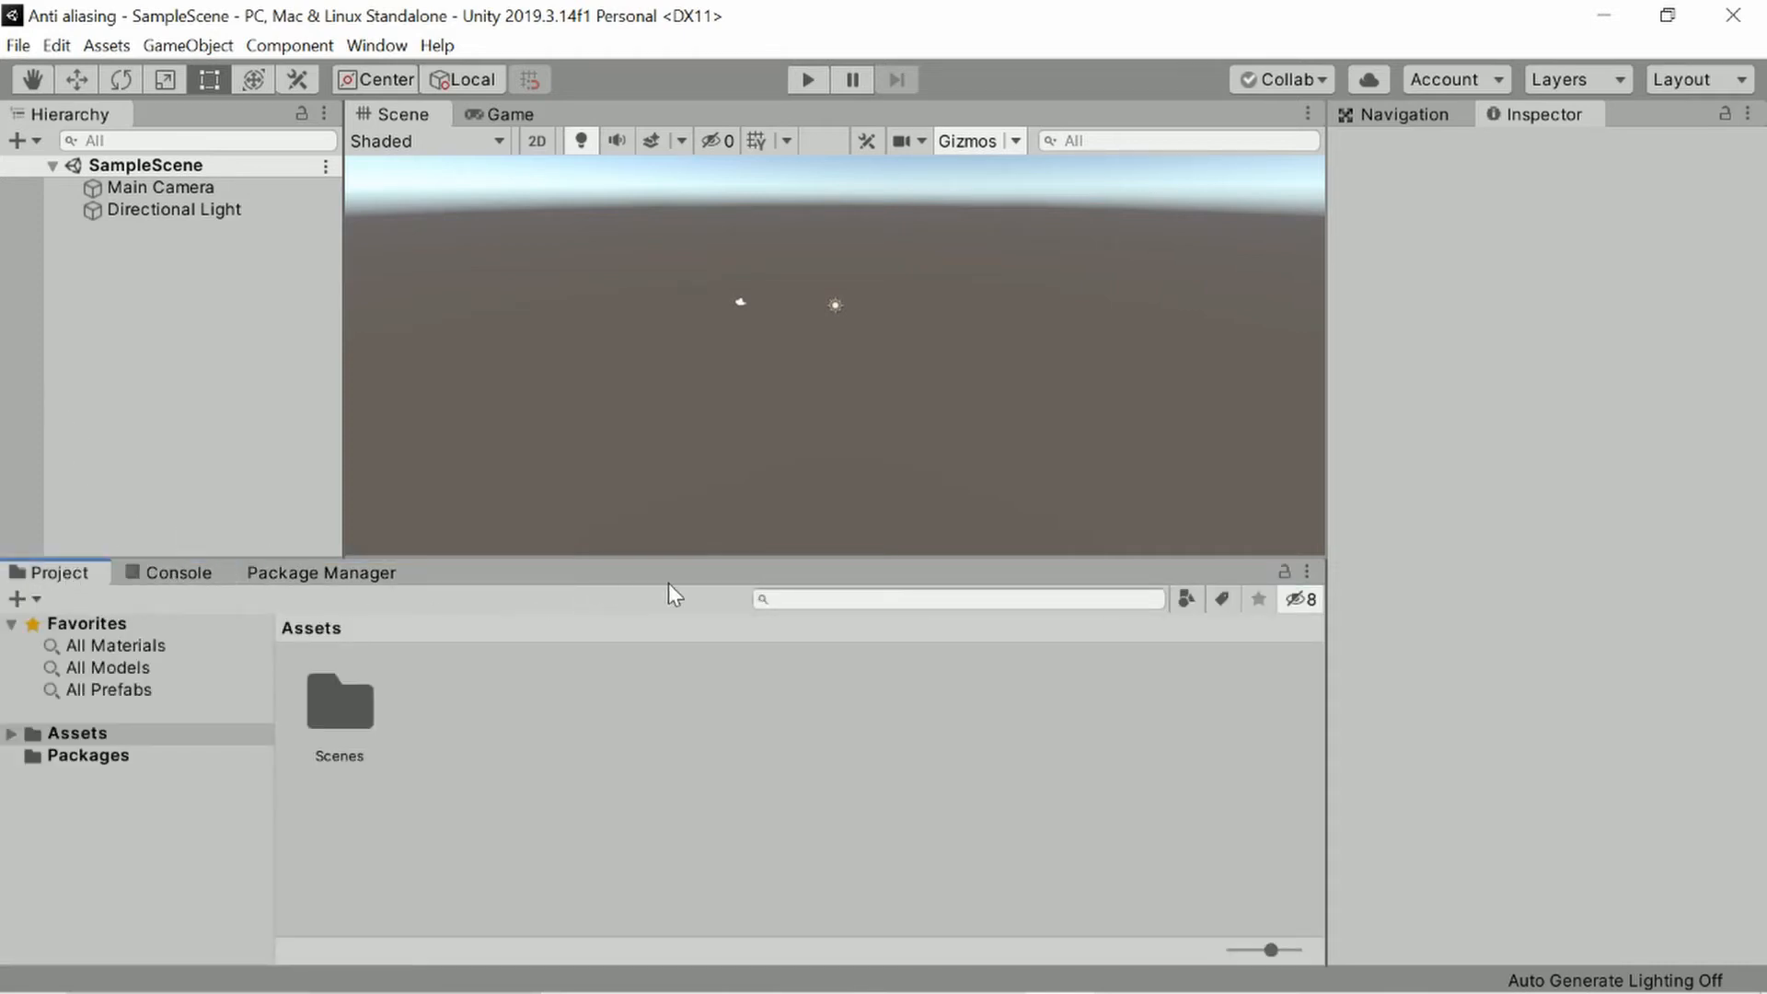
pyautogui.moveTo(764, 592)
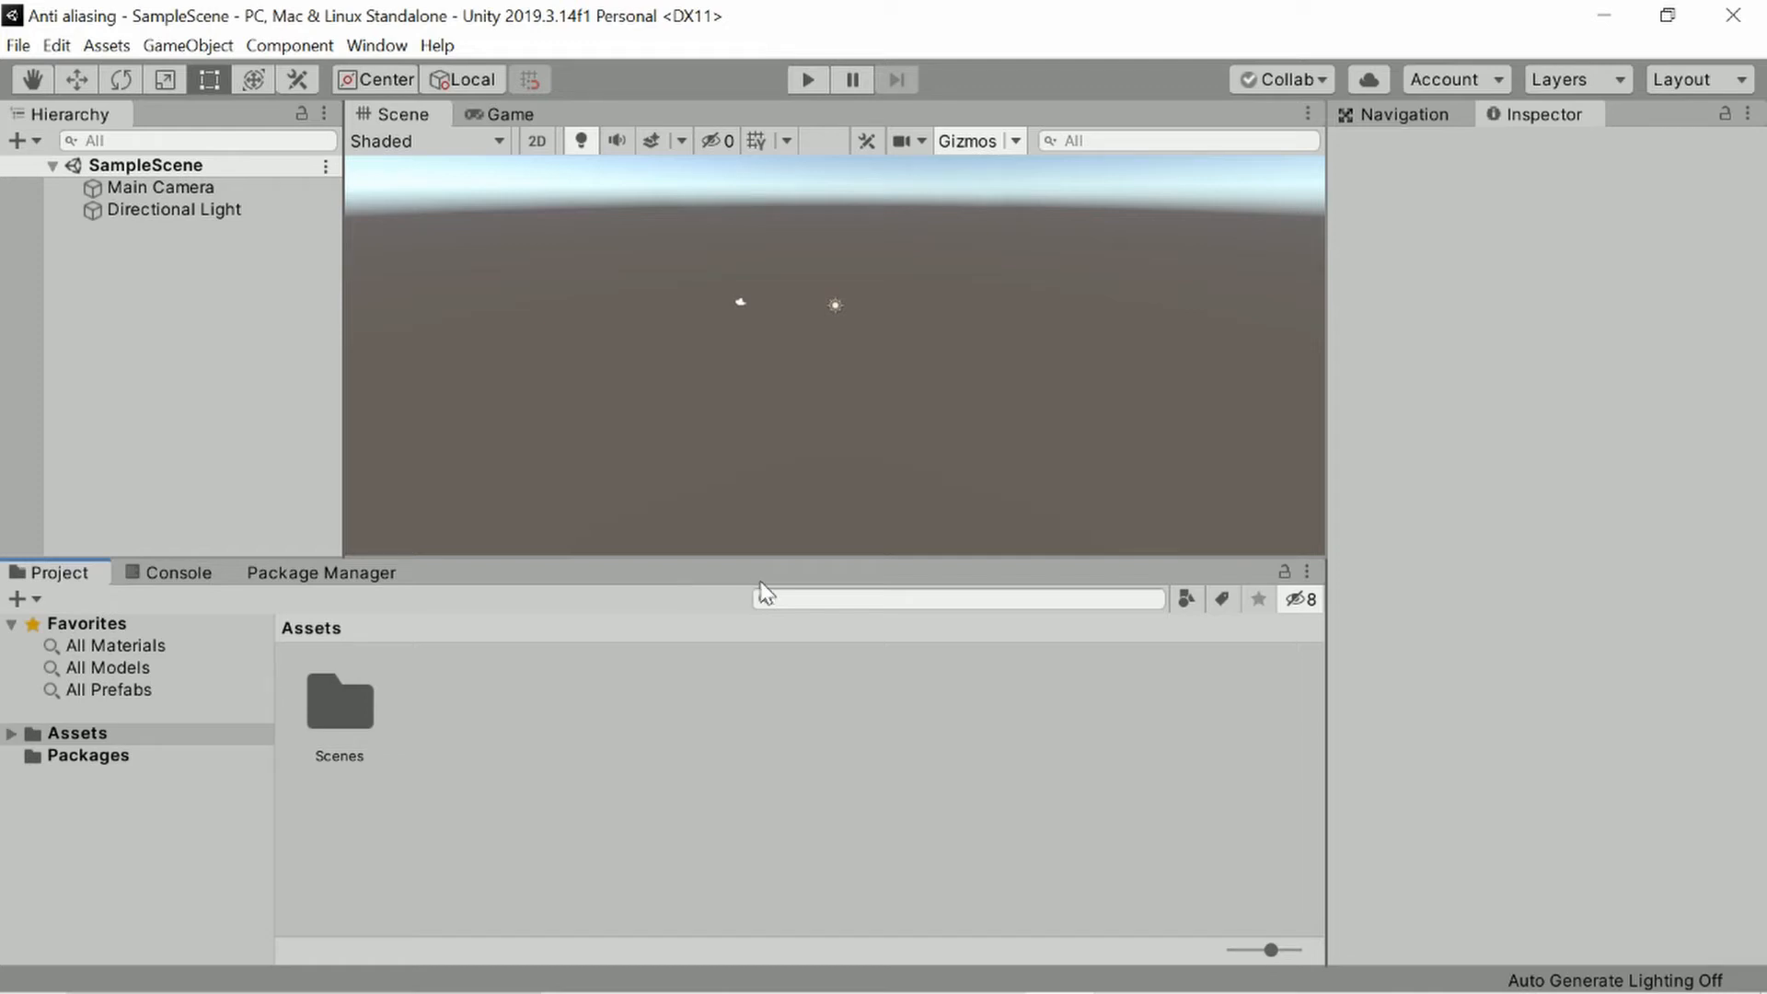
# Try asset search filters '/', '/*', '/' and '3', then clear the search.
pyautogui.click(958, 599)
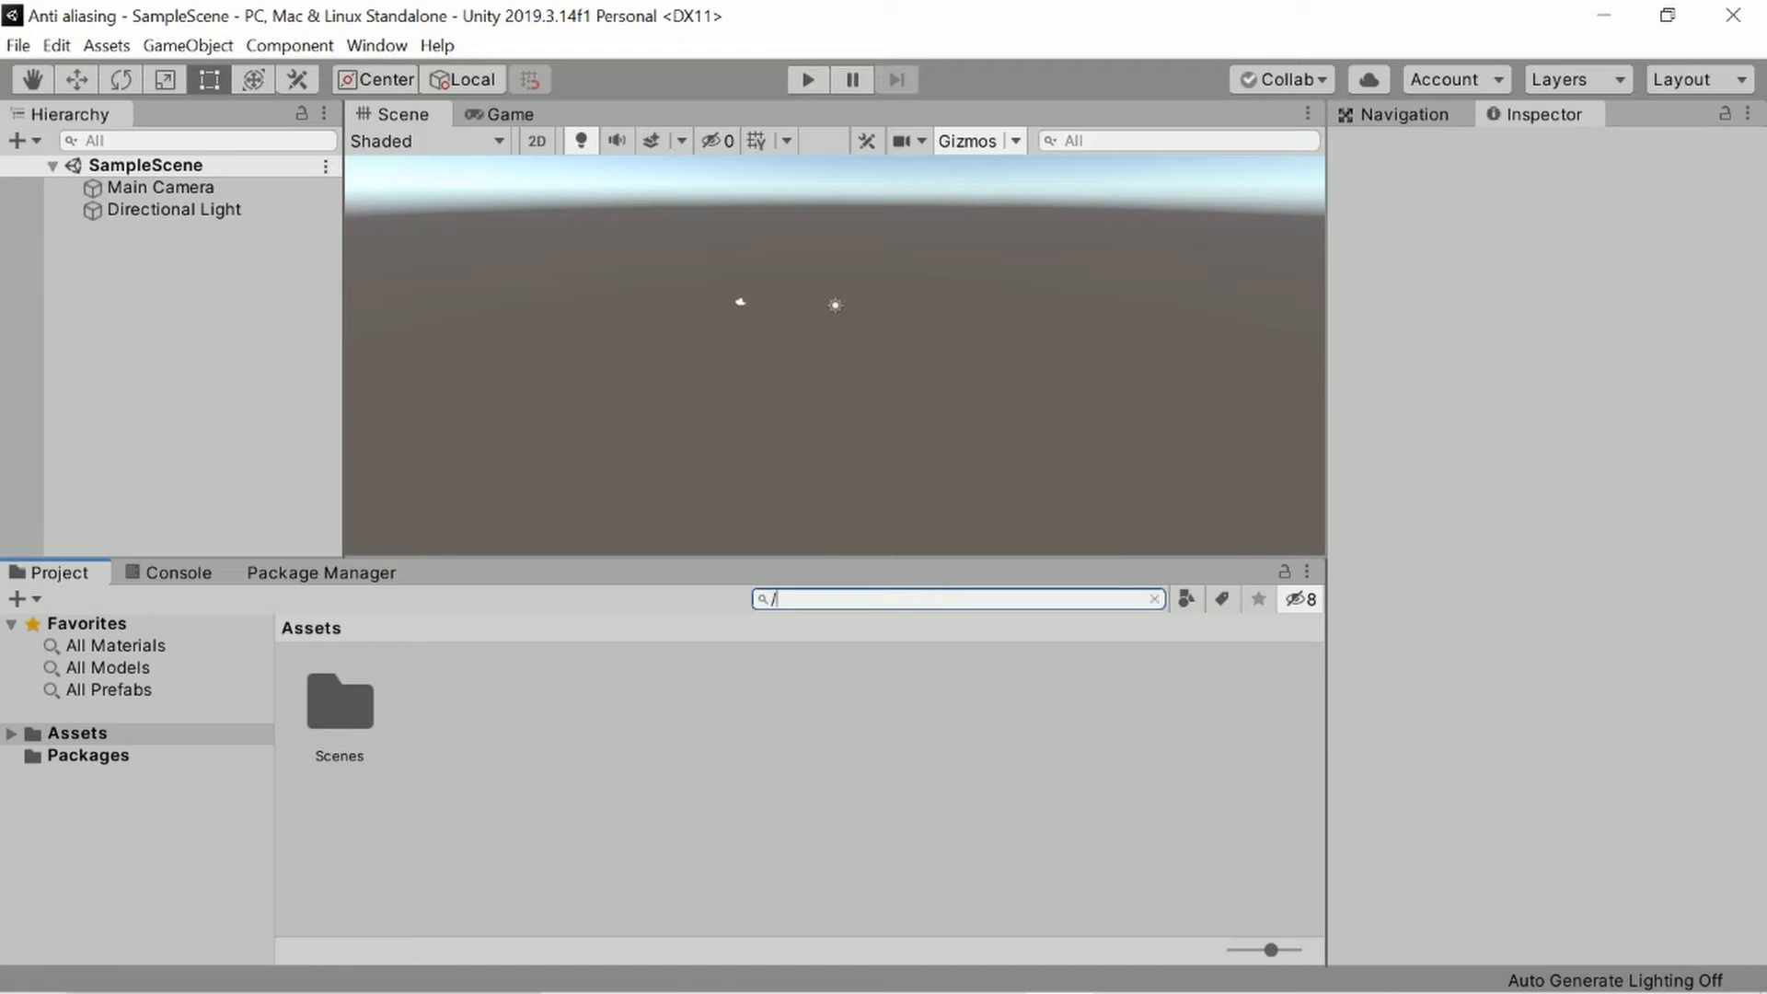
pyautogui.write('/')
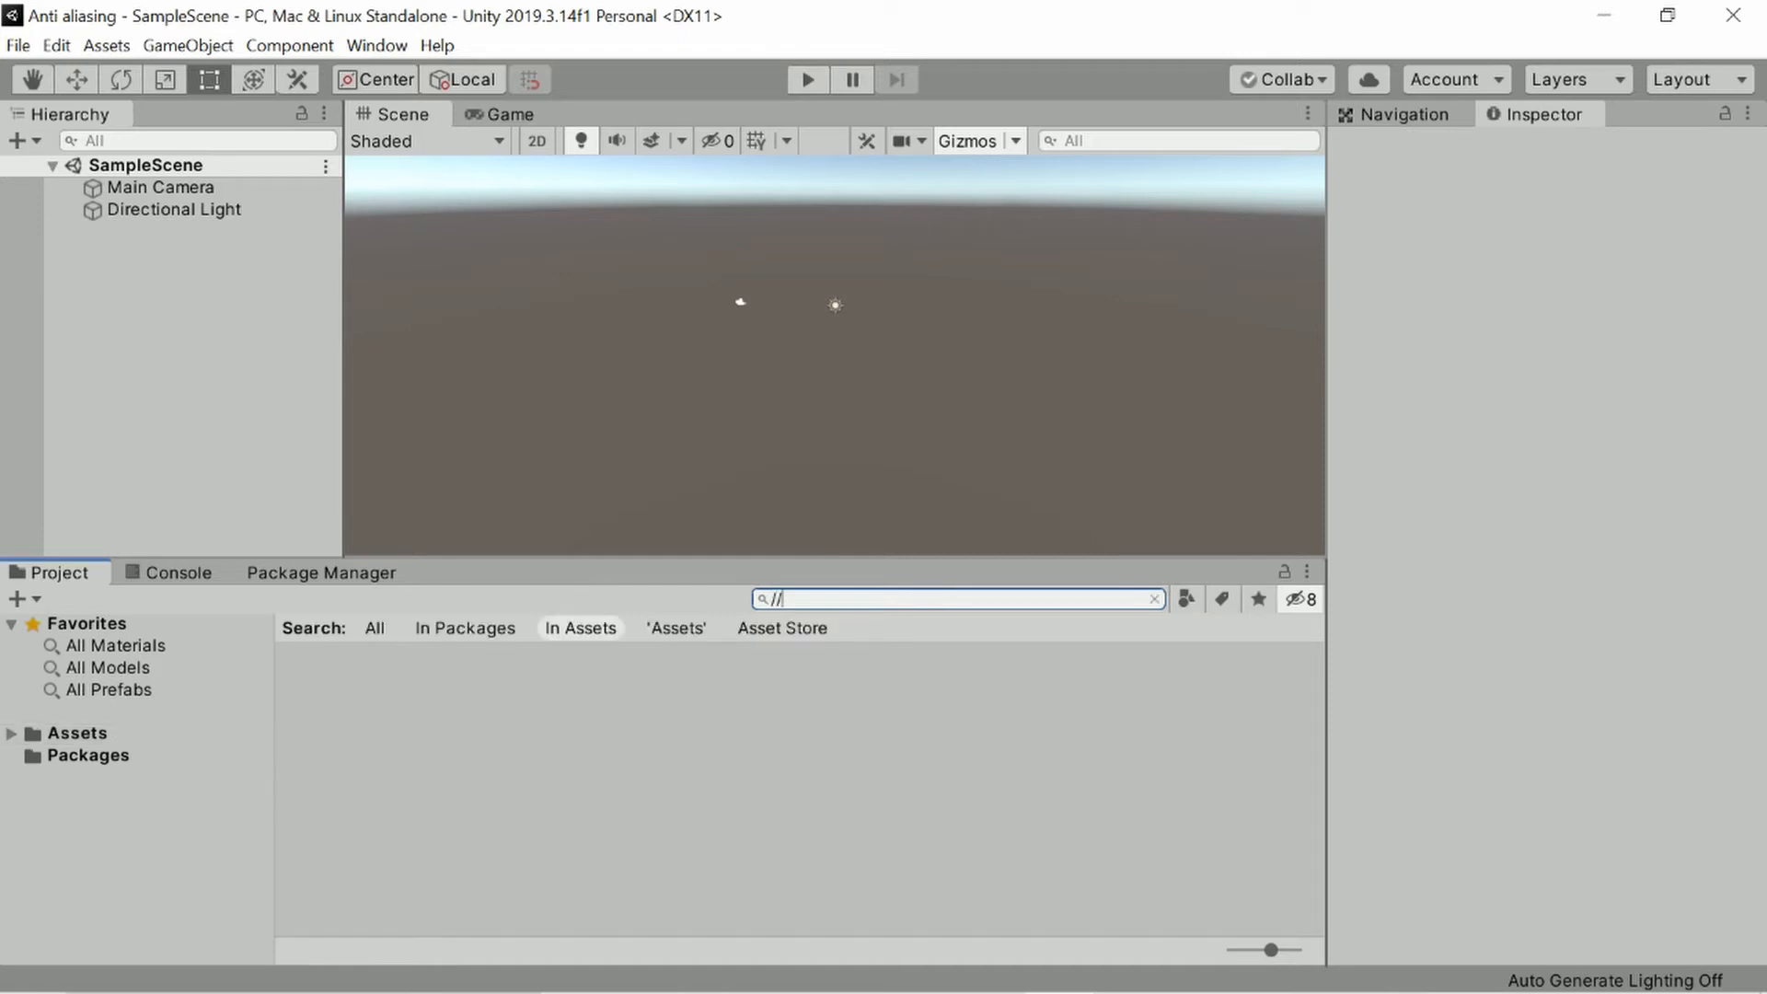
pyautogui.press('Backspace')
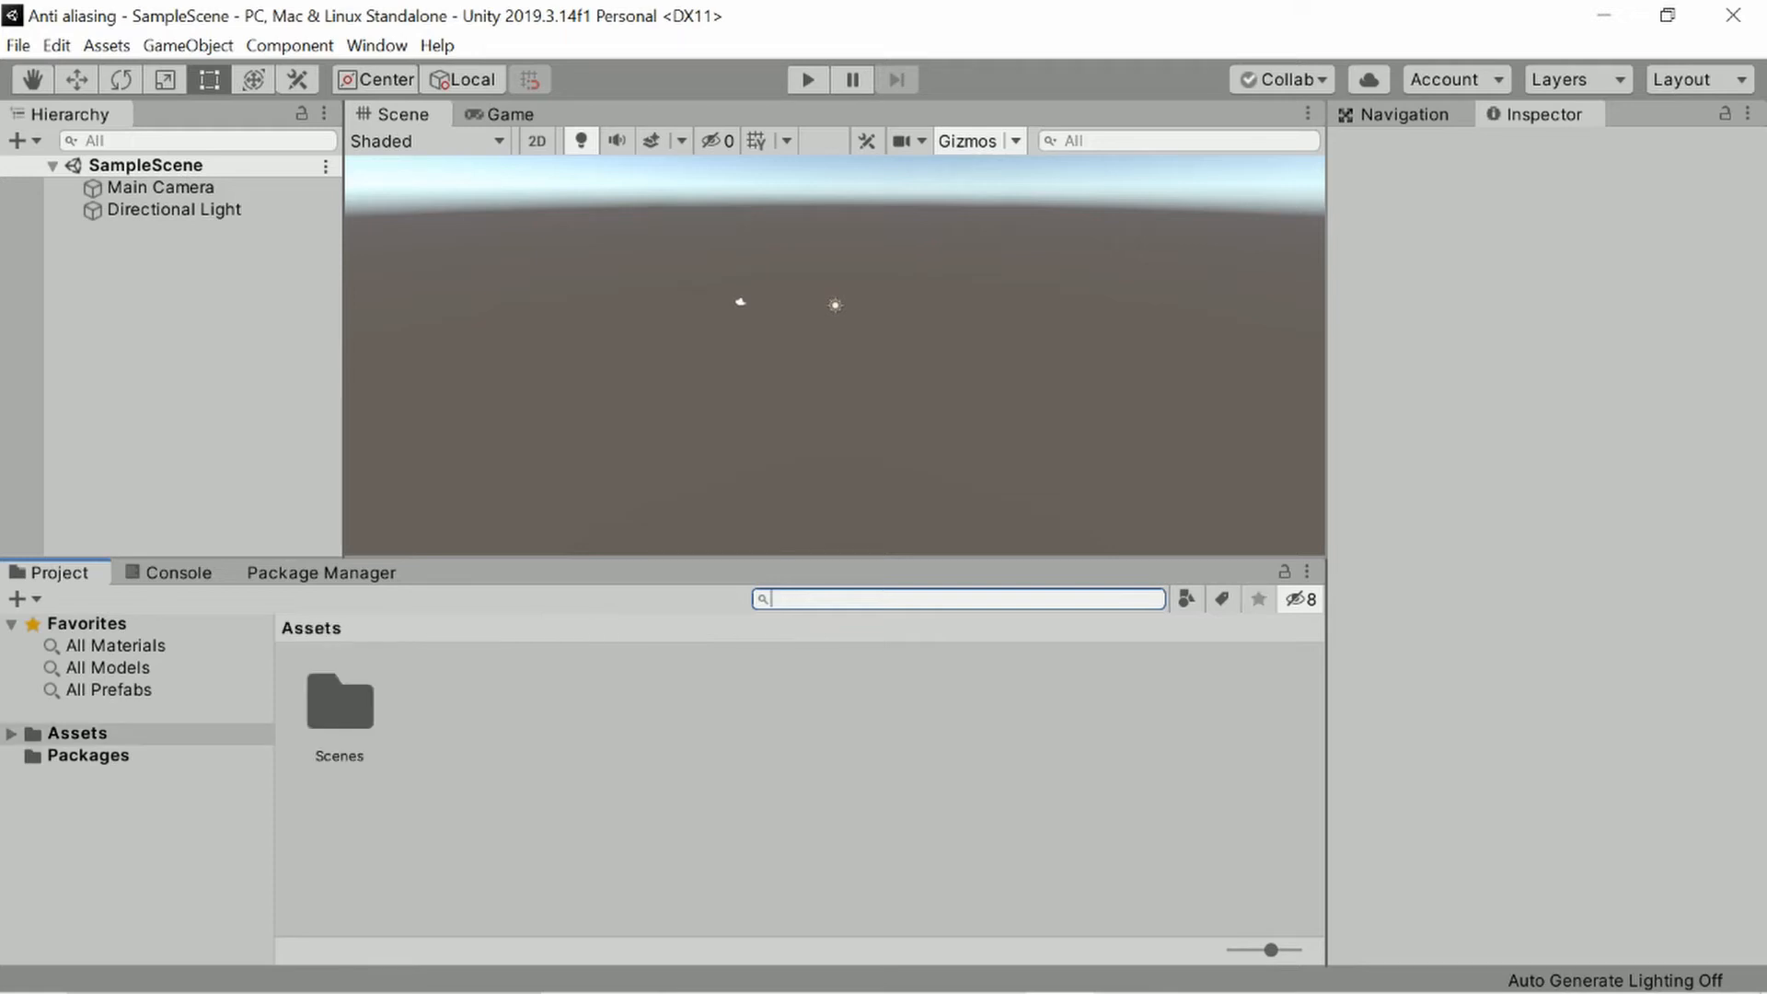
pyautogui.write('/*')
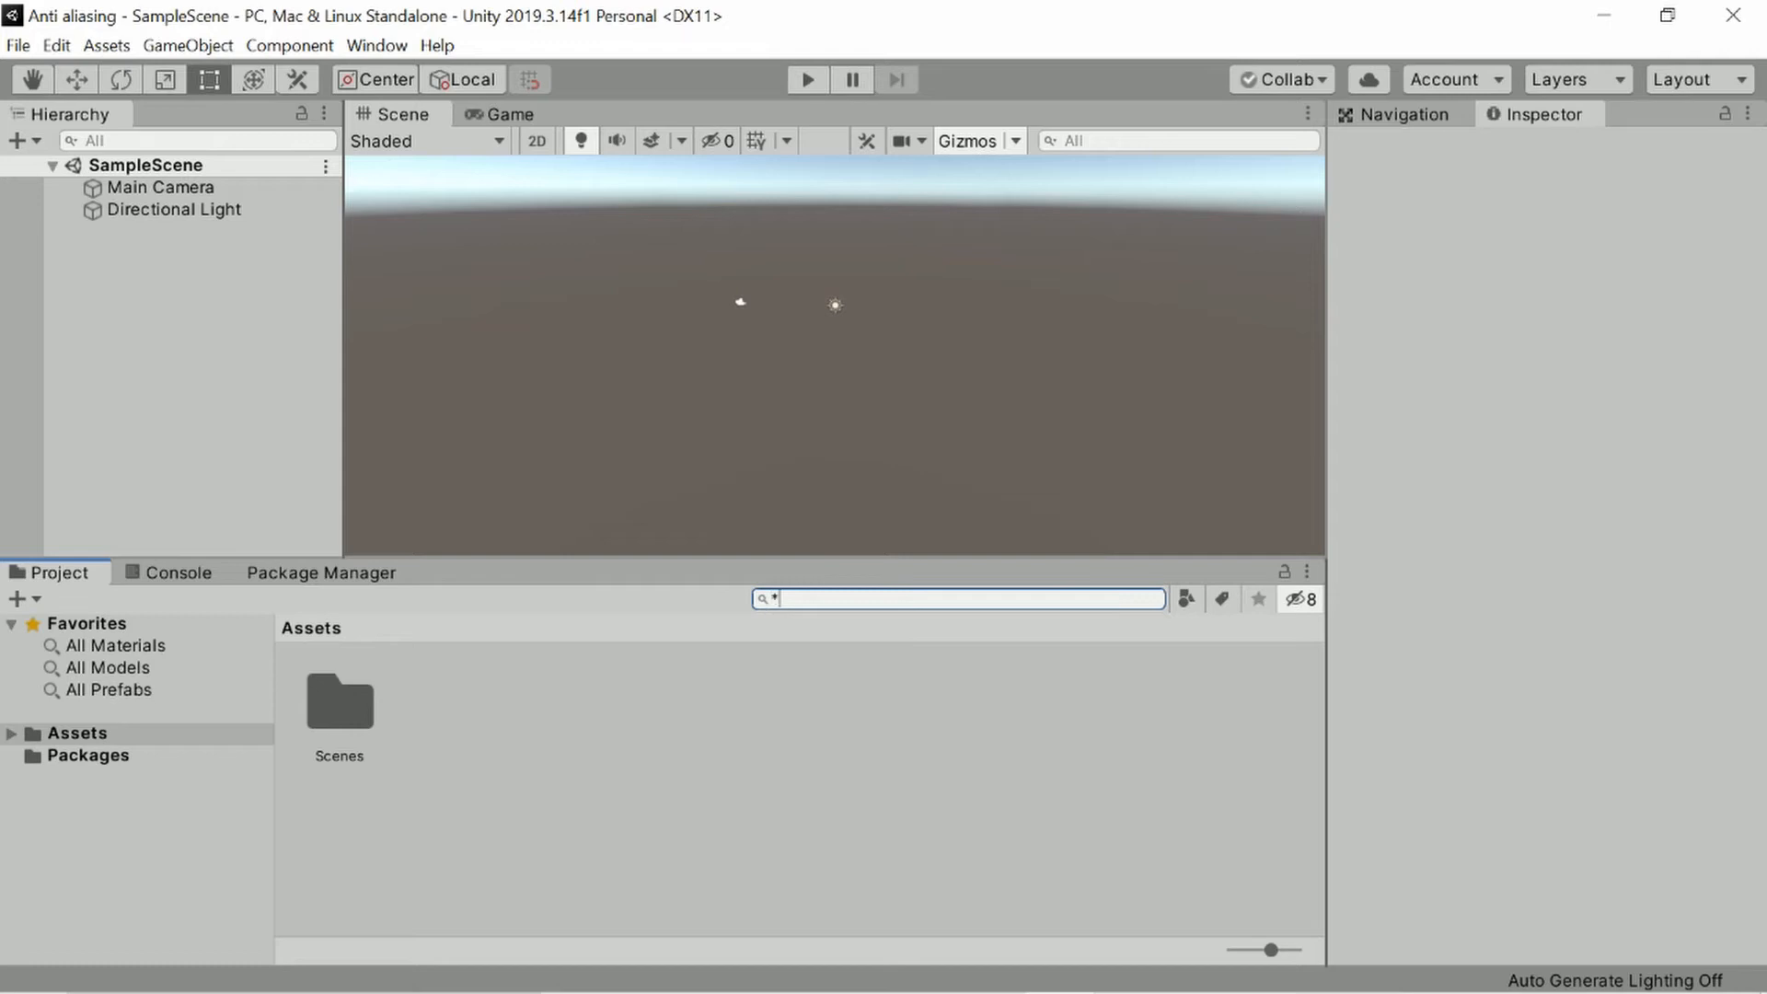
pyautogui.write('/')
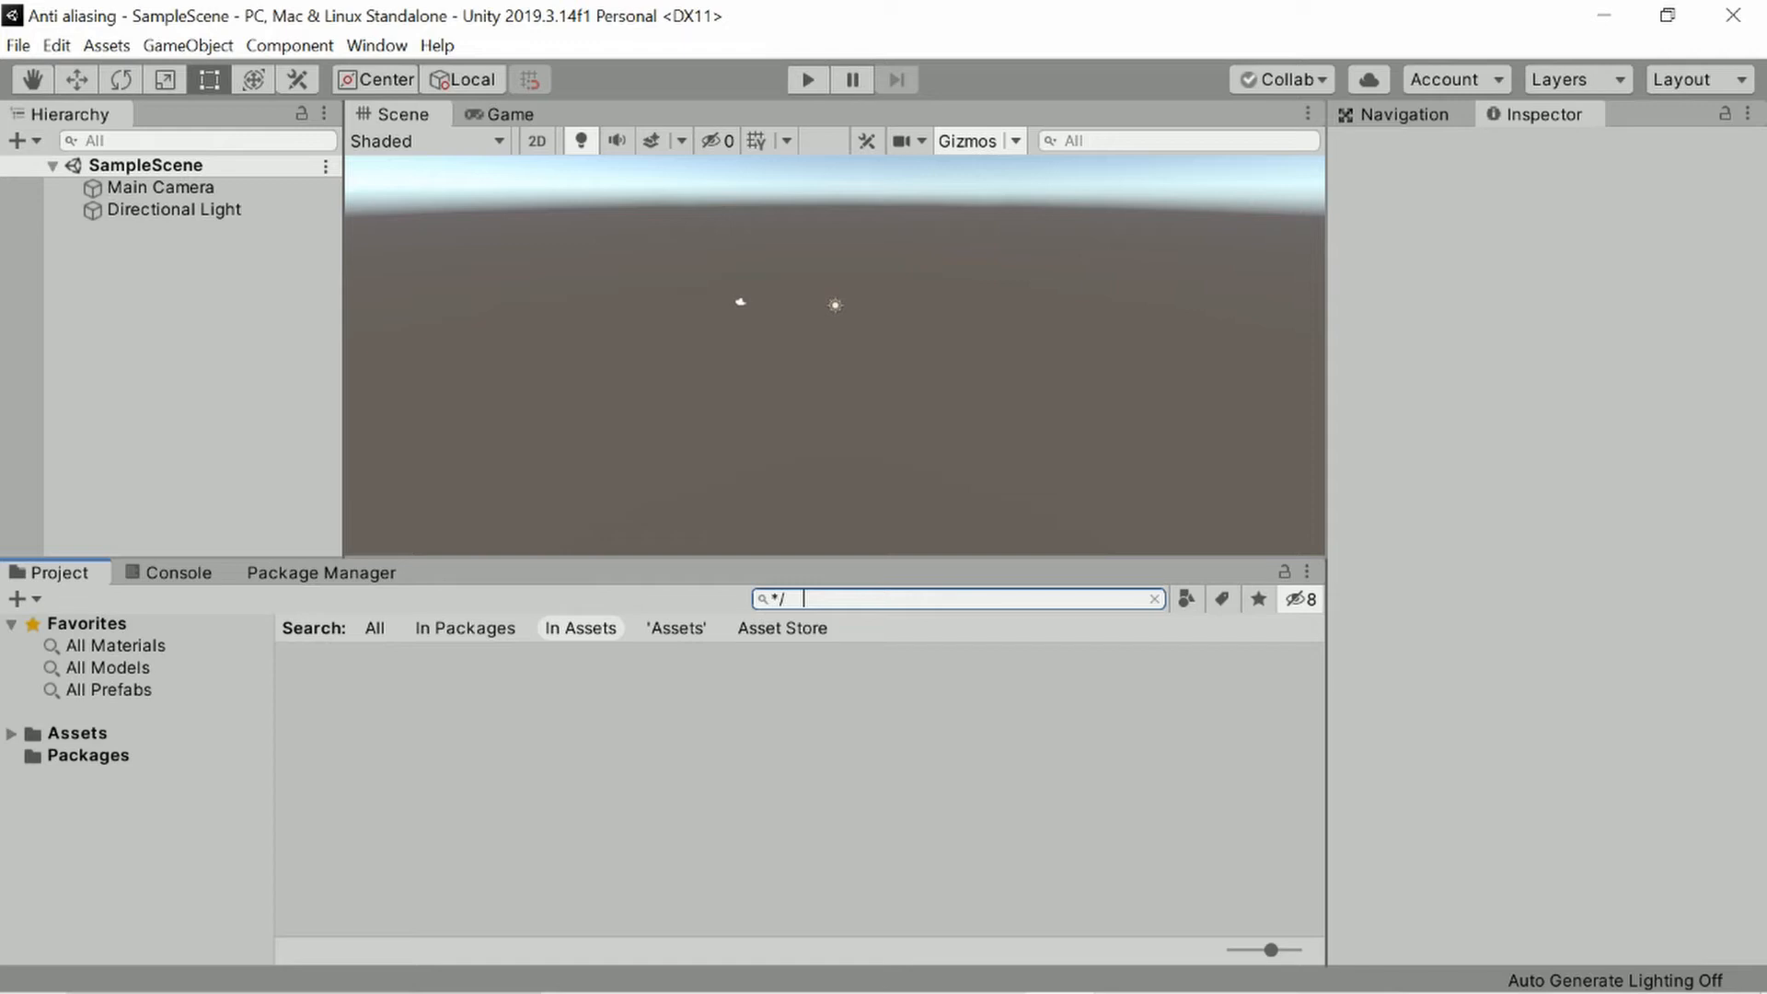
pyautogui.write('3')
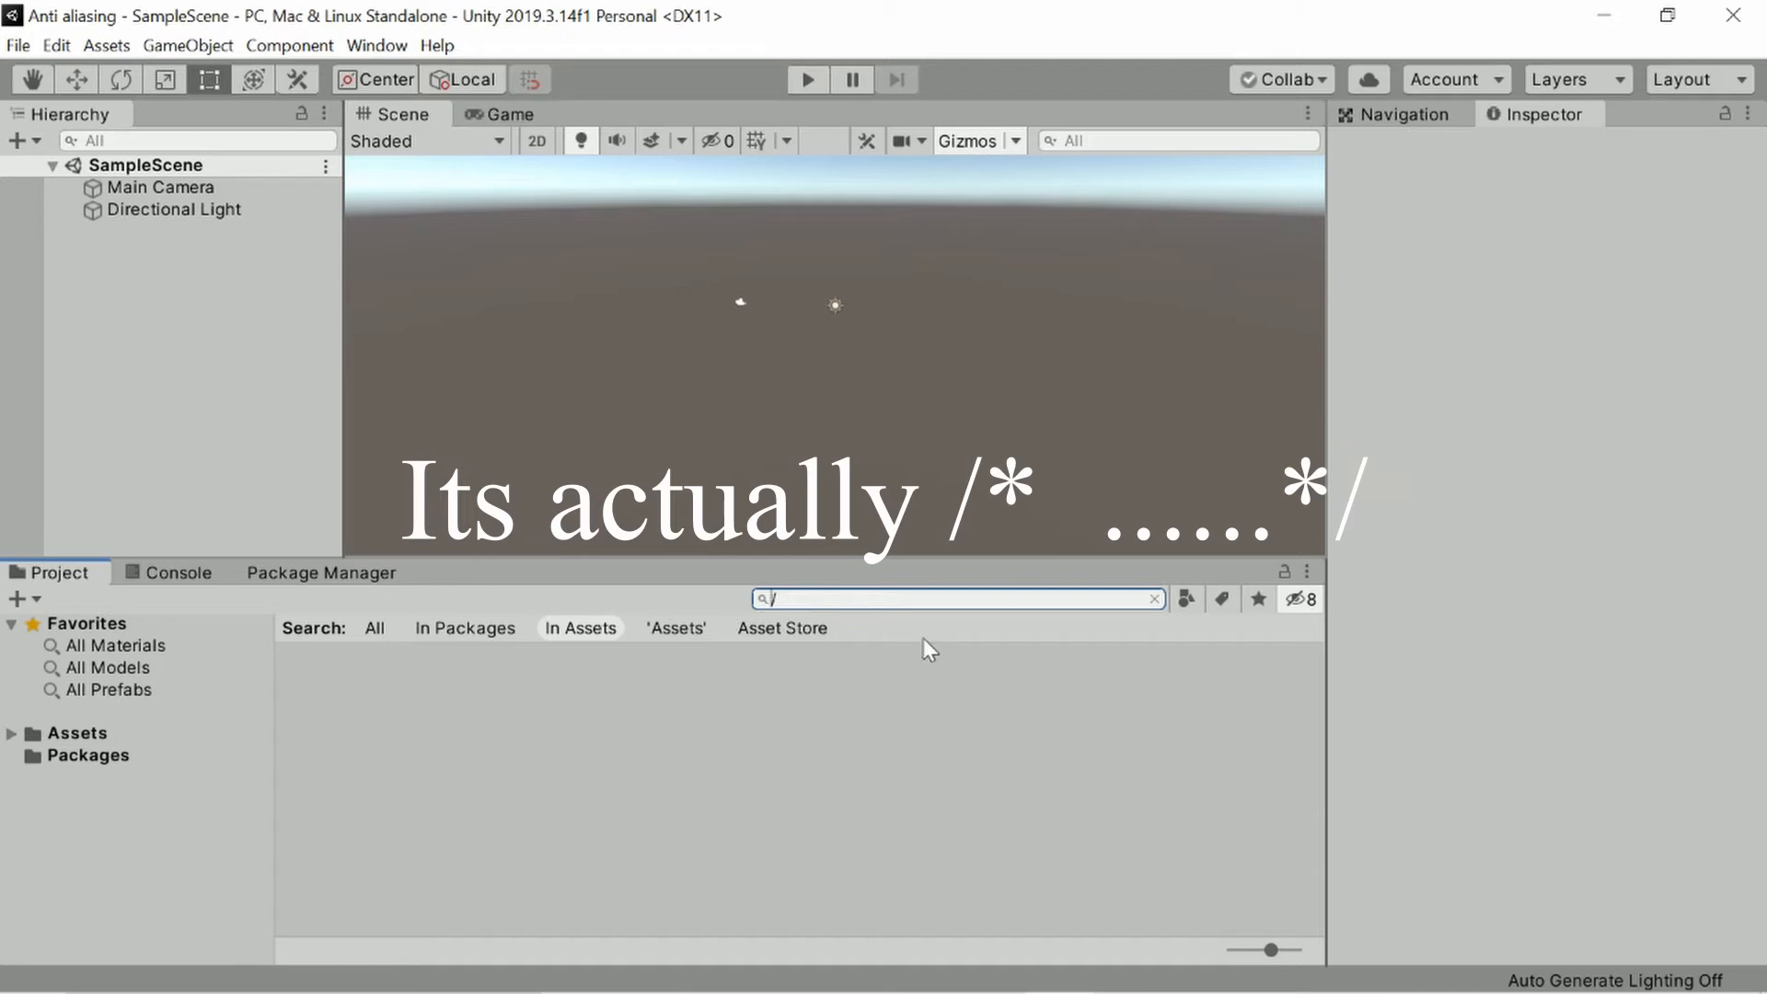
pyautogui.click(1155, 598)
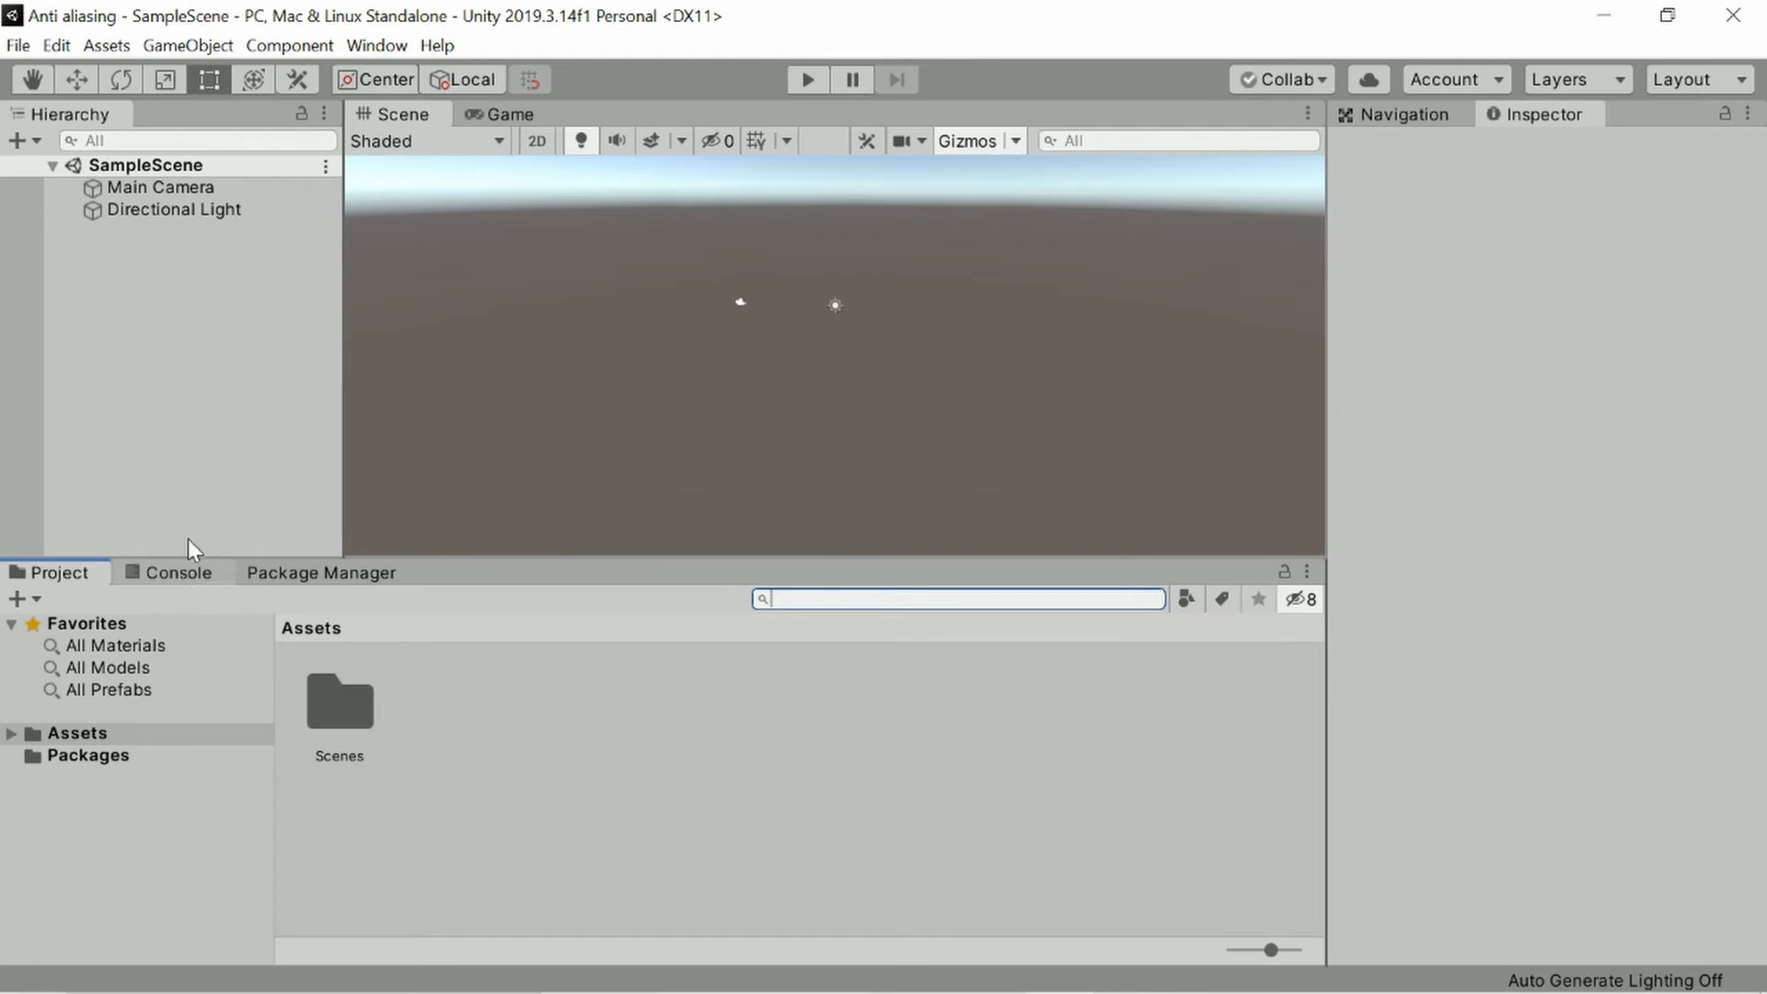
# Add a cube to SampleScene and check it through the game camera view.
pyautogui.rightClick(186, 262)
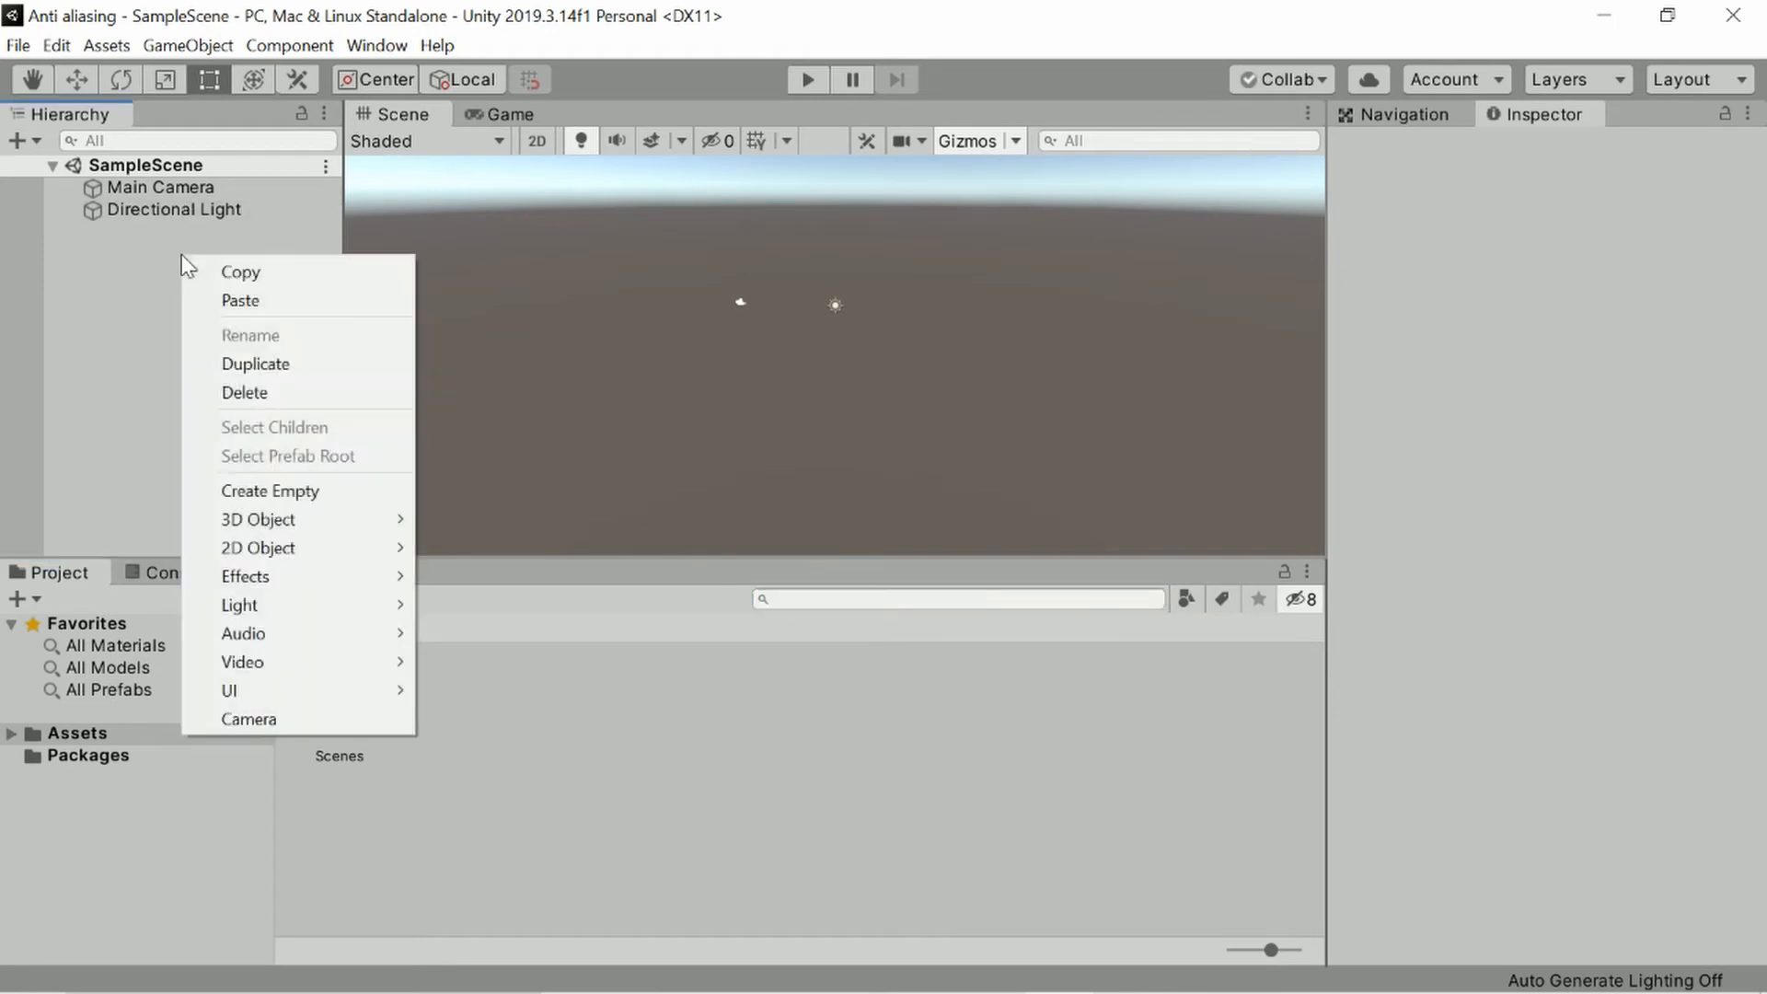
pyautogui.moveTo(241, 271)
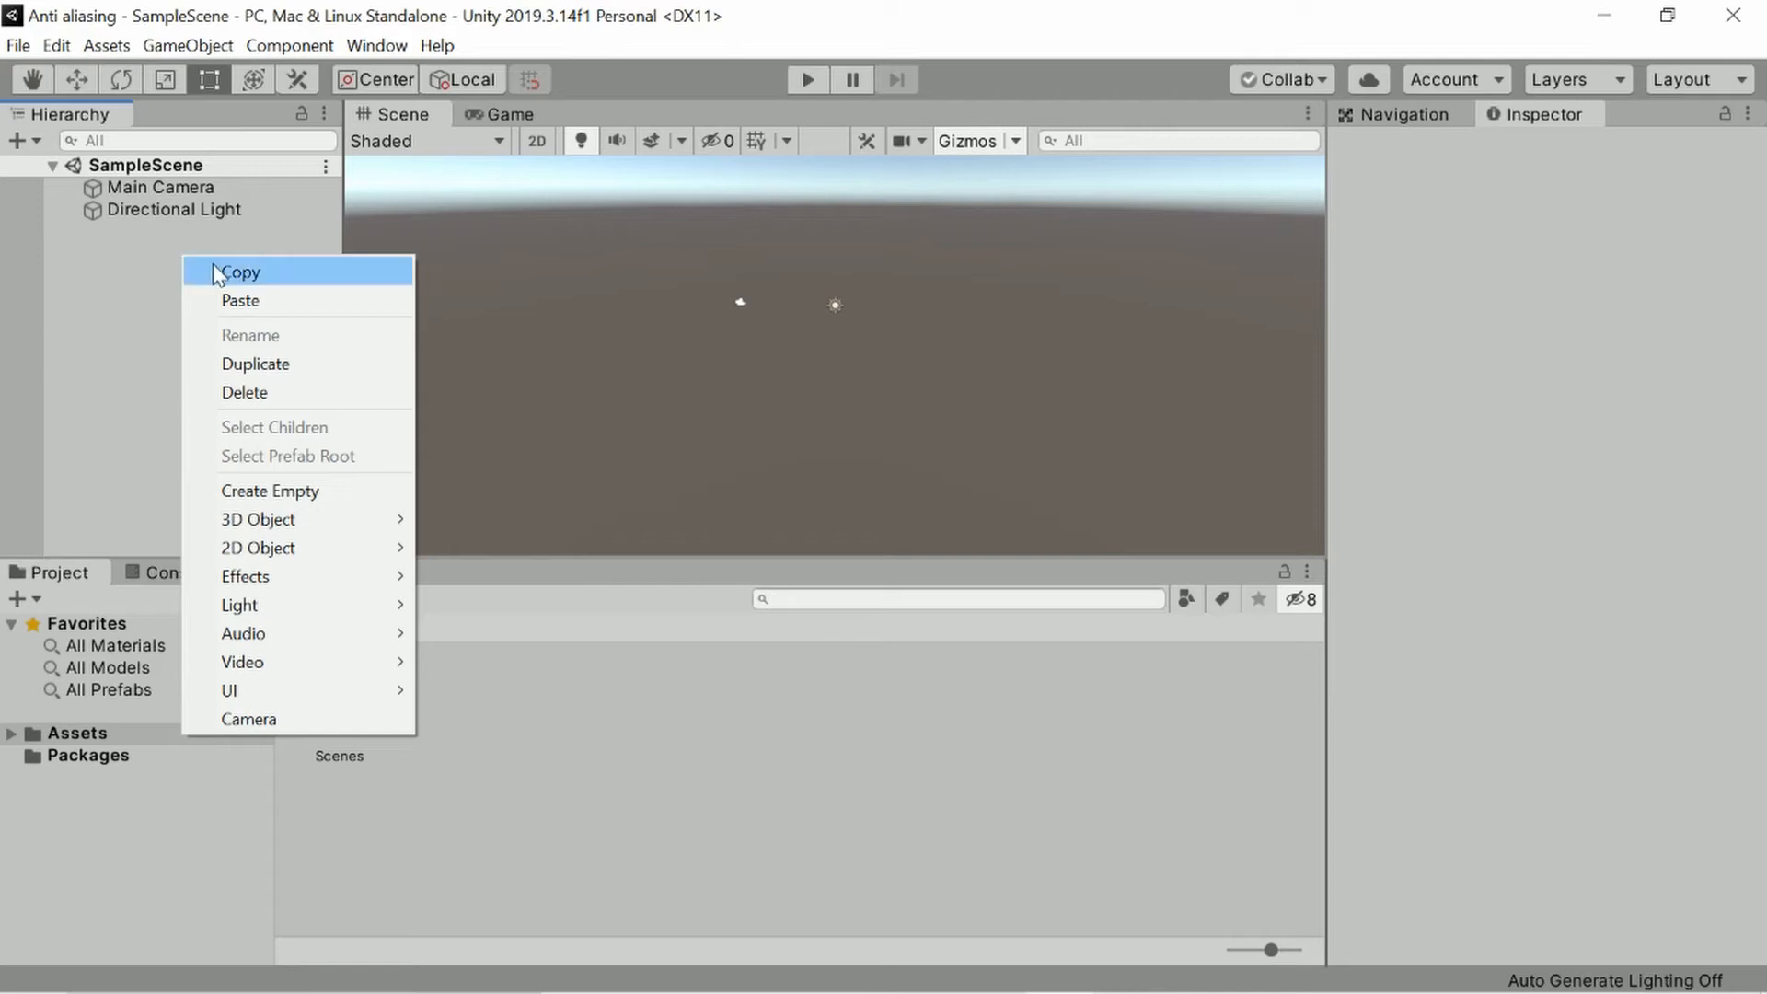
pyautogui.moveTo(257, 519)
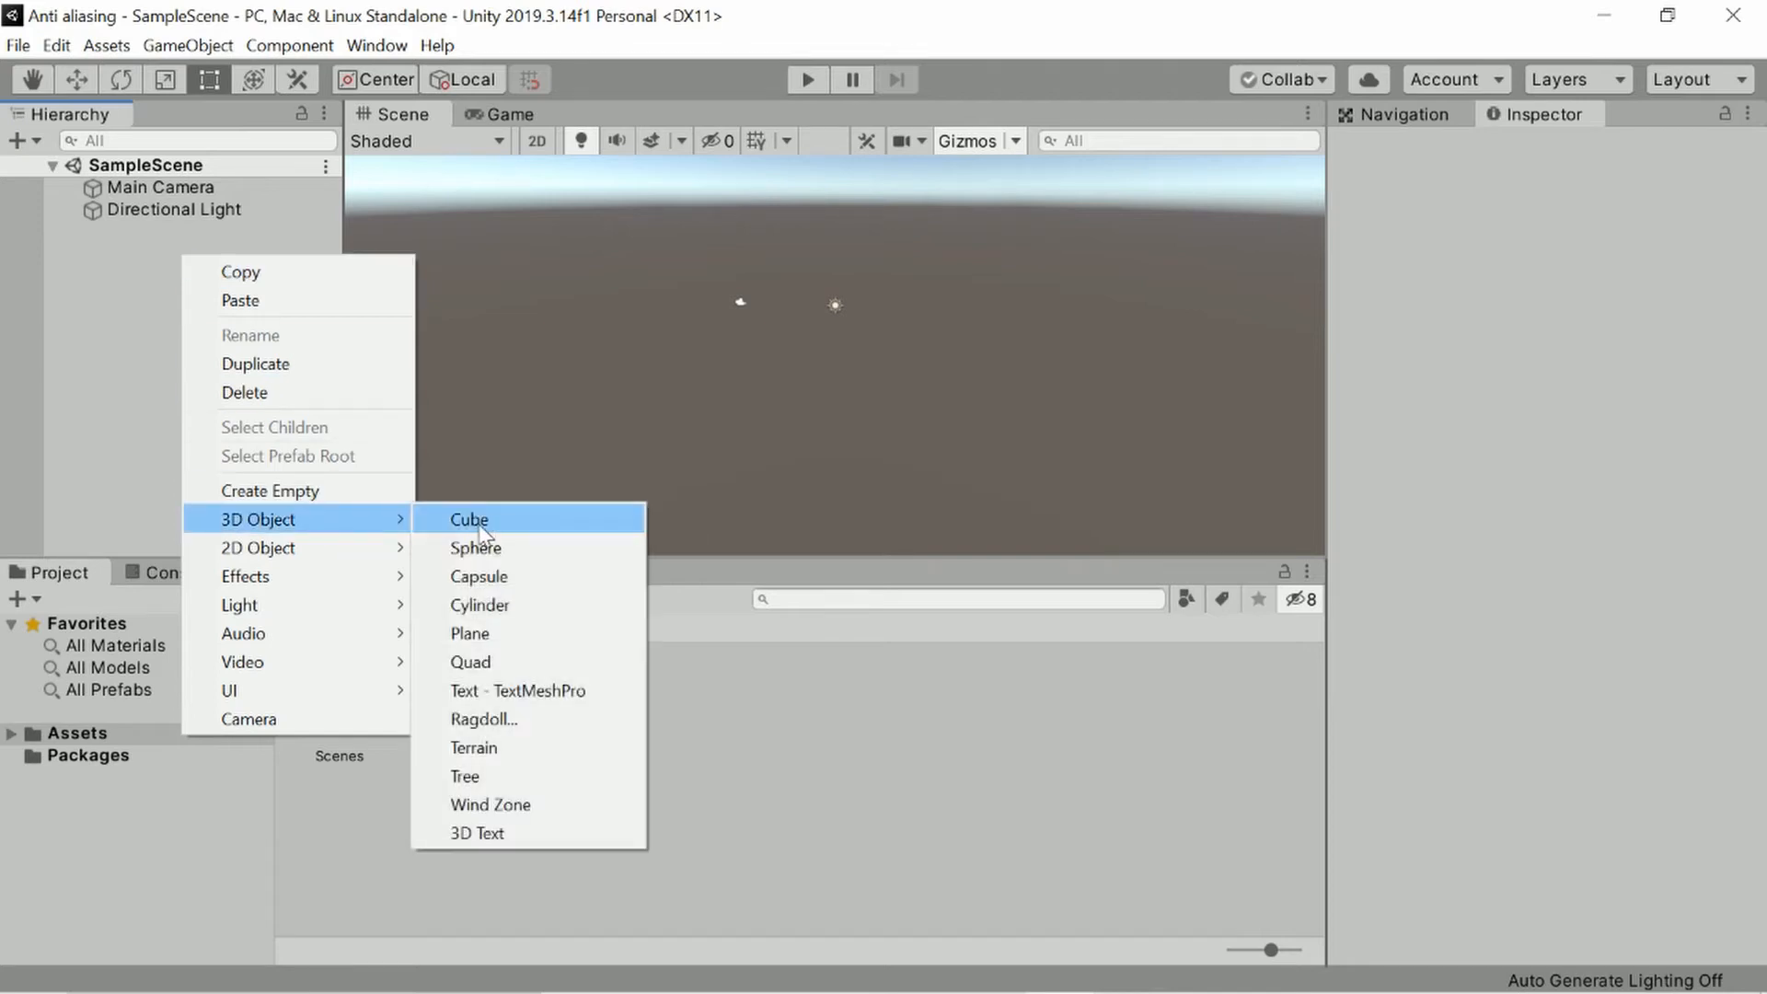
pyautogui.click(468, 519)
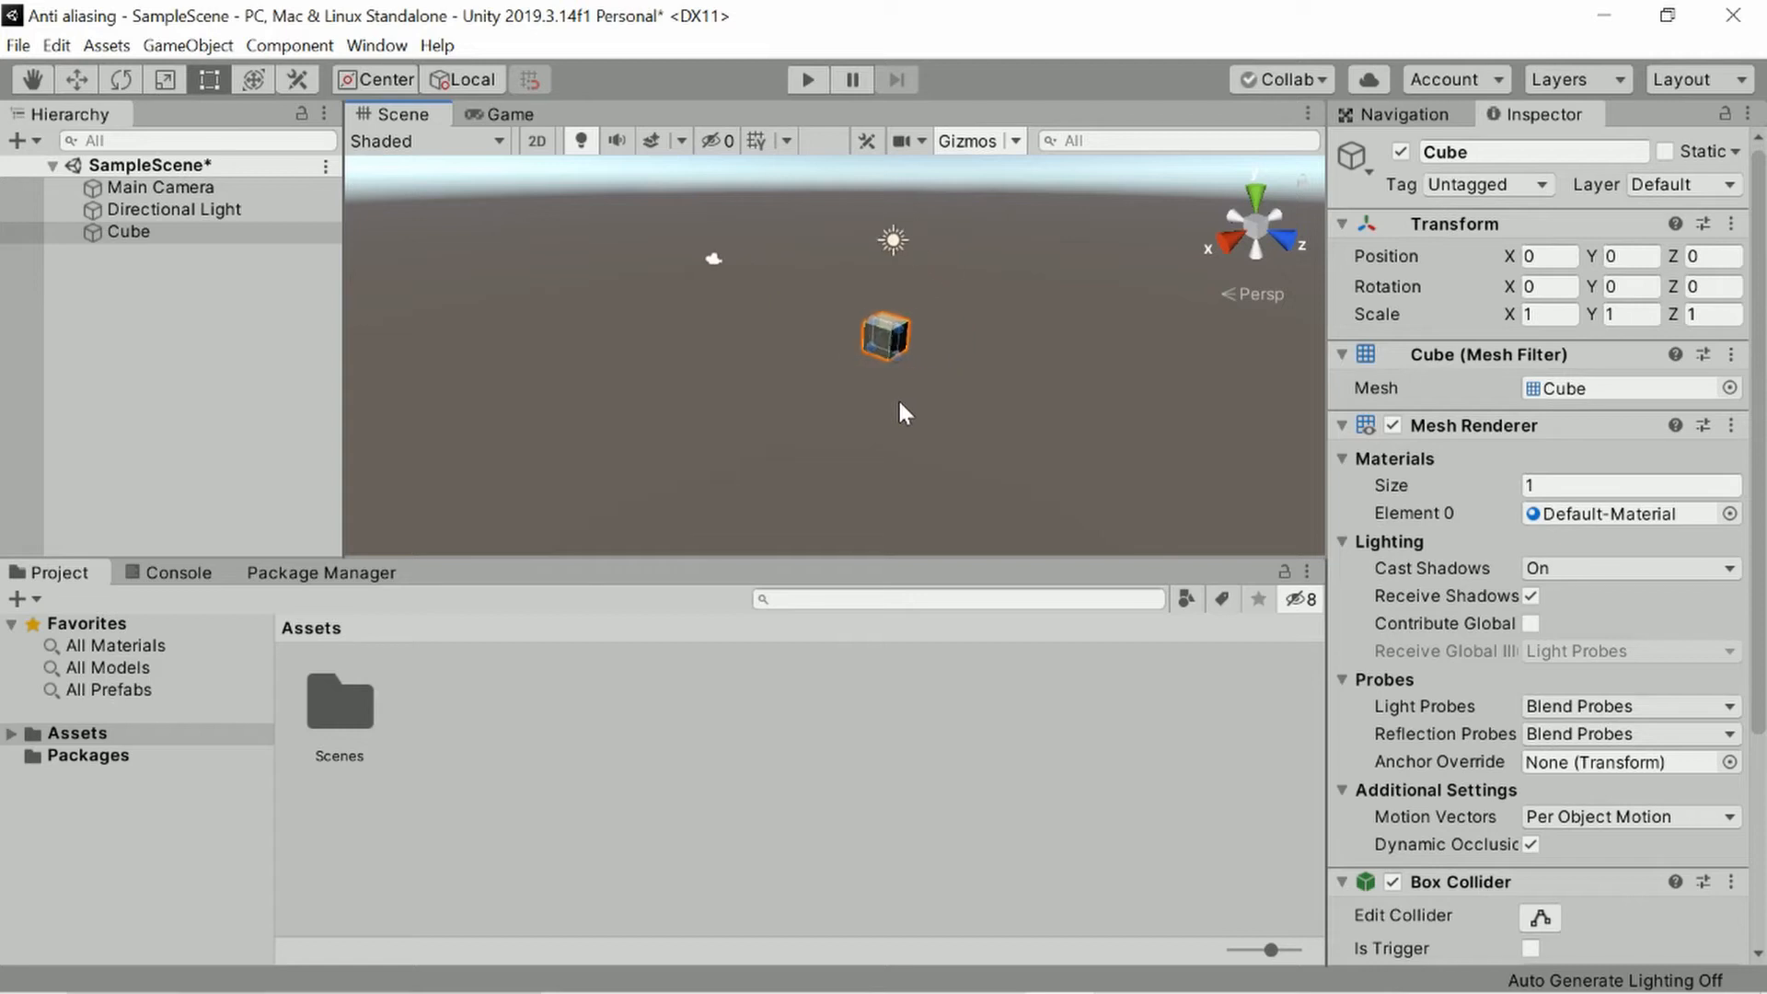
pyautogui.click(506, 114)
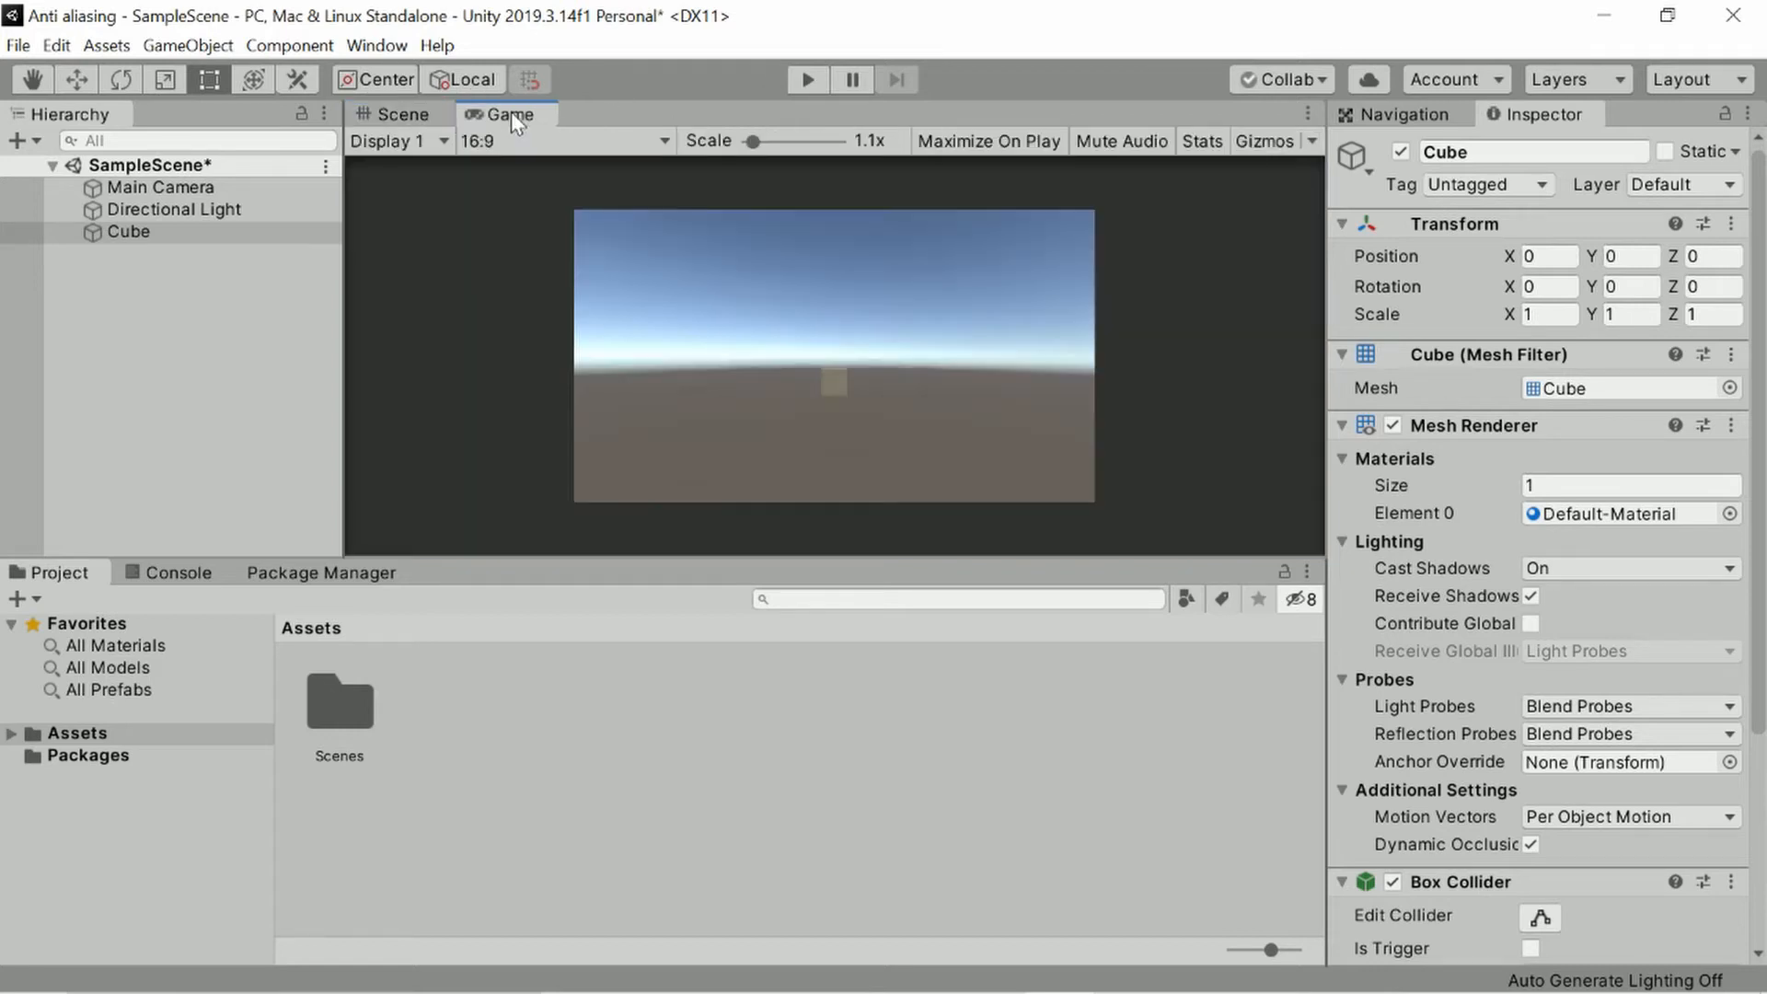
pyautogui.click(396, 114)
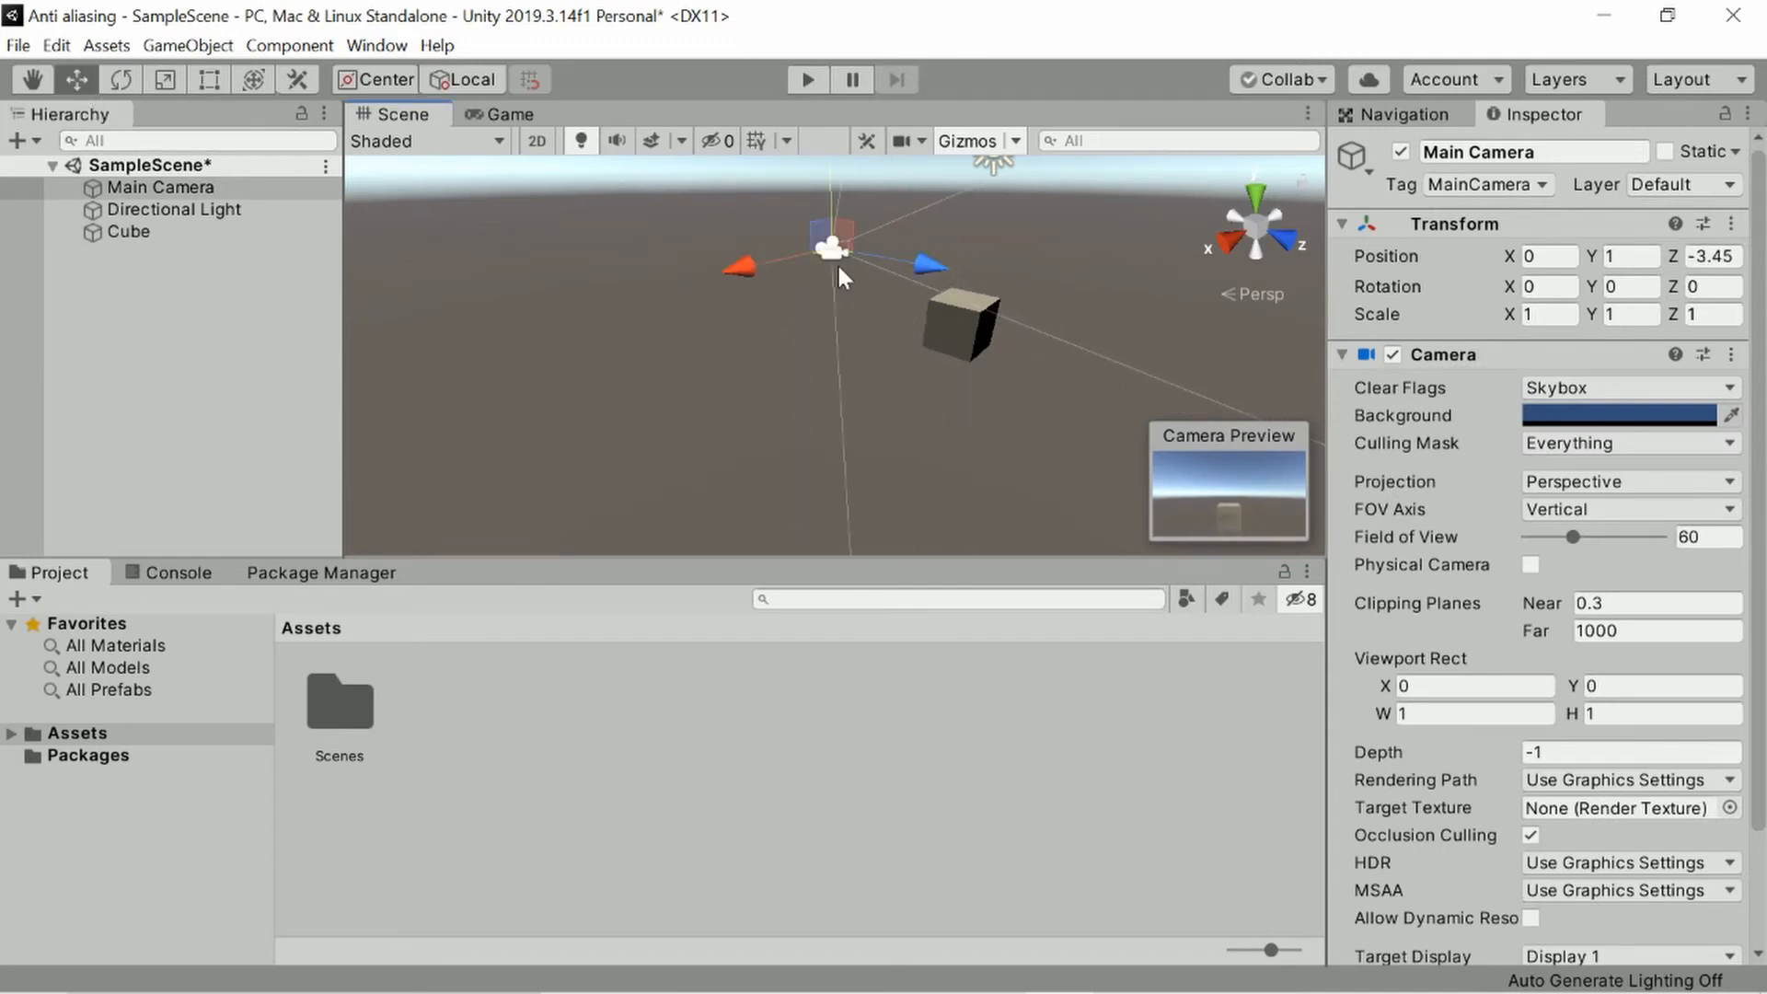
# Tilt the cube to an angle and preview it through the game camera again.
pyautogui.click(129, 231)
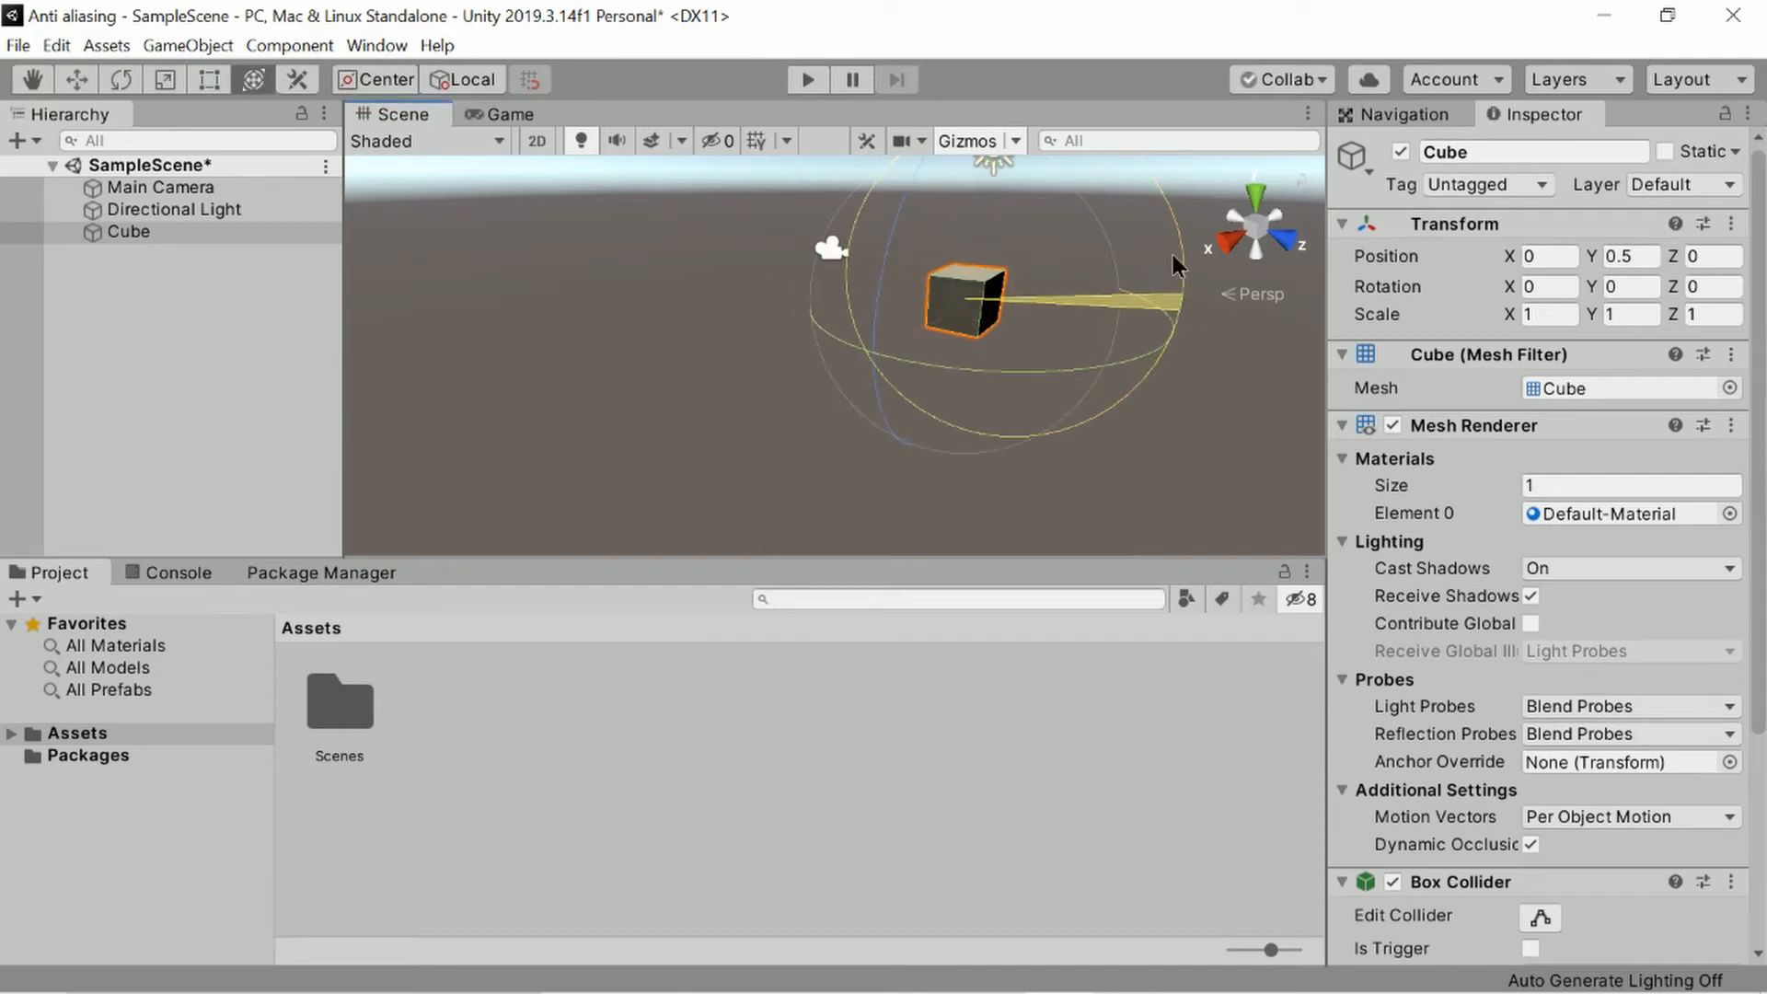
pyautogui.moveTo(1175, 265); pyautogui.dragTo(1059, 437)
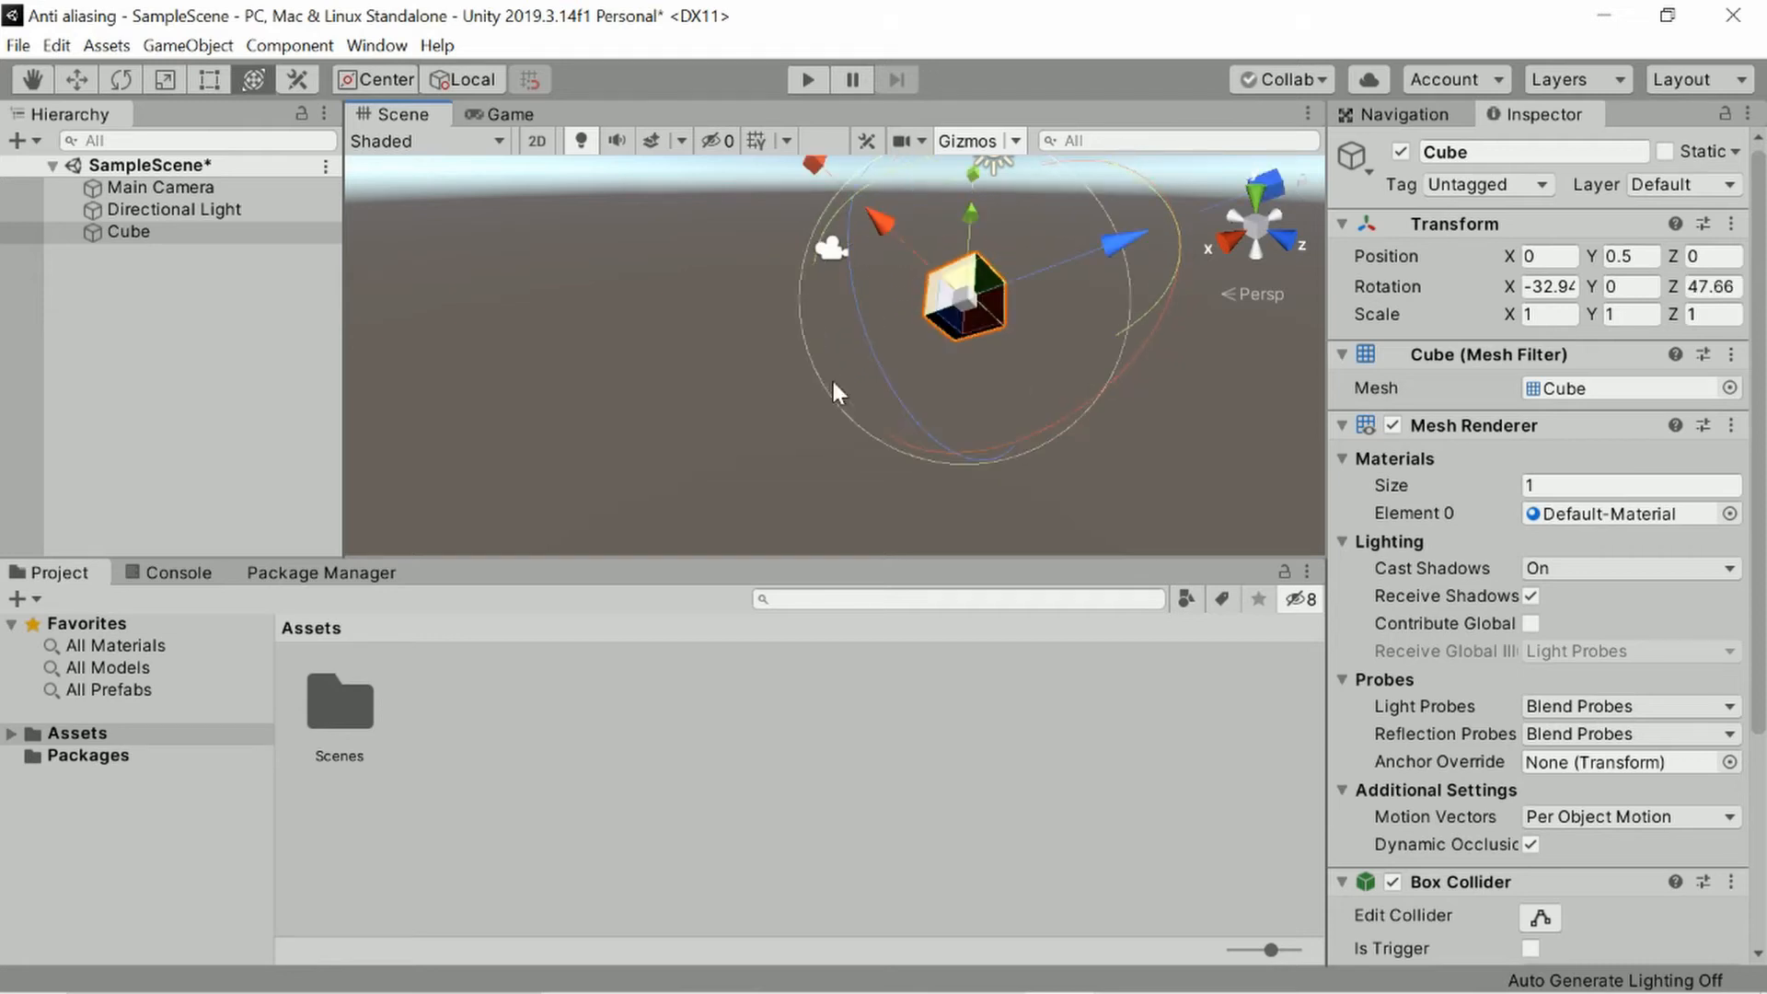
pyautogui.click(501, 114)
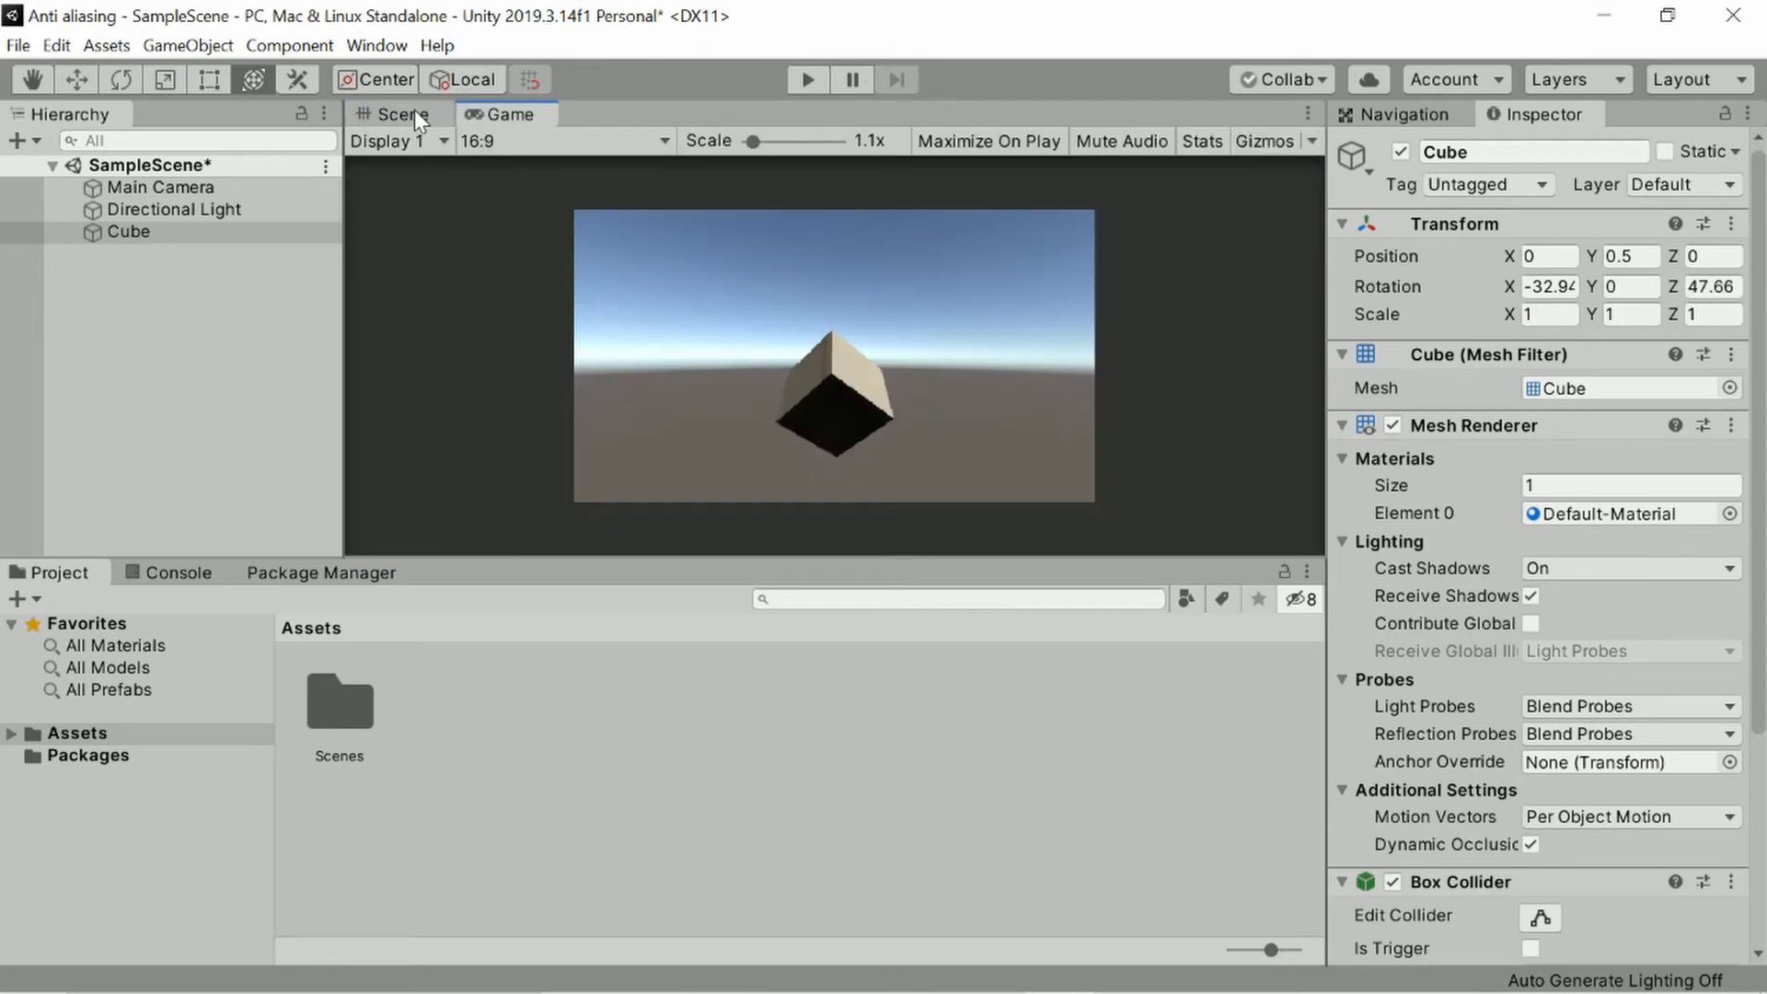
pyautogui.click(399, 114)
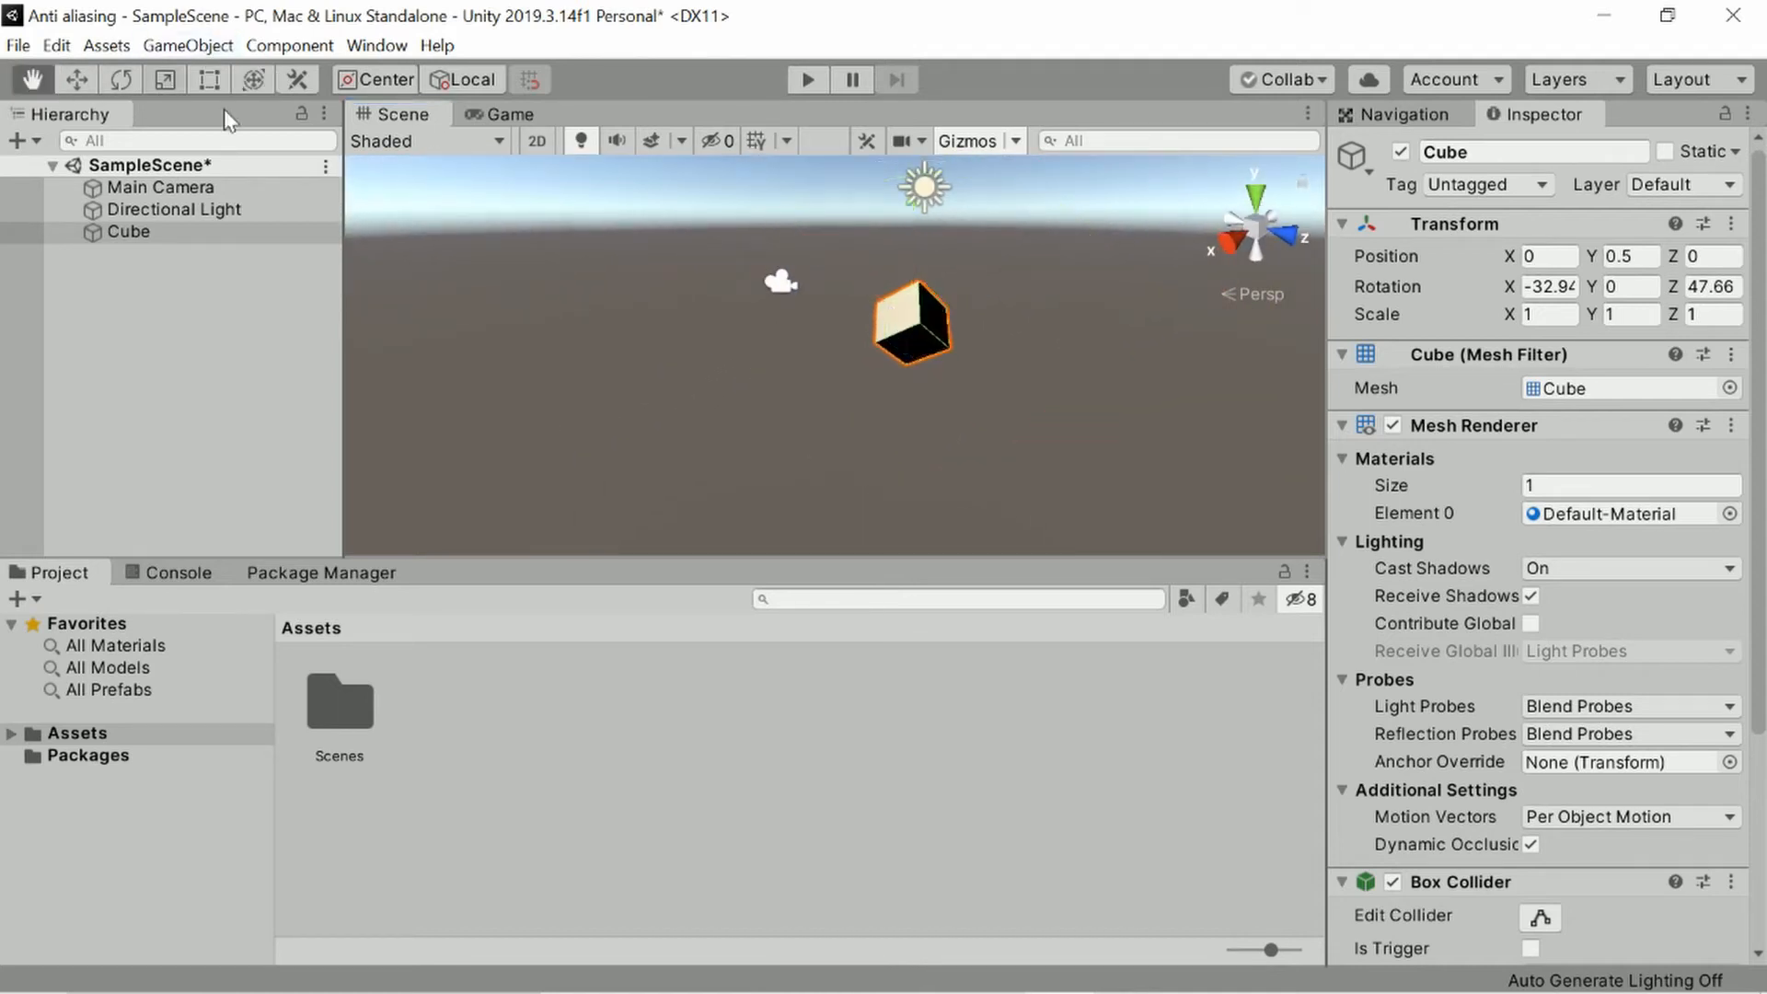
# Magnify the game preview to 7.5x to see the cube's jagged edges, then zoom back out.
pyautogui.click(499, 114)
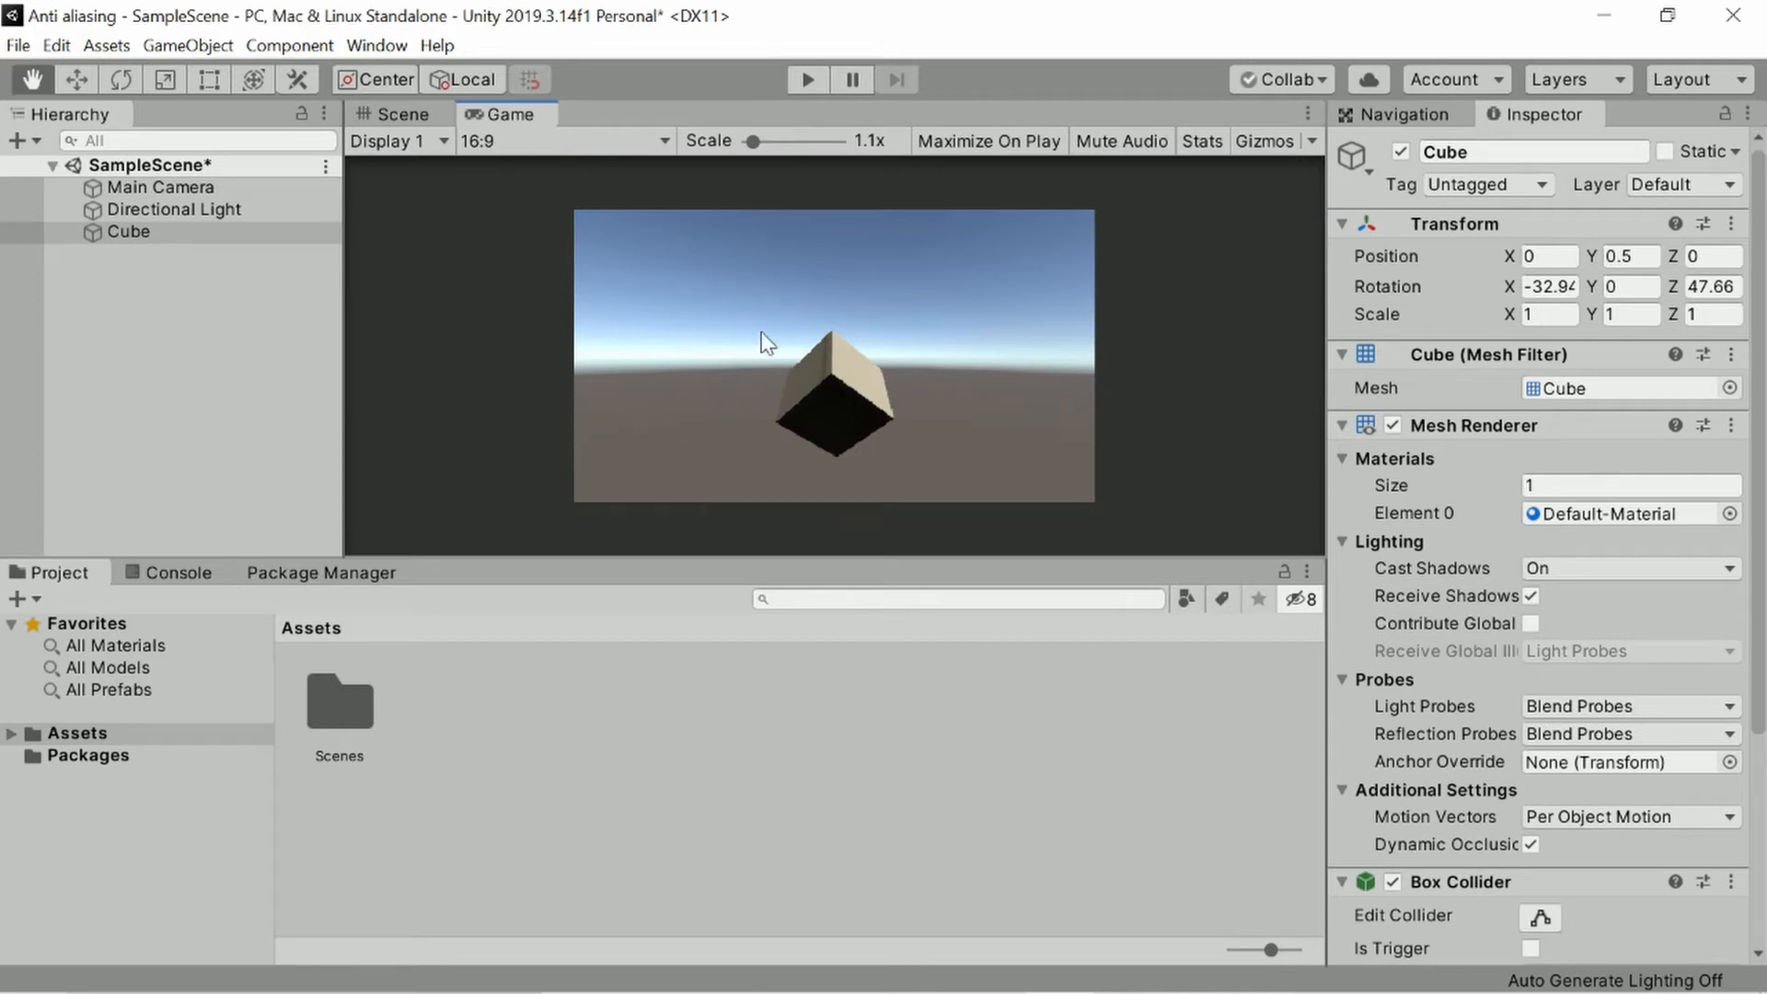
pyautogui.moveTo(884, 241)
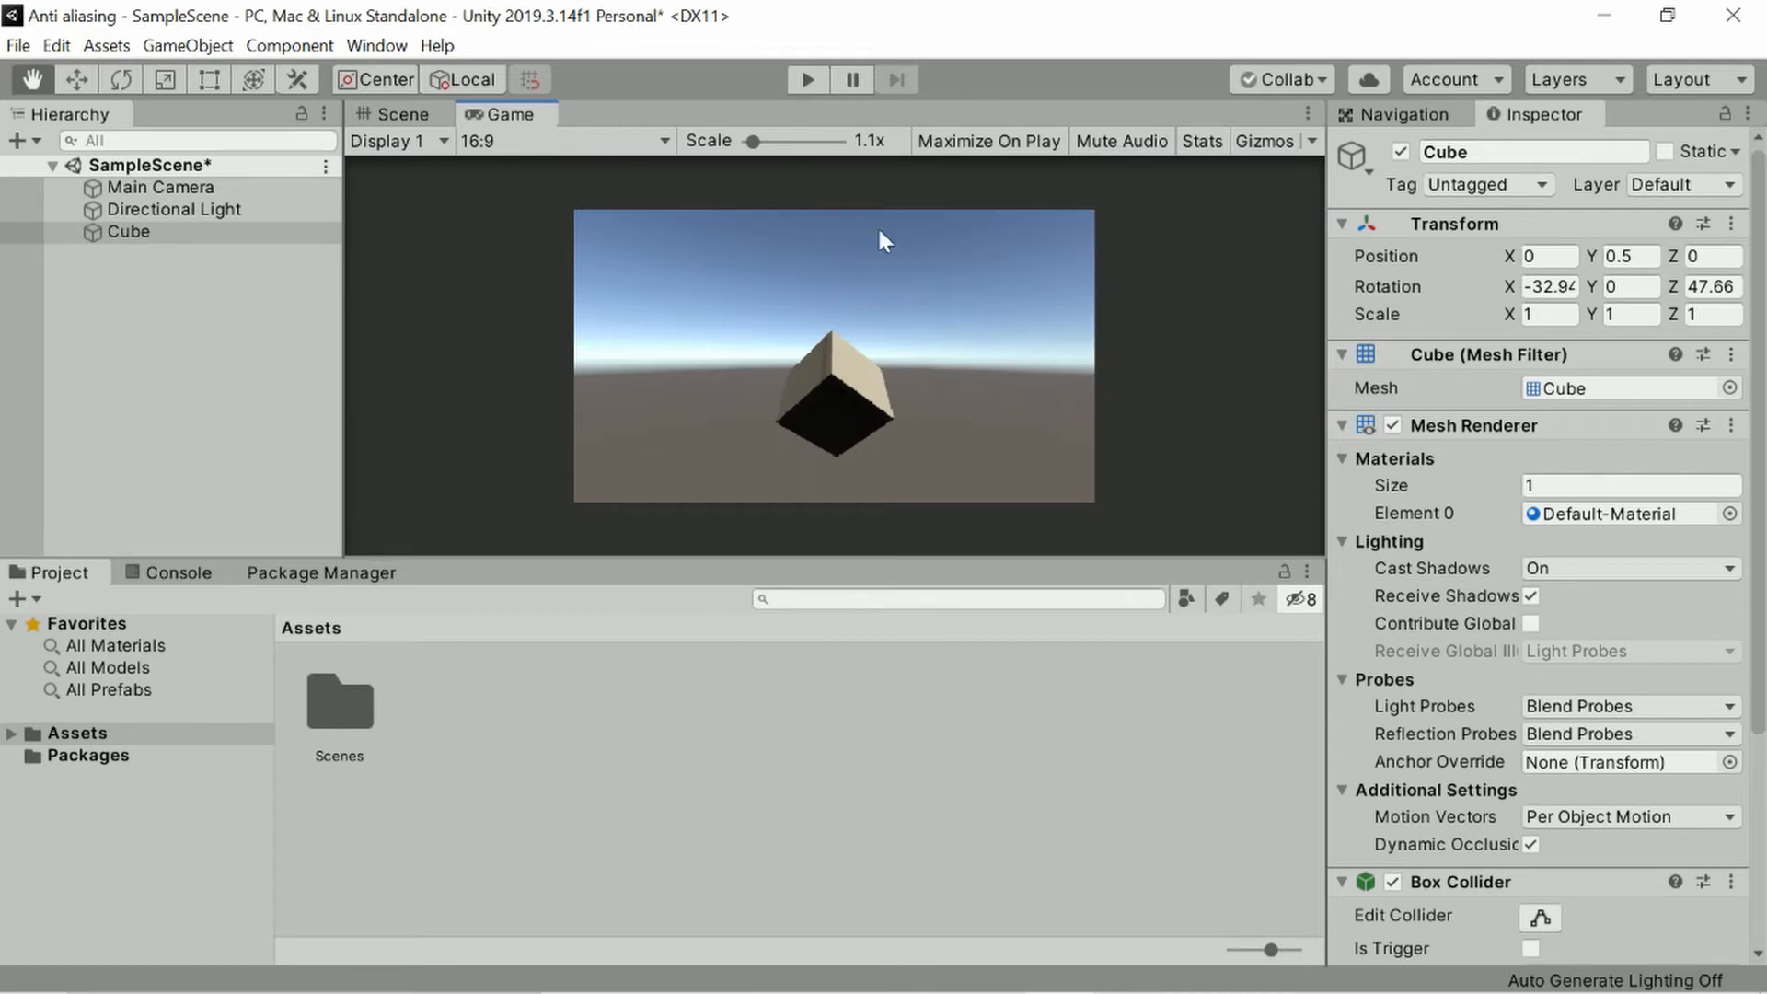
pyautogui.moveTo(767, 139); pyautogui.dragTo(747, 140)
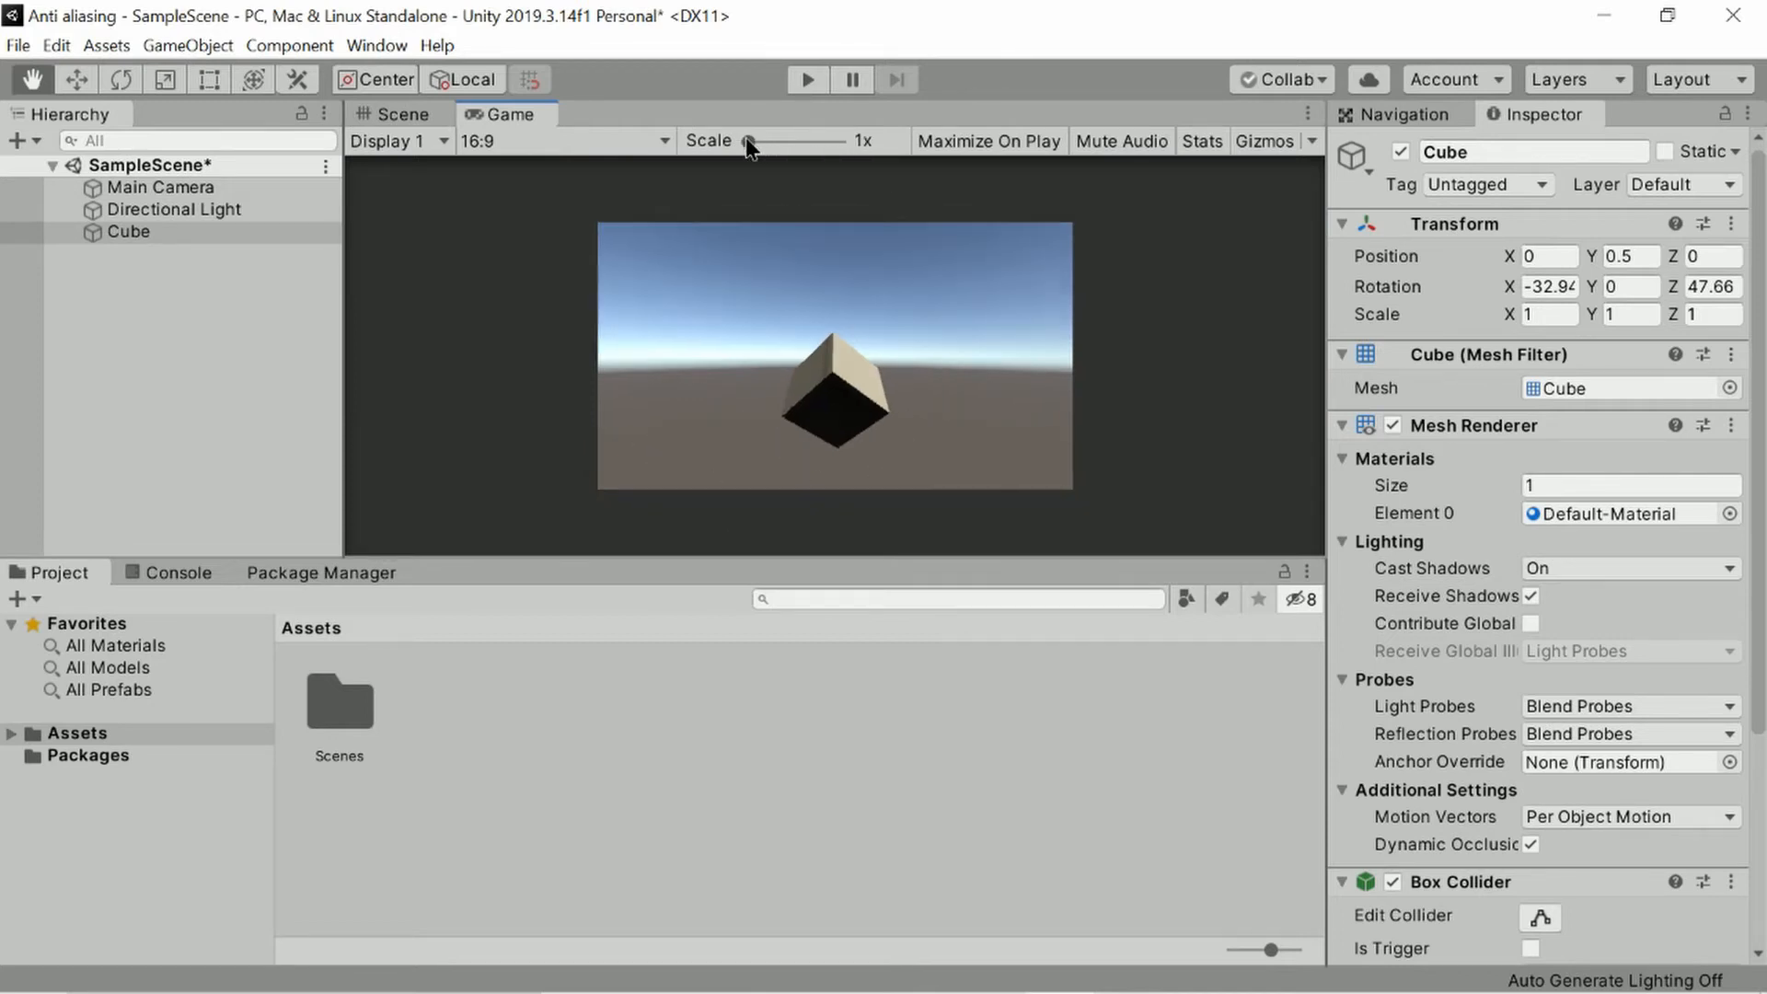
pyautogui.moveTo(778, 141); pyautogui.dragTo(834, 141)
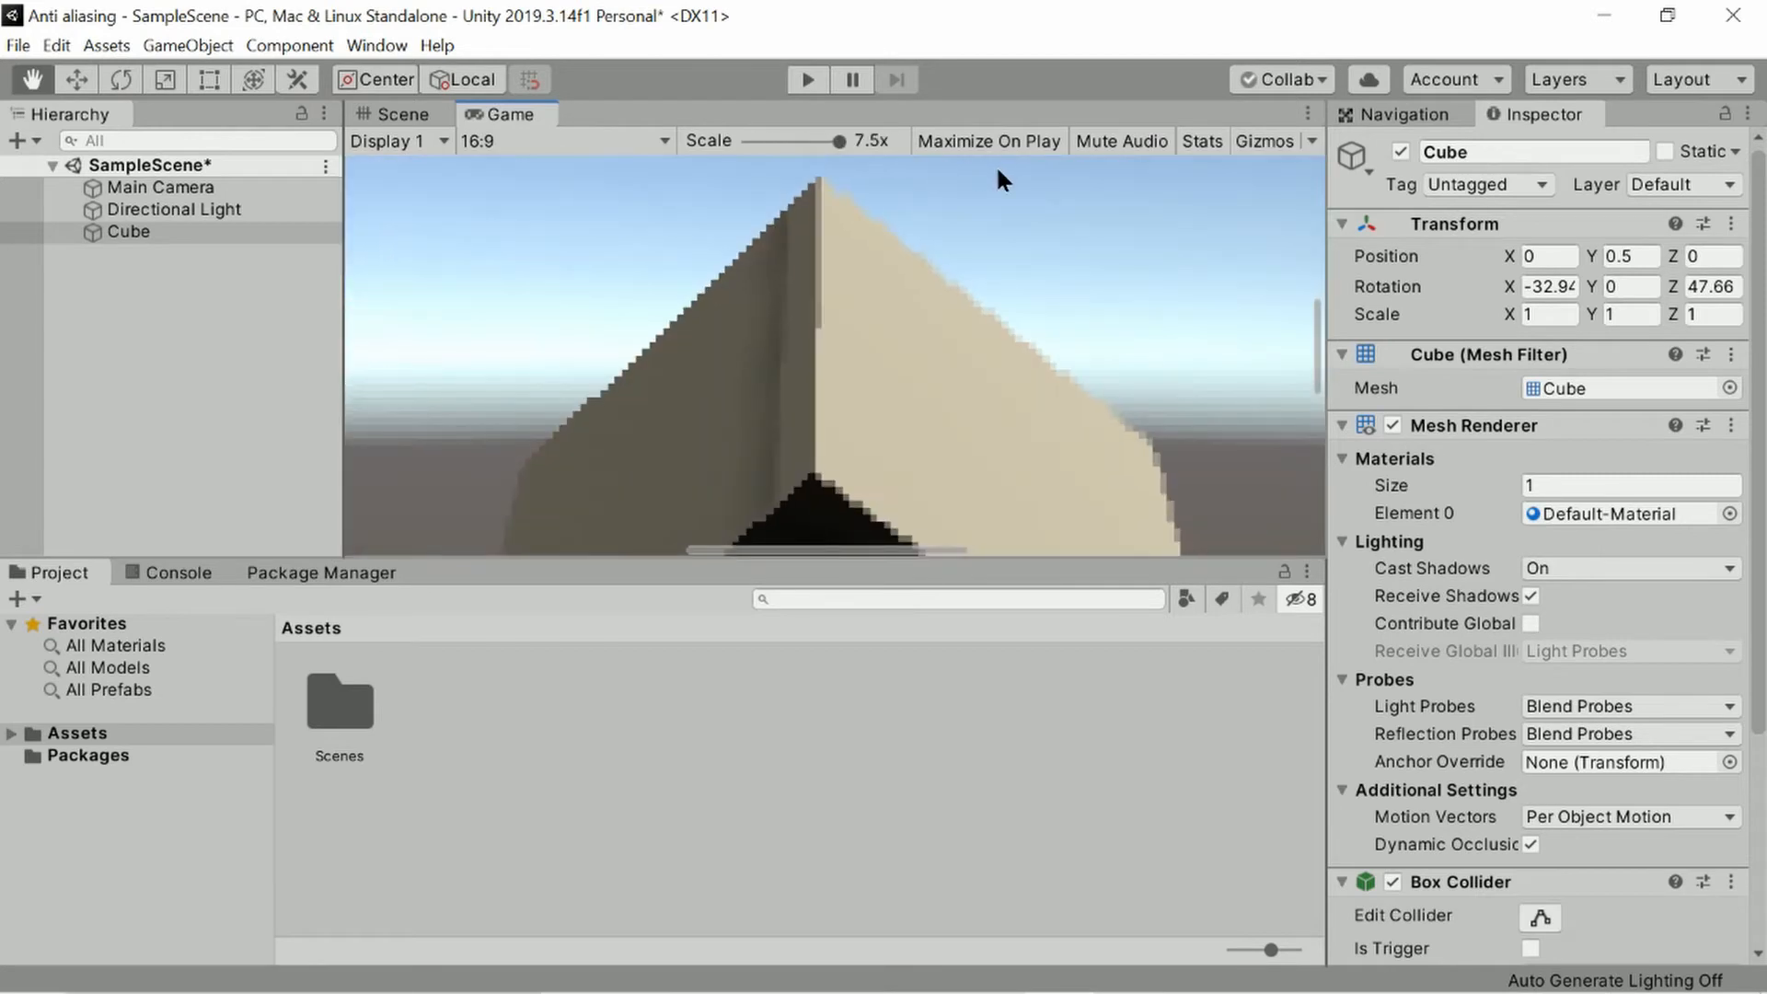
pyautogui.moveTo(975, 180)
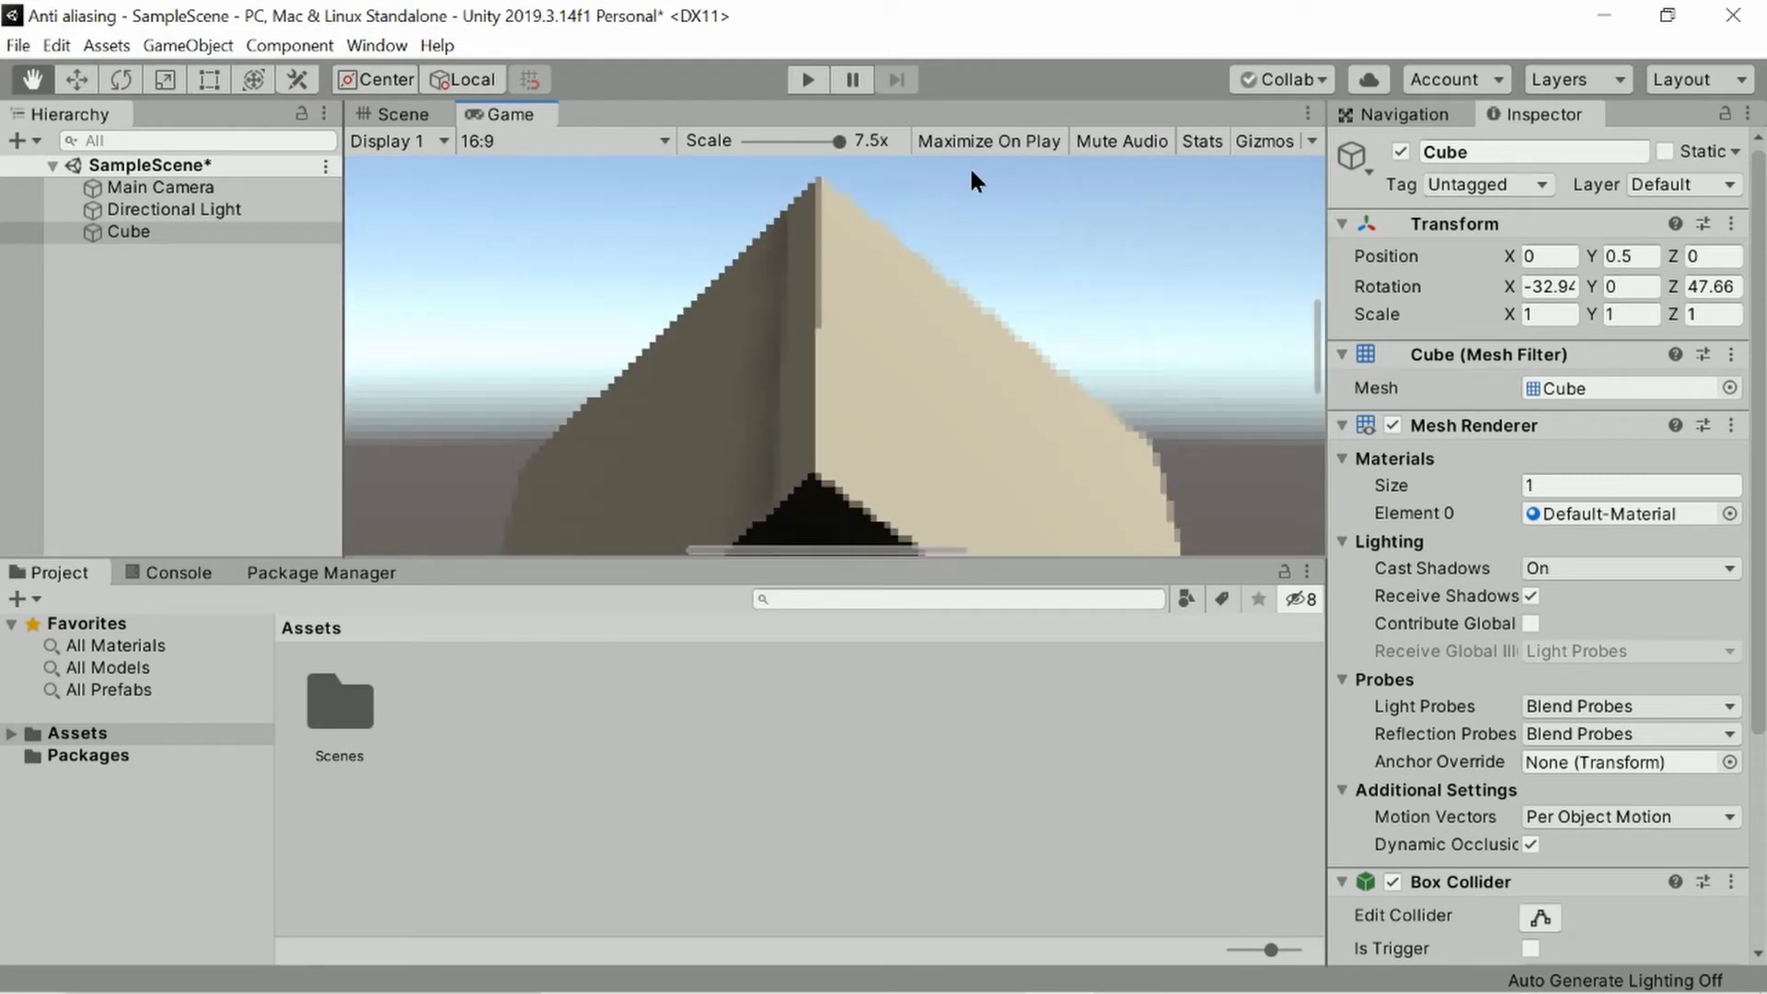
pyautogui.moveTo(838, 141); pyautogui.dragTo(749, 141)
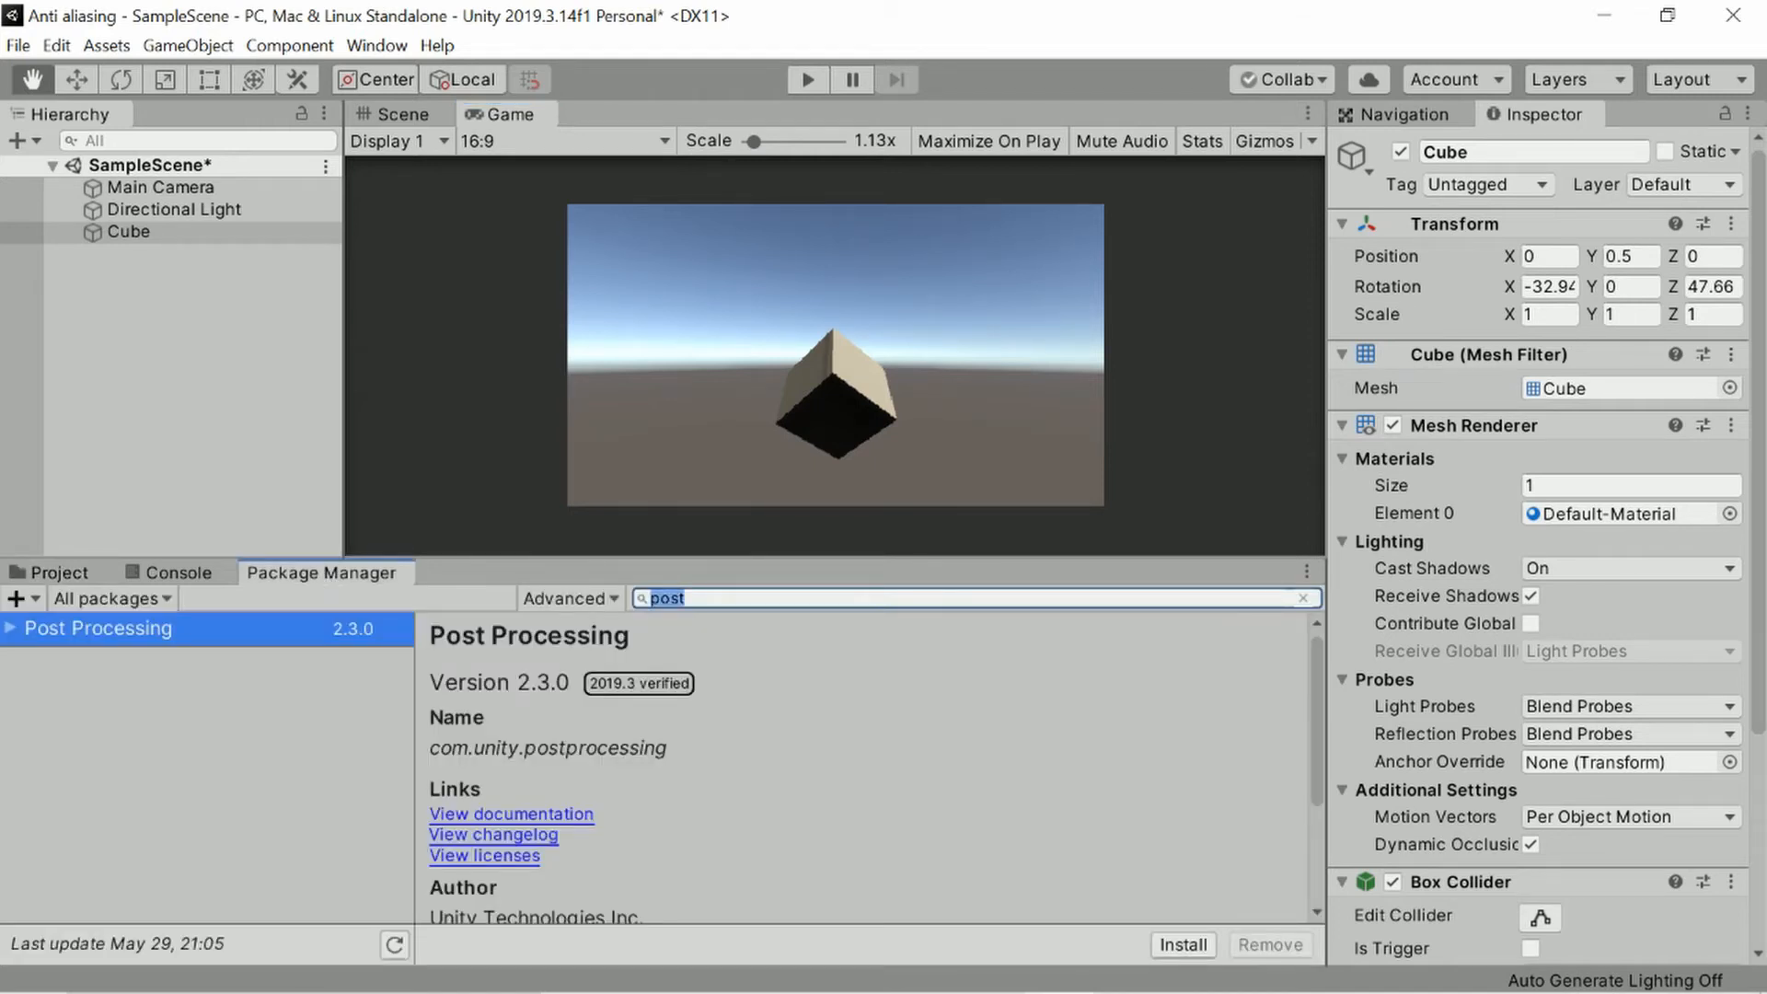
# Find Universal RP 7.3.1 via 'univ'/'render' search and install it.
pyautogui.write('universal')
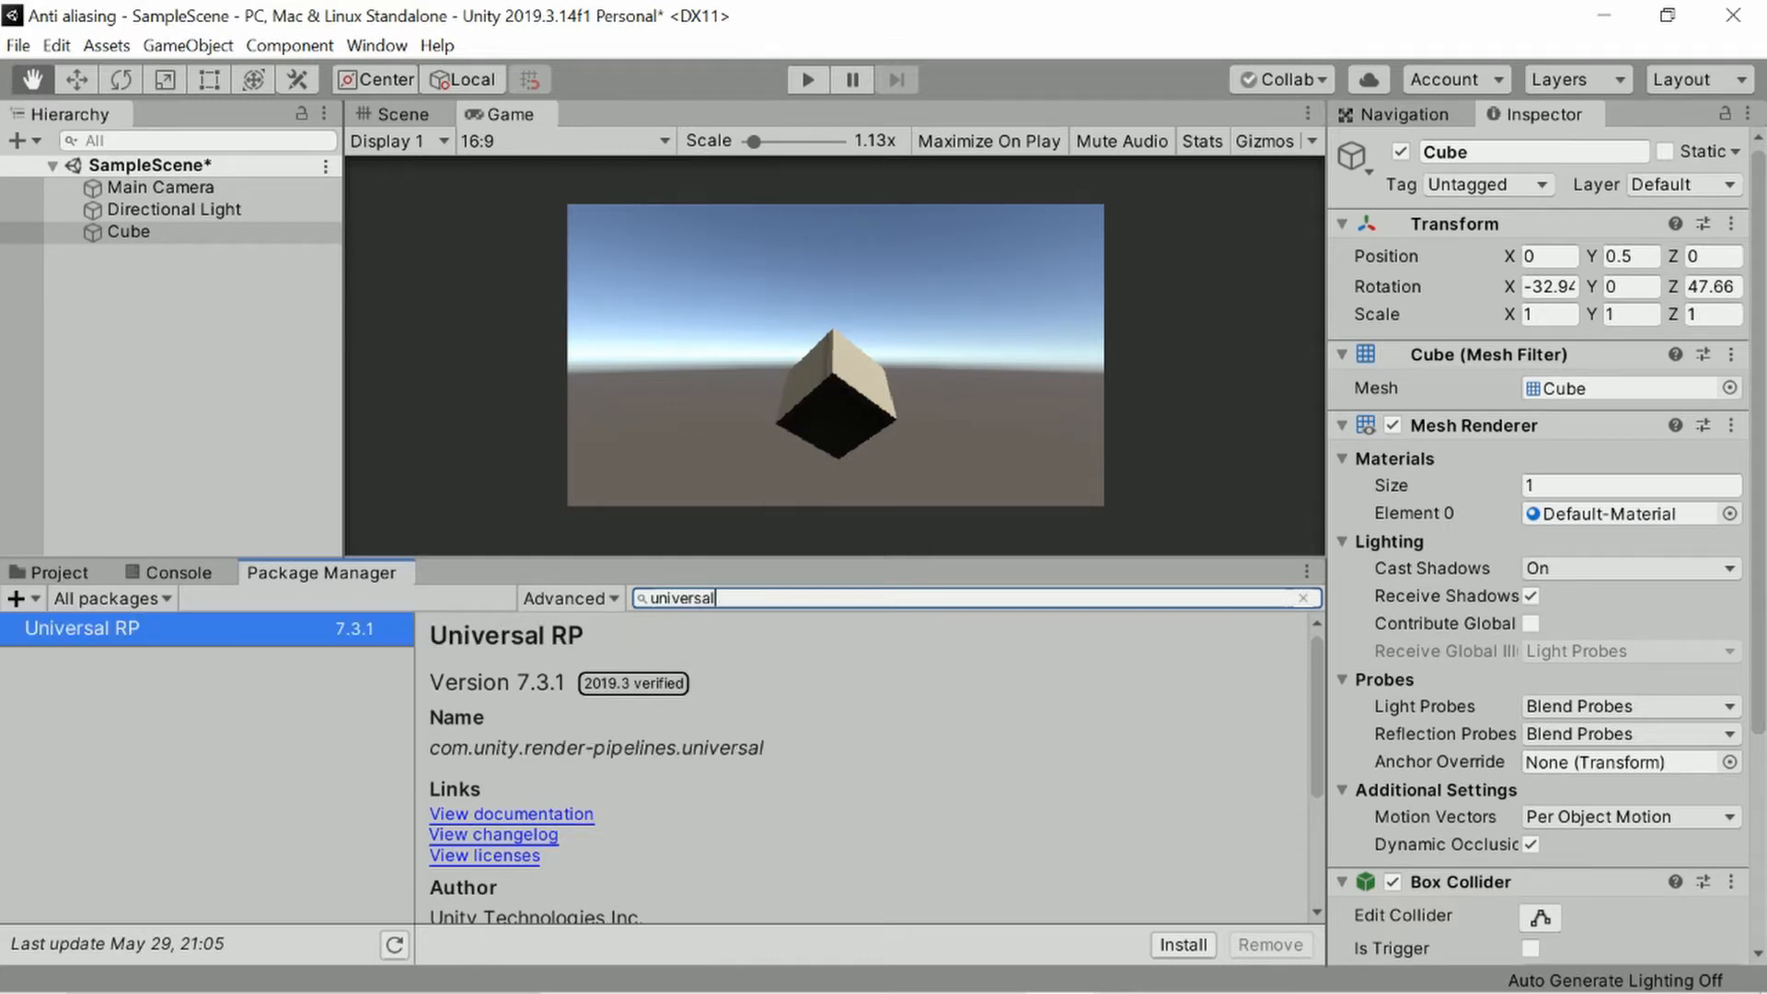
pyautogui.write('render')
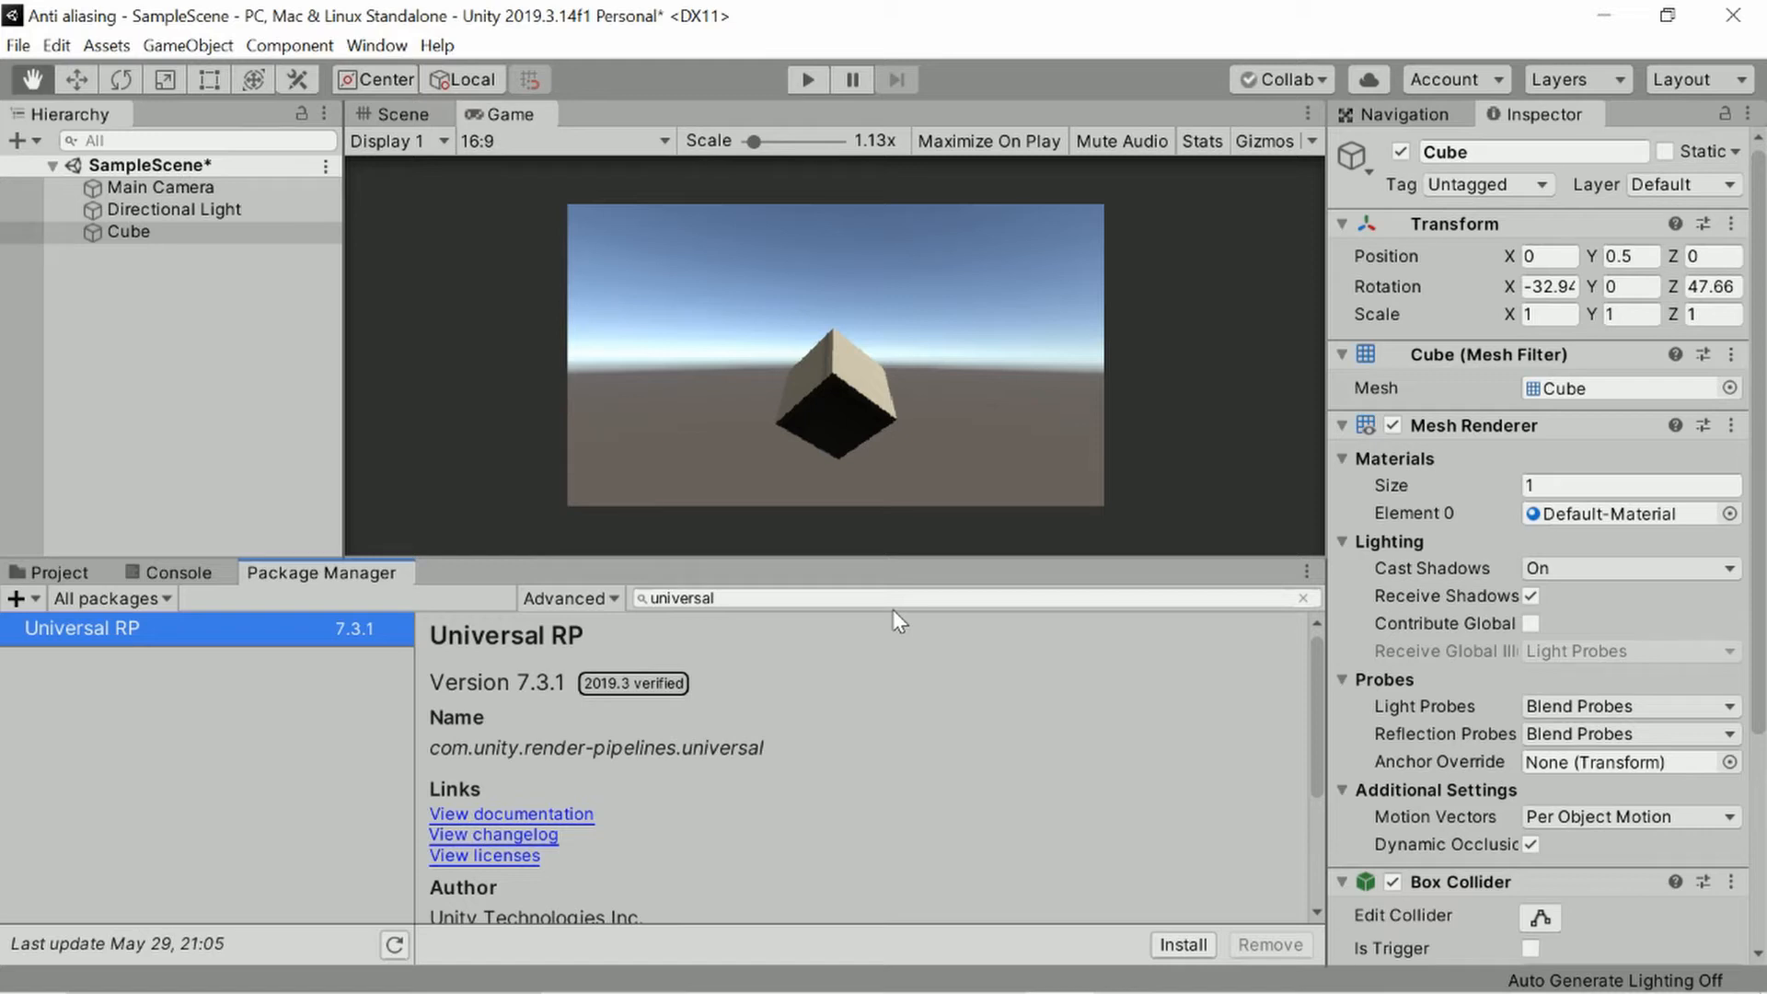
pyautogui.moveTo(998, 724)
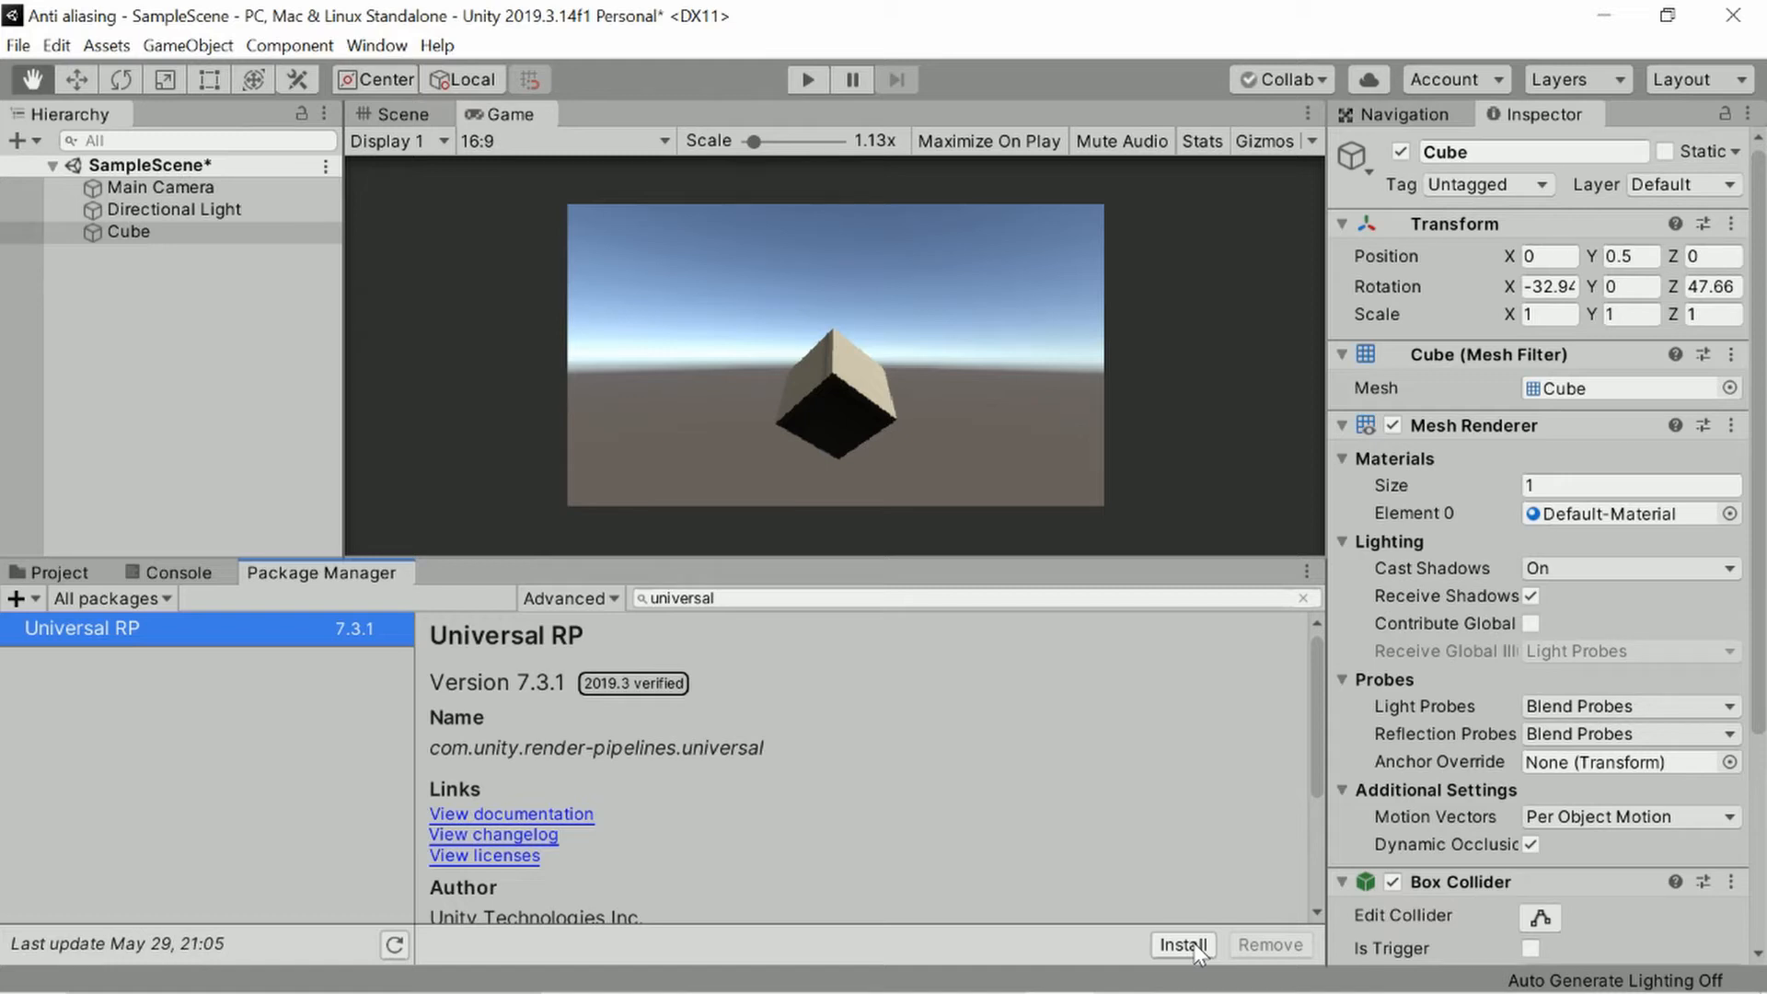
pyautogui.click(1182, 944)
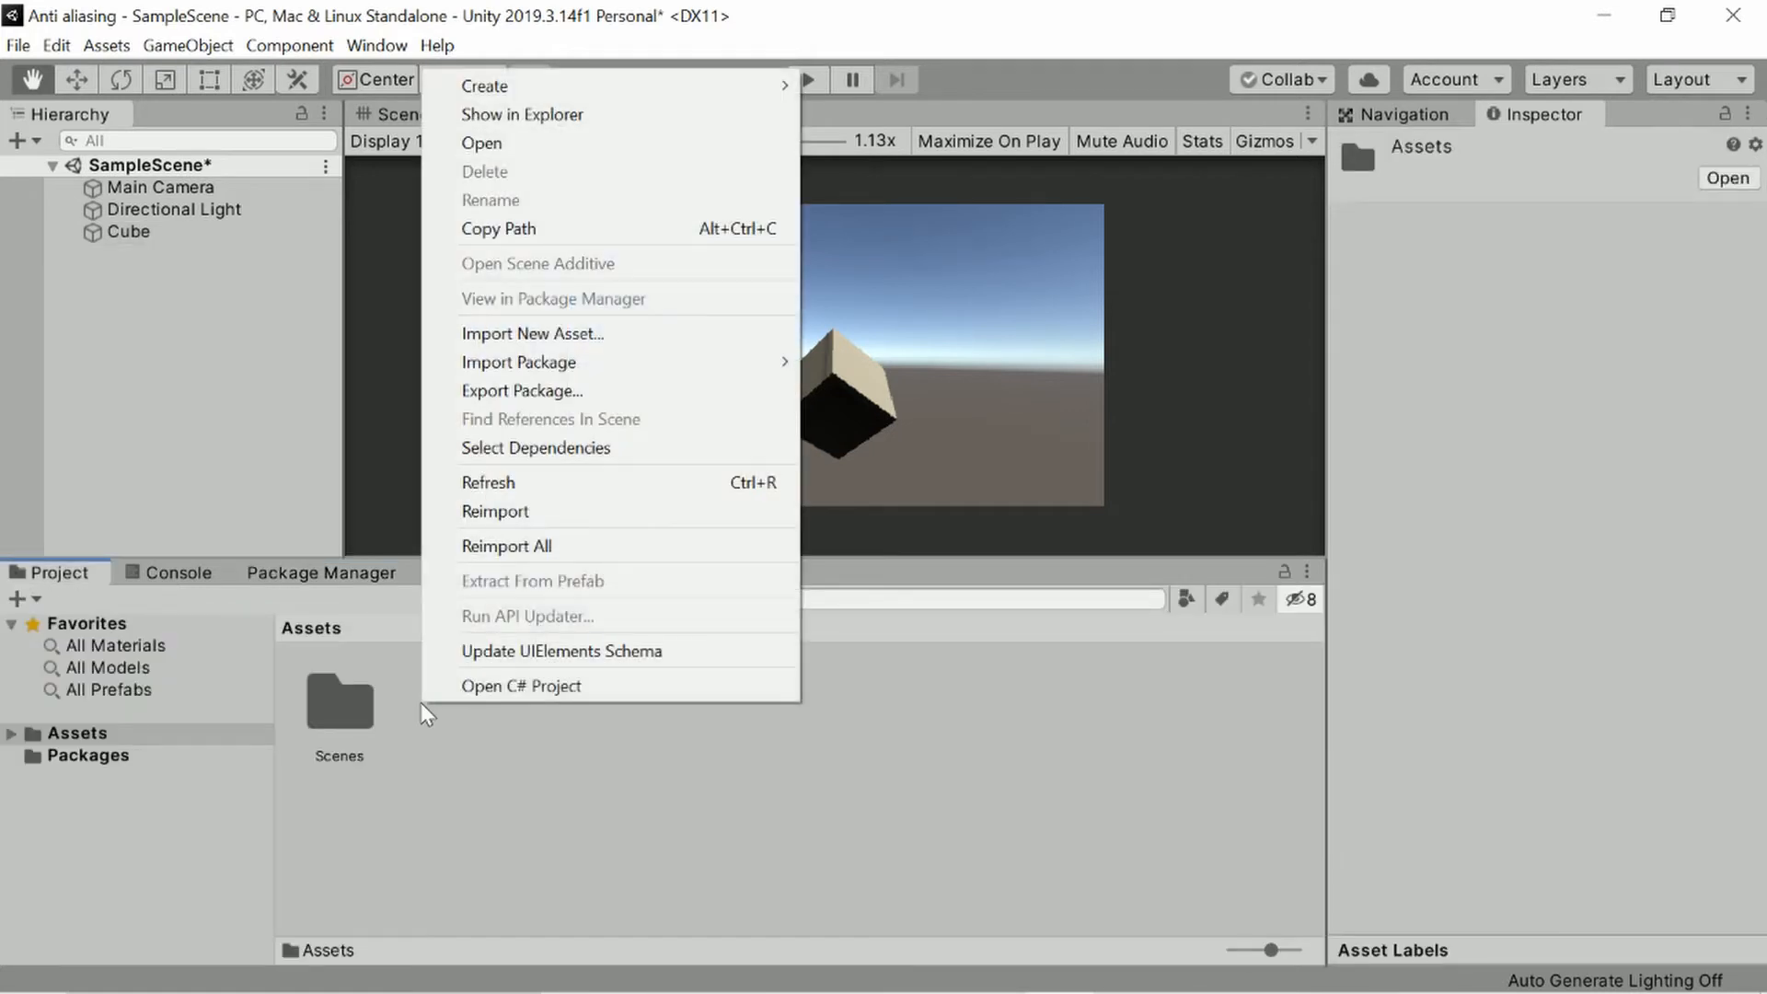
pyautogui.moveTo(642, 353)
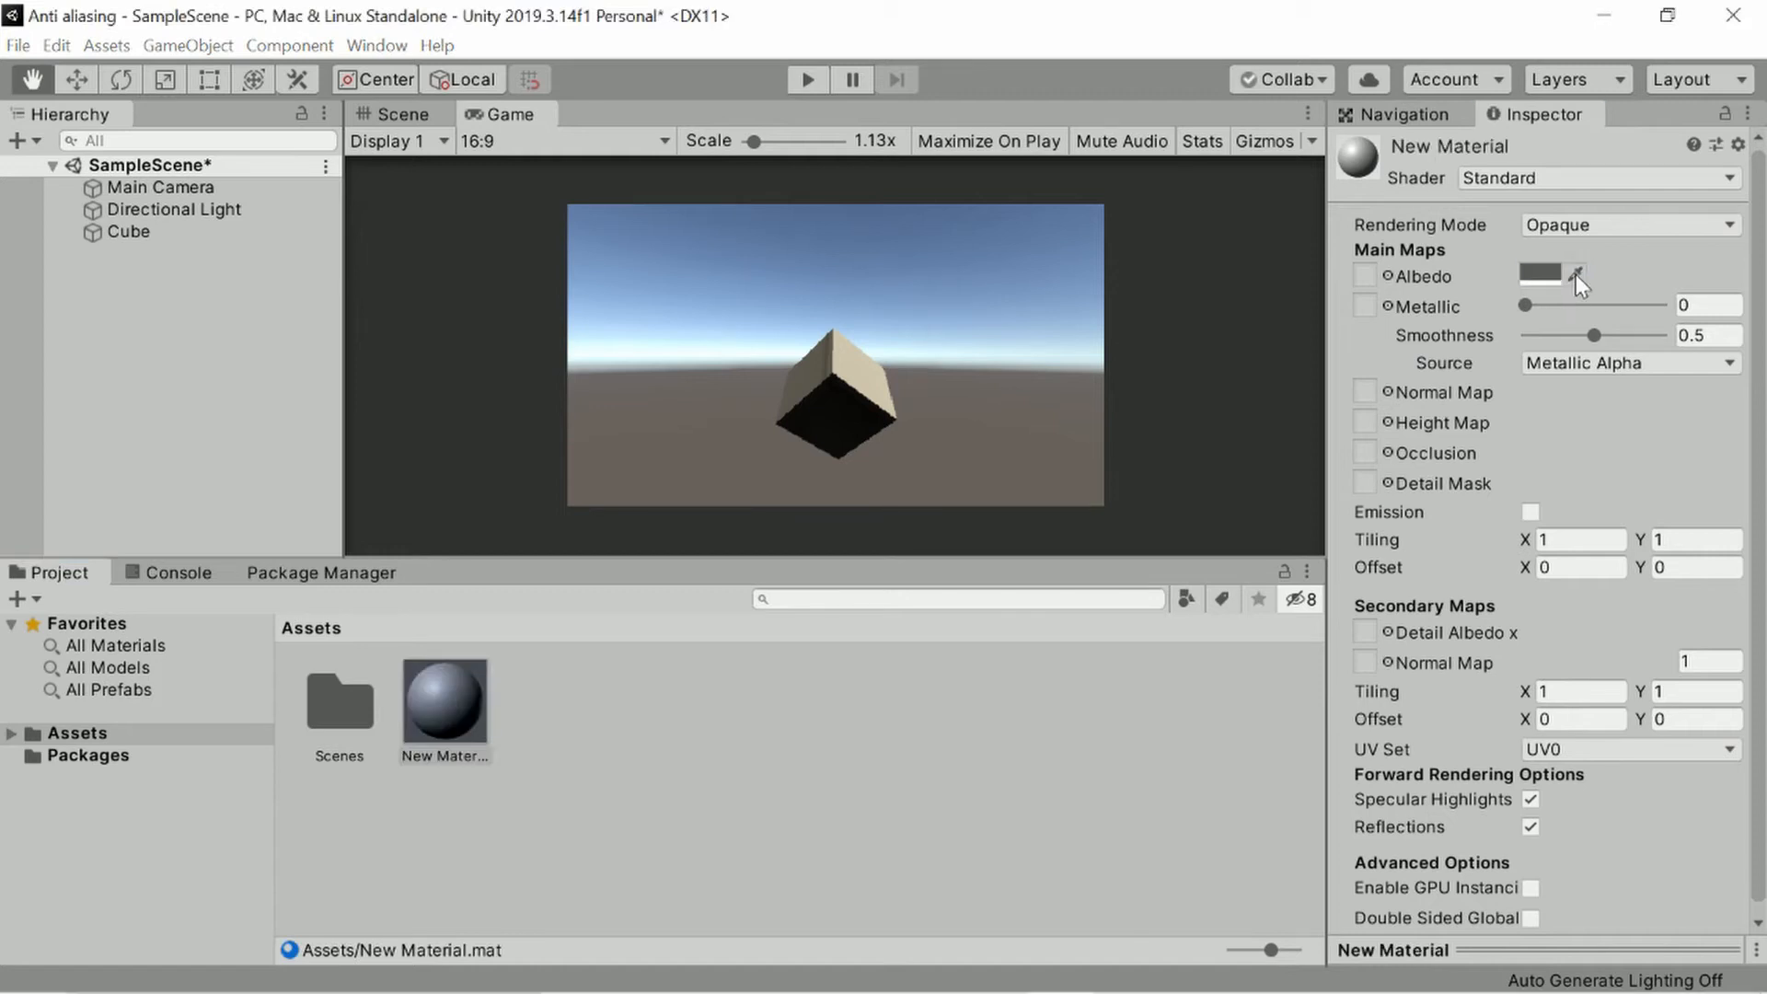
# Set the new material's albedo colour to pure red FF0000.
pyautogui.click(1538, 272)
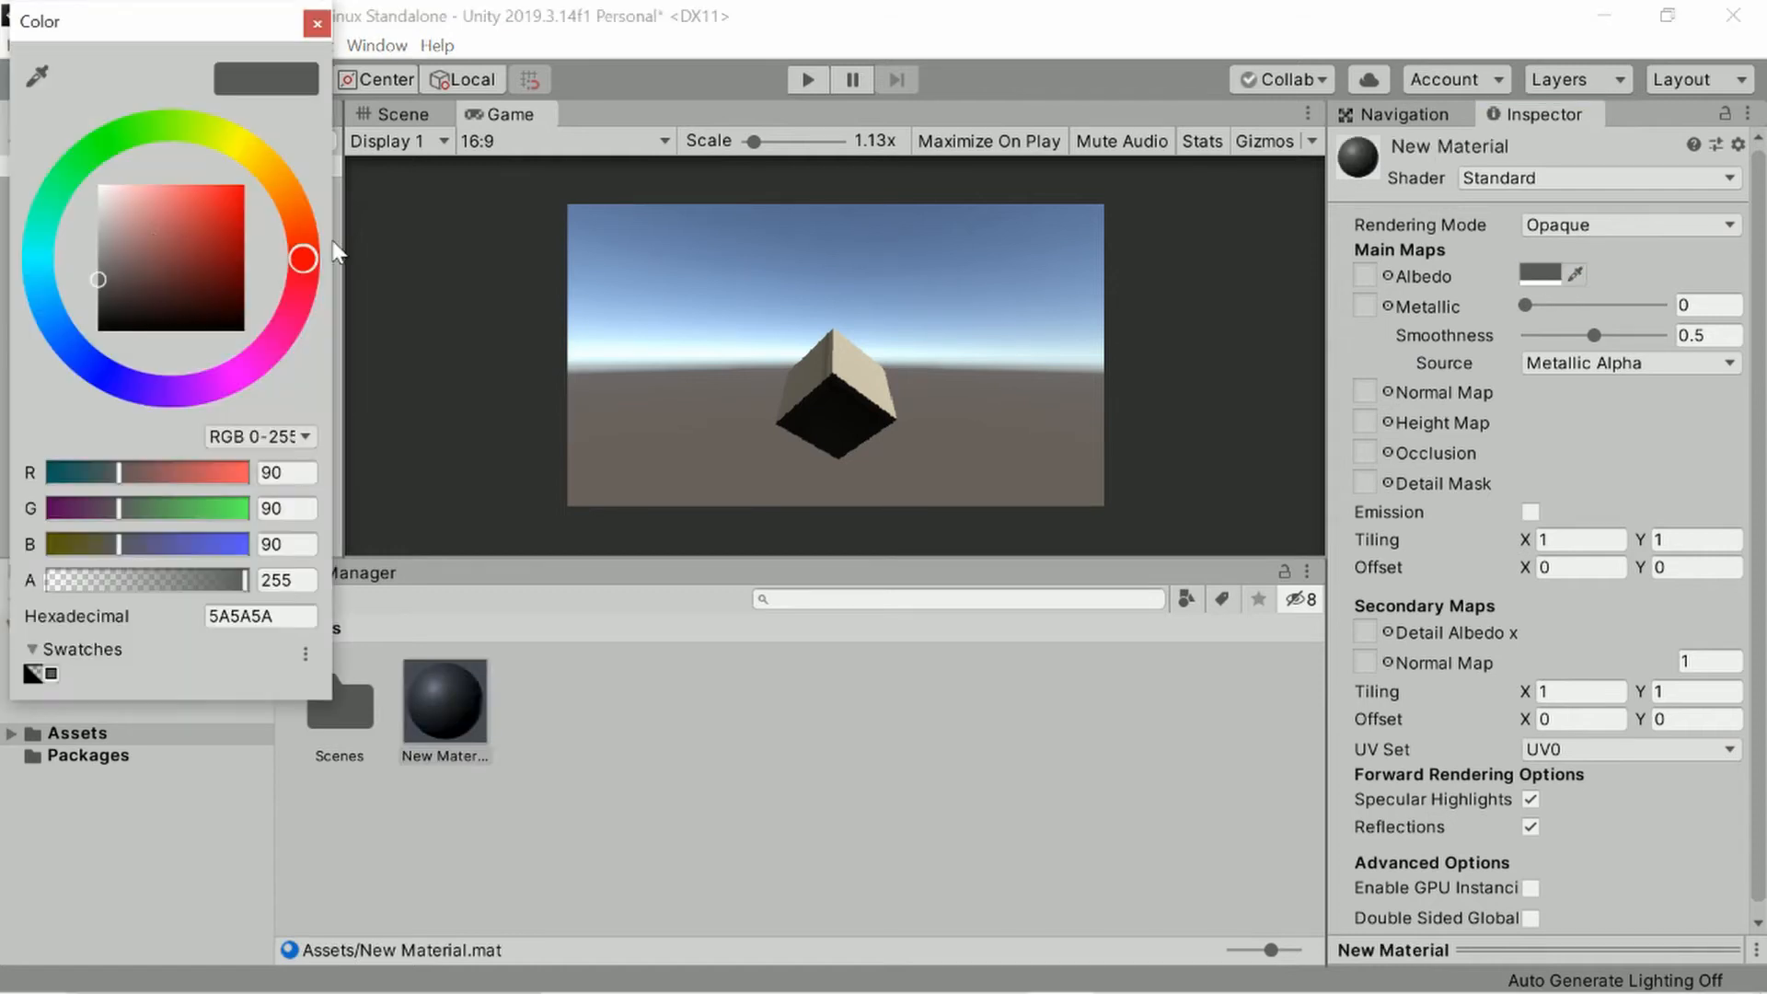
pyautogui.click(317, 22)
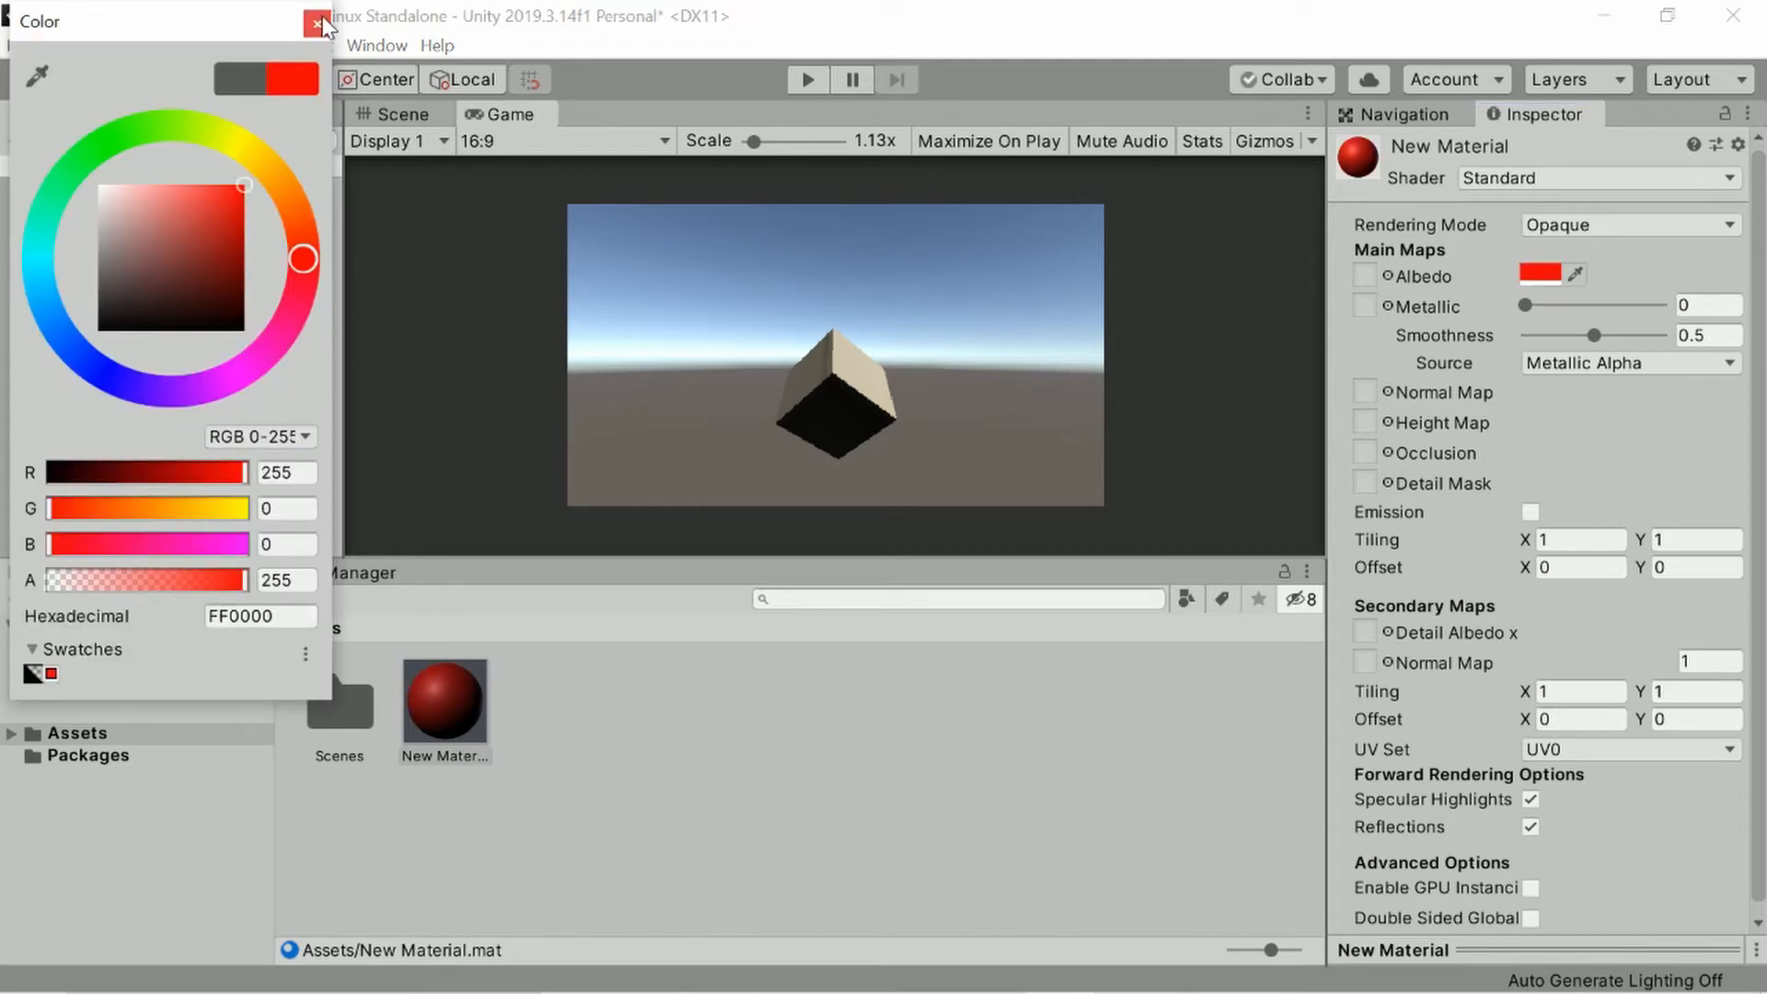
pyautogui.click(317, 21)
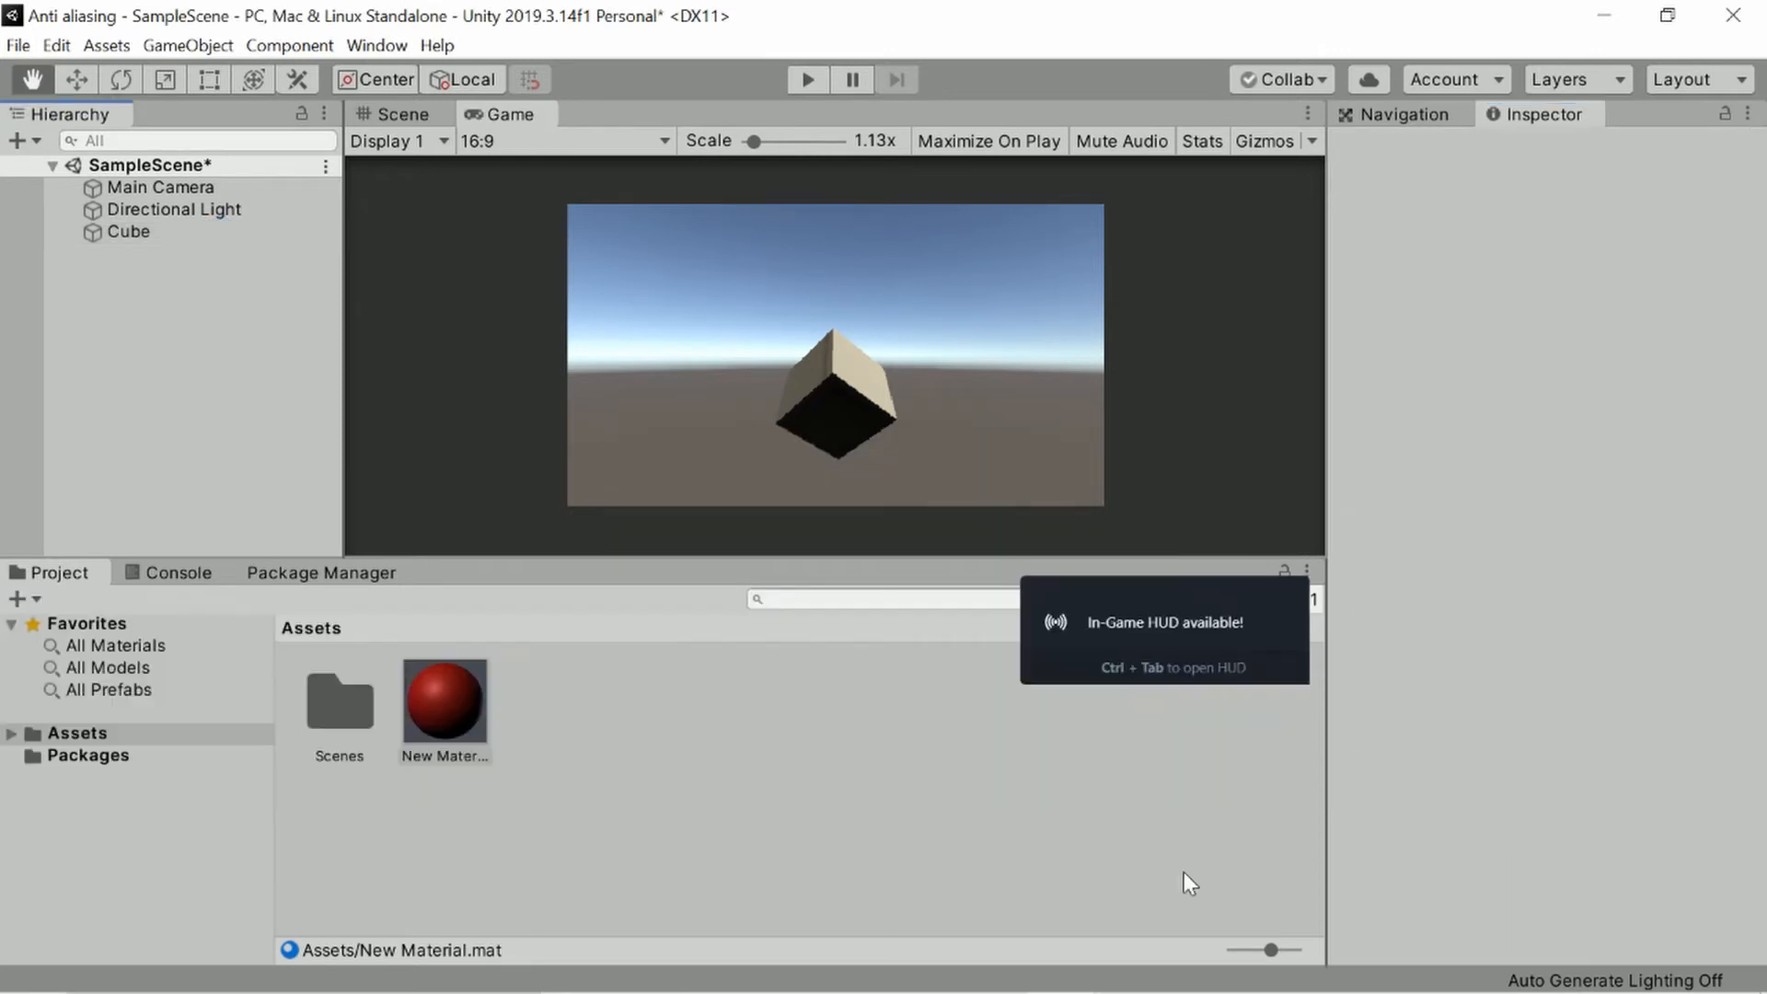
# Assign the red material to the cube so it renders red.
pyautogui.click(444, 699)
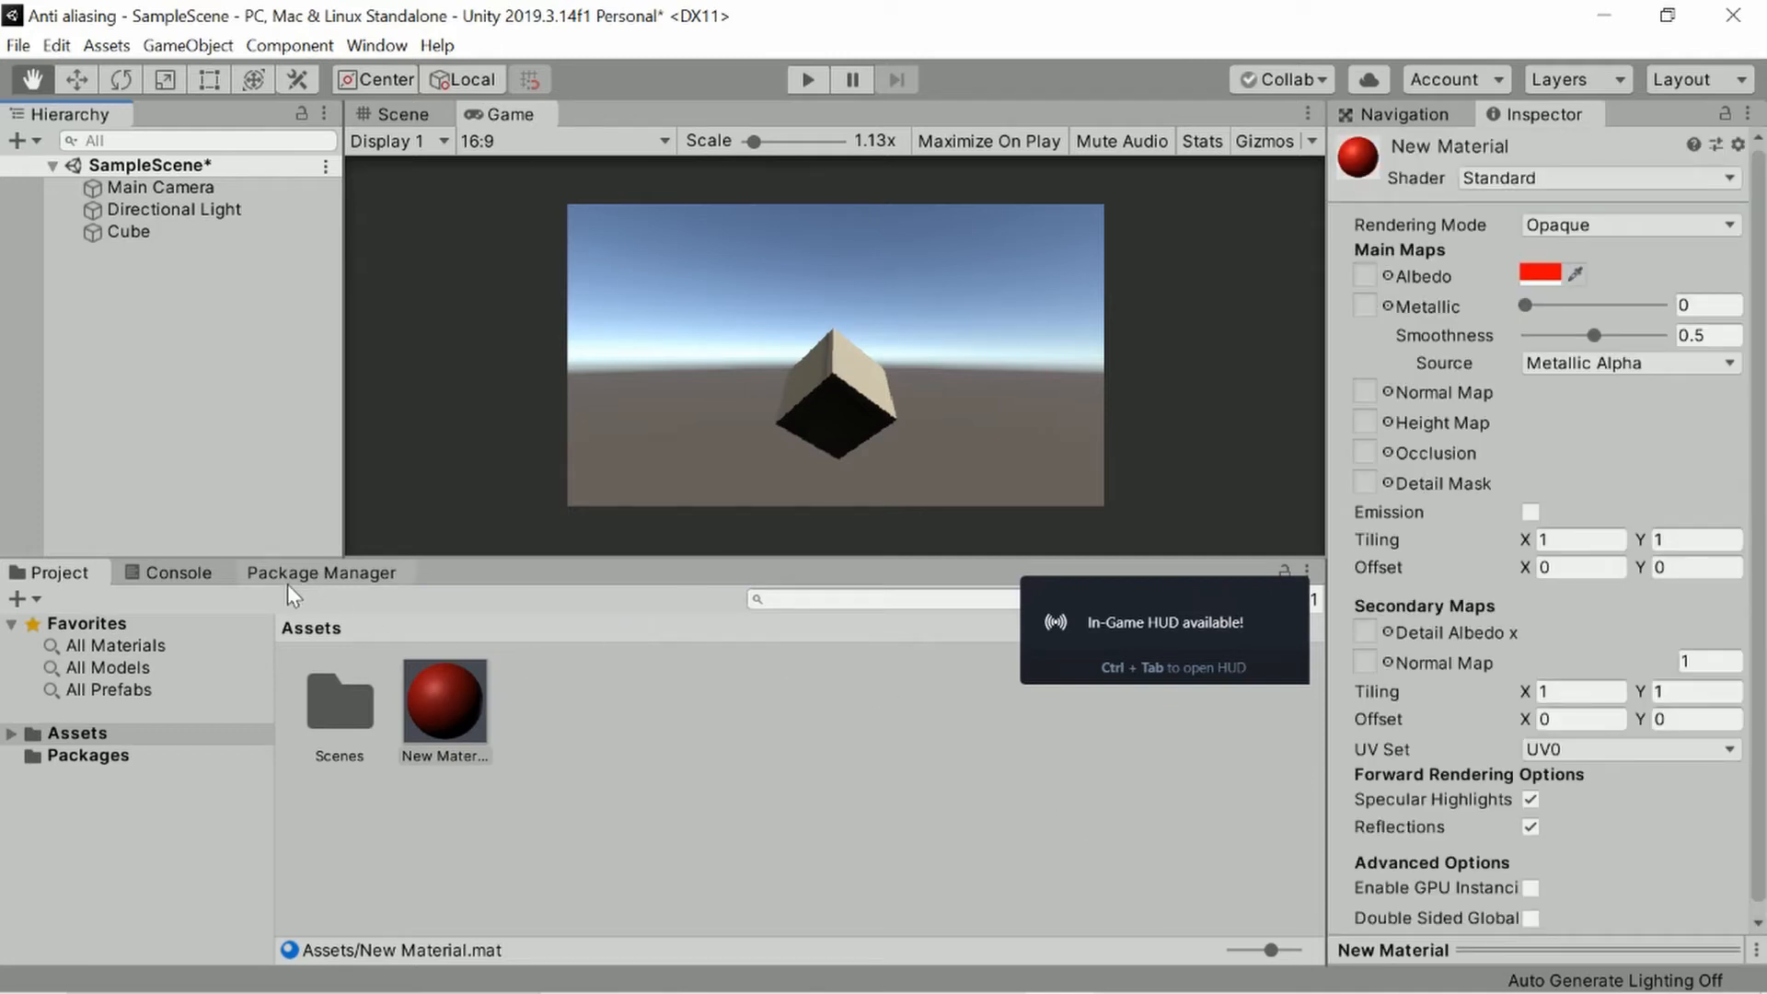
pyautogui.click(131, 231)
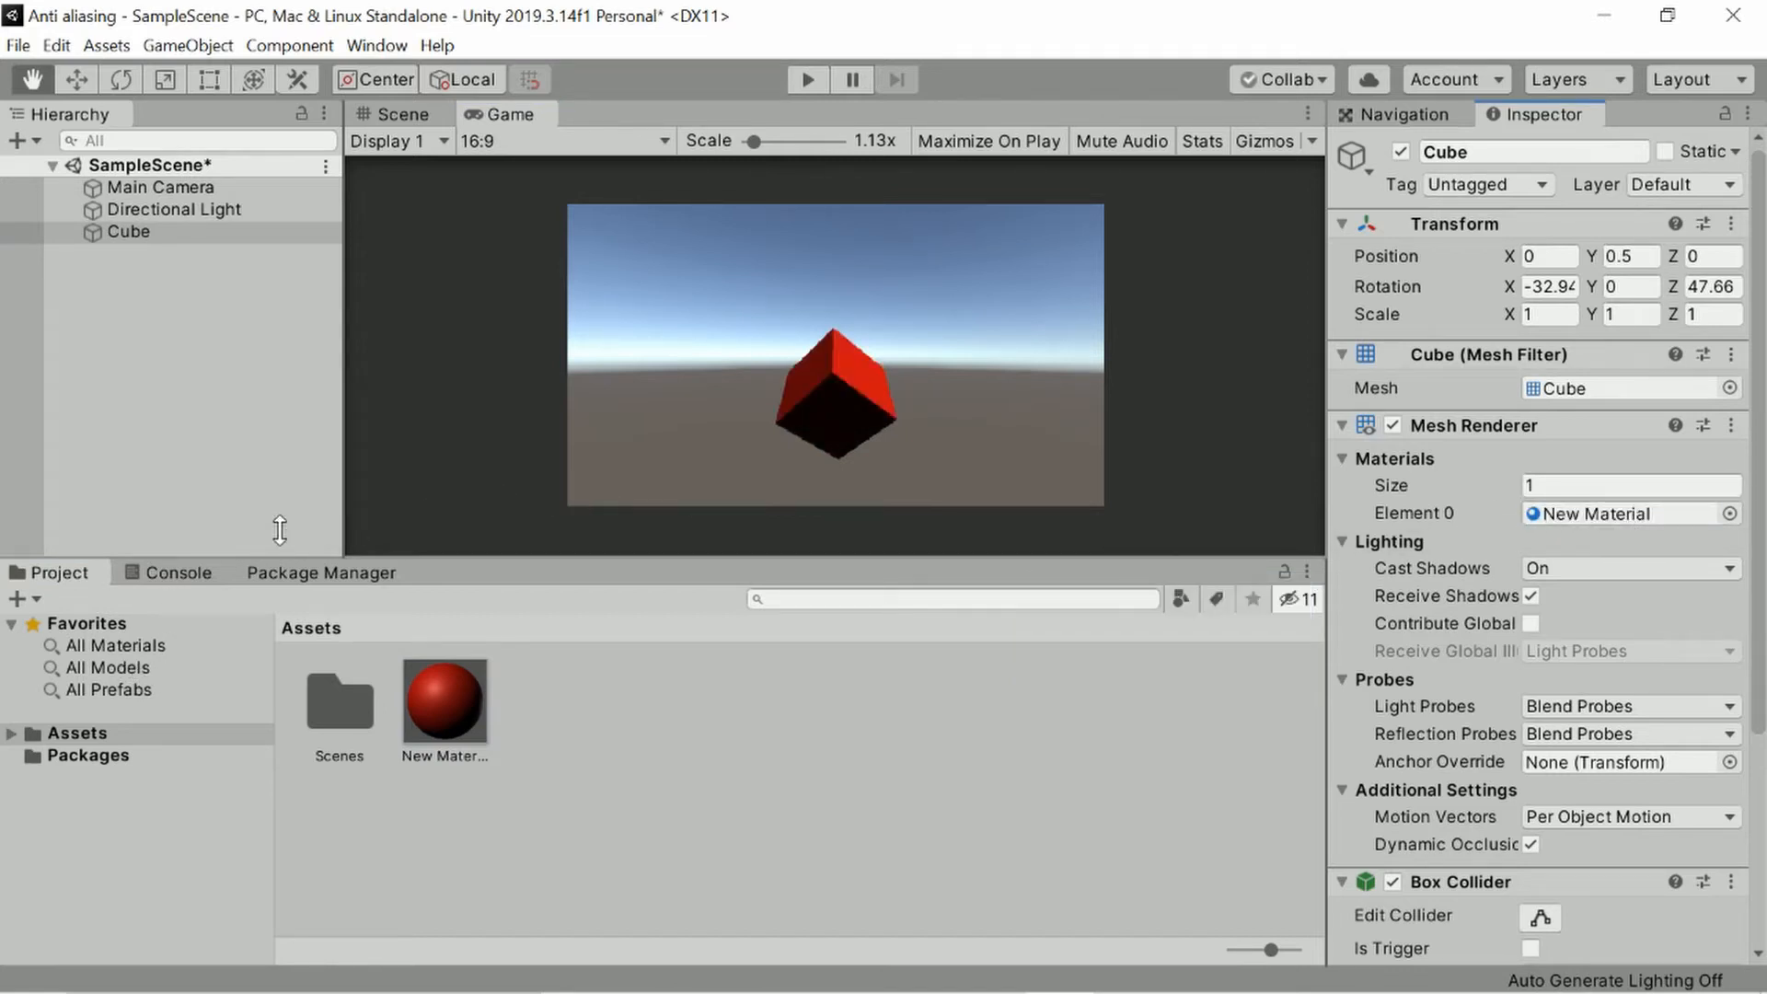
pyautogui.click(393, 114)
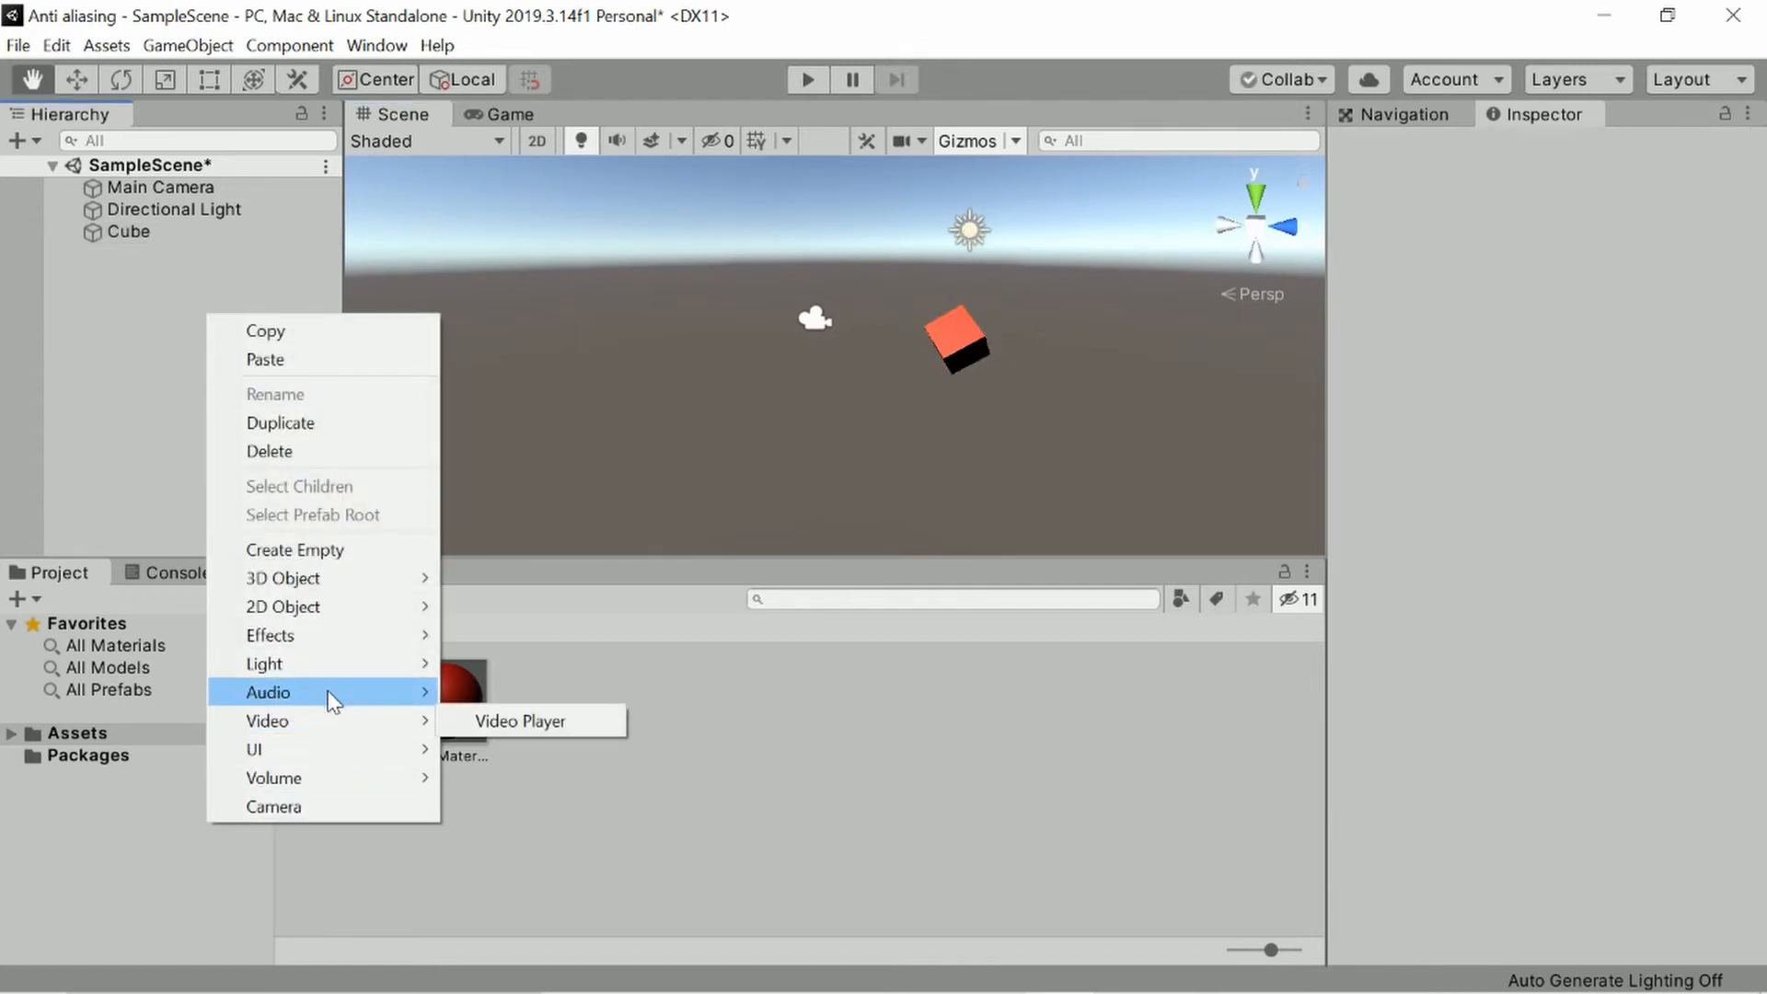
pyautogui.moveTo(273, 777)
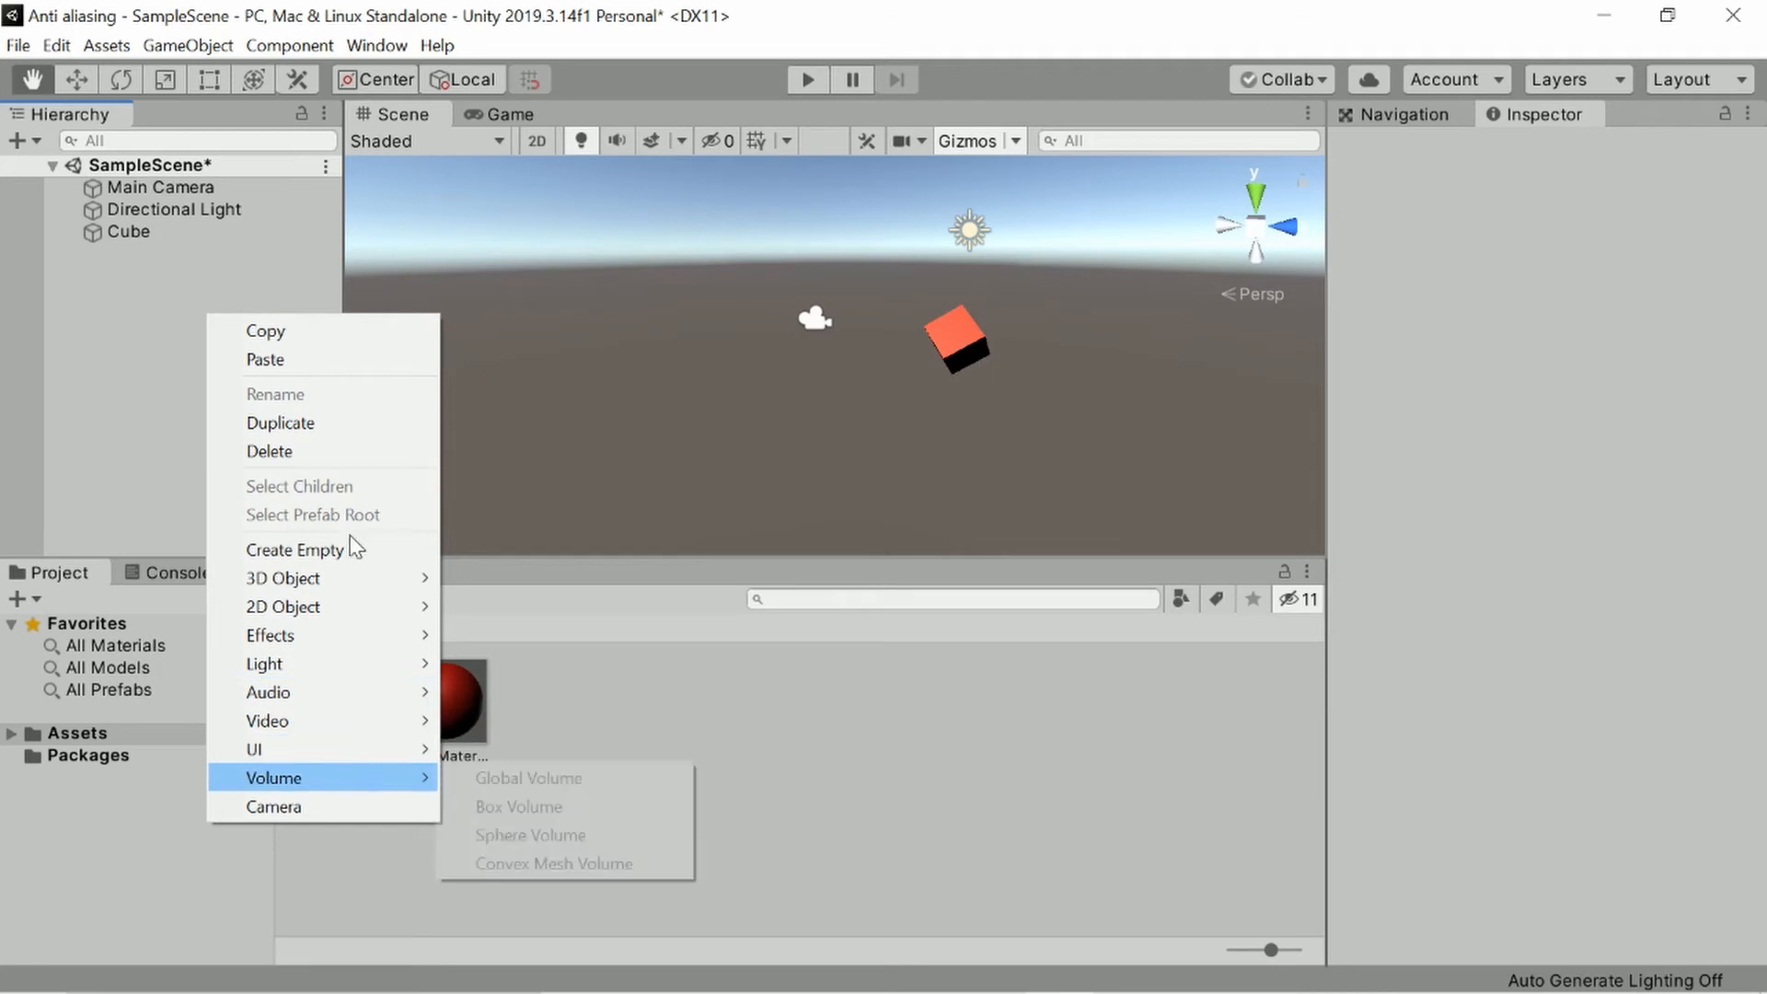
pyautogui.moveTo(265, 664)
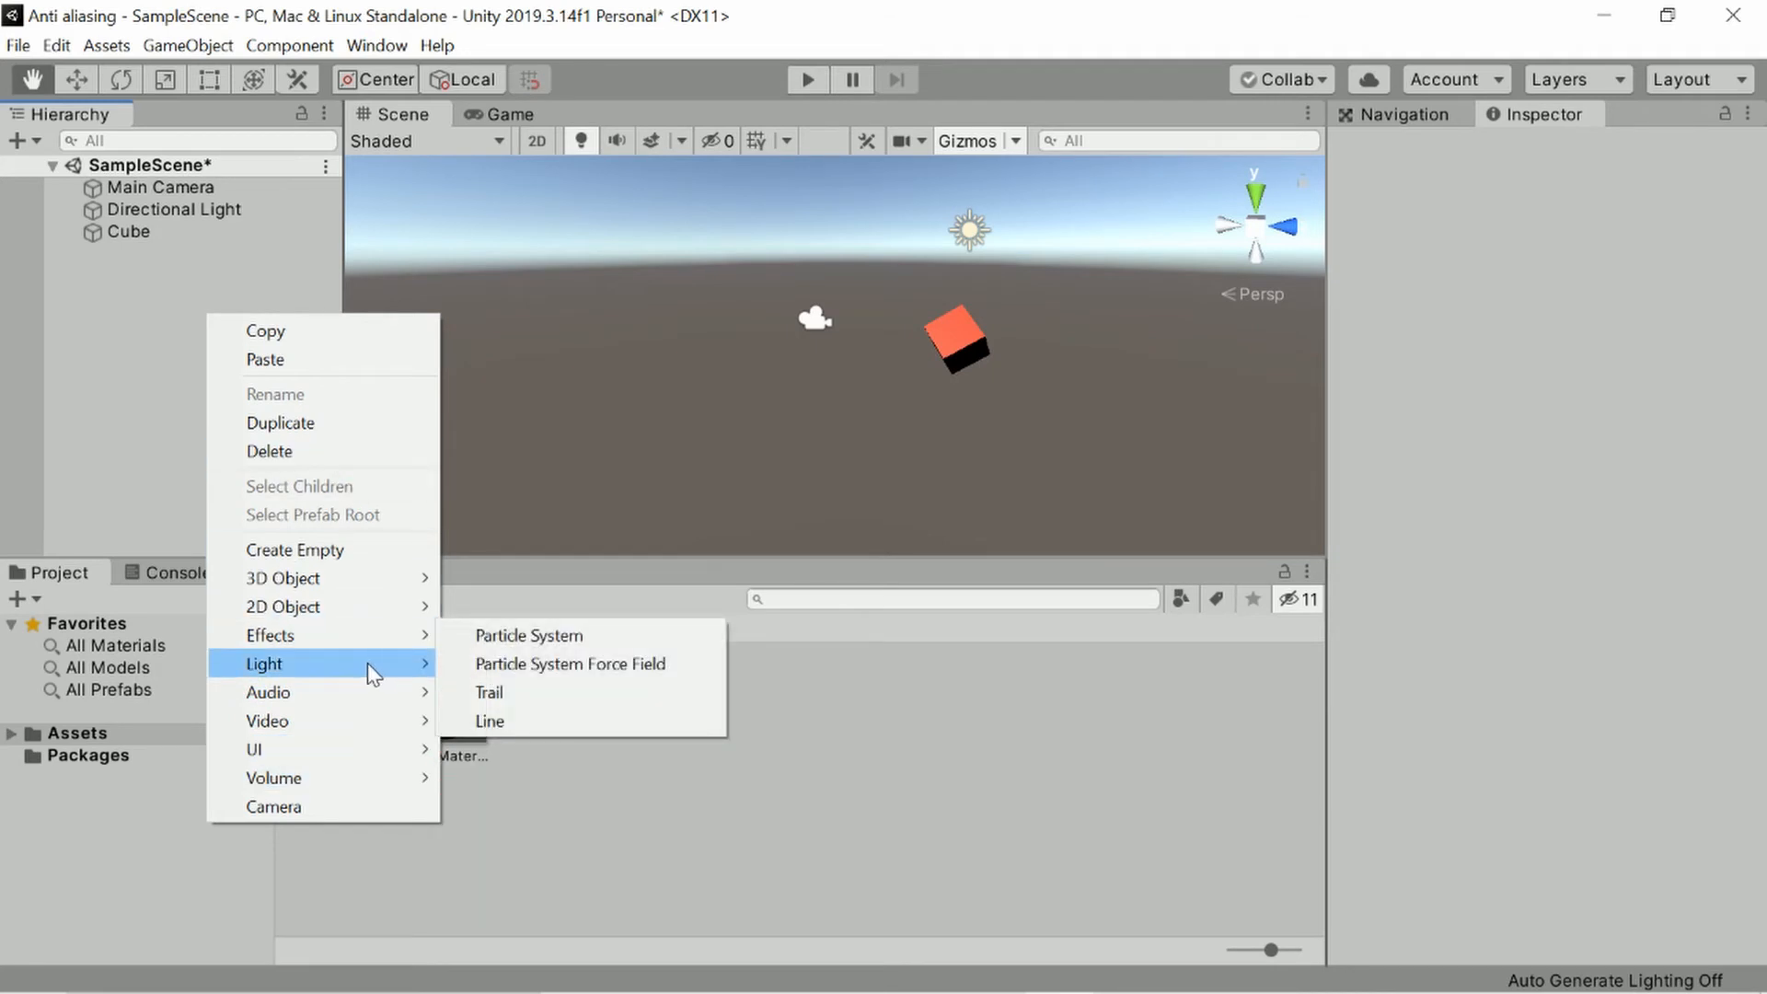
pyautogui.moveTo(501, 751)
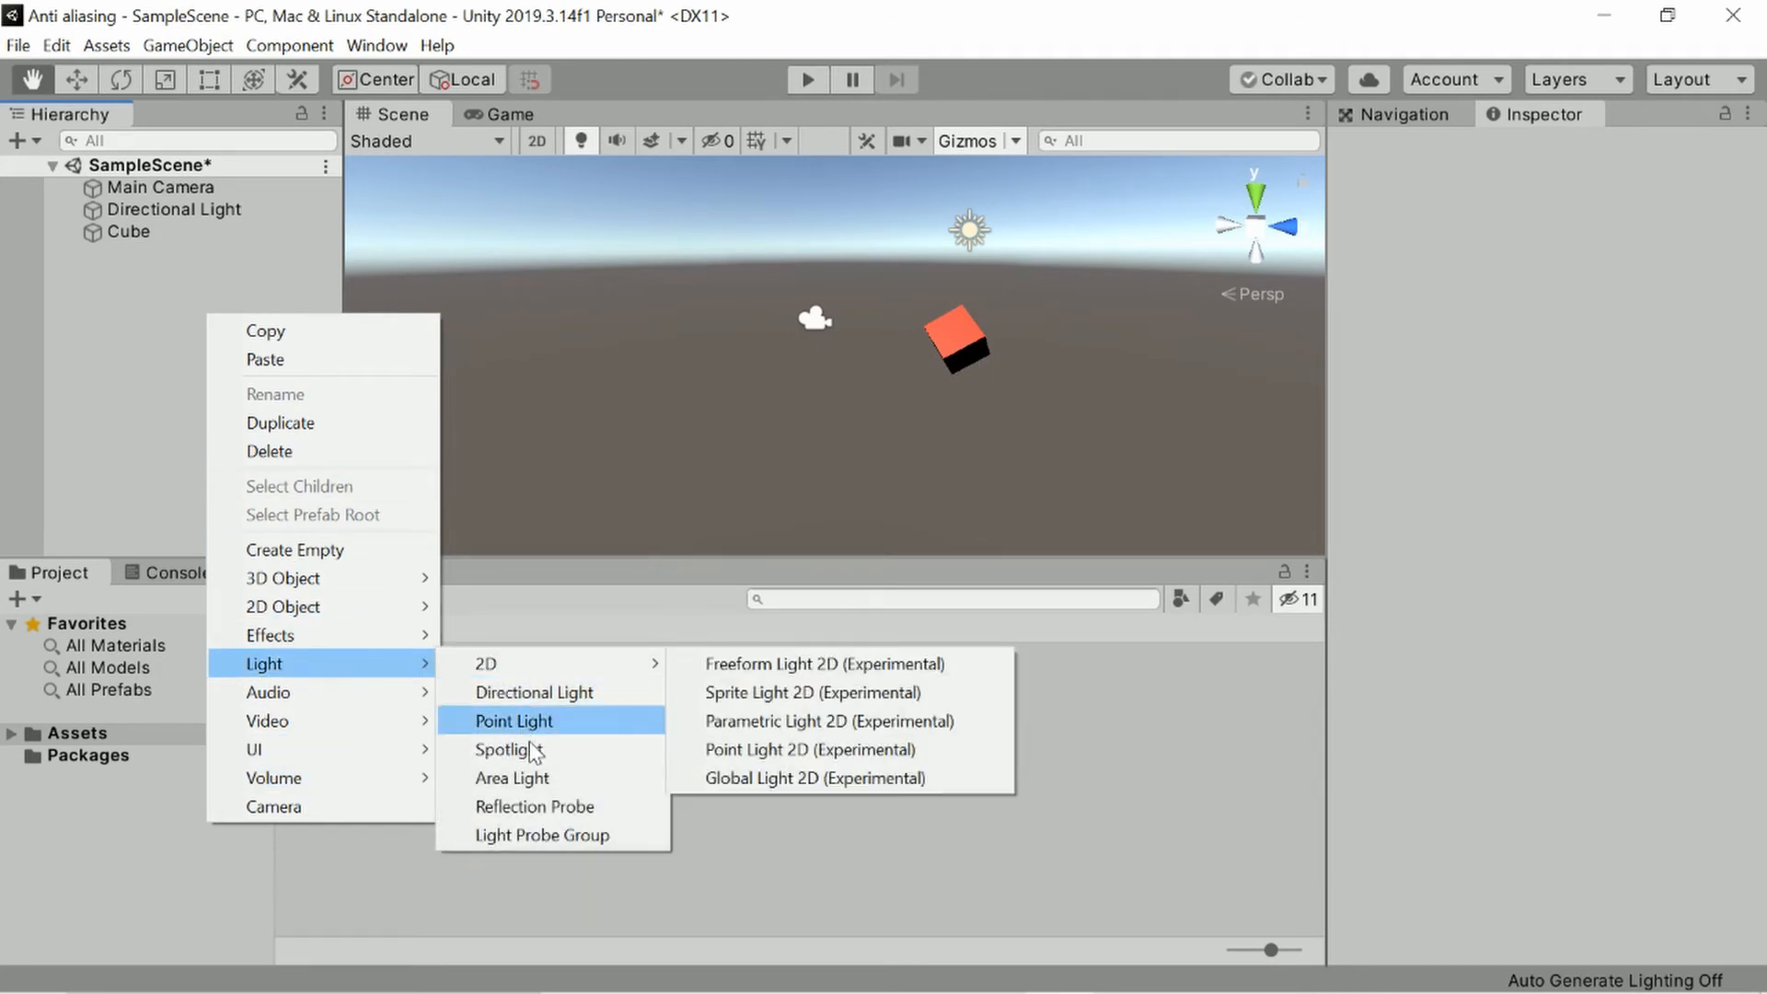
# Add a reflection probe and move it up and closer to the cube.
pyautogui.click(534, 807)
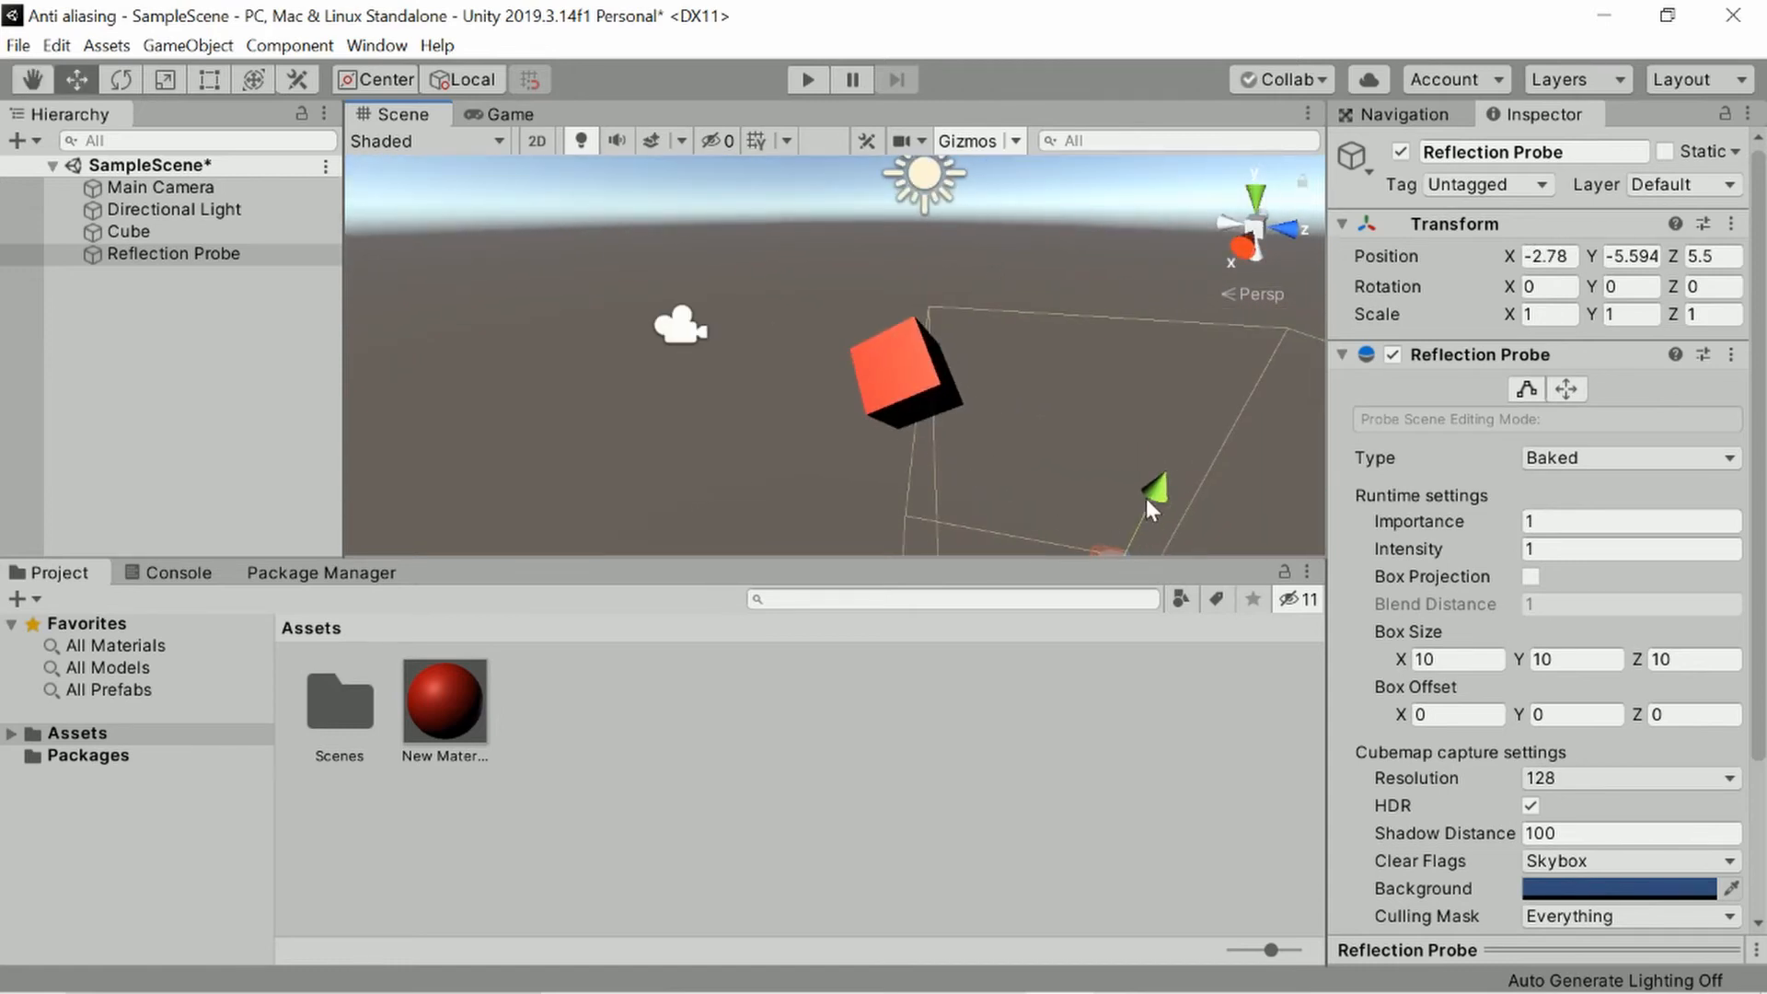
pyautogui.moveTo(1150, 501); pyautogui.dragTo(1307, 451)
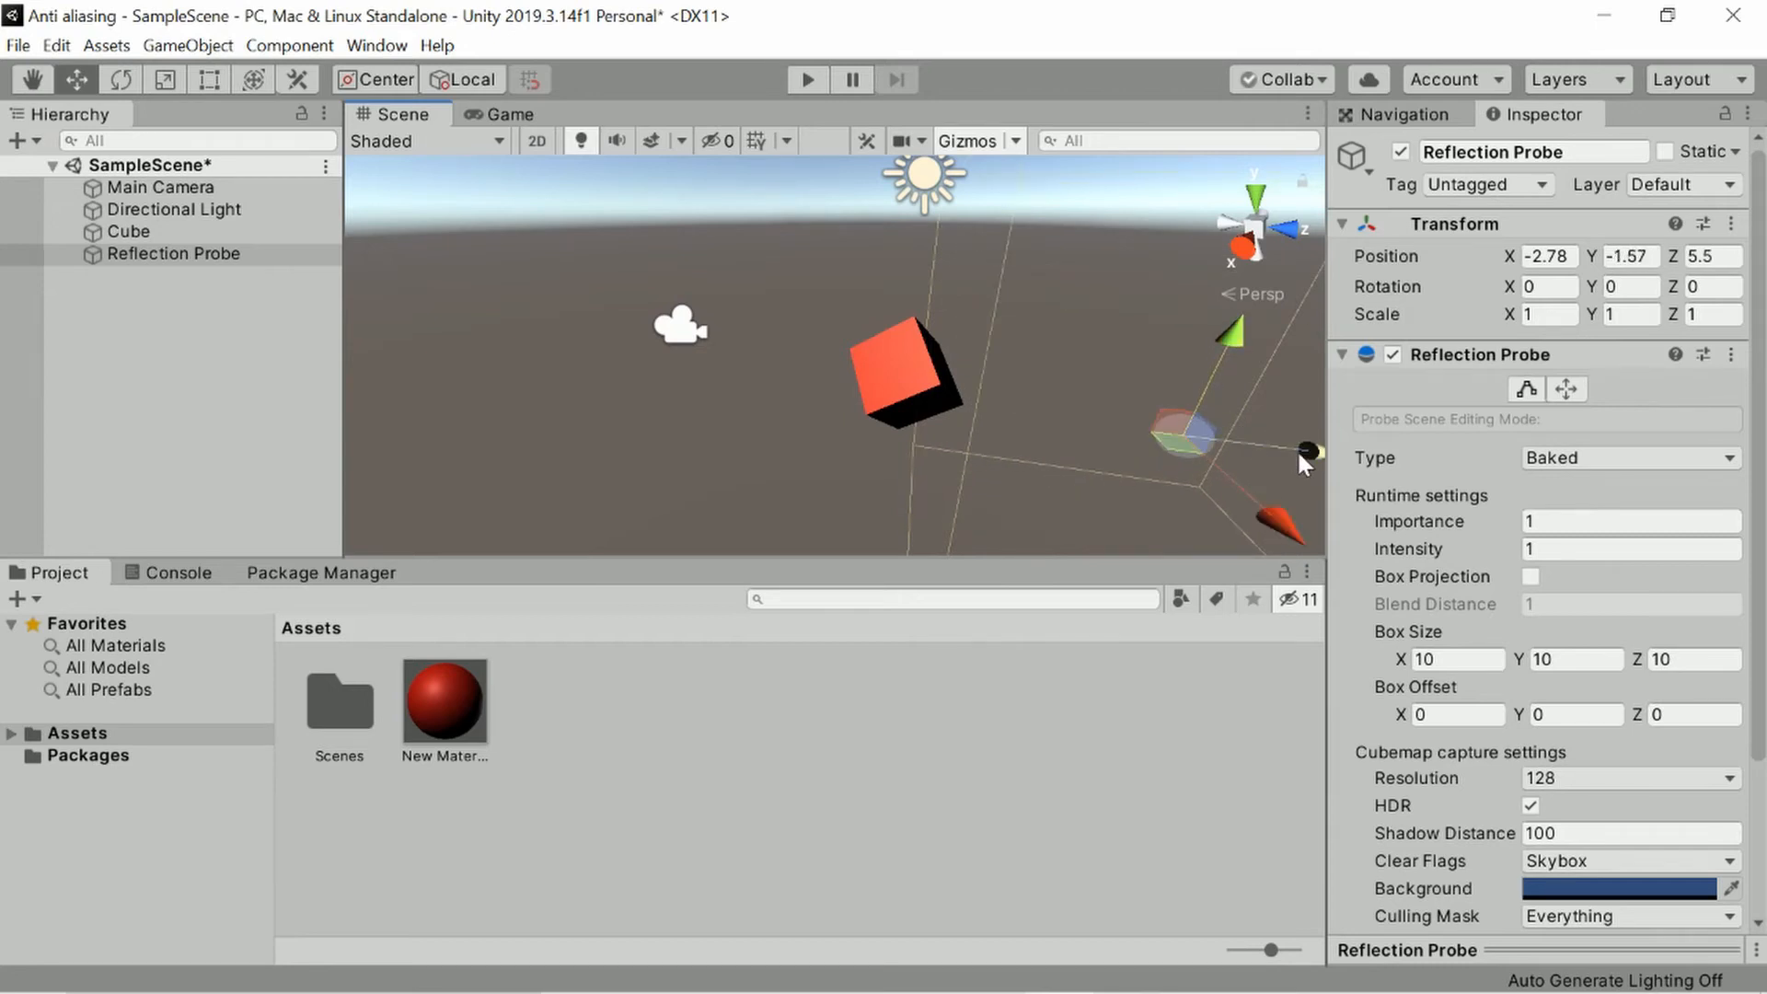
pyautogui.moveTo(1301, 457); pyautogui.dragTo(1104, 430)
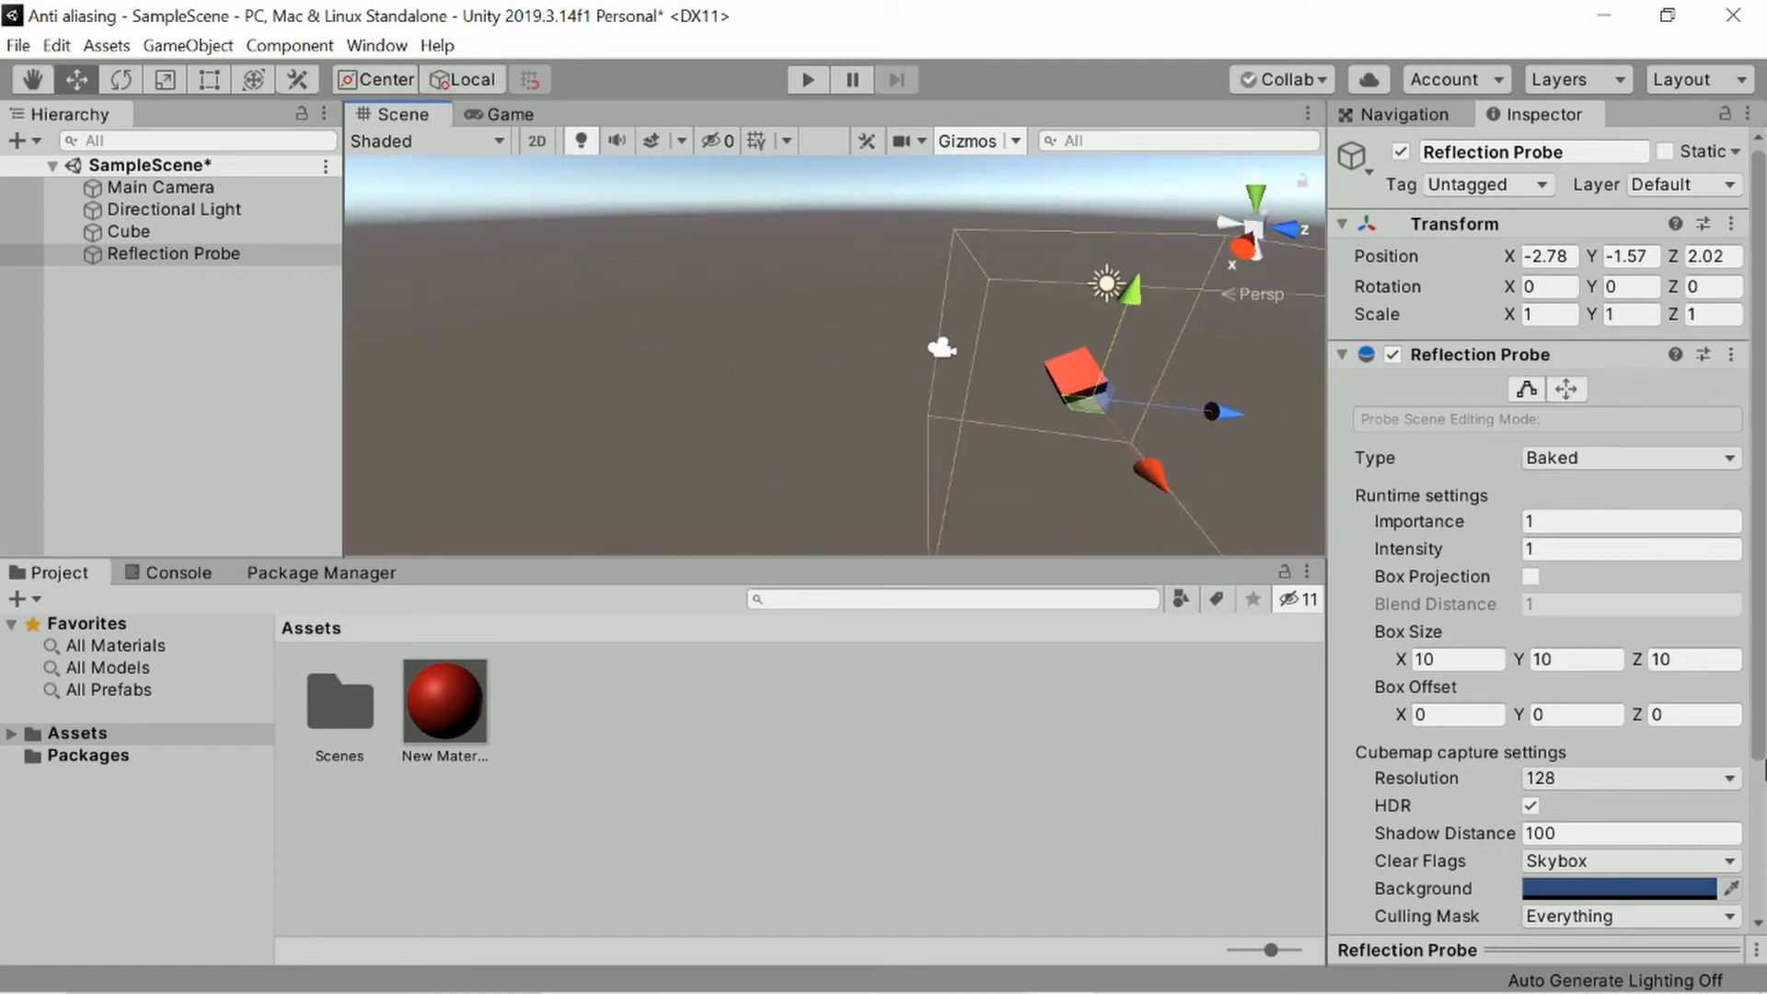
# Bake the reflection probe and check the result through the game camera.
pyautogui.click(177, 210)
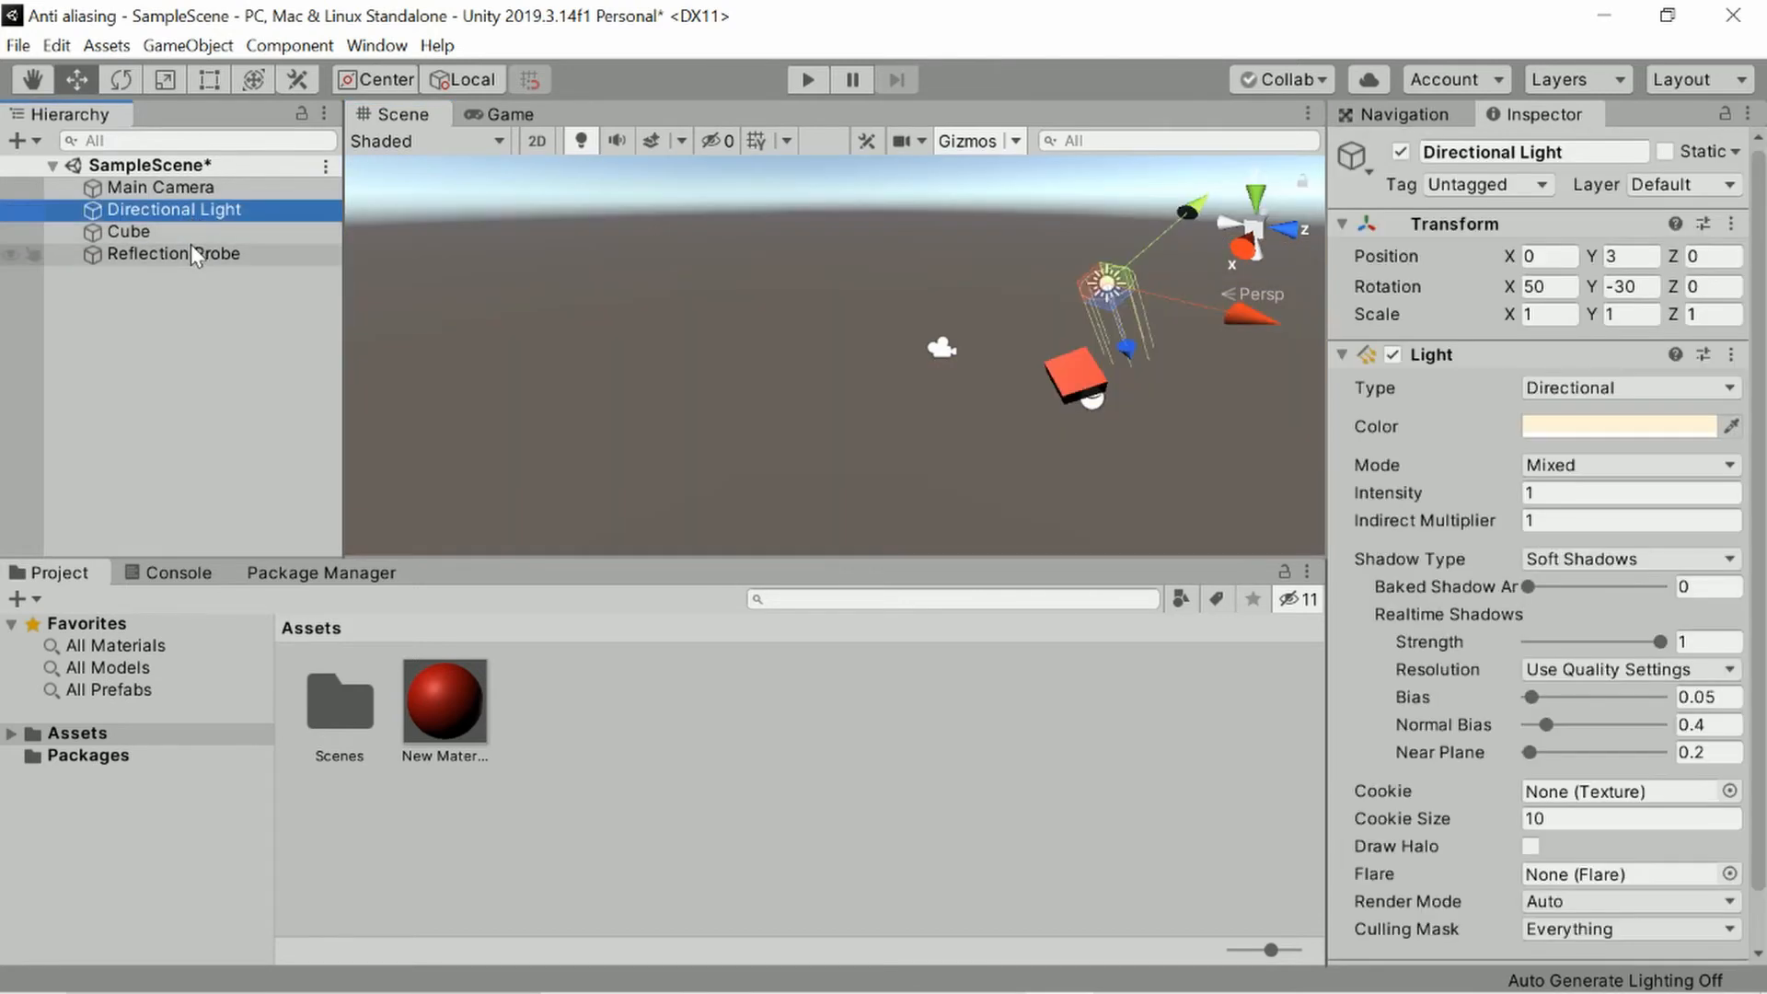
pyautogui.click(172, 254)
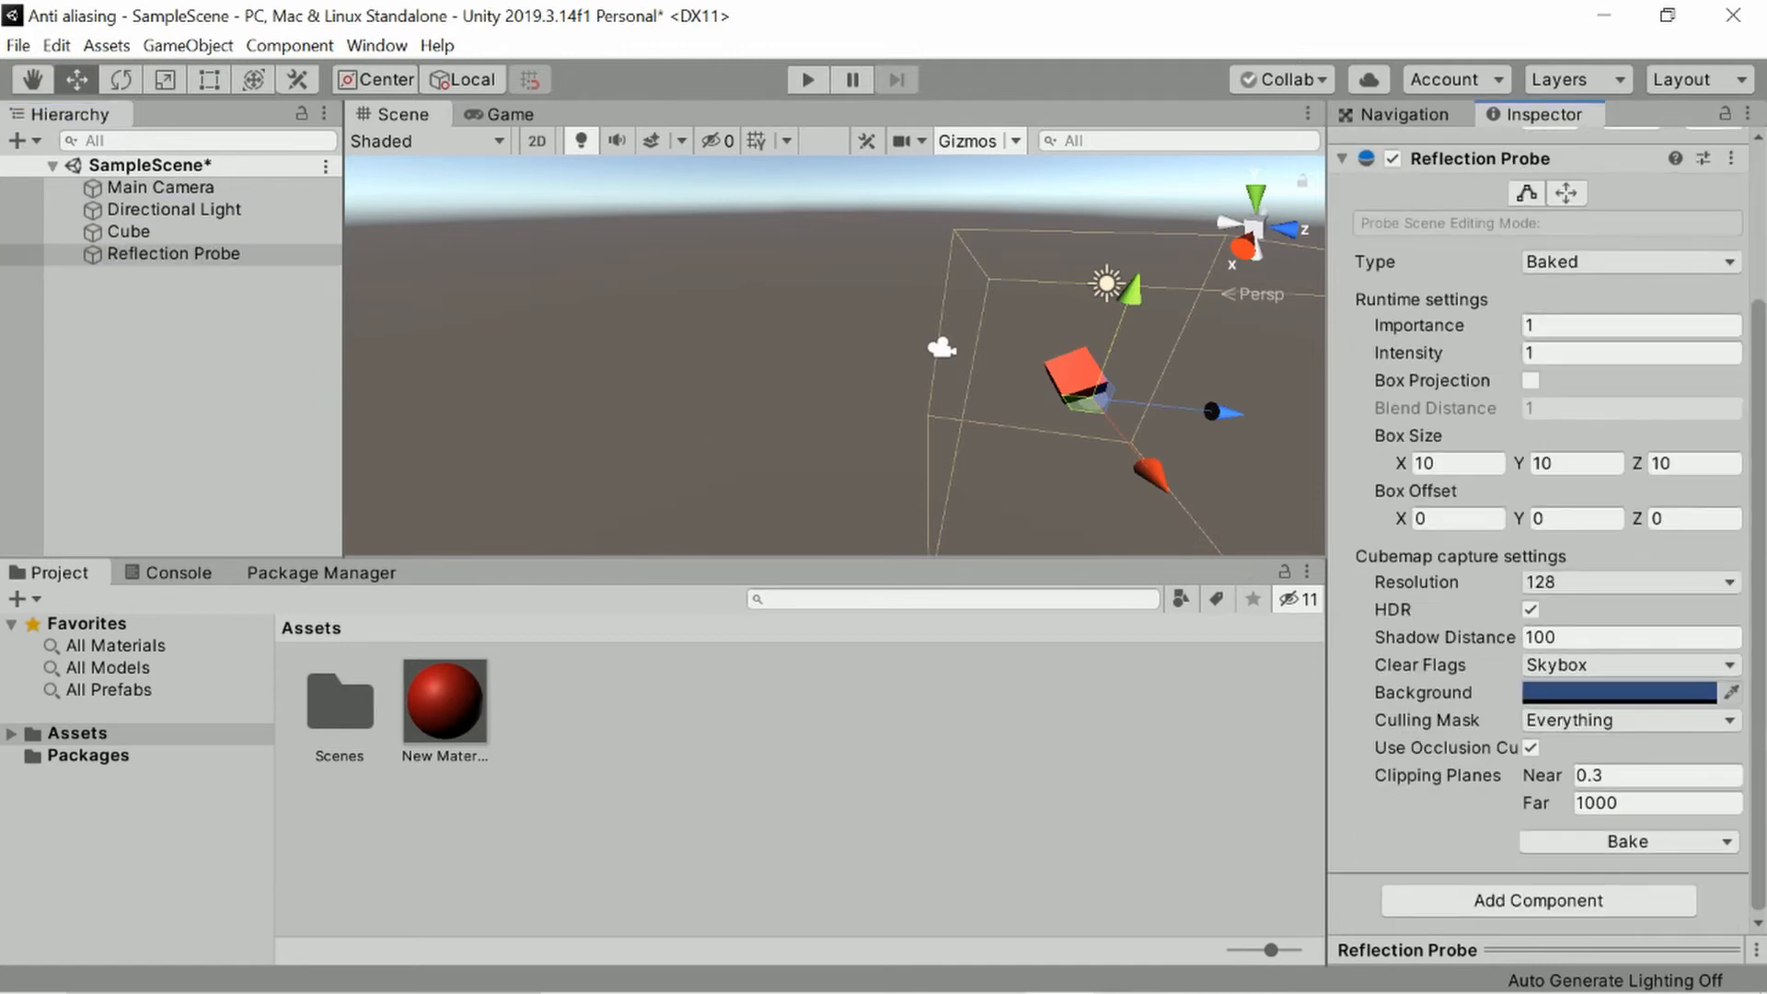
pyautogui.click(1627, 840)
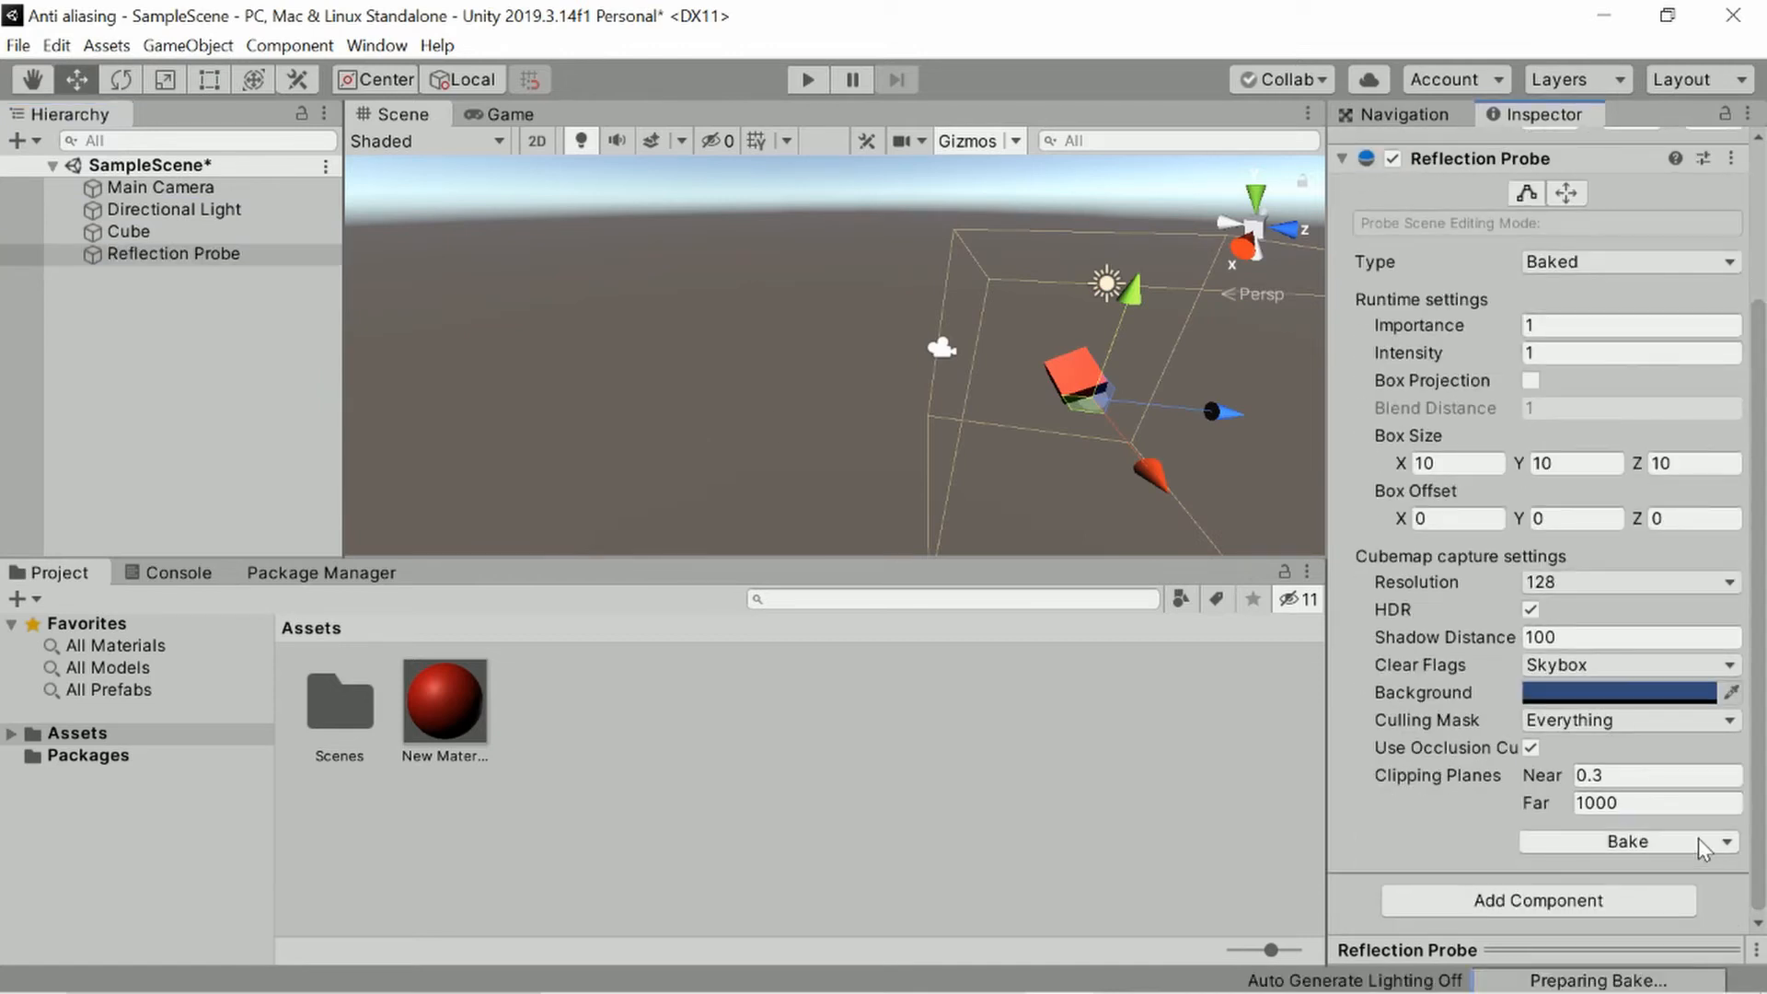
pyautogui.click(1626, 840)
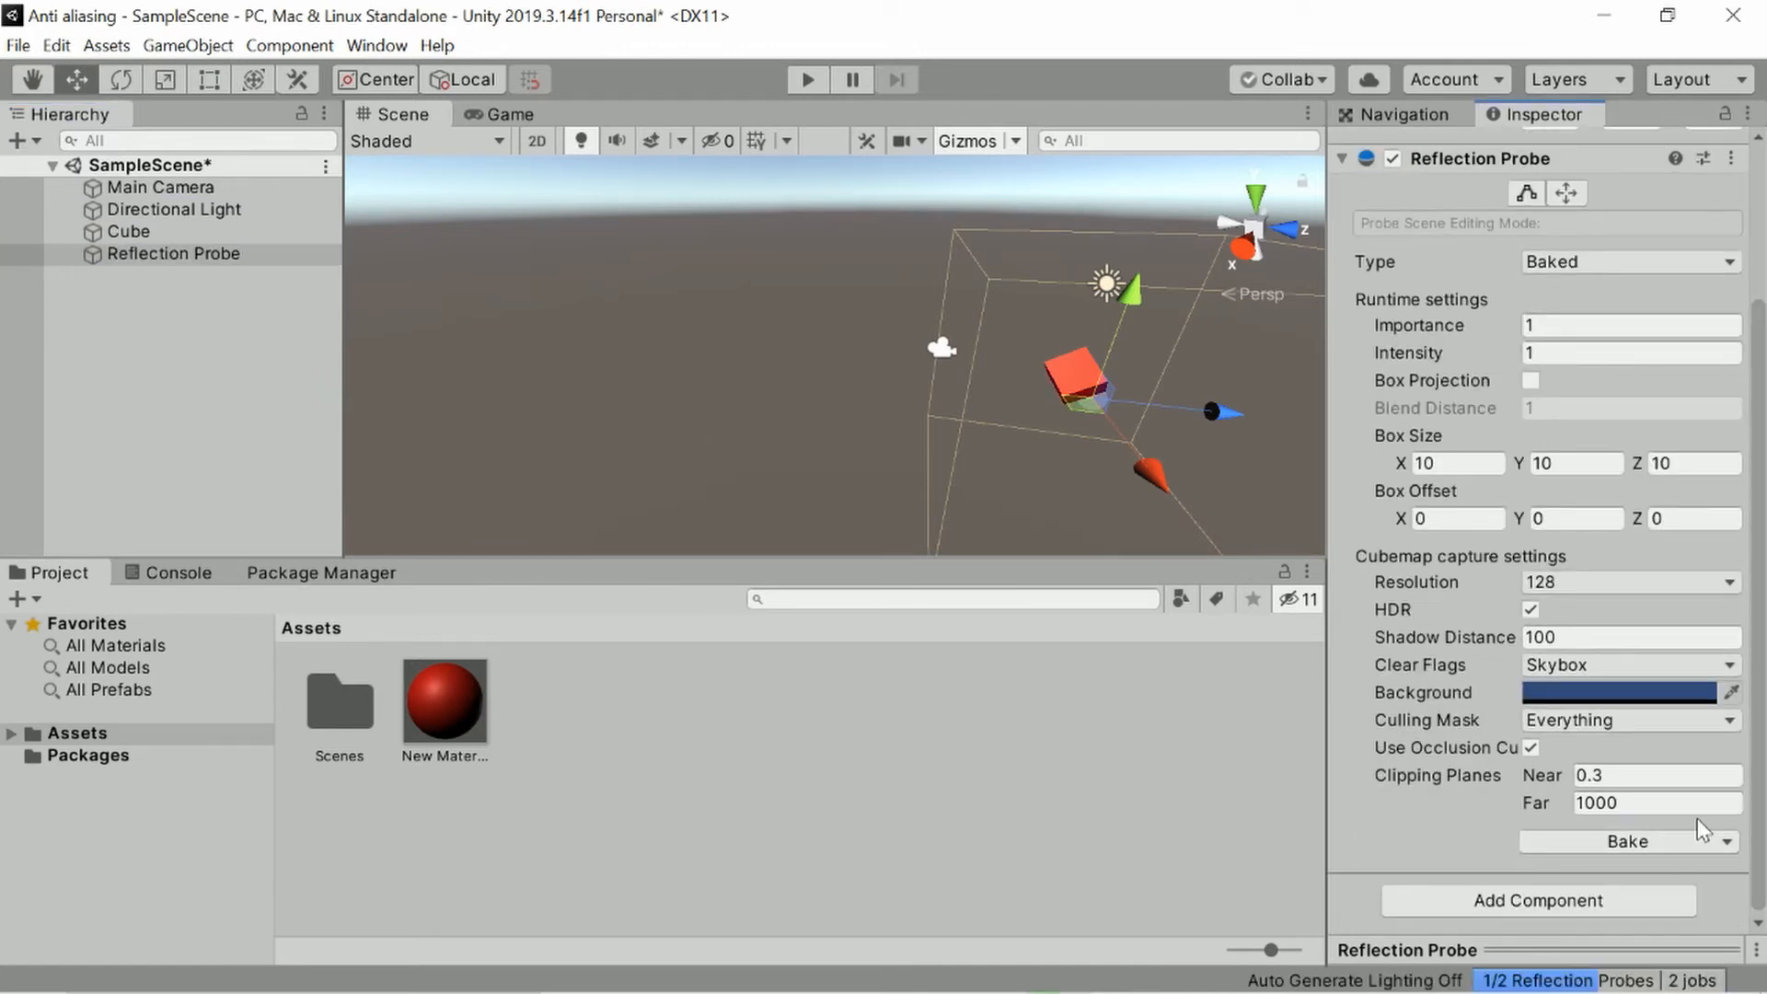
pyautogui.click(1627, 840)
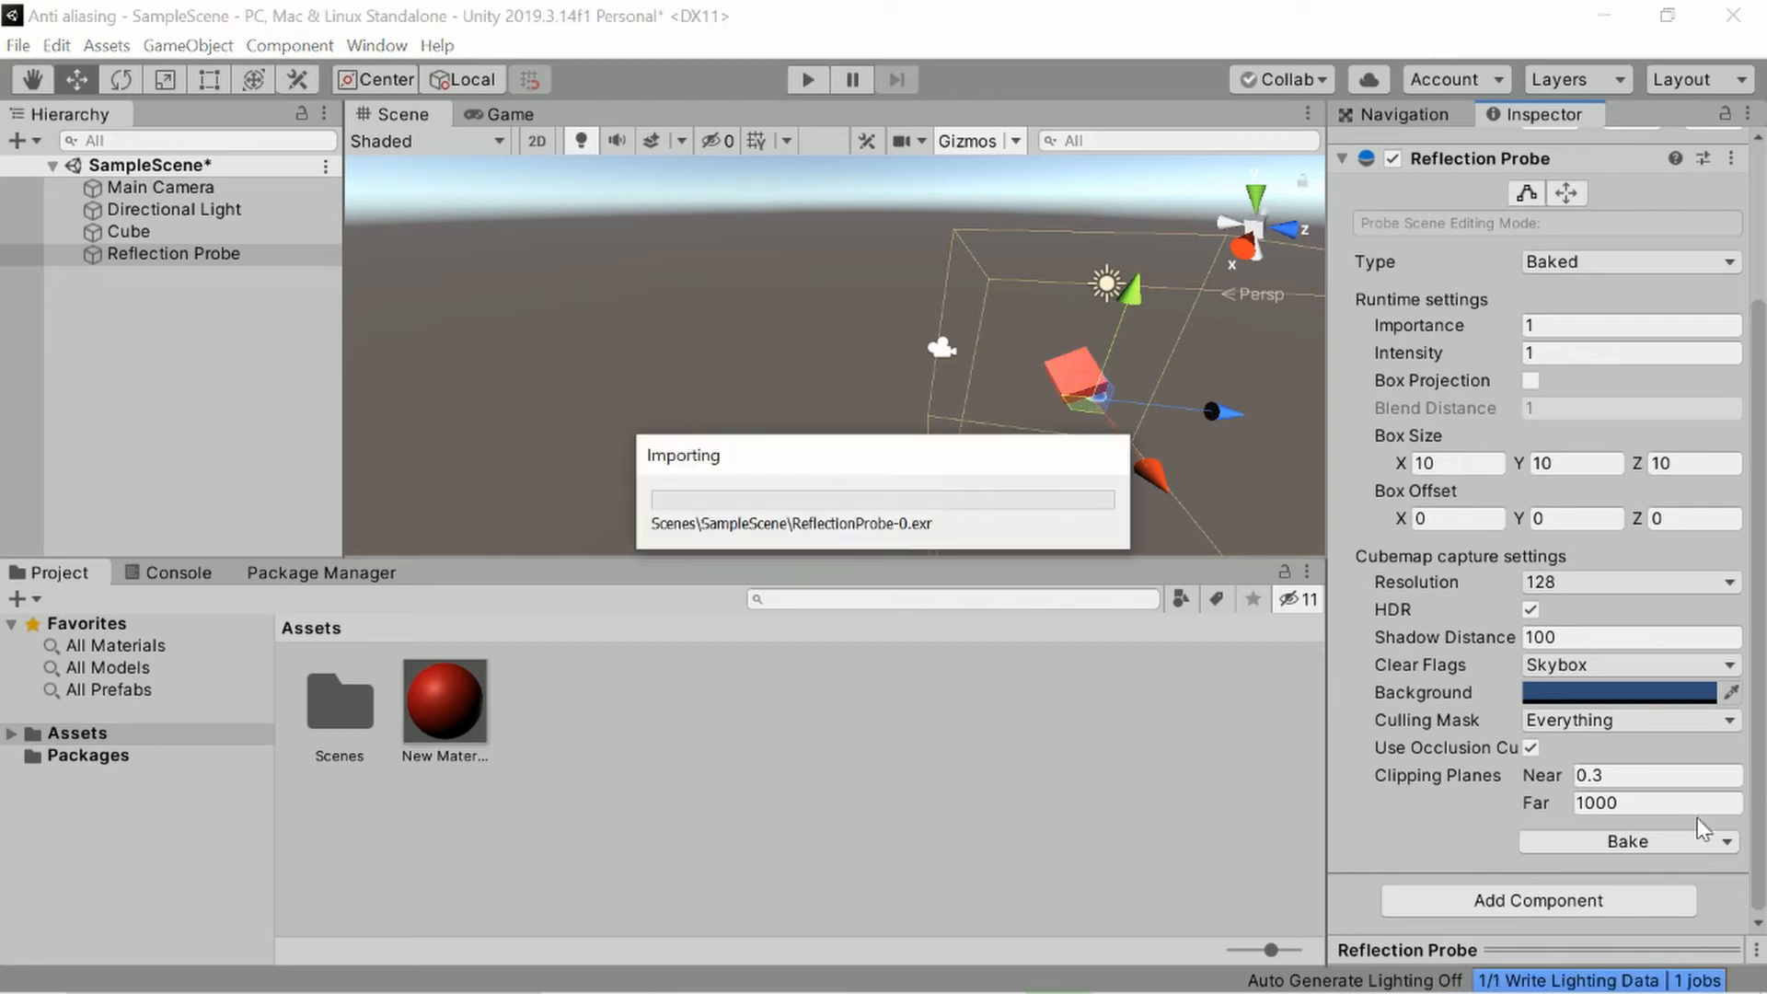
pyautogui.click(505, 114)
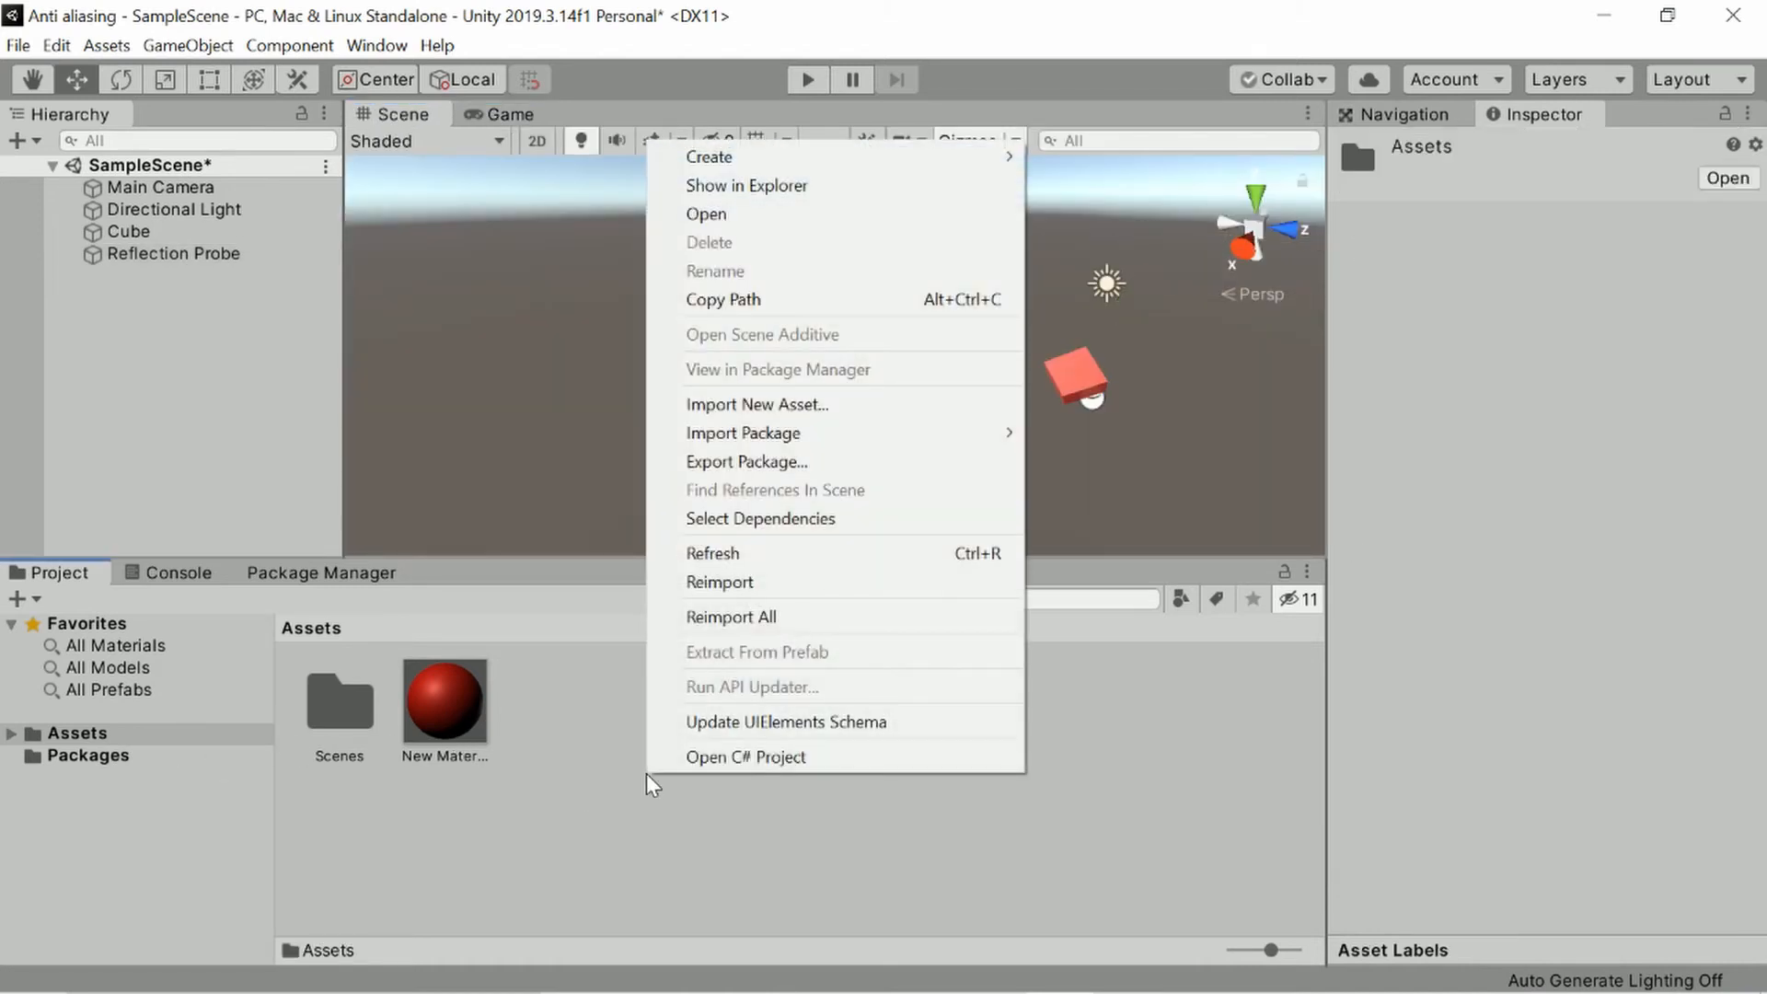
pyautogui.moveTo(874, 403)
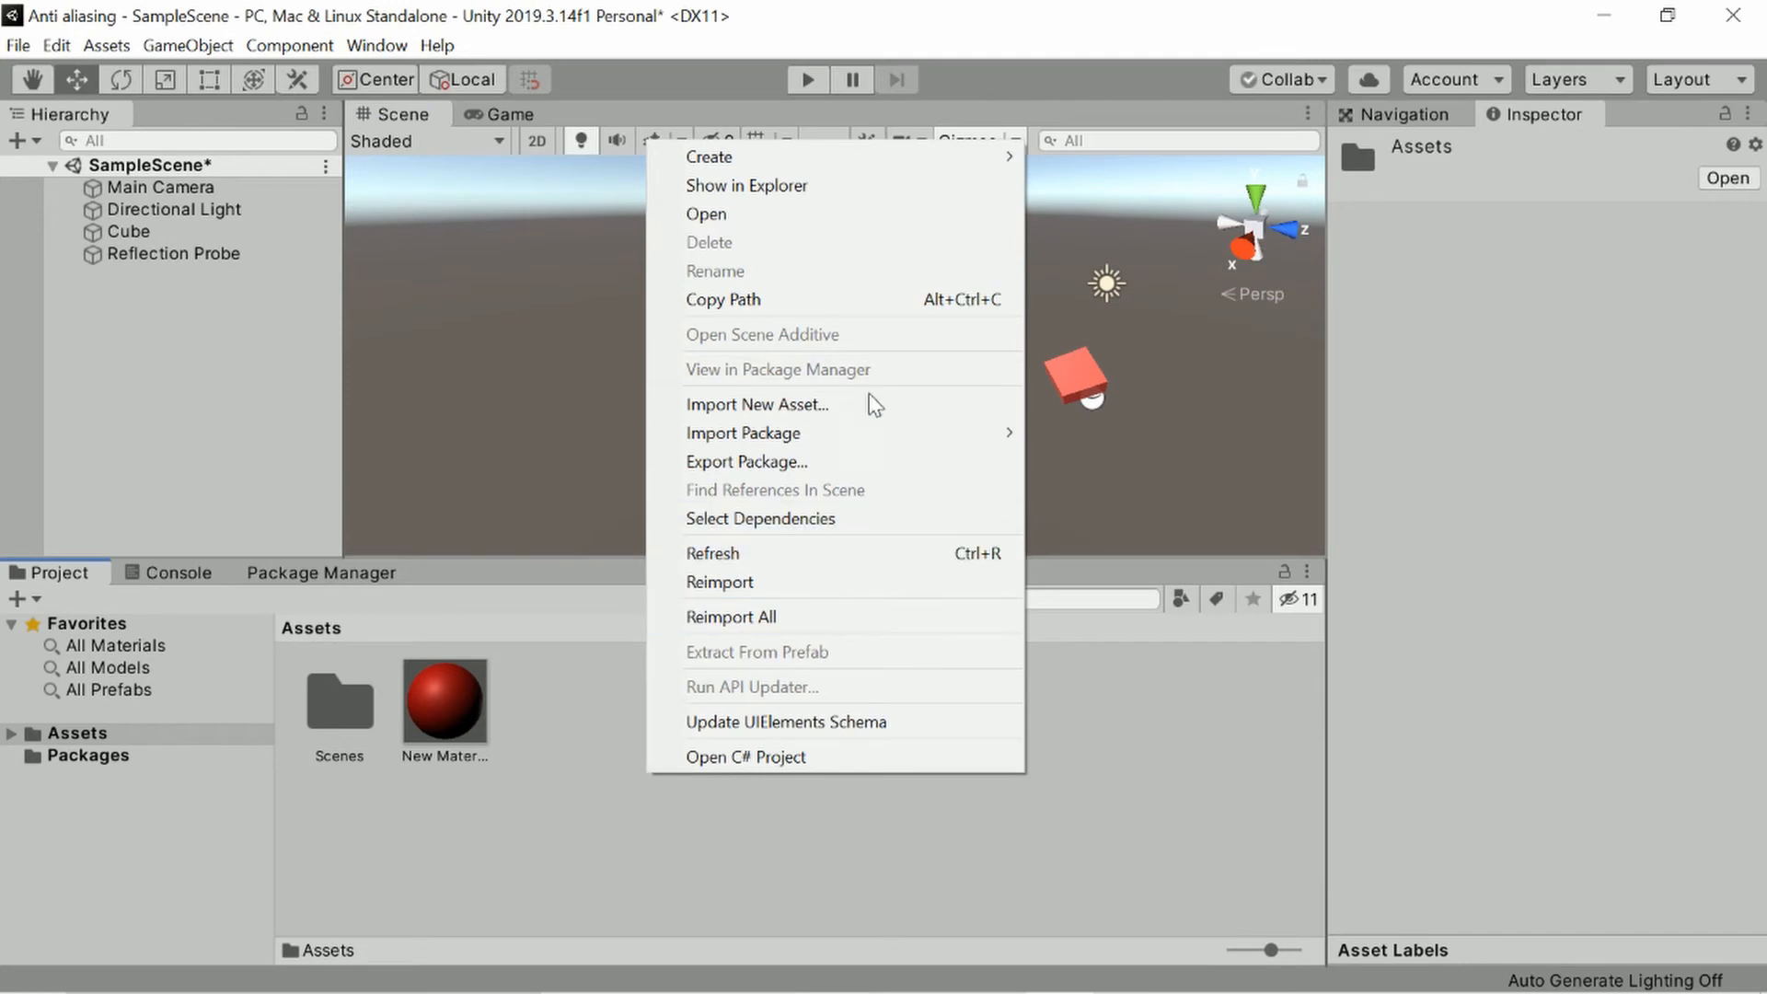
pyautogui.moveTo(874, 215)
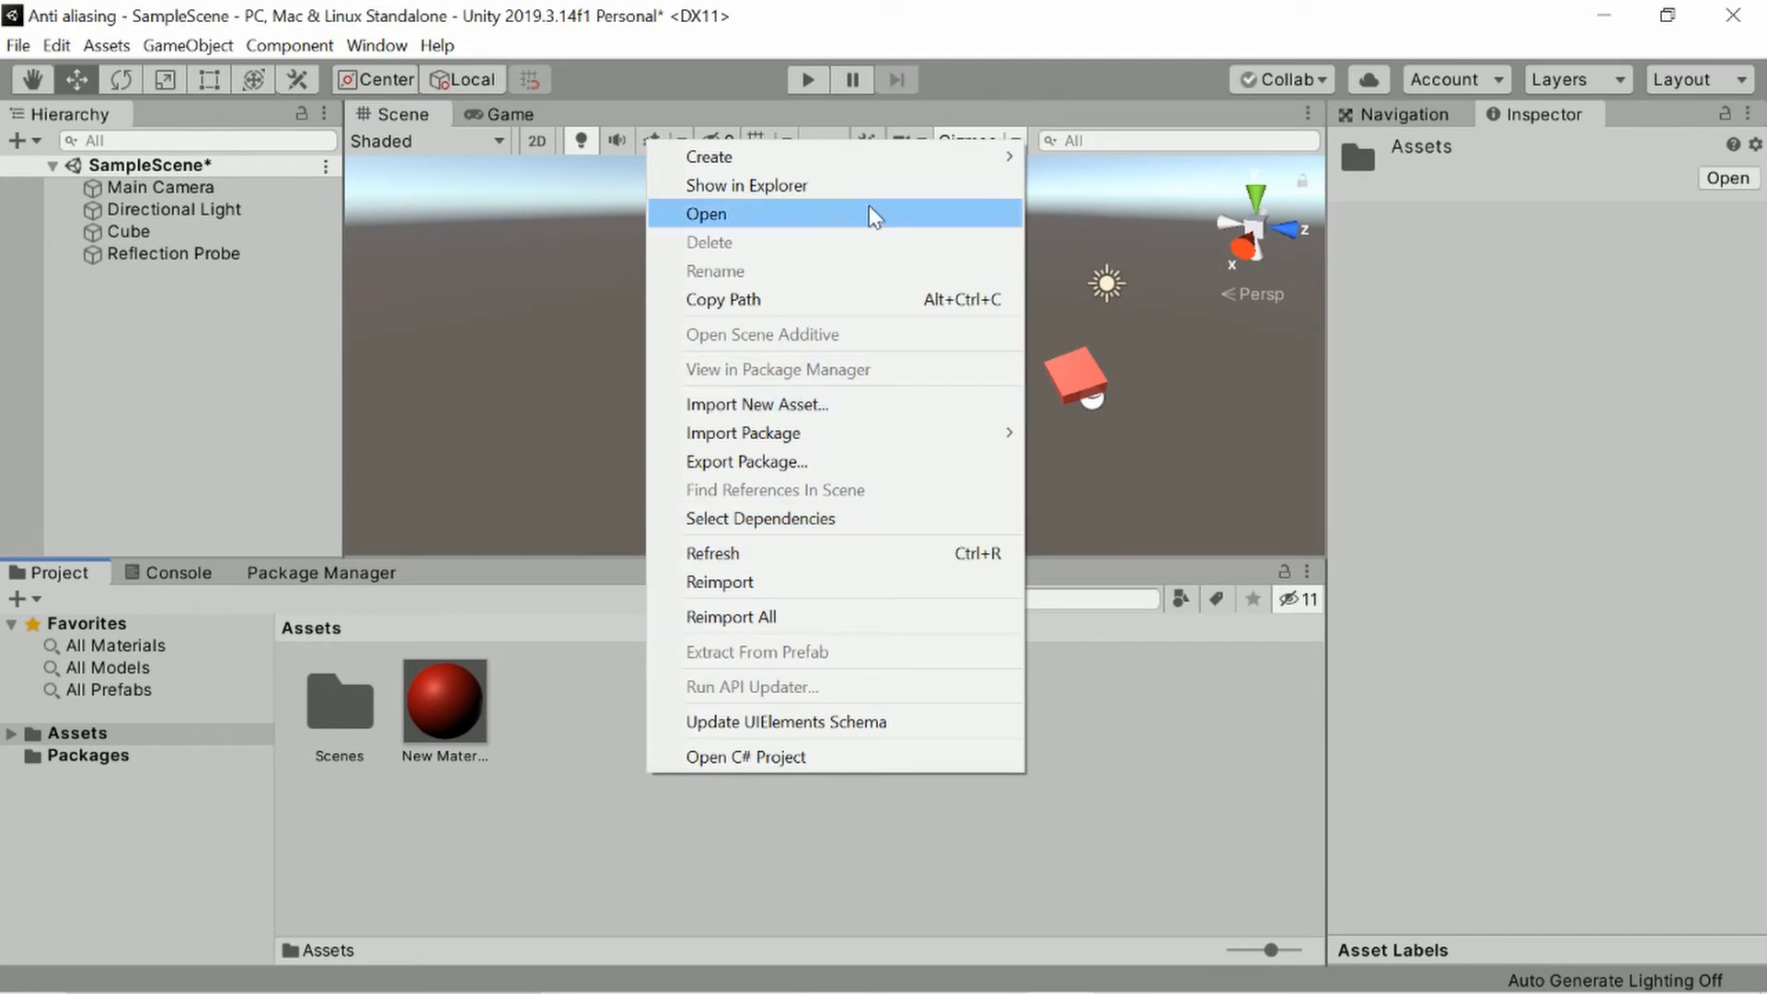
pyautogui.moveTo(536, 813)
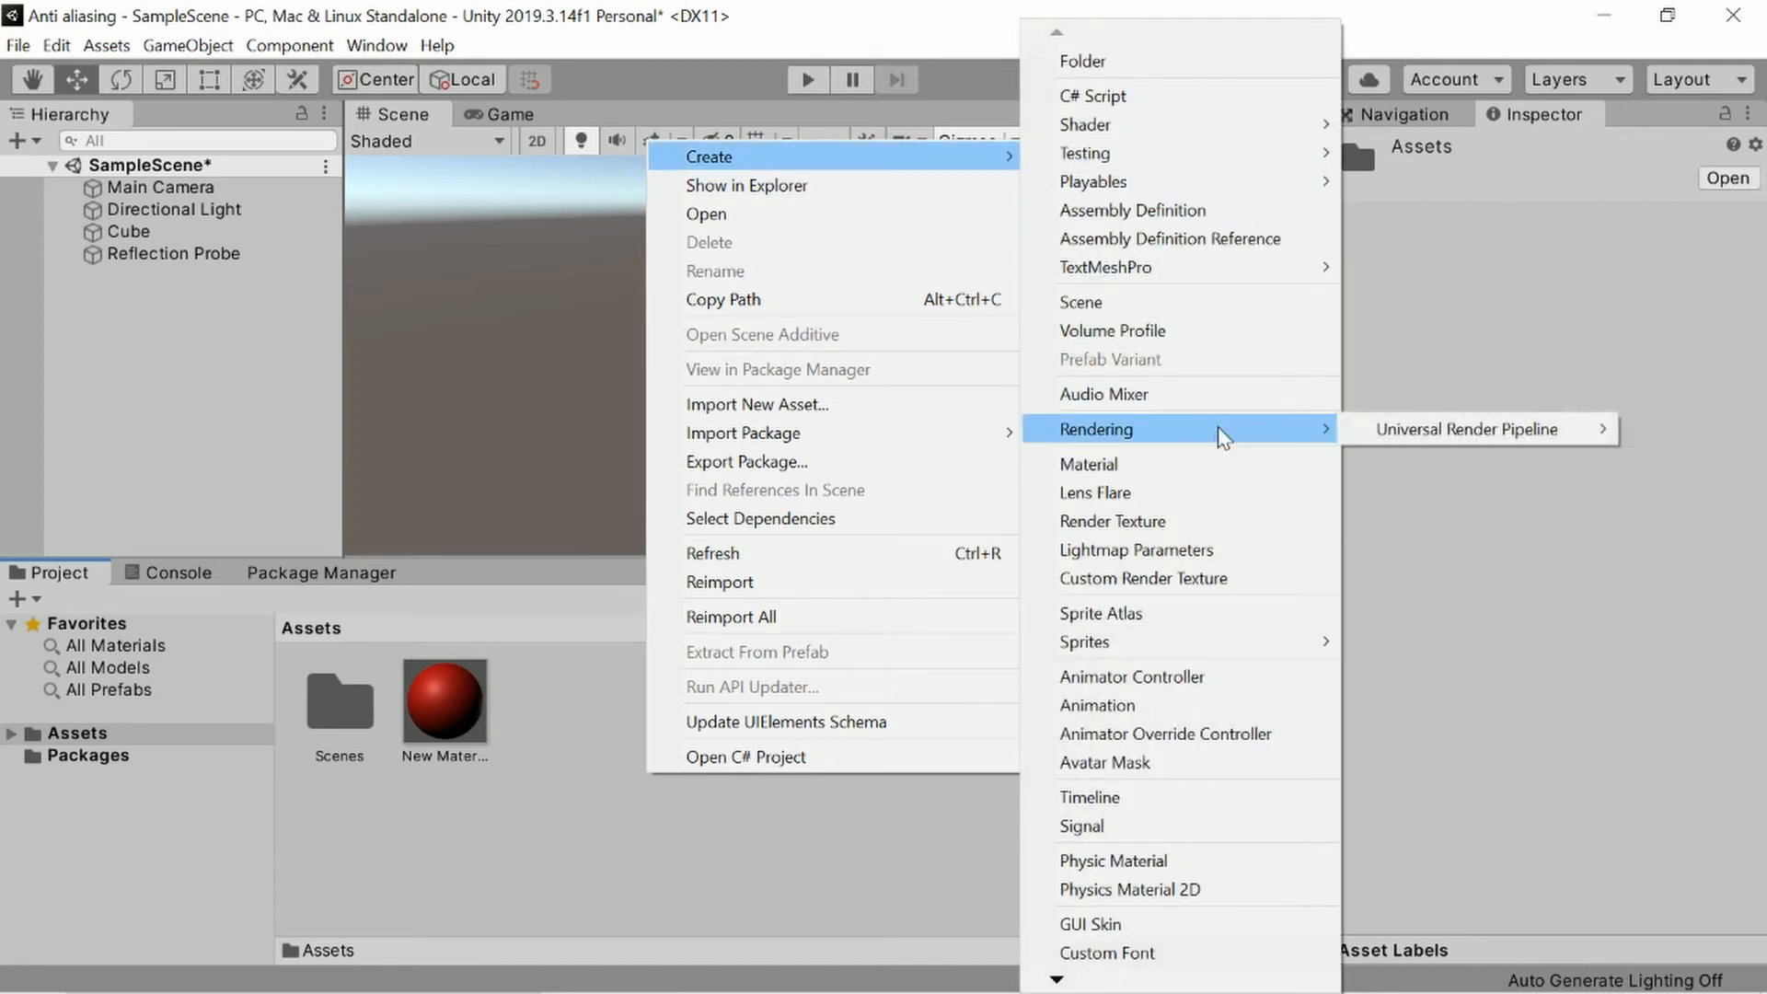
pyautogui.moveTo(1466, 428)
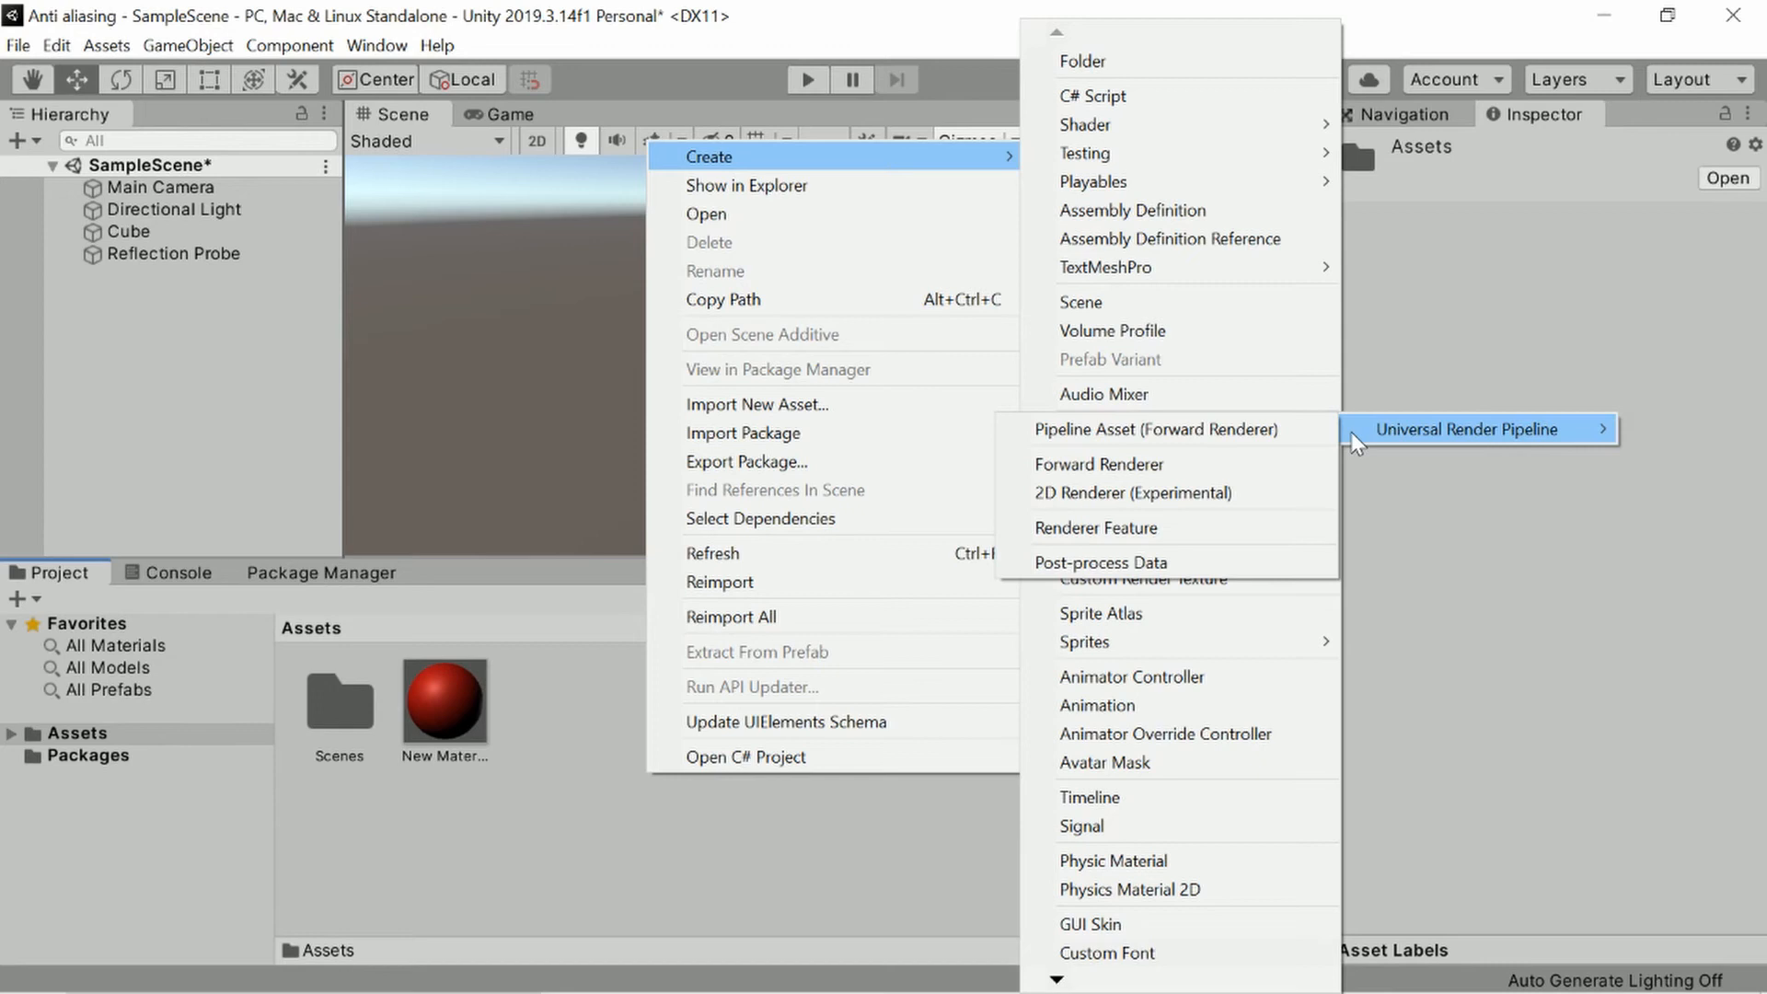
pyautogui.moveTo(1156, 430)
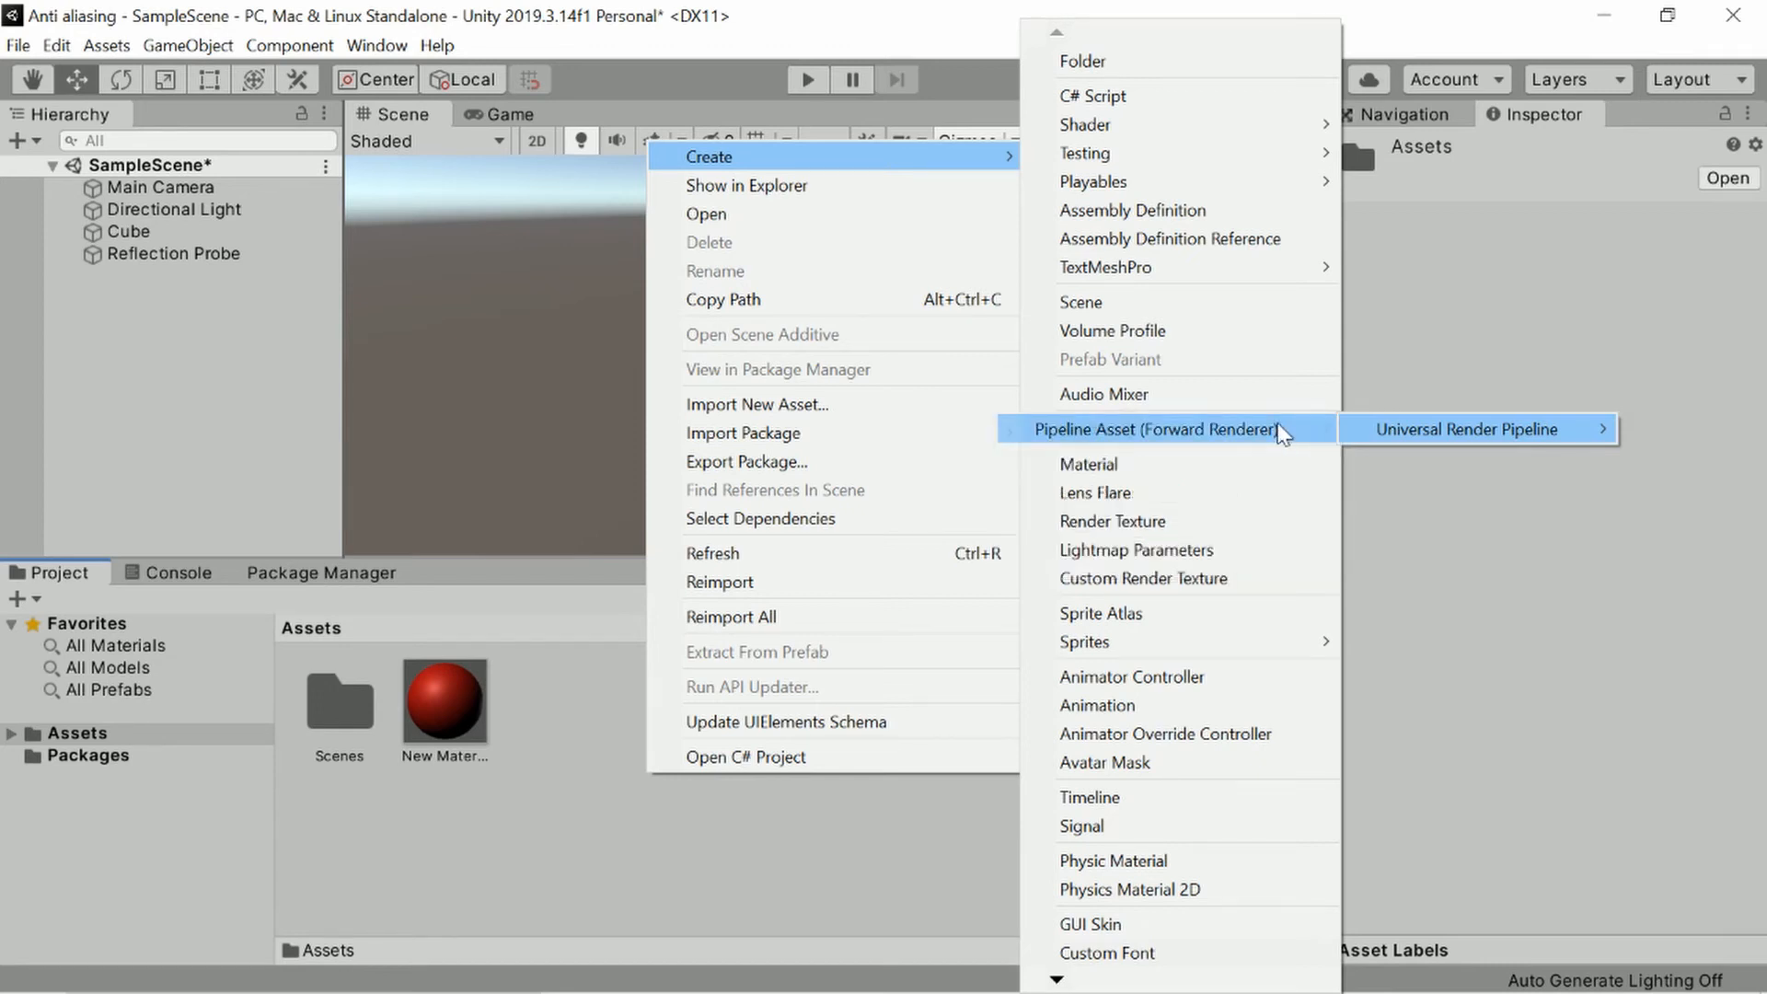
# Create a URP Pipeline Asset with Forward Renderer in the Assets folder.
pyautogui.click(1469, 428)
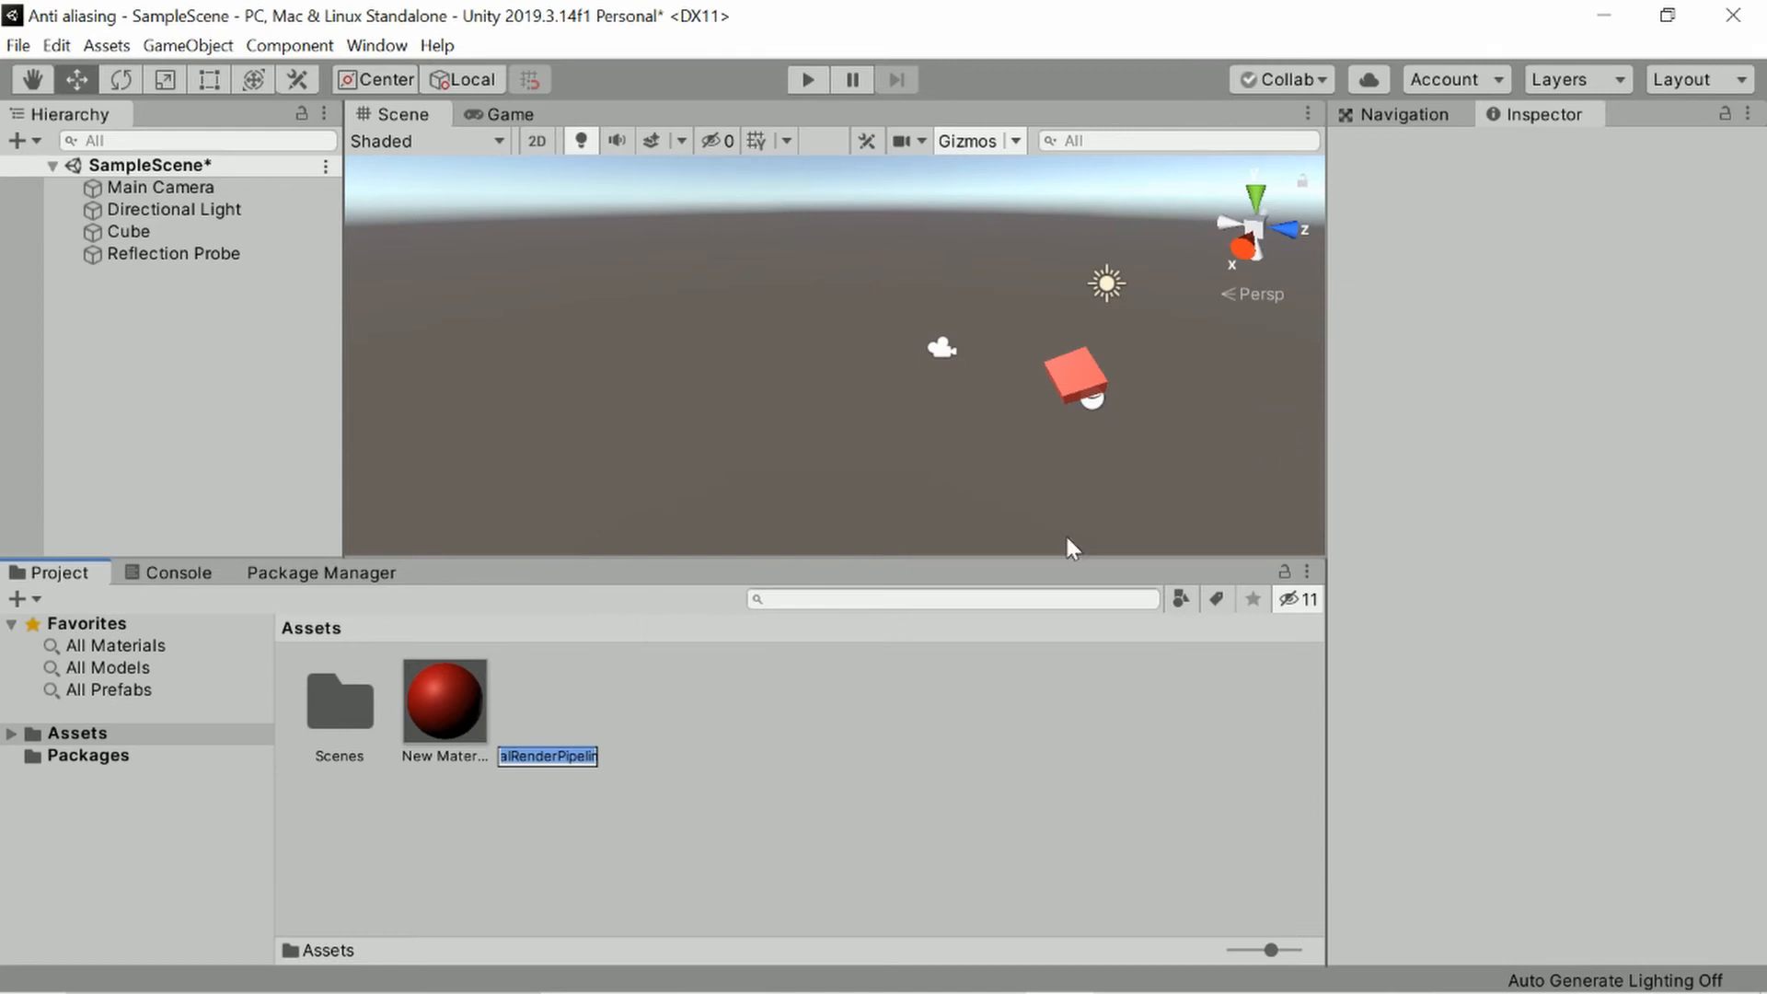
pyautogui.moveTo(626, 773)
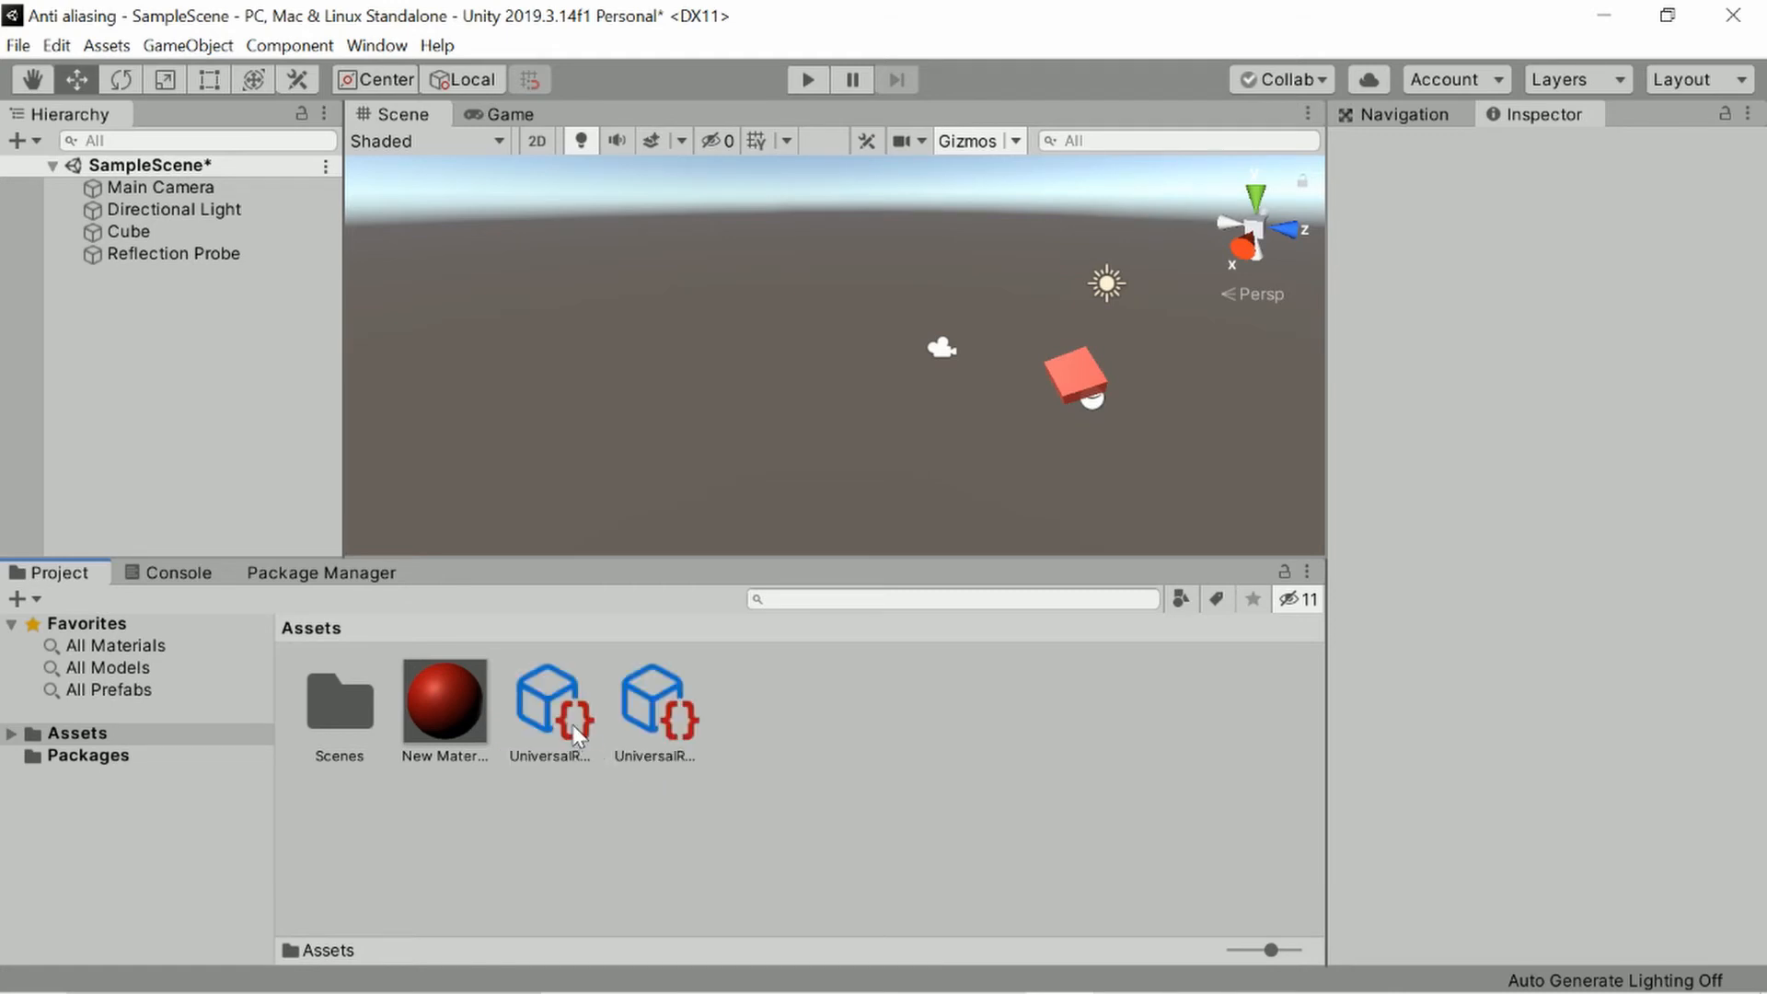
# In Project Settings Graphics, assign UniversalRenderPipelineAsset as the scriptable render pipeline.
pyautogui.click(55, 45)
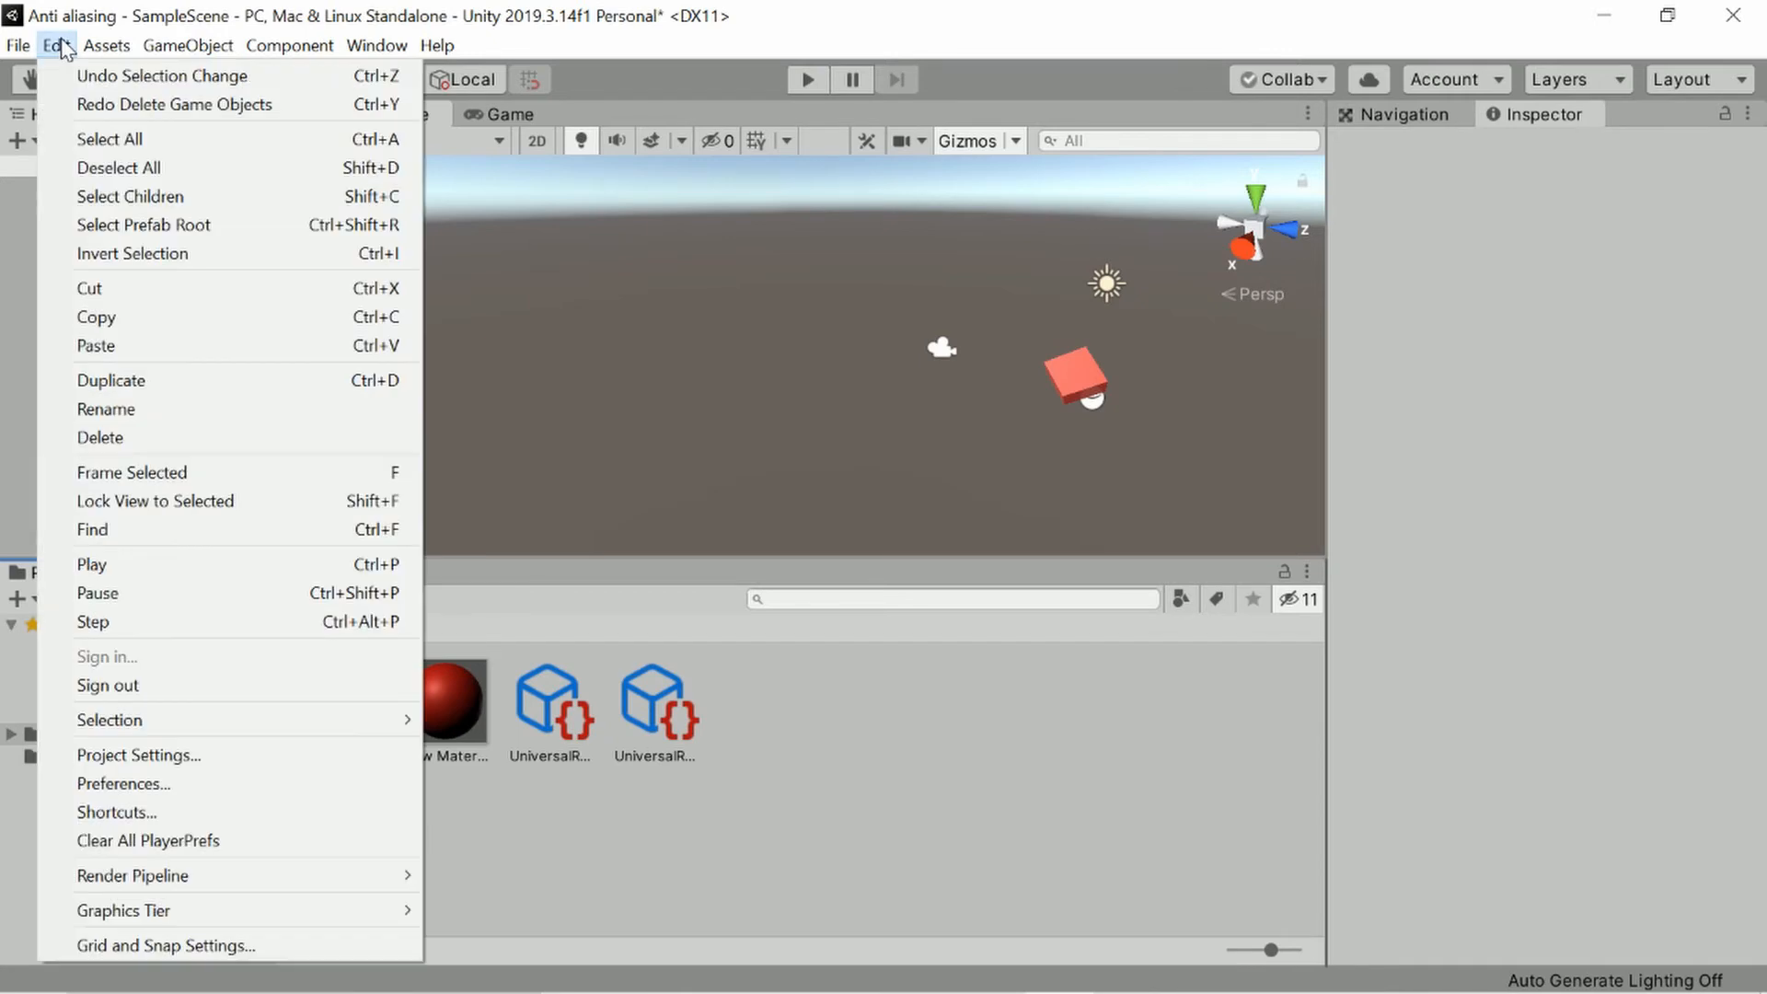
pyautogui.moveTo(237, 783)
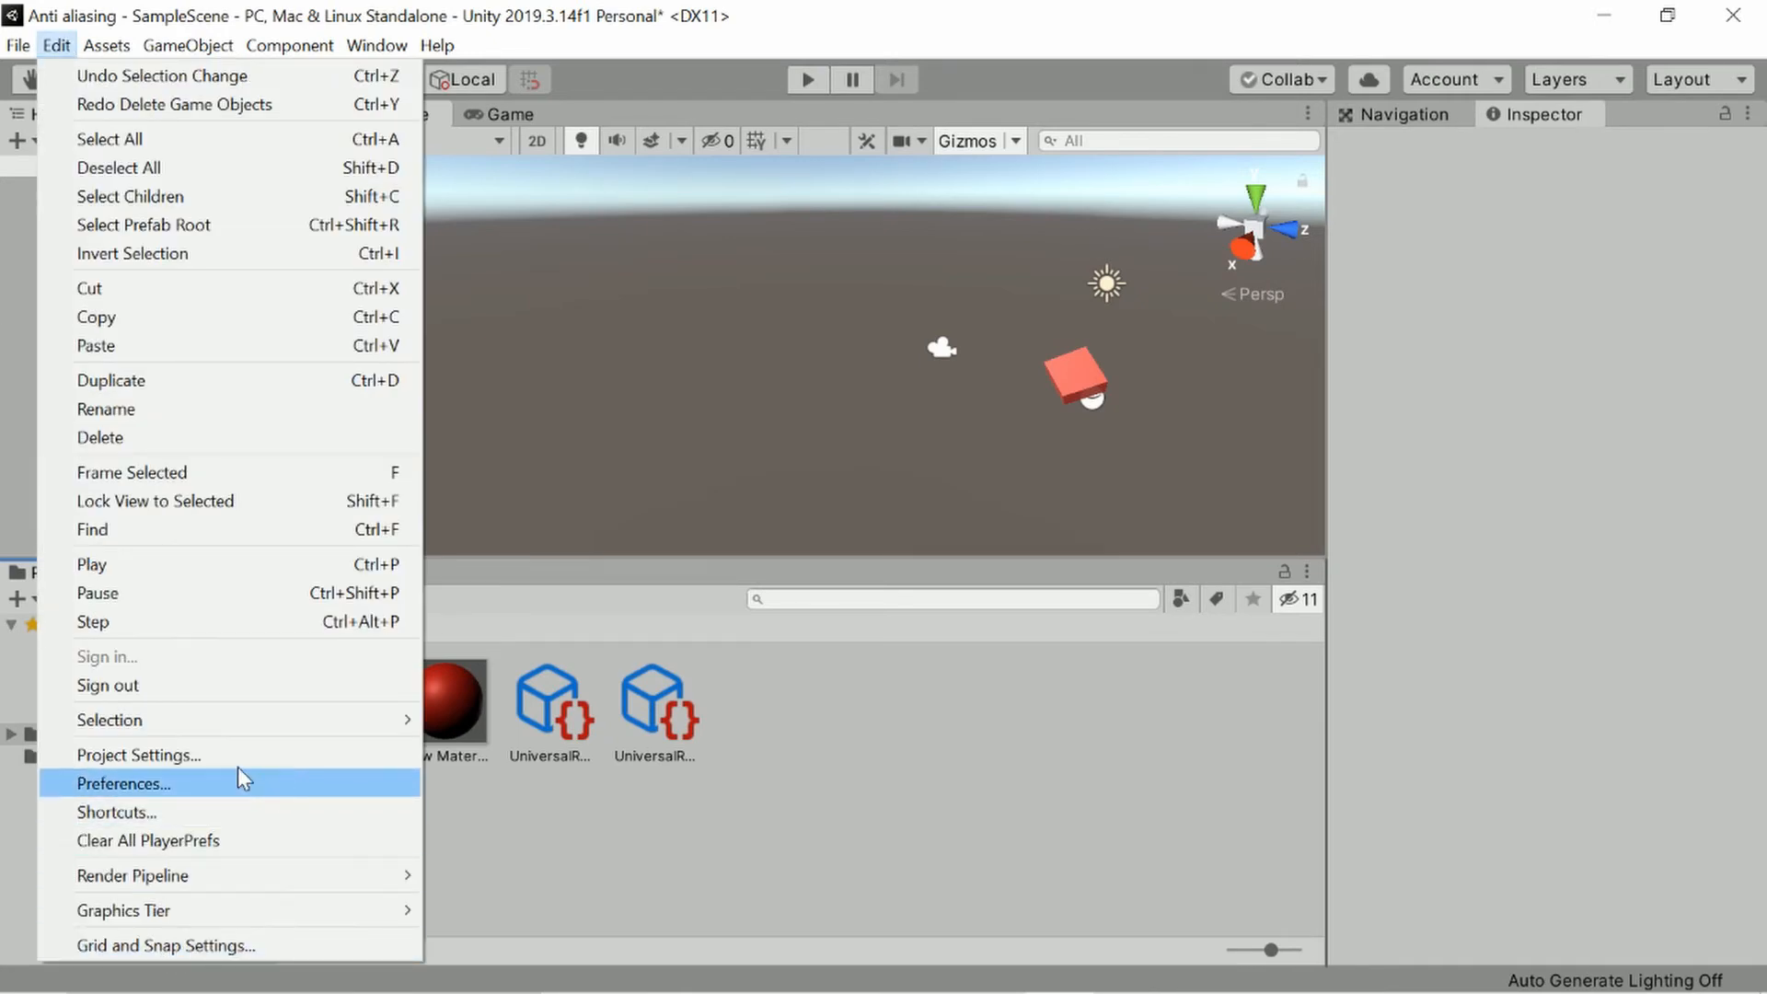
pyautogui.click(139, 755)
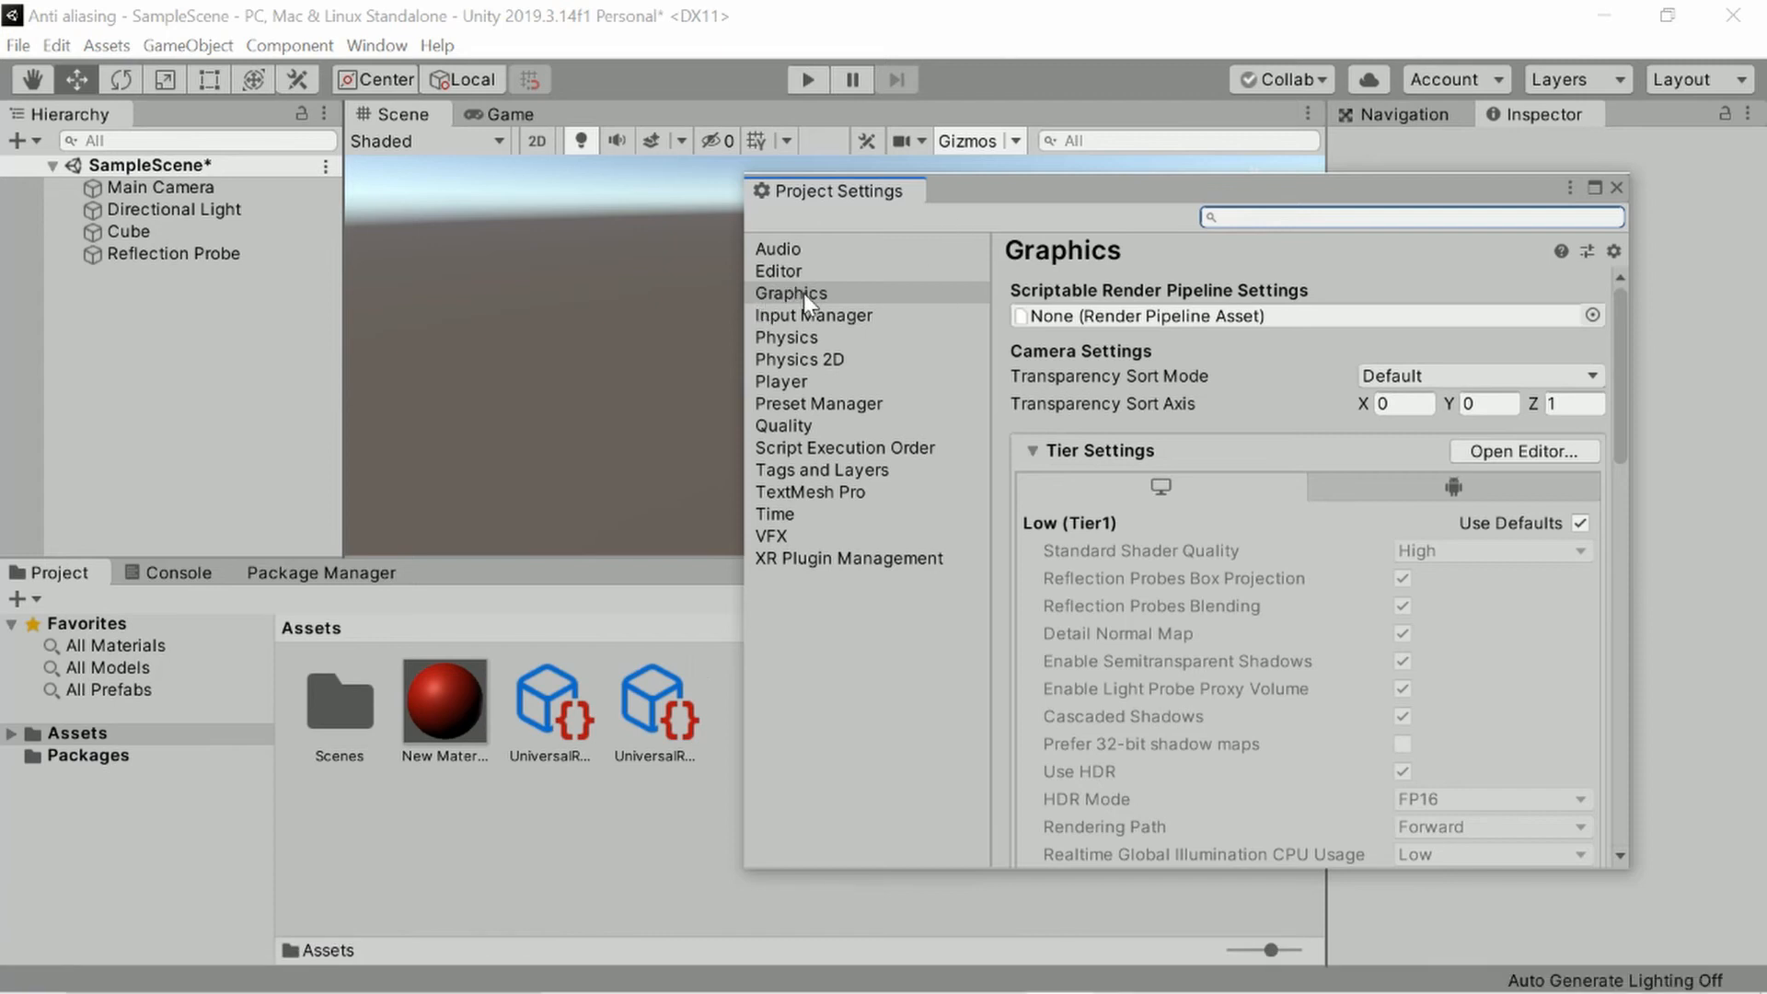
pyautogui.moveTo(1060, 315)
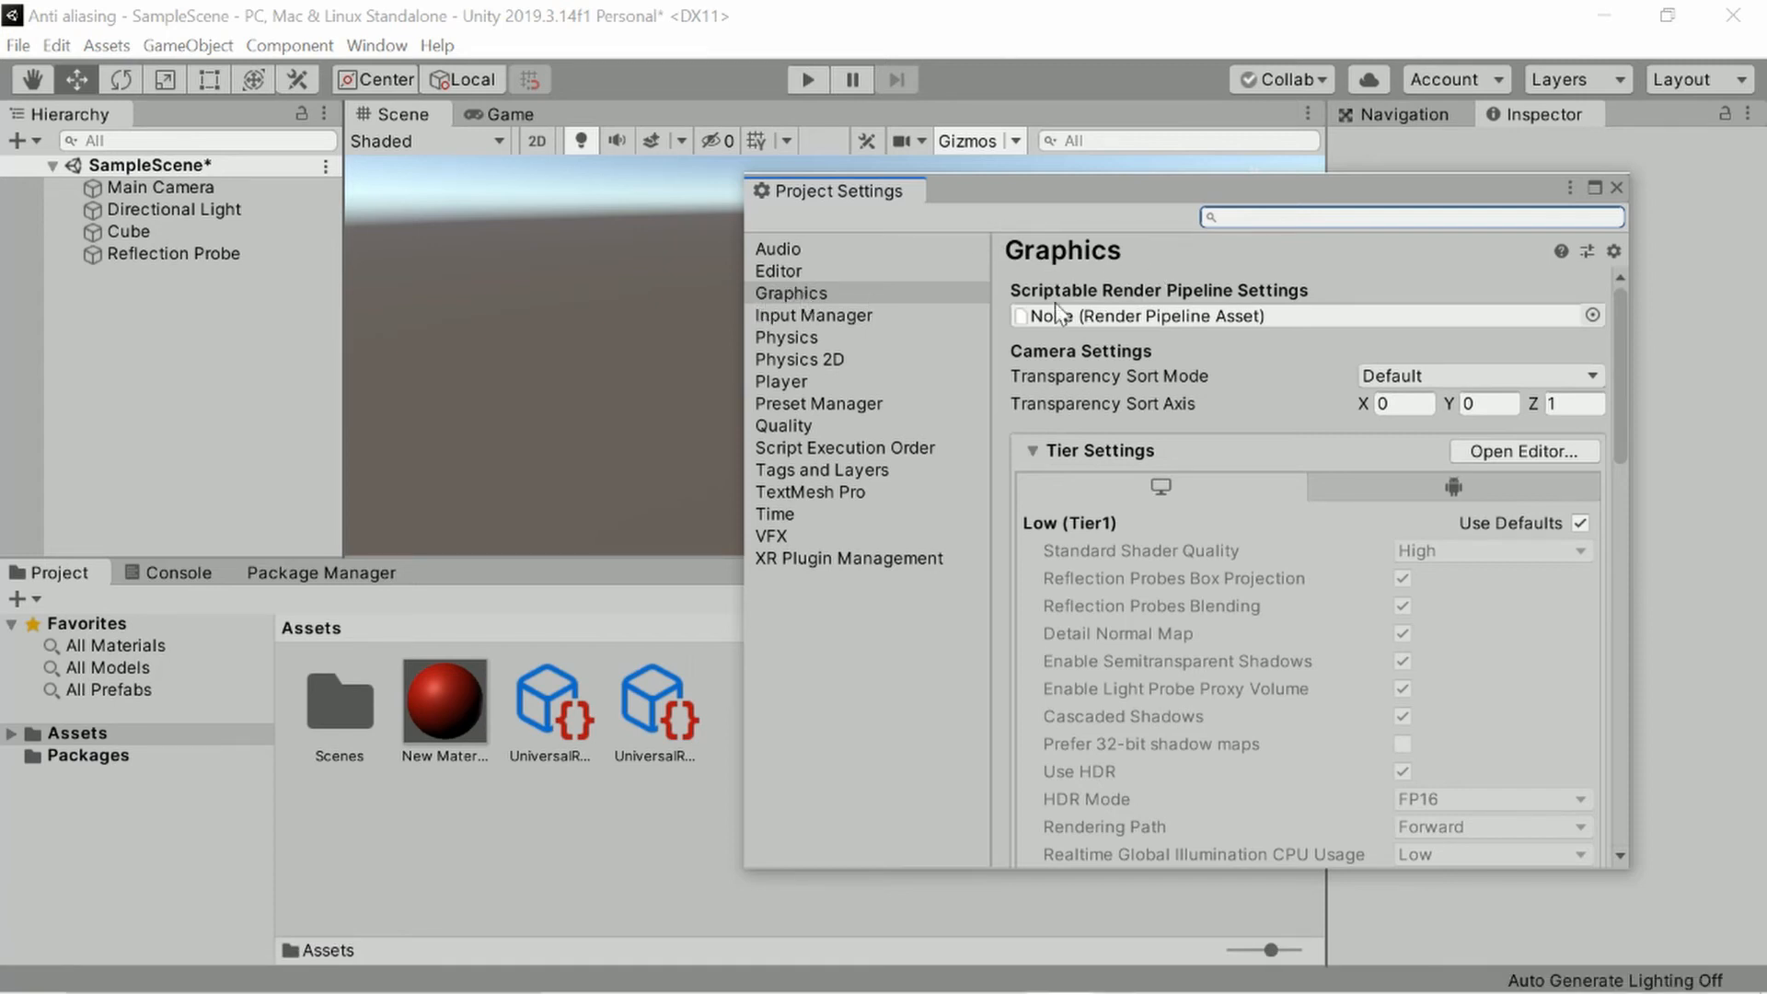
pyautogui.moveTo(1293, 305)
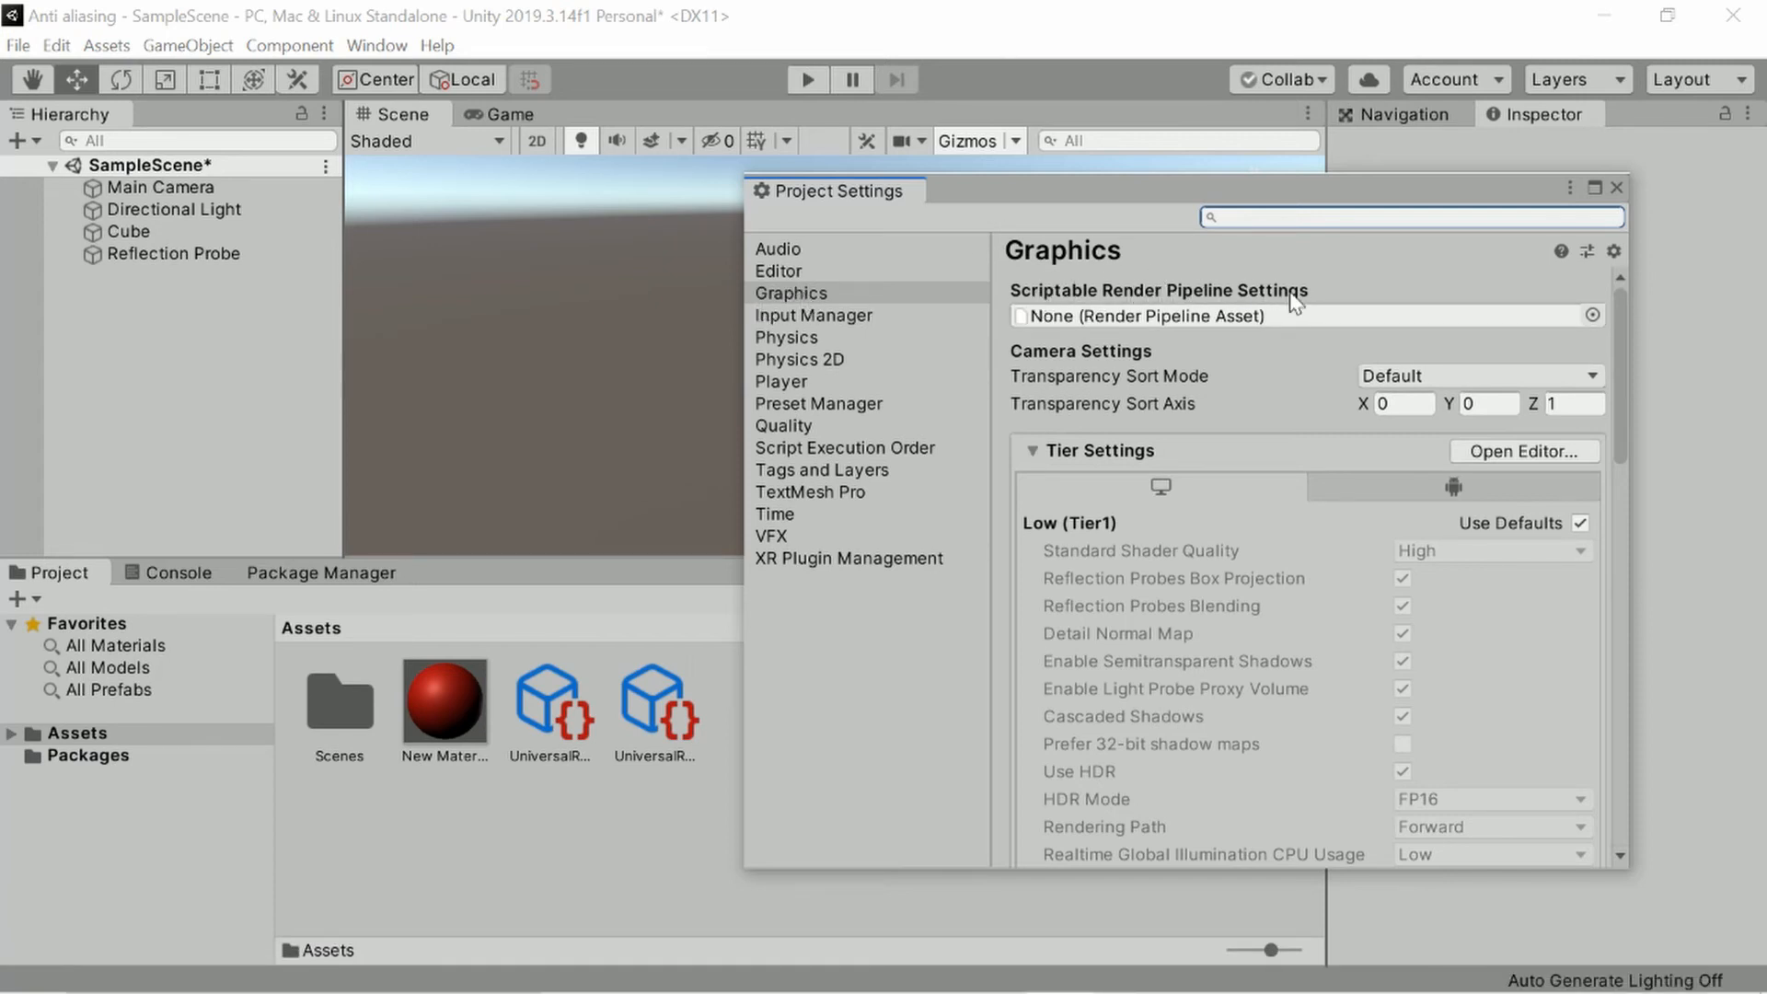
pyautogui.moveTo(1176, 358)
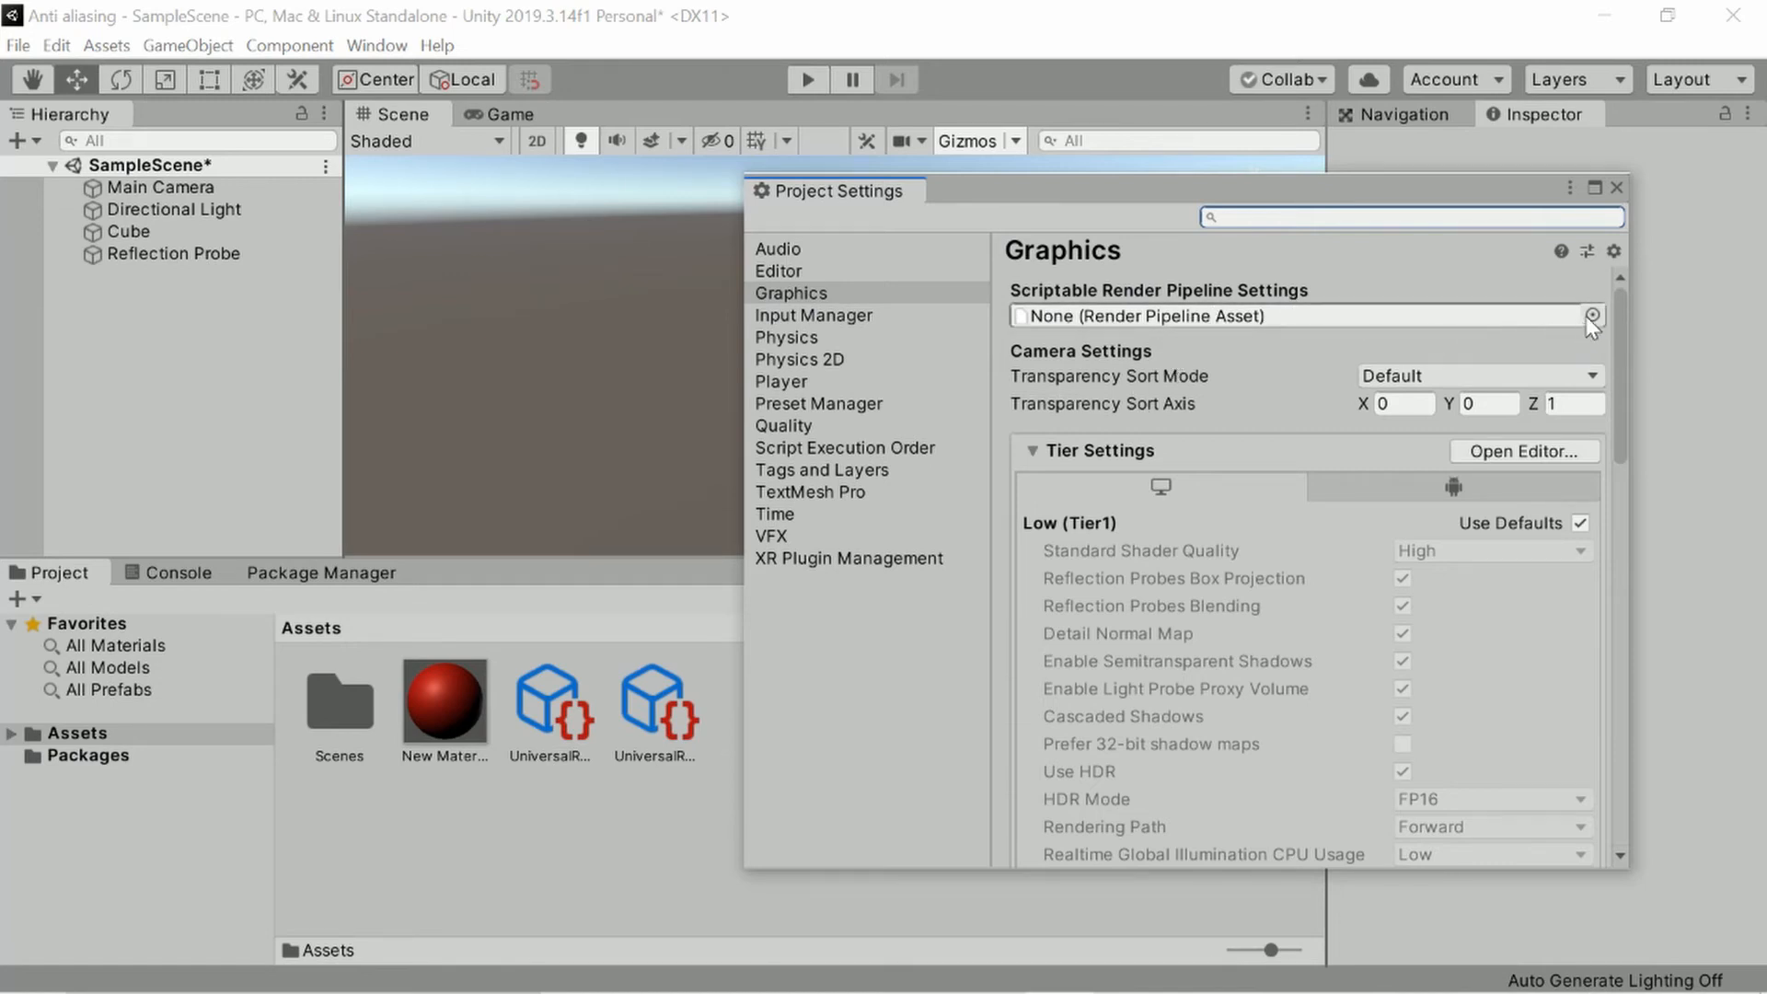
pyautogui.click(1591, 317)
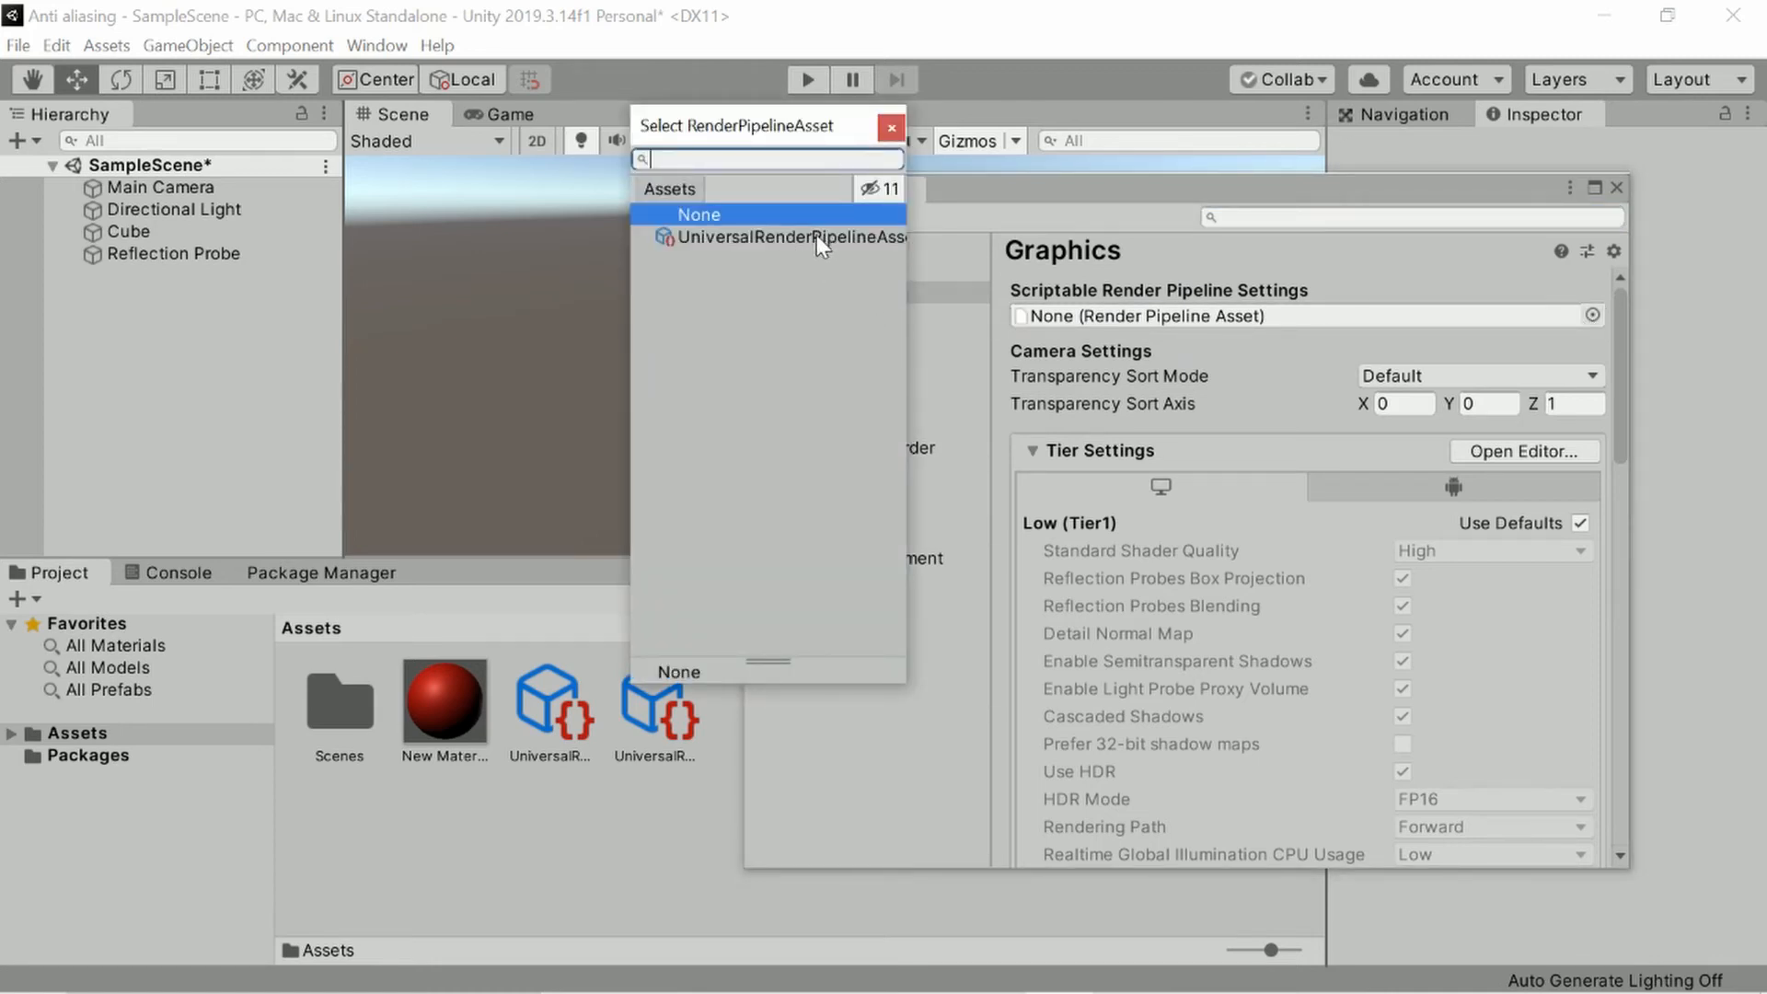
pyautogui.click(788, 237)
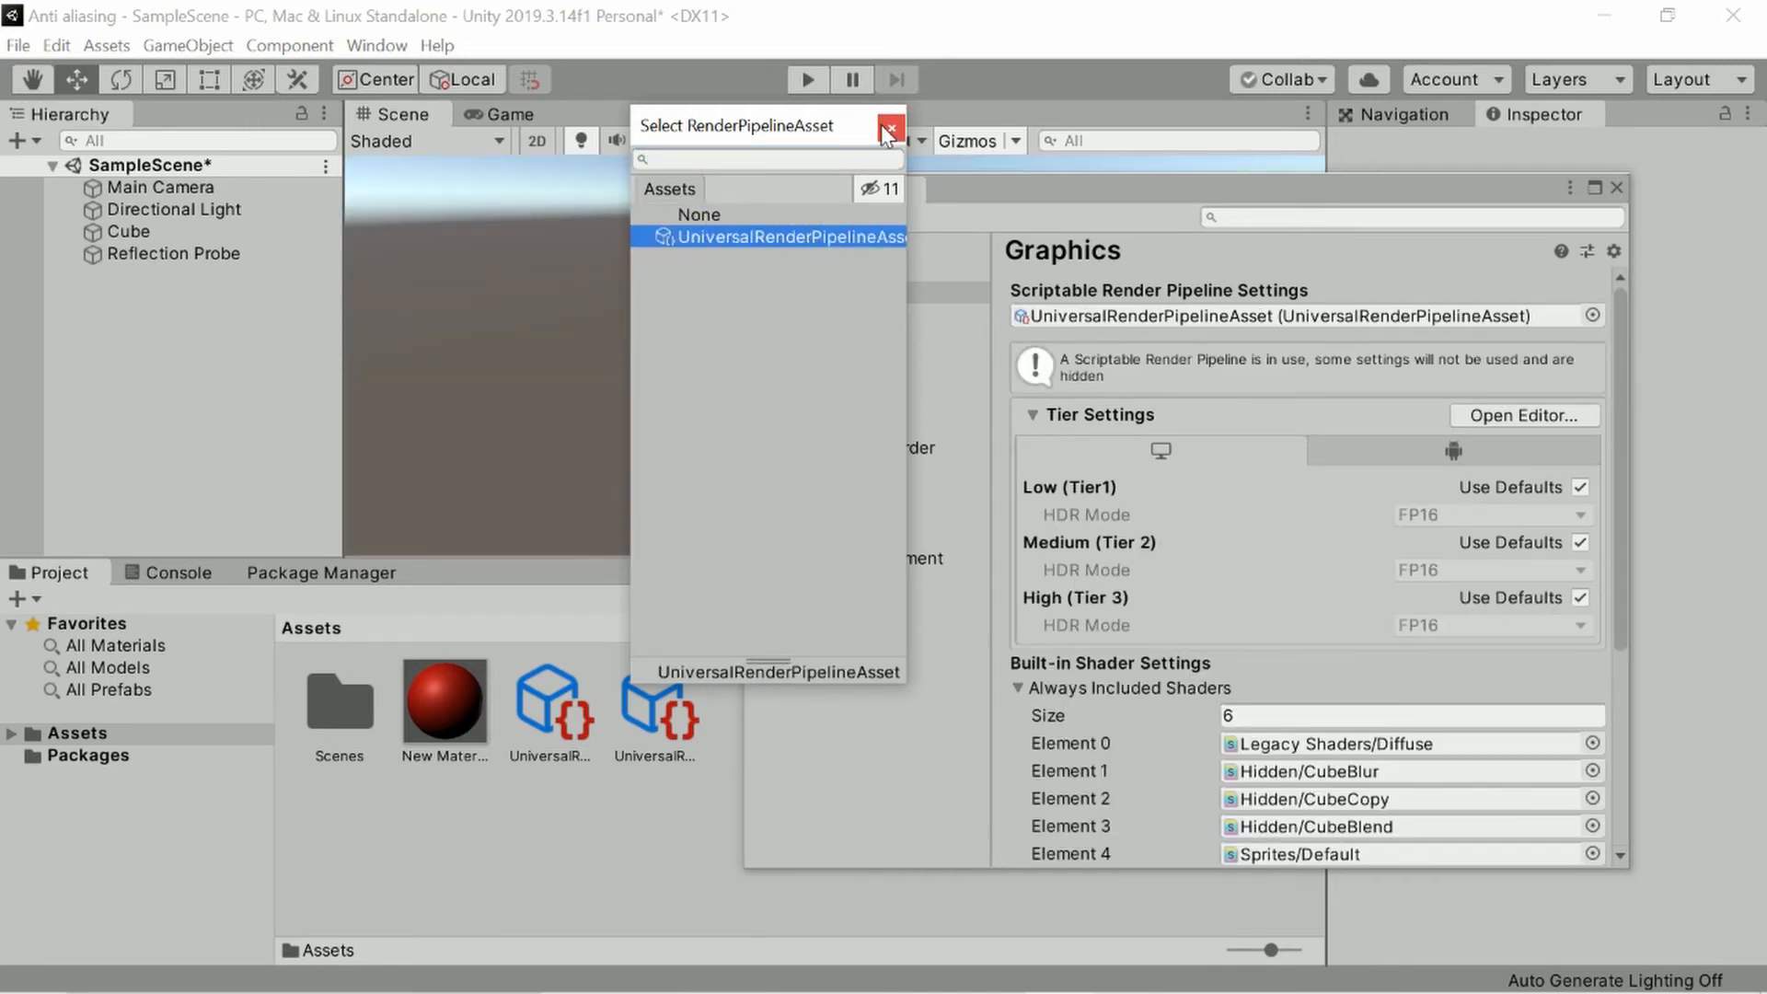
pyautogui.click(889, 126)
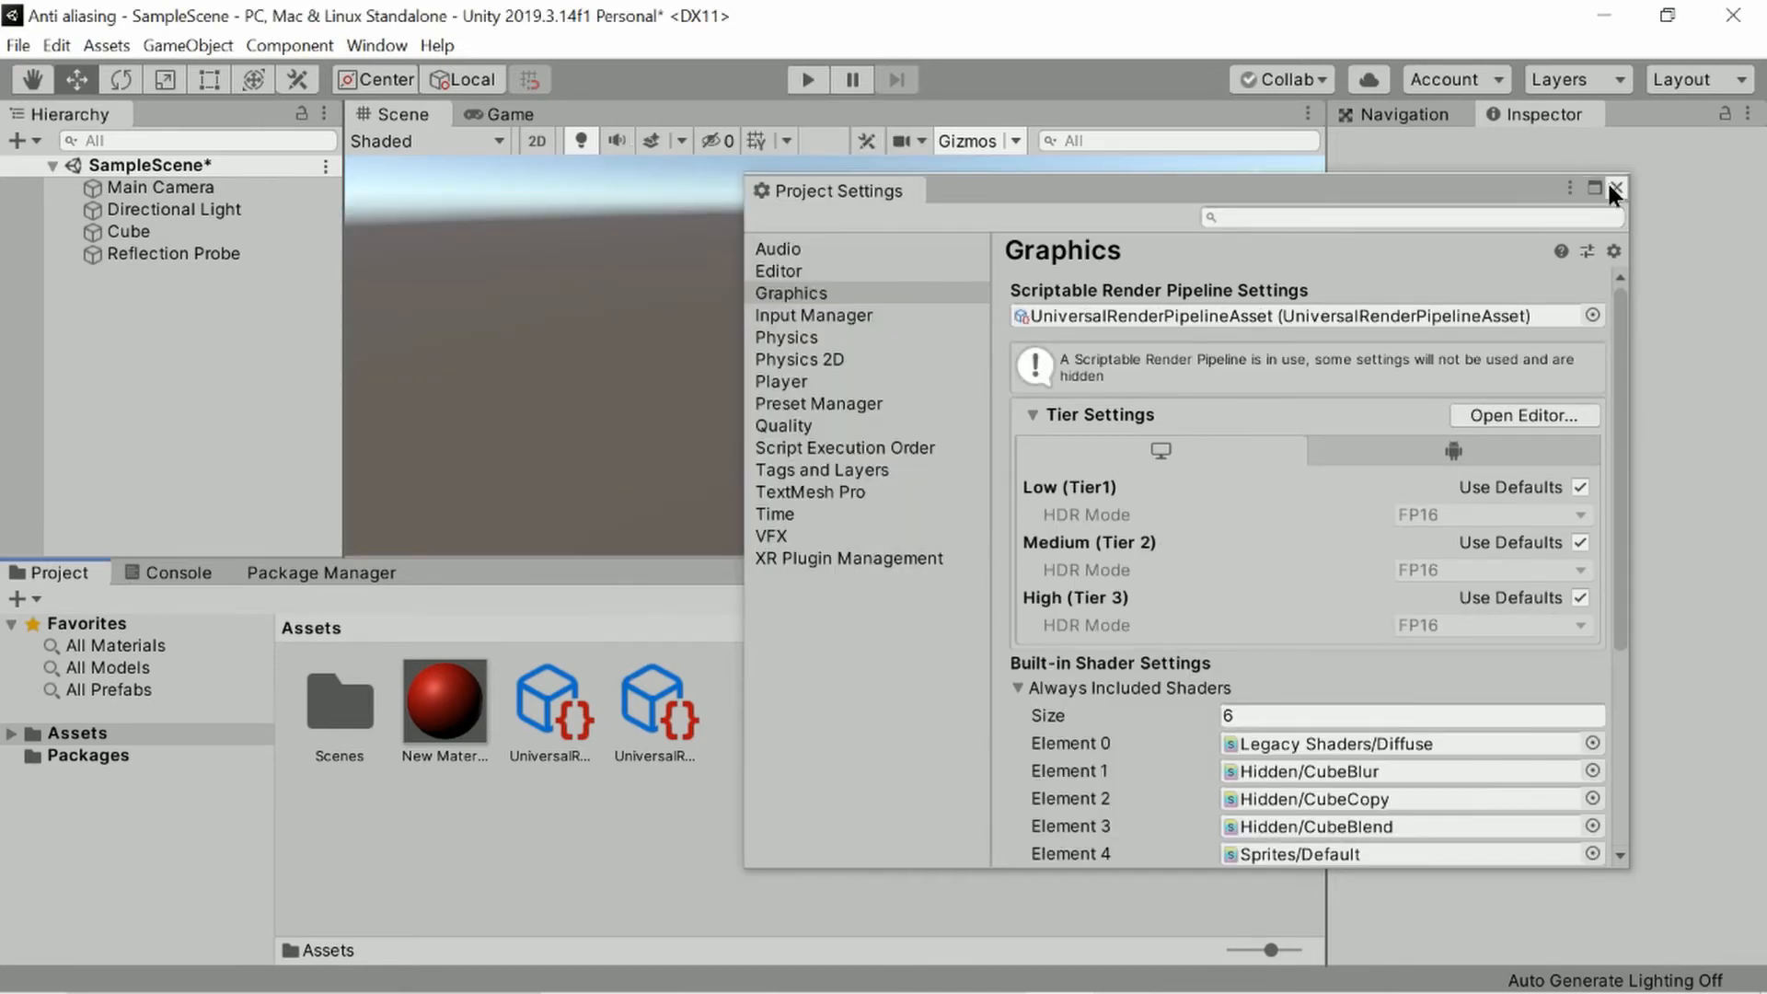
pyautogui.click(1615, 188)
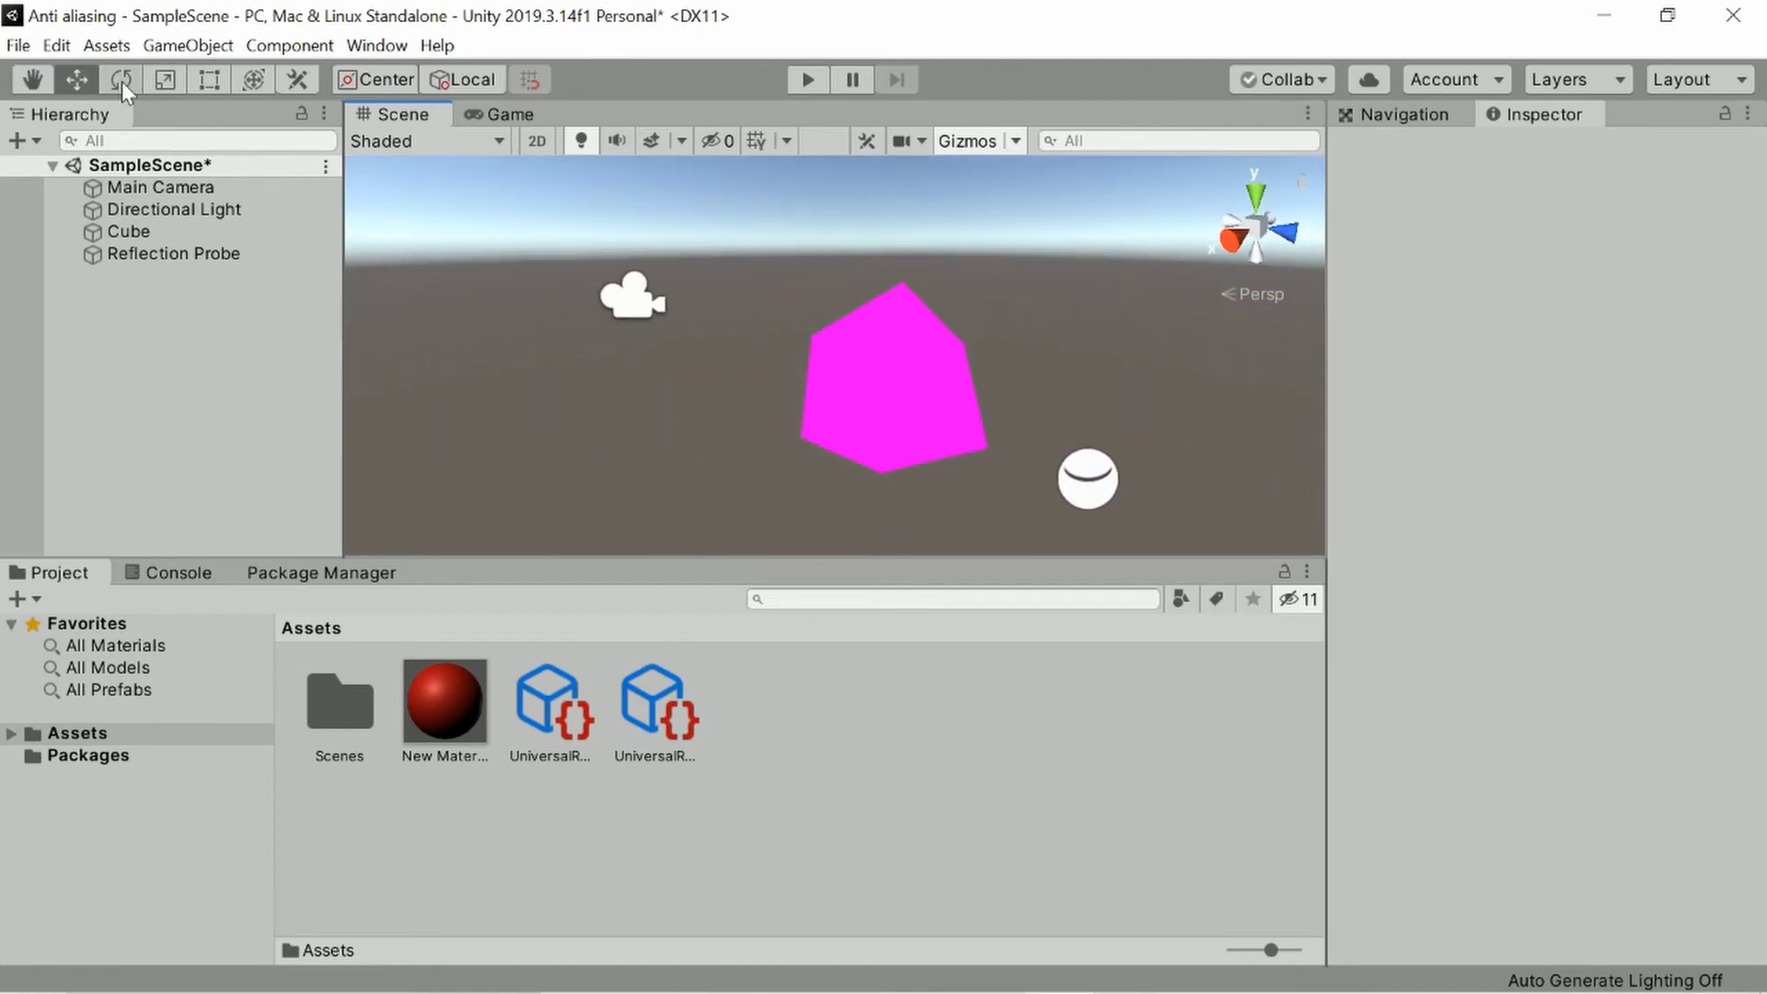
# Upgrade all project materials to UniversalRP materials and confirm, restoring the red cube.
pyautogui.click(55, 45)
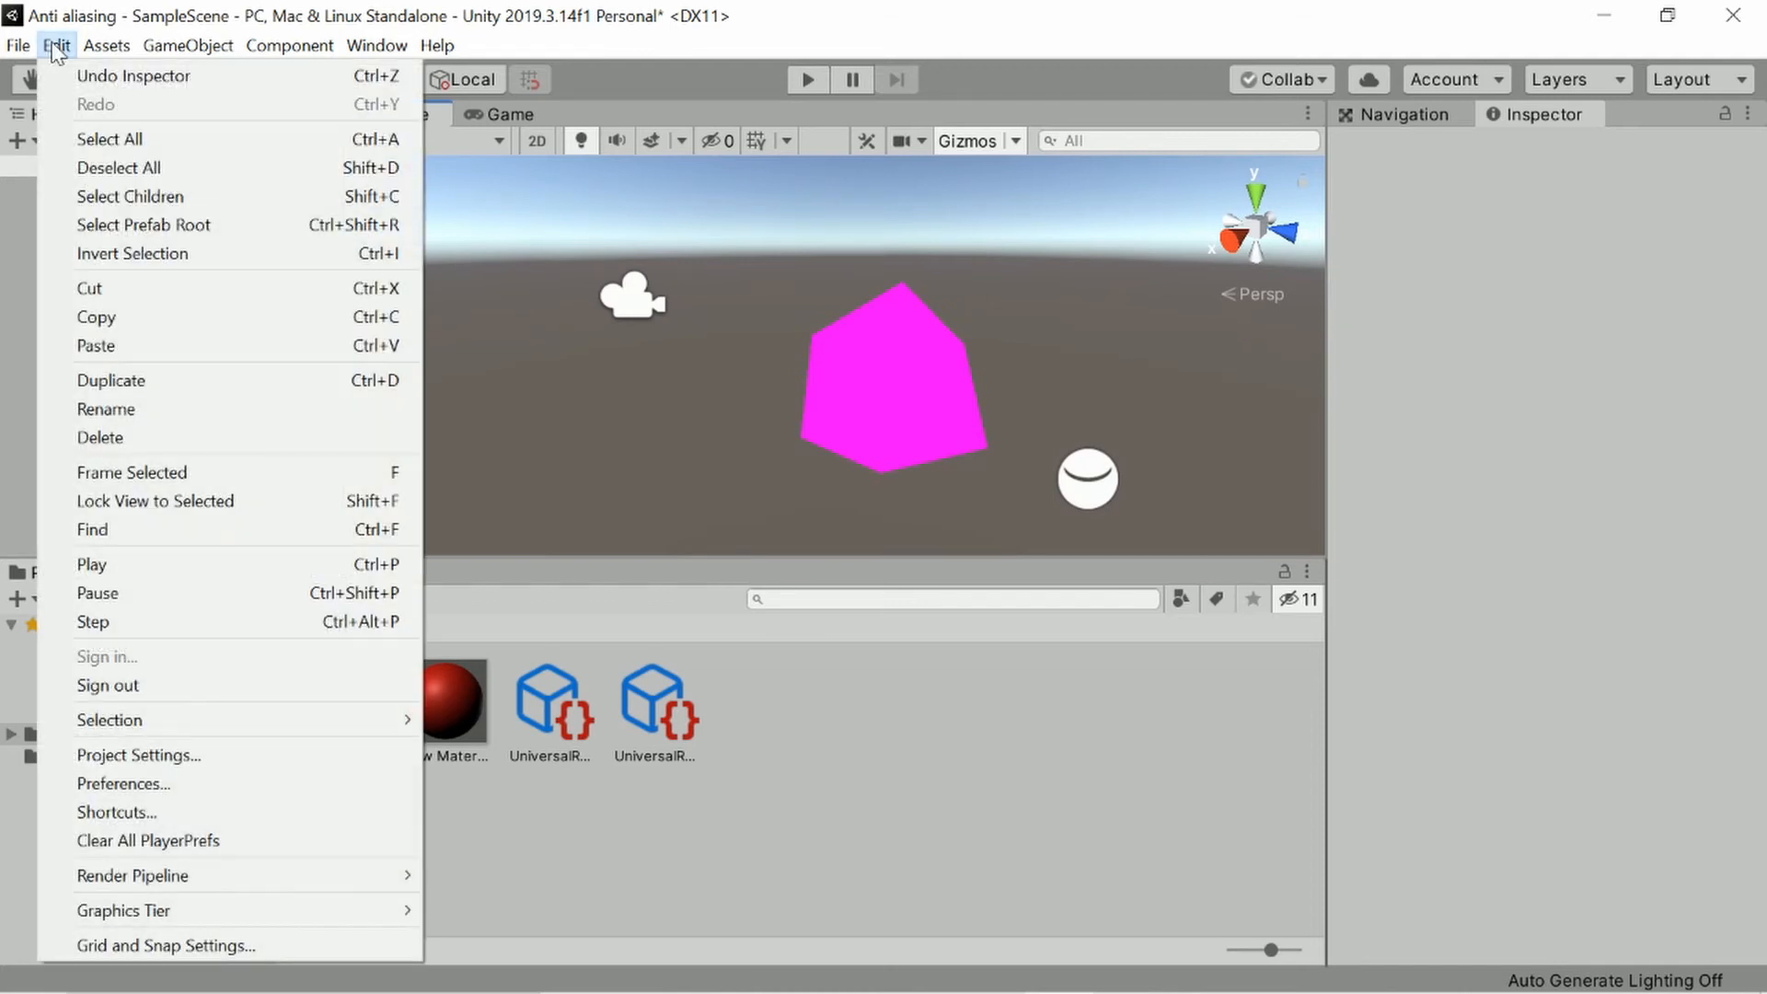
pyautogui.moveTo(132, 875)
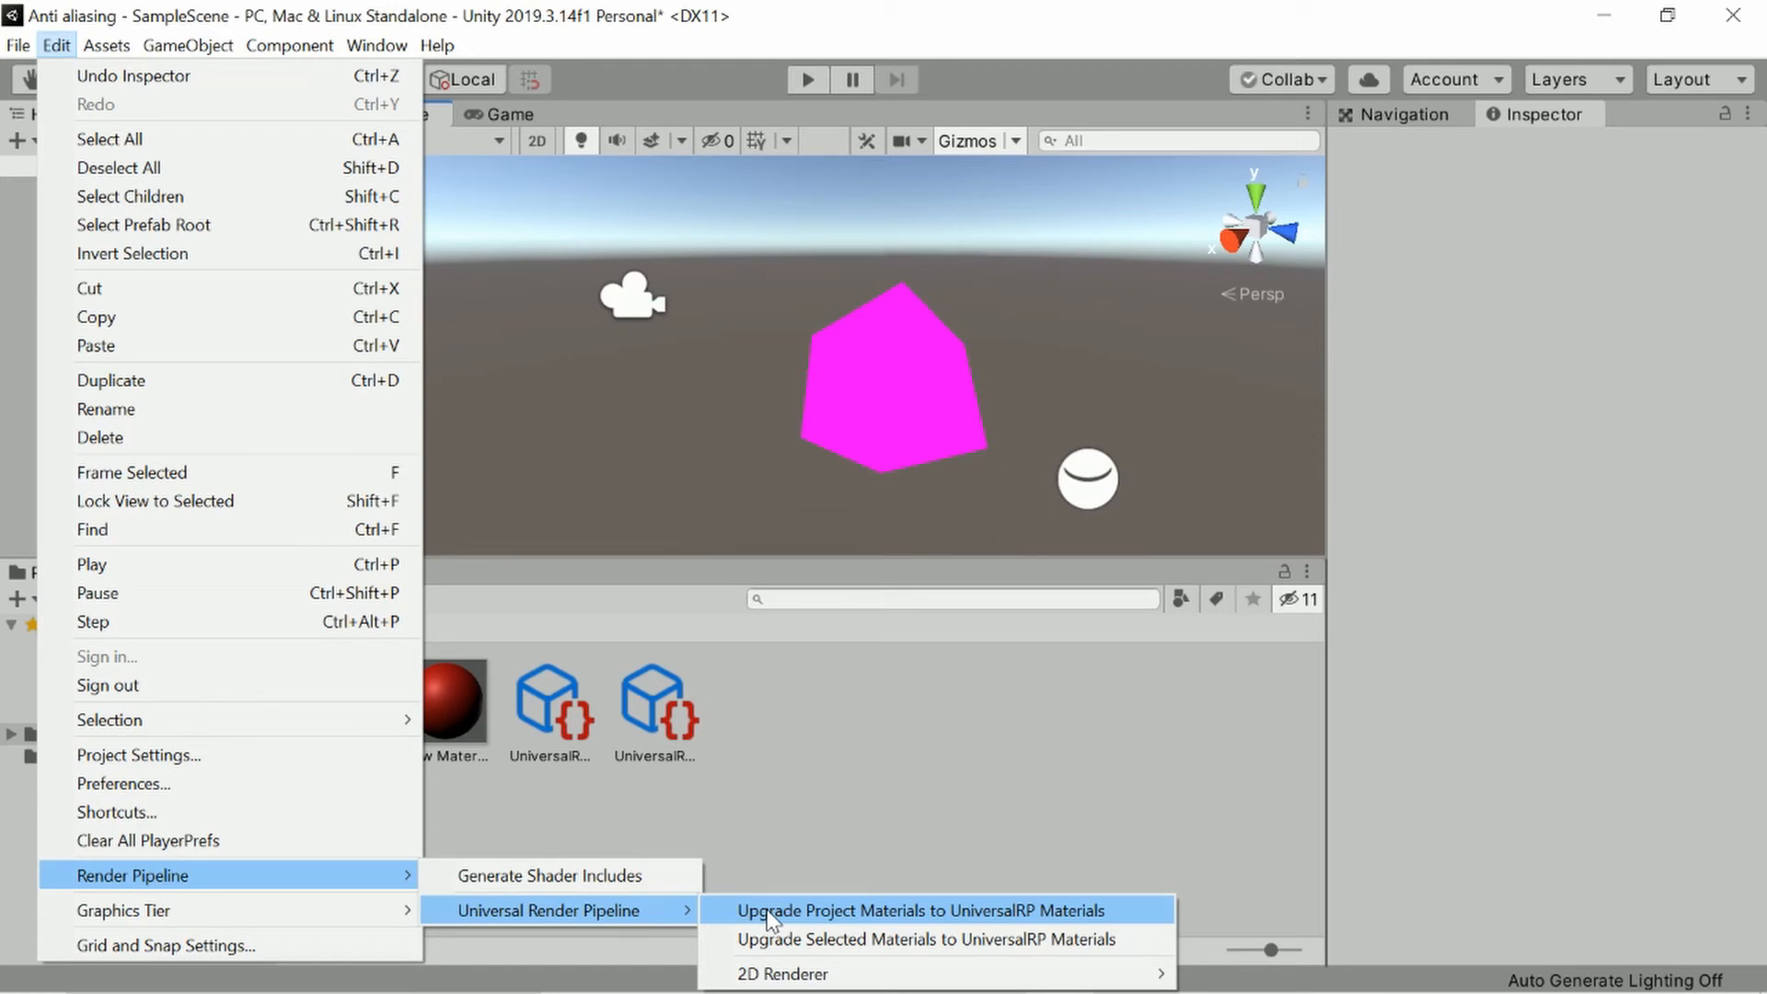
pyautogui.click(922, 910)
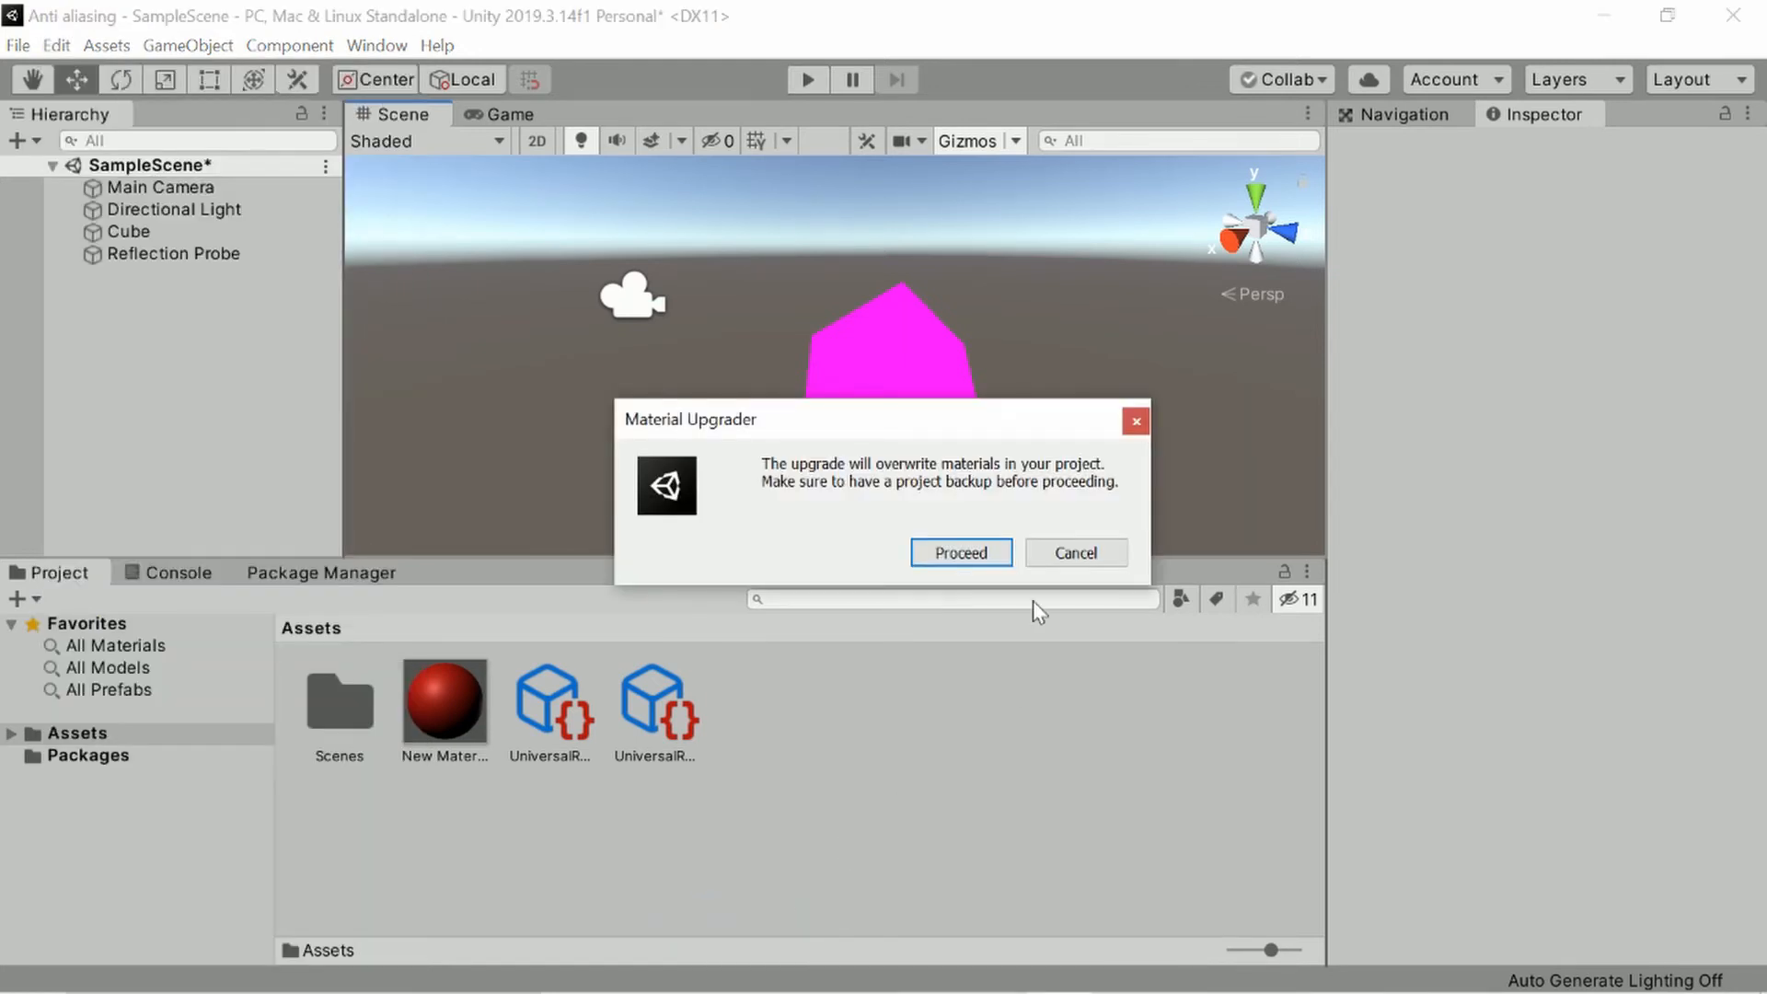
pyautogui.click(959, 553)
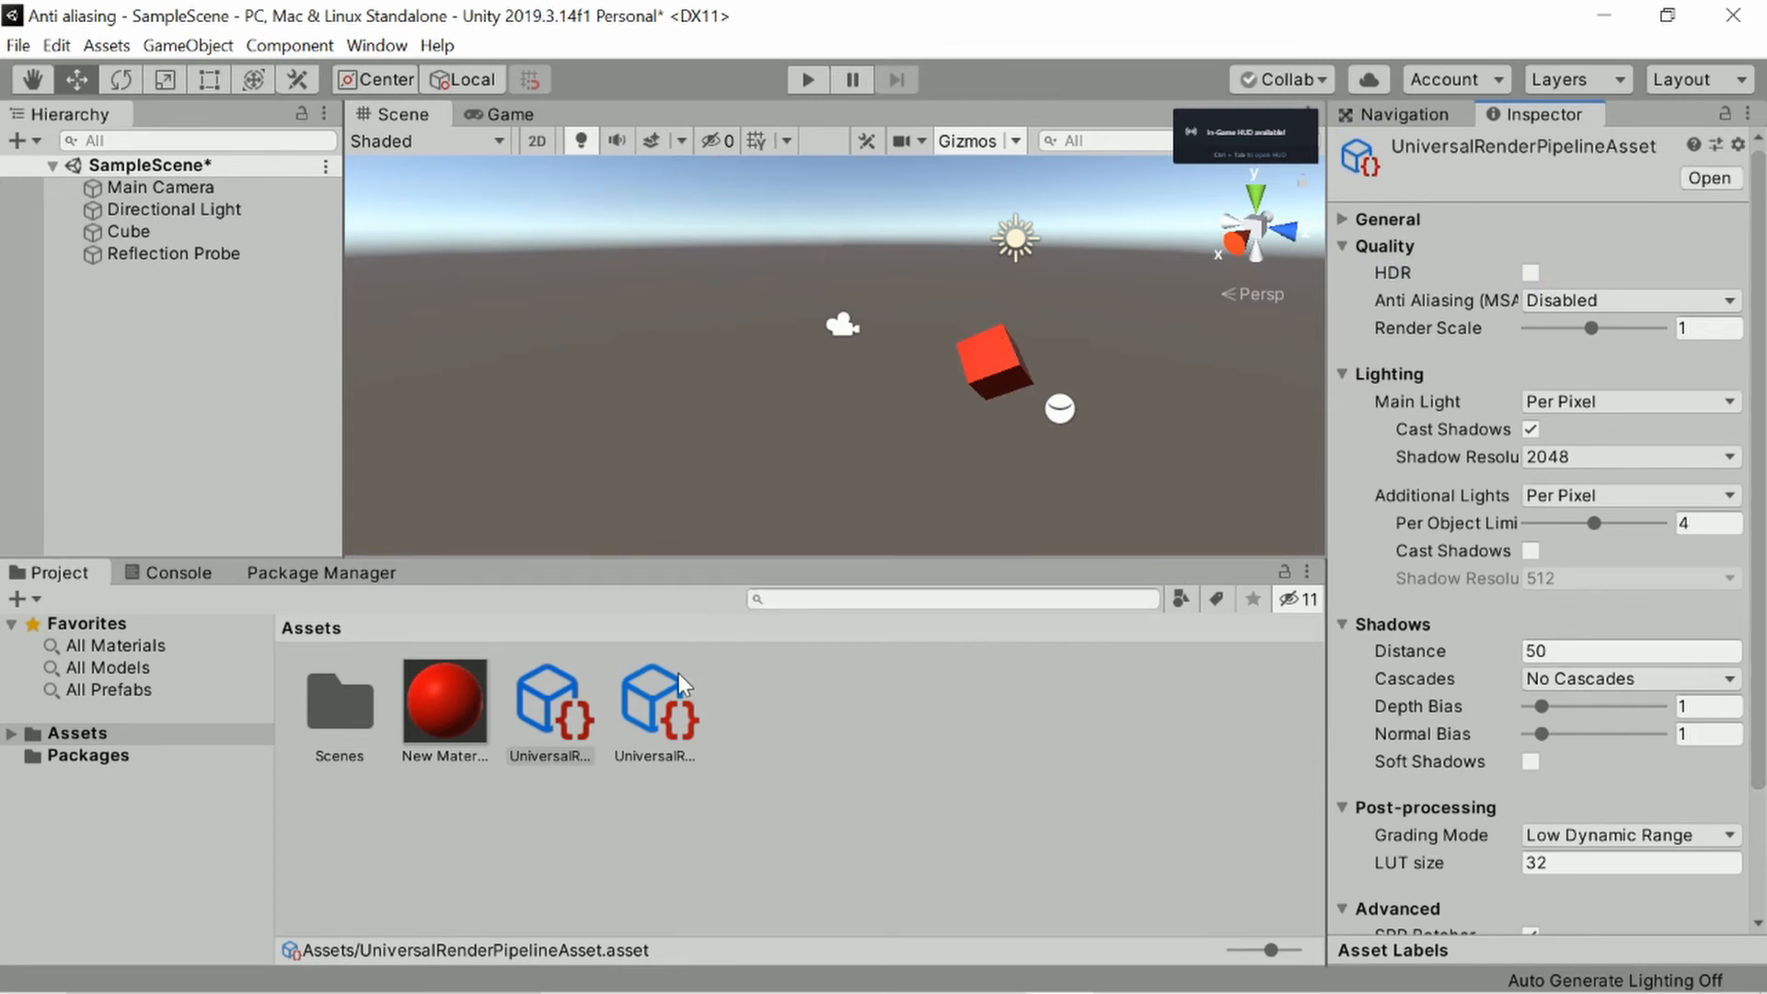
pyautogui.moveTo(1600, 156)
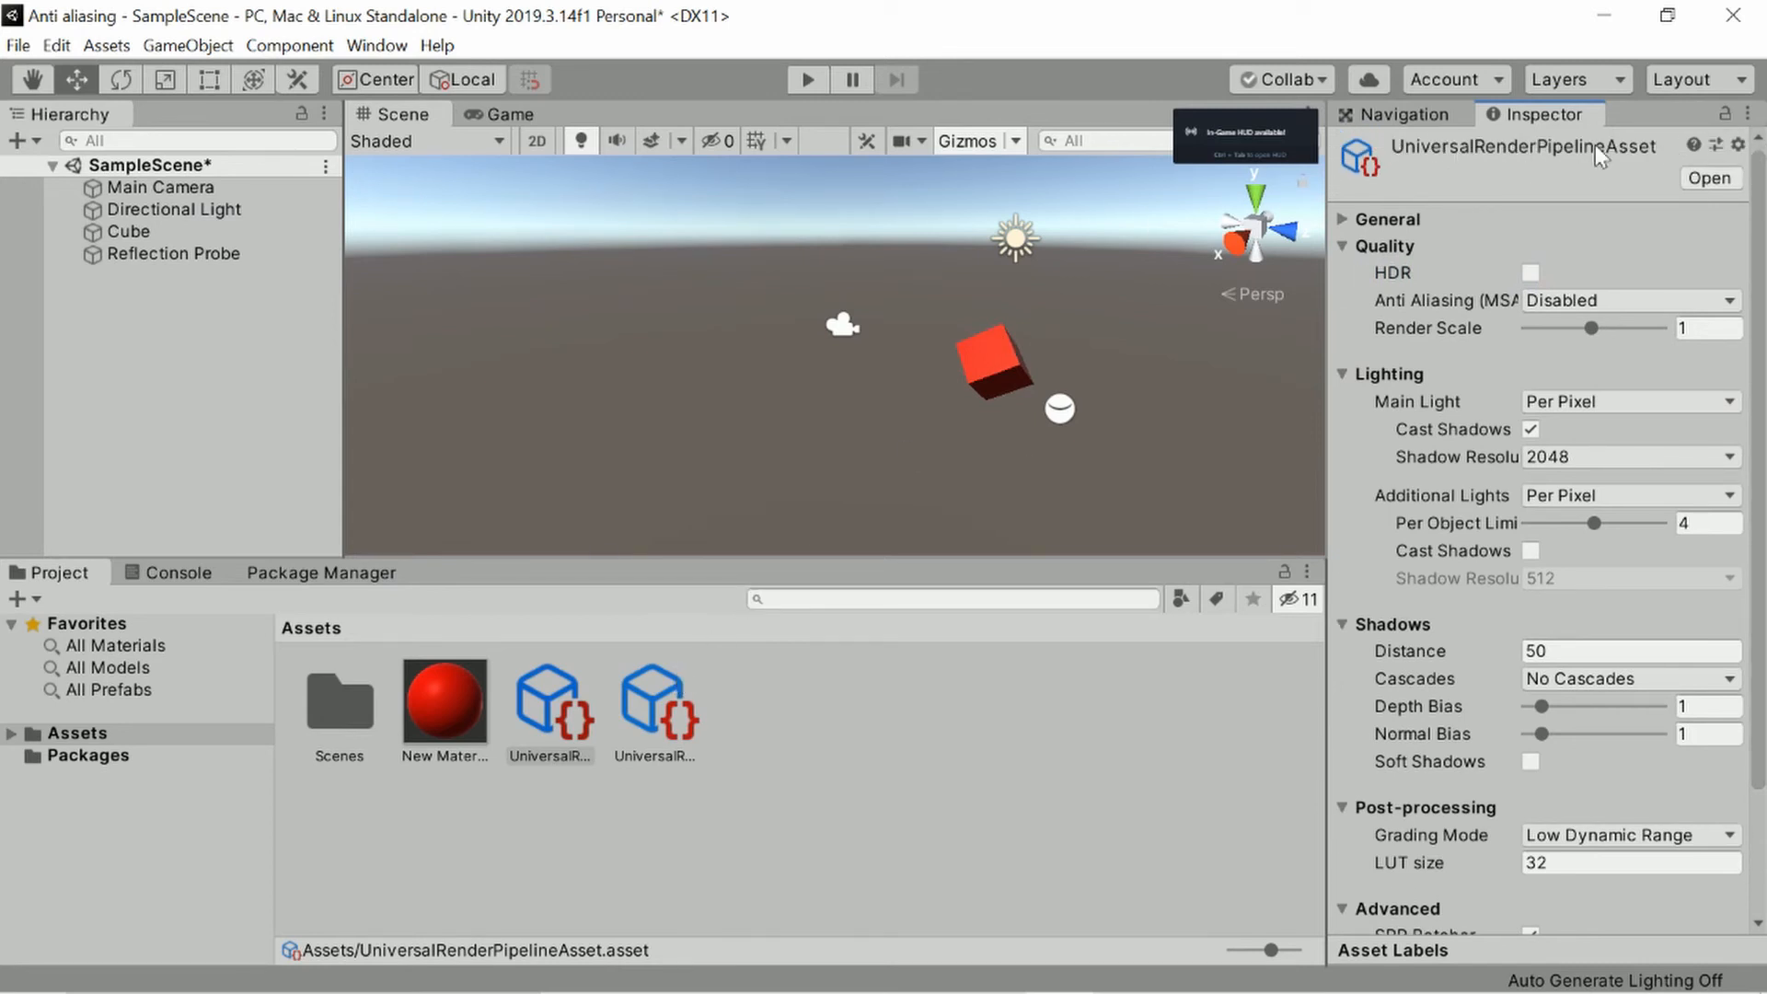
# On the pipeline asset, enable HDR and set Anti Aliasing (MSAA) to 8x.
pyautogui.click(655, 696)
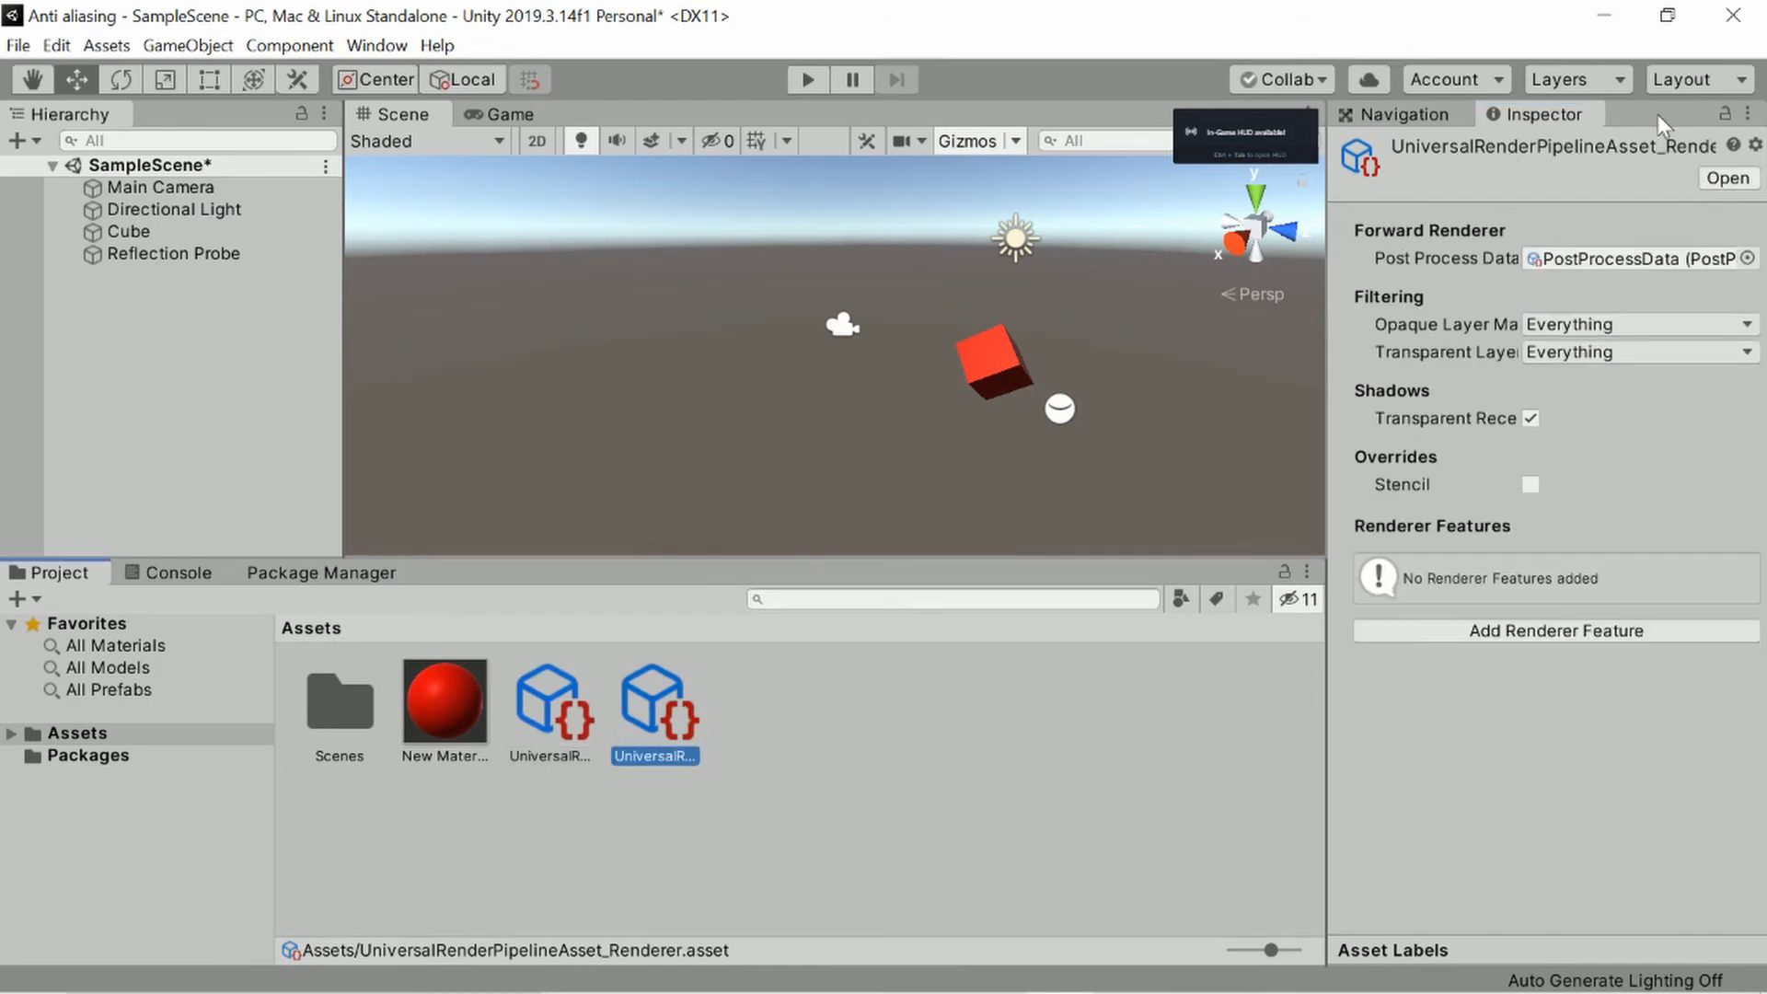
pyautogui.moveTo(1653, 155)
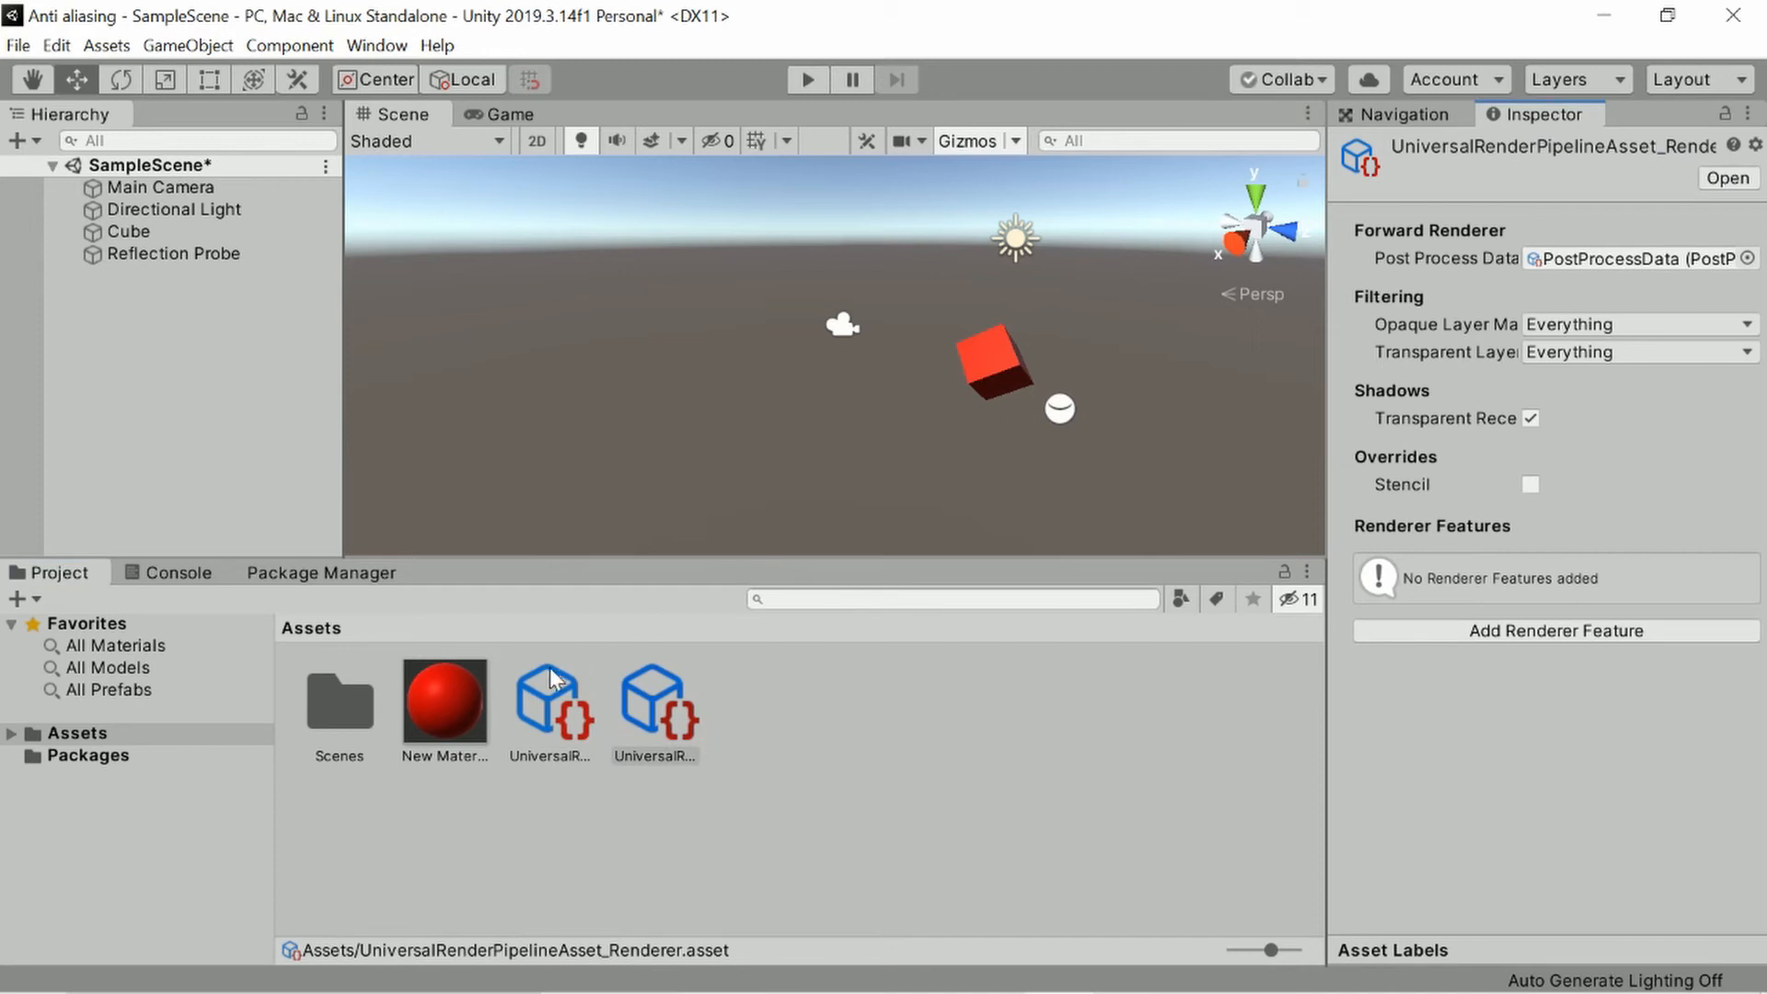
pyautogui.click(549, 697)
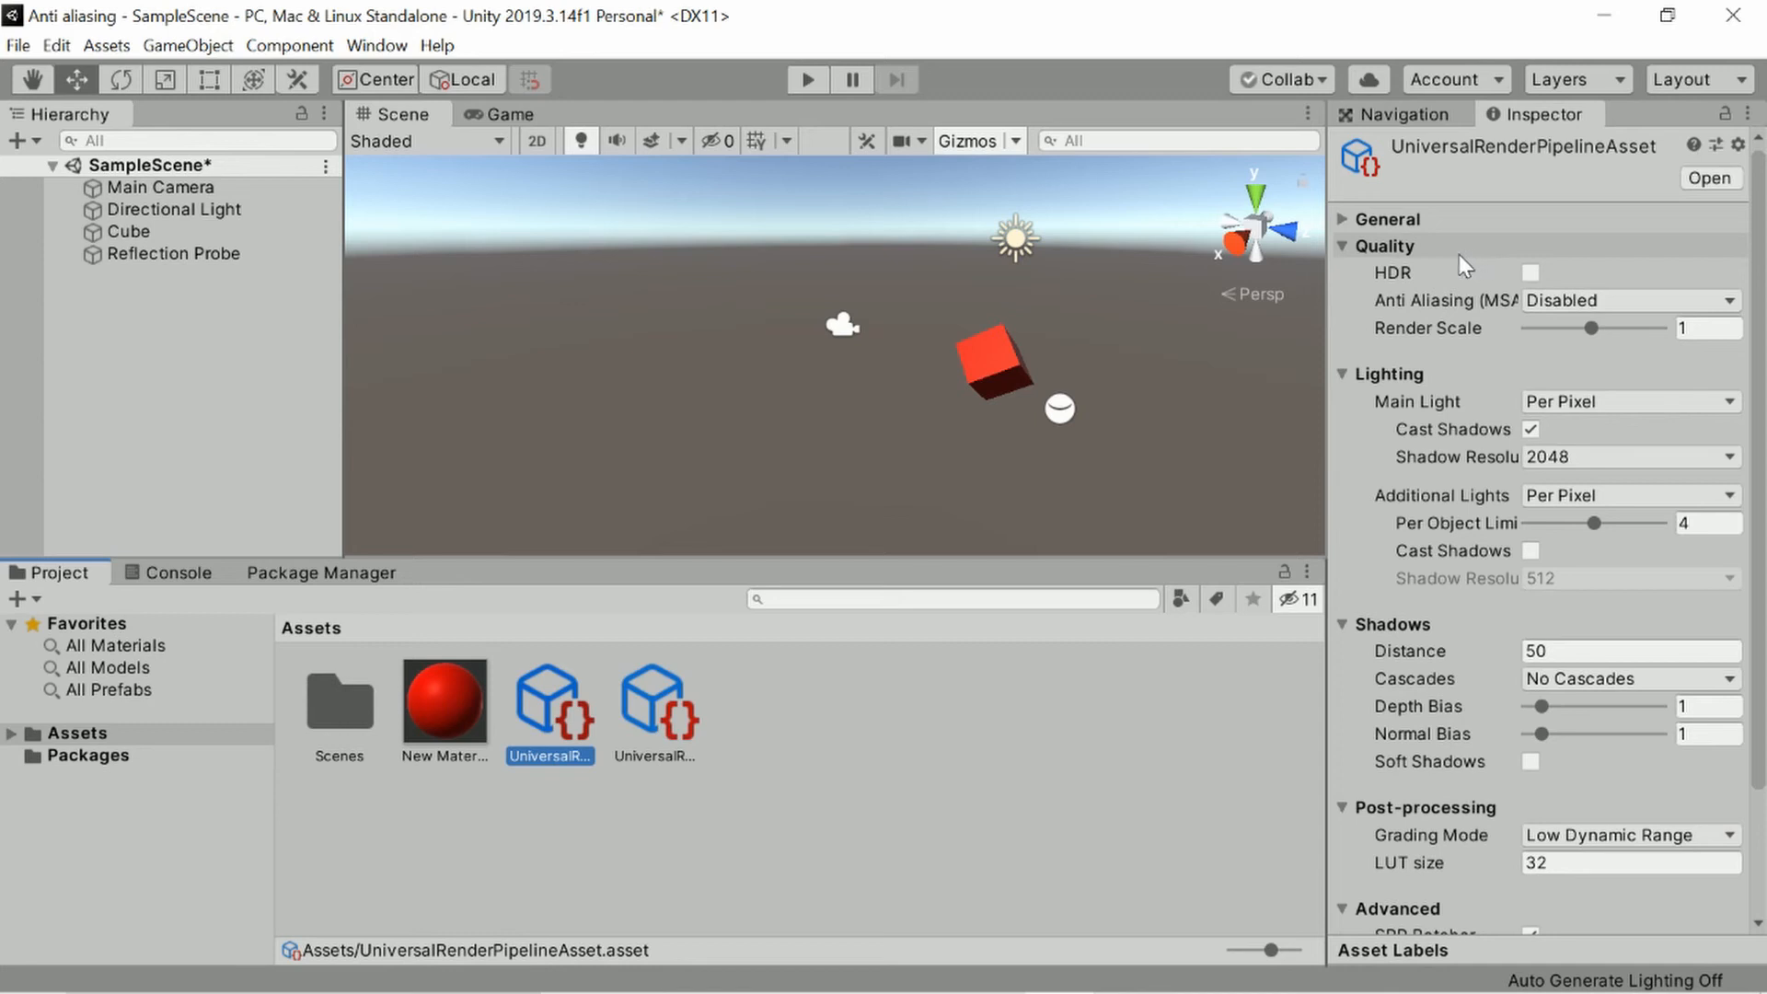
pyautogui.moveTo(1364, 254)
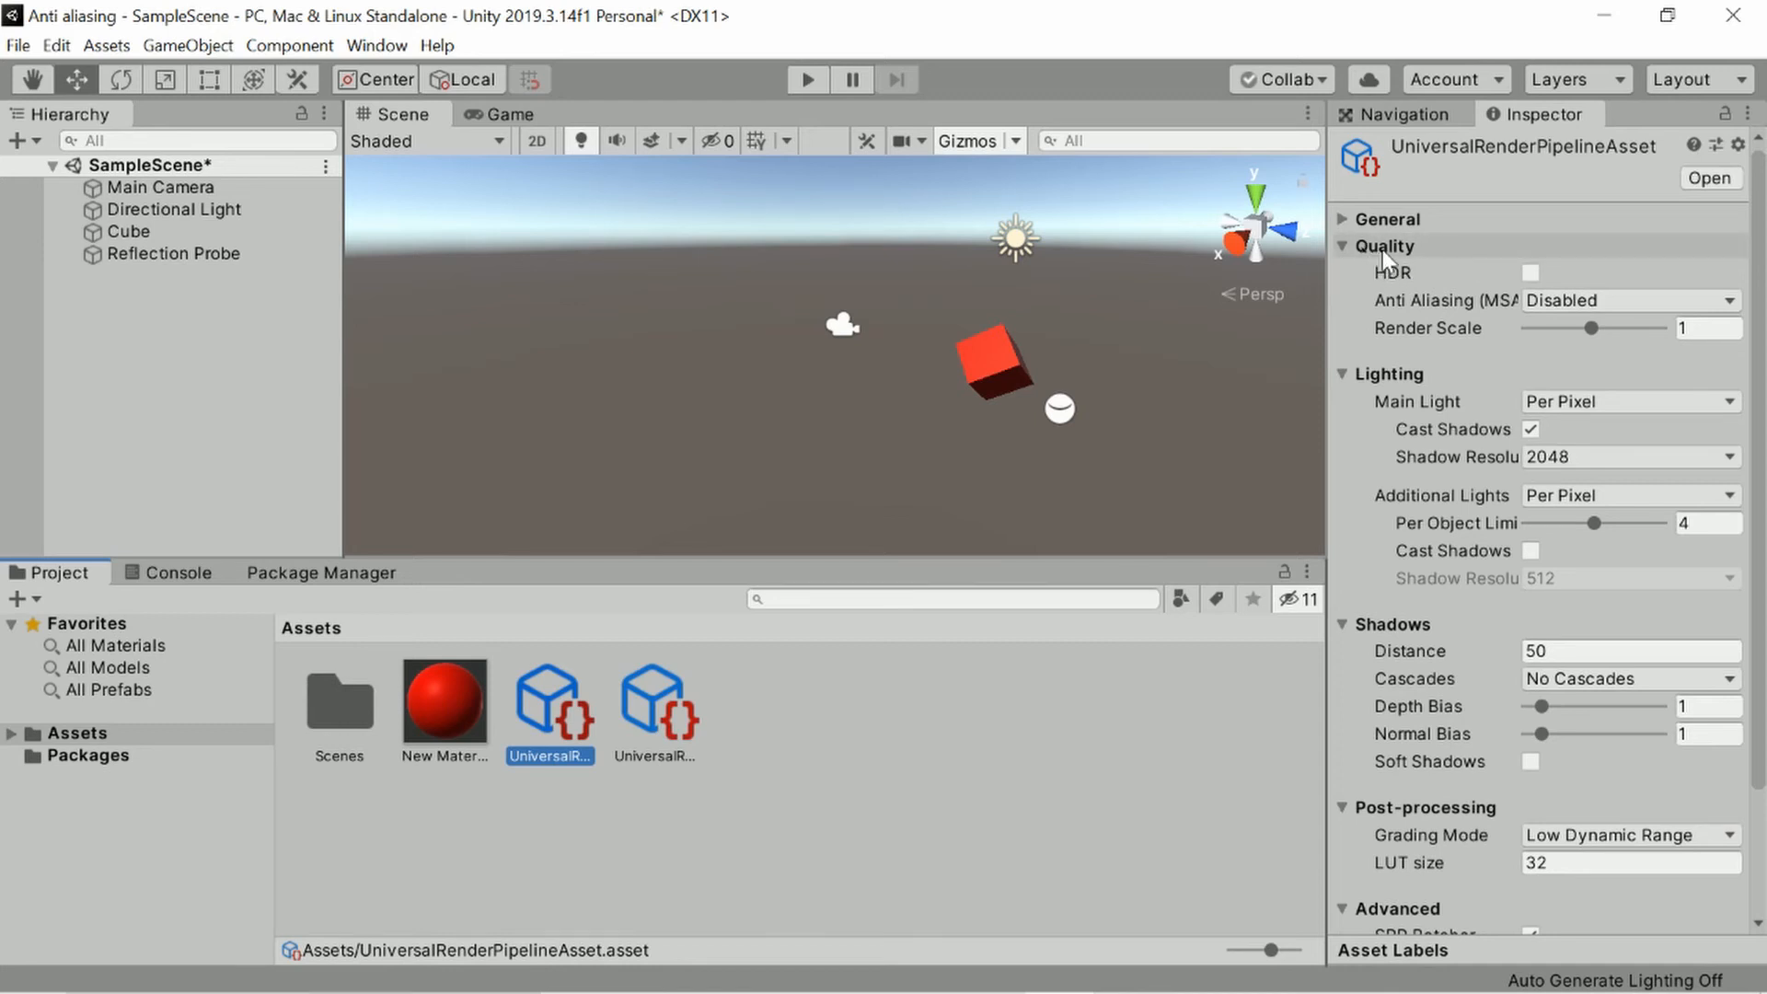
pyautogui.moveTo(1397, 273)
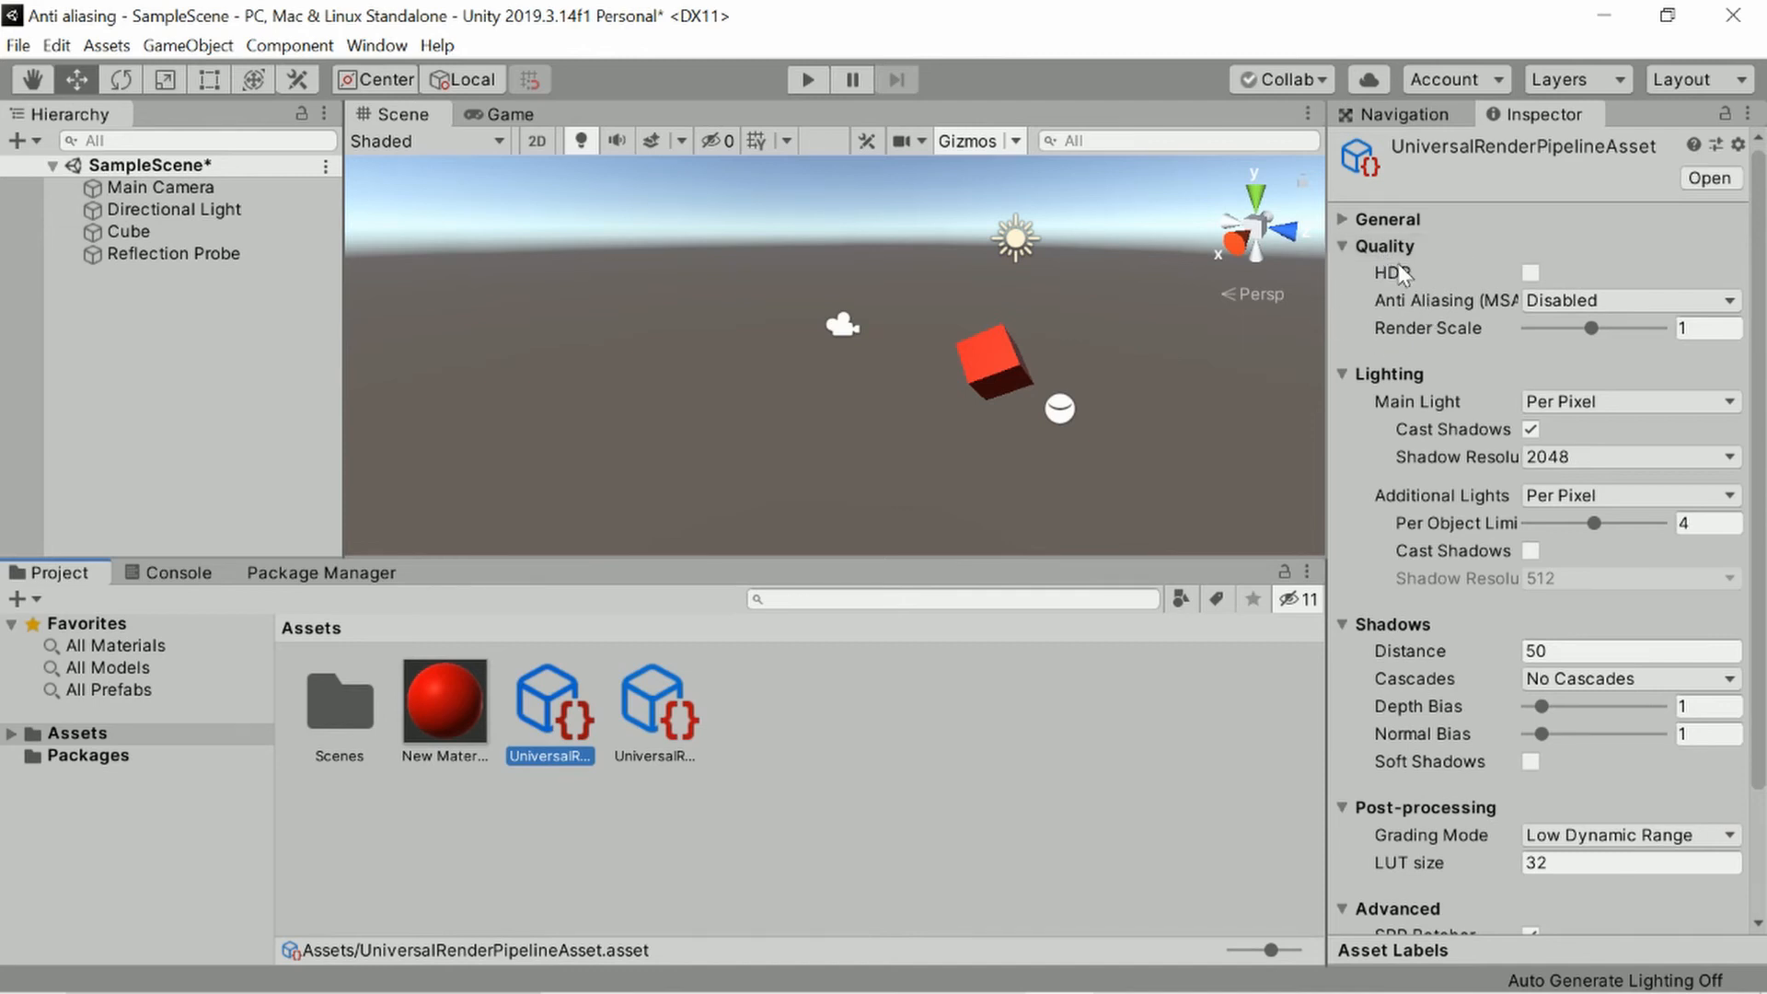
pyautogui.moveTo(1397, 272)
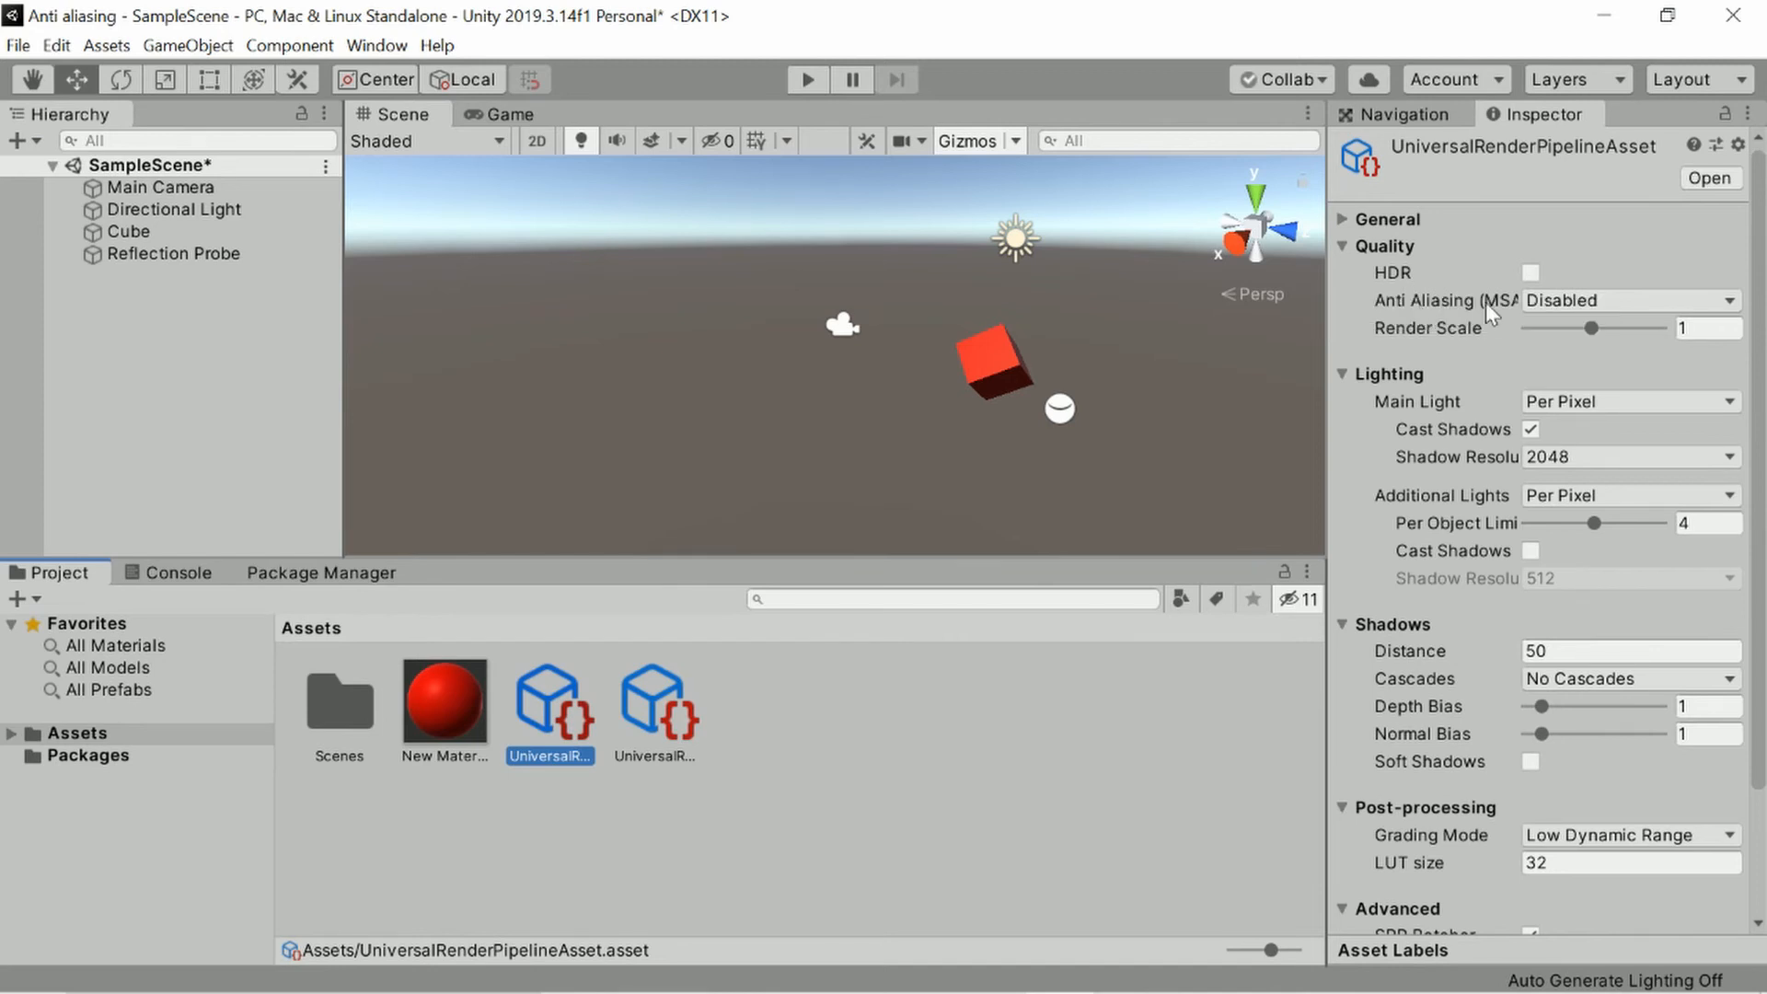
pyautogui.click(1530, 272)
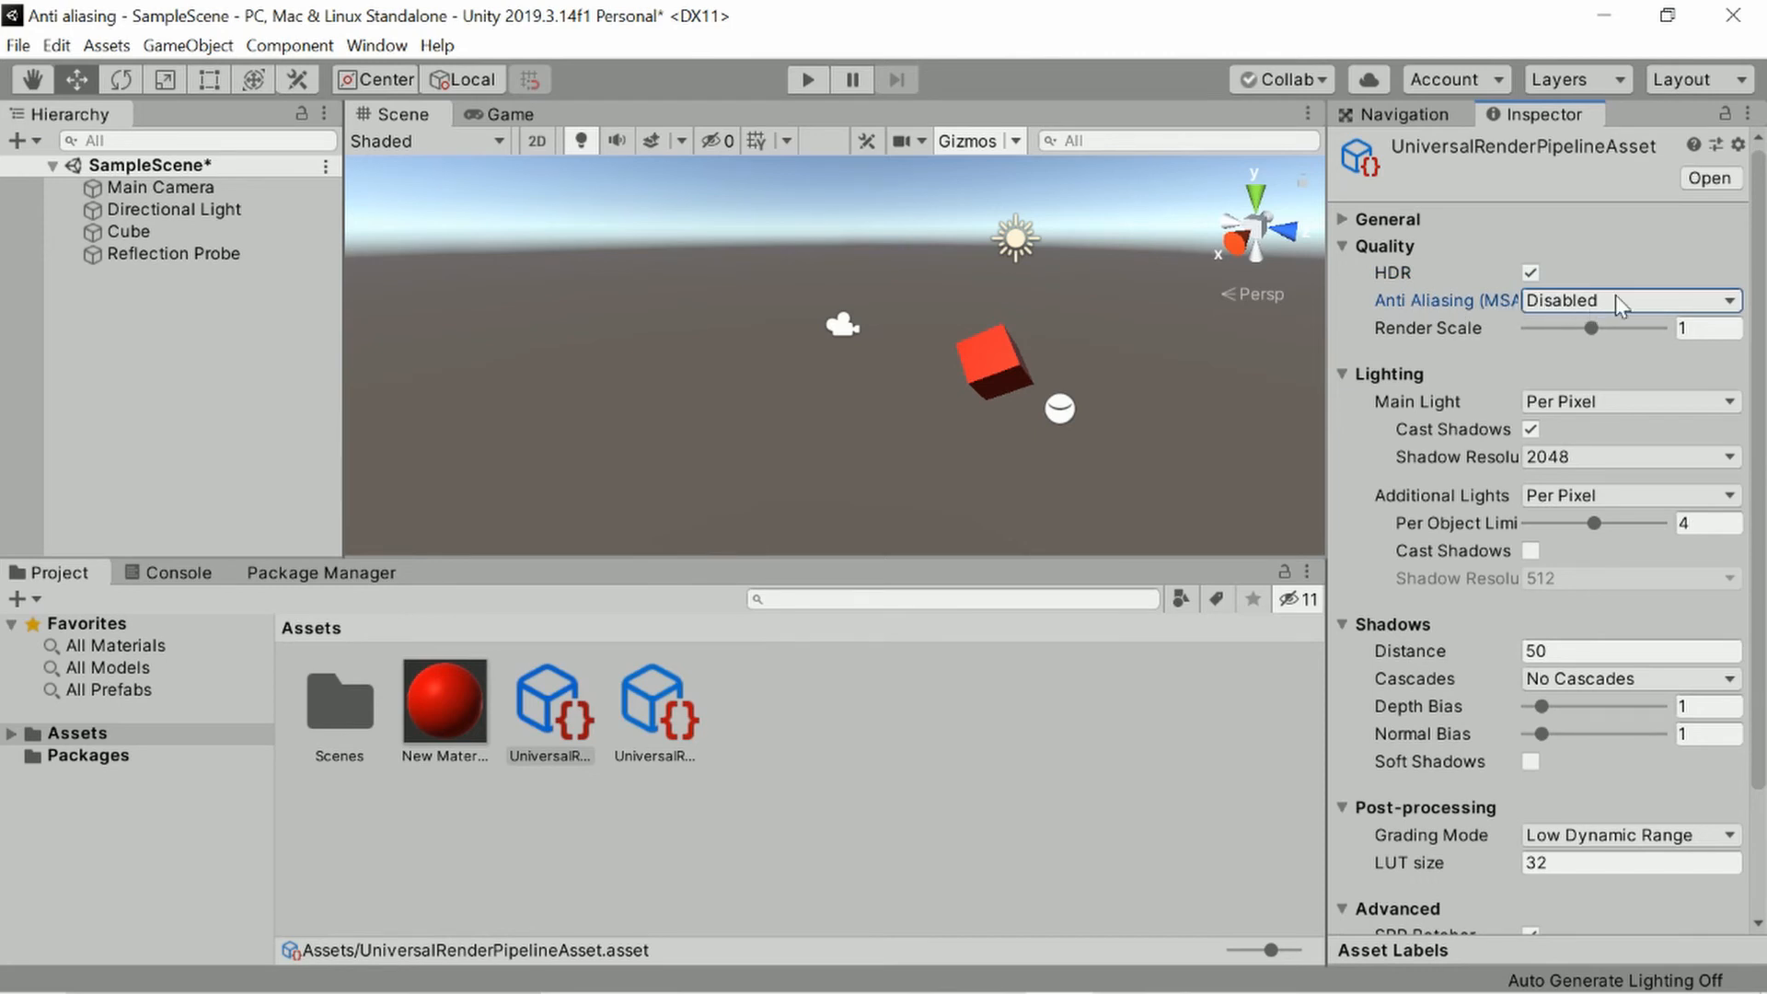
pyautogui.click(1626, 300)
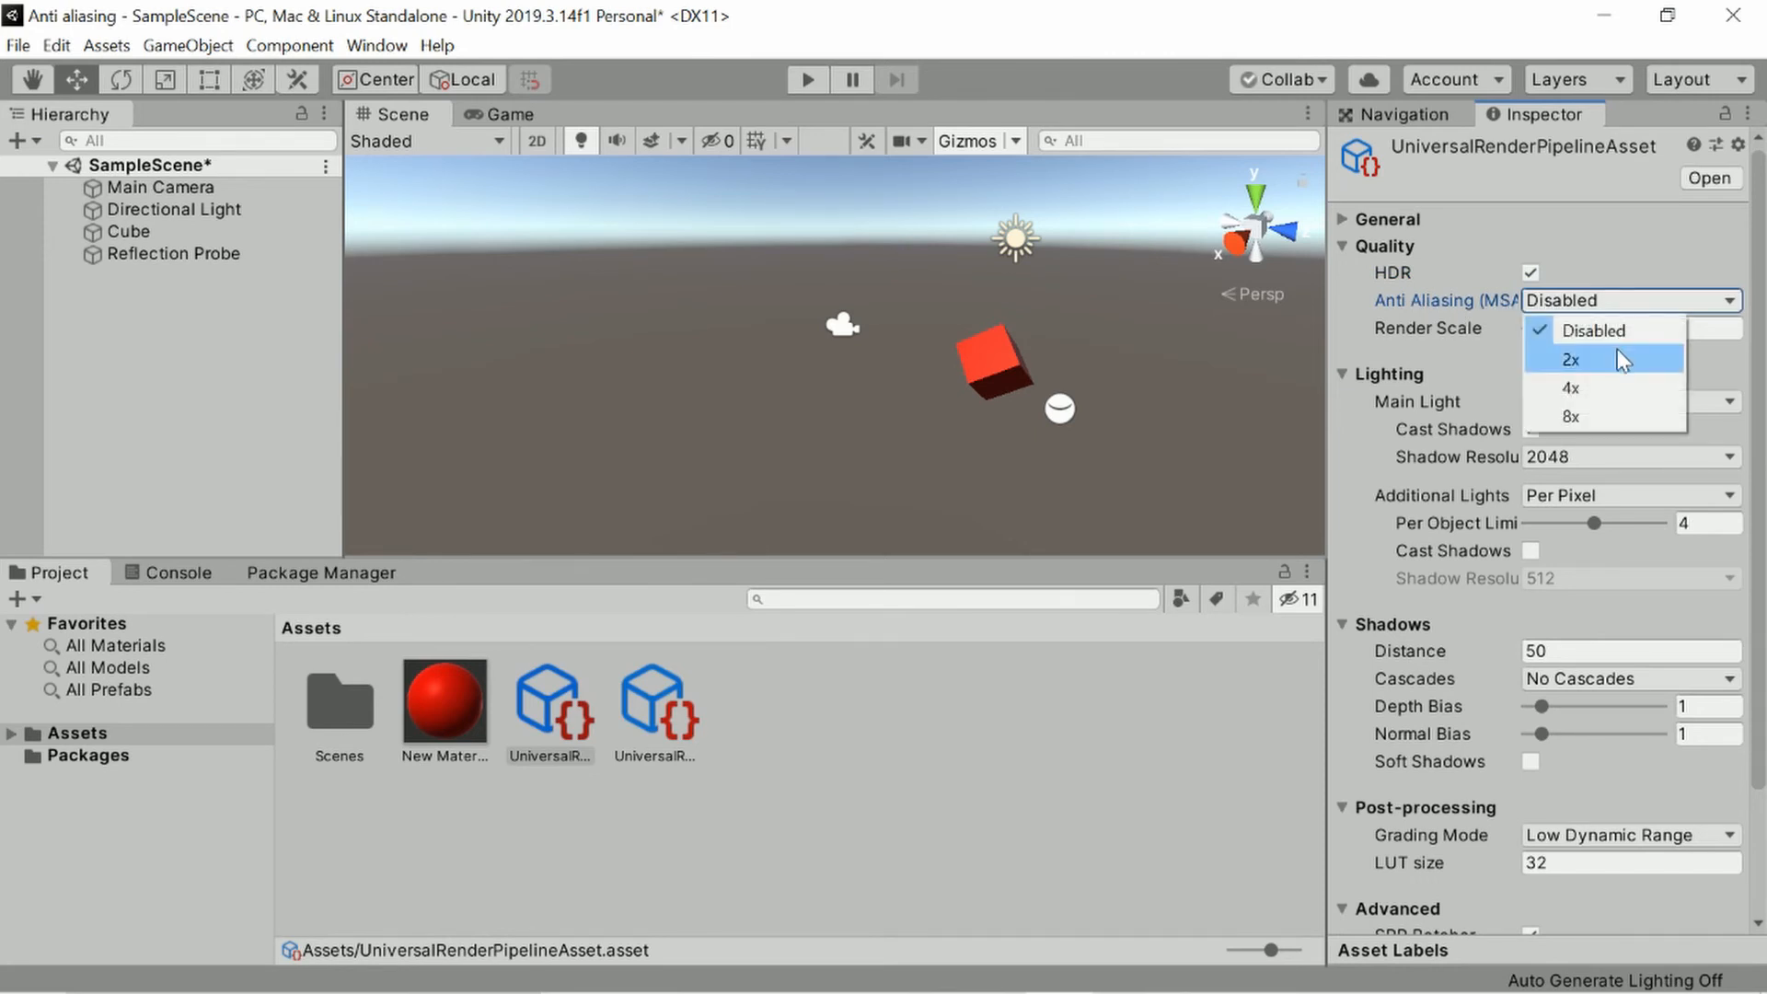
pyautogui.moveTo(1621, 417)
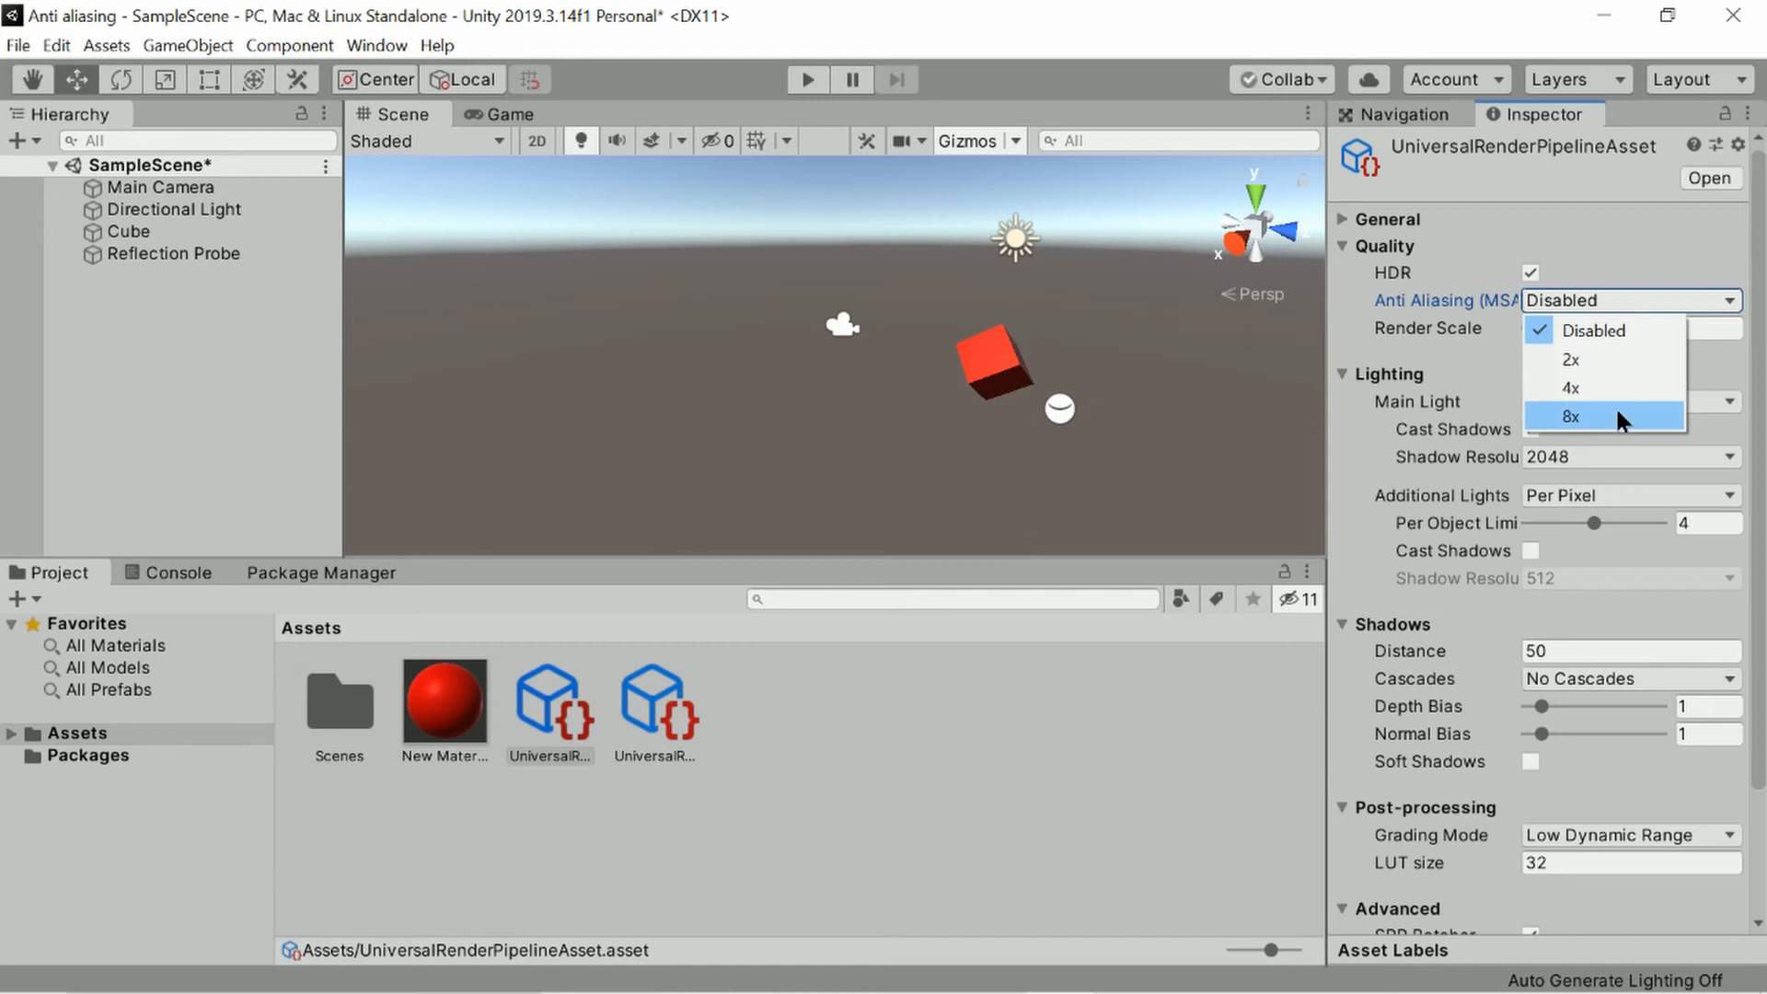
pyautogui.click(1570, 417)
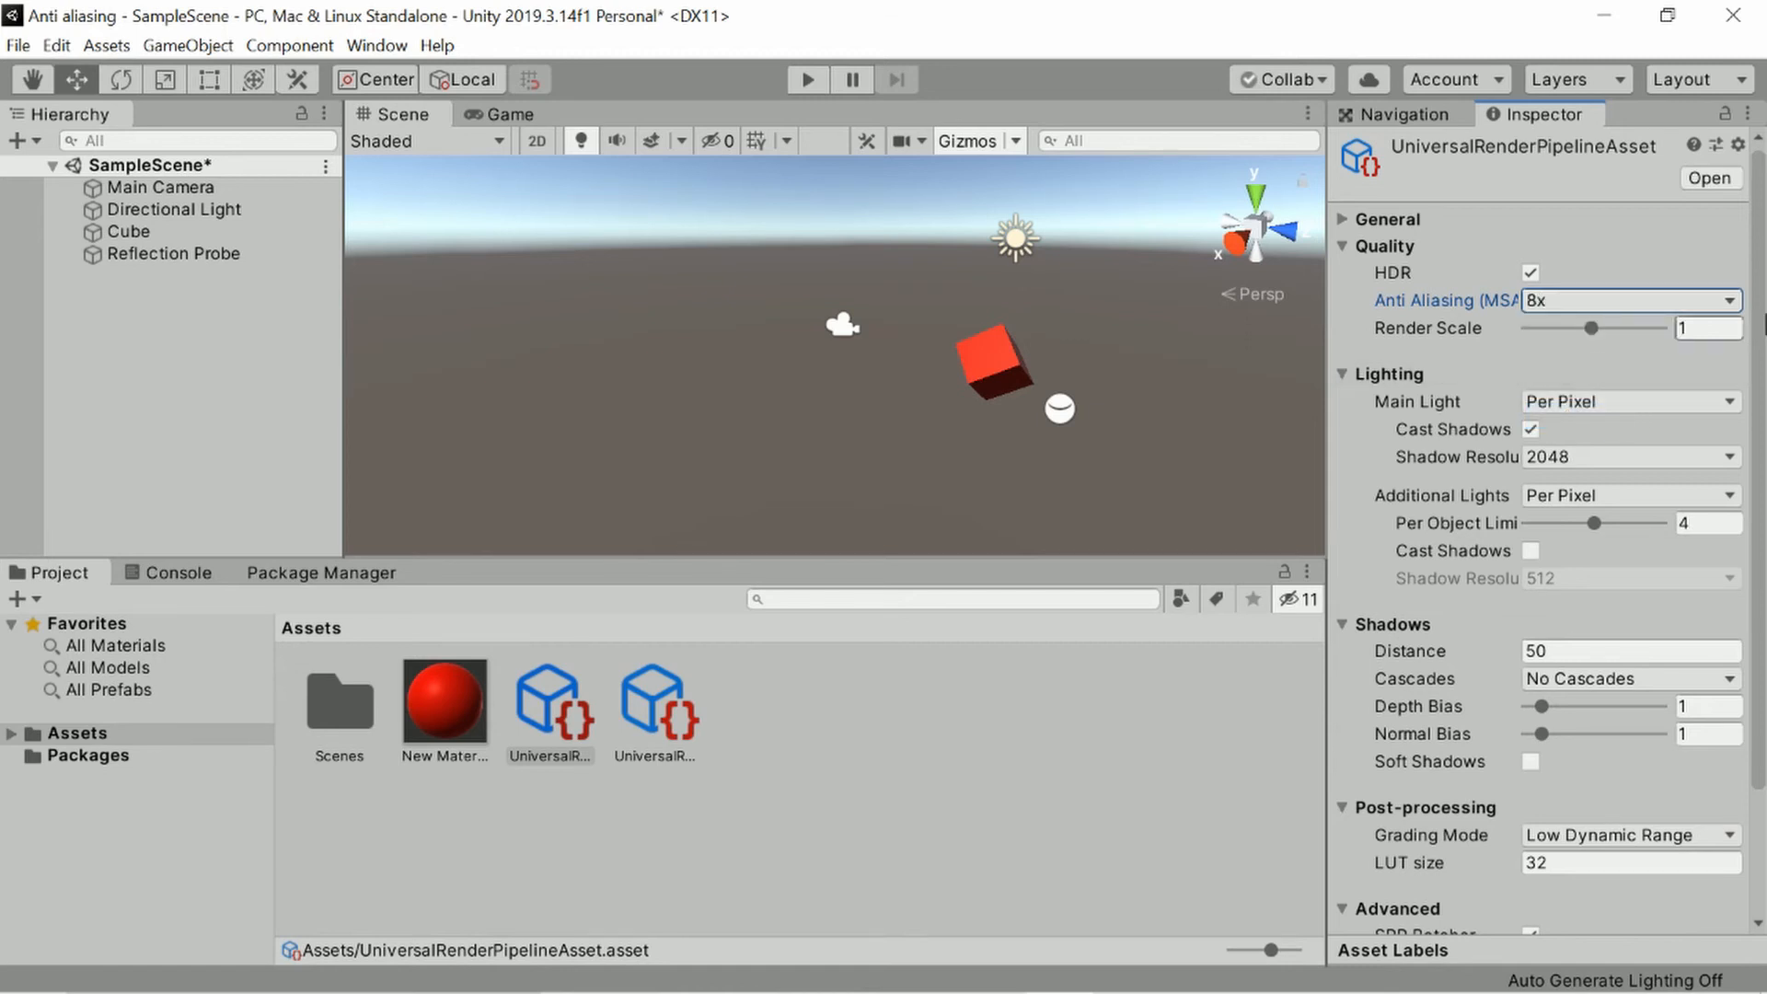
# Raise main light shadow resolution from 2048 to 4096, then select Main Camera.
pyautogui.scroll(-3)
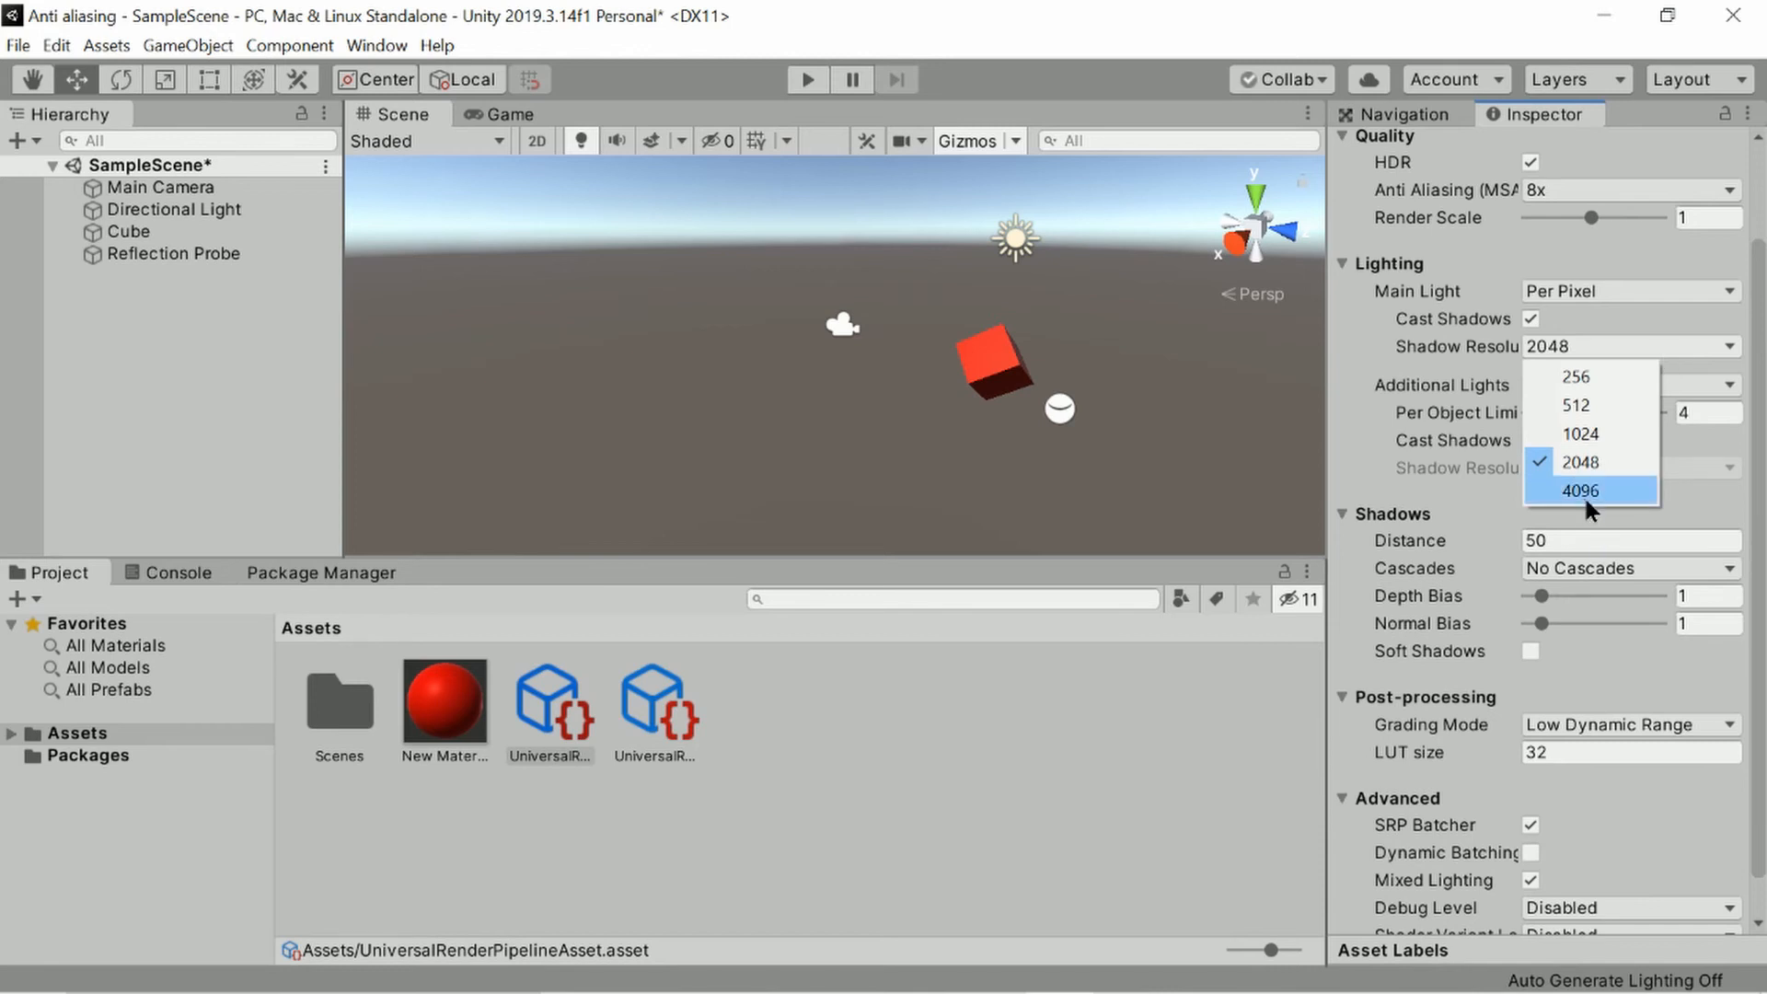
pyautogui.click(1581, 489)
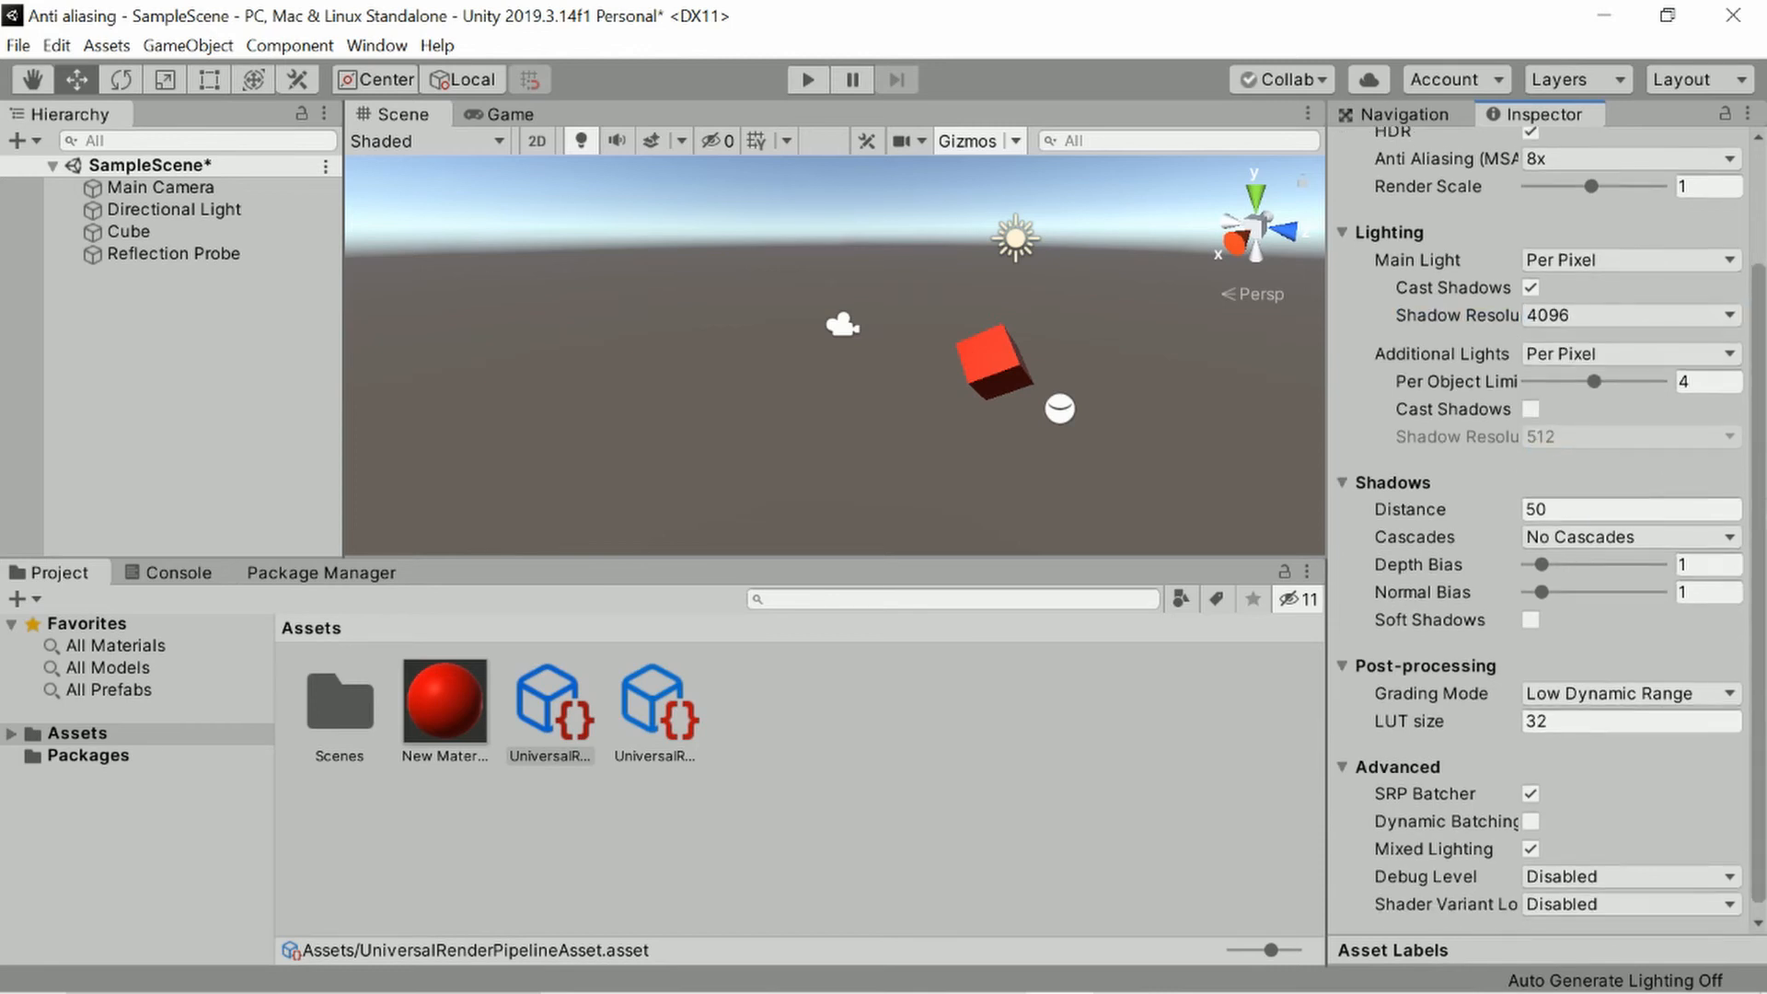
pyautogui.scroll(-3)
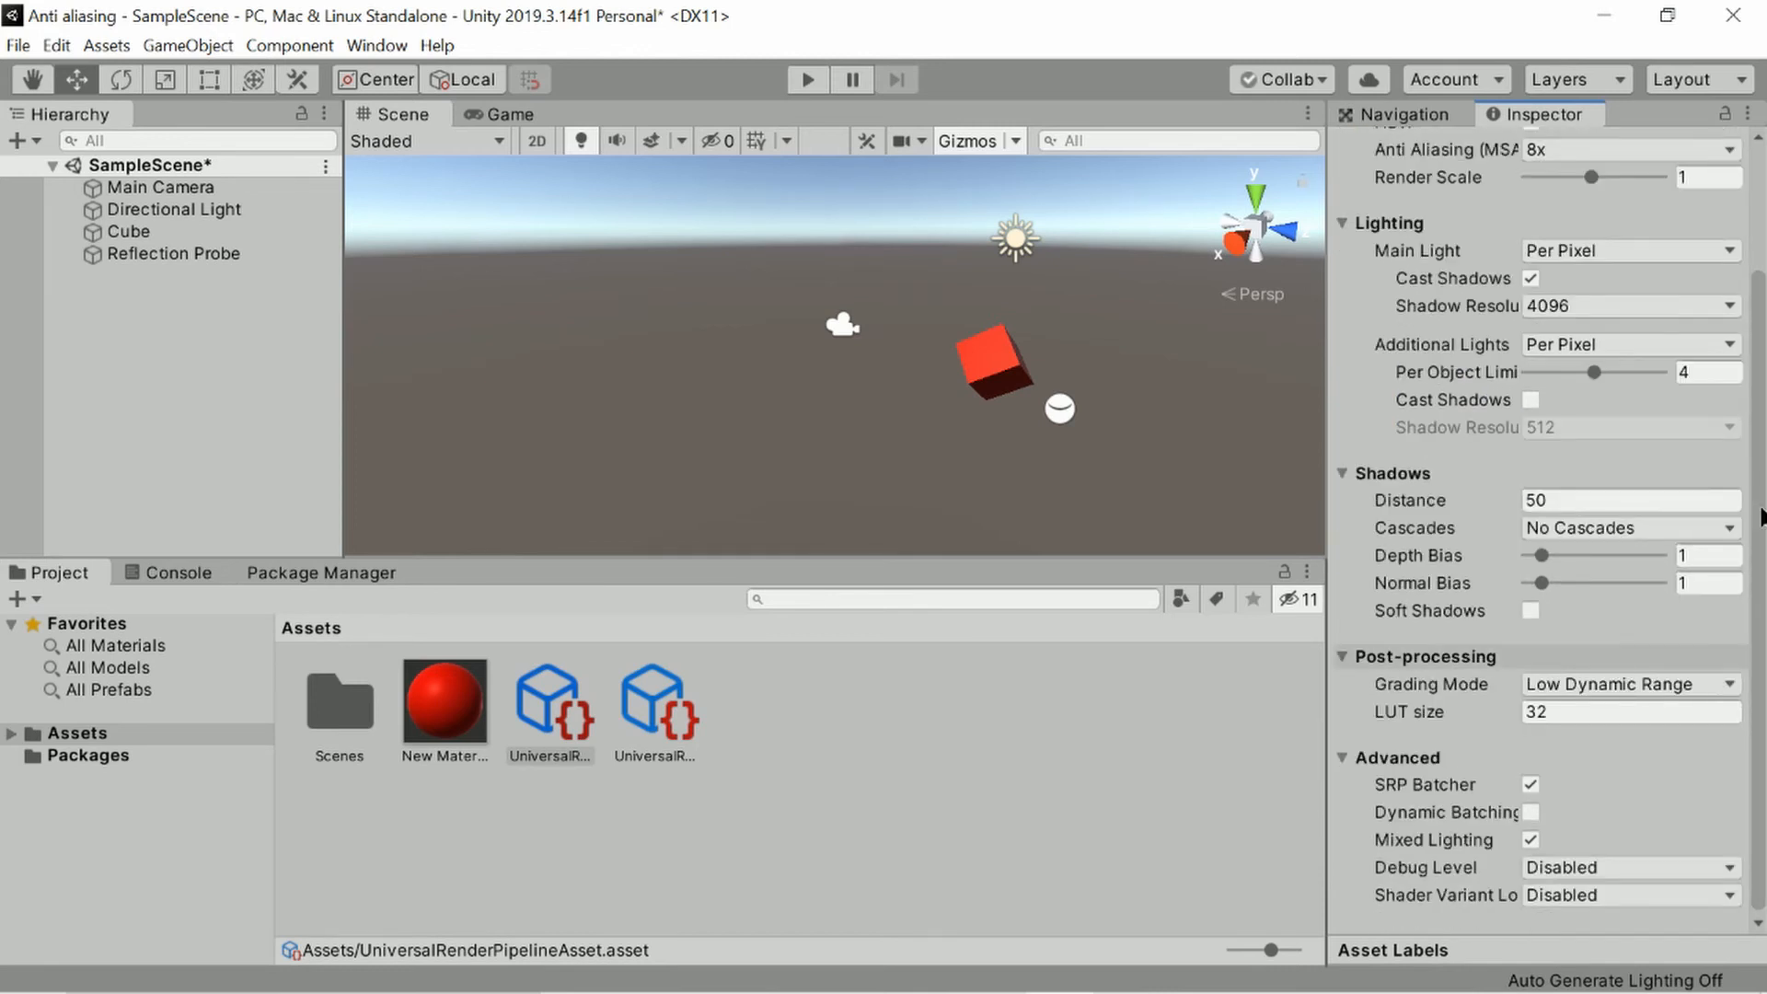
pyautogui.click(1344, 246)
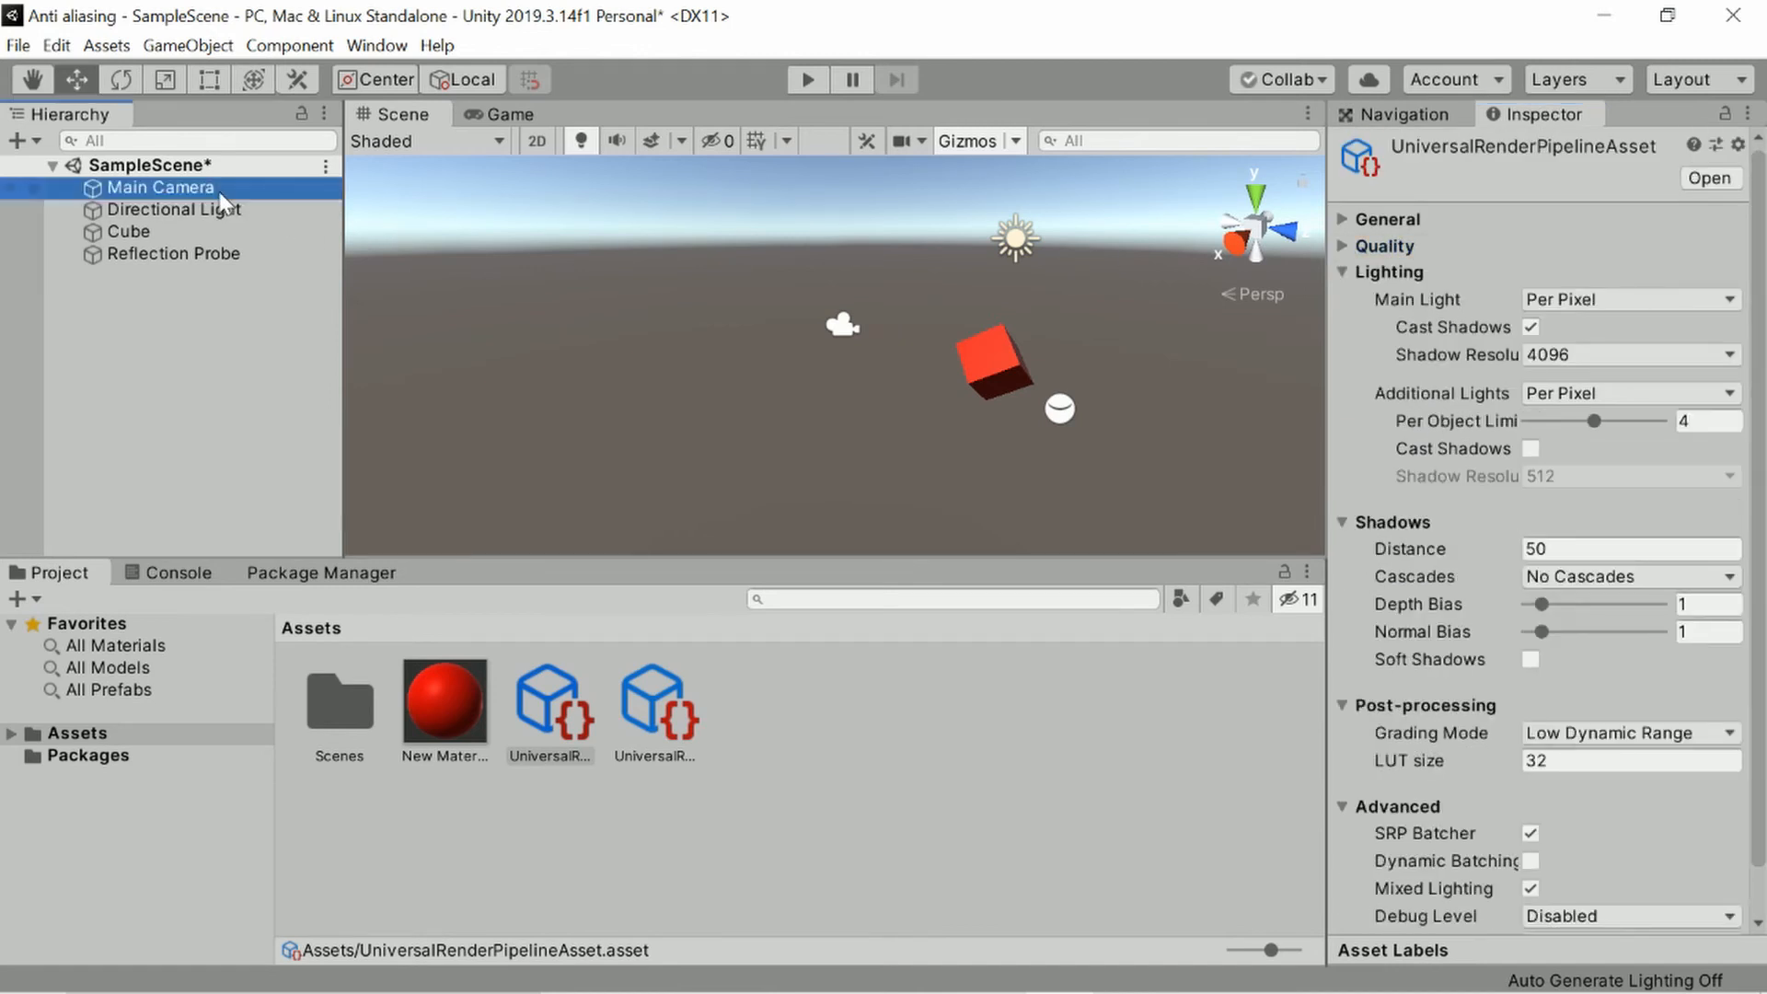
# Set the Main Camera's Rendering anti-aliasing to Fast Approximate Anti-aliasing (FXAA).
pyautogui.click(160, 187)
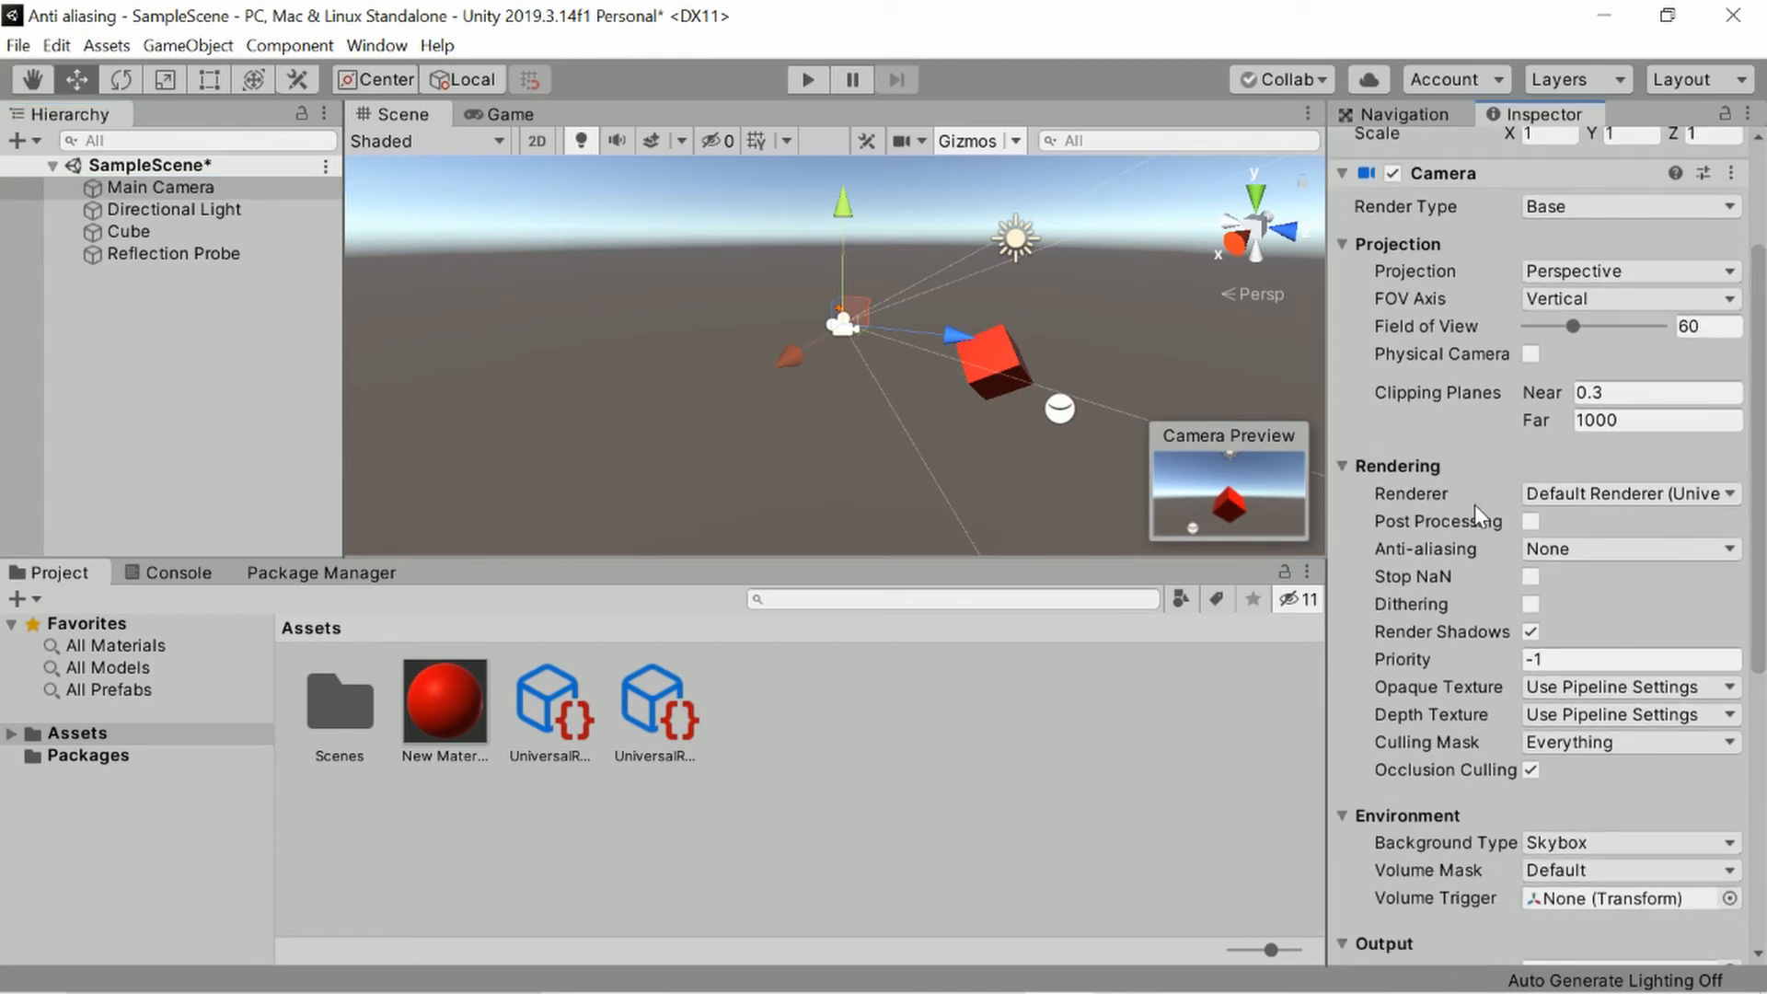
pyautogui.moveTo(1406, 466)
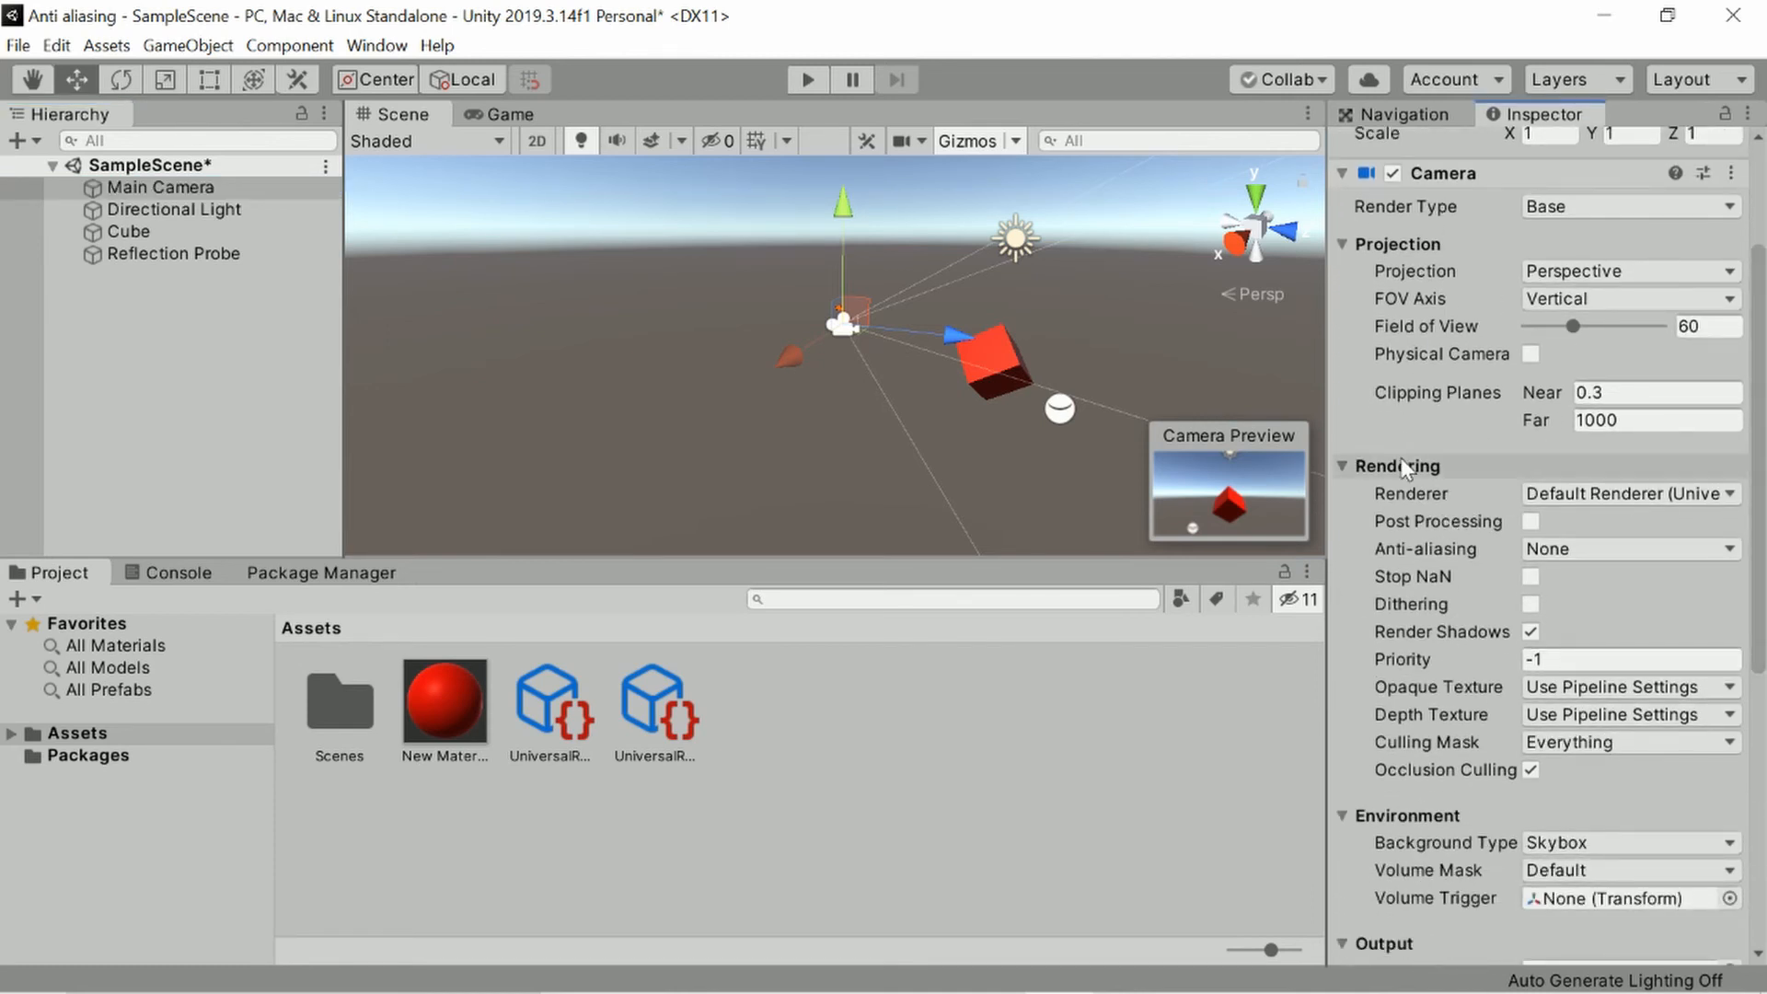
pyautogui.moveTo(1406, 466)
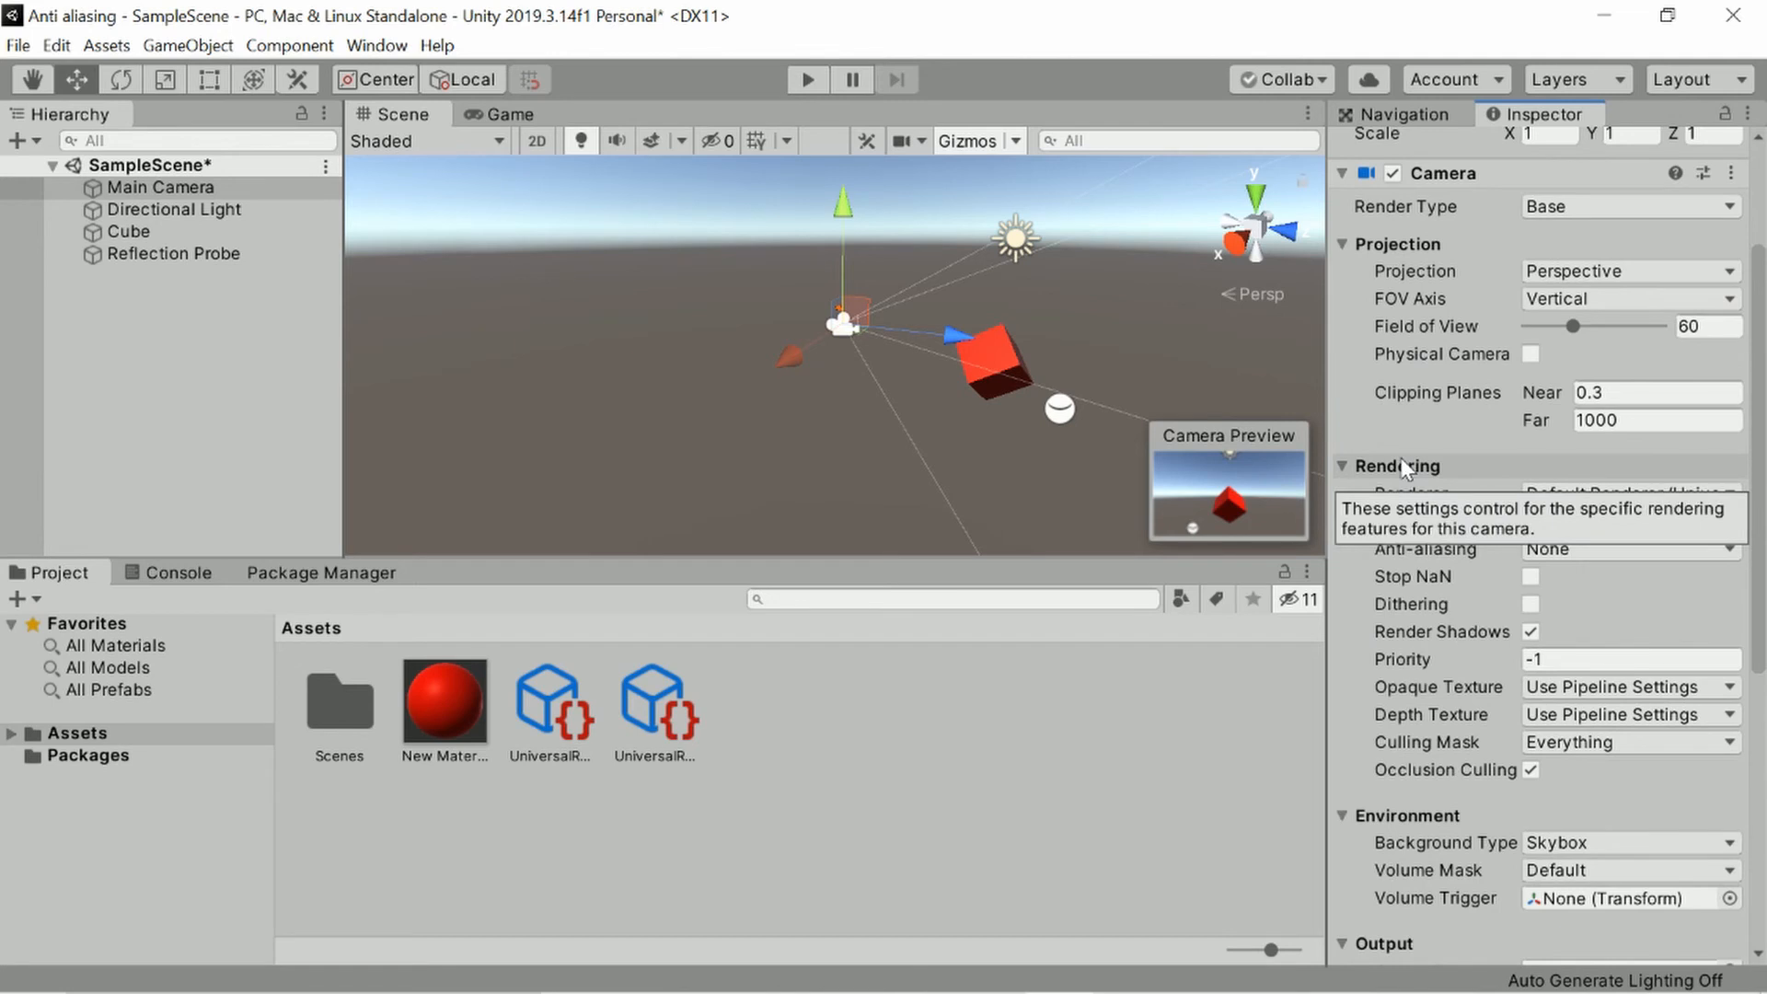
pyautogui.moveTo(488, 672)
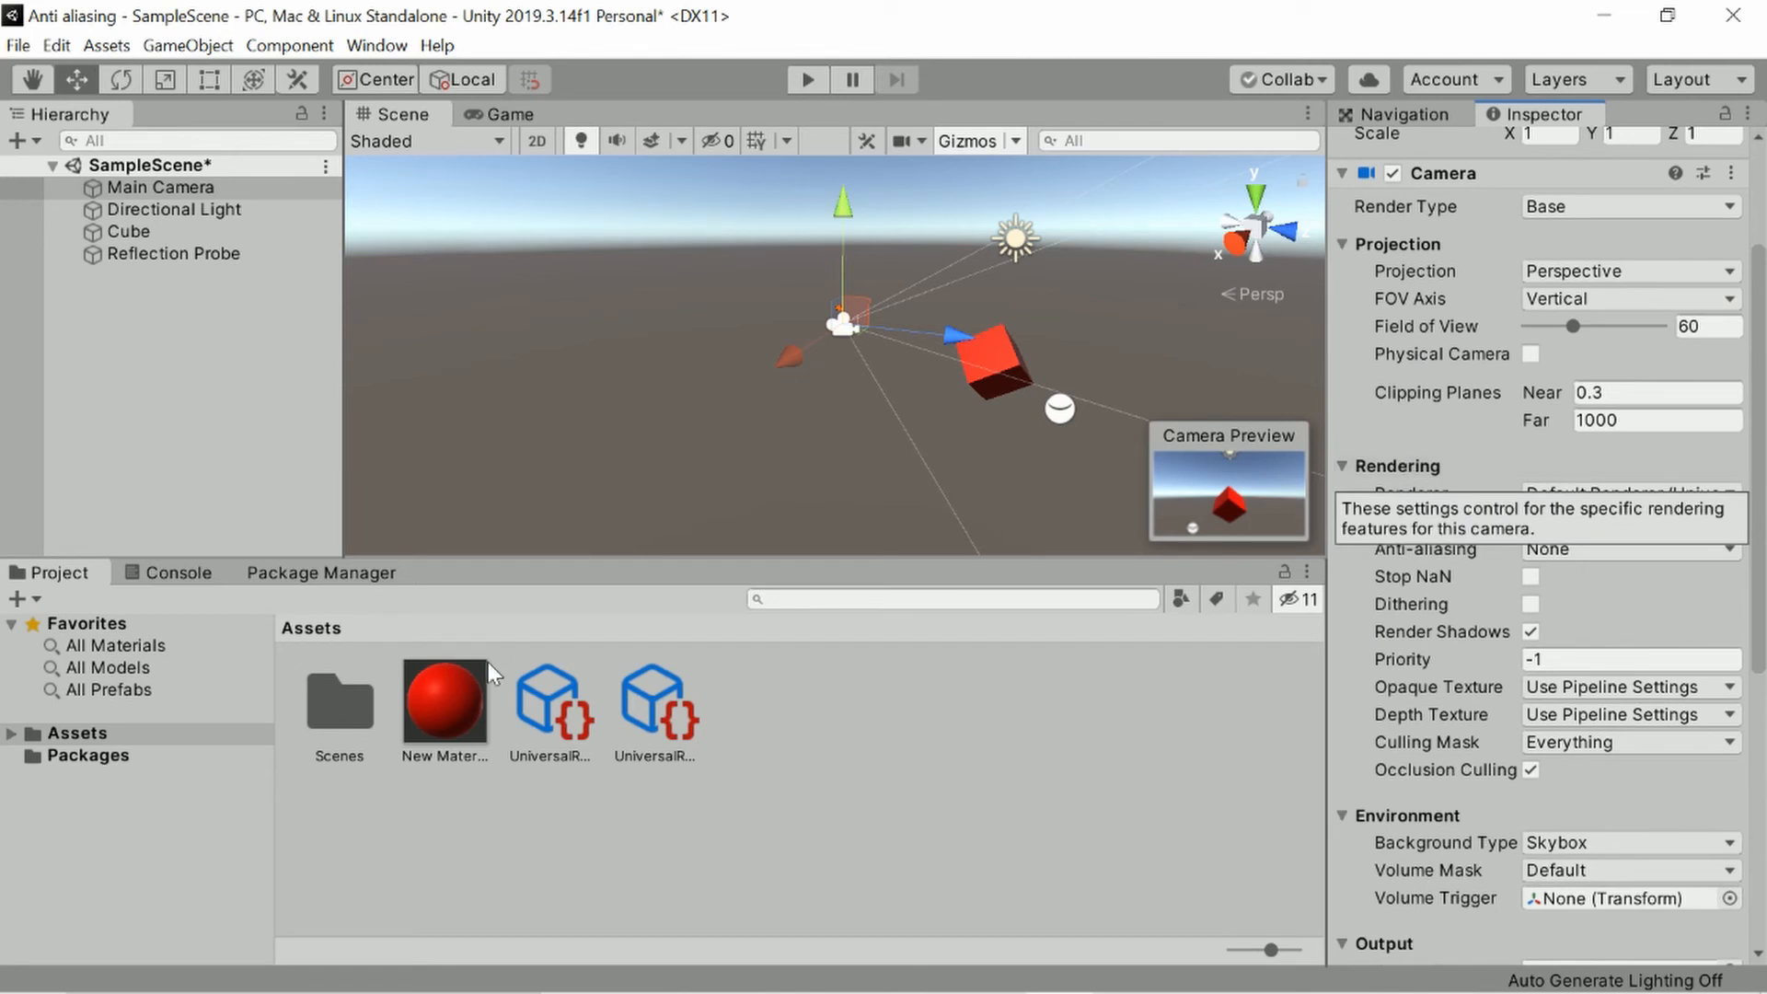
pyautogui.moveTo(1104, 687)
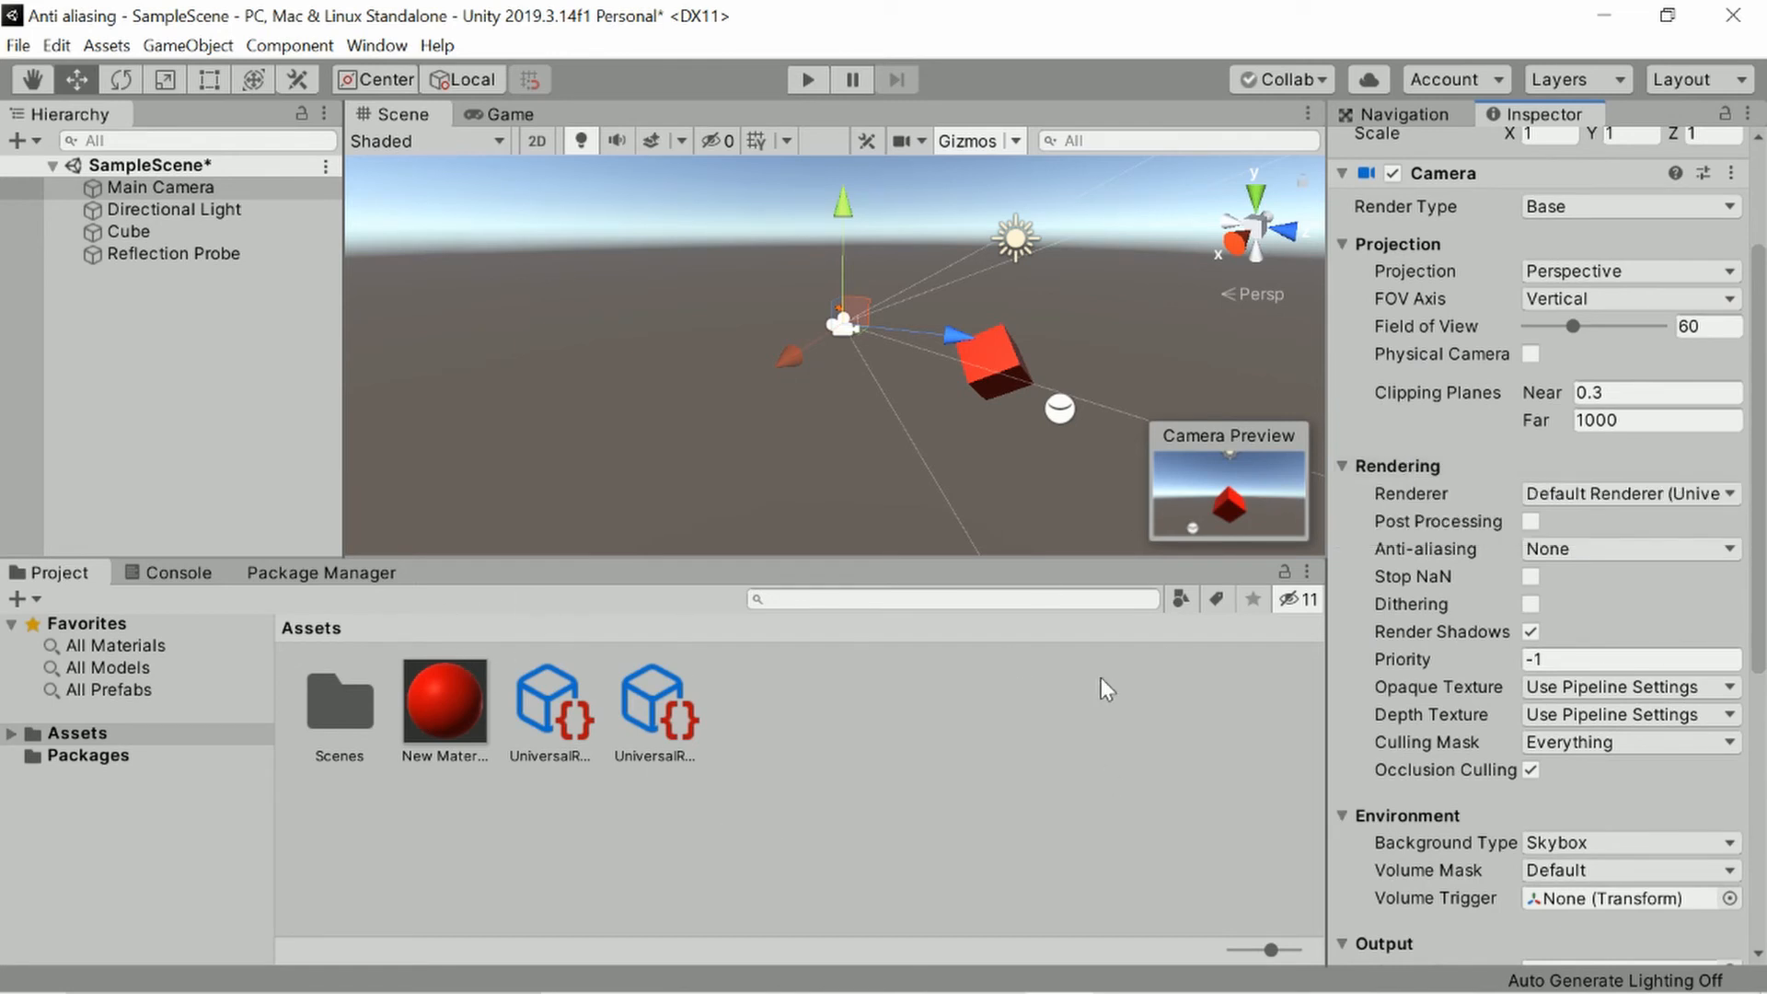
pyautogui.moveTo(1480, 614)
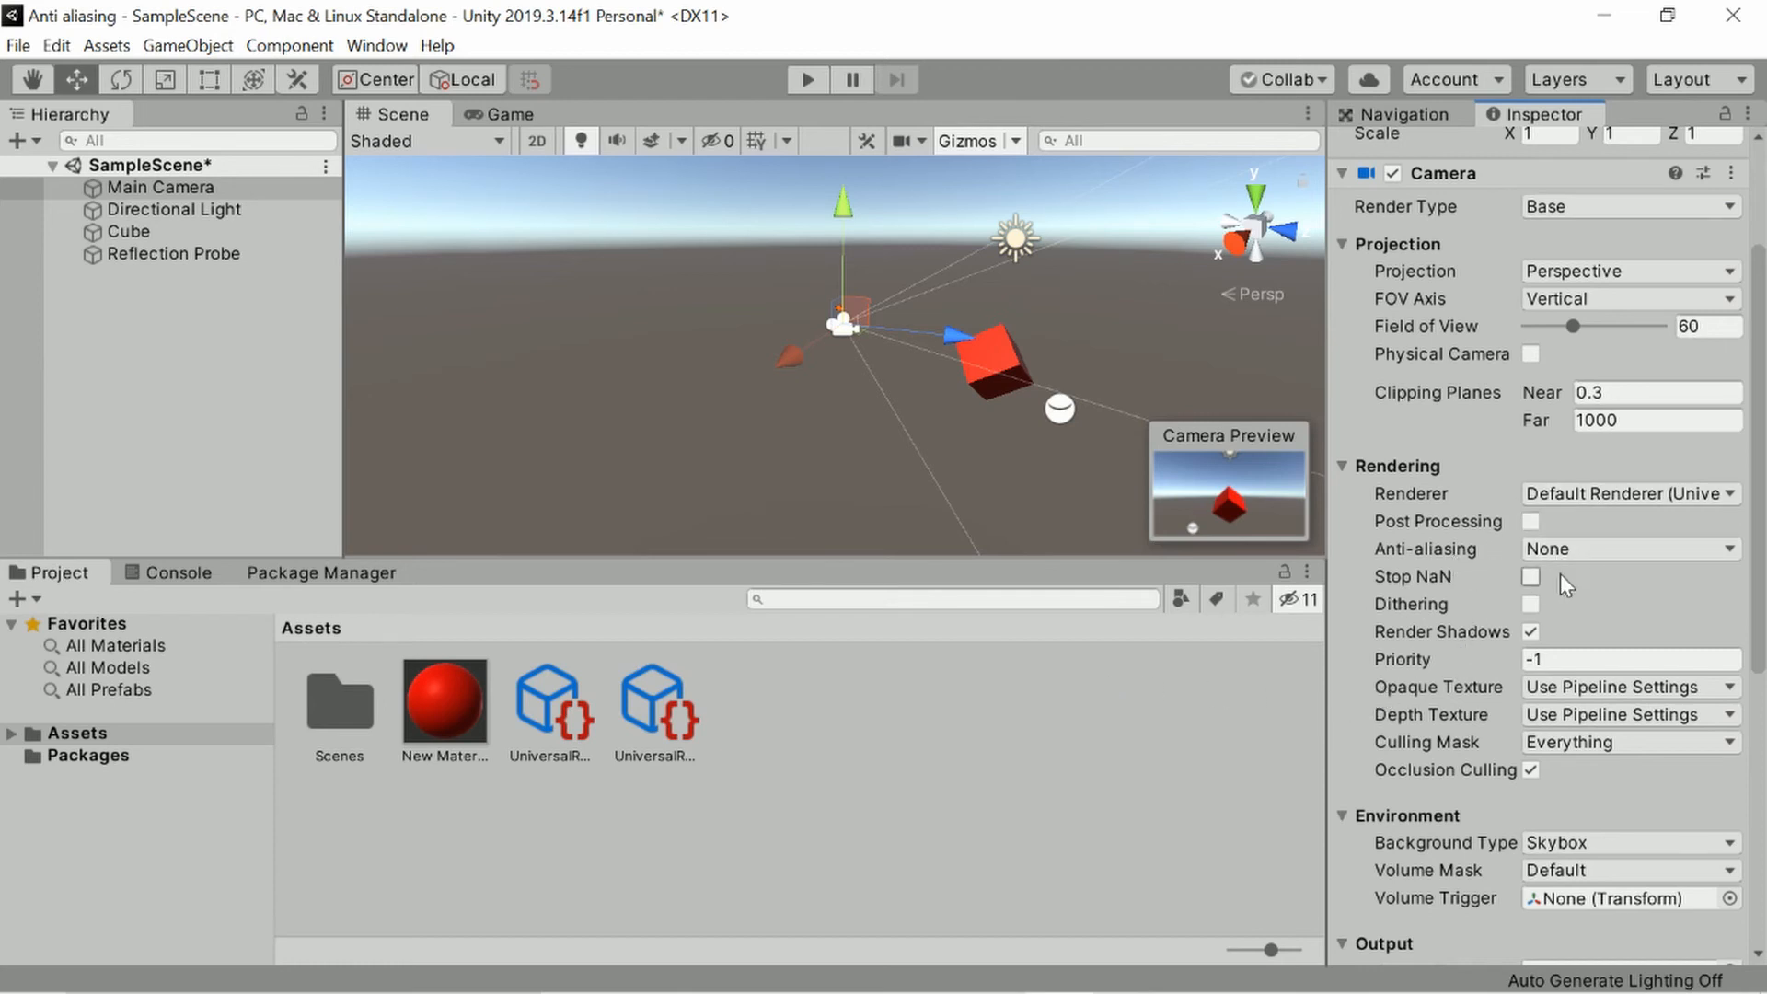
pyautogui.click(1627, 548)
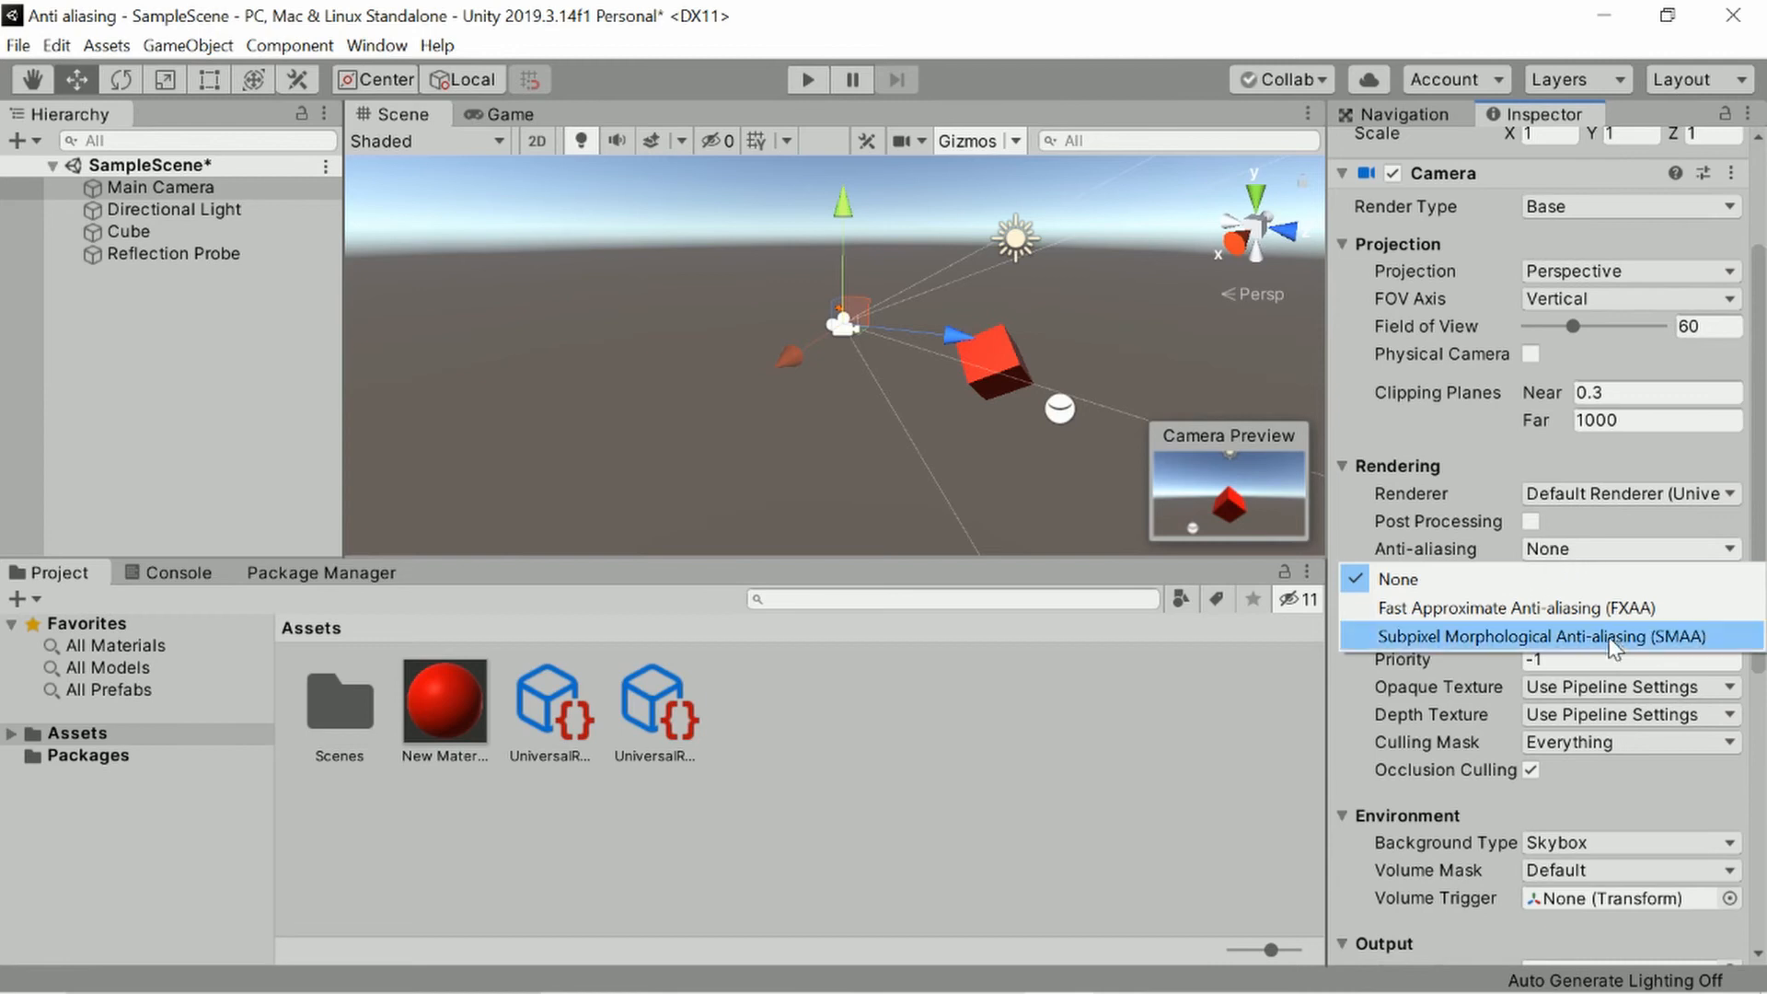
pyautogui.moveTo(1516, 607)
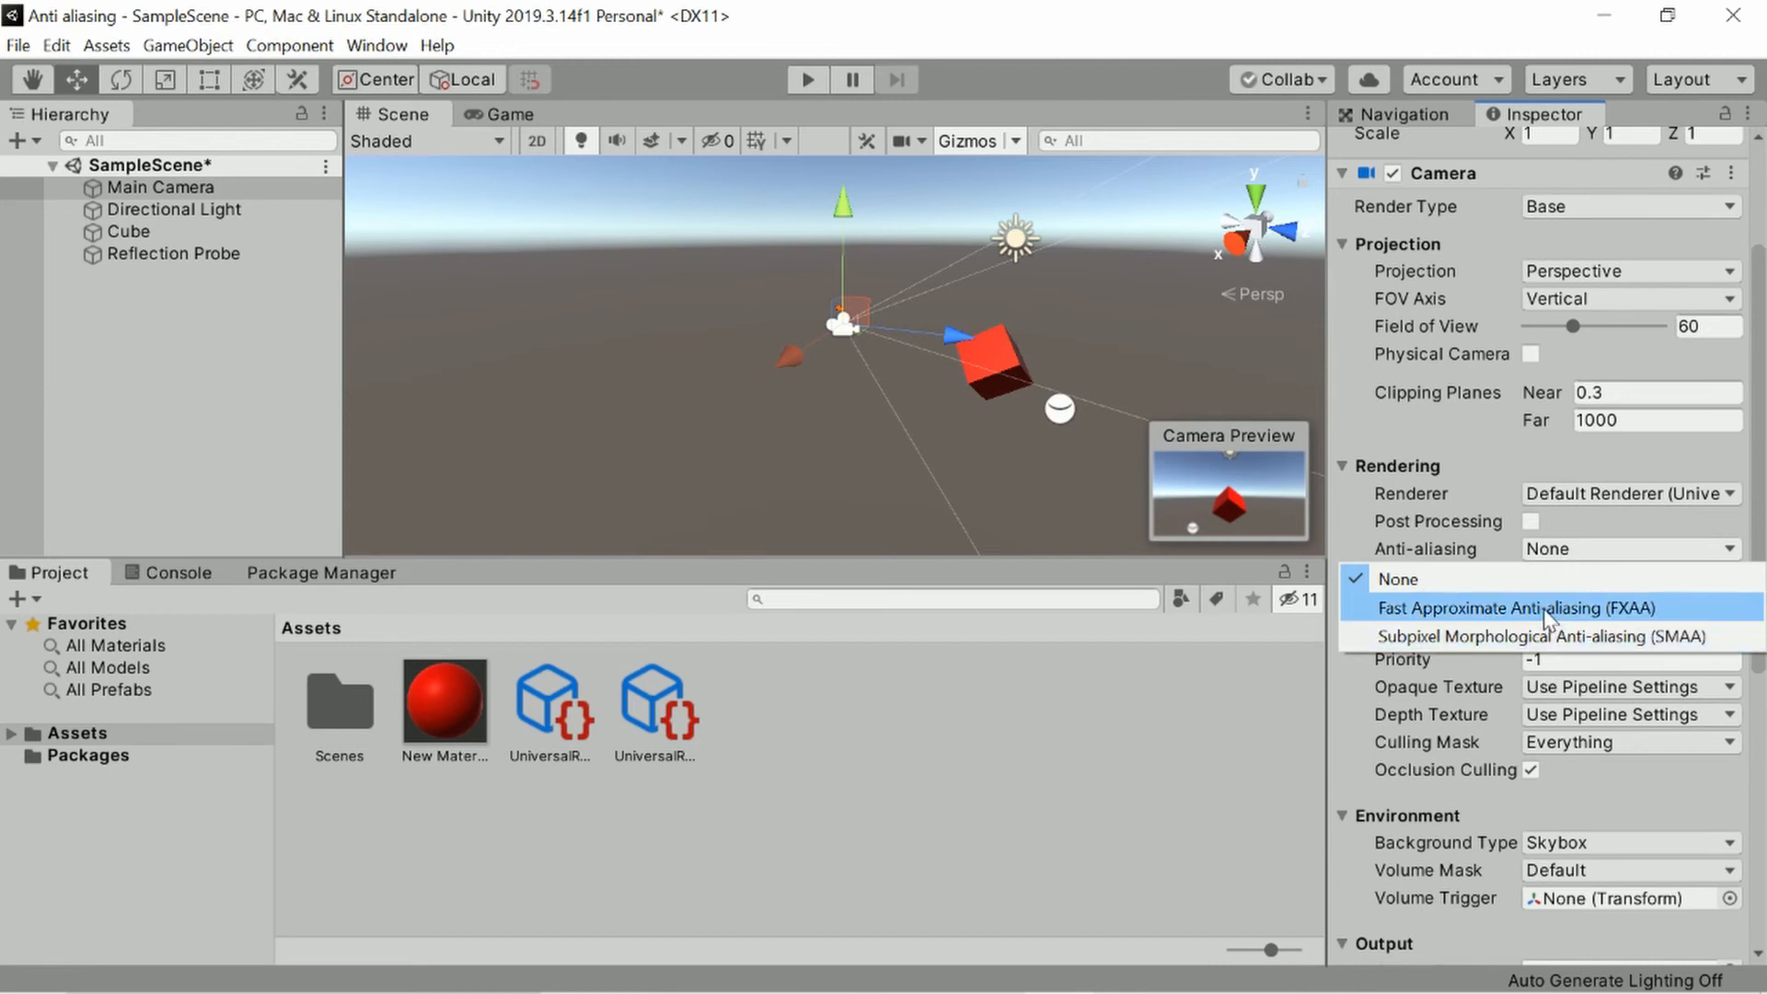
pyautogui.moveTo(1546, 619)
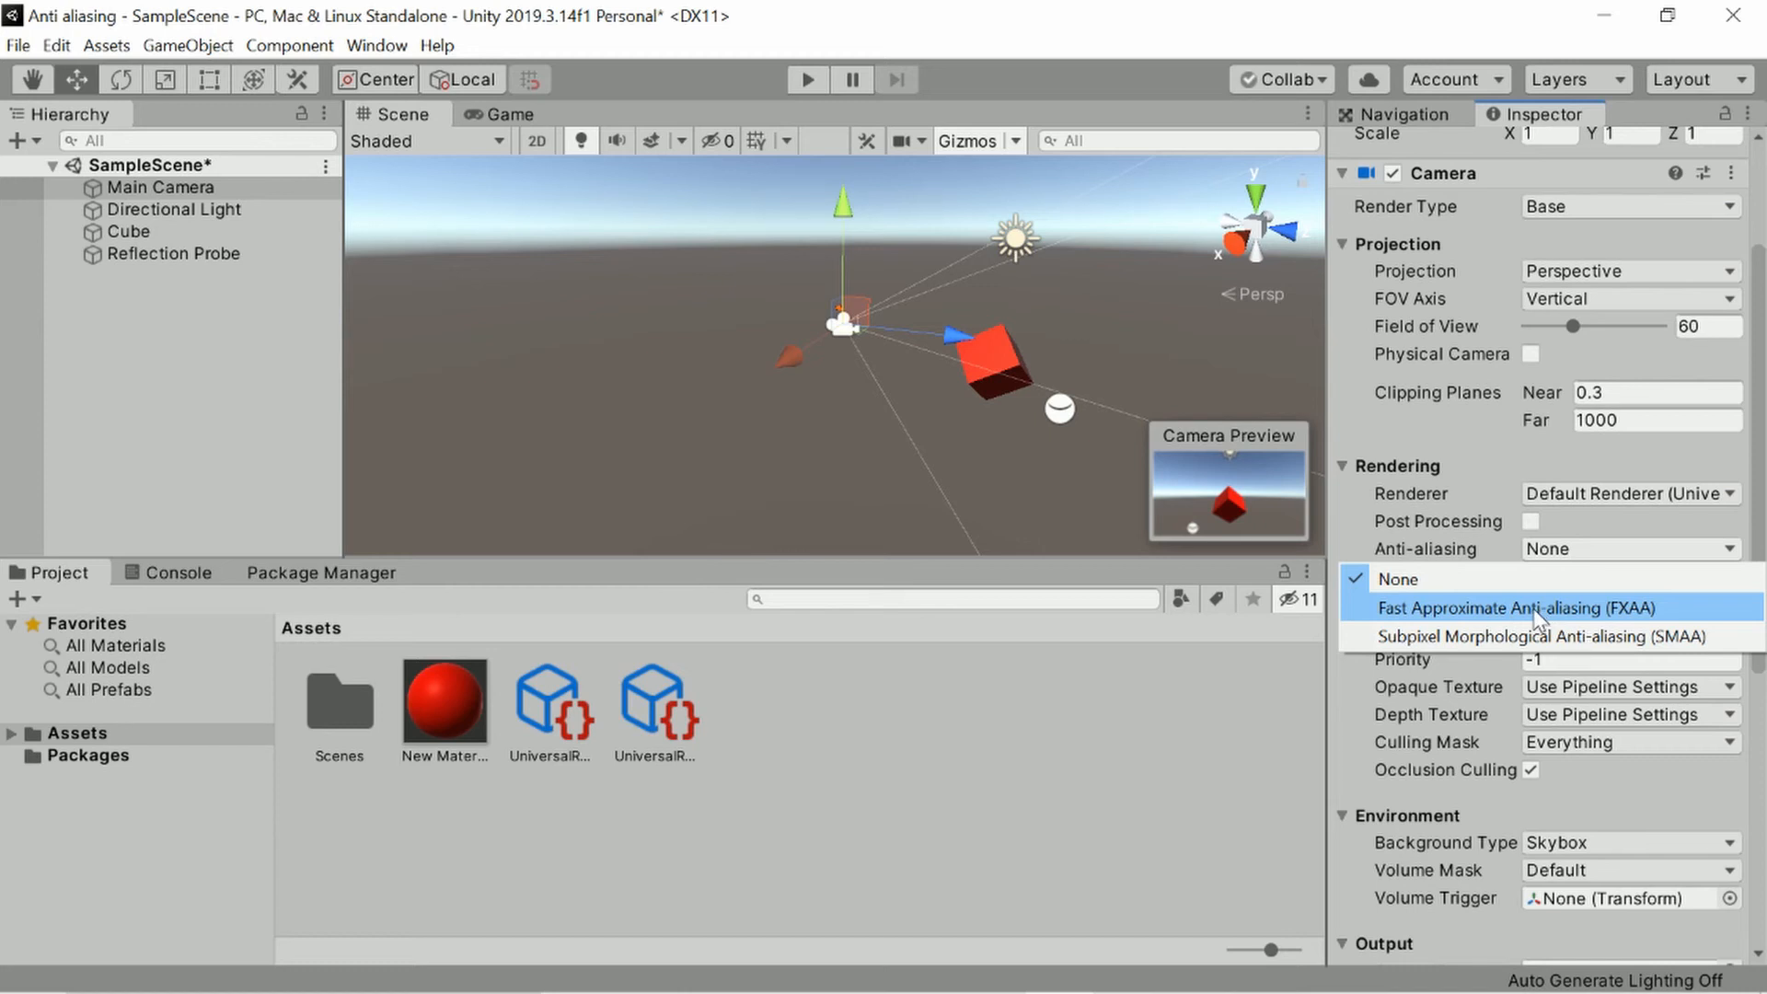
pyautogui.click(1517, 607)
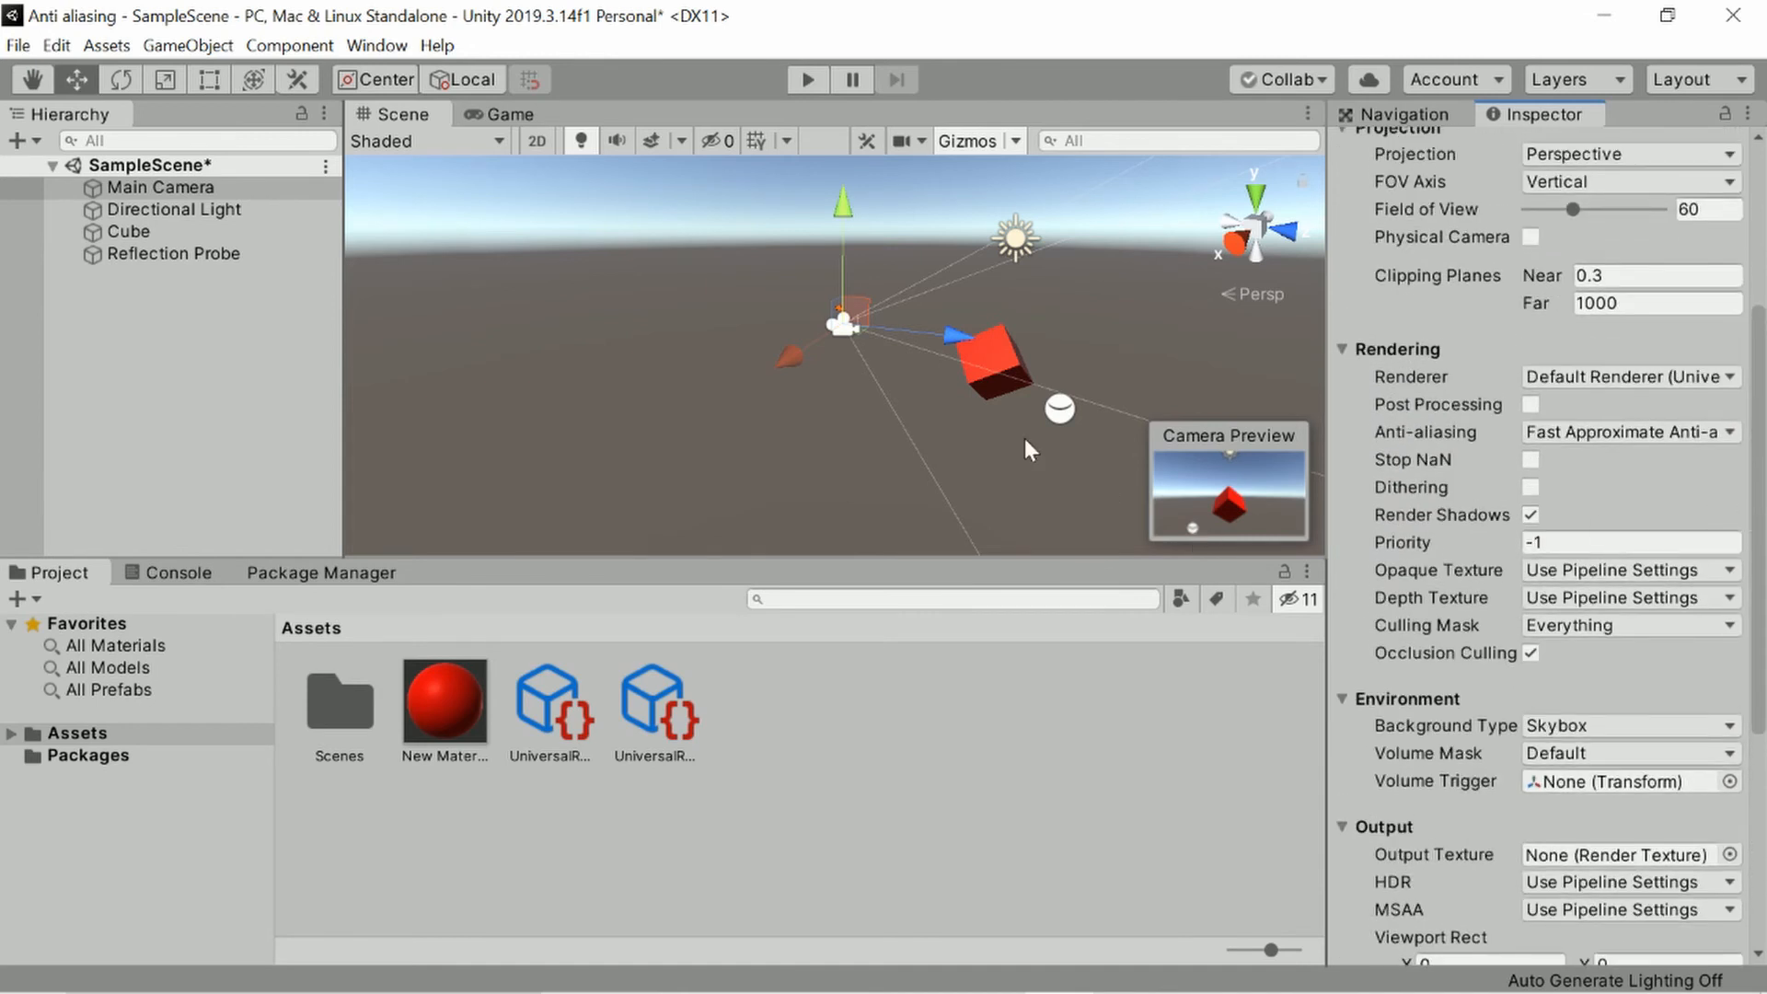
# Preview the cube in Game view, then create a new material asset in Assets.
pyautogui.click(505, 114)
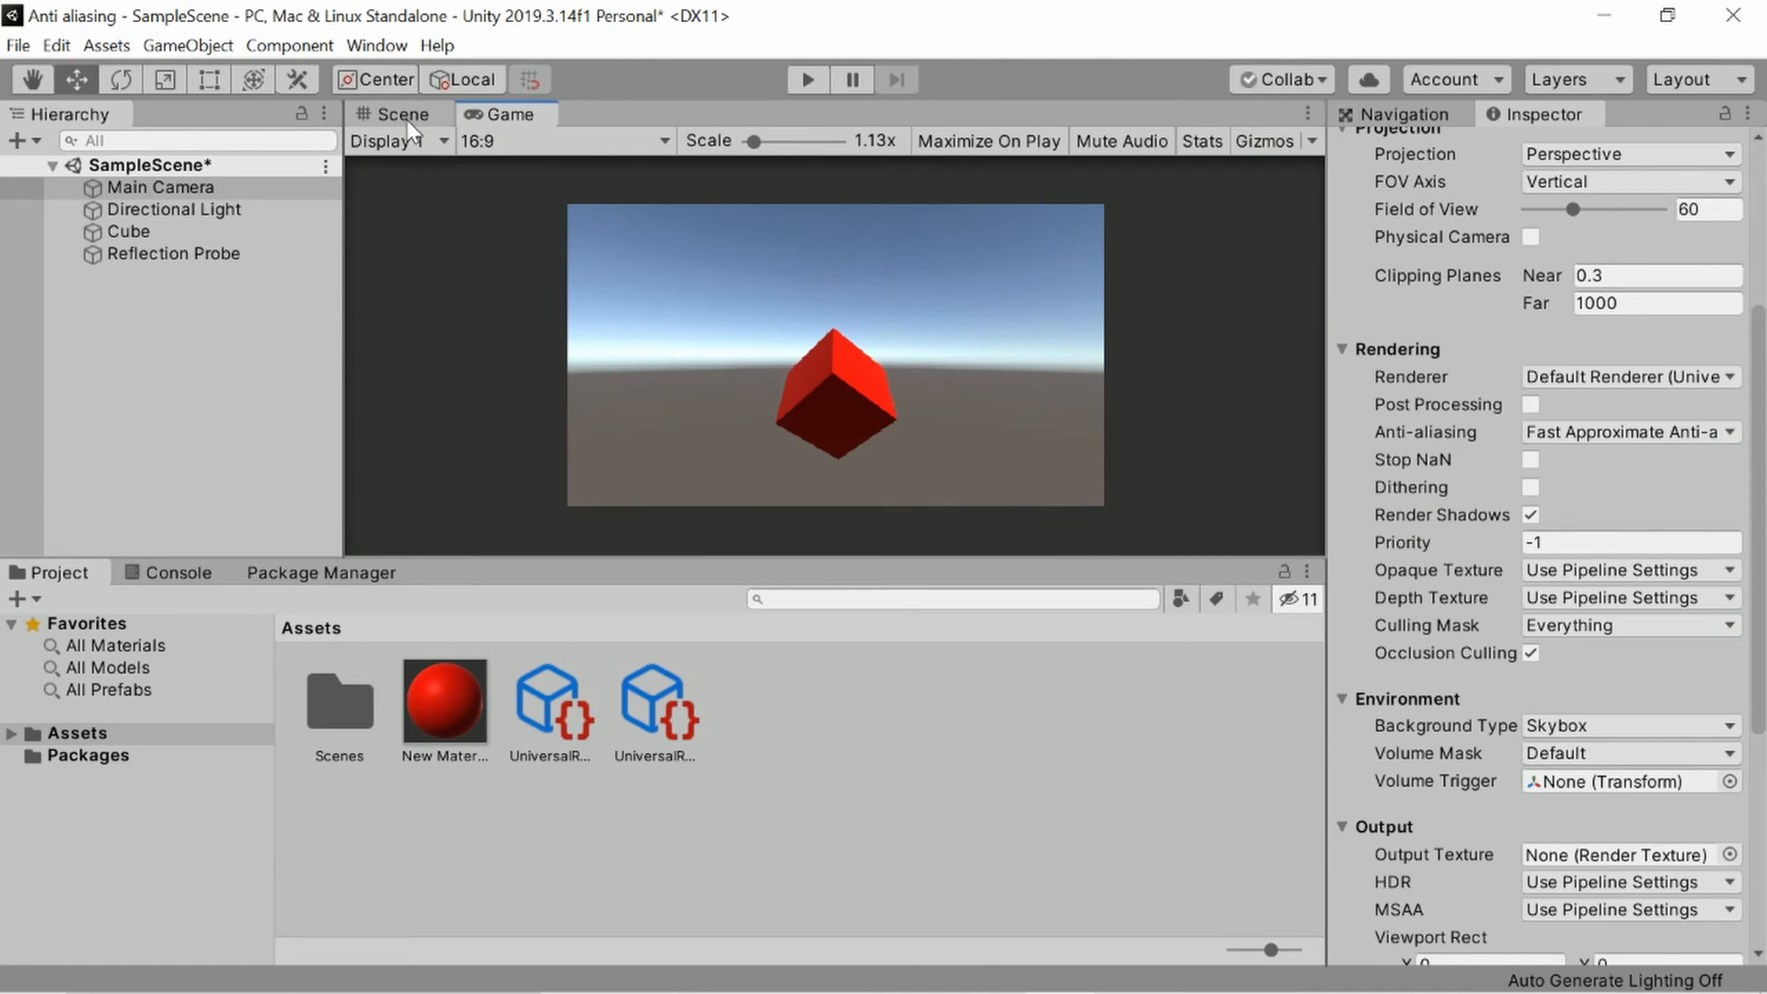
pyautogui.click(400, 112)
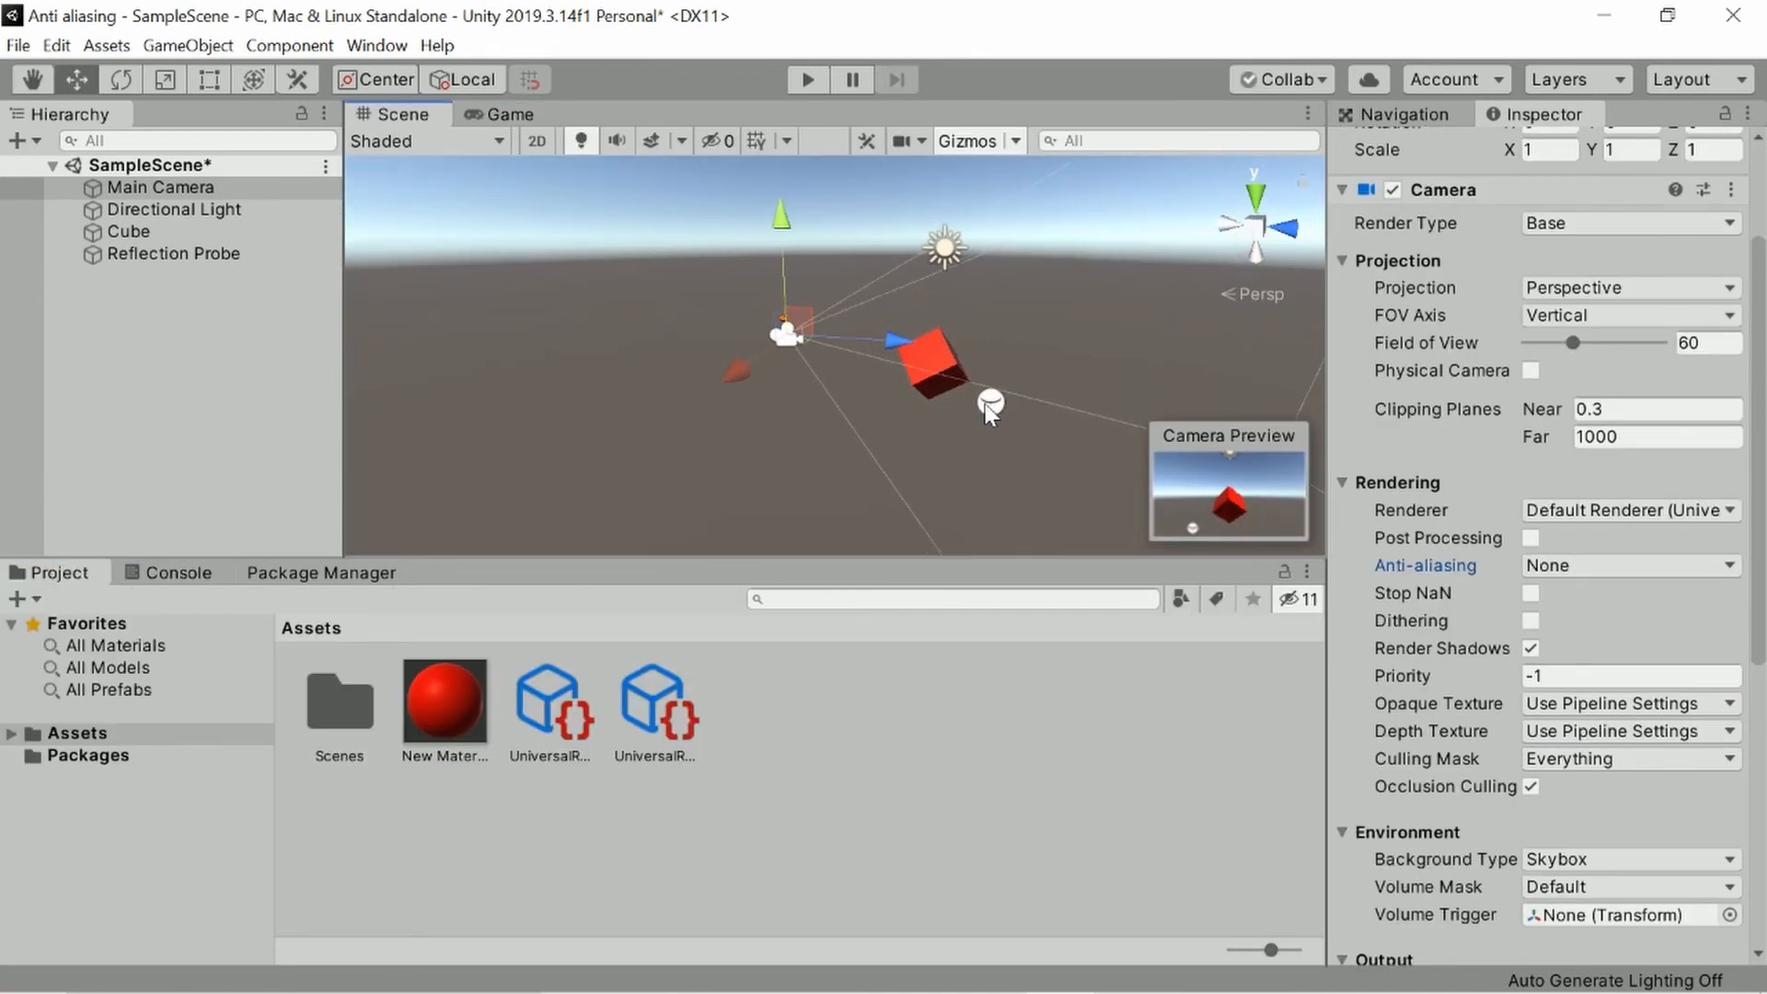
pyautogui.click(443, 693)
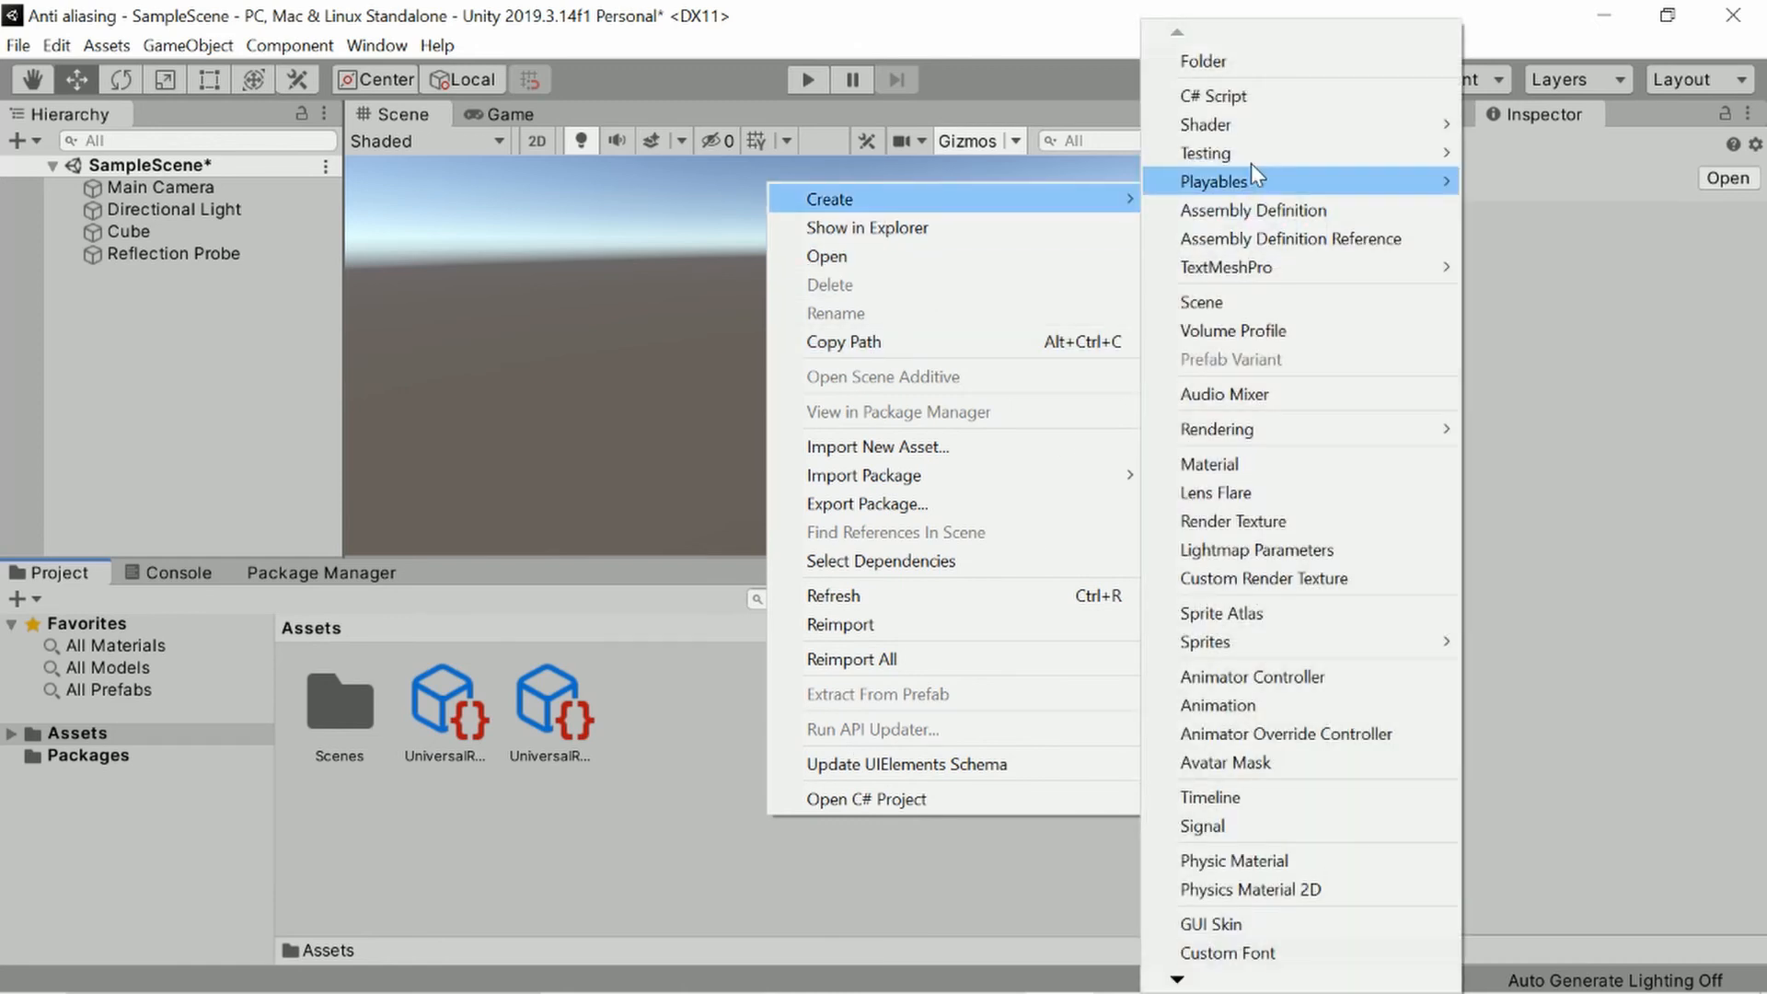
pyautogui.moveTo(1217, 430)
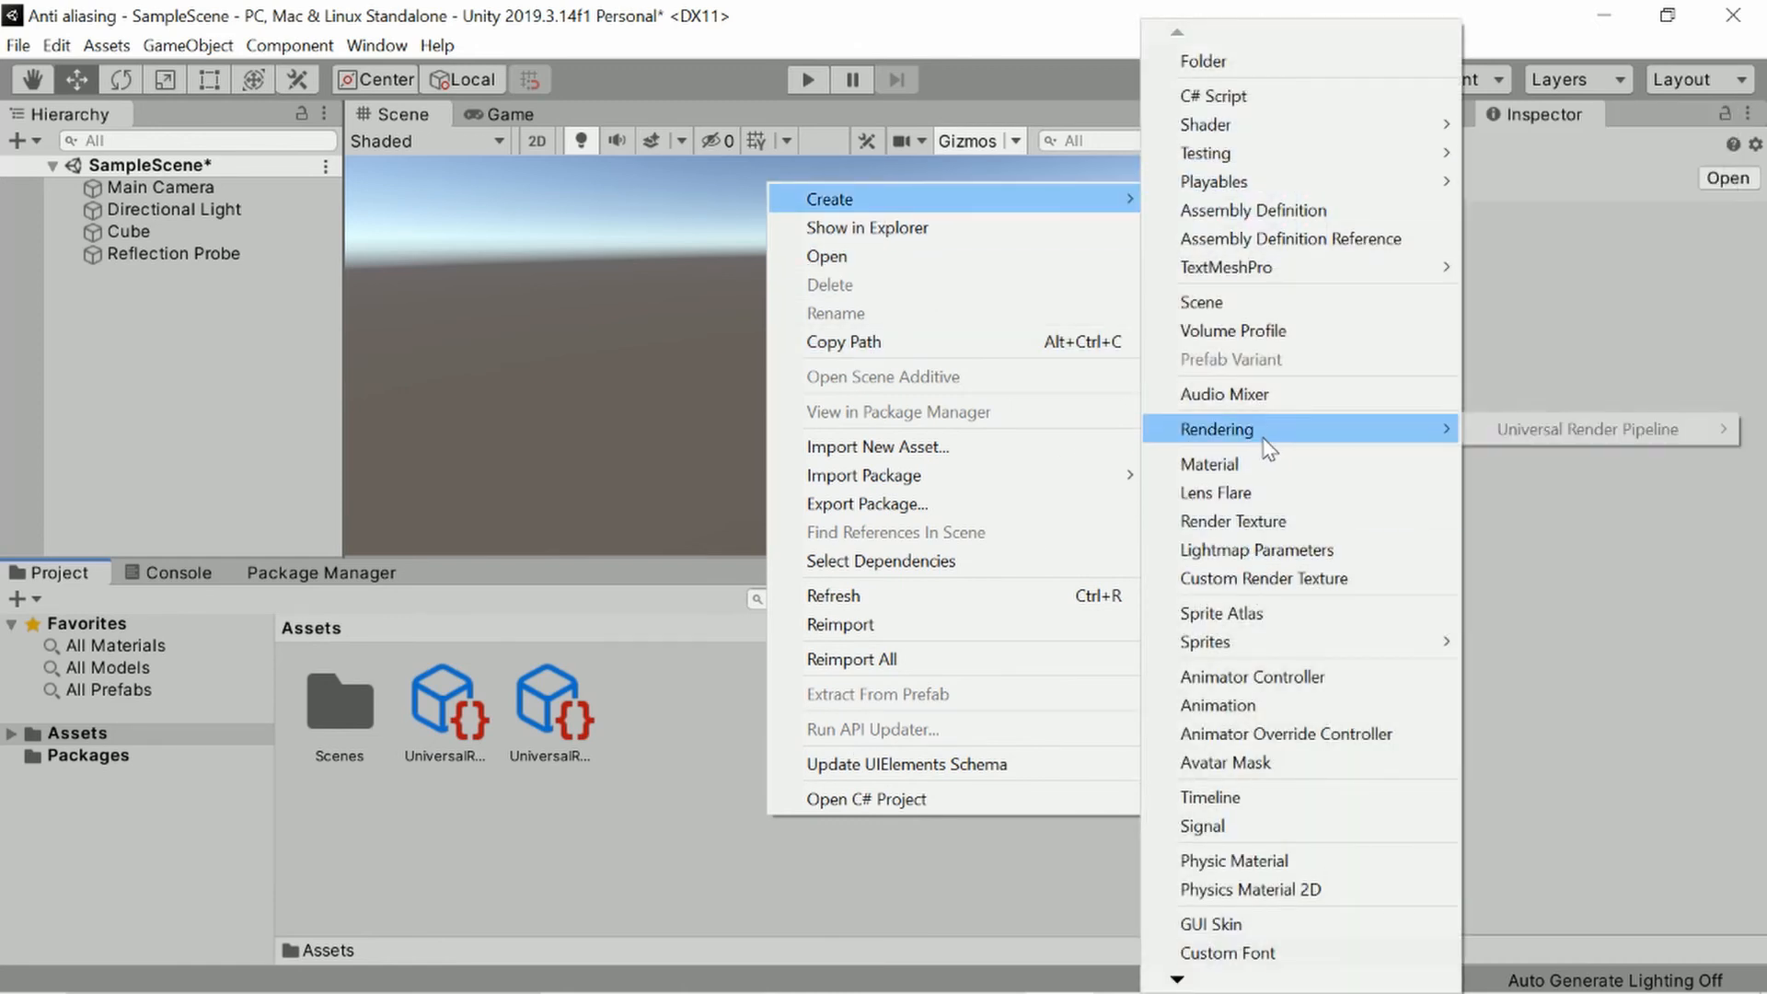
pyautogui.click(1209, 463)
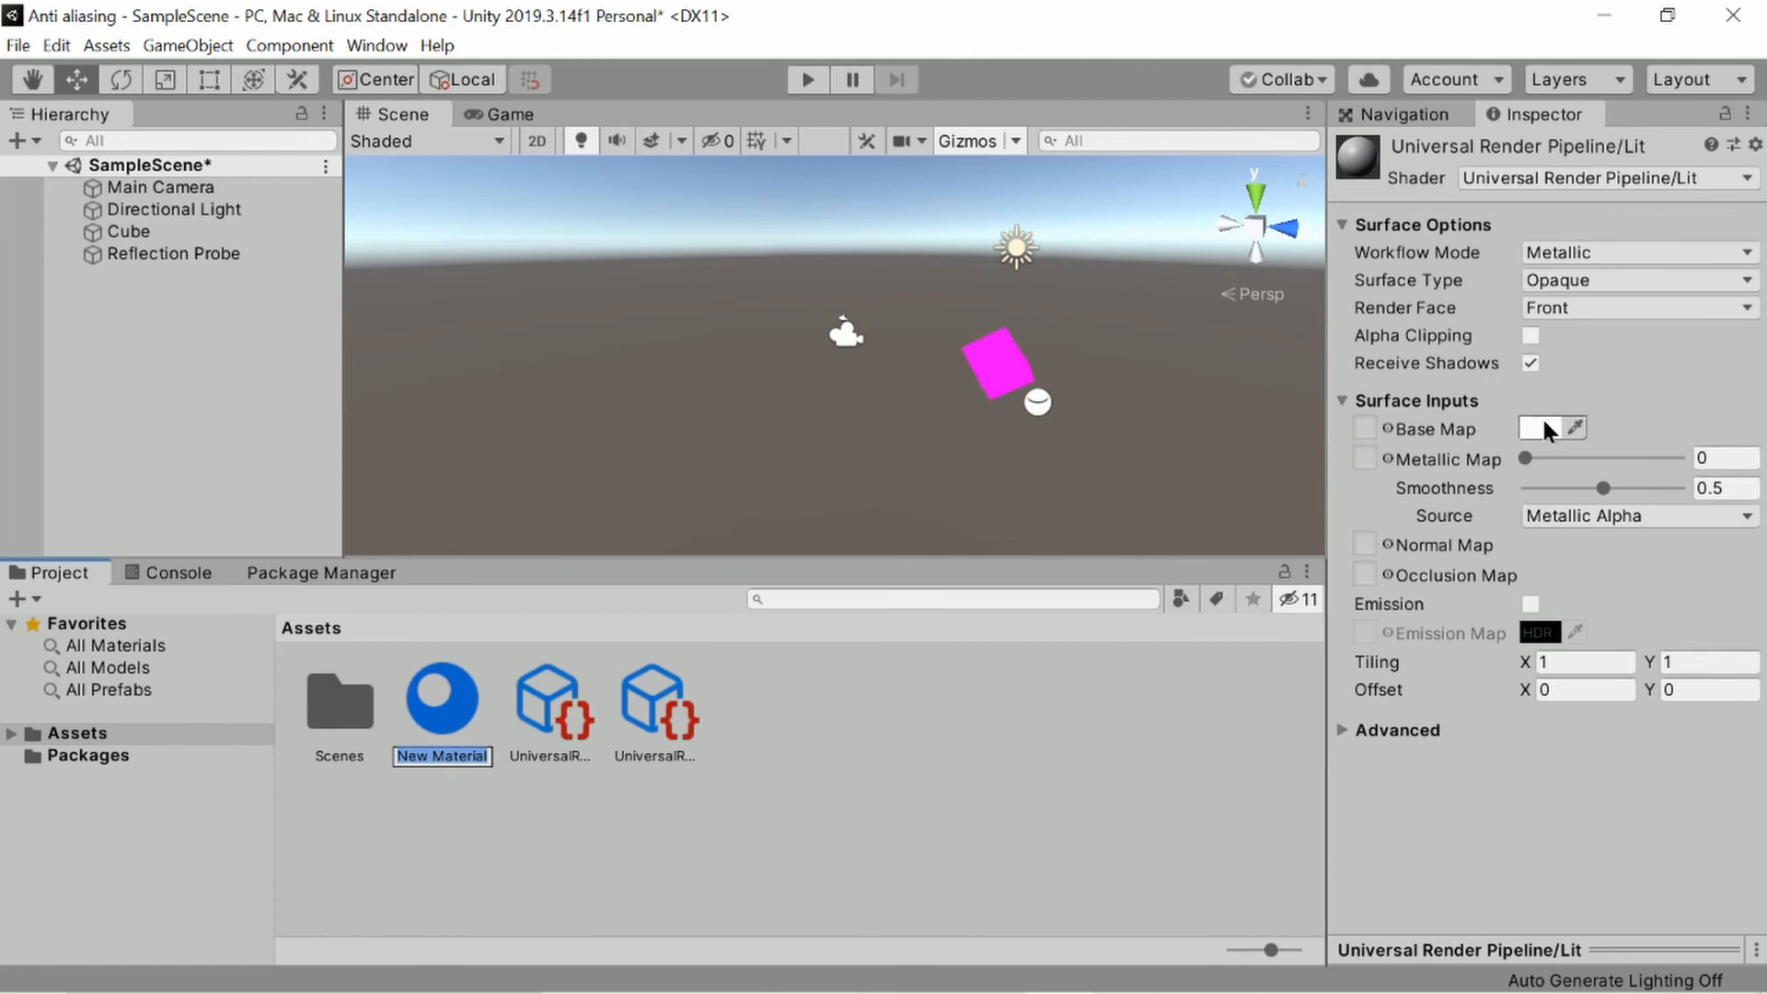
# Set the new material's Base Map colour to pure red (FF0000) and select the cube to check it.
pyautogui.click(1543, 428)
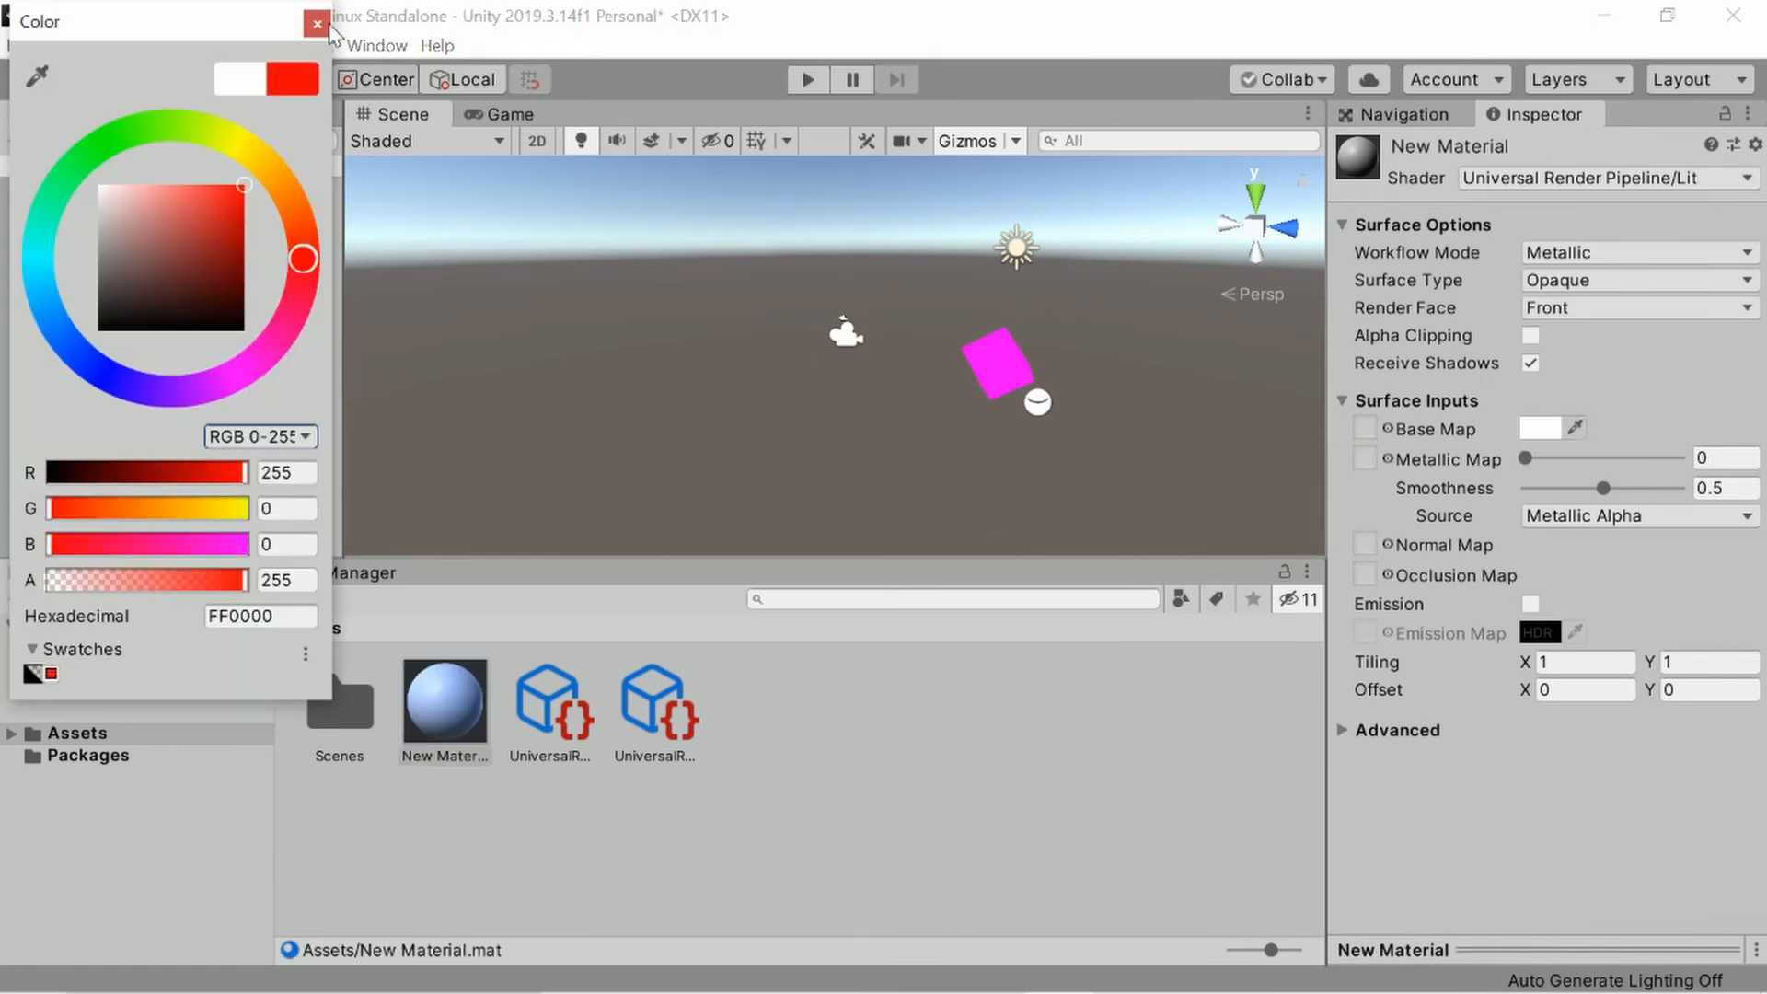
pyautogui.click(317, 24)
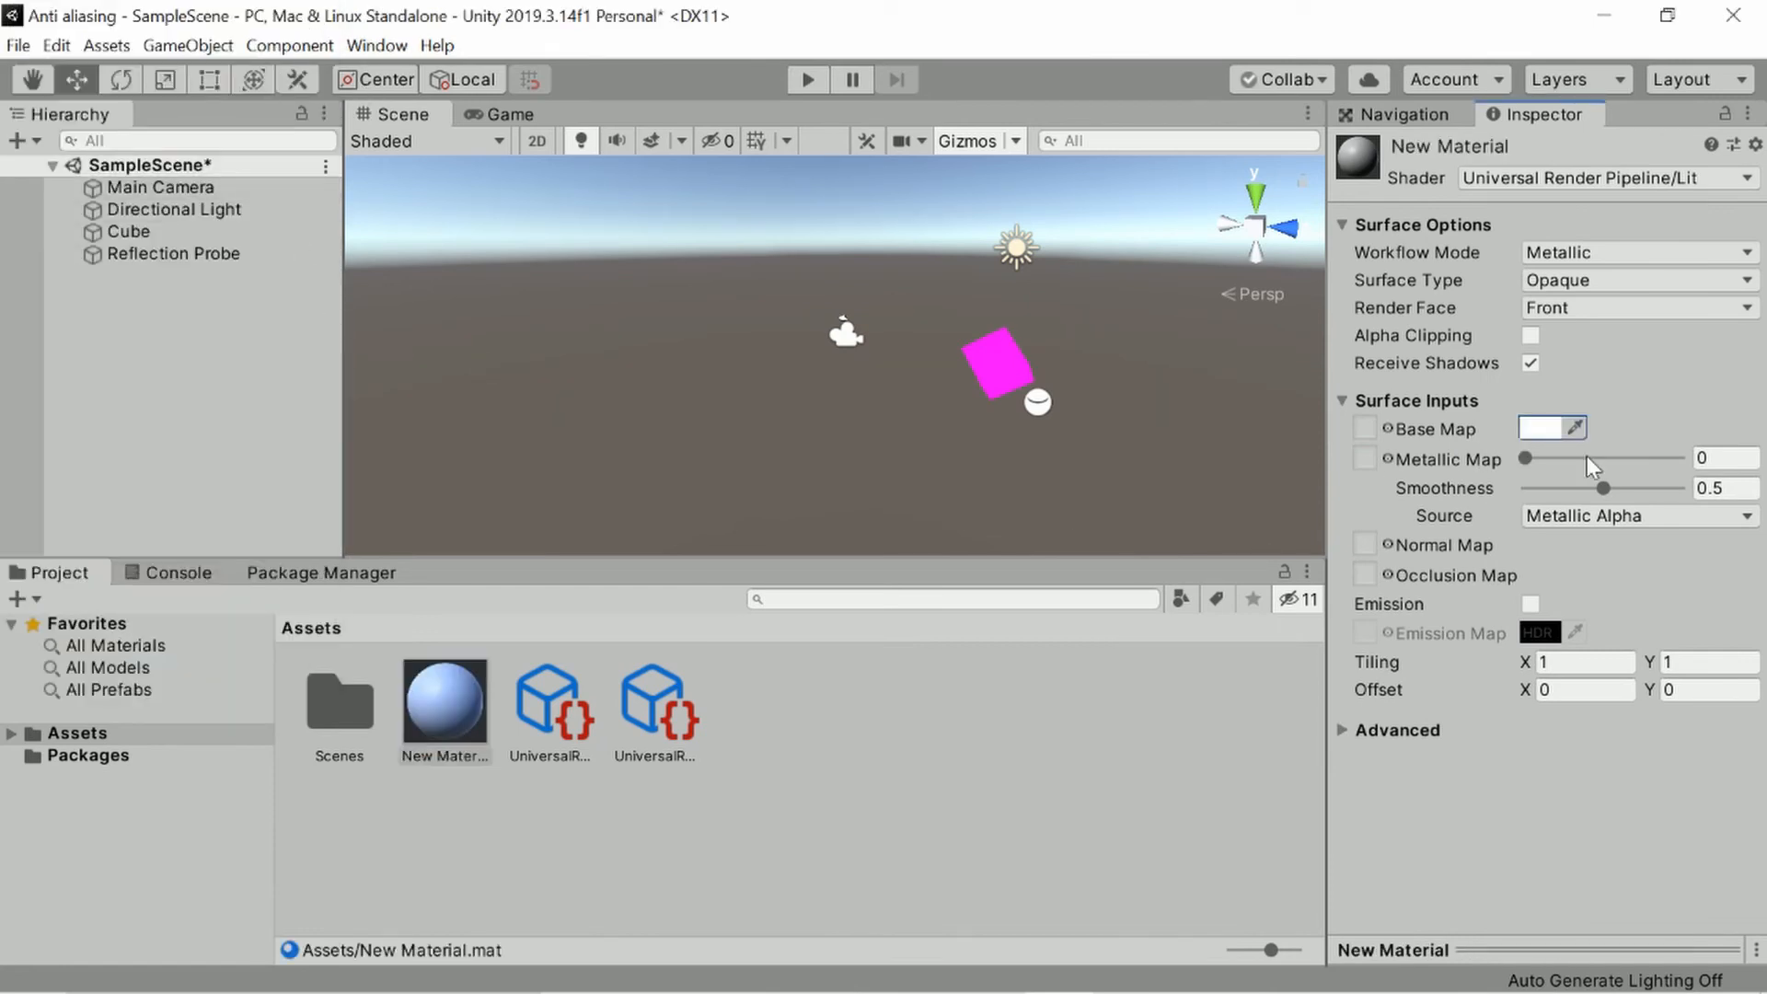
pyautogui.click(1547, 428)
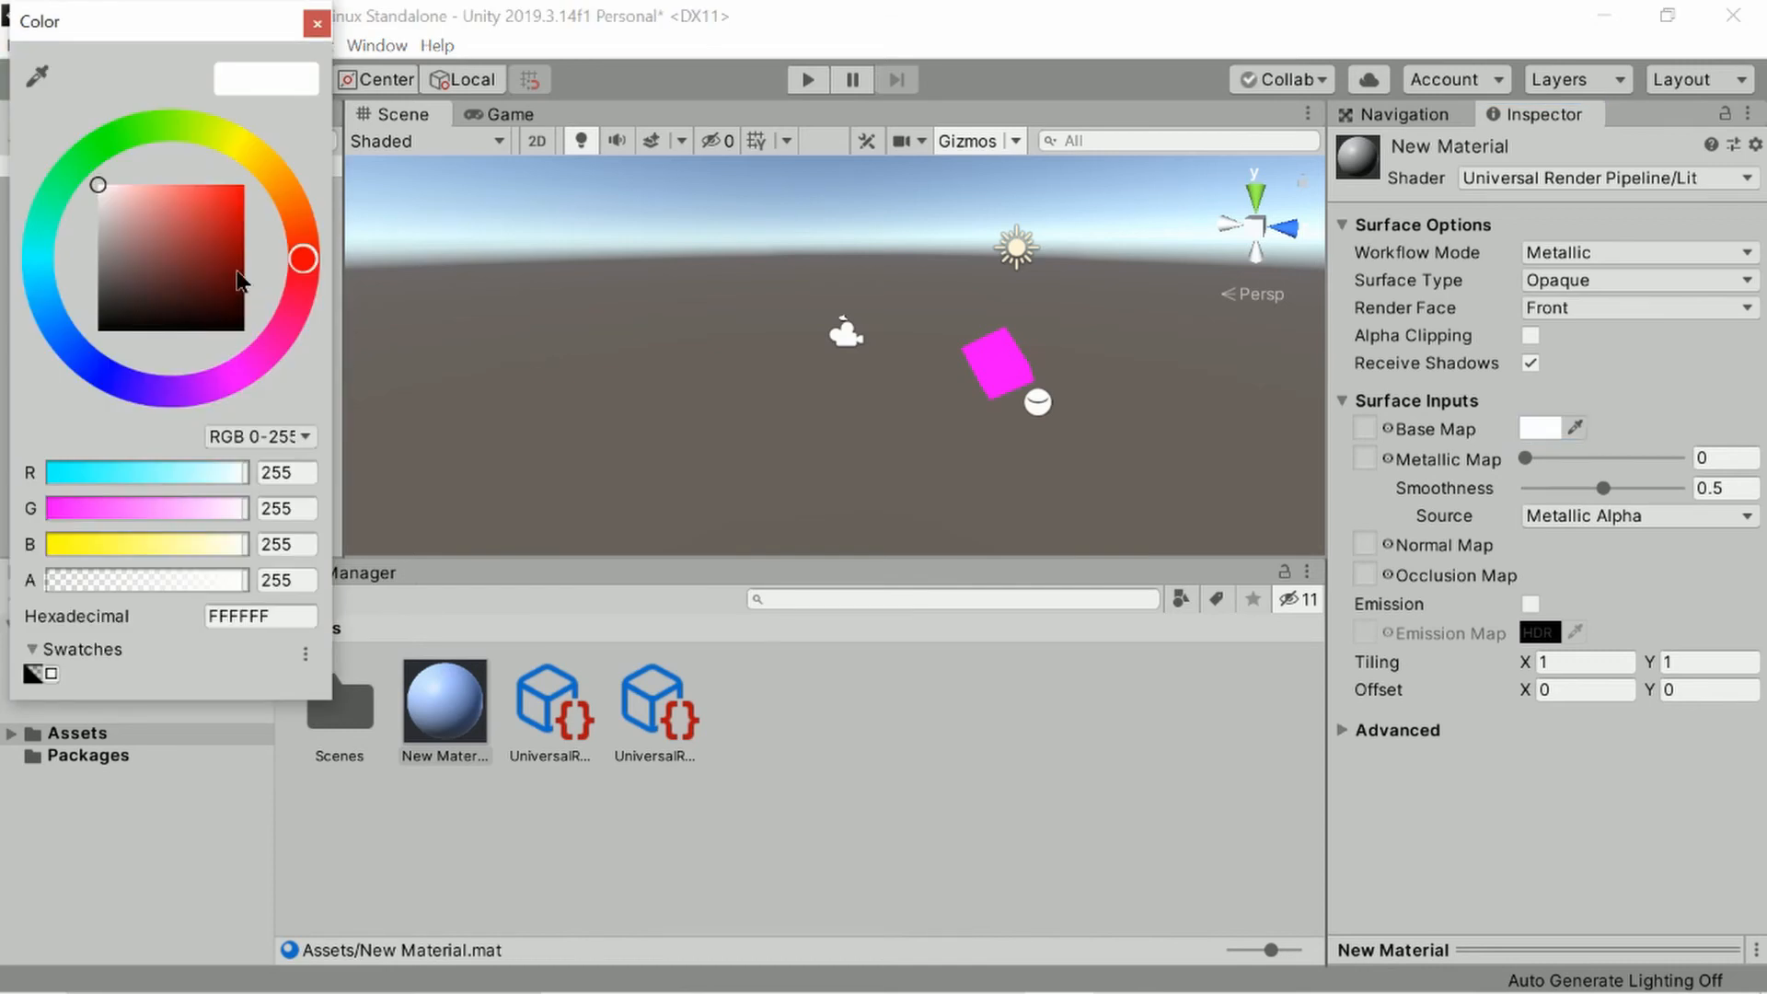
pyautogui.click(317, 22)
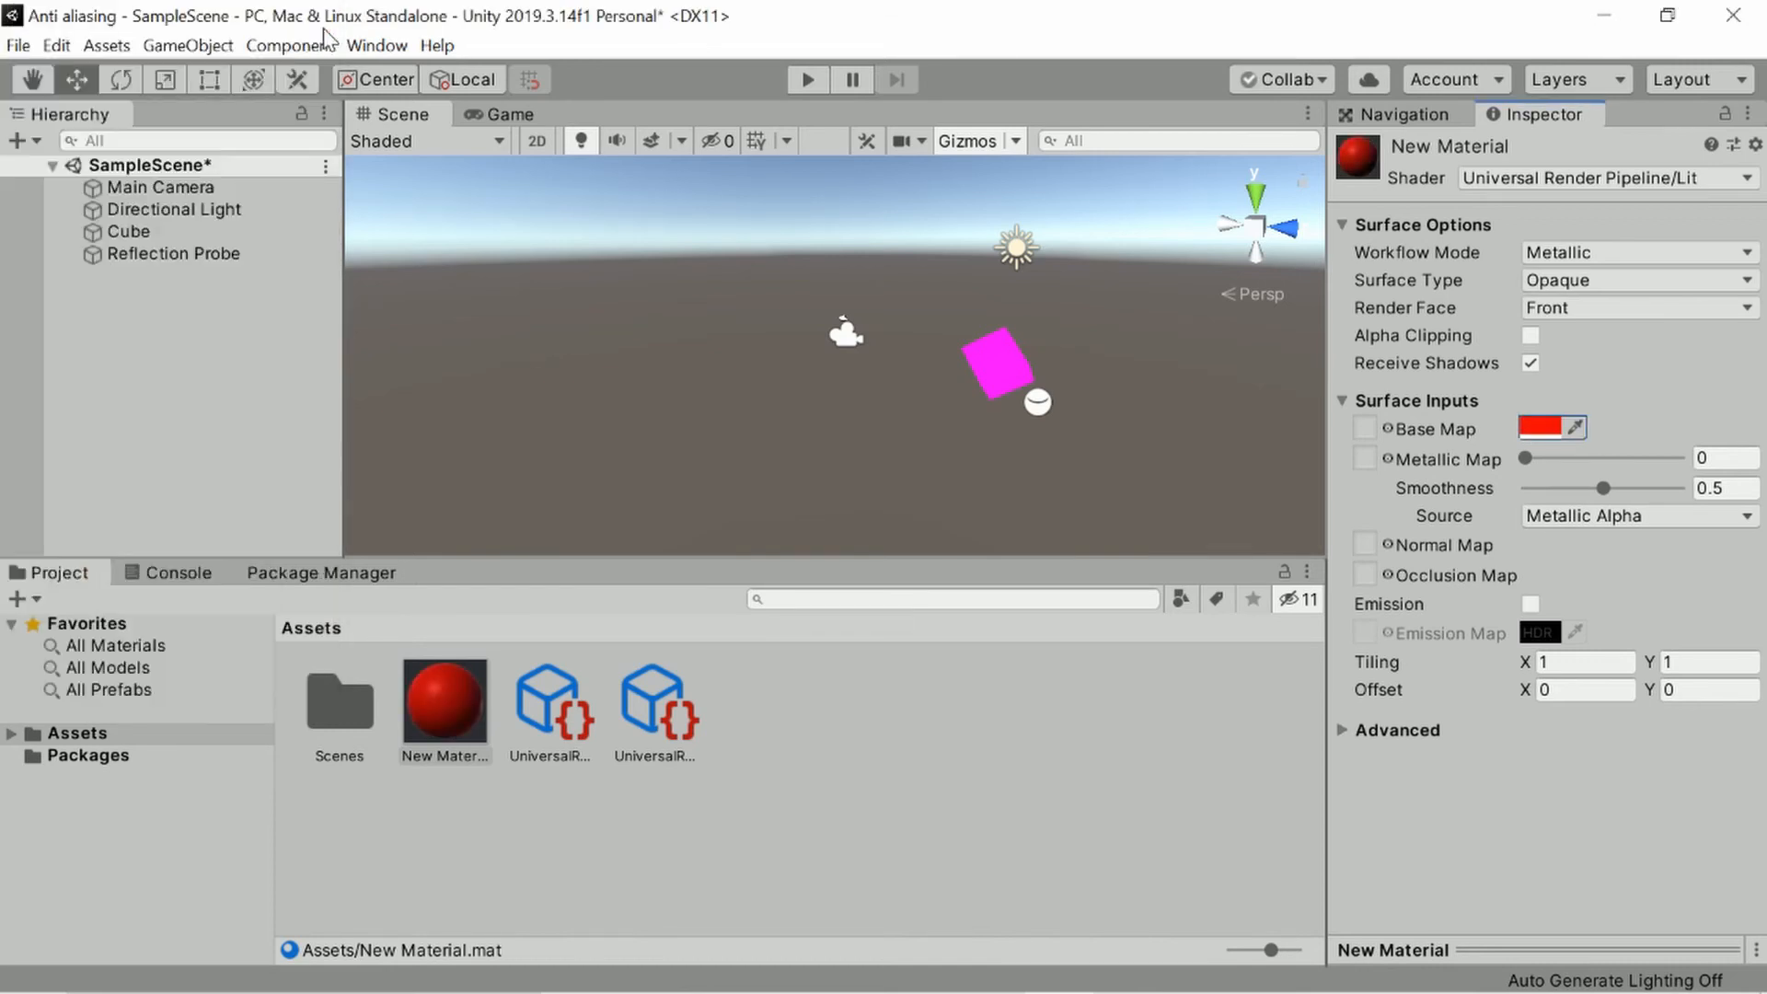
pyautogui.click(129, 231)
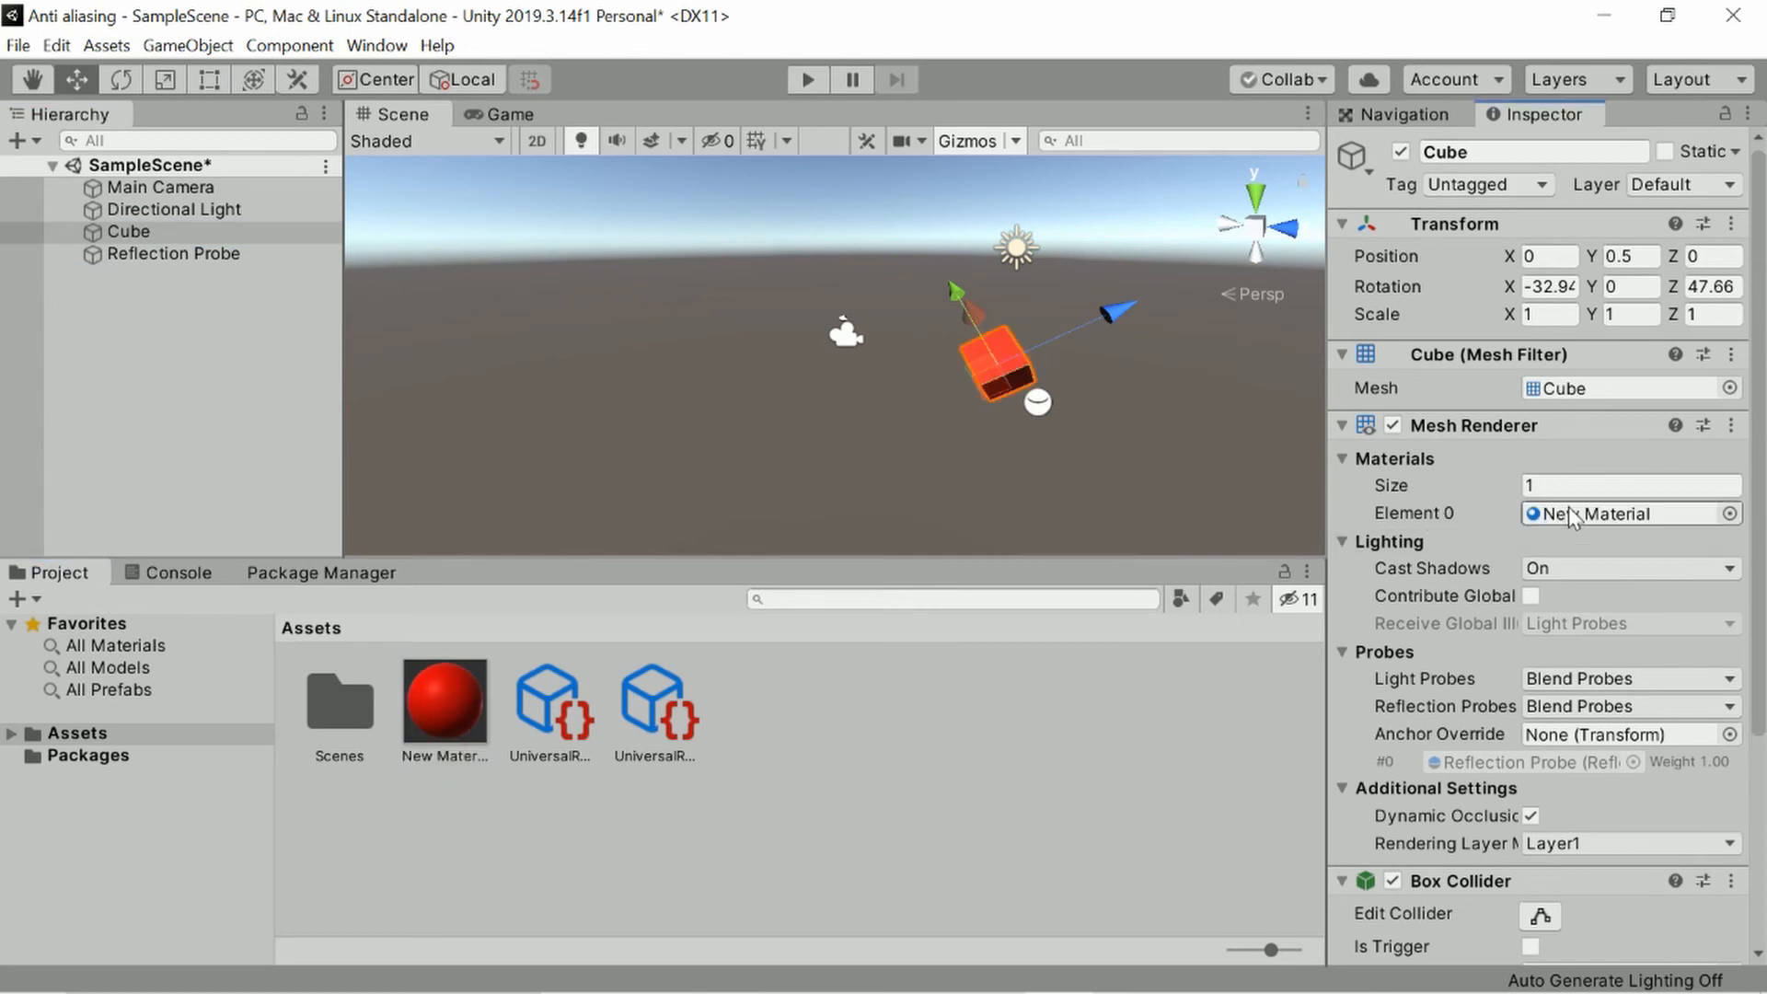
pyautogui.click(161, 187)
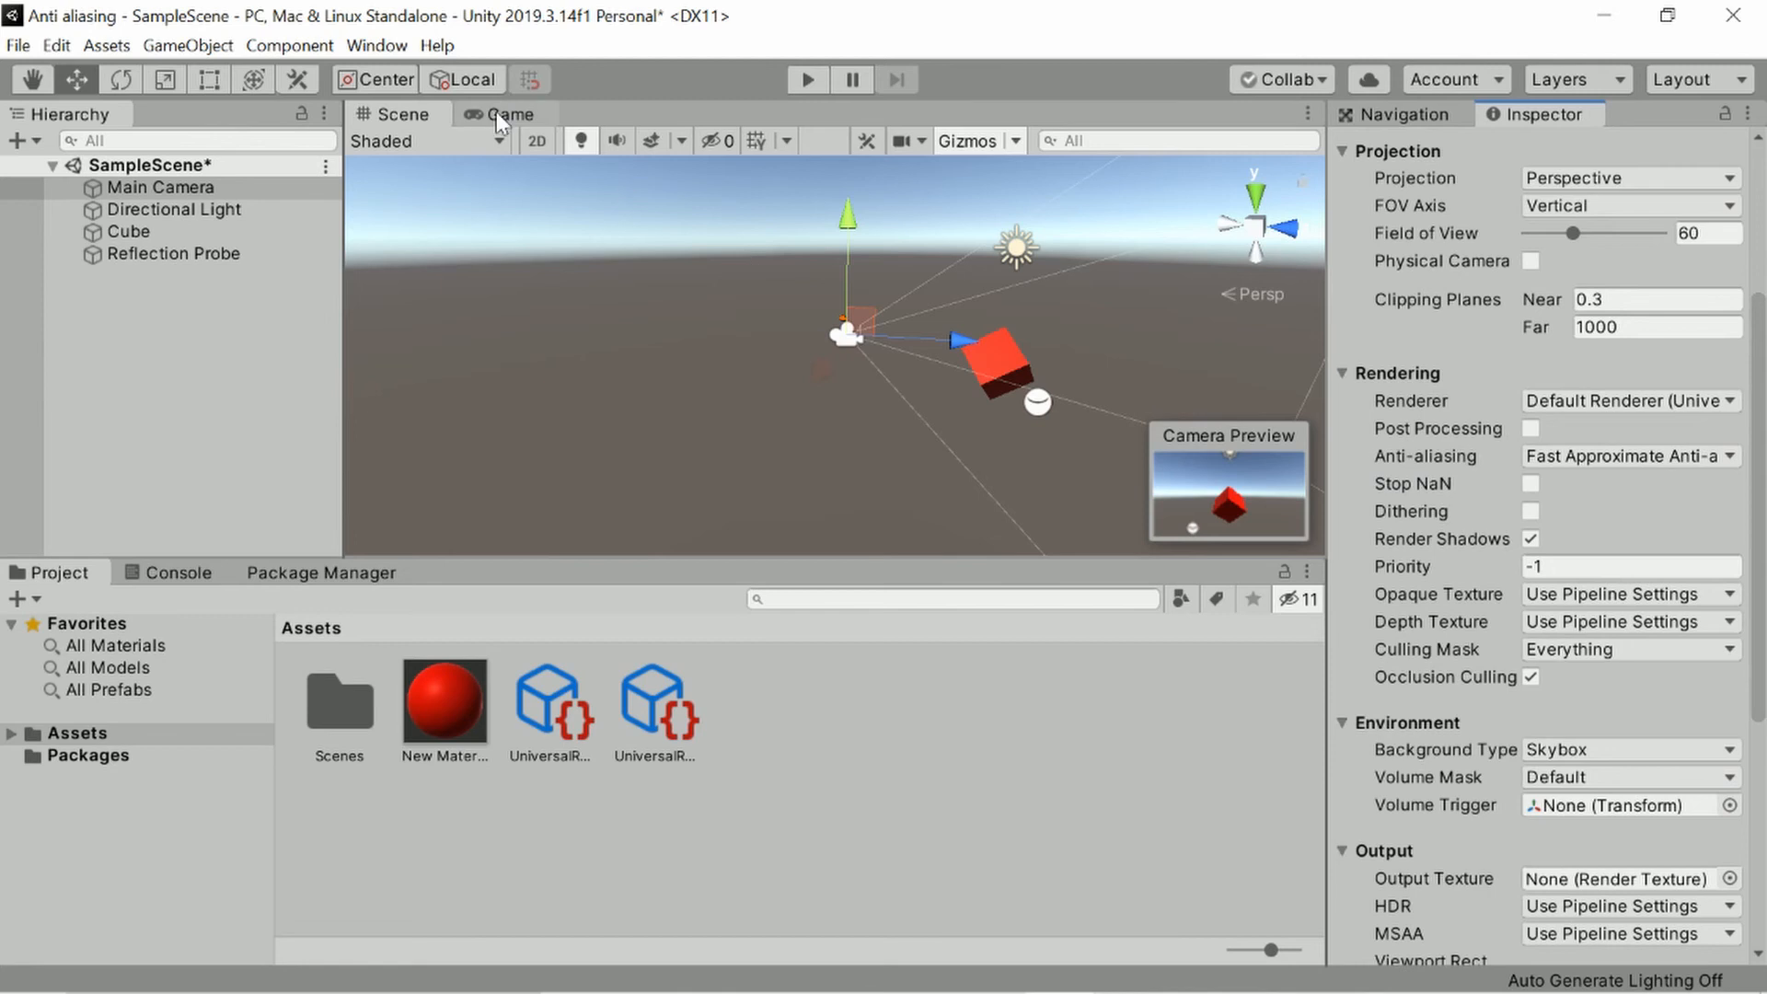
pyautogui.click(503, 114)
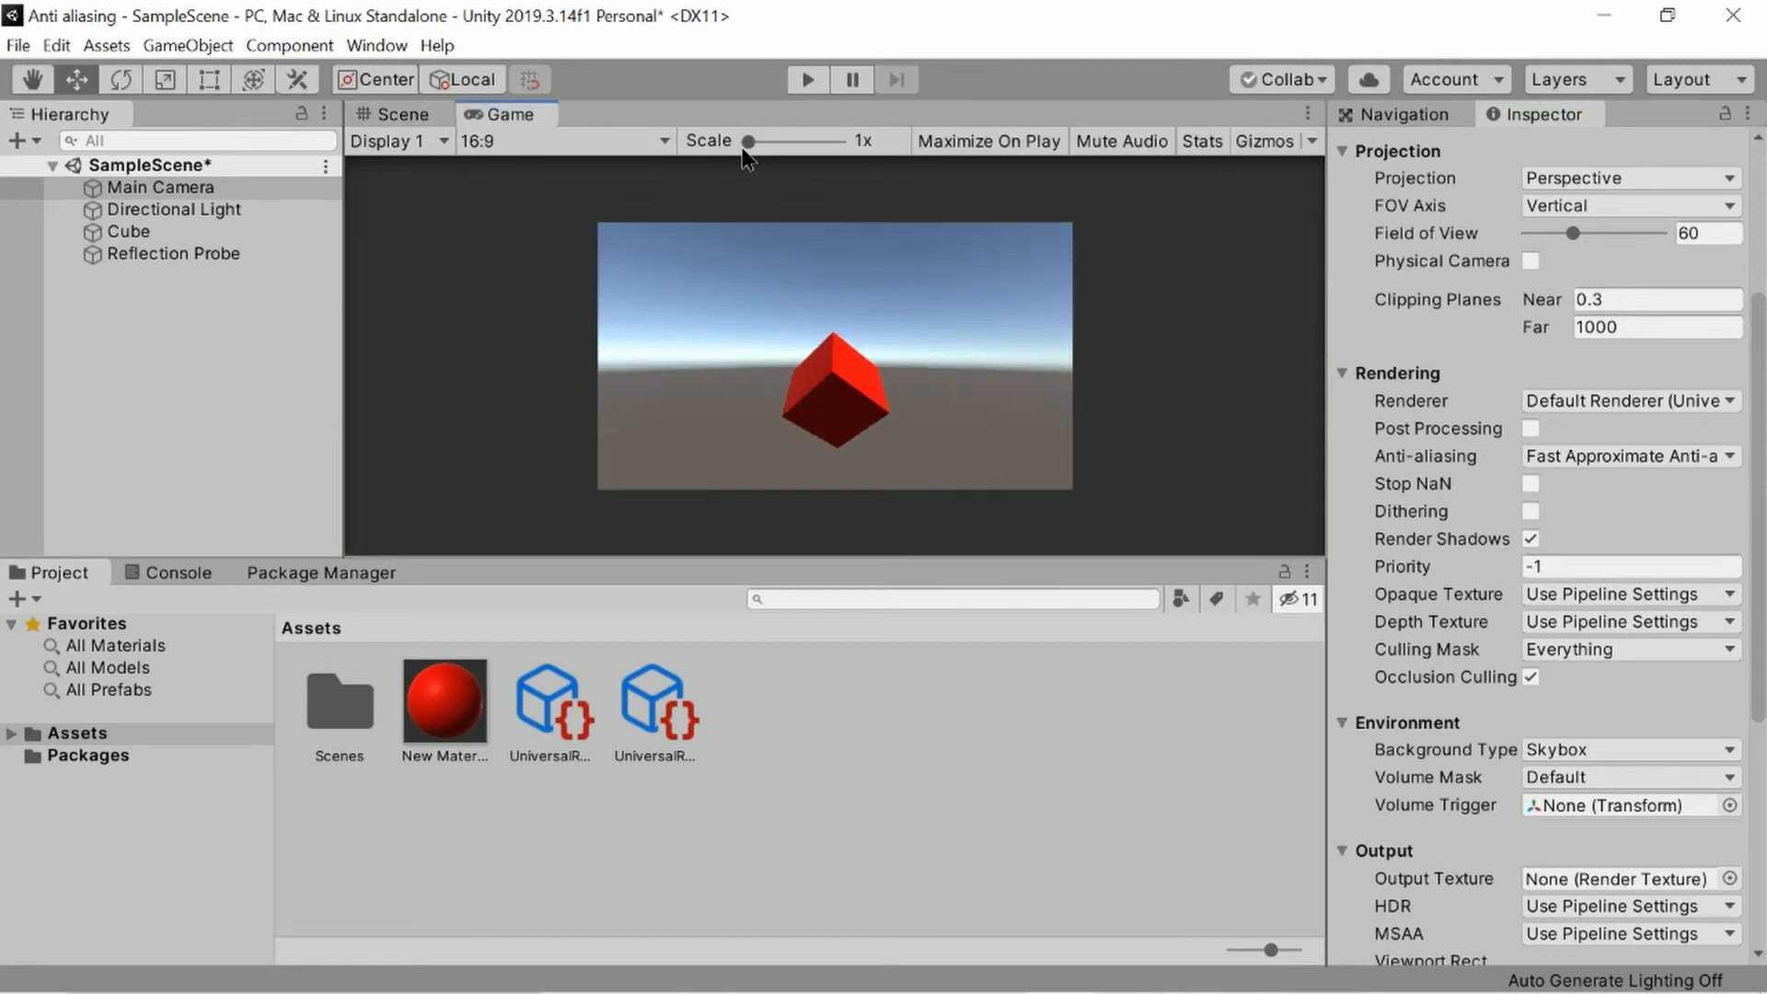
pyautogui.moveTo(824, 164)
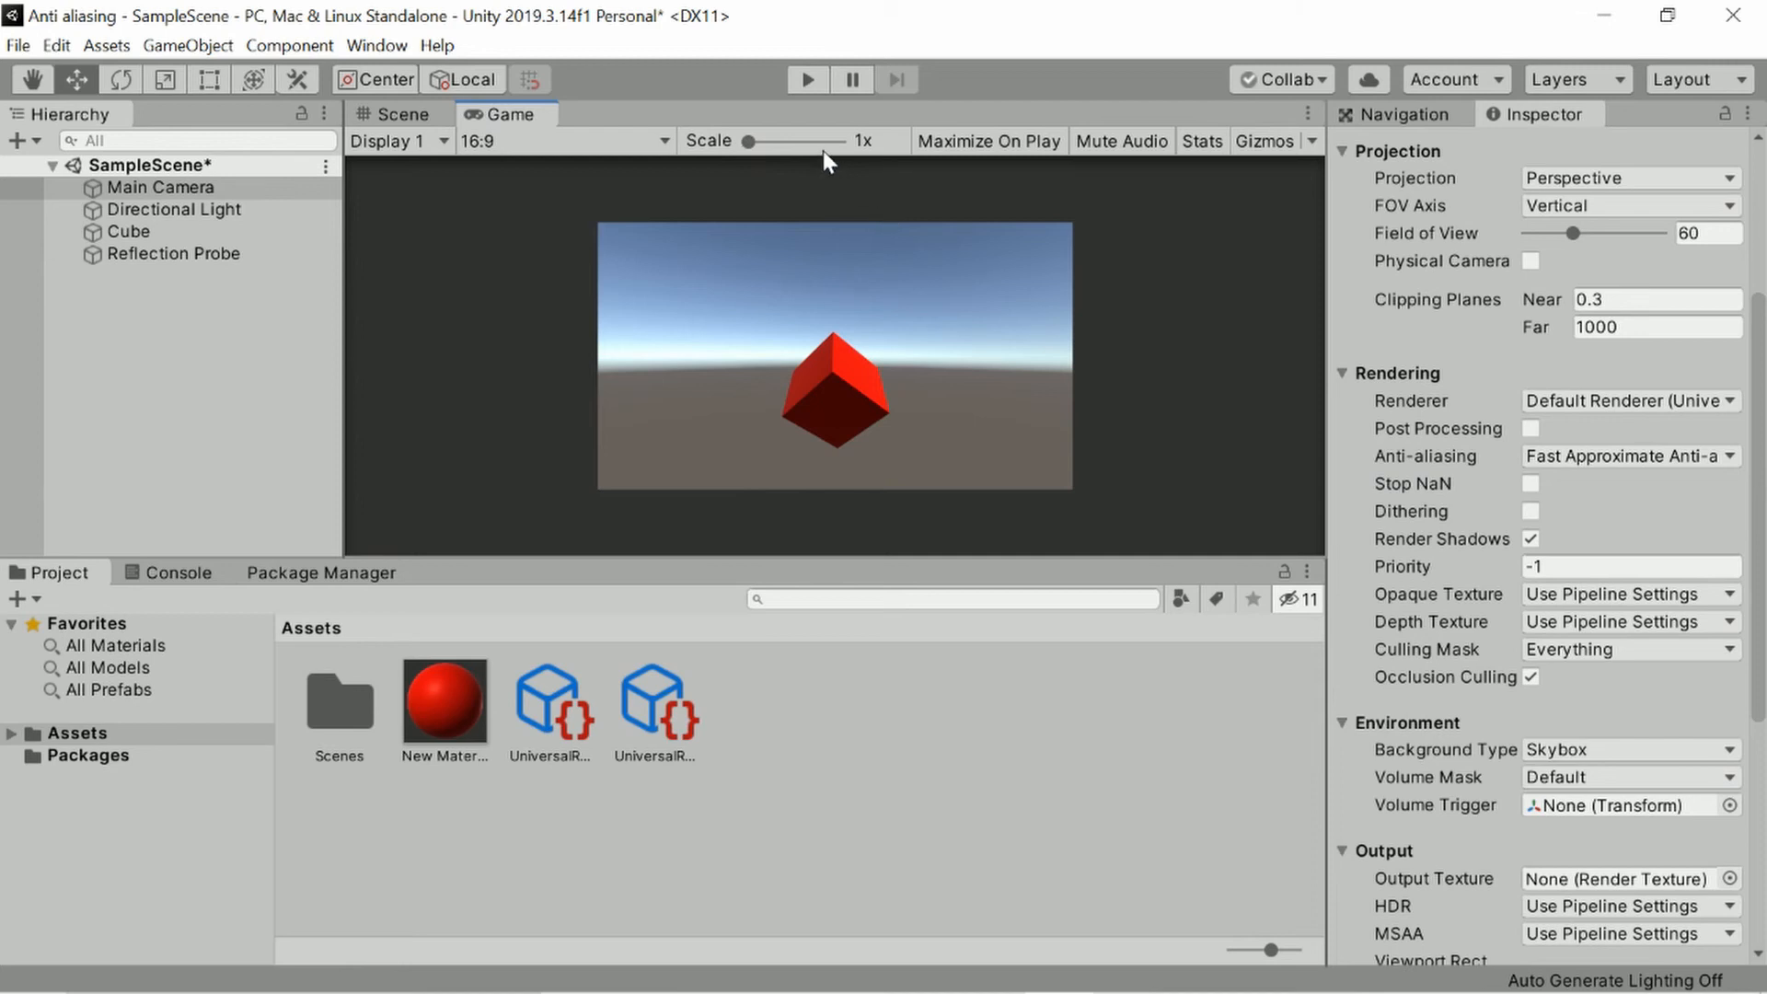
pyautogui.moveTo(814, 389)
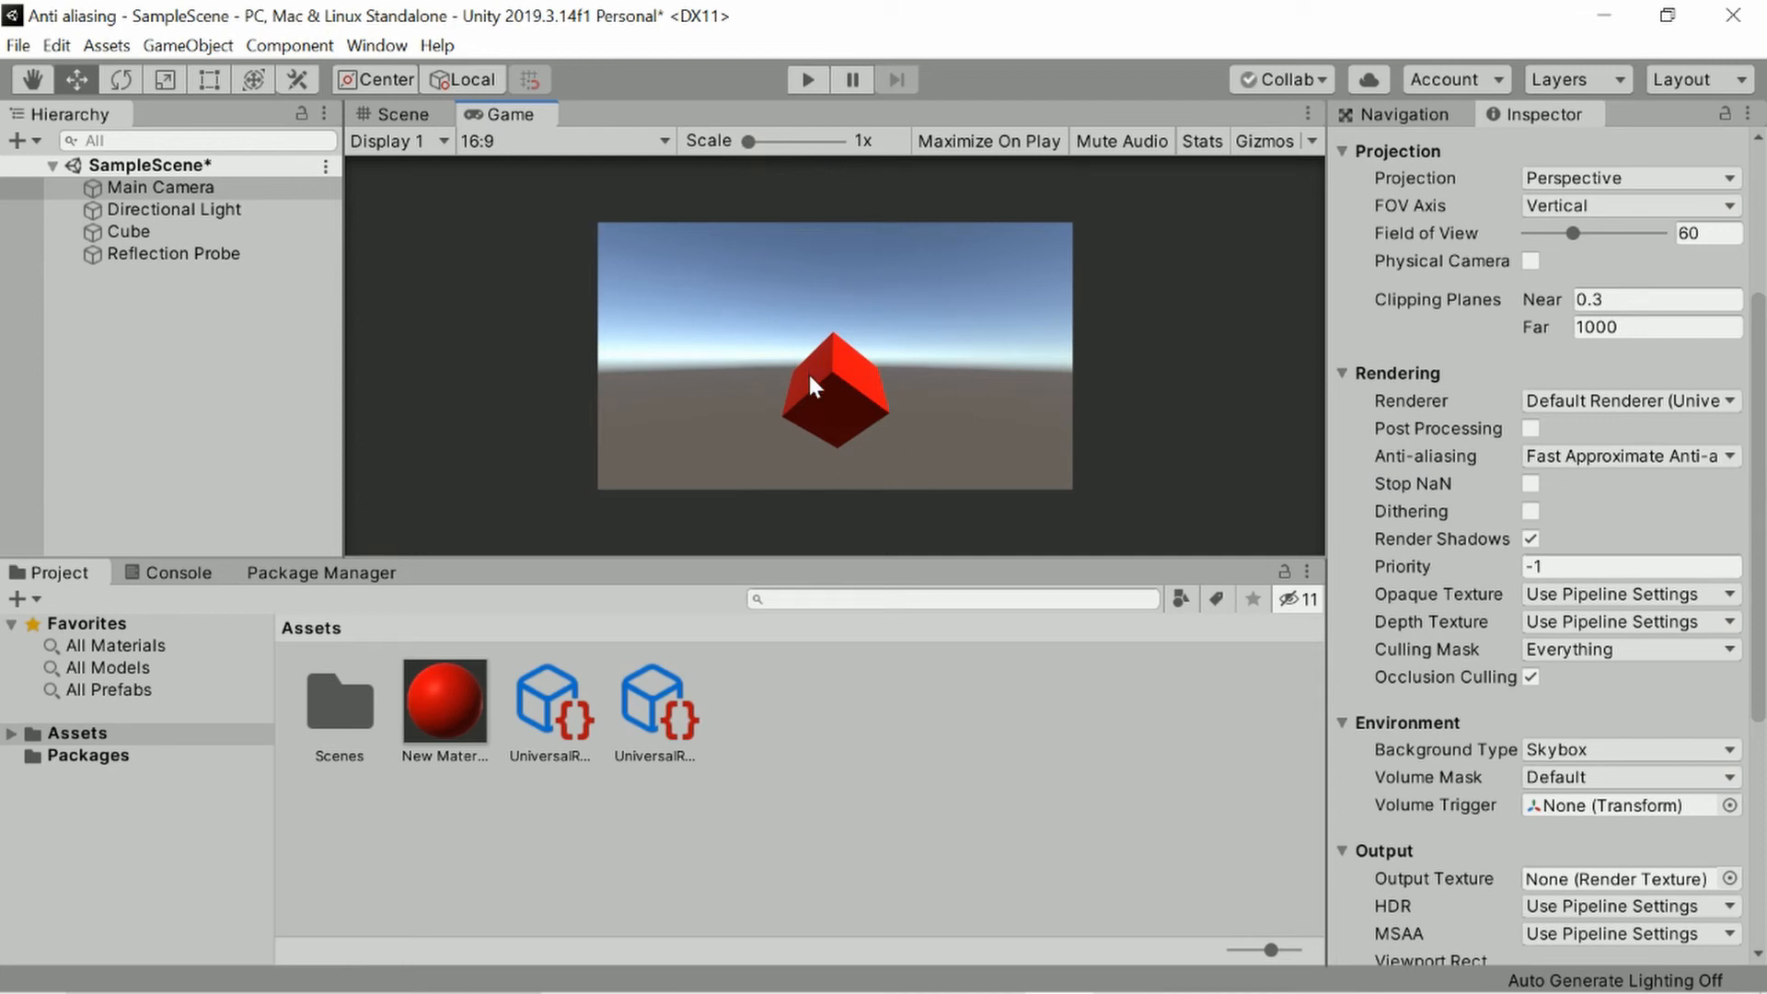
pyautogui.moveTo(834, 347)
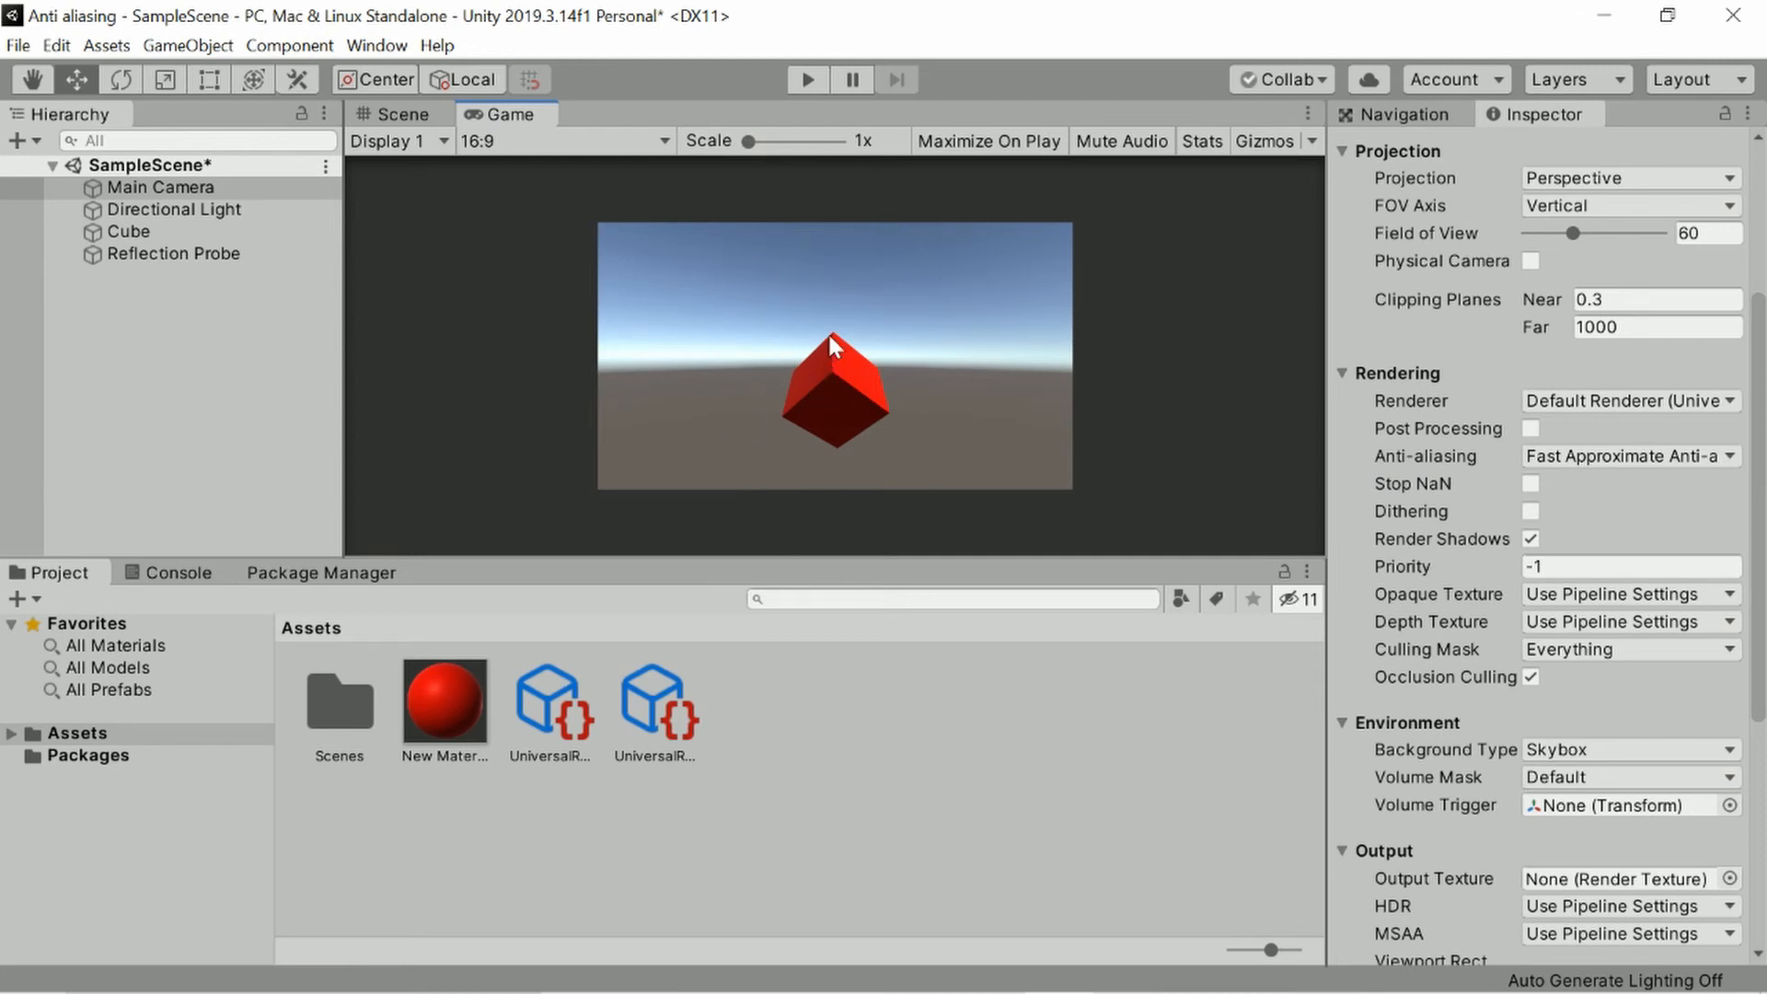
pyautogui.moveTo(752, 157)
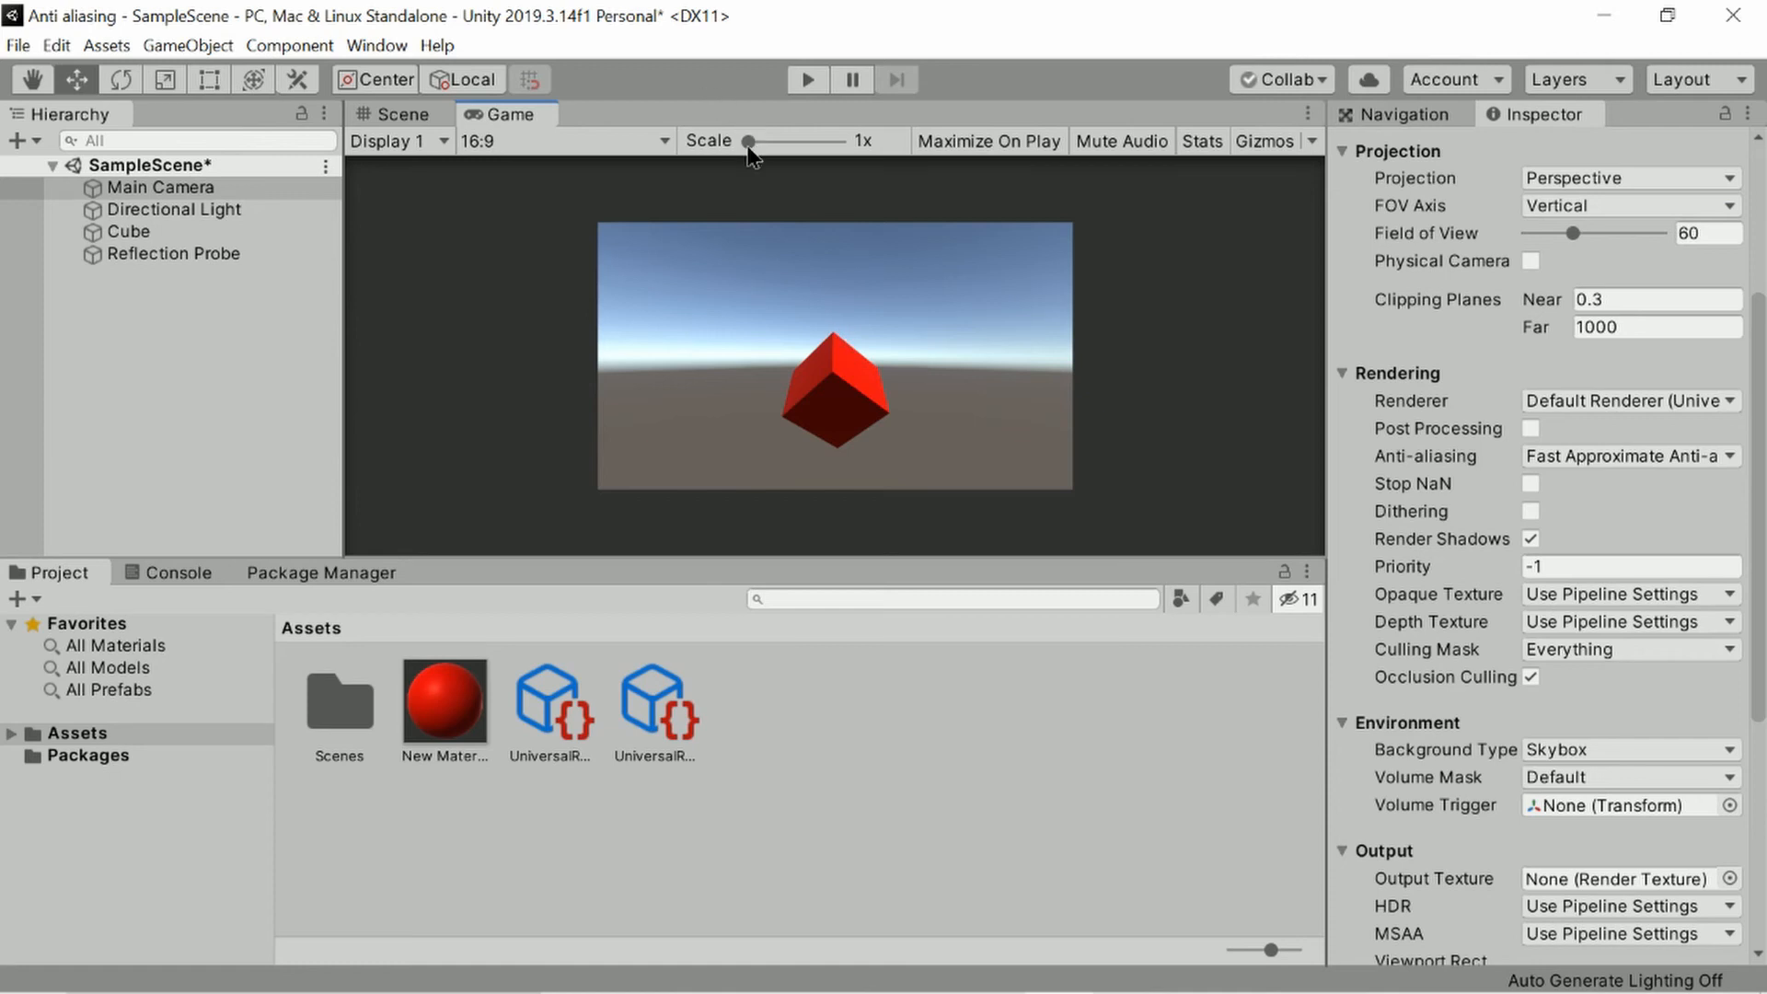
pyautogui.moveTo(749, 140); pyautogui.dragTo(834, 141)
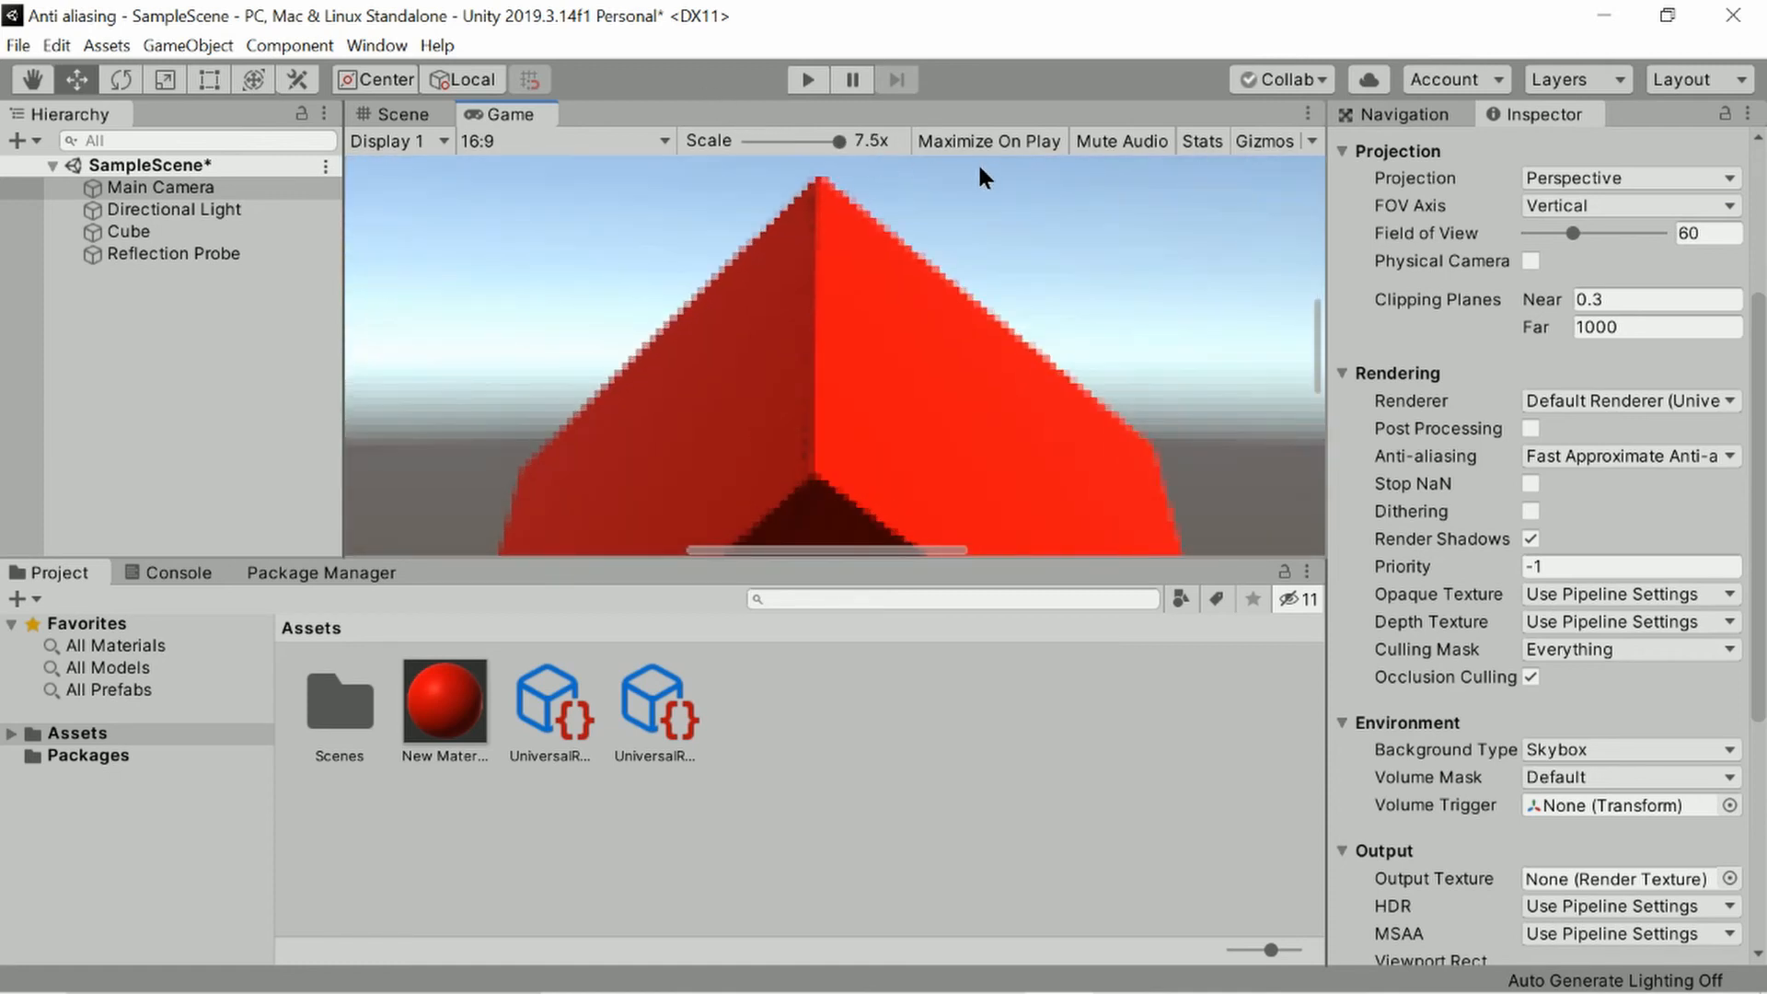
pyautogui.moveTo(833, 140); pyautogui.dragTo(749, 140)
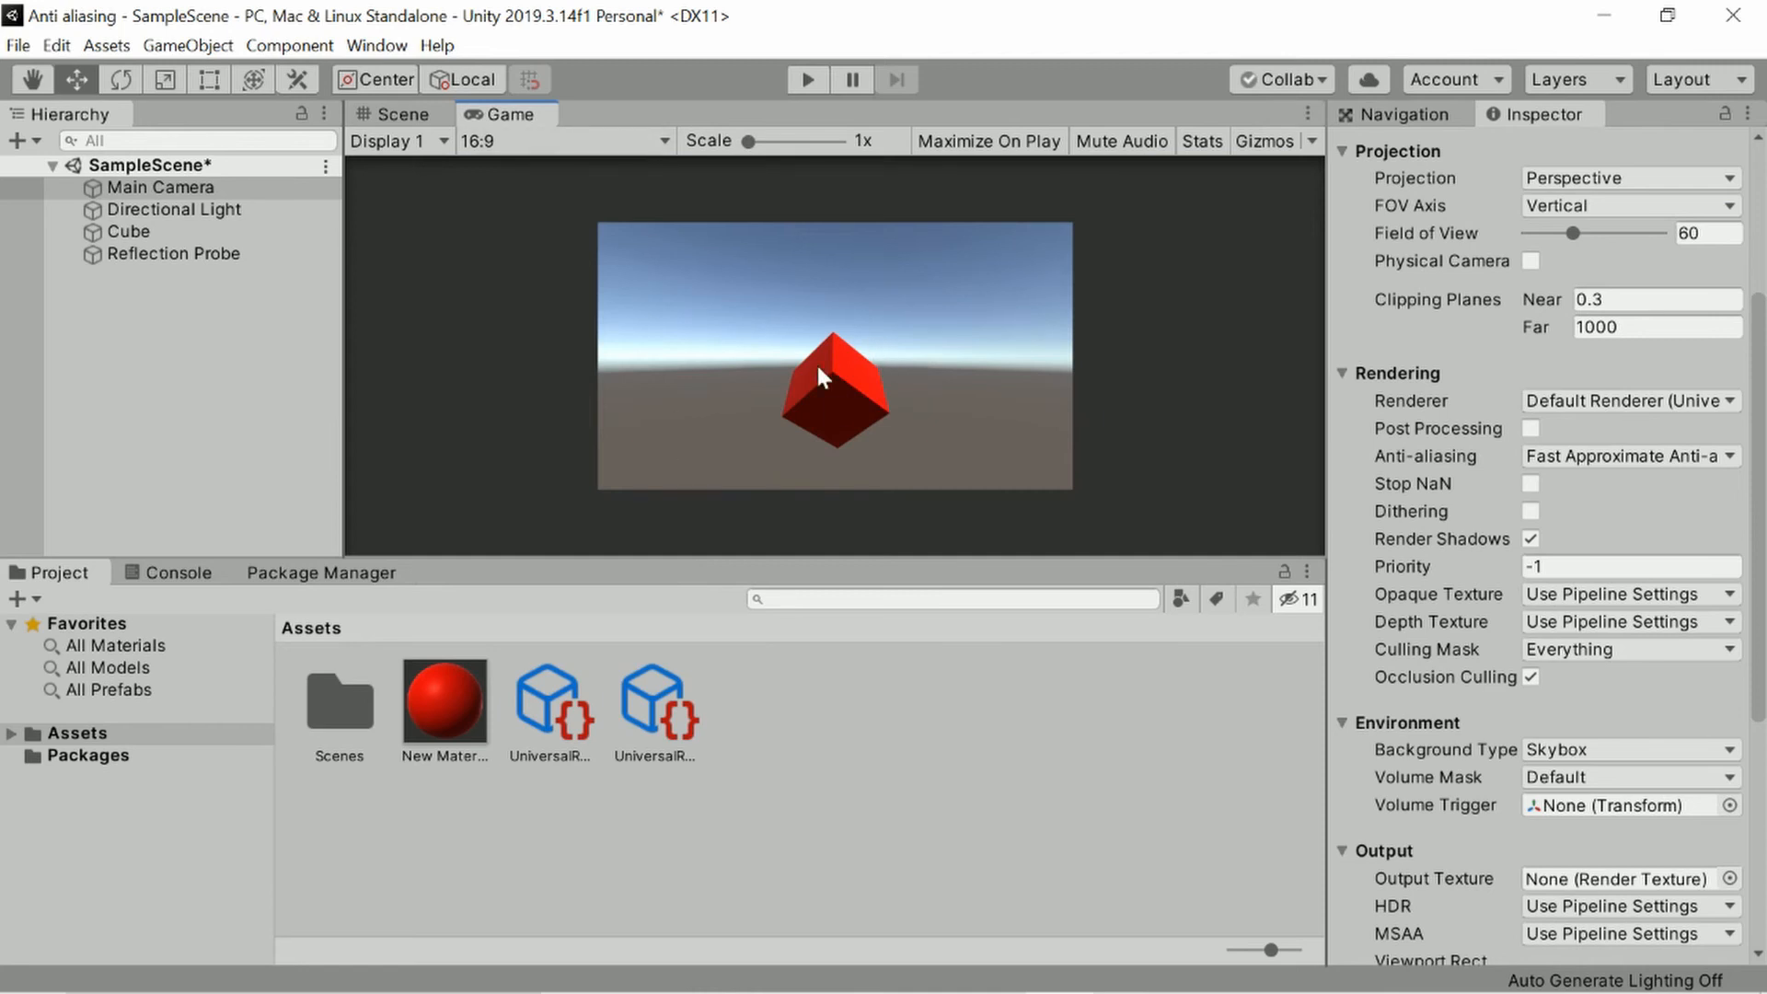
pyautogui.click(1626, 455)
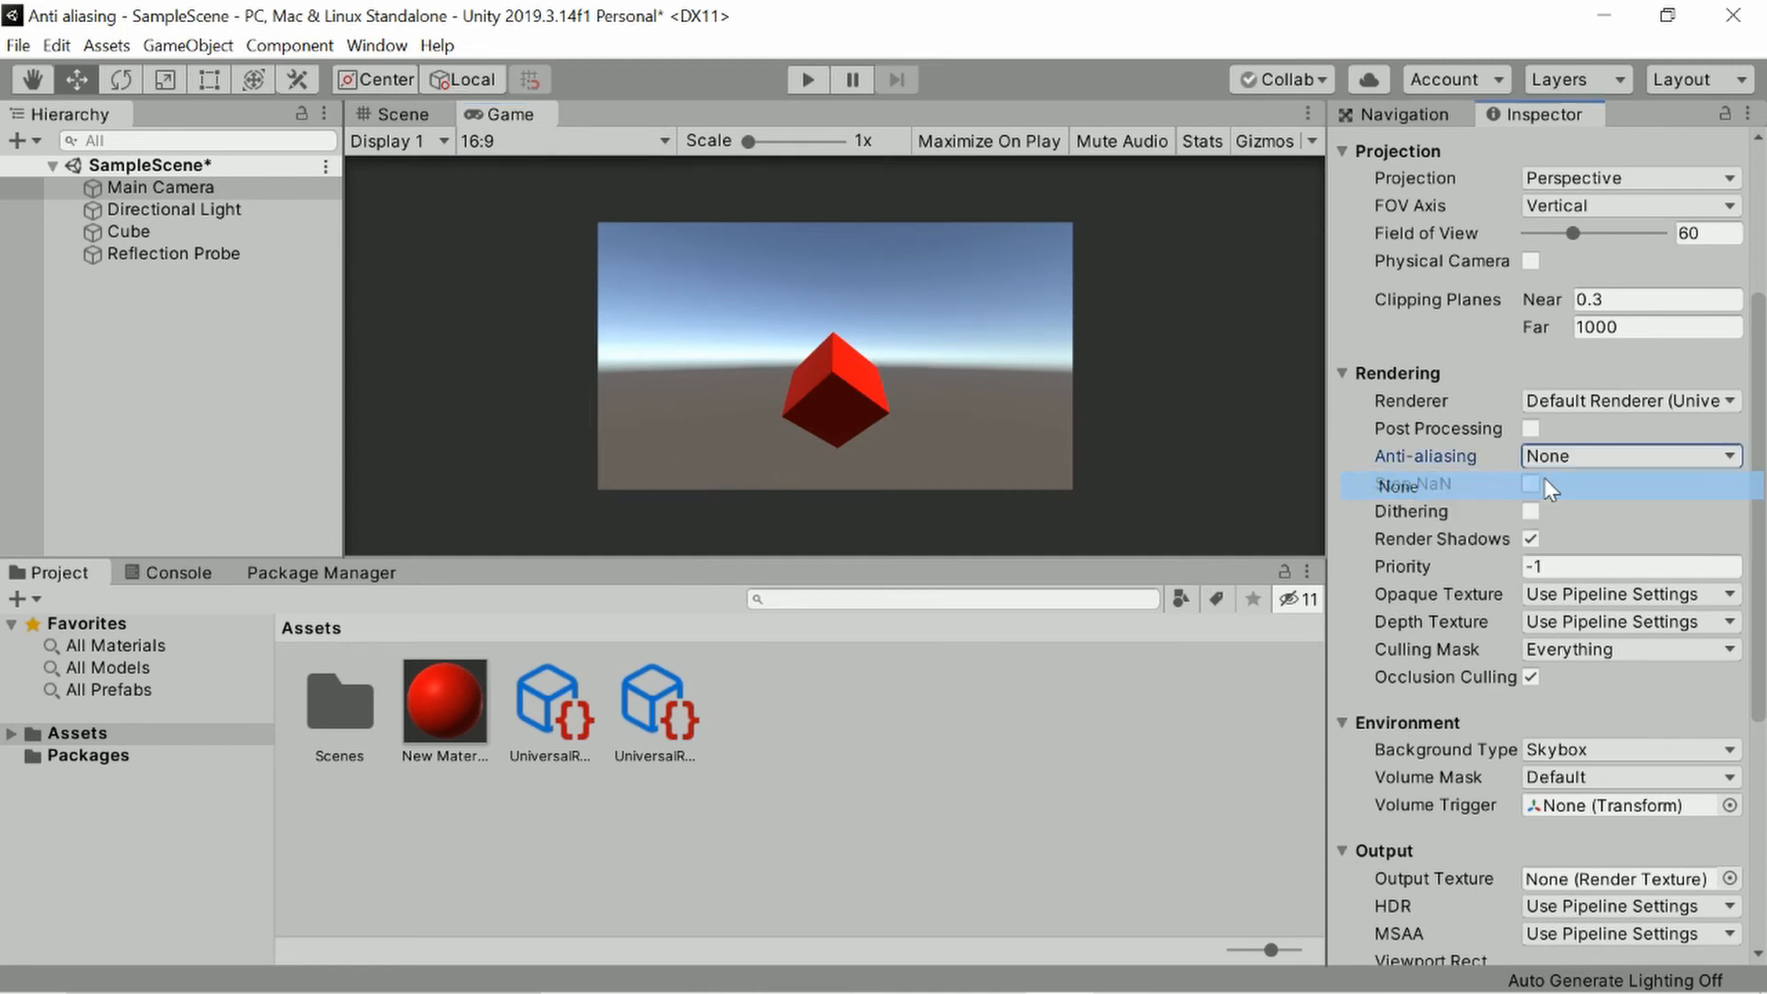
pyautogui.click(549, 697)
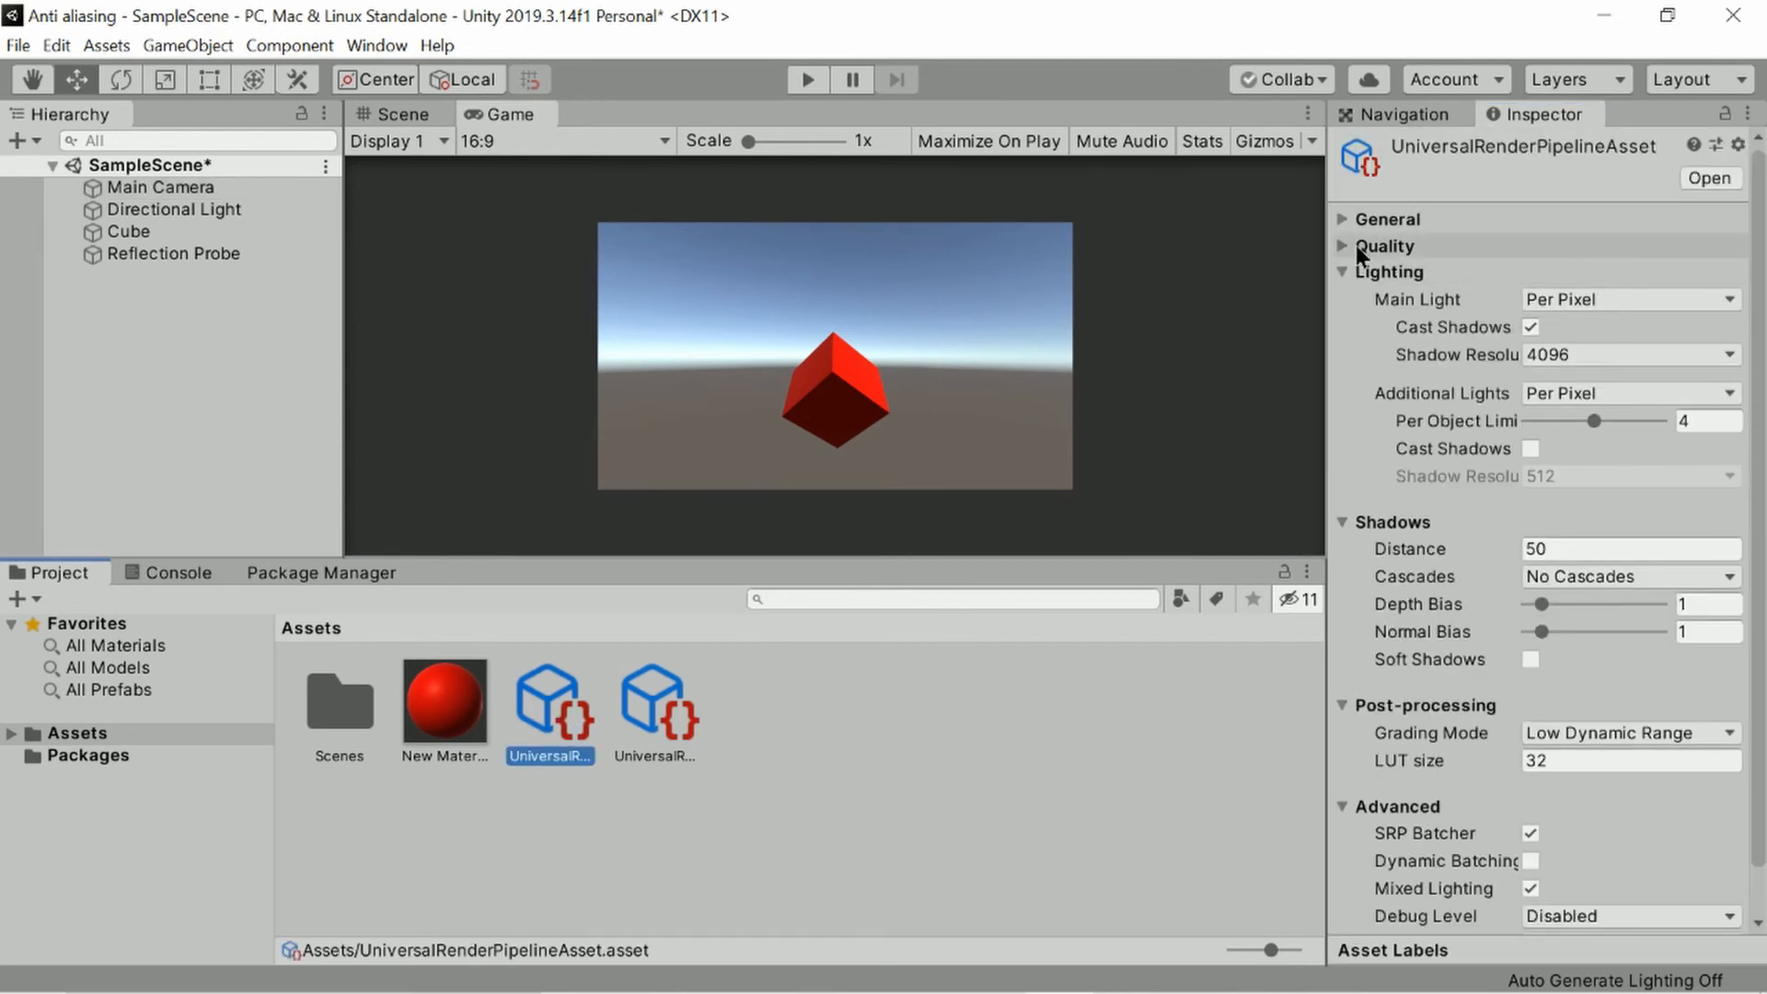
pyautogui.click(1384, 246)
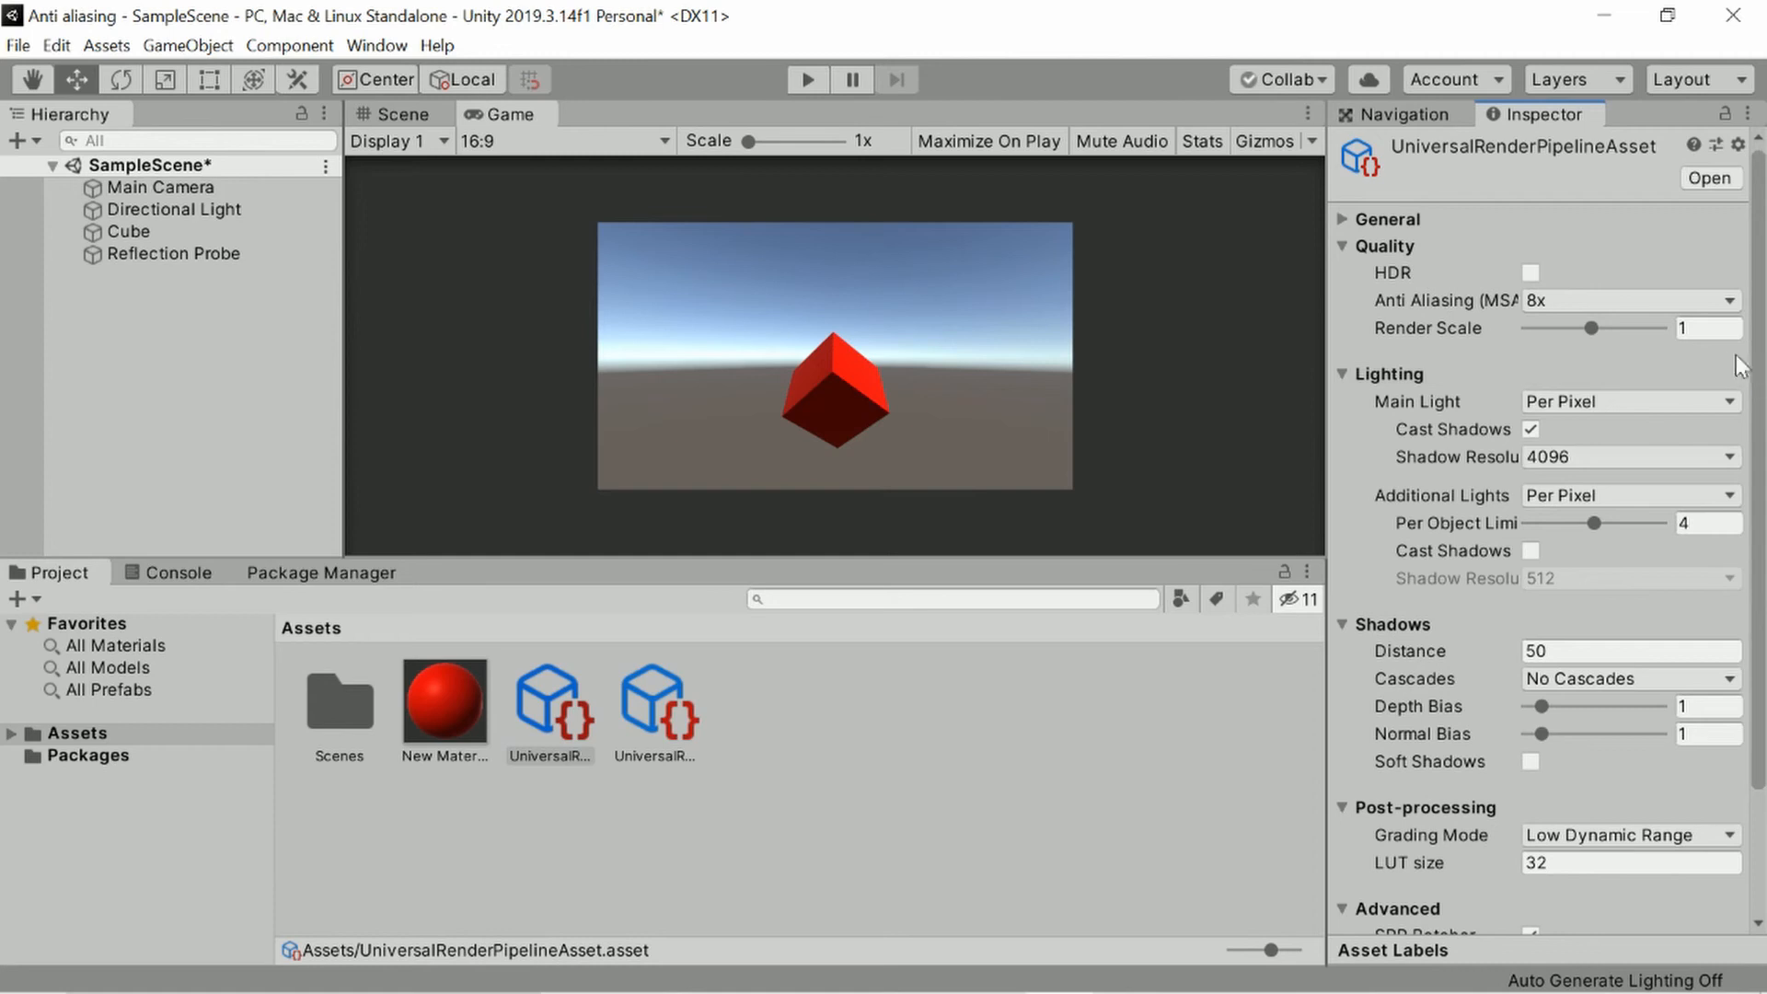
pyautogui.click(1626, 300)
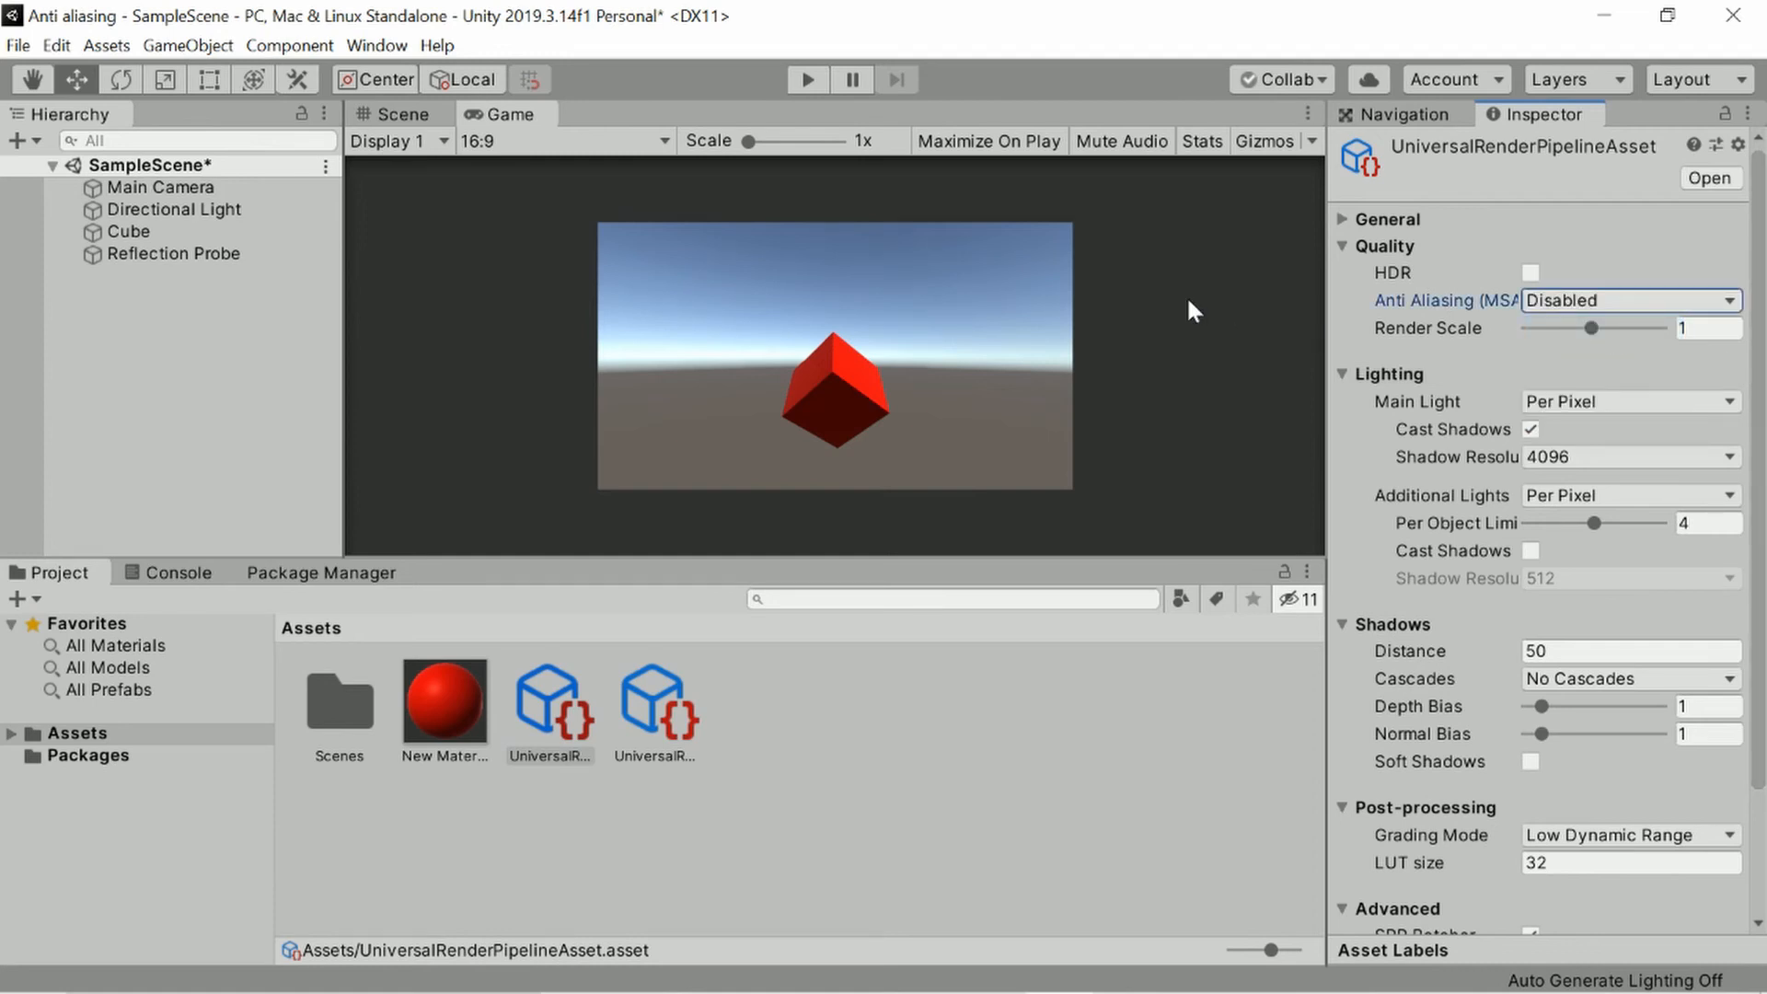
pyautogui.moveTo(853, 372)
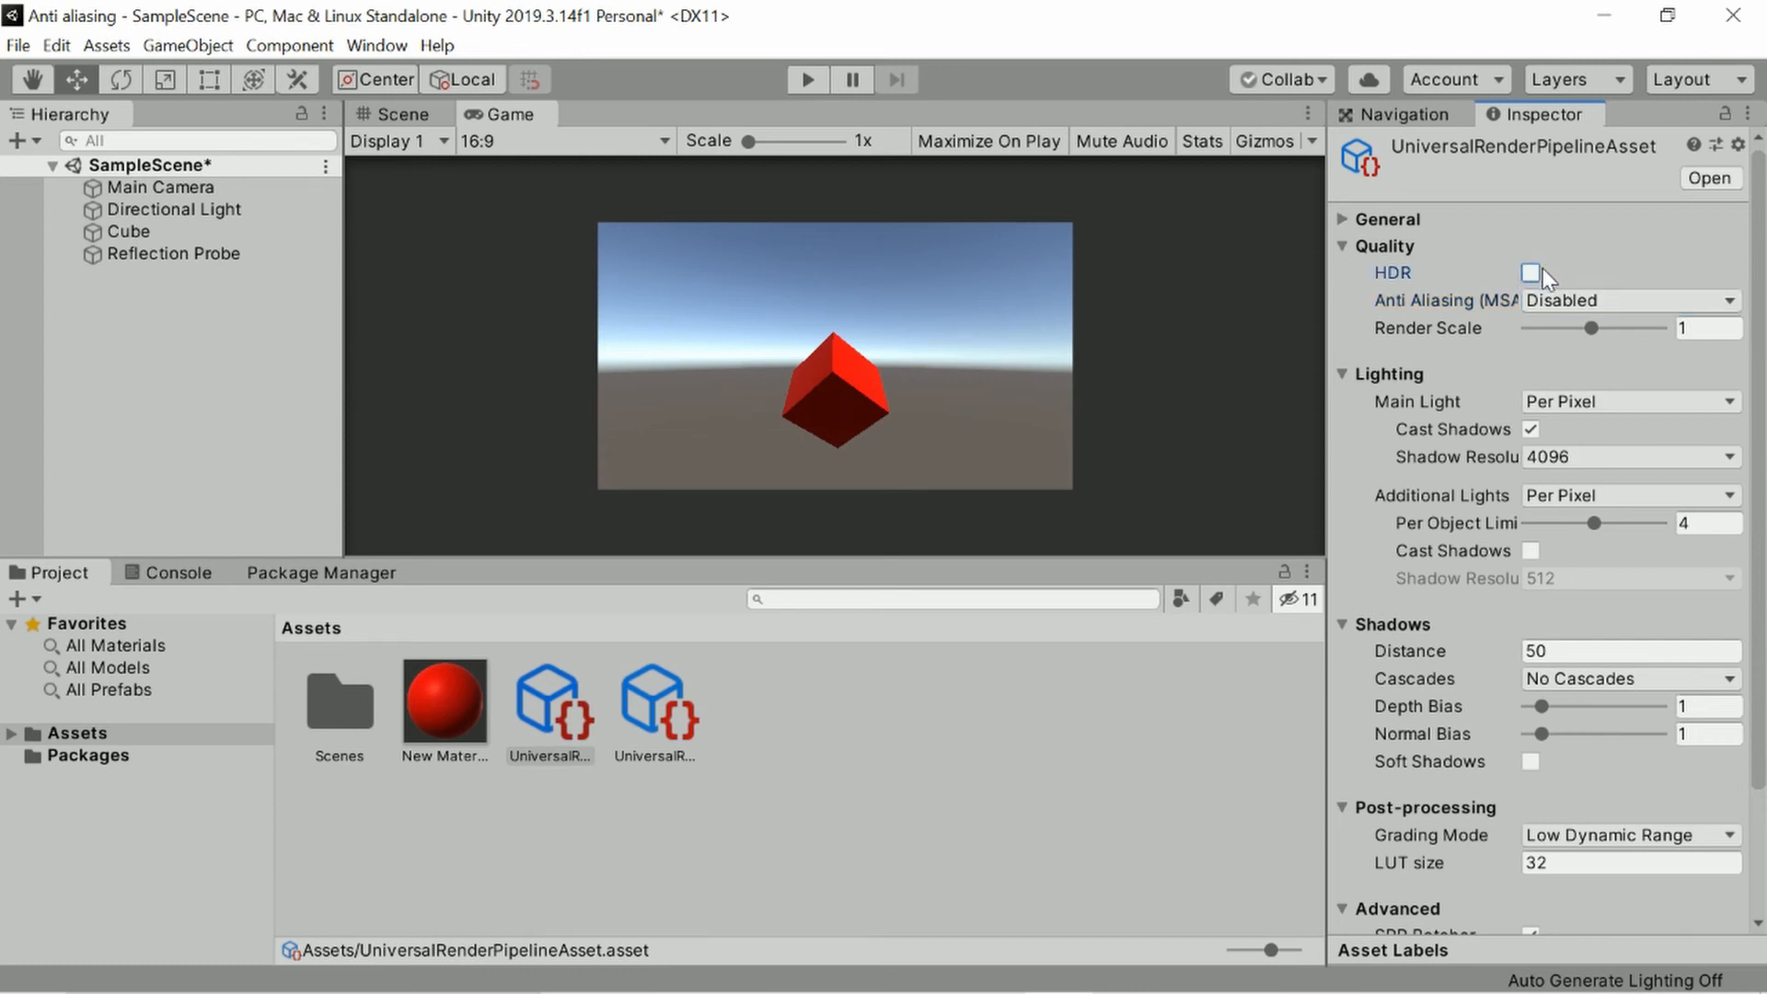
pyautogui.click(1623, 300)
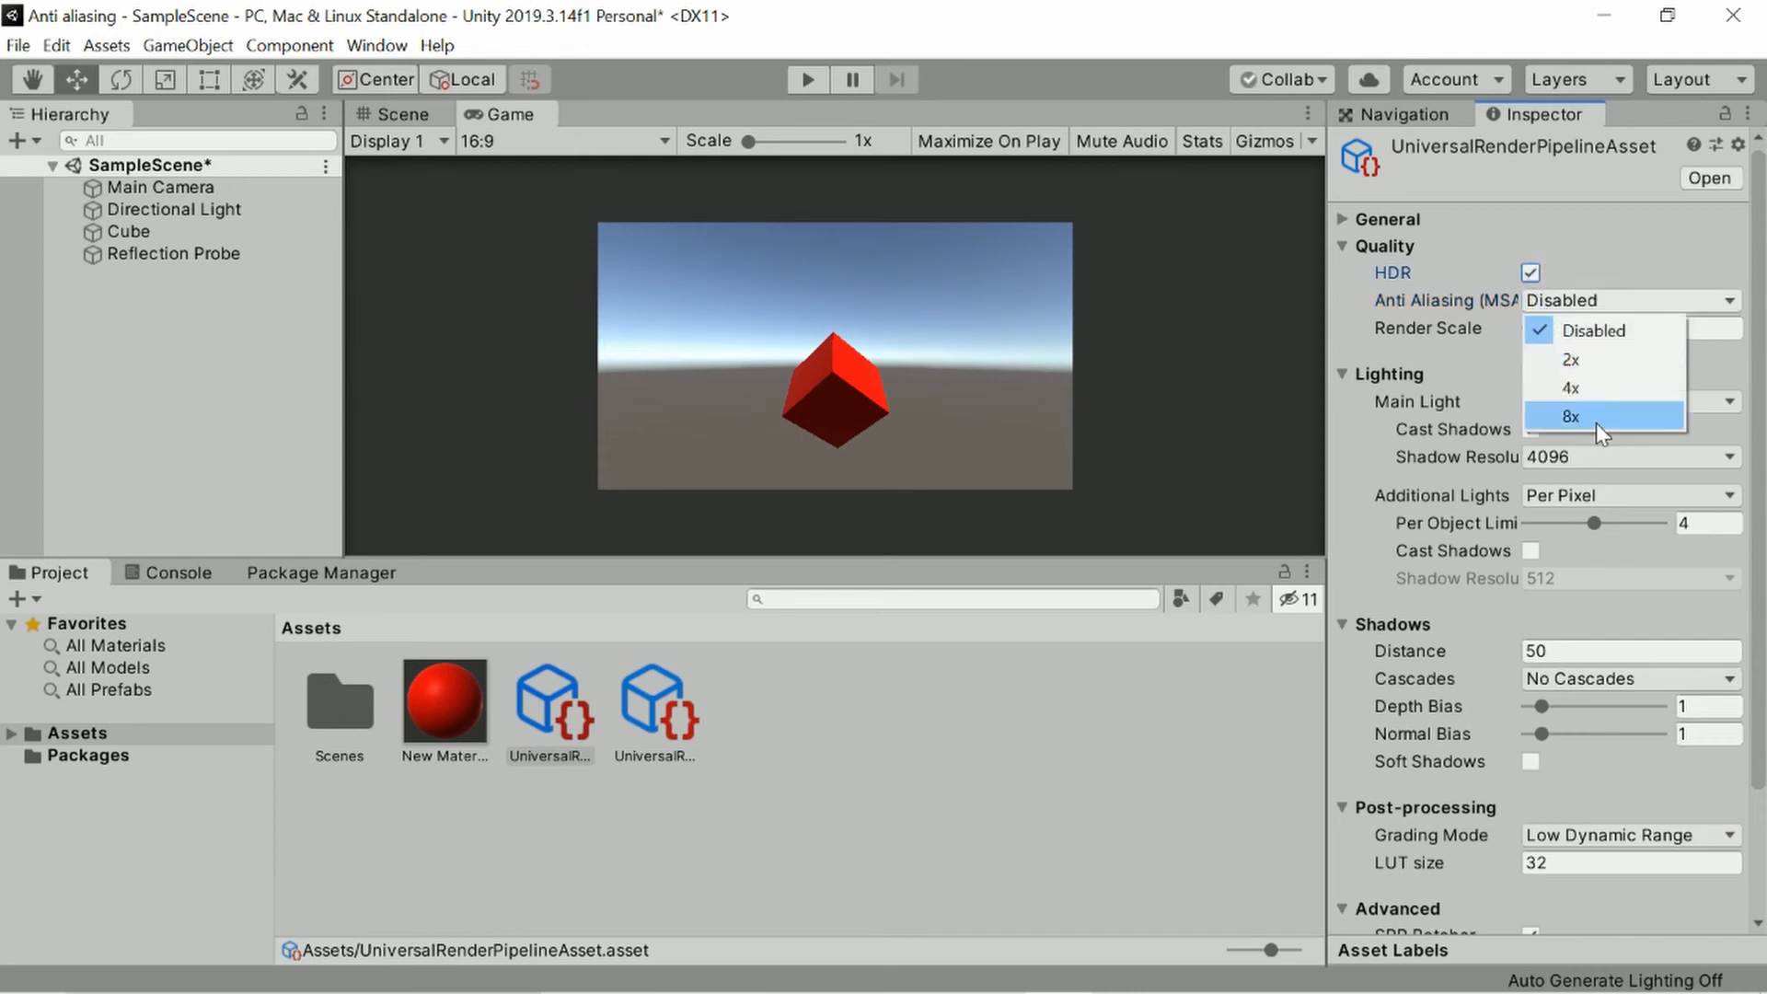
pyautogui.click(1568, 417)
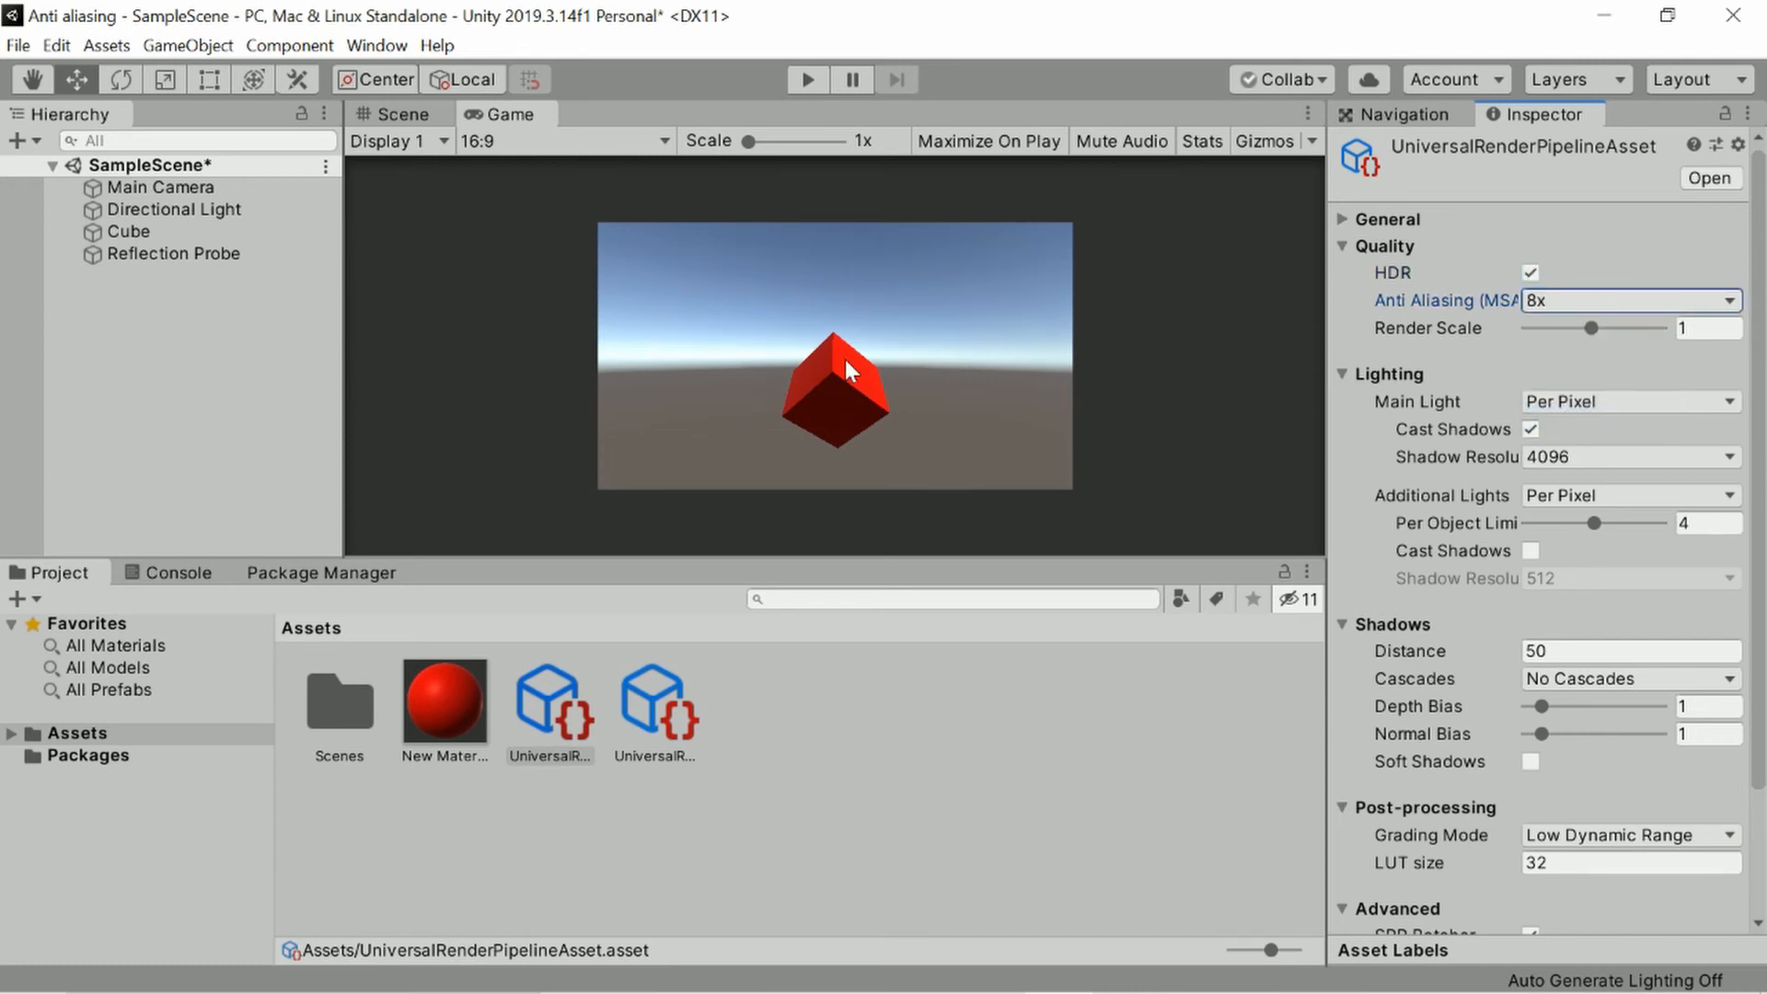
pyautogui.moveTo(834, 164)
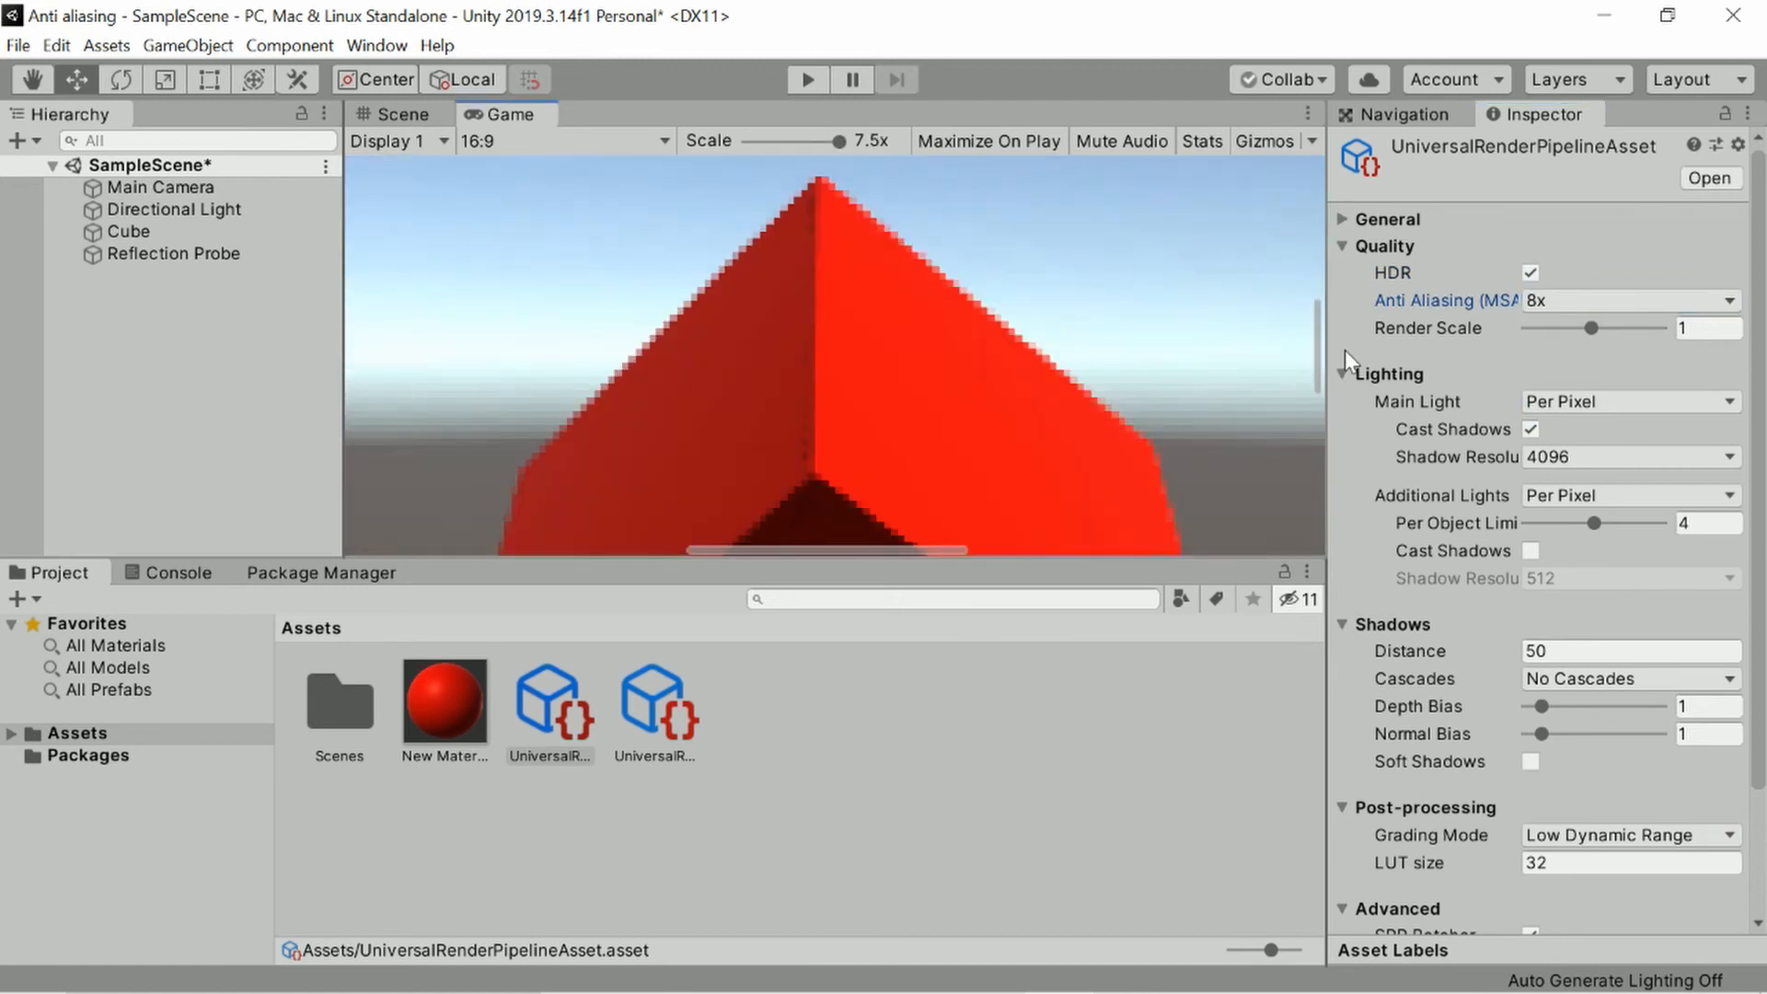
pyautogui.click(1530, 272)
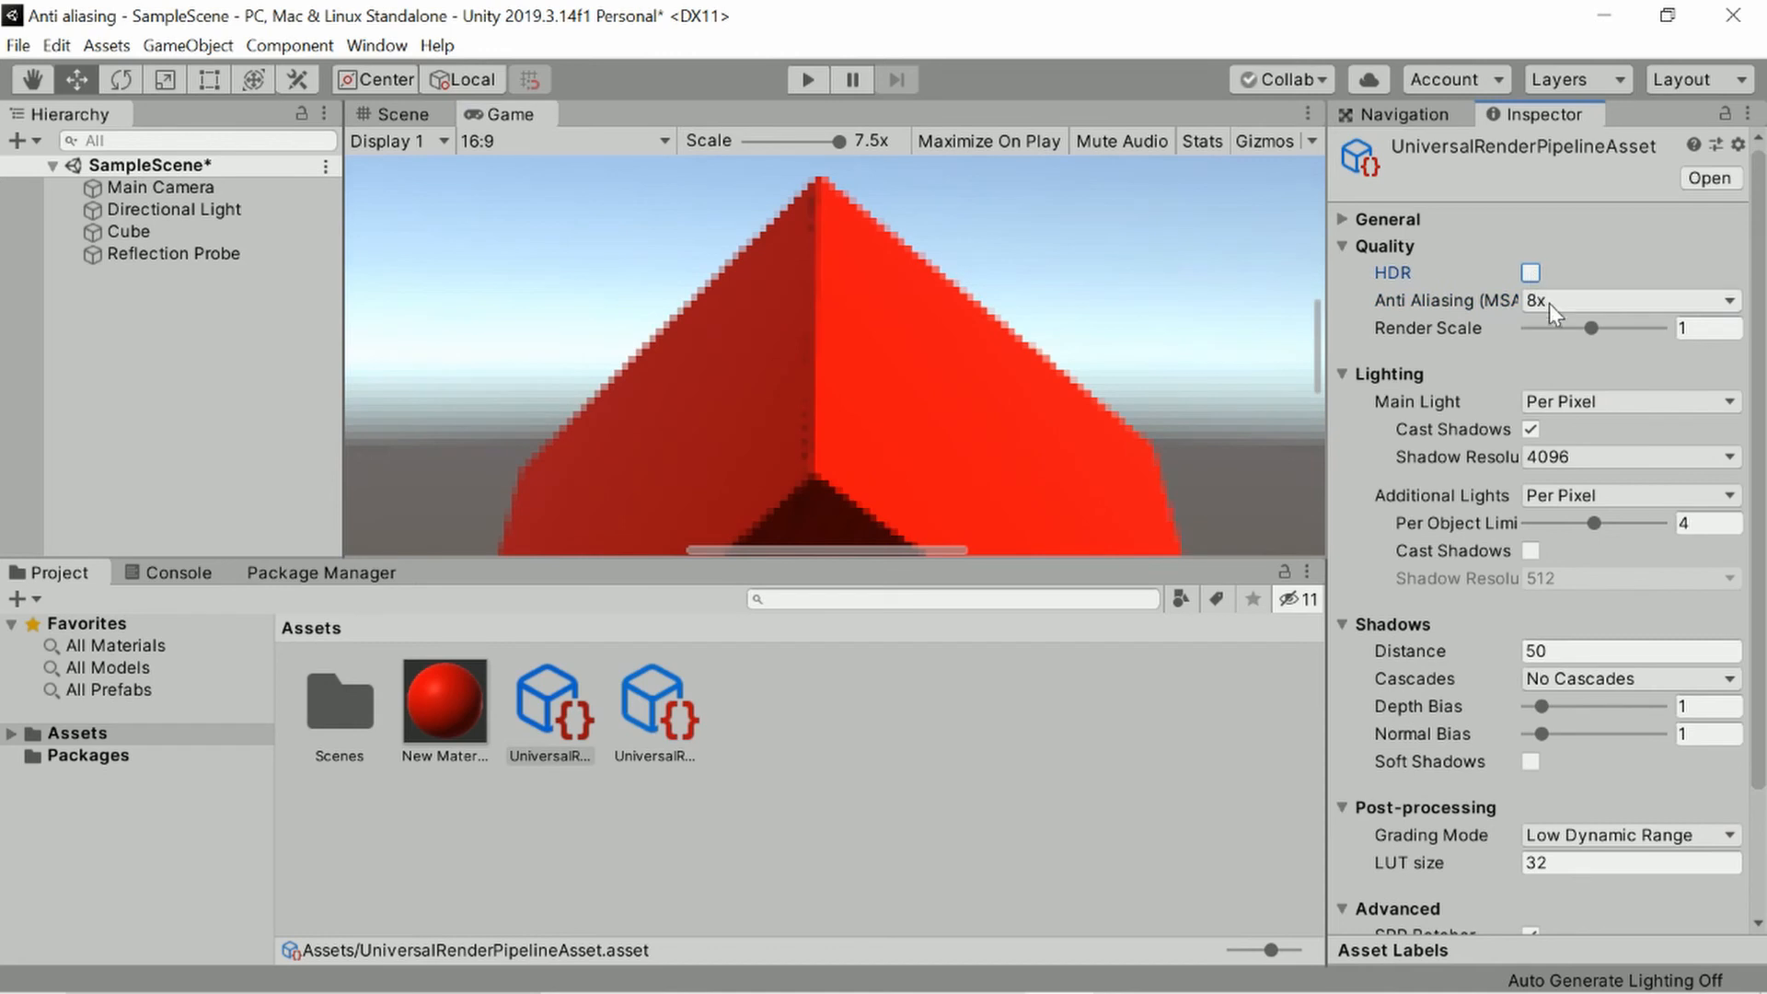
pyautogui.click(1627, 301)
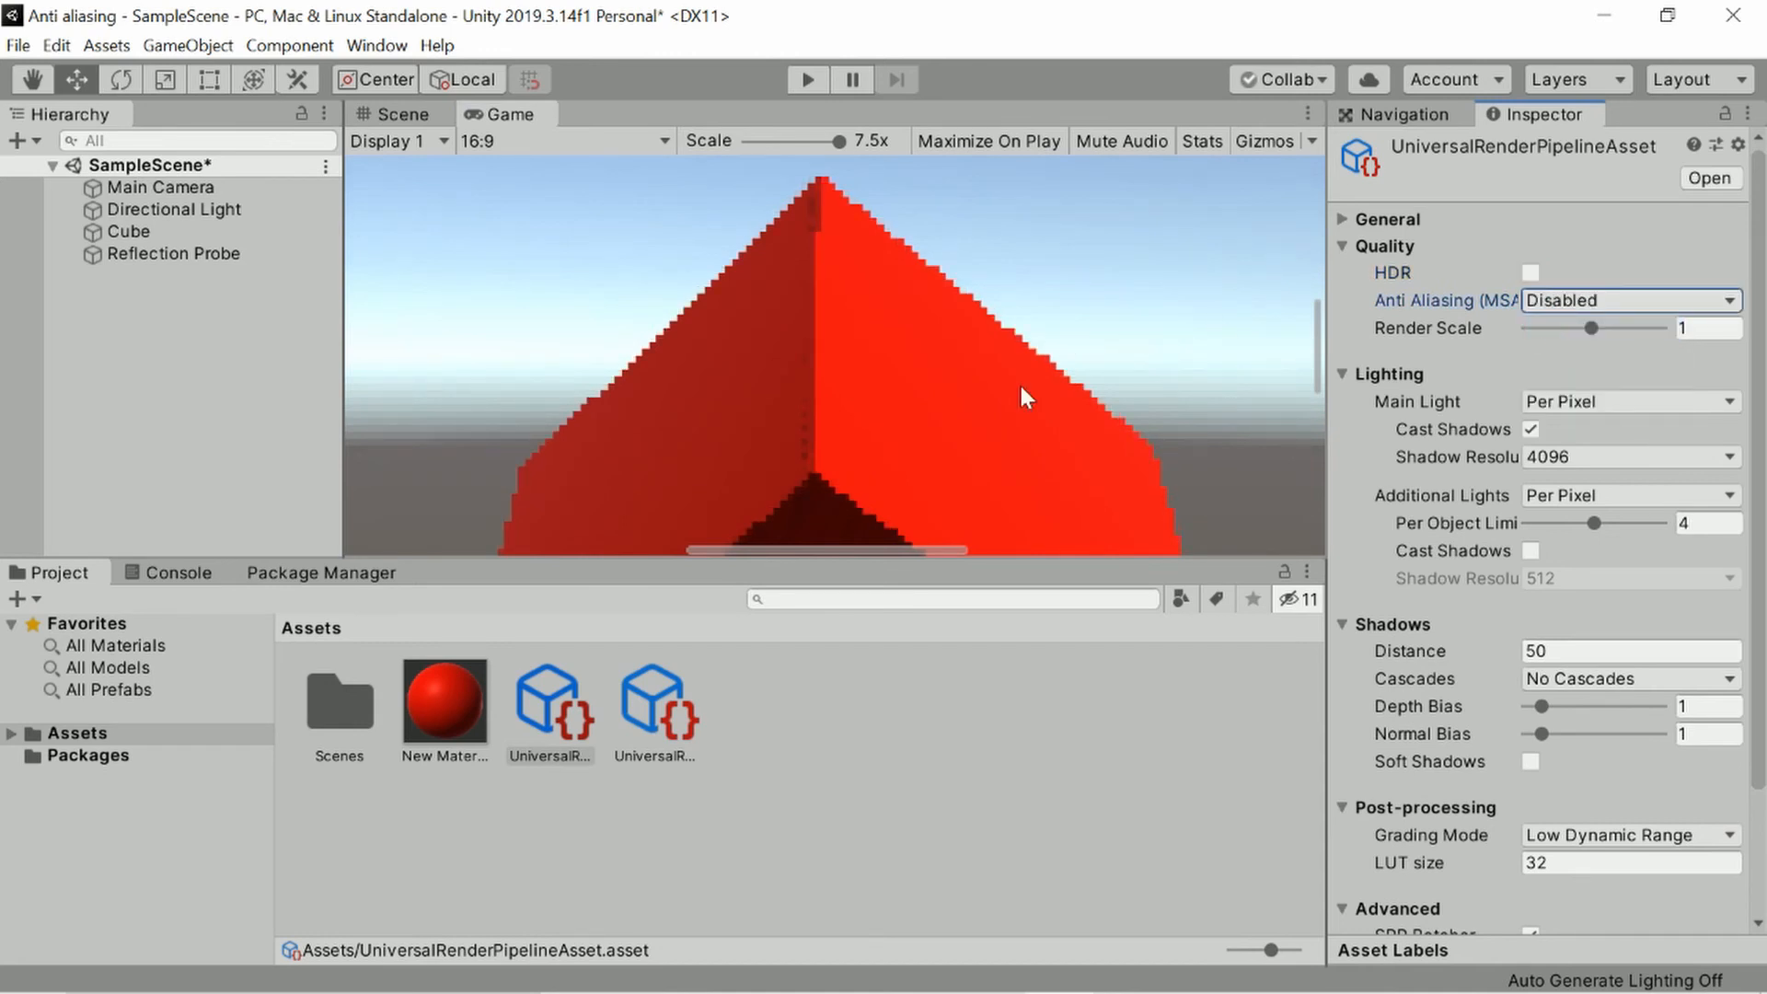
pyautogui.click(1626, 300)
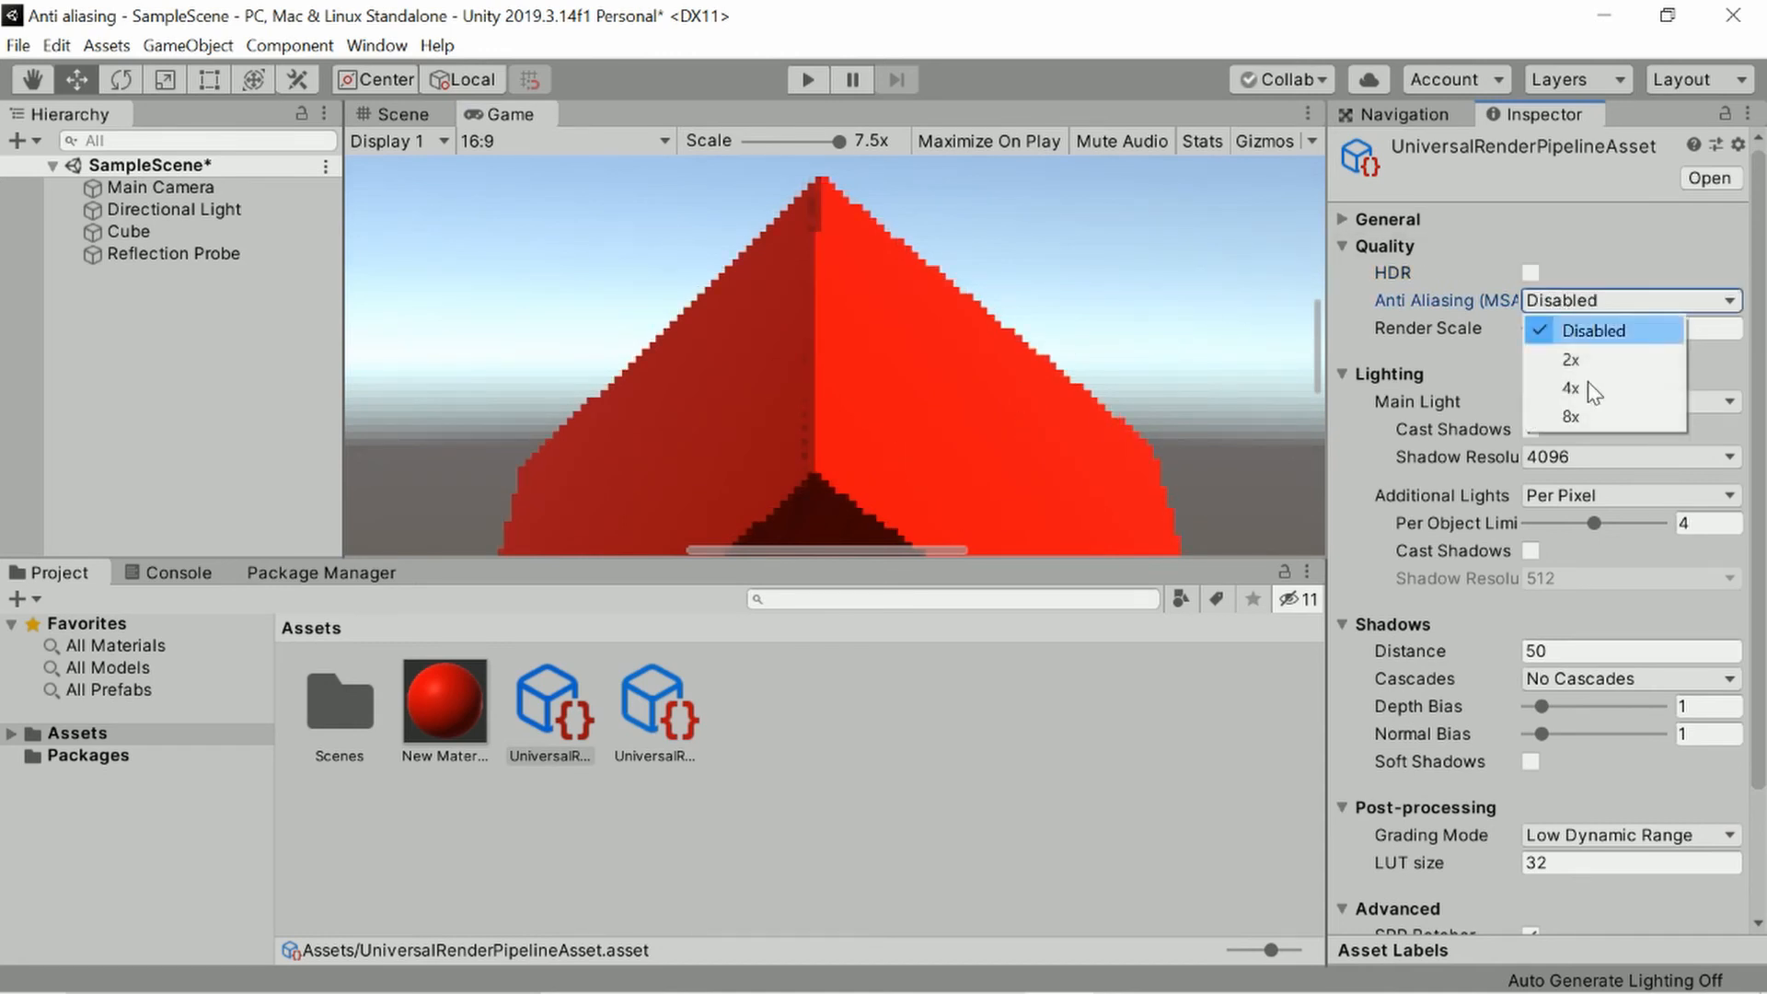
pyautogui.moveTo(1591, 416)
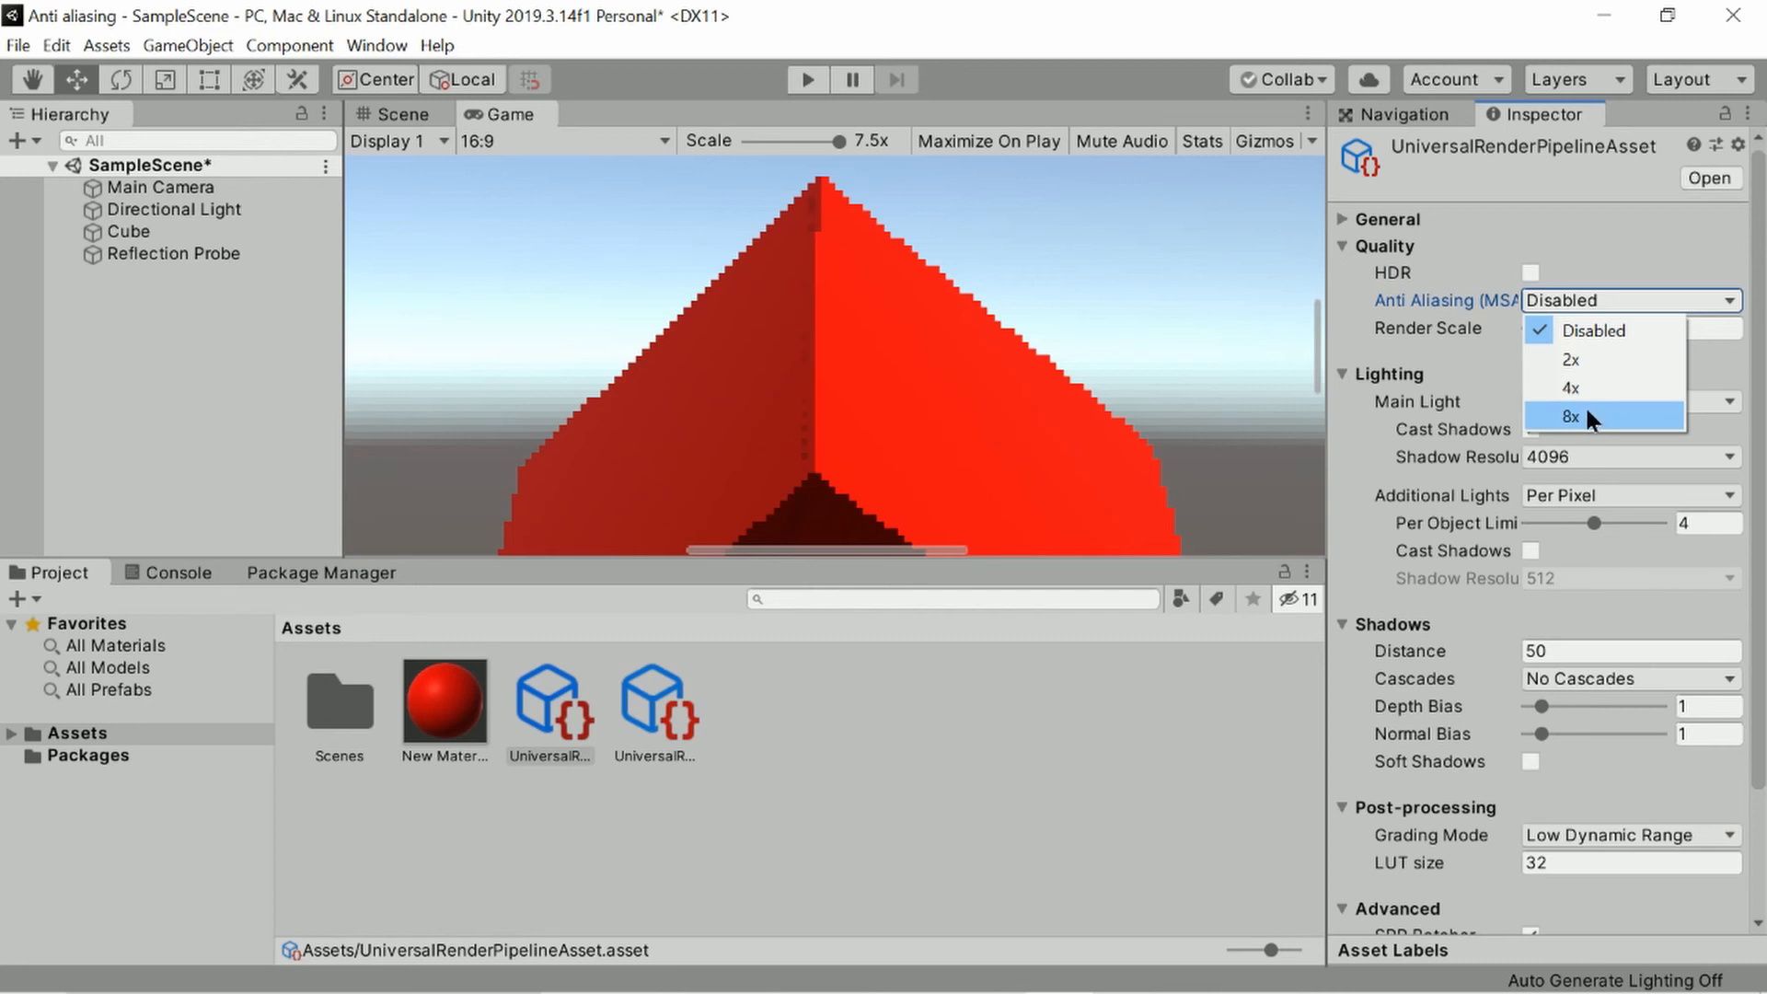
pyautogui.click(1571, 416)
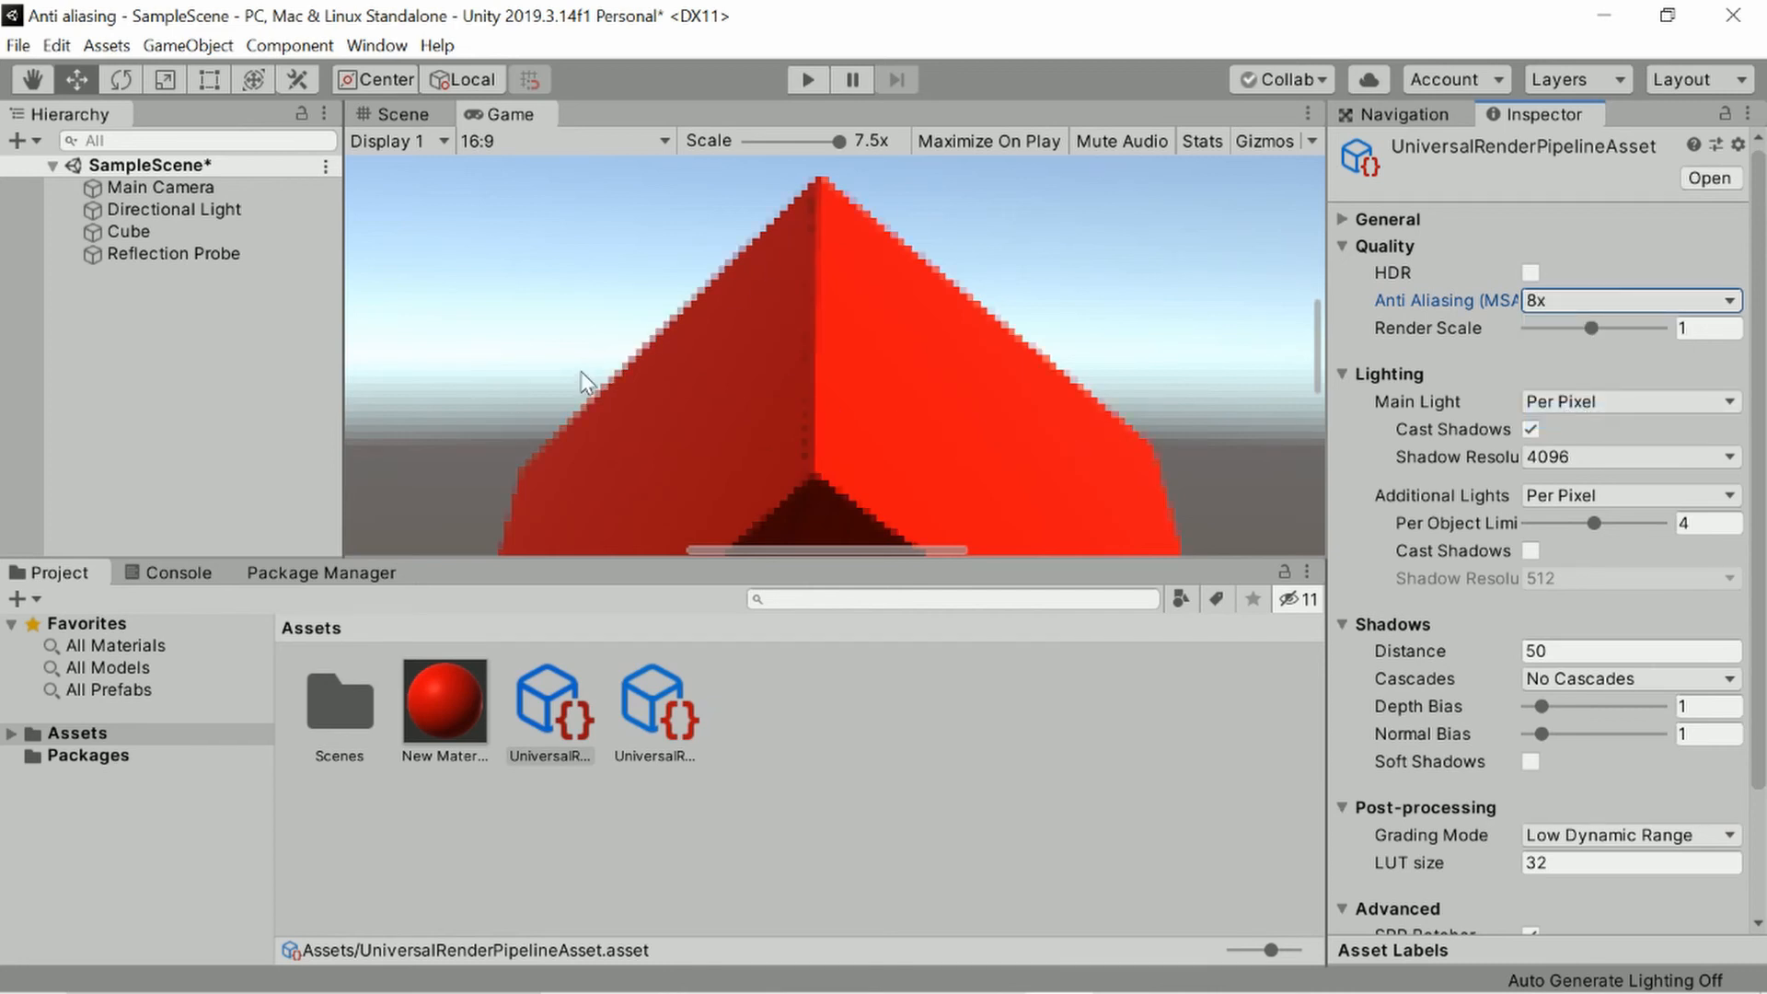
pyautogui.click(162, 187)
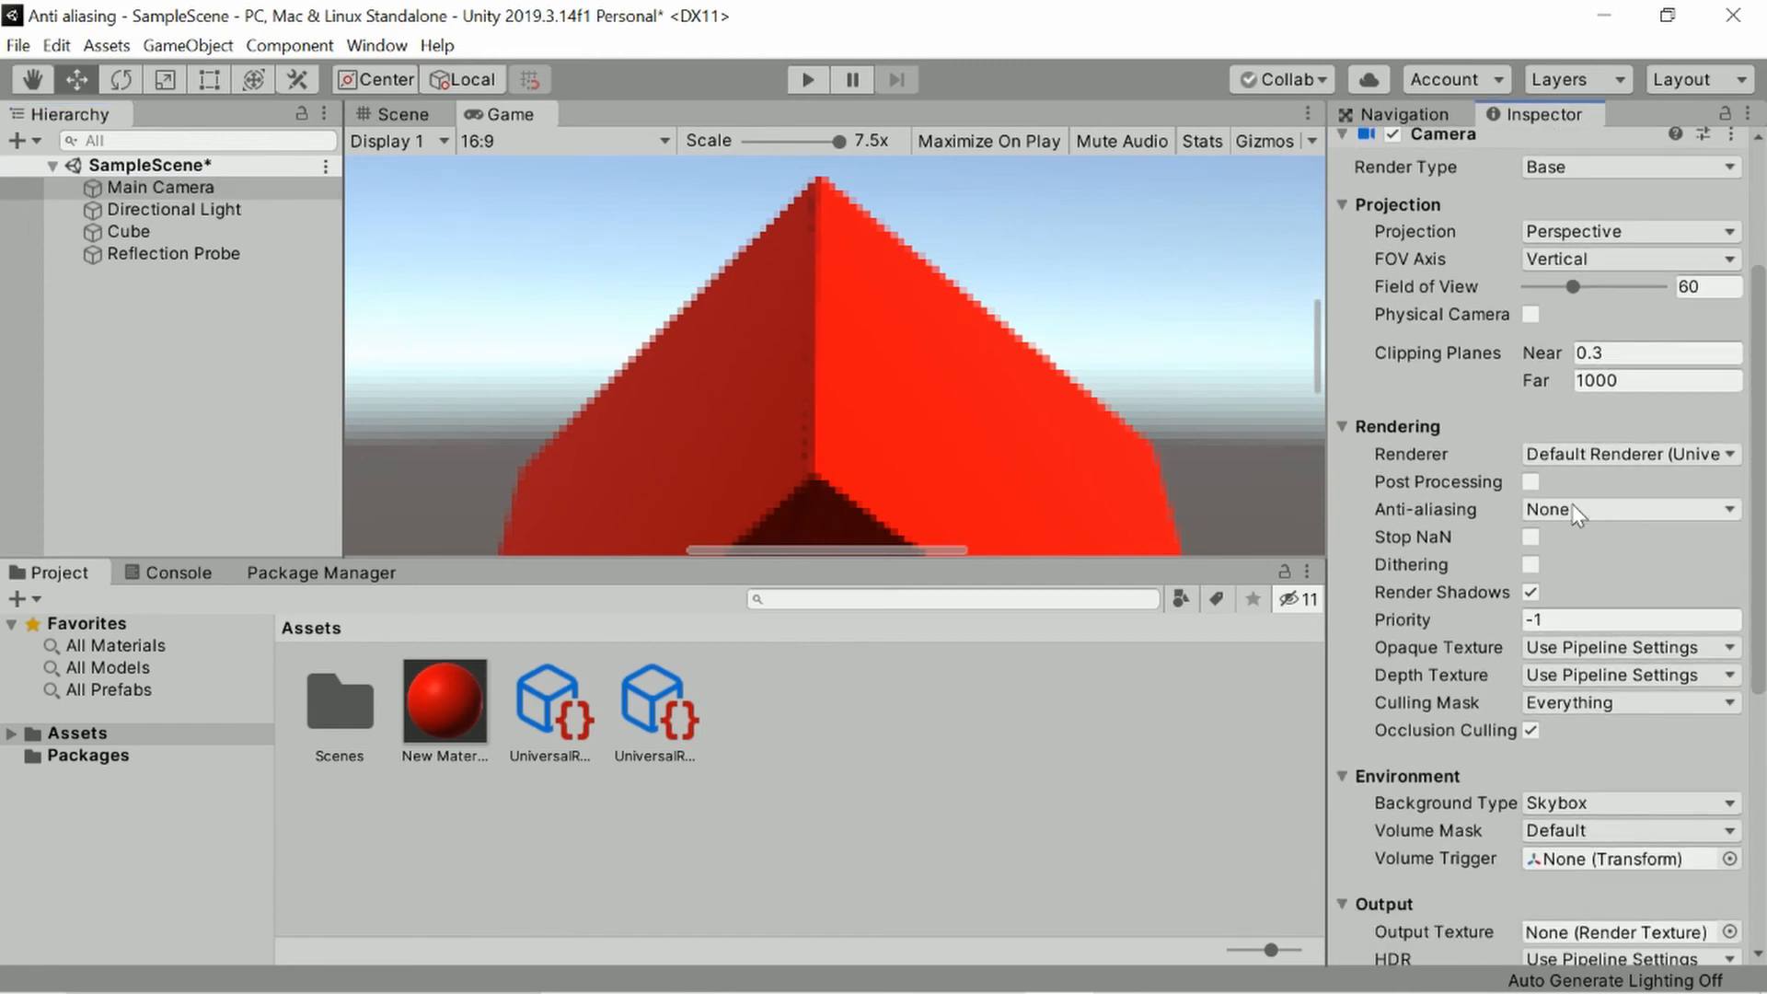
pyautogui.click(1627, 509)
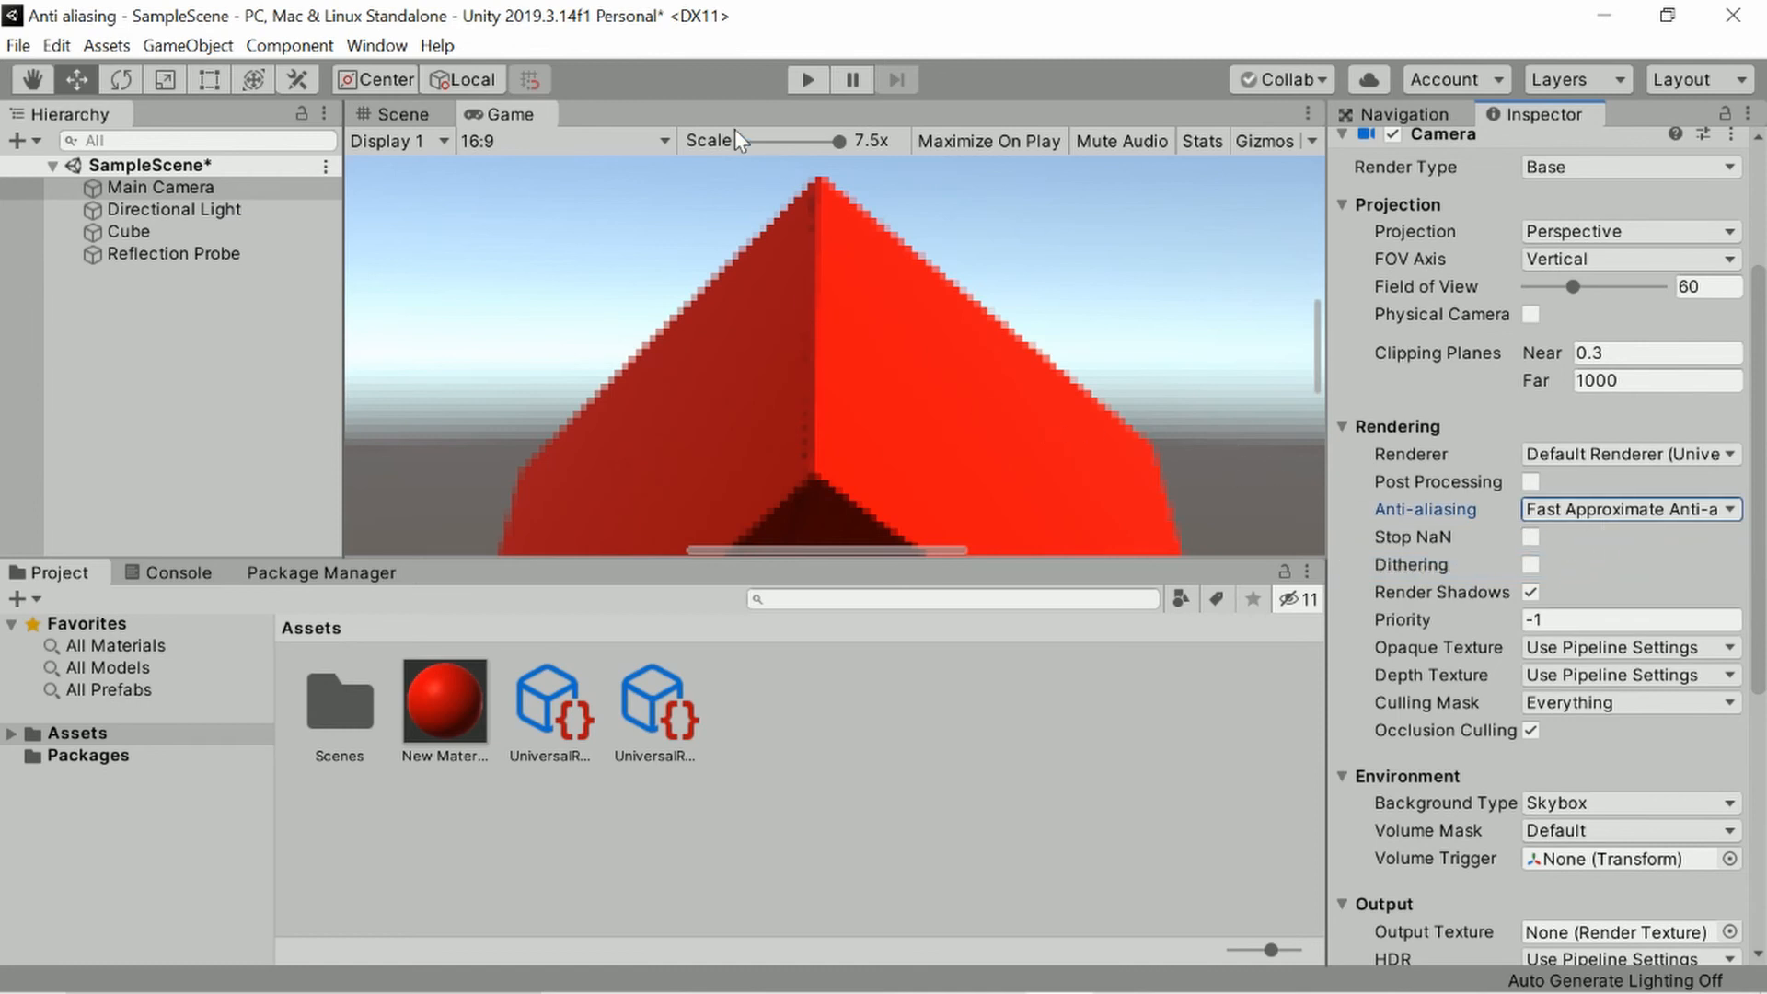
pyautogui.moveTo(837, 141); pyautogui.dragTo(751, 140)
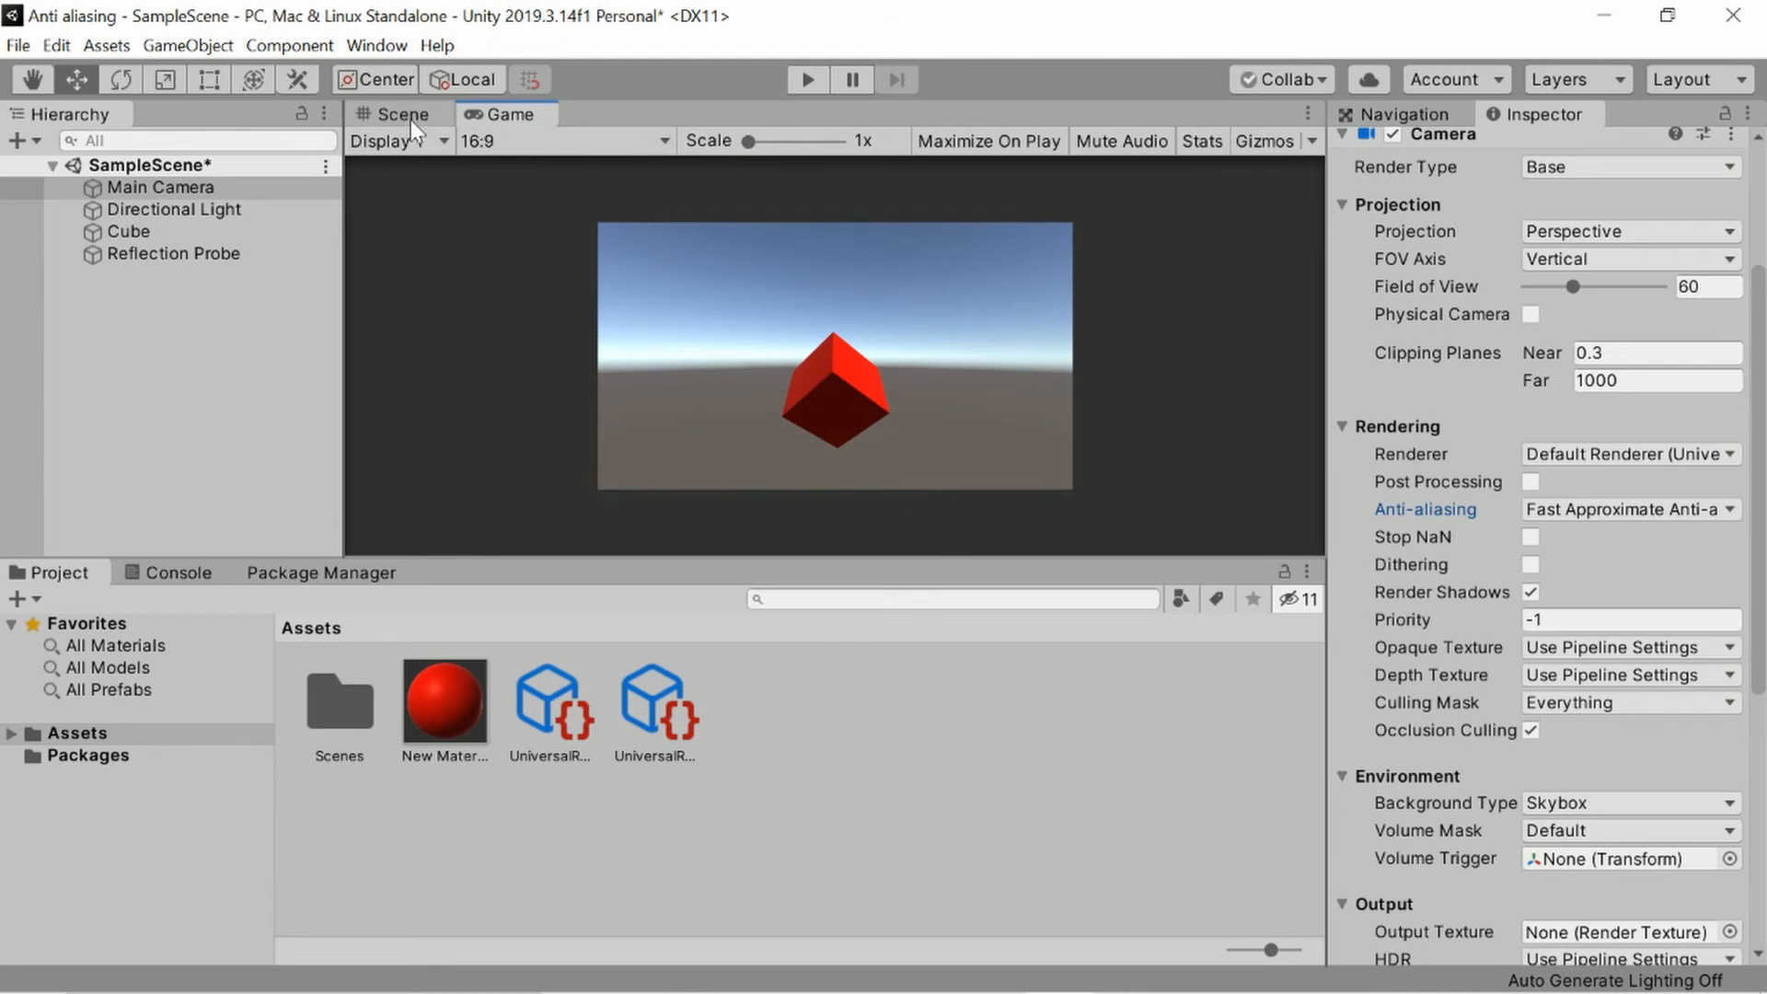
# Check the flattened second cube and white floor in Scene view, then in Game view.
pyautogui.click(398, 115)
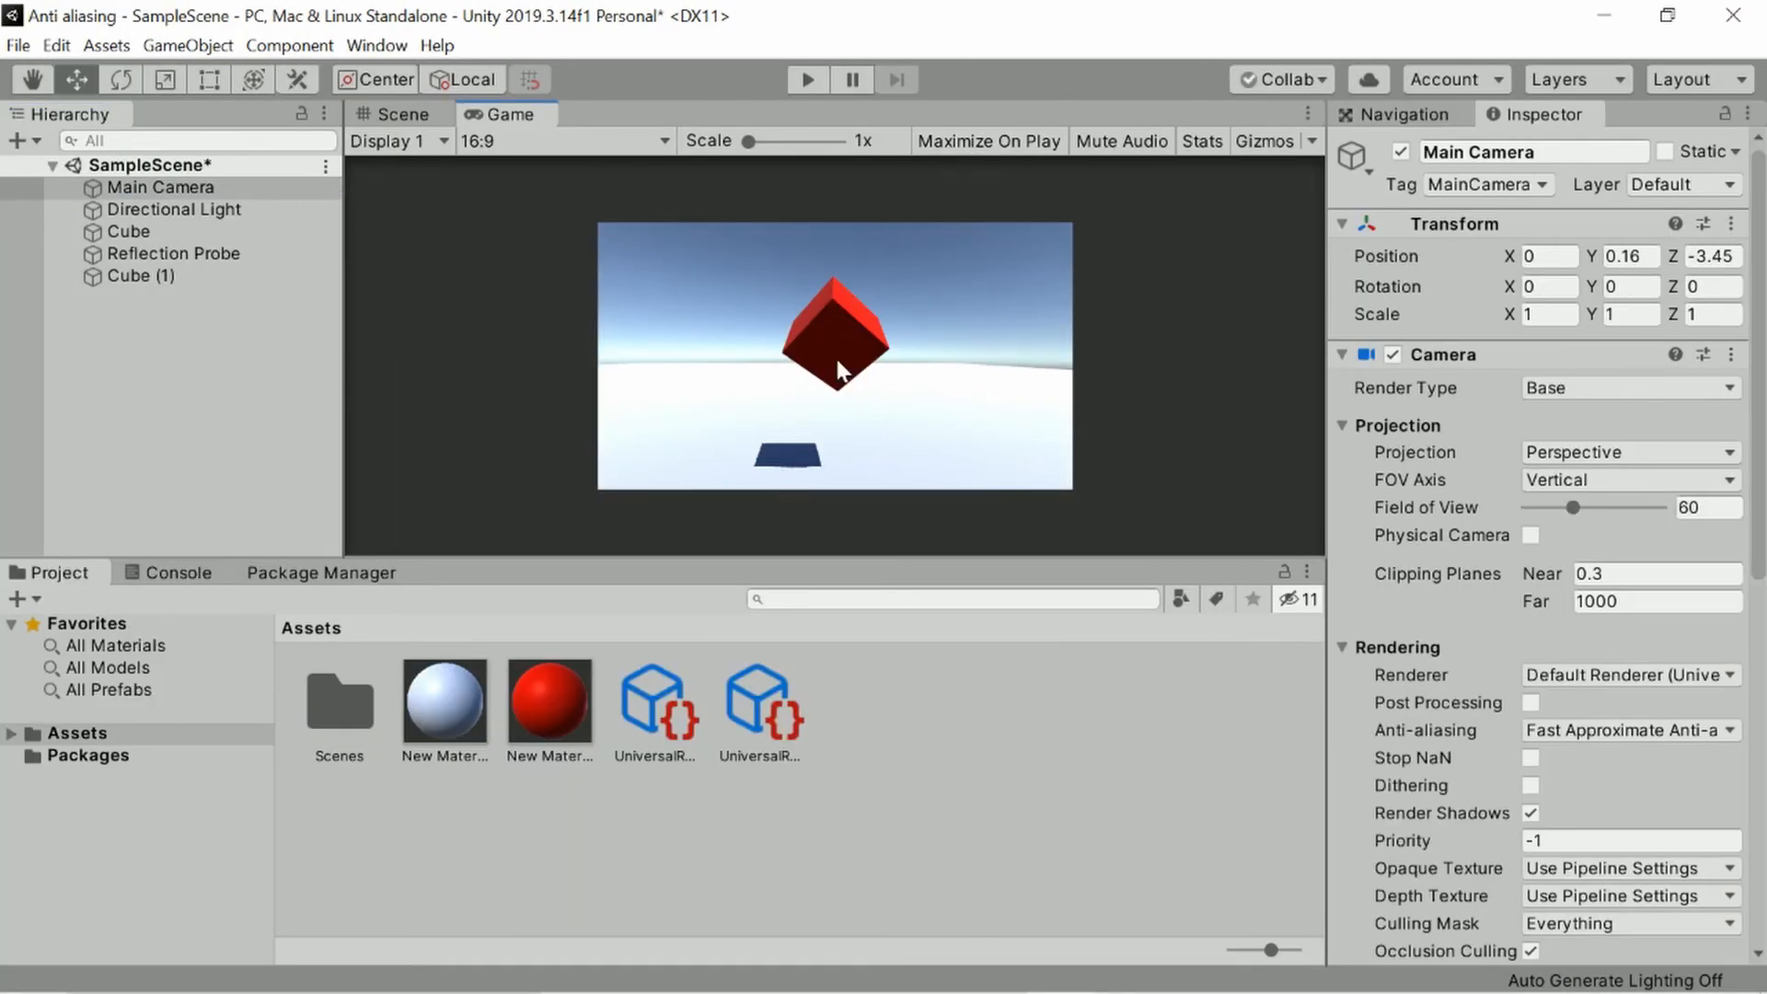
pyautogui.click(398, 114)
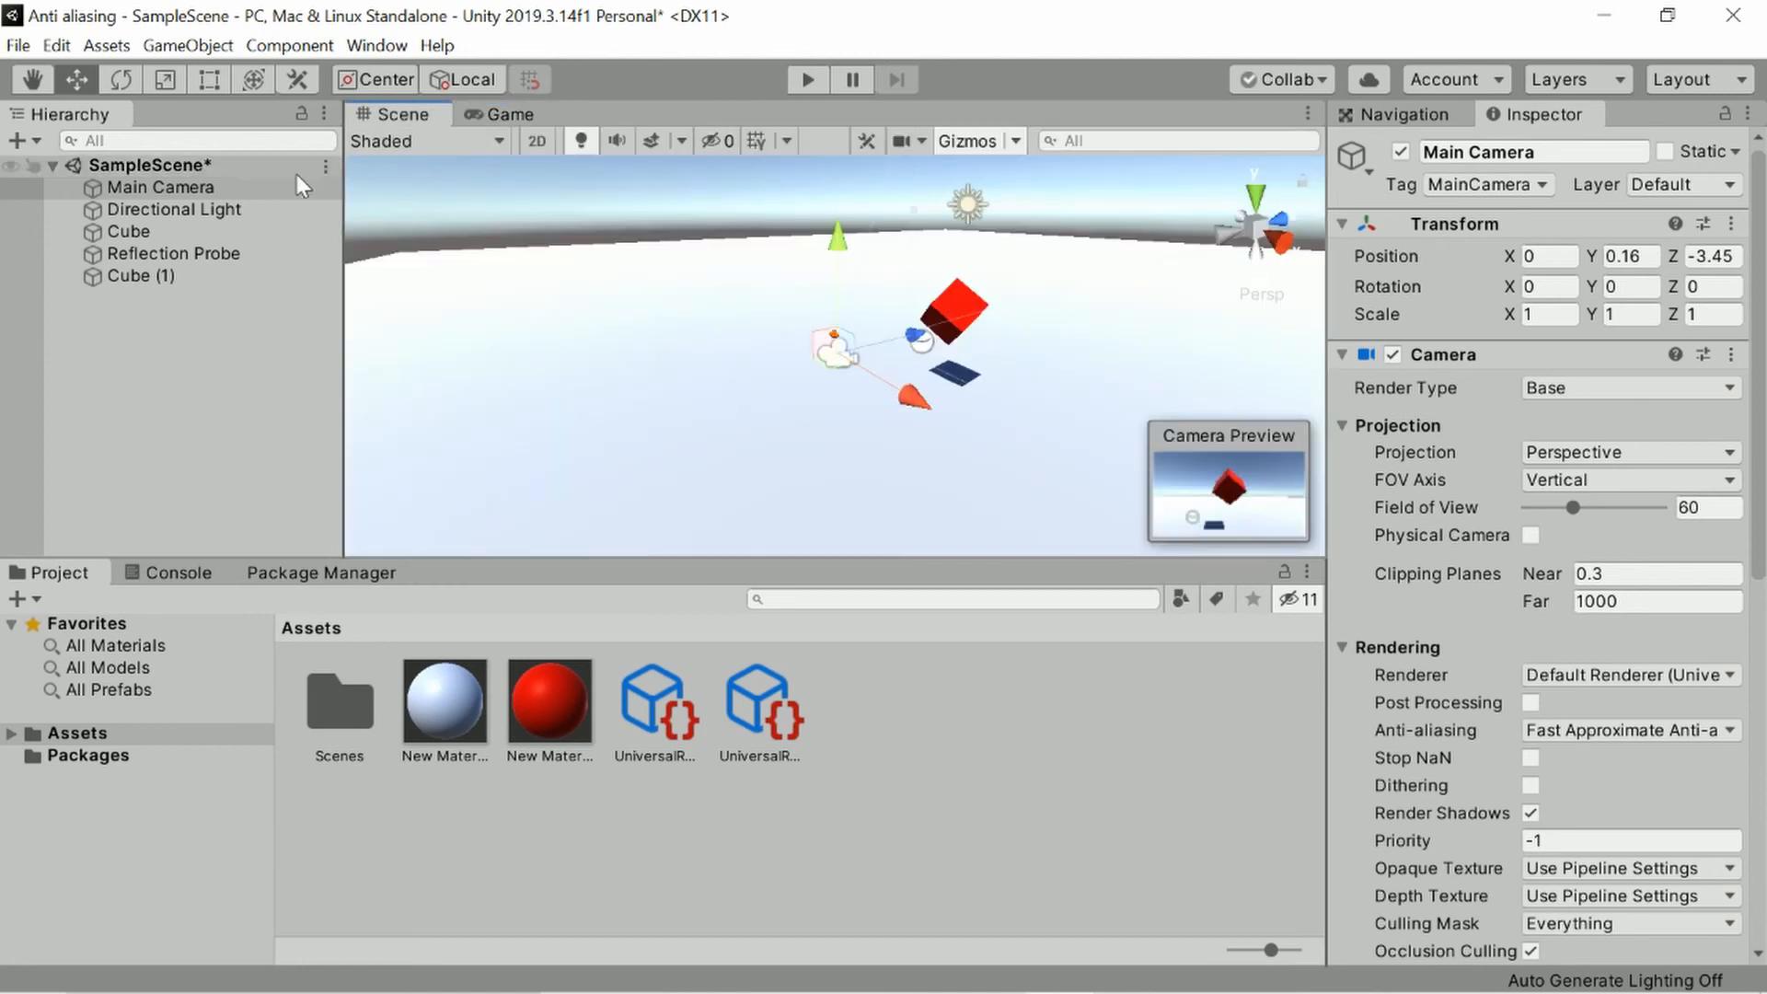
pyautogui.click(501, 114)
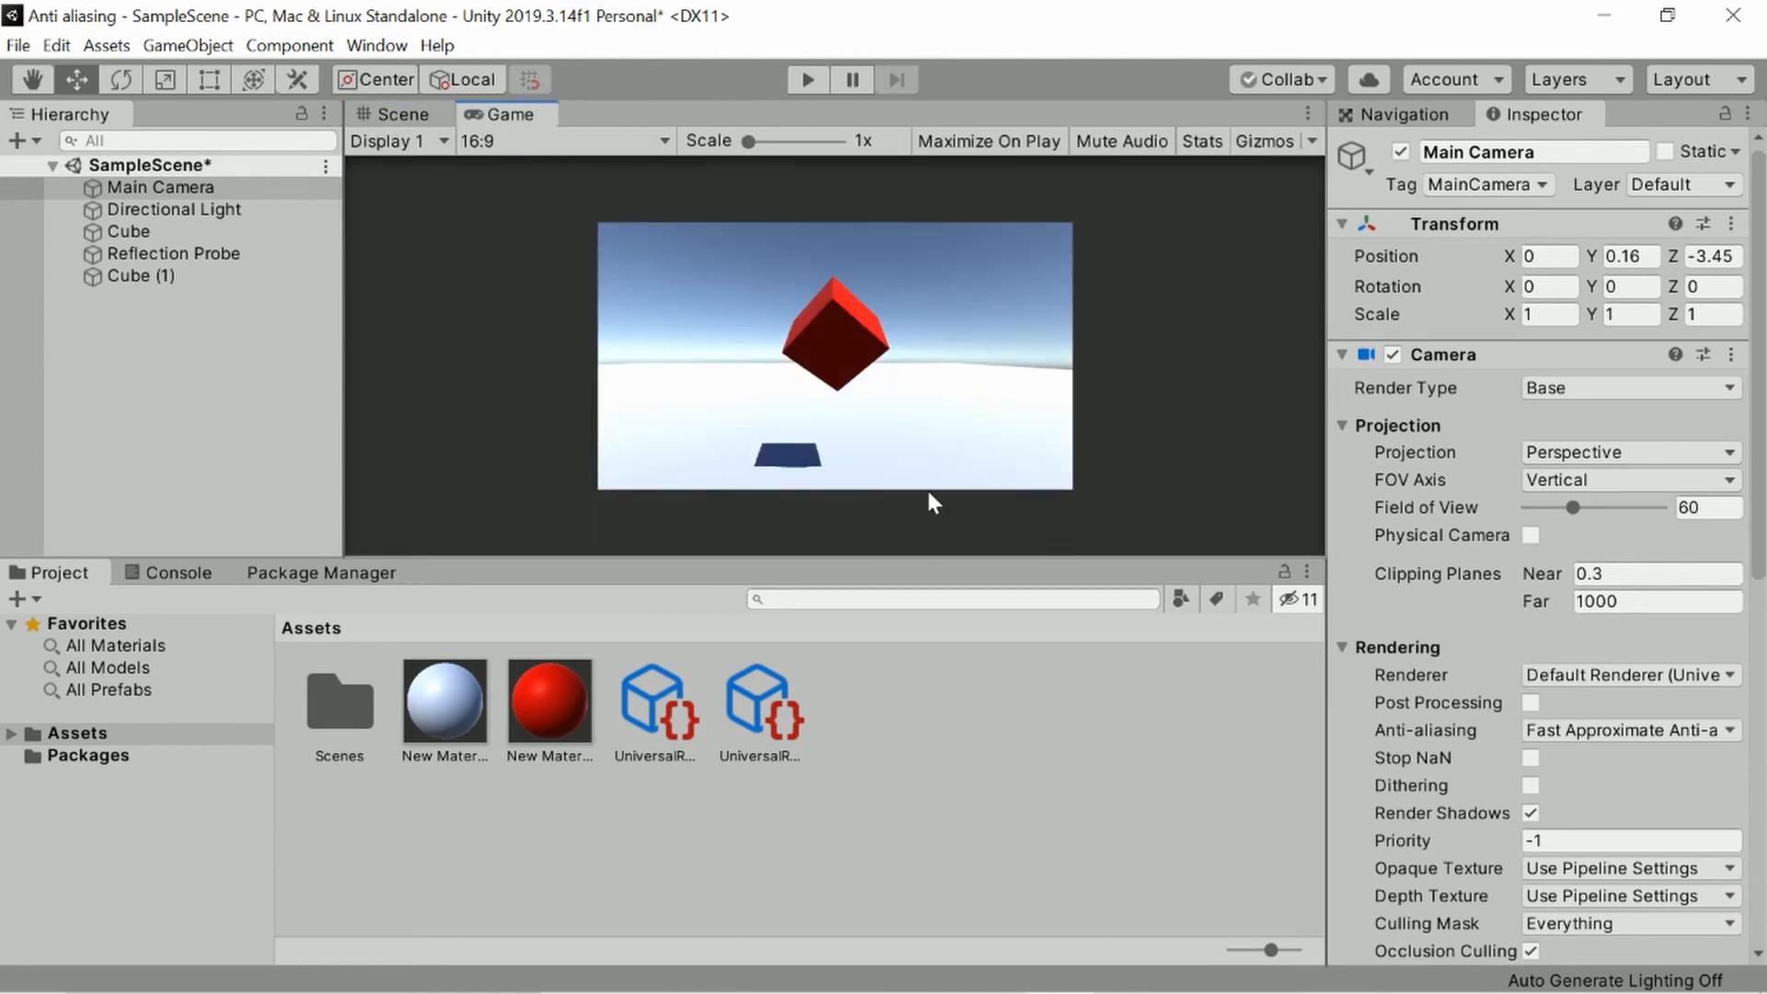
pyautogui.moveTo(764, 370)
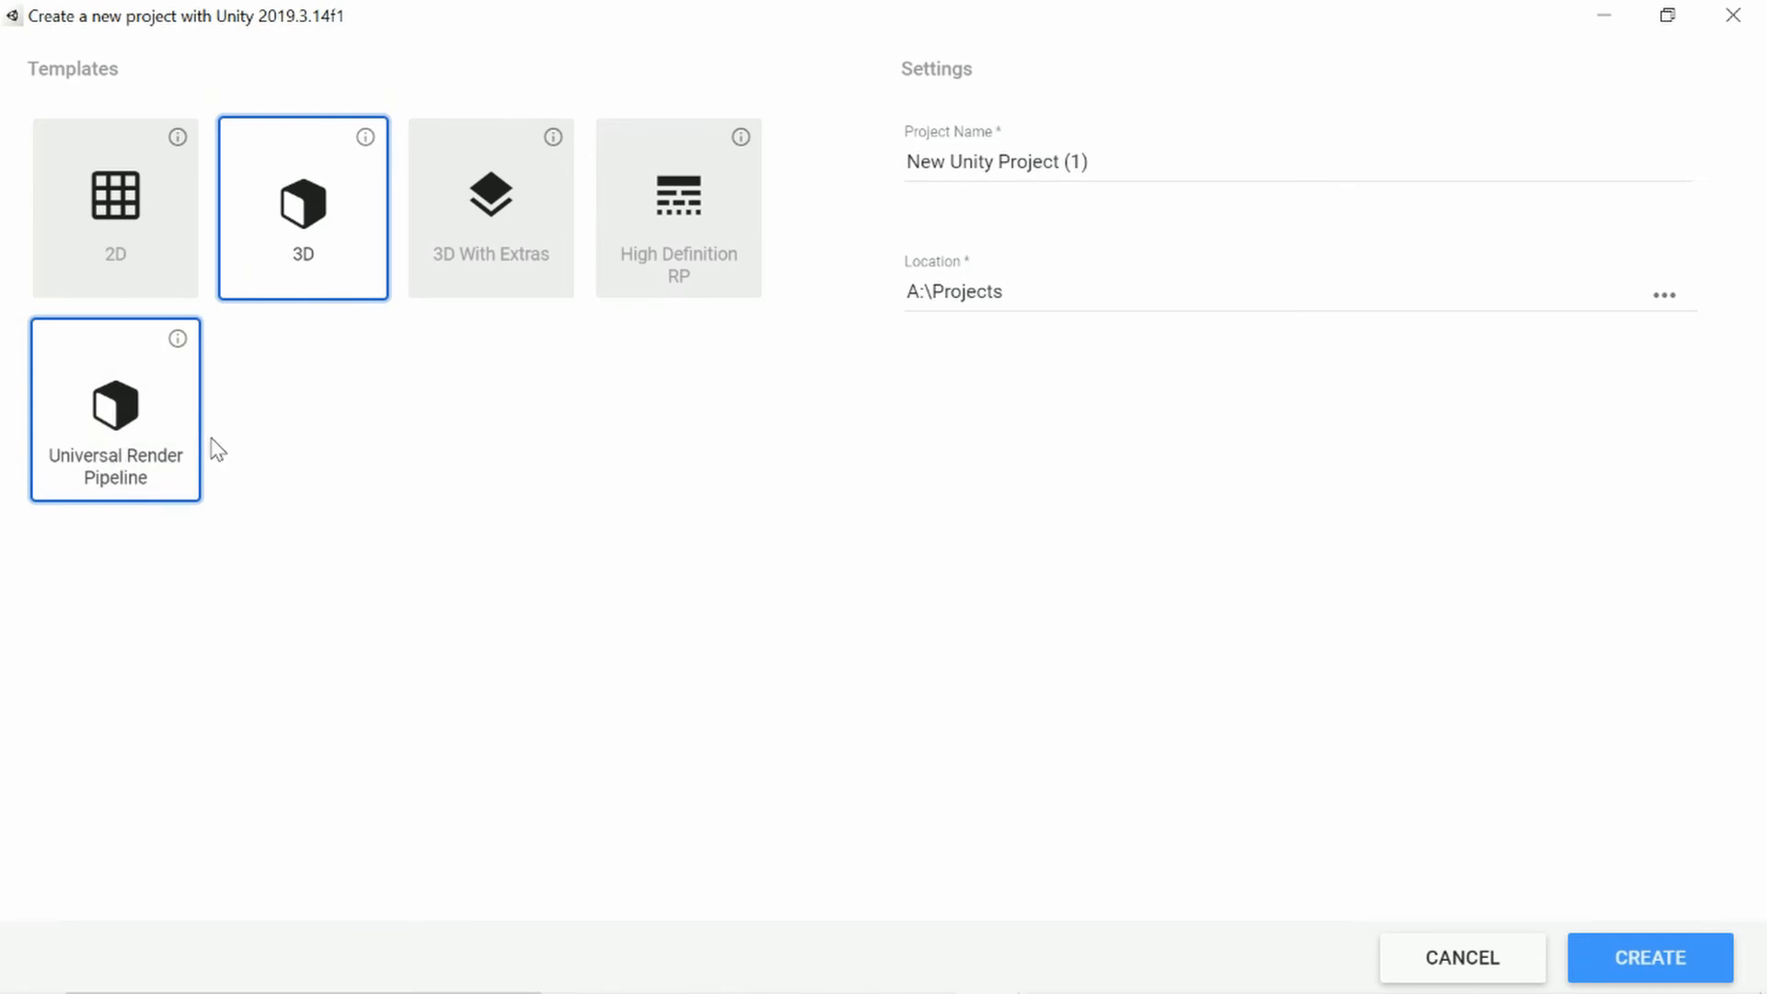
# Create the project from the Universal Render Pipeline template and view its template scene.
pyautogui.click(1649, 957)
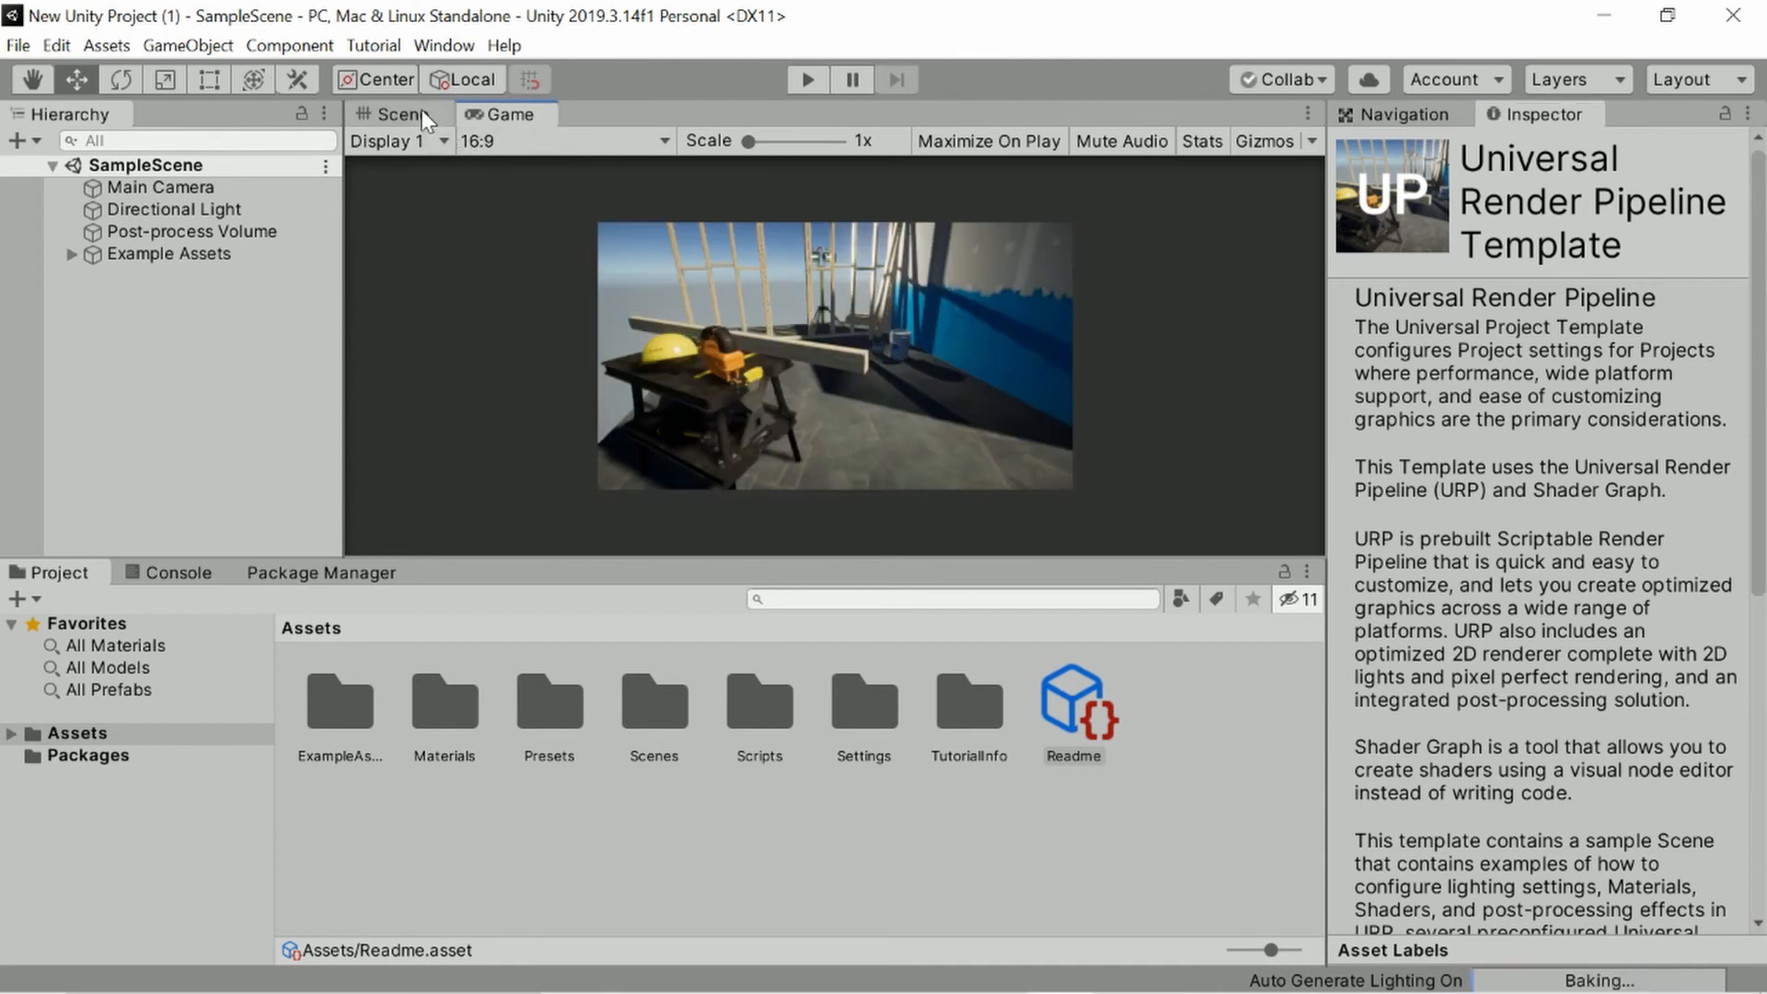
pyautogui.click(395, 114)
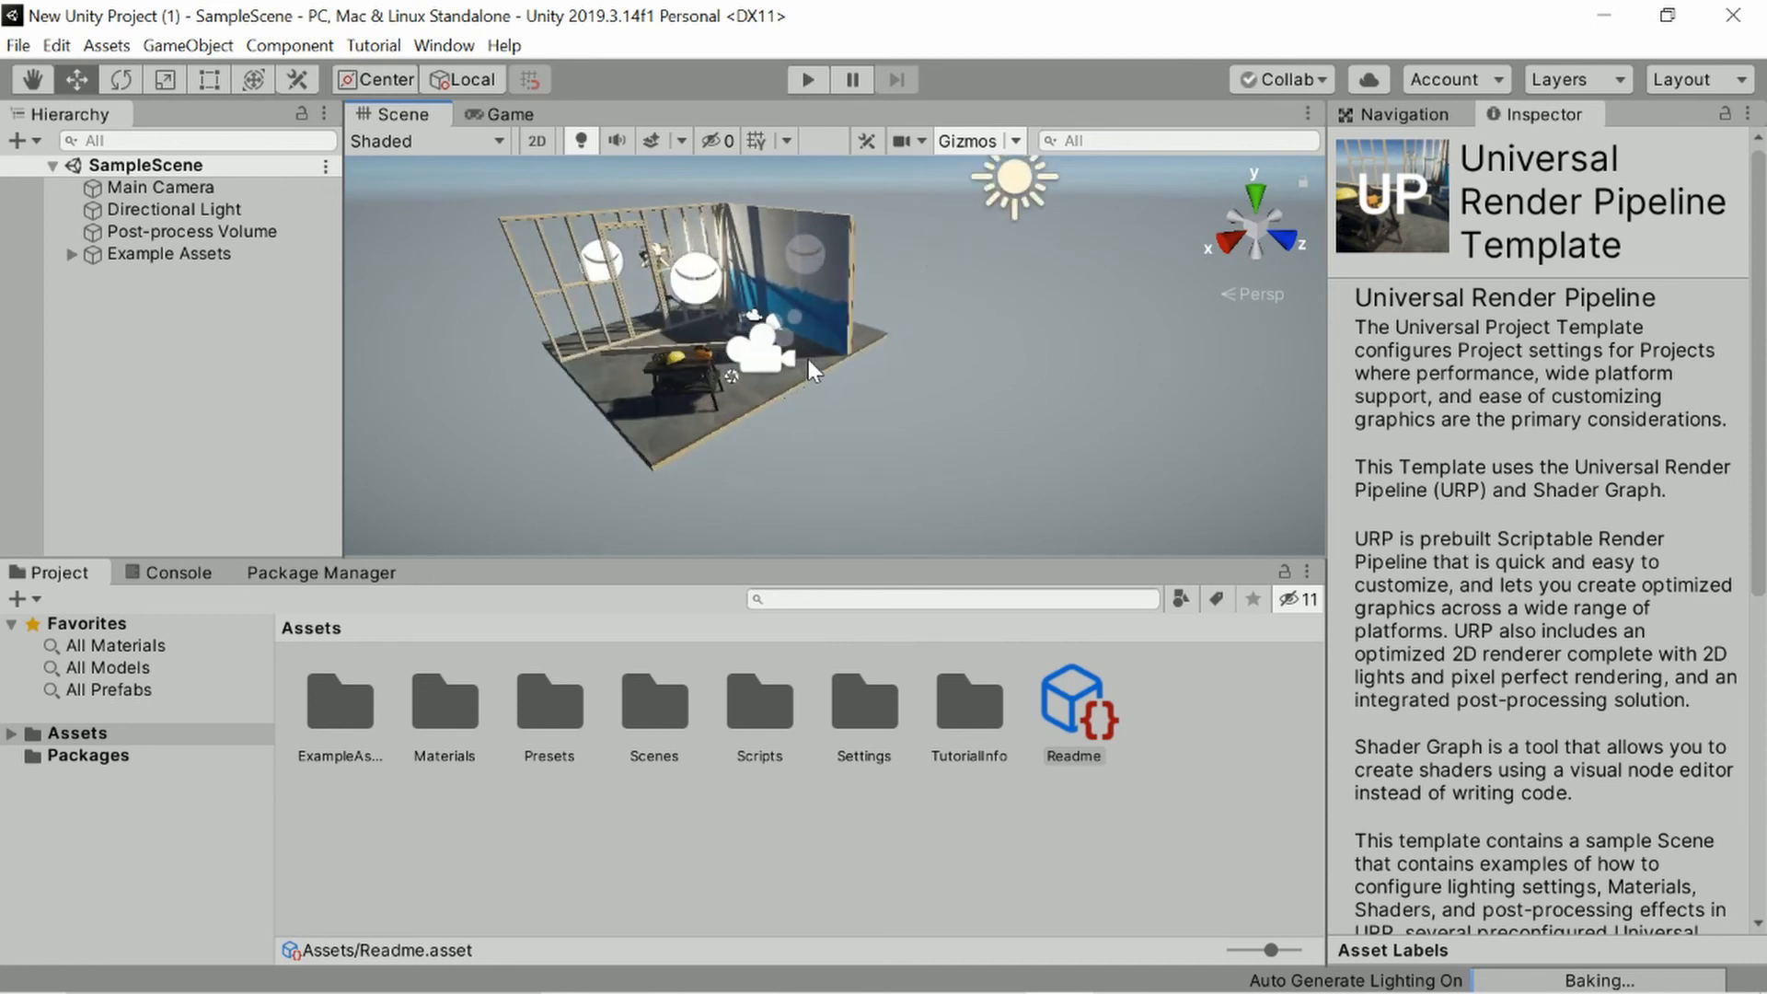
pyautogui.click(503, 114)
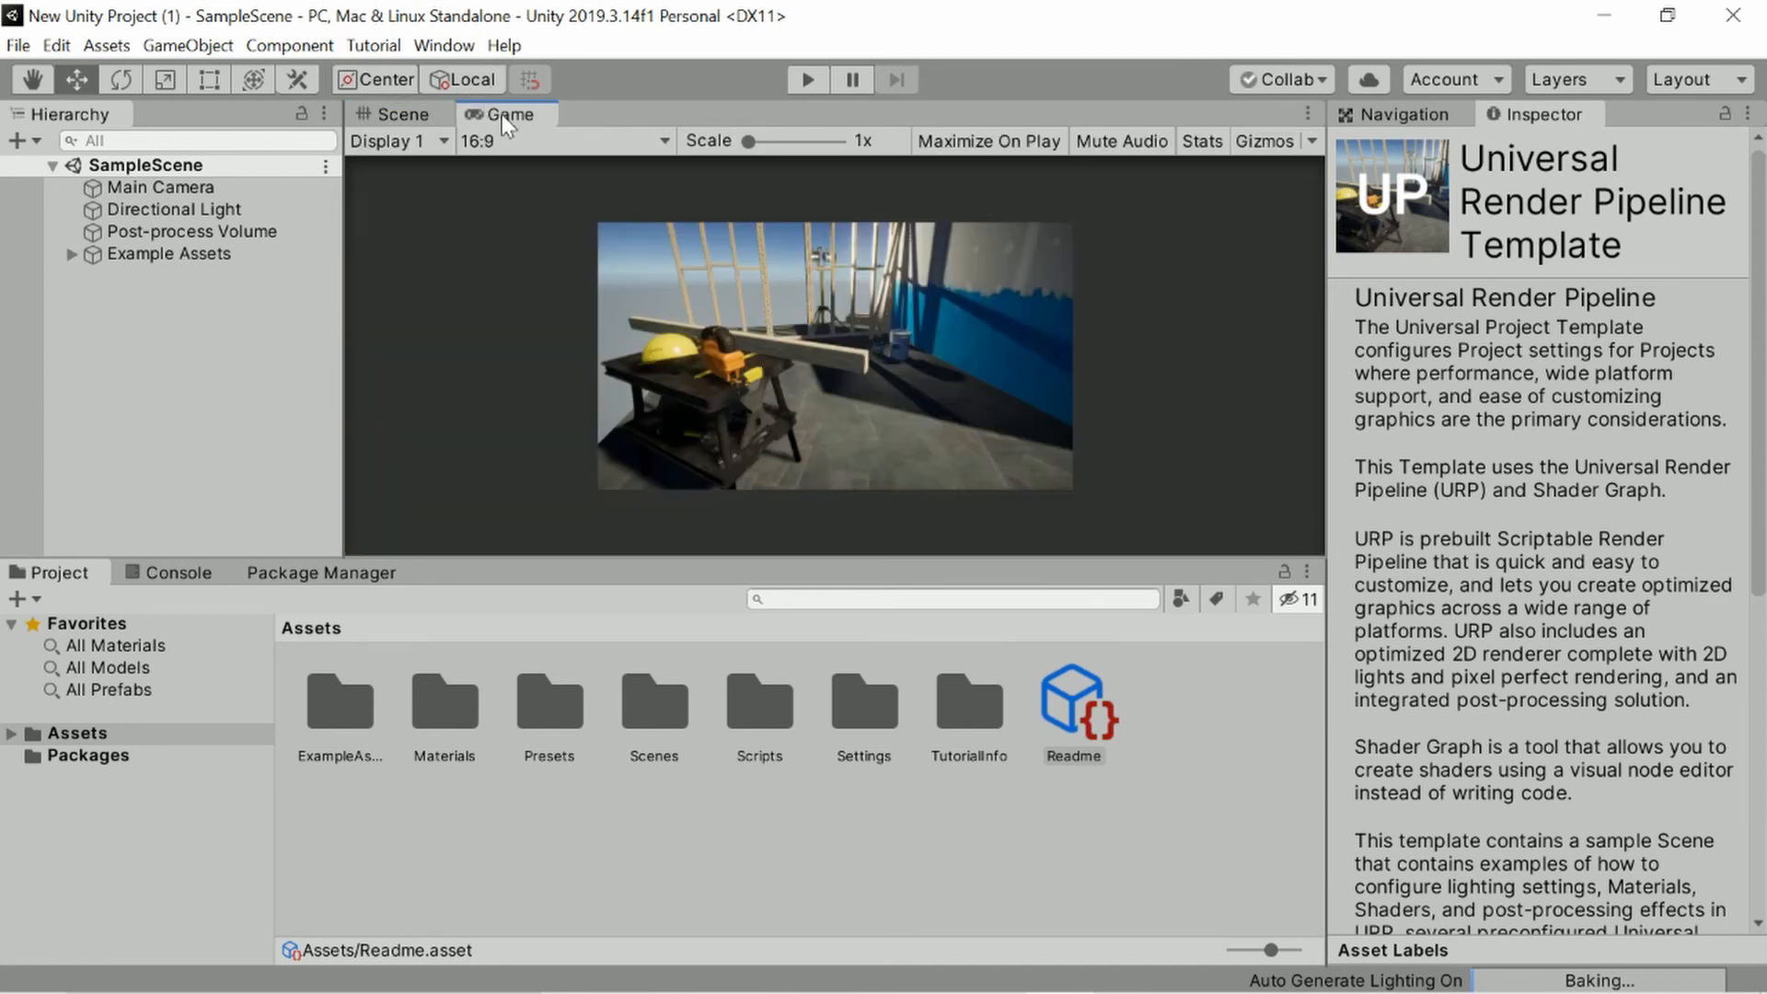
pyautogui.click(396, 114)
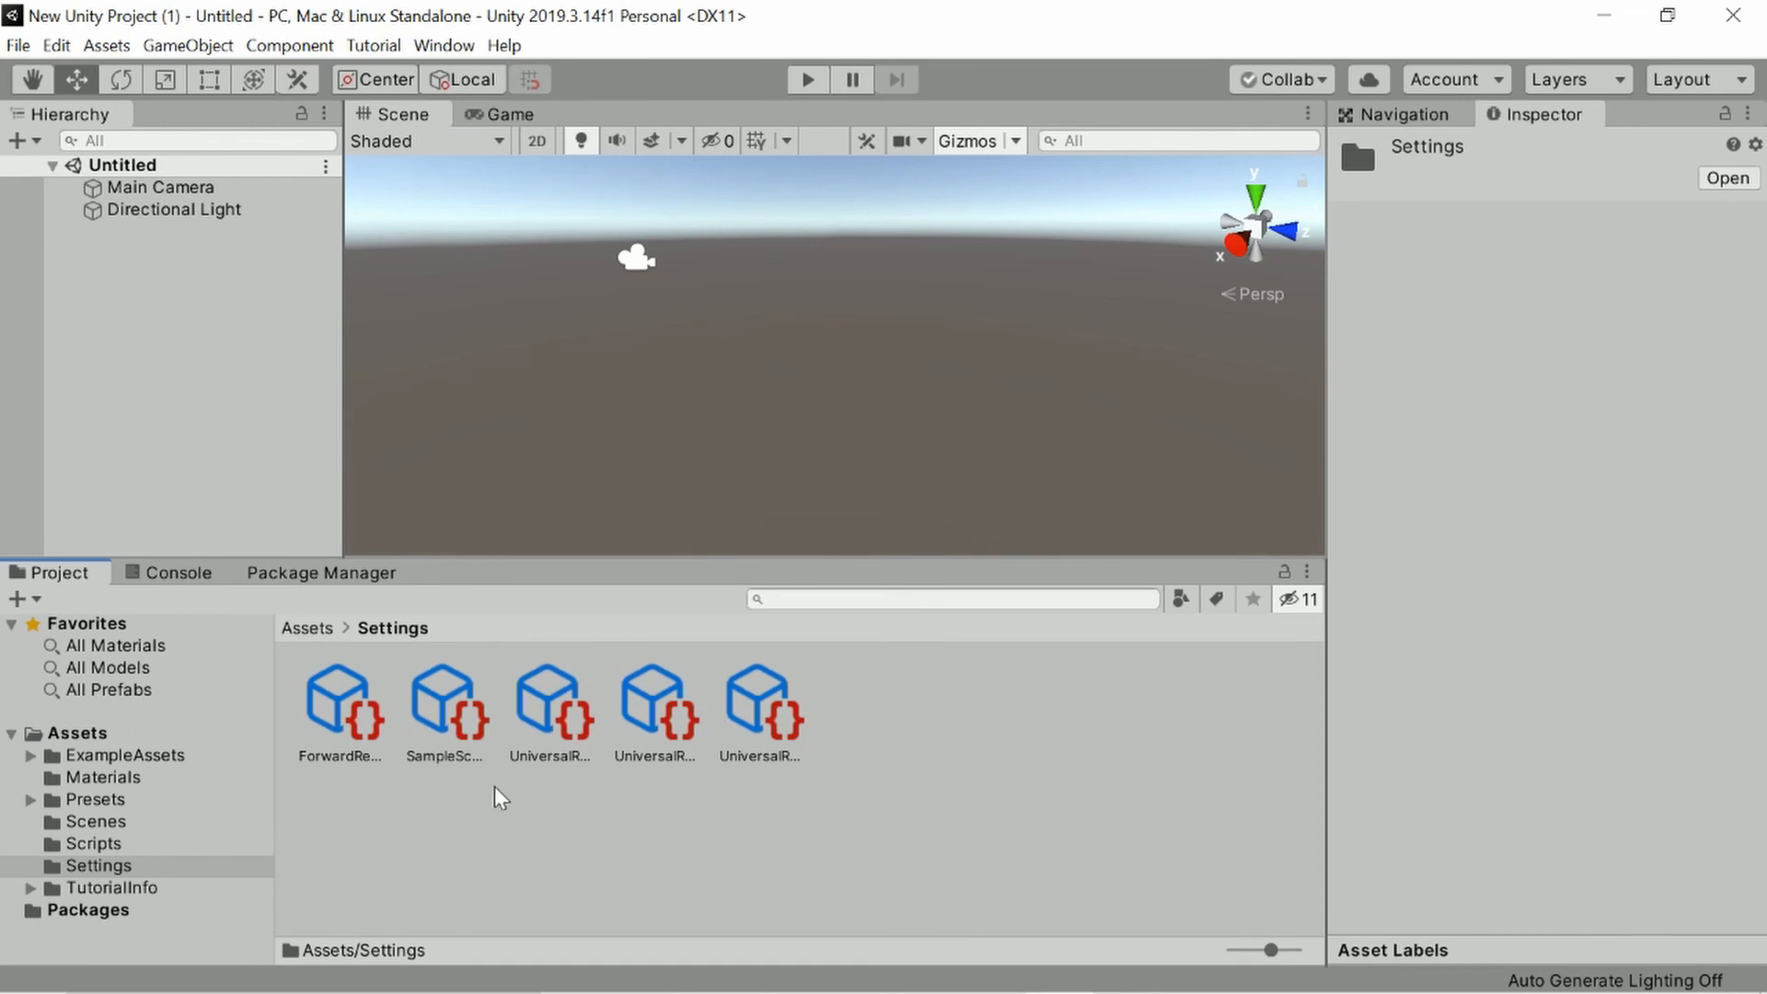
# Review the High, Low and Medium quality pipeline assets and assign UniversalRP-HighQuality in Project Settings Graphics.
pyautogui.click(548, 698)
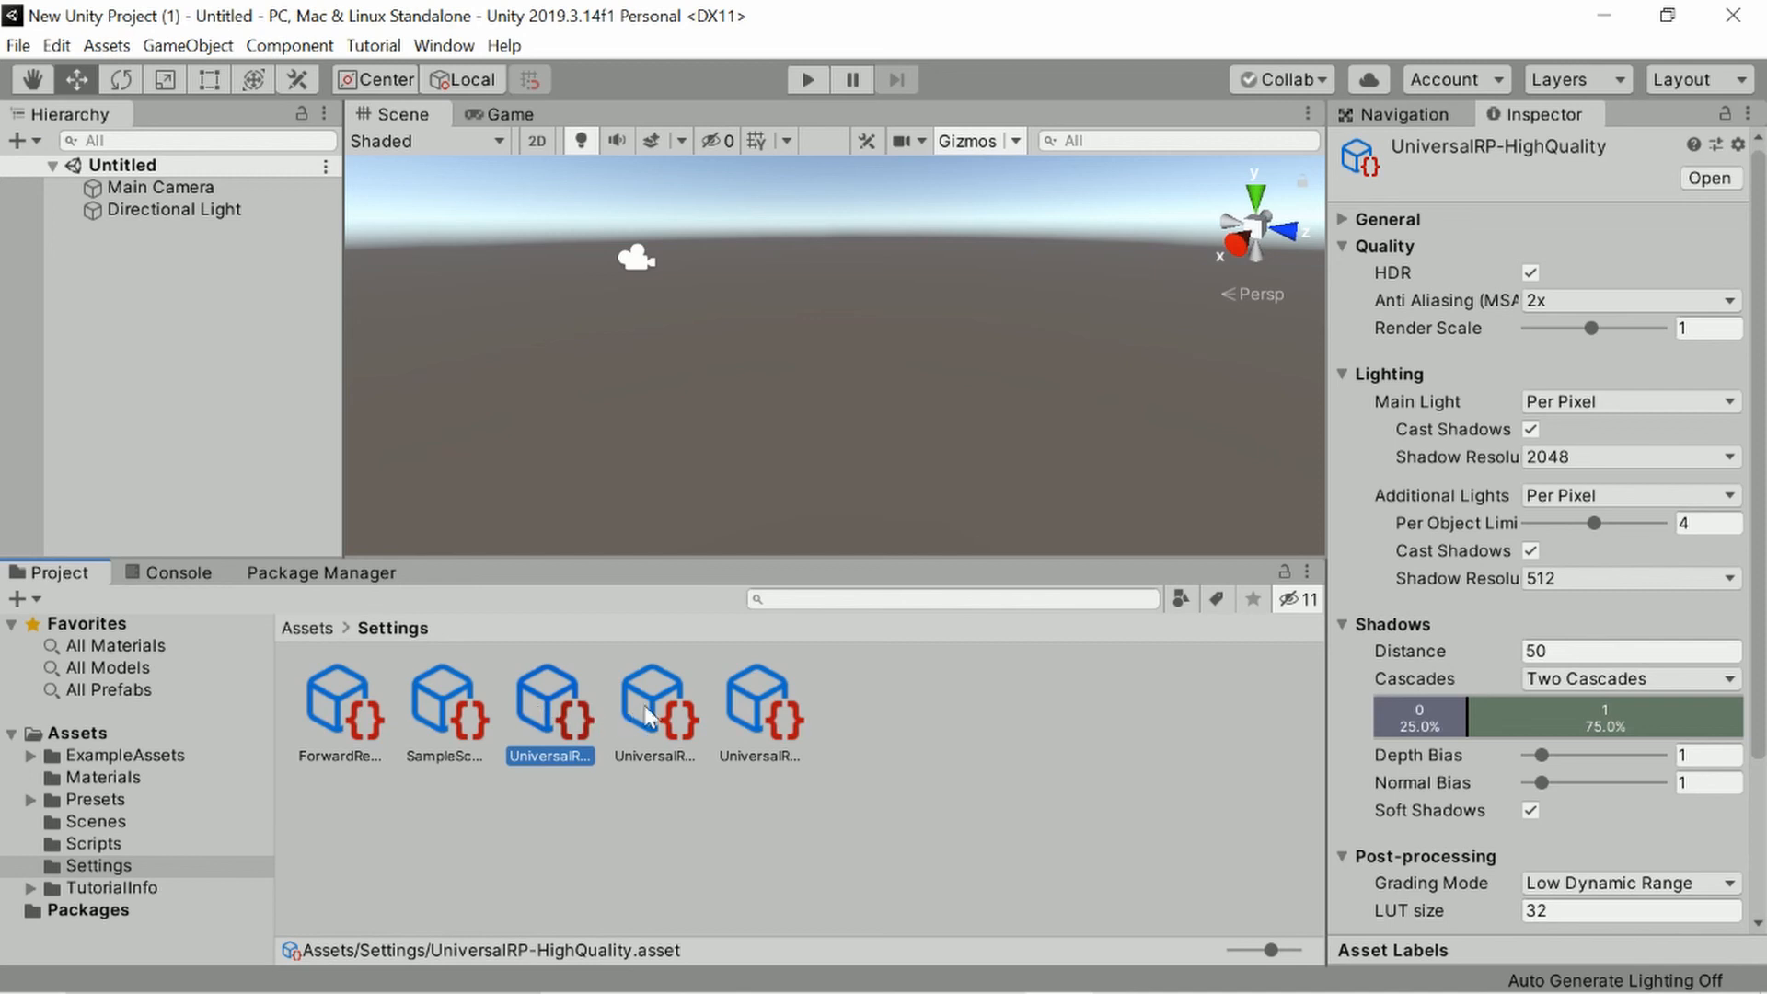
pyautogui.moveTo(687, 722)
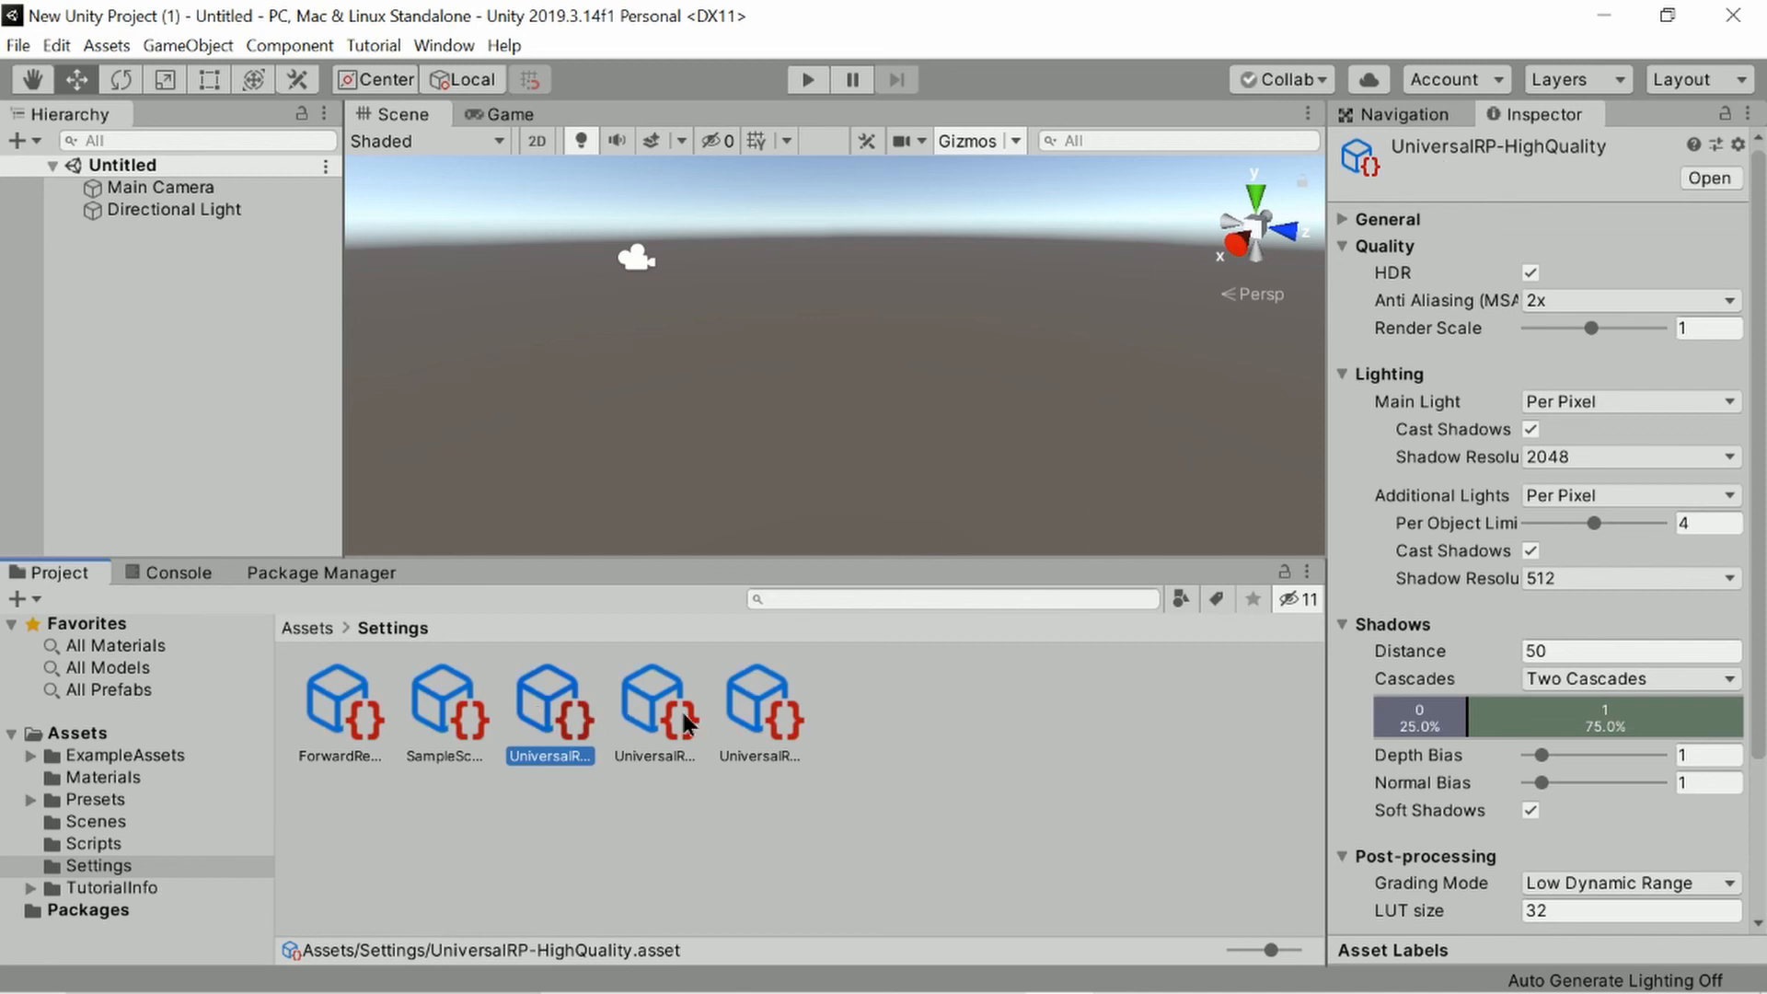
pyautogui.click(654, 699)
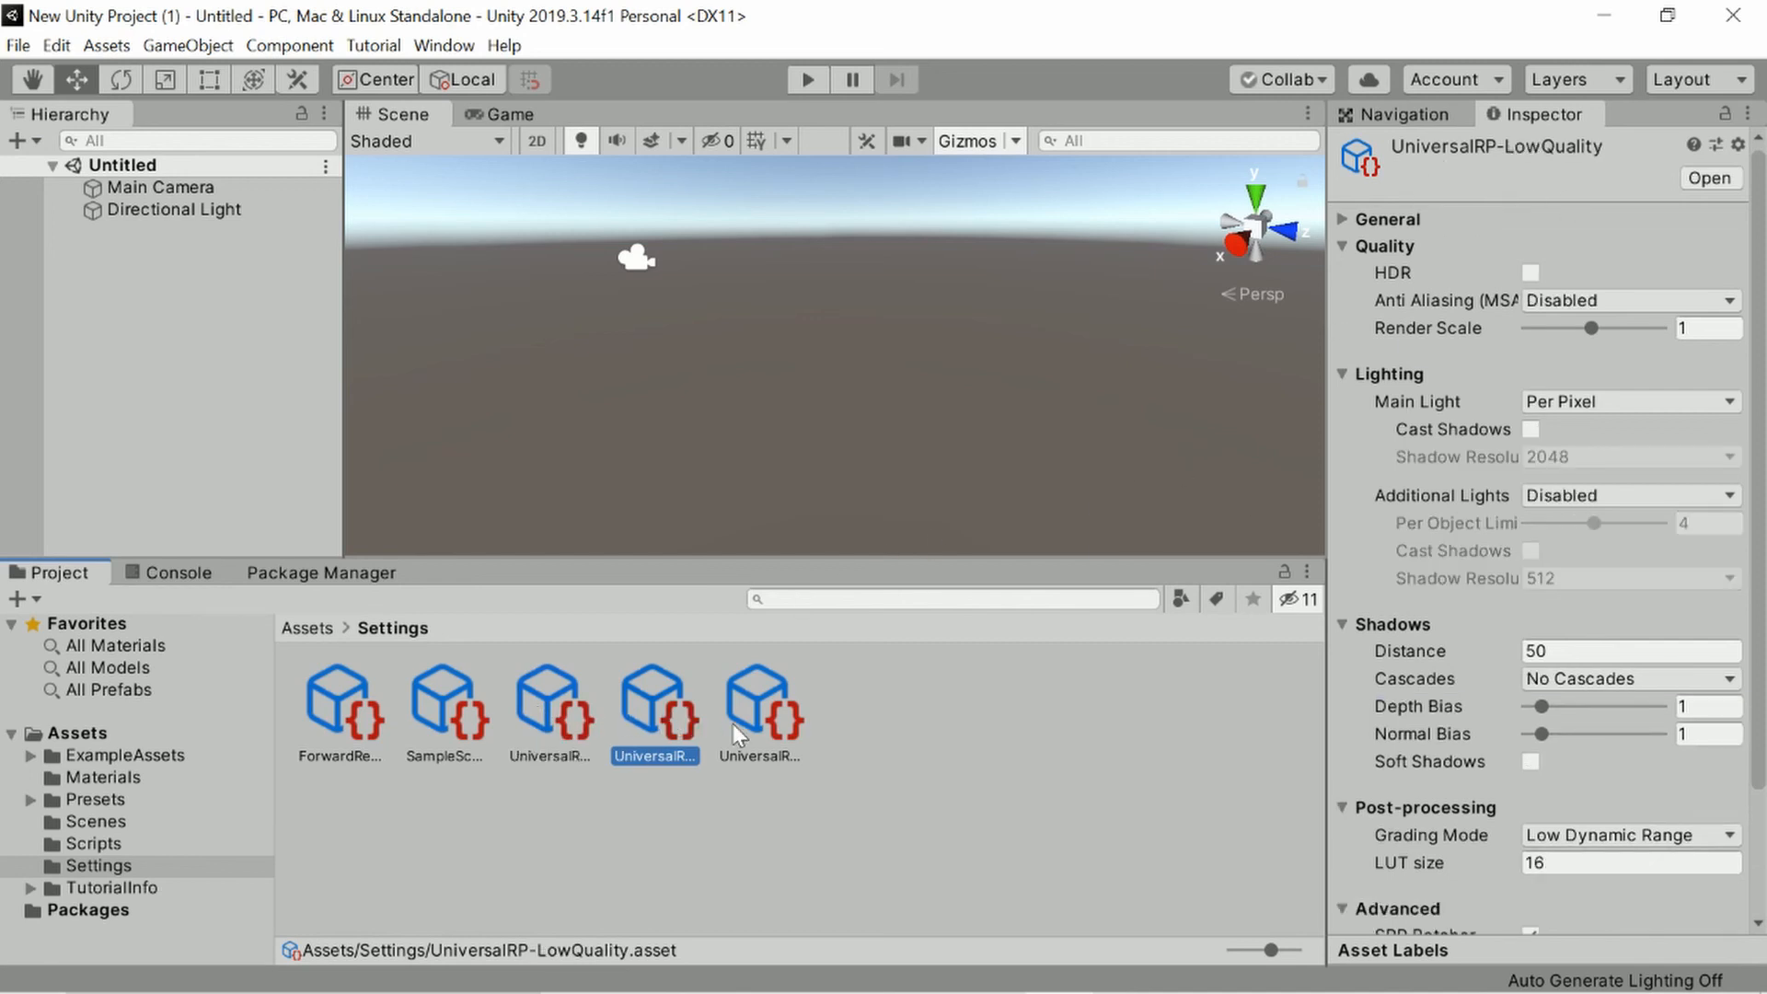
pyautogui.click(760, 699)
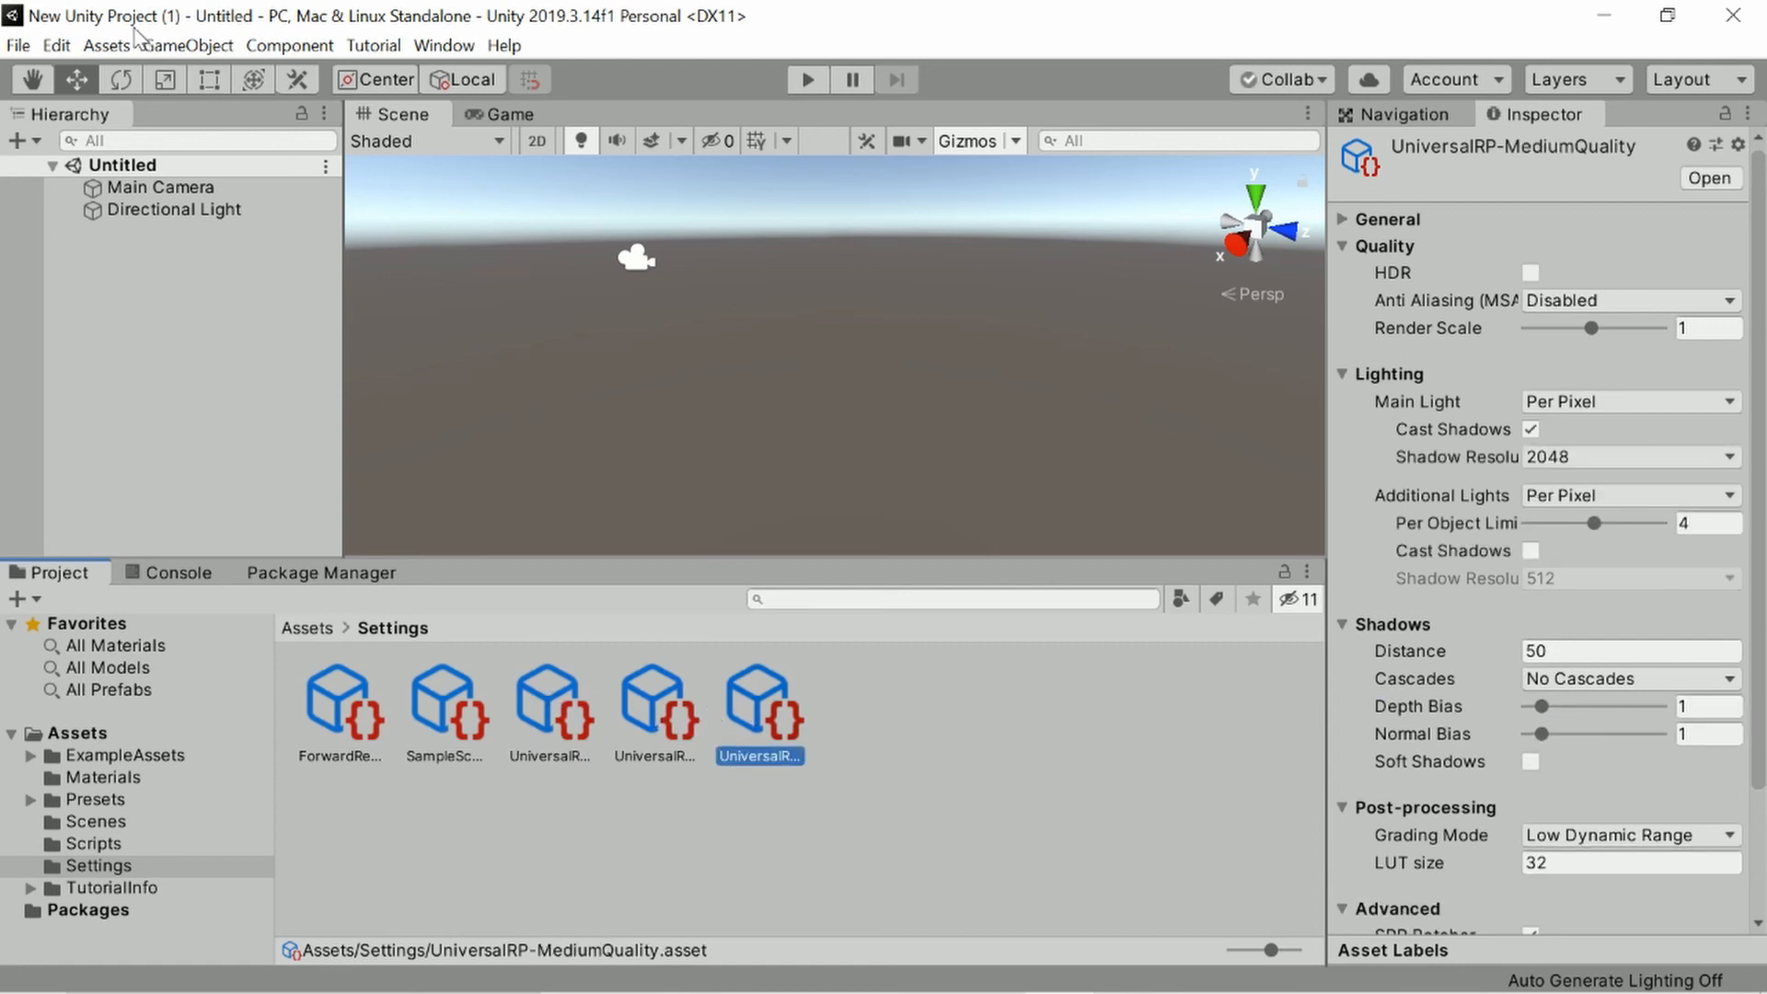
pyautogui.click(56, 45)
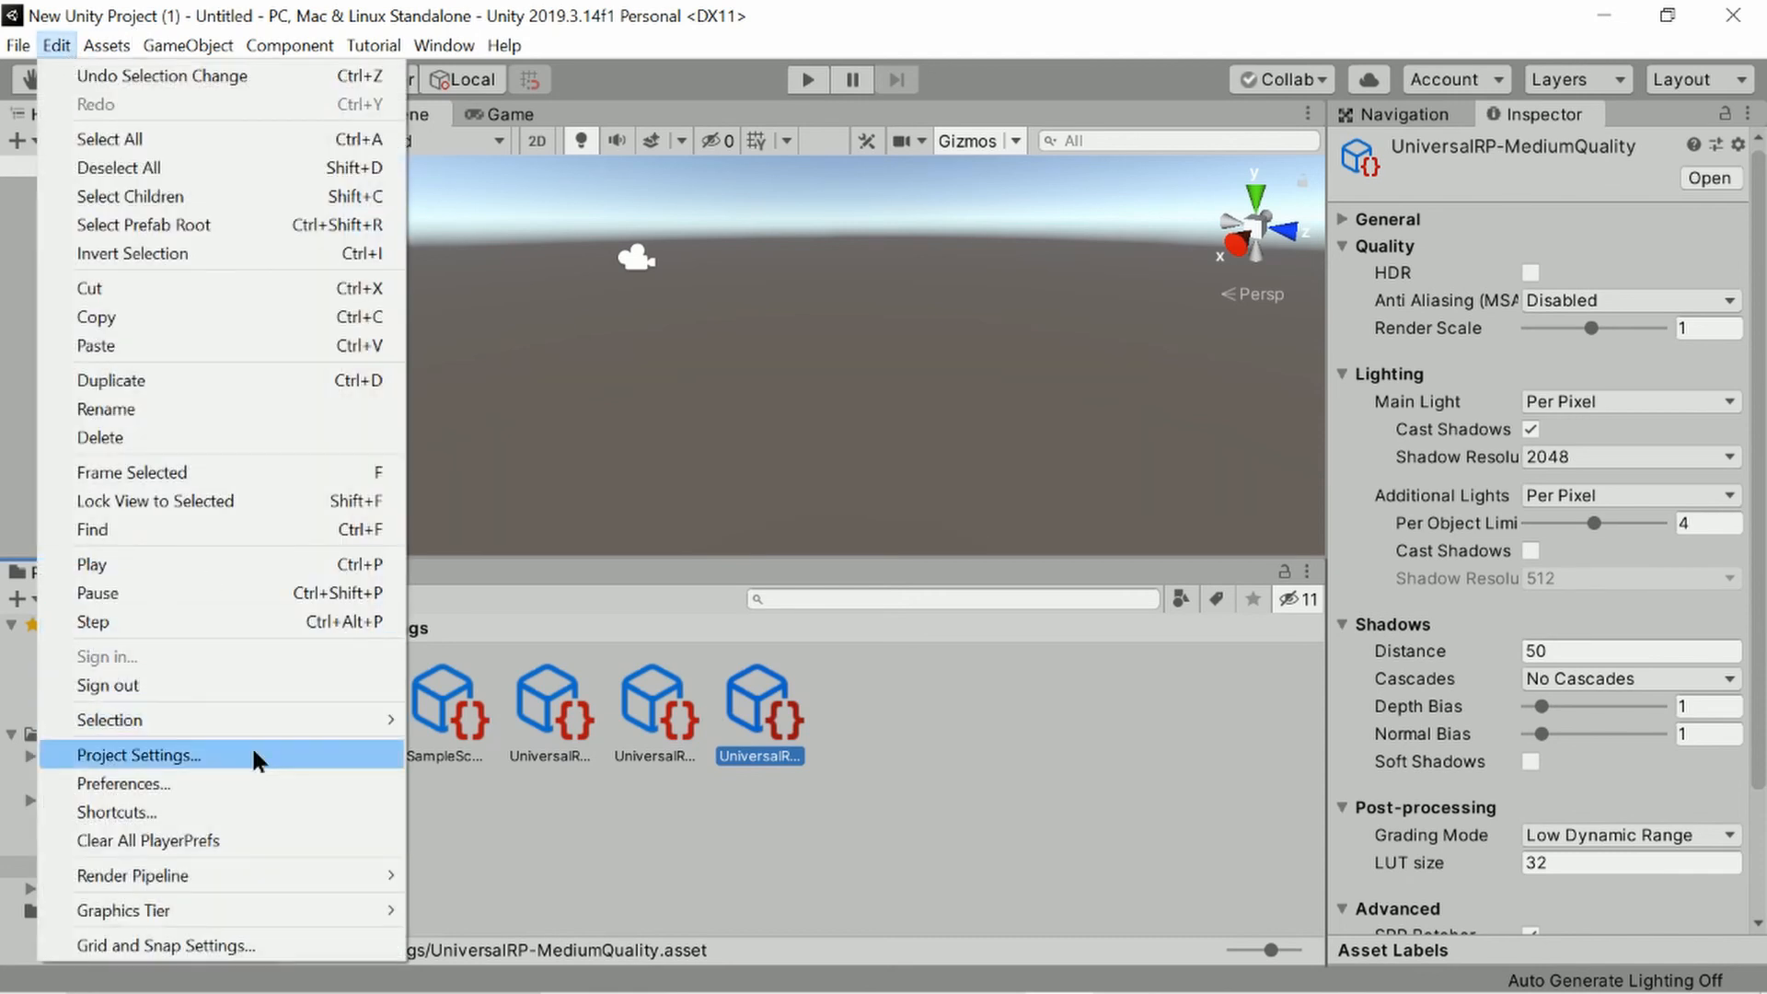
pyautogui.click(139, 755)
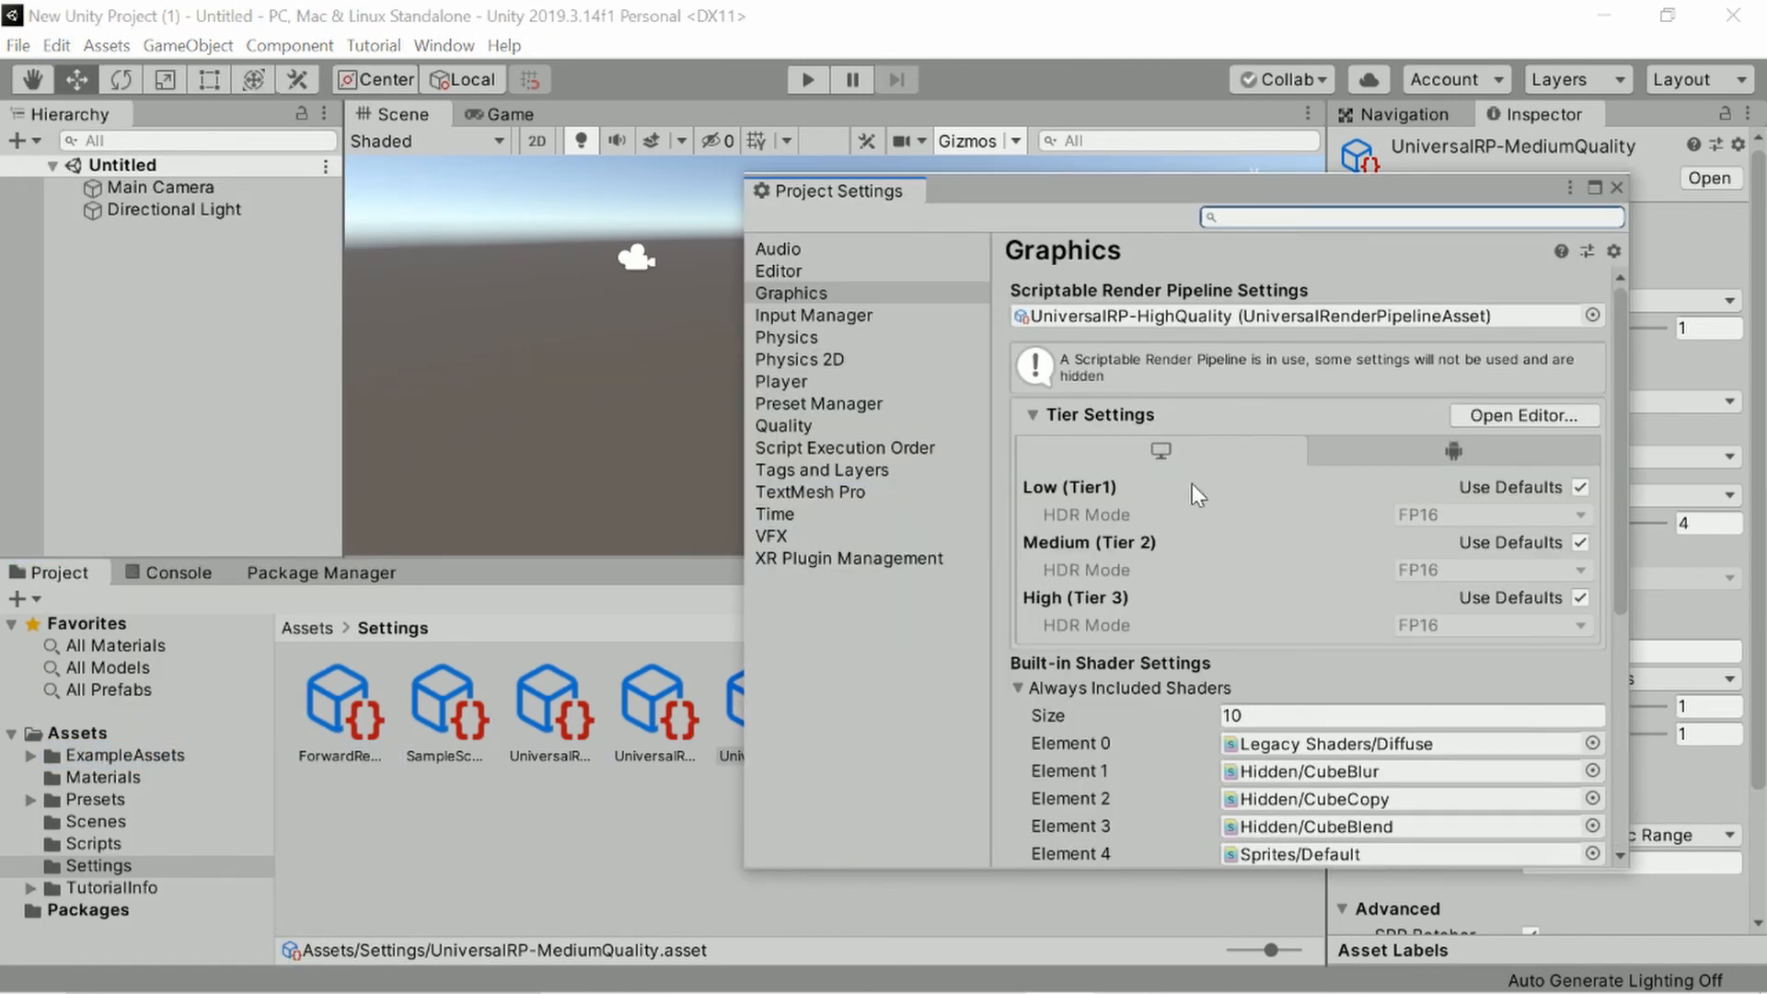
pyautogui.click(1590, 317)
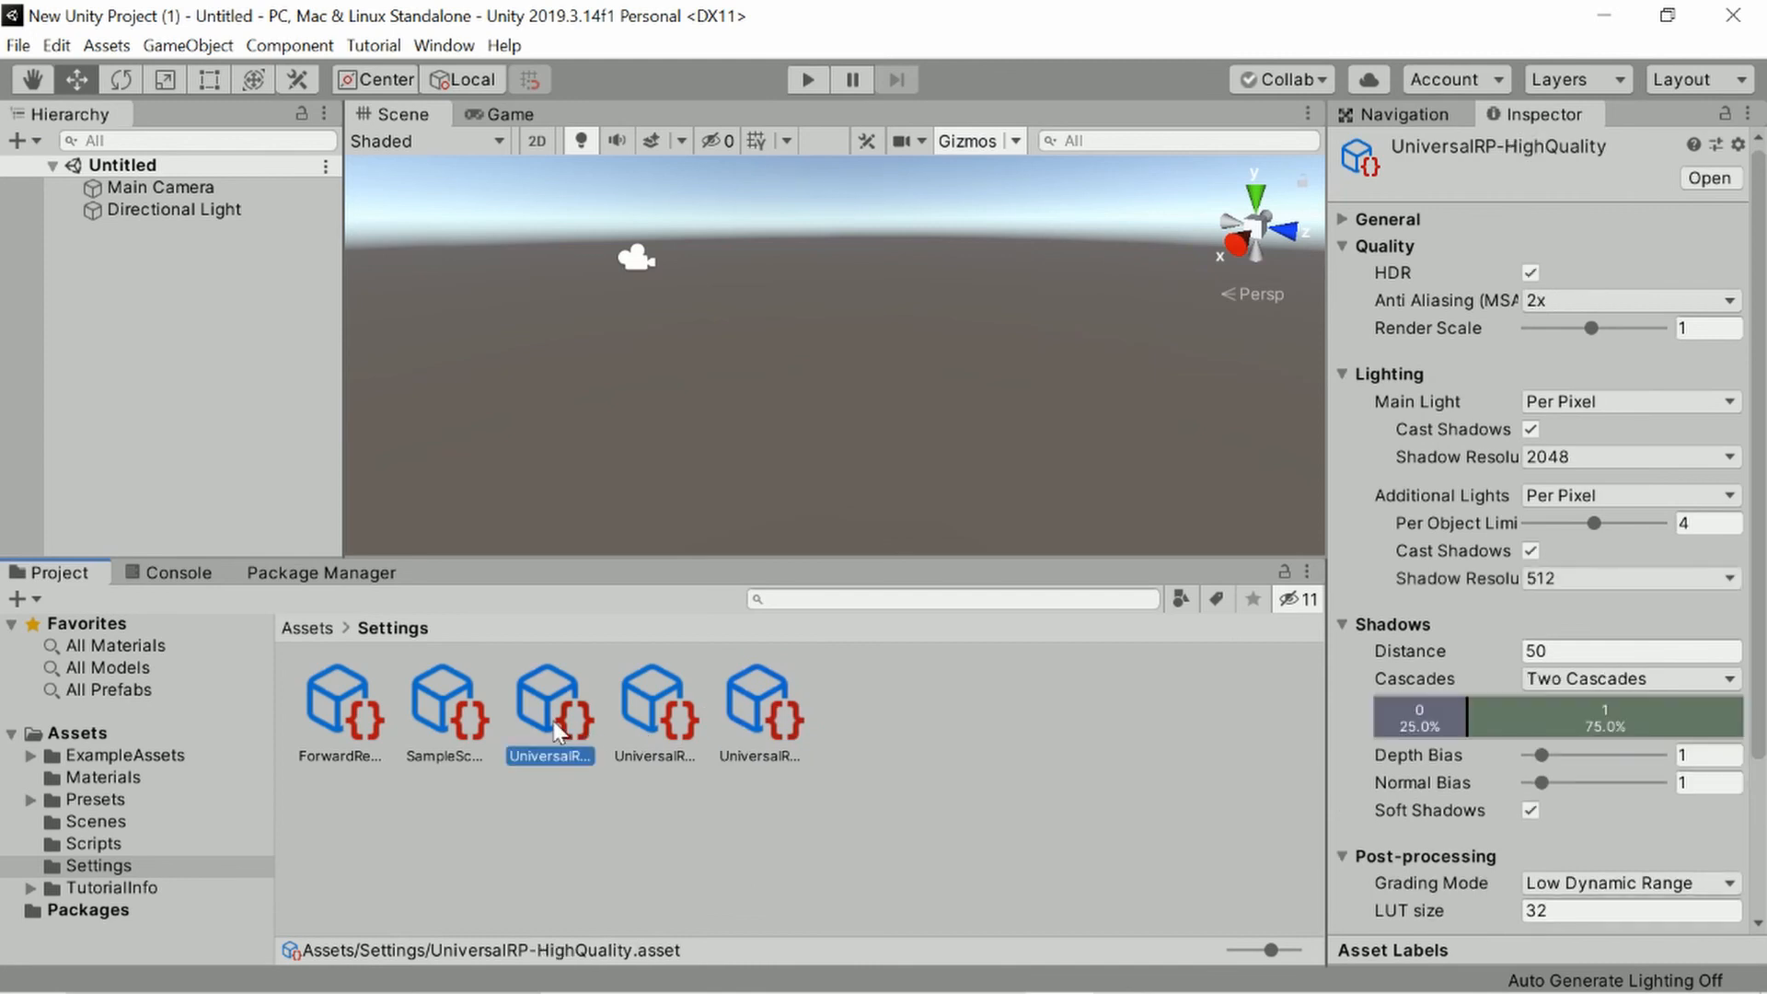
# Set the HighQuality asset to 8x MSAA and 4096 main light shadow resolution.
pyautogui.click(1626, 300)
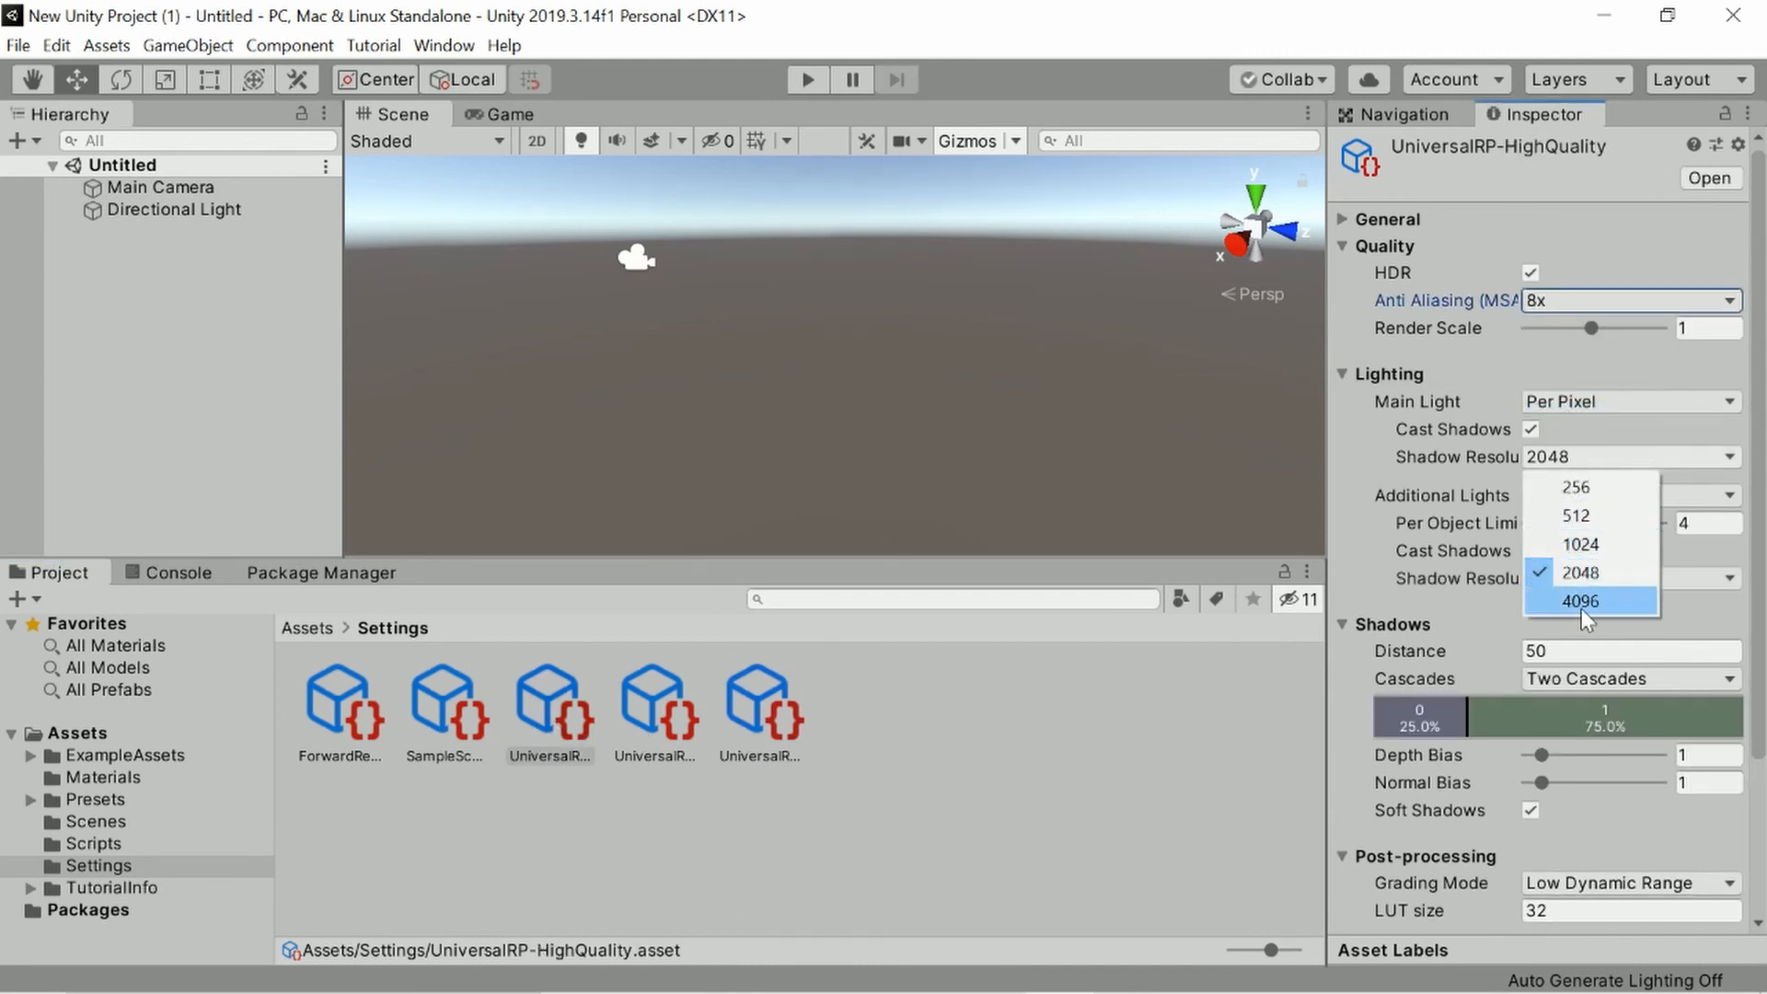
pyautogui.click(1580, 600)
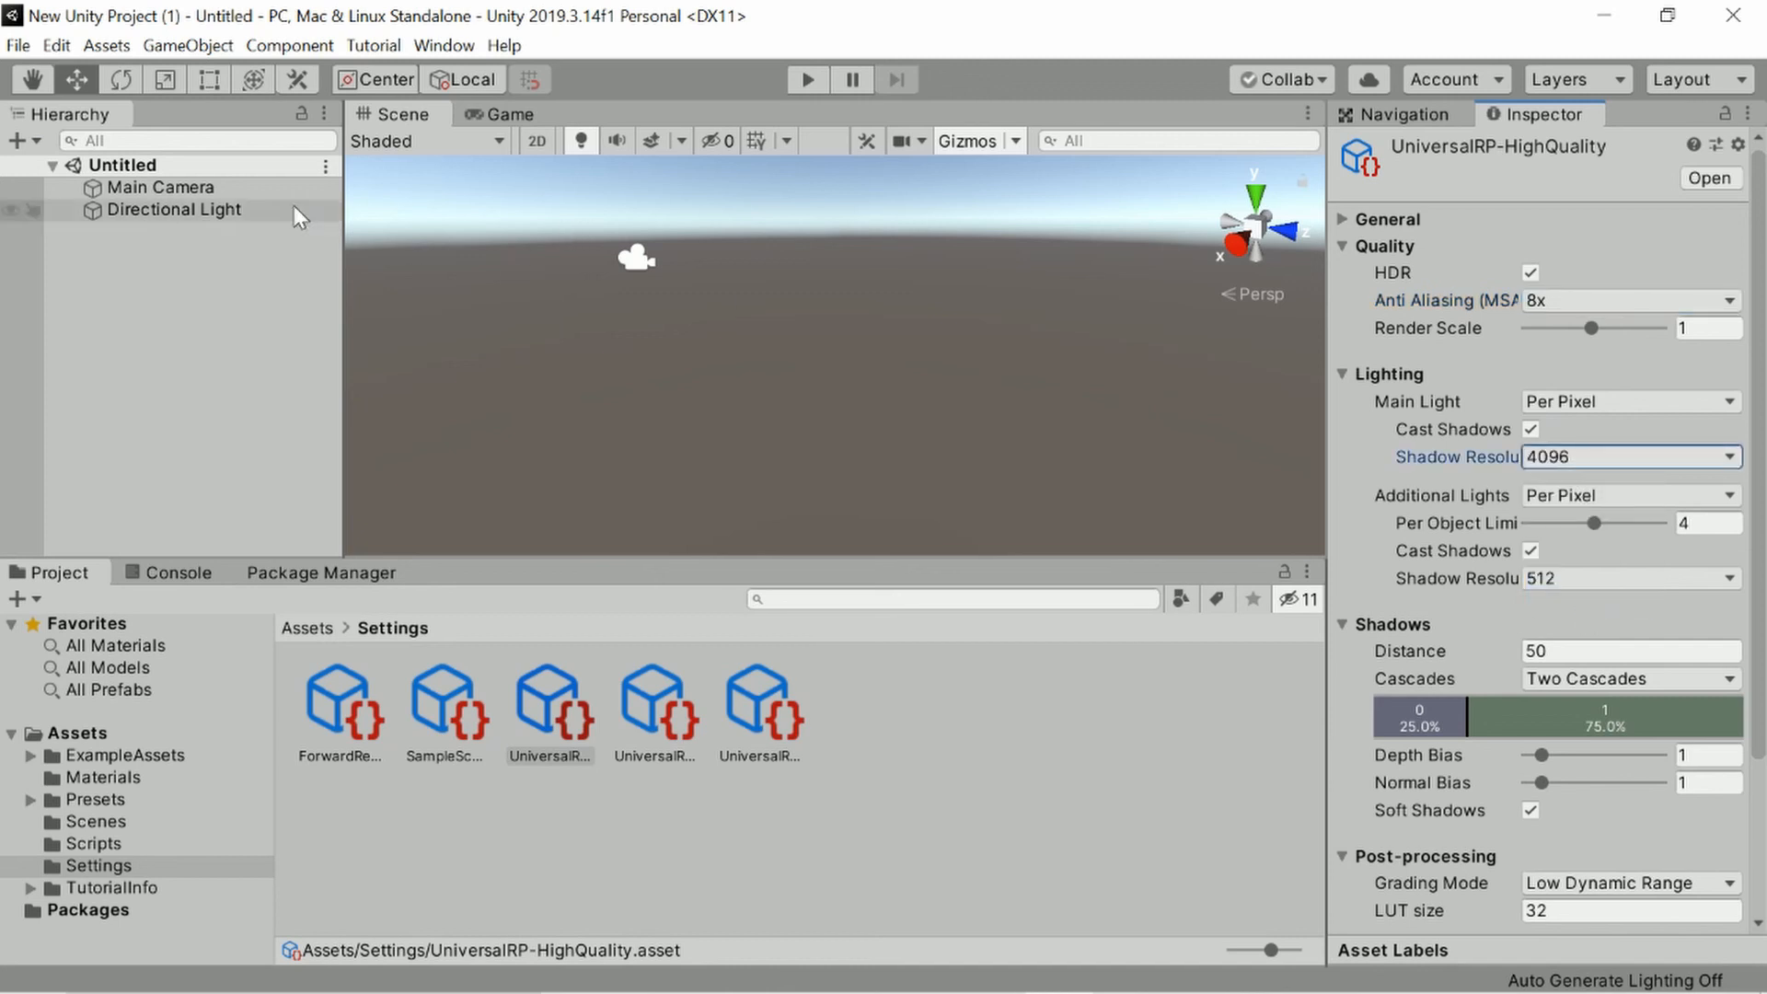
# Set the Main Camera's anti-aliasing to Fast Approximate Anti-aliasing (FXAA).
pyautogui.click(164, 187)
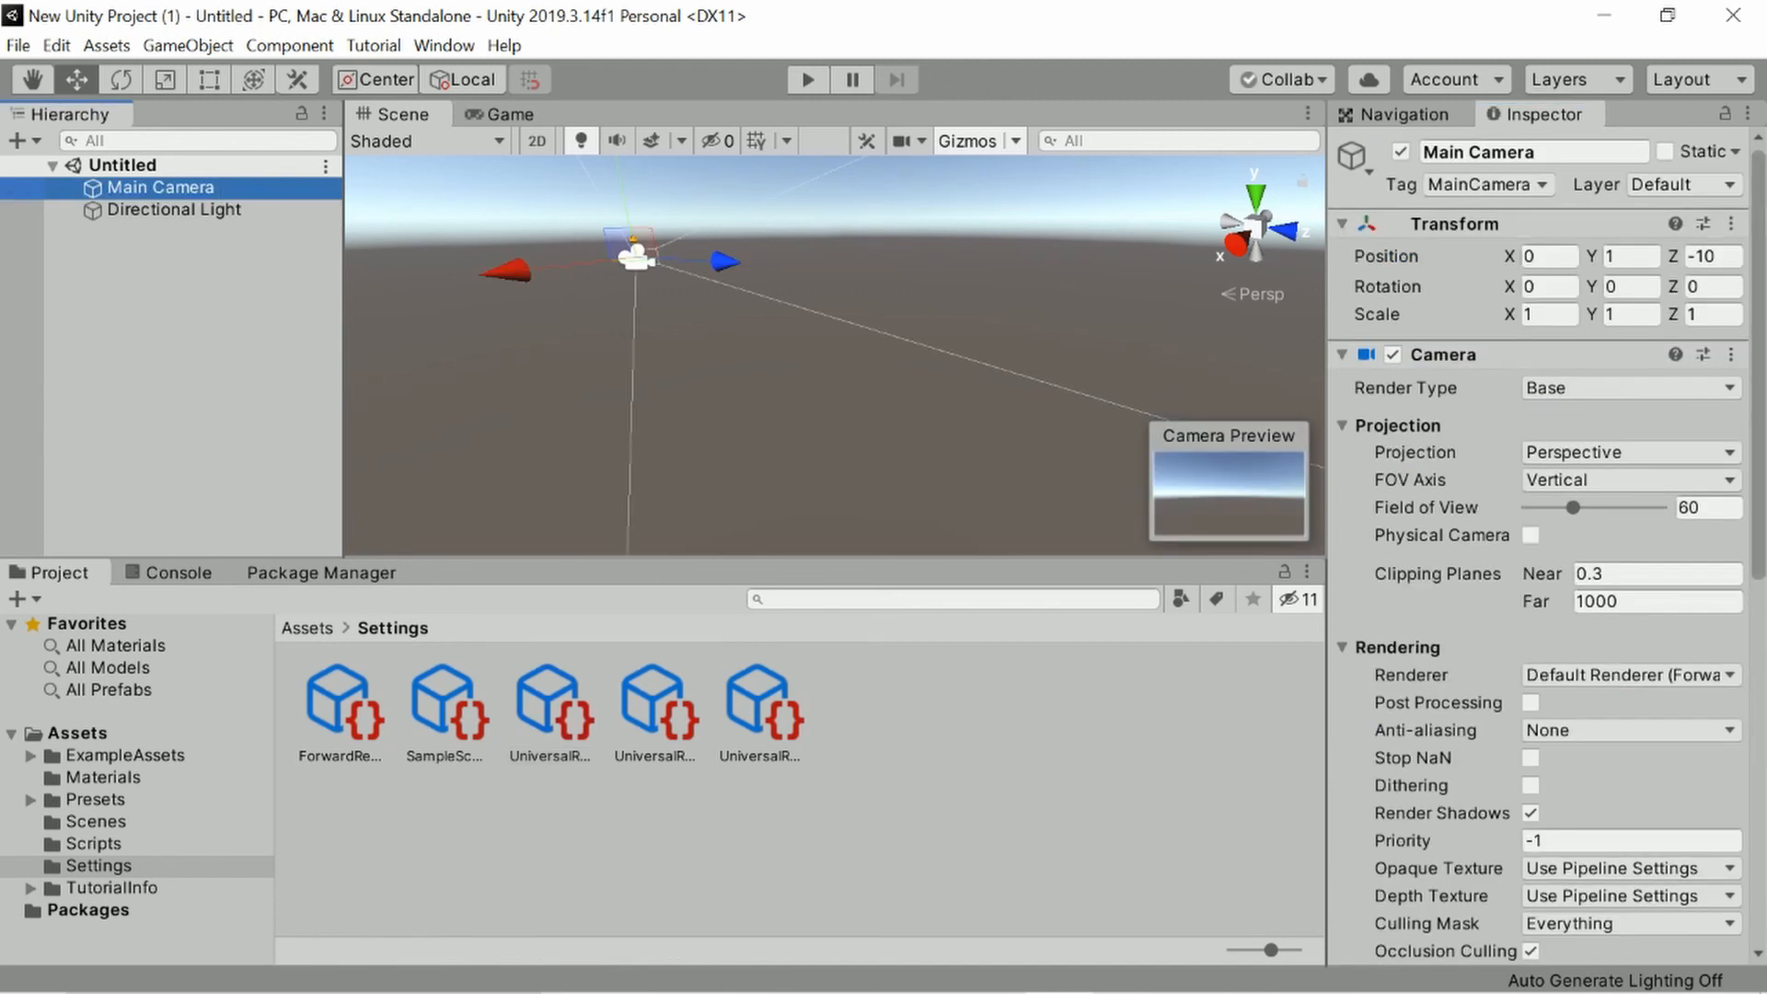
pyautogui.scroll(-3)
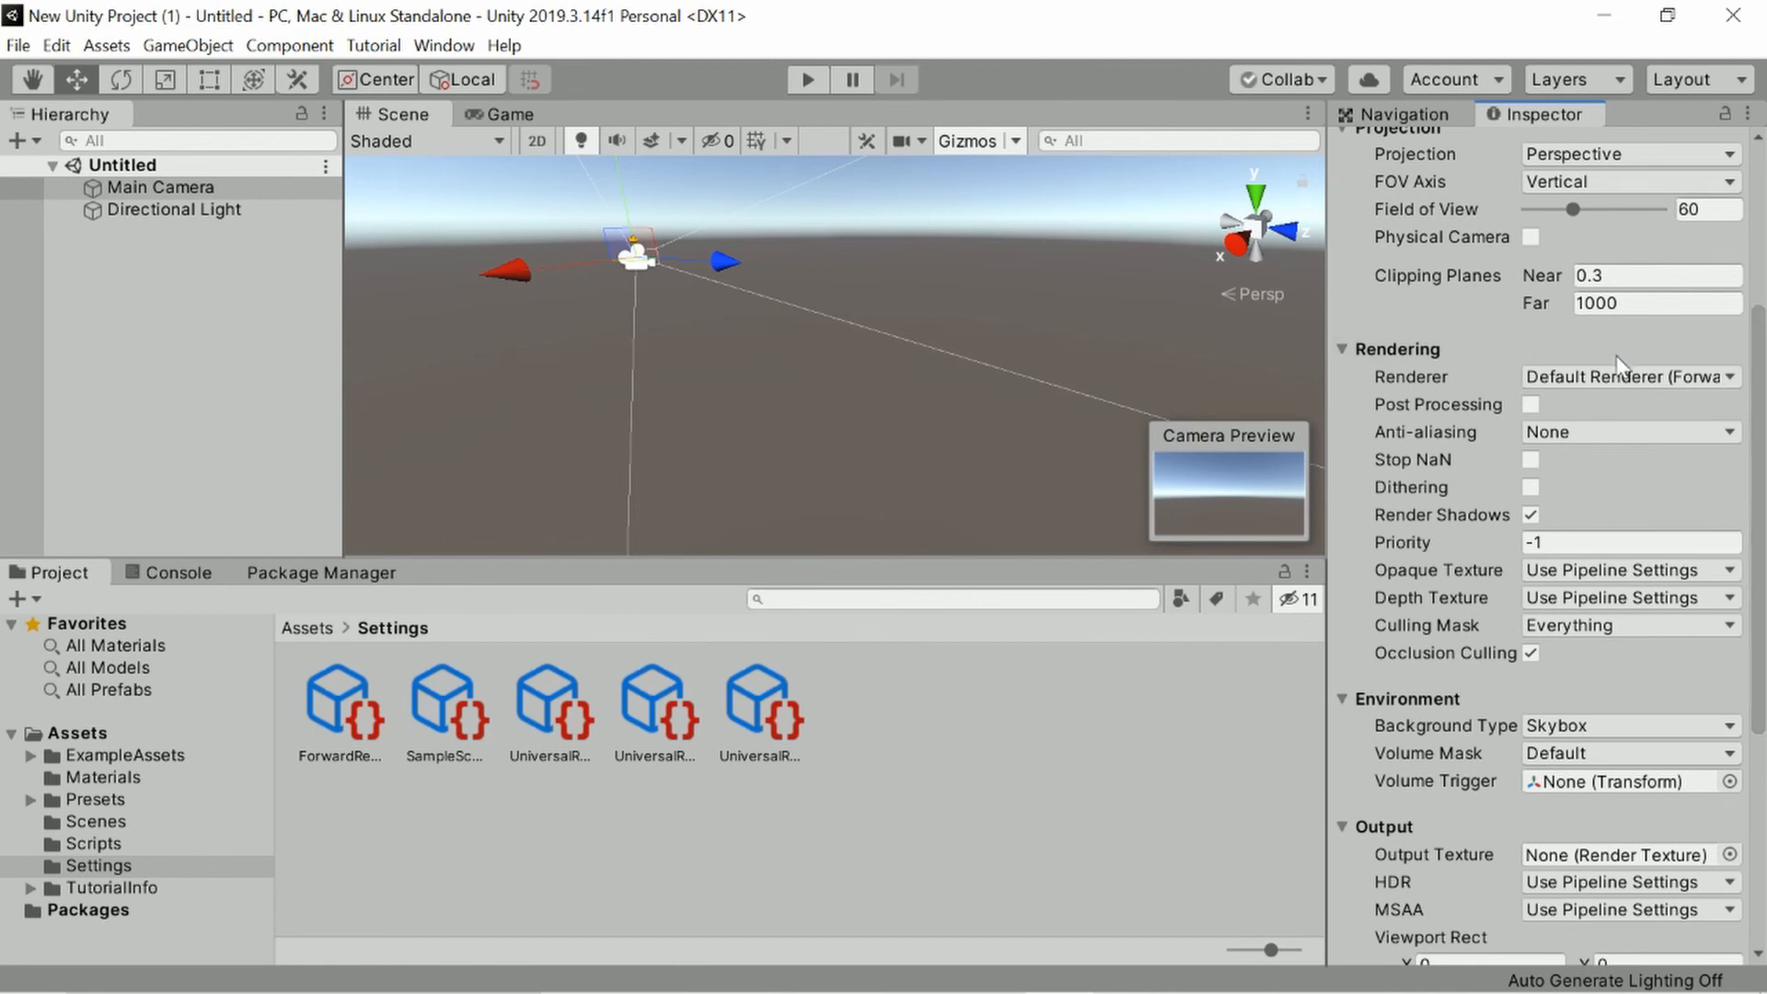
pyautogui.click(1626, 432)
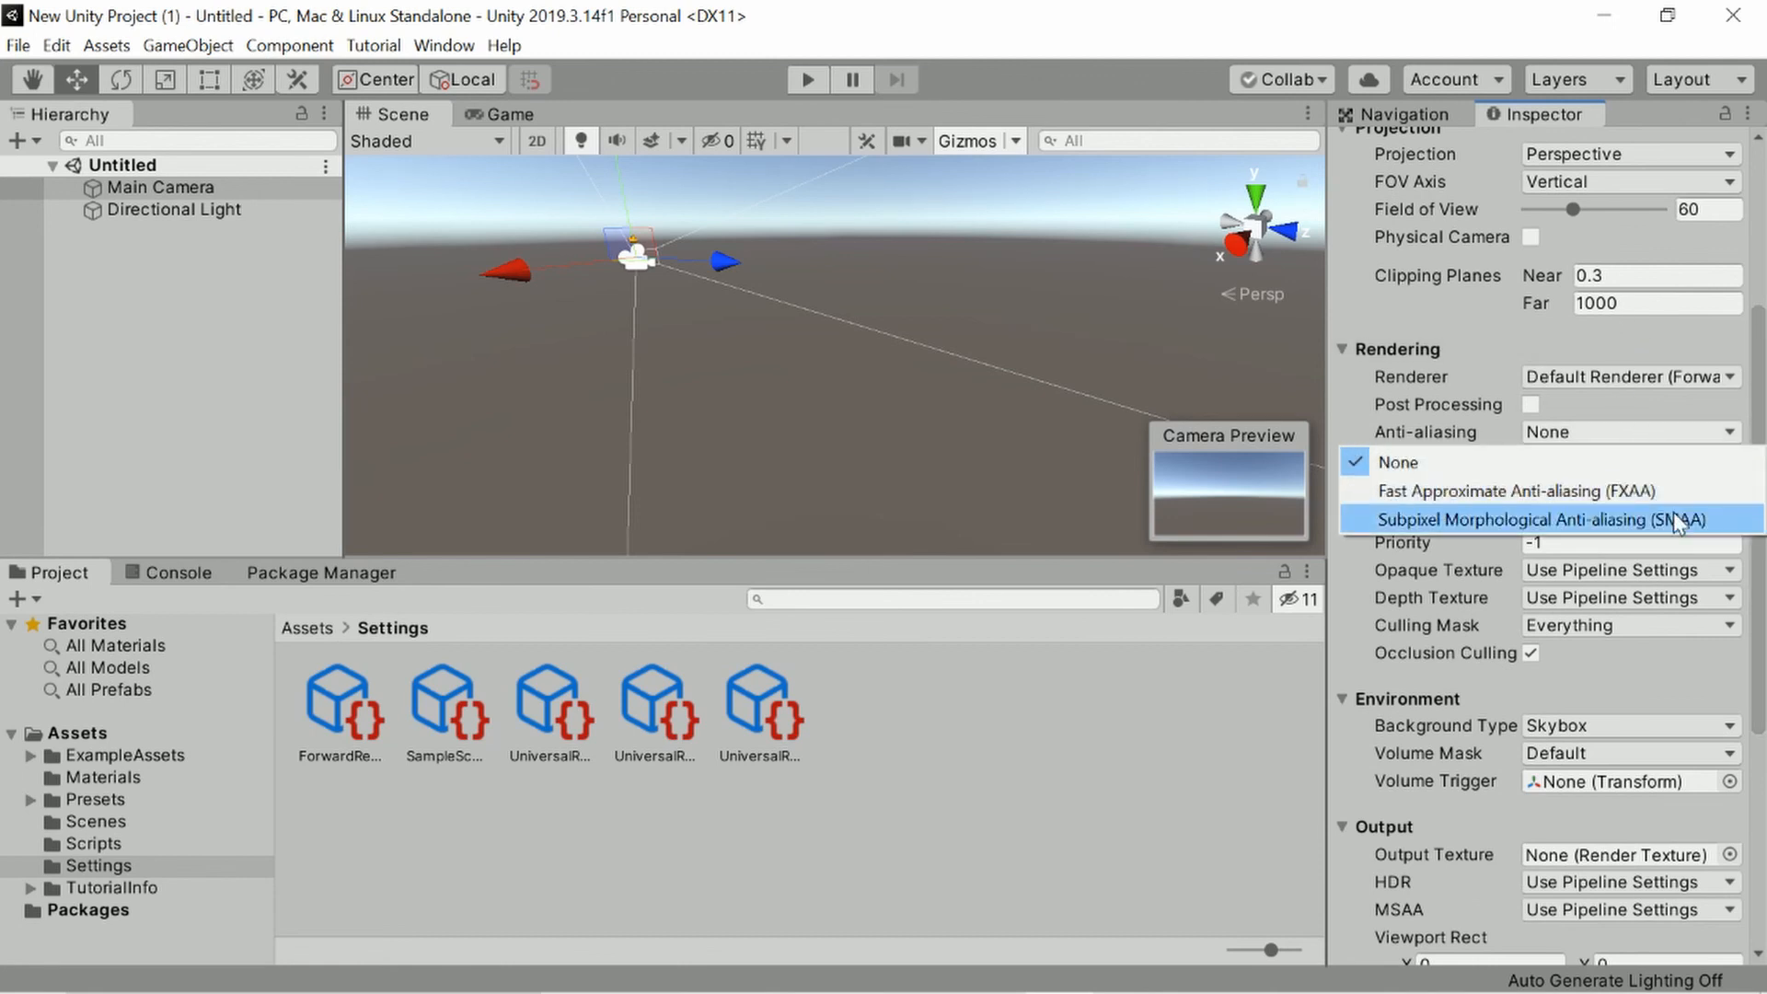
pyautogui.click(1515, 490)
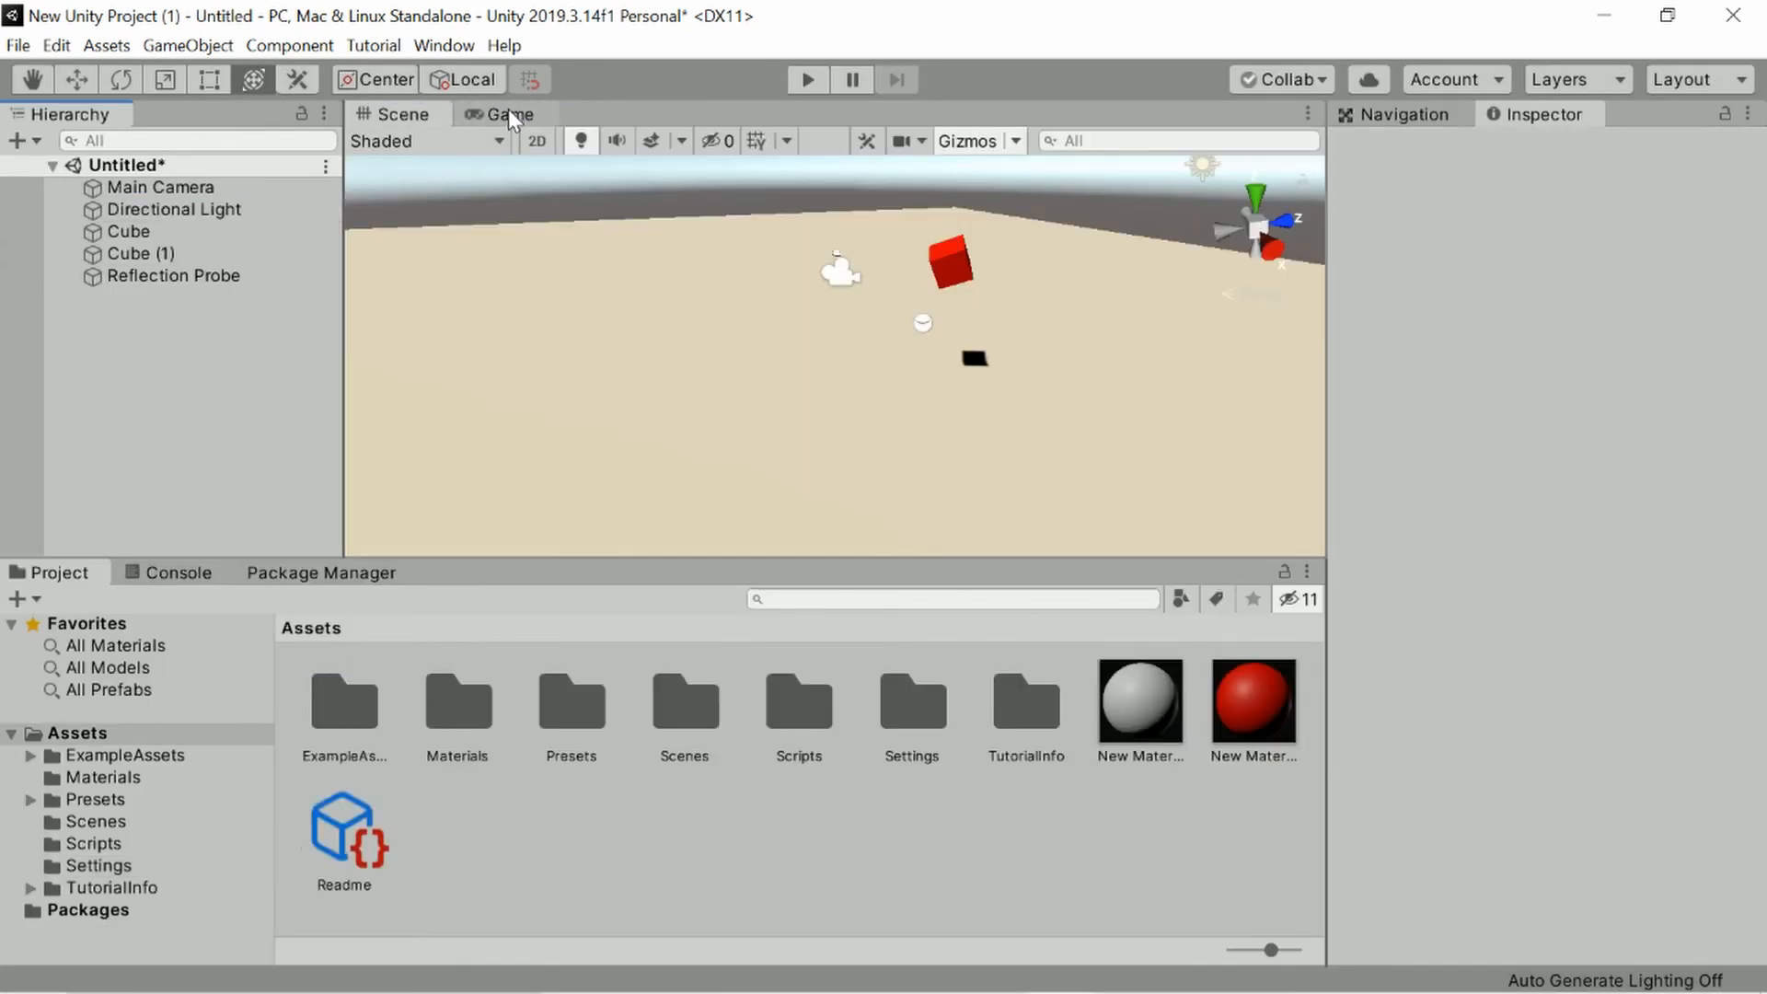
# Check the red cube in Game view, then select the floor cube and Main Camera in the scene.
pyautogui.click(507, 114)
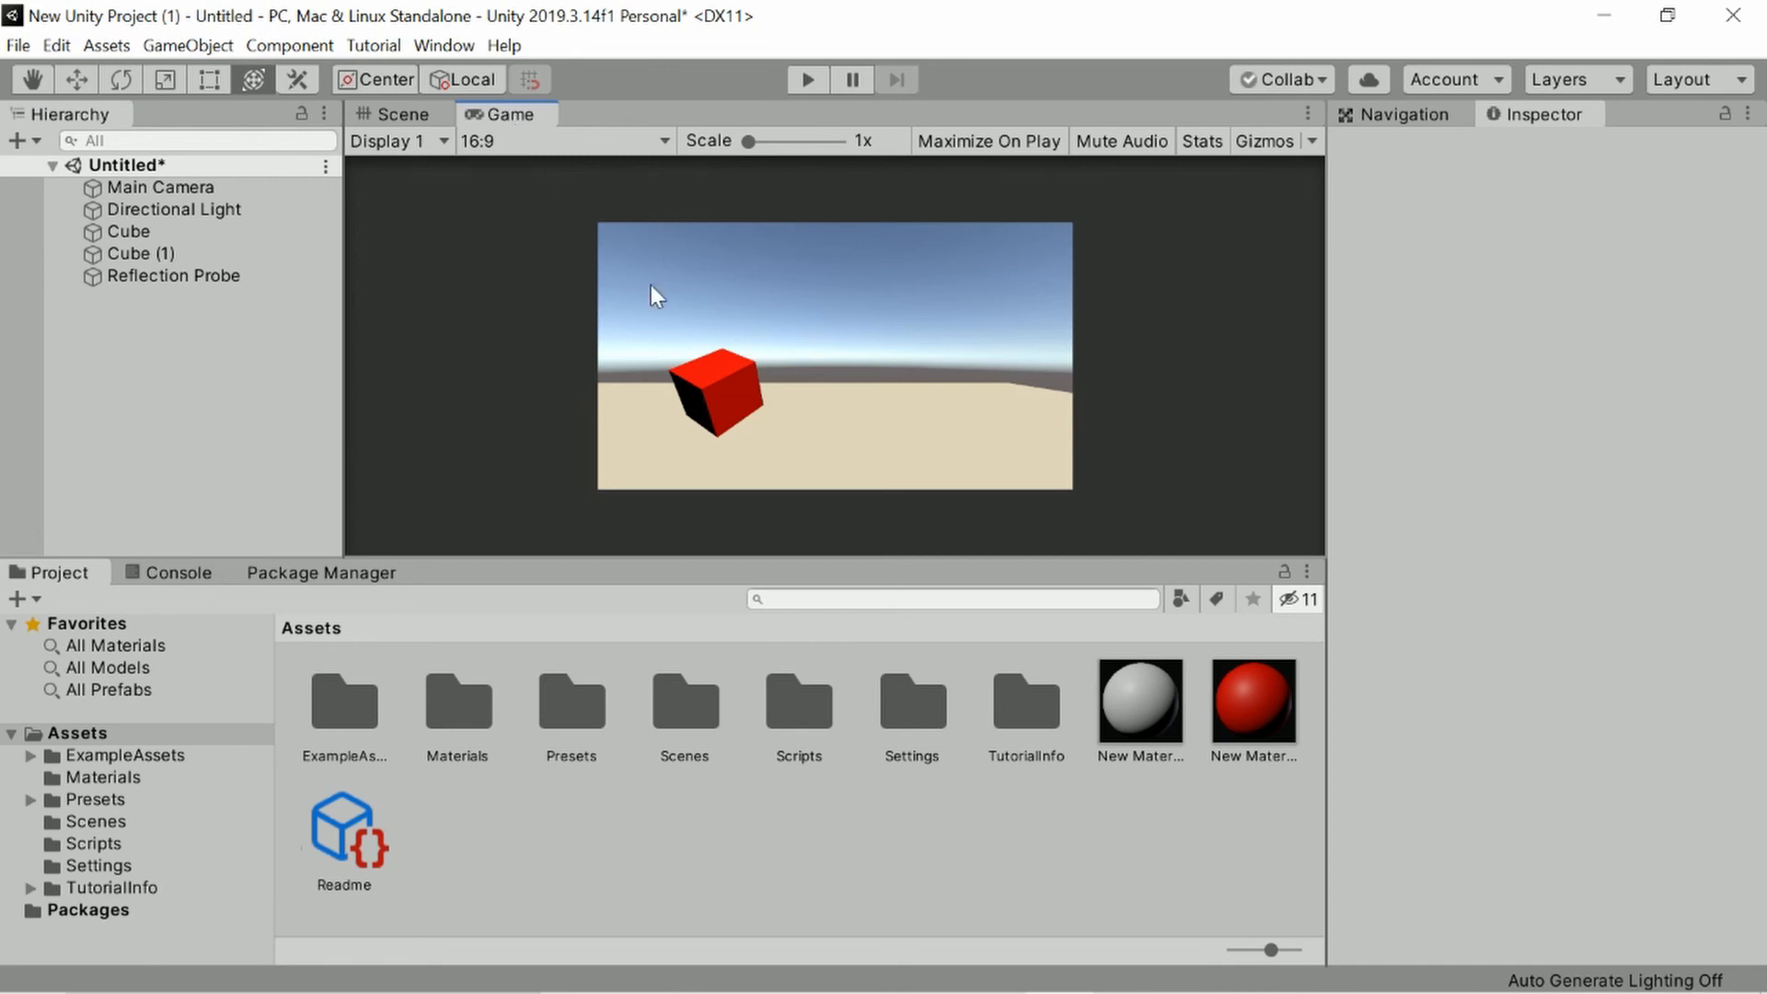
pyautogui.click(393, 114)
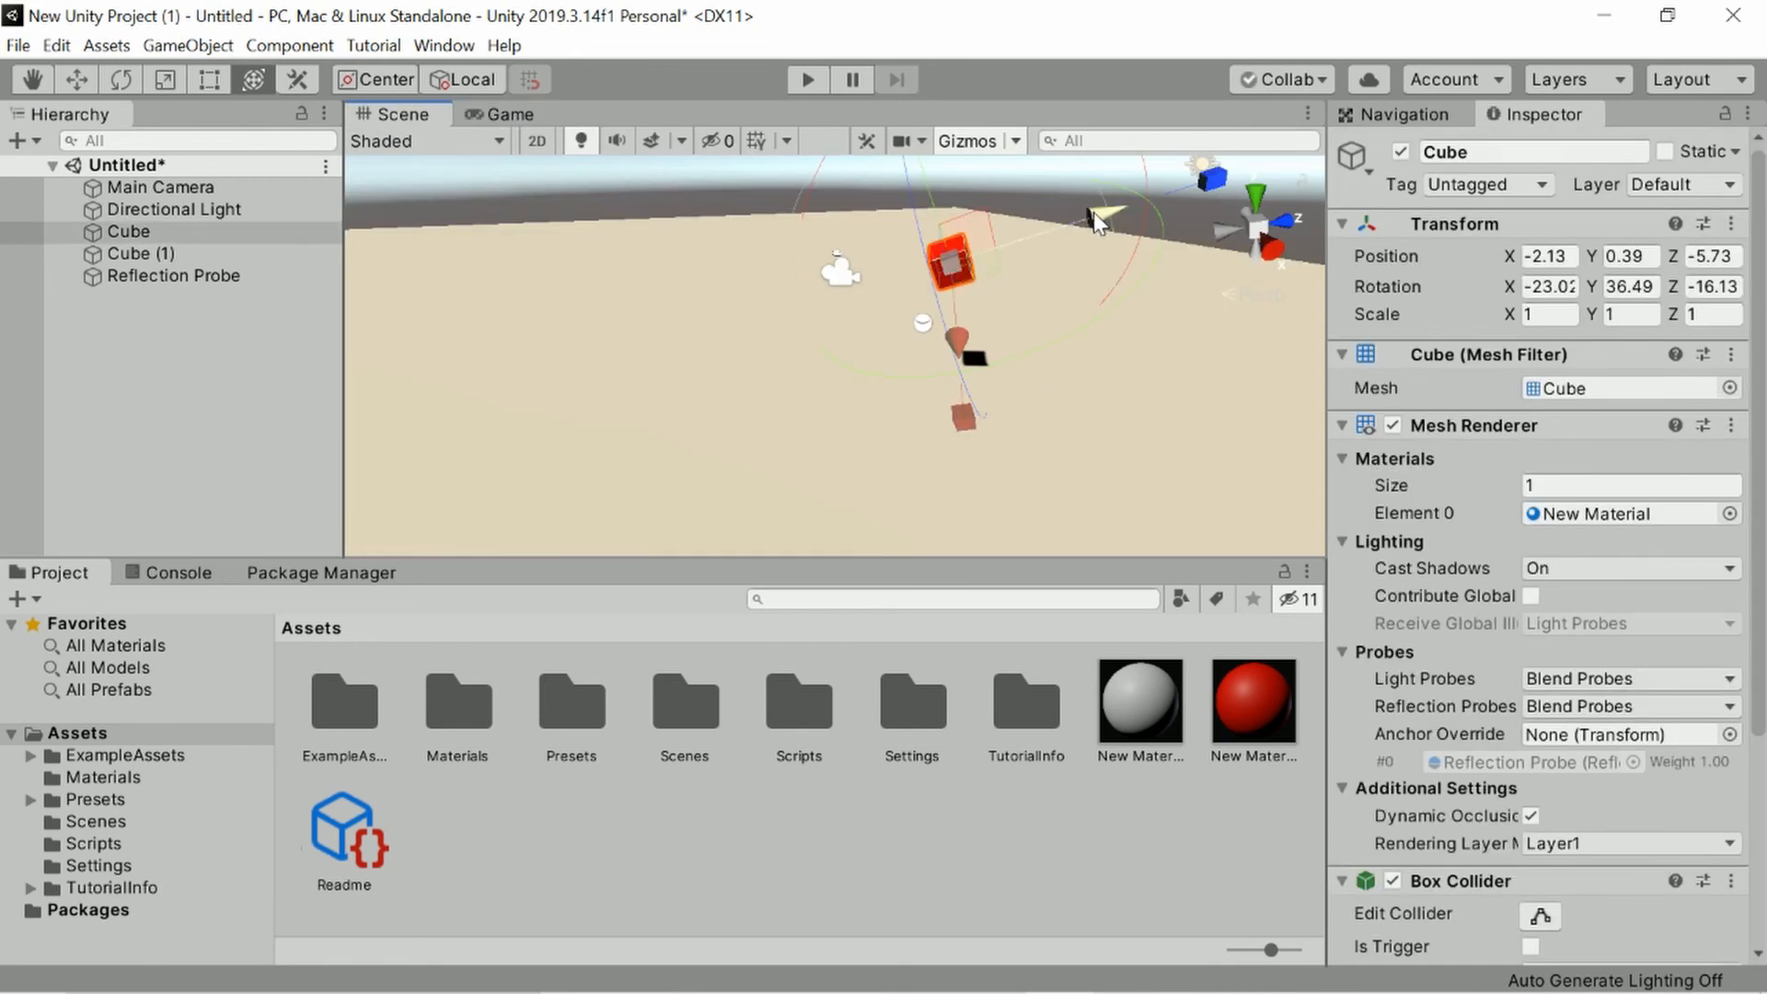
pyautogui.moveTo(642, 352)
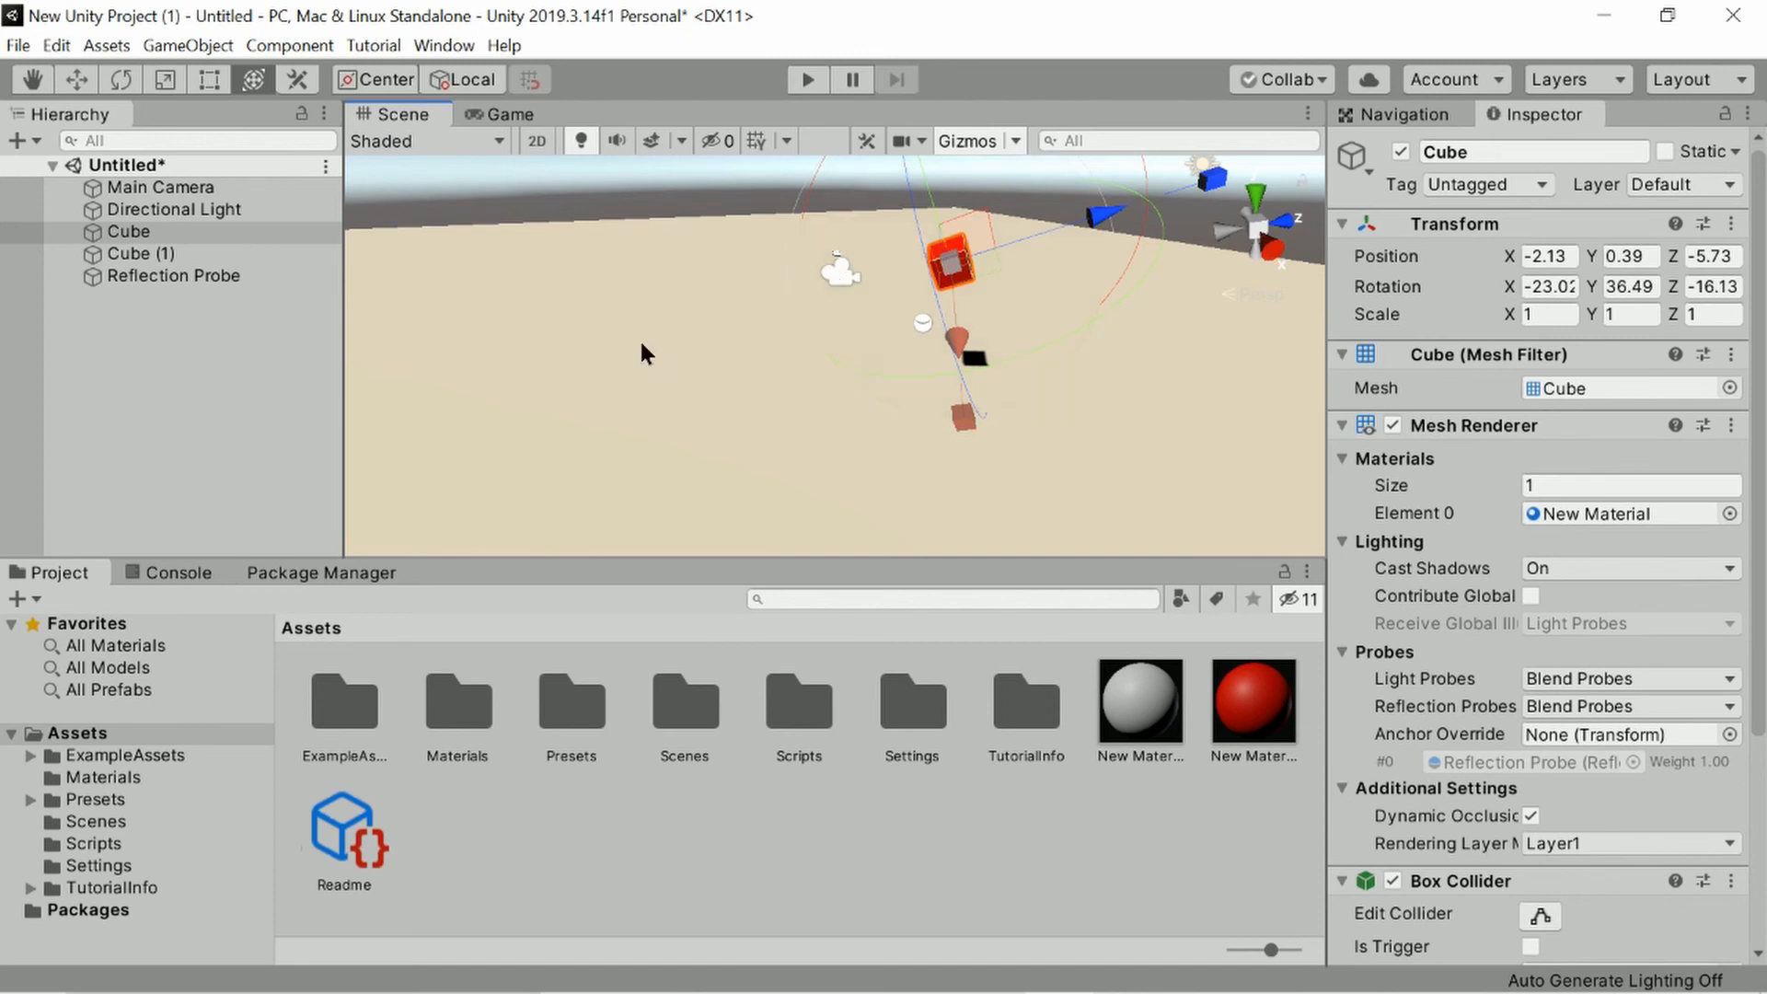
pyautogui.click(141, 254)
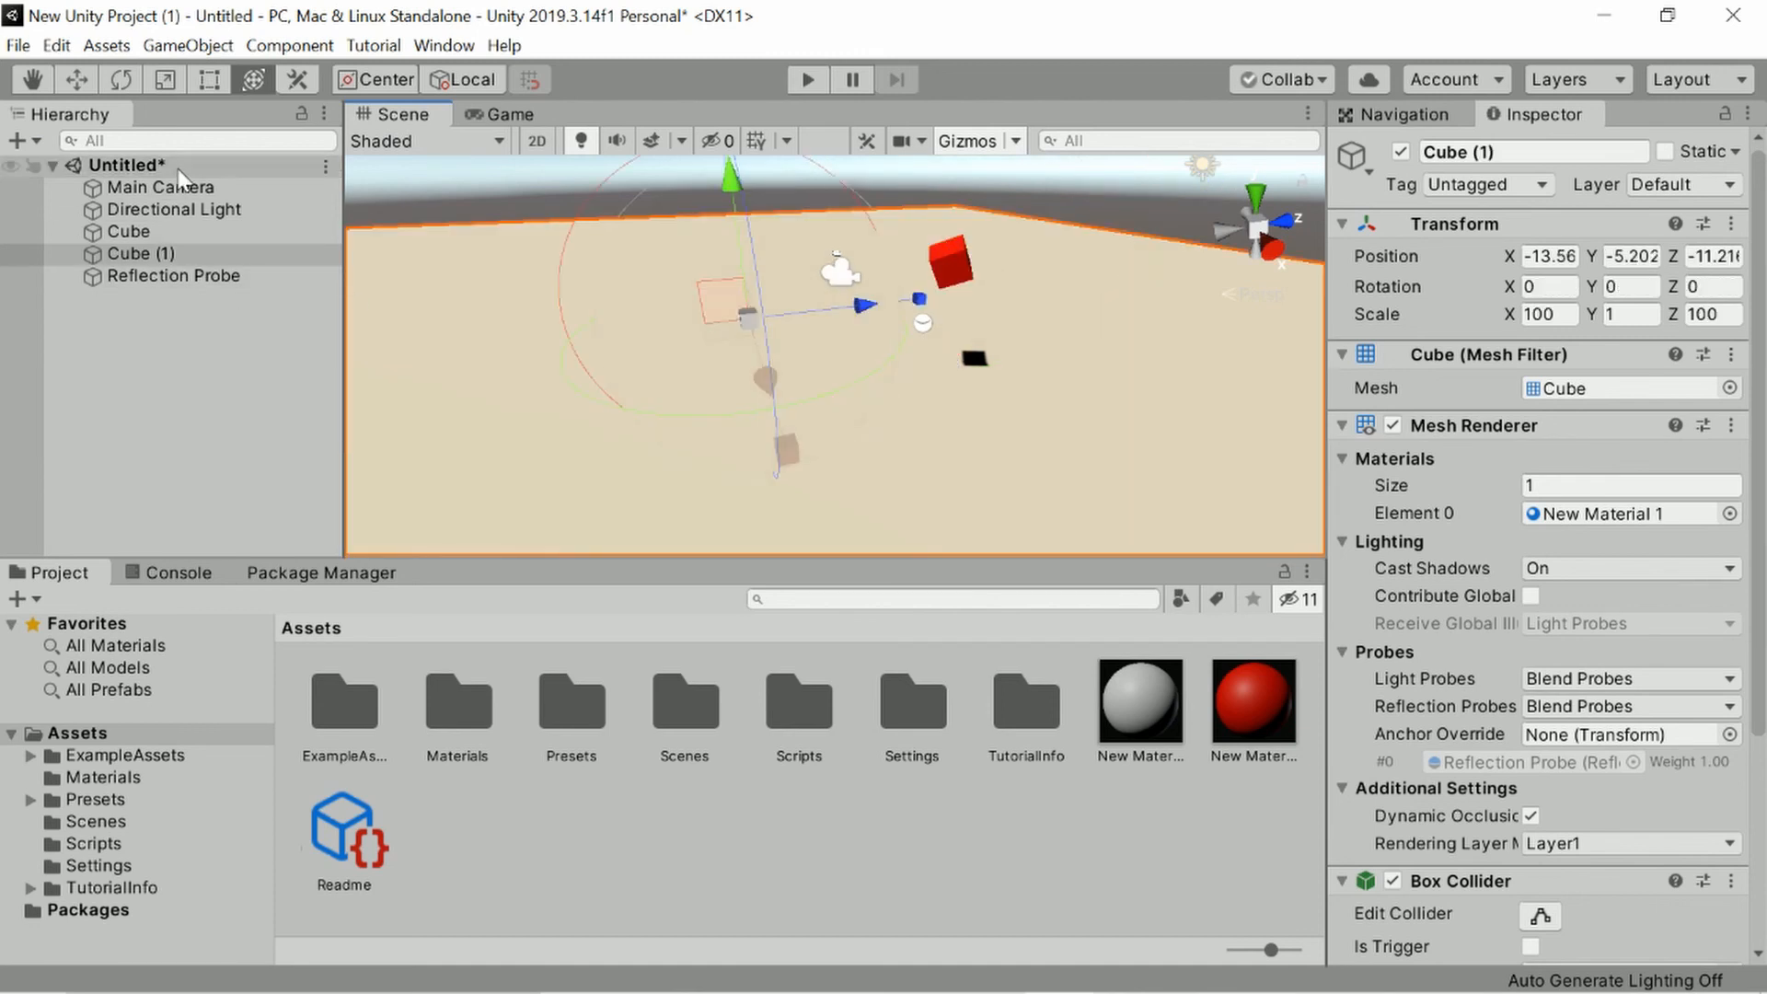
pyautogui.click(165, 187)
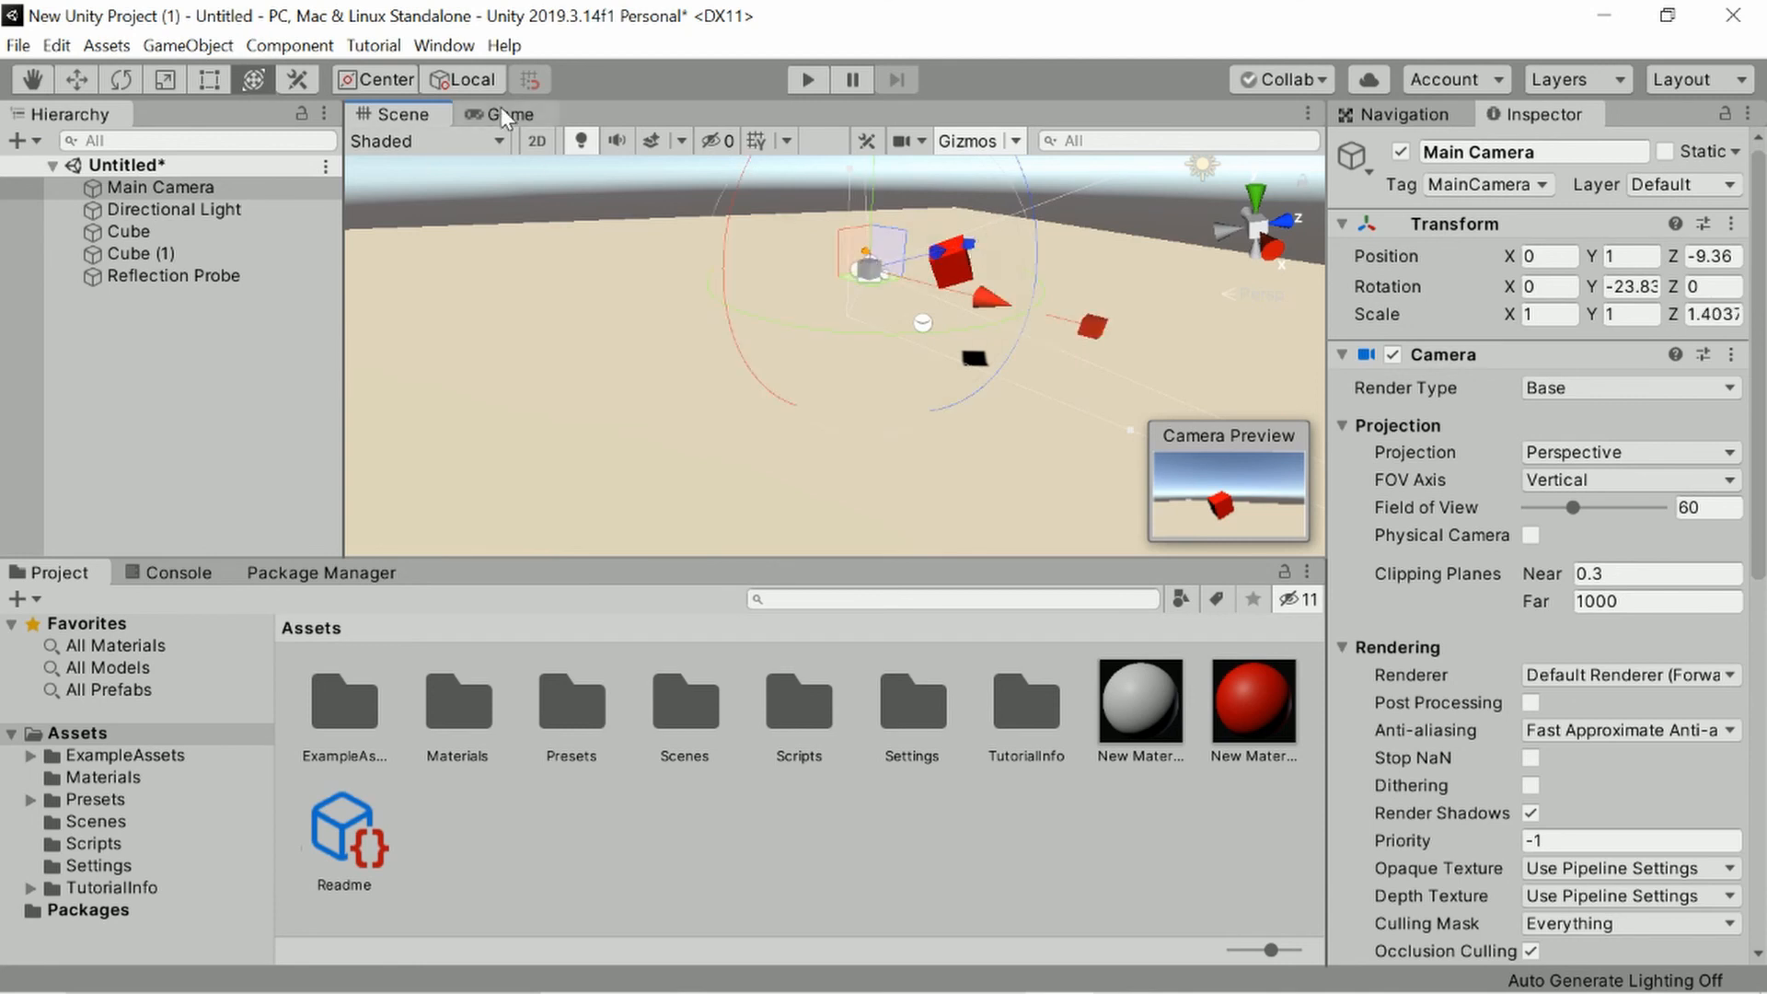
# Magnify the Game view to 5x to inspect the cube's edges, then restore it to 1x.
pyautogui.click(504, 114)
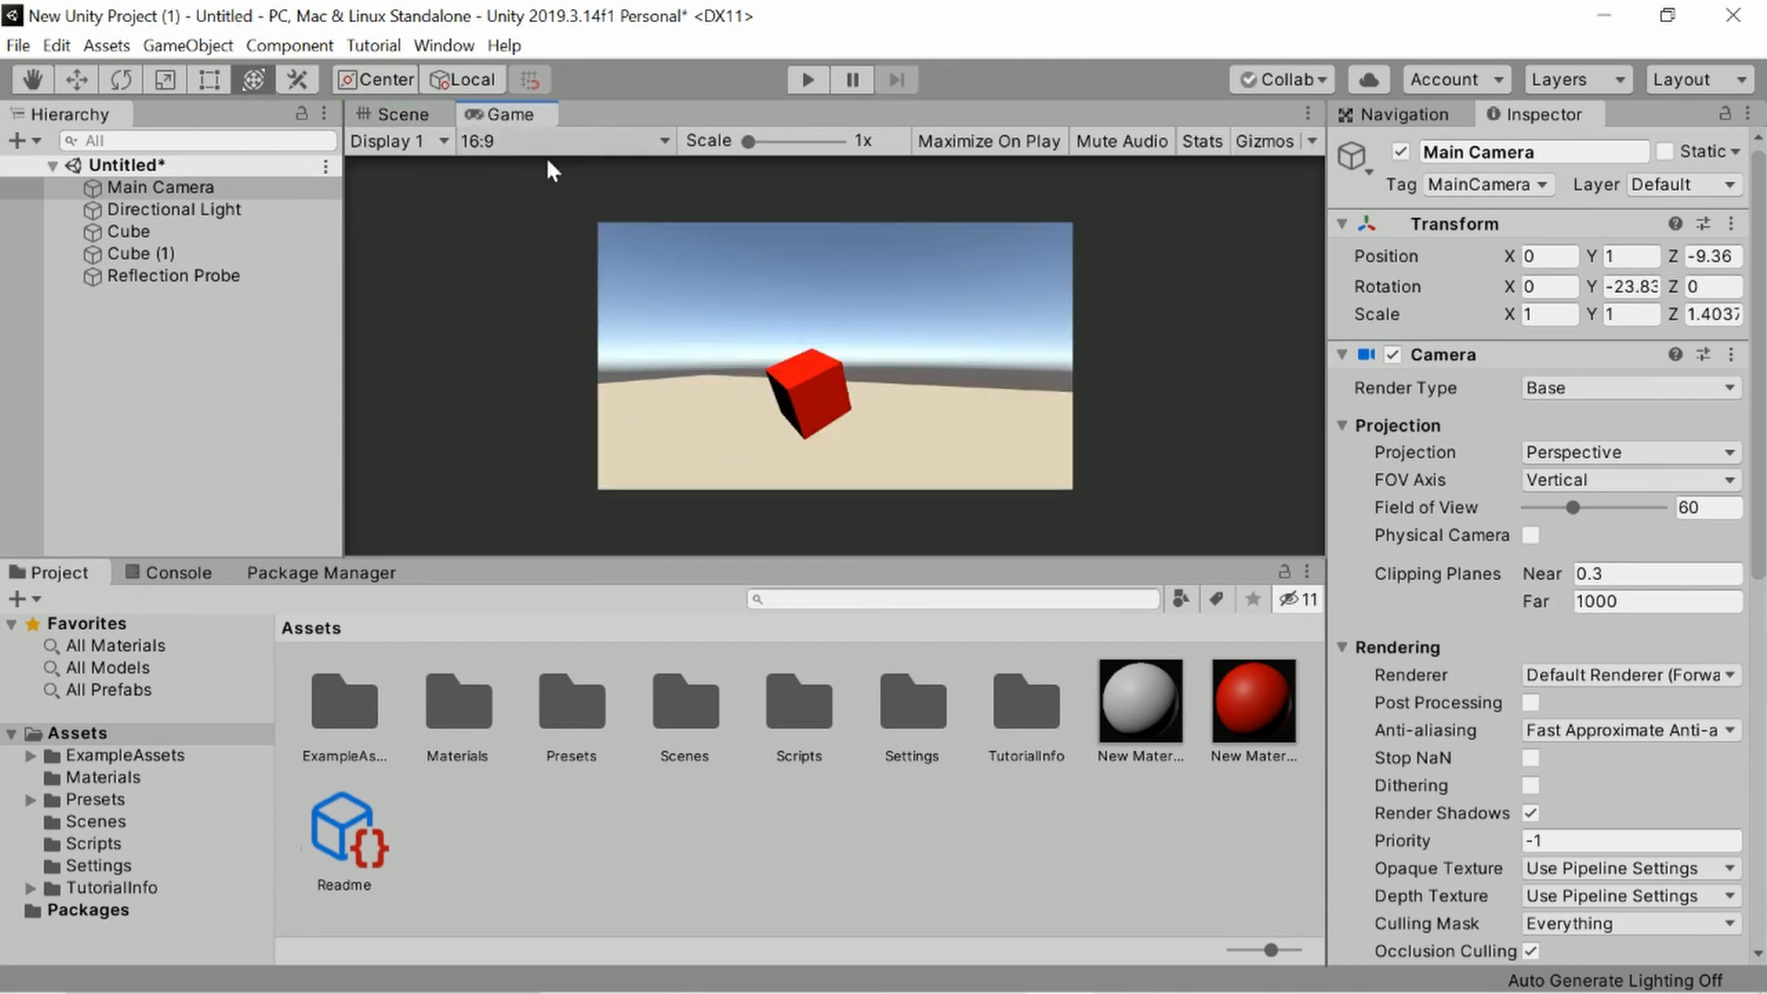
pyautogui.moveTo(775, 141); pyautogui.dragTo(820, 141)
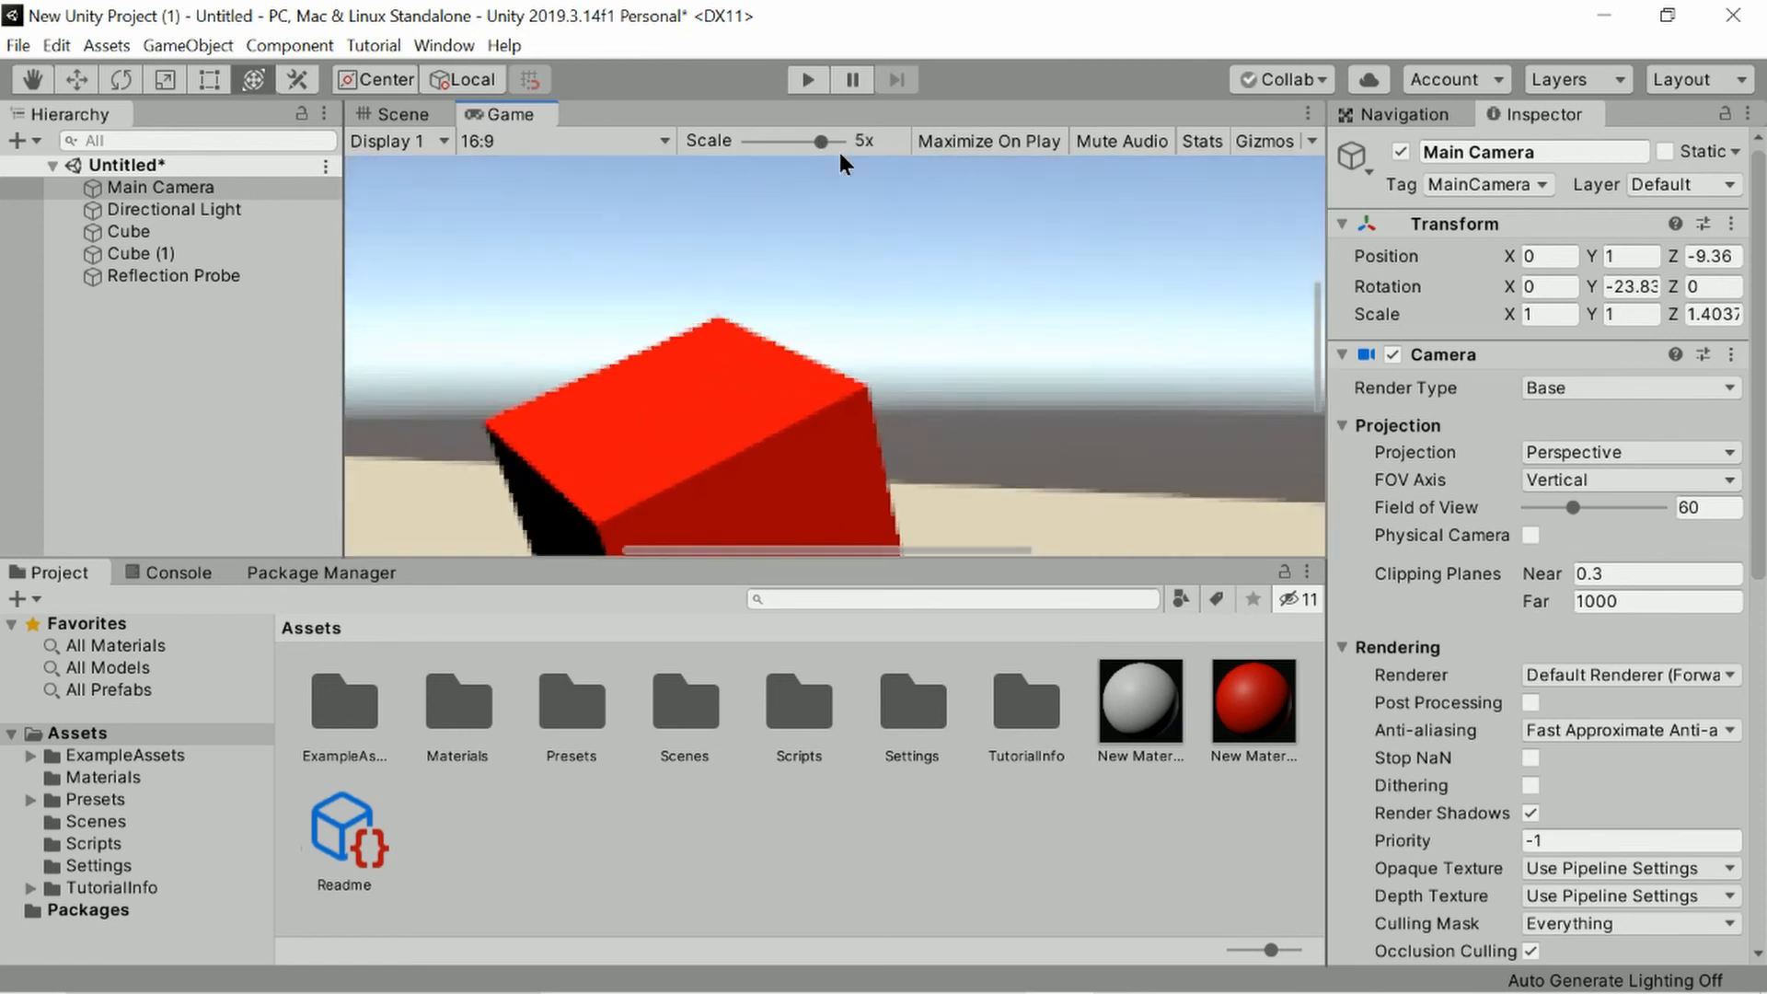
pyautogui.moveTo(821, 141); pyautogui.dragTo(766, 141)
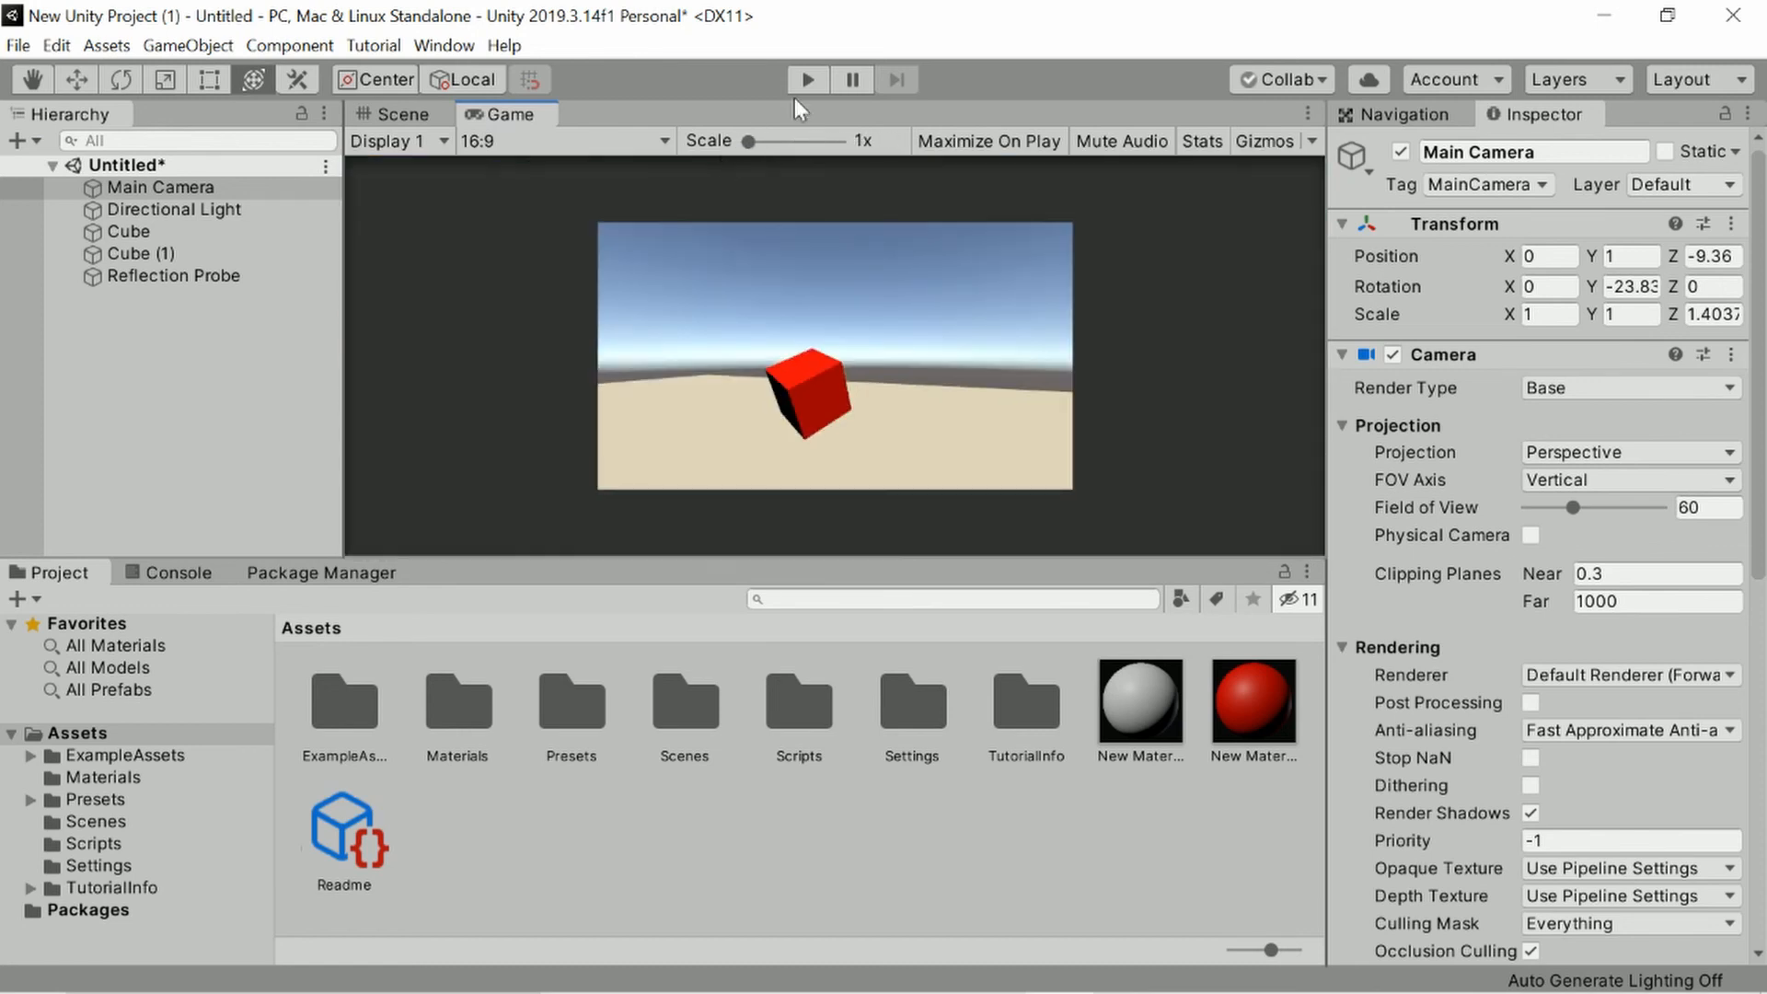
# Run the scene with Maximize On Play to see the FXAA-smoothed cube, then stop.
pyautogui.click(805, 79)
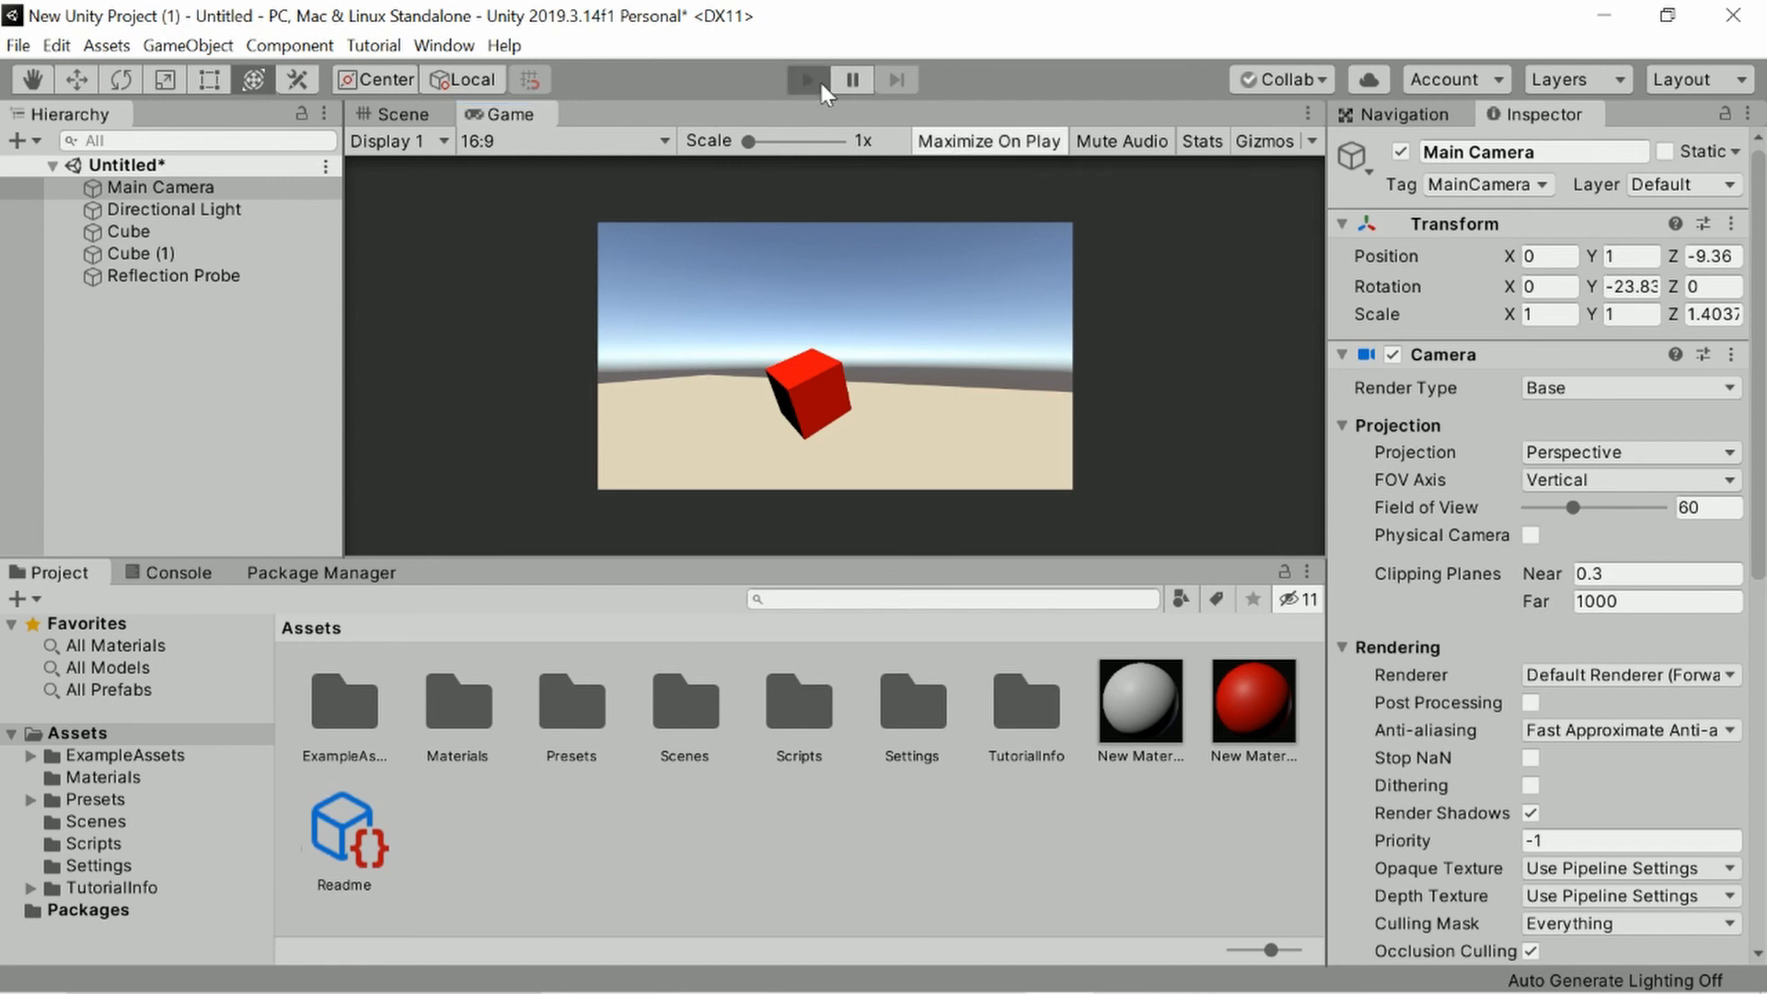
pyautogui.click(802, 80)
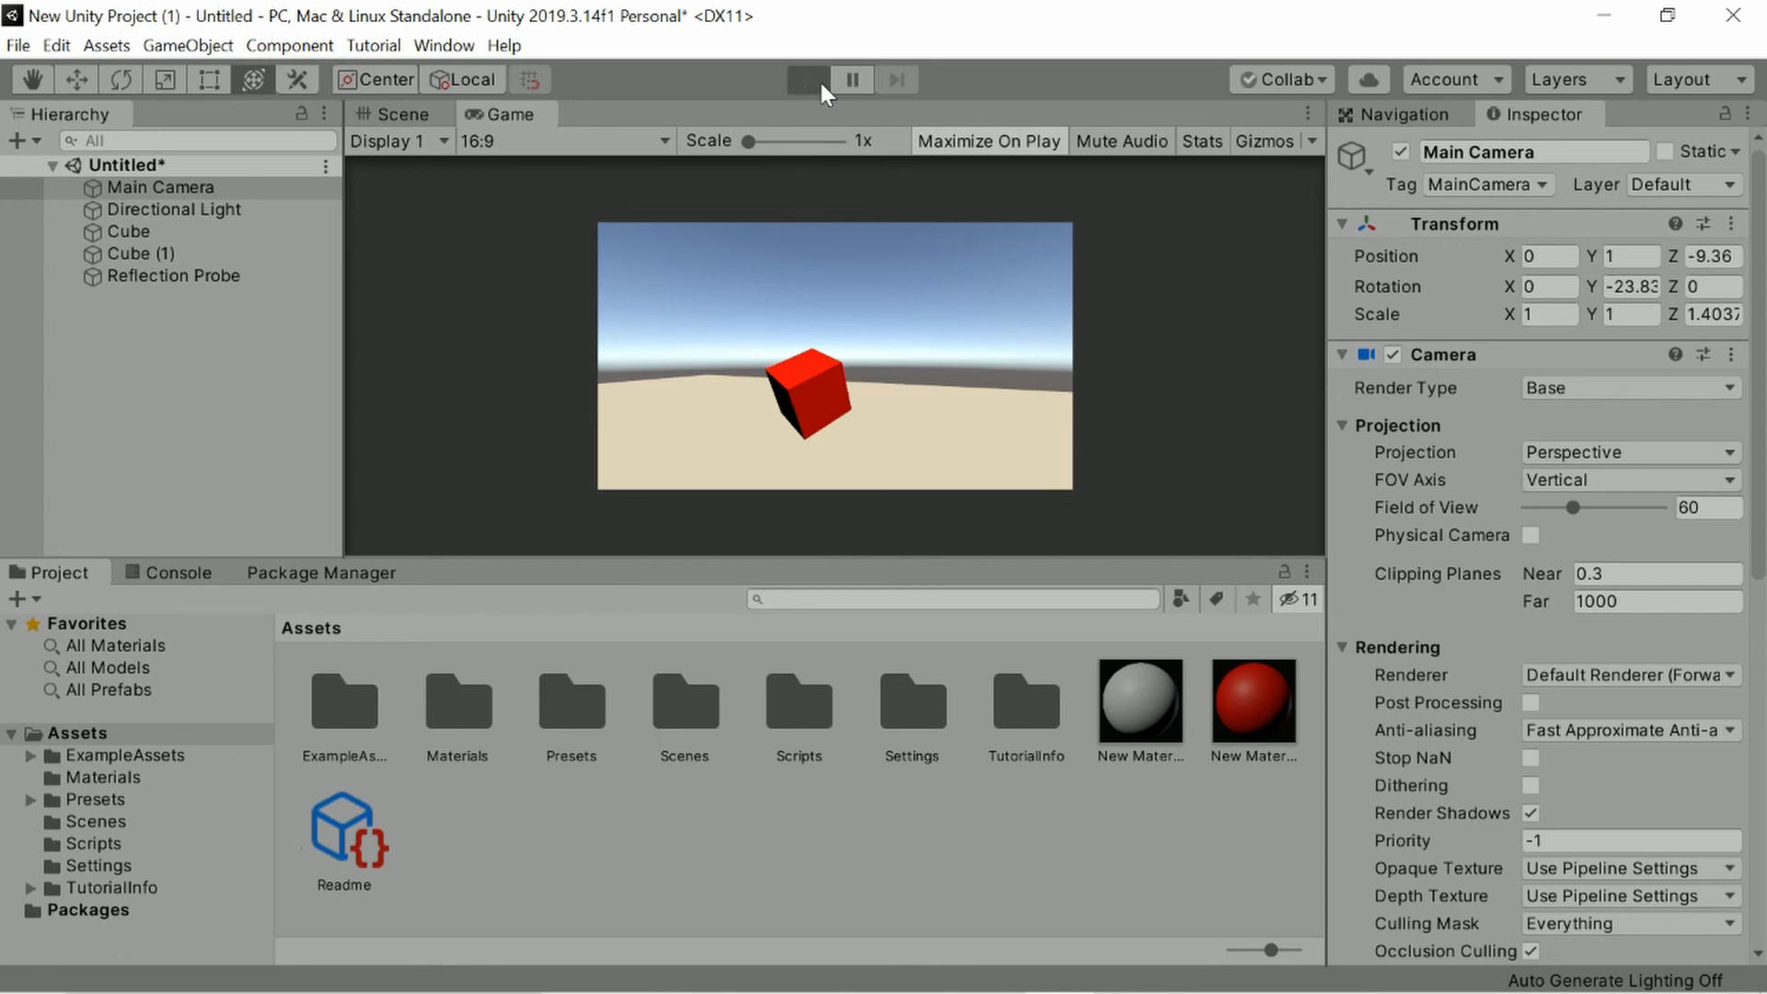
pyautogui.click(805, 80)
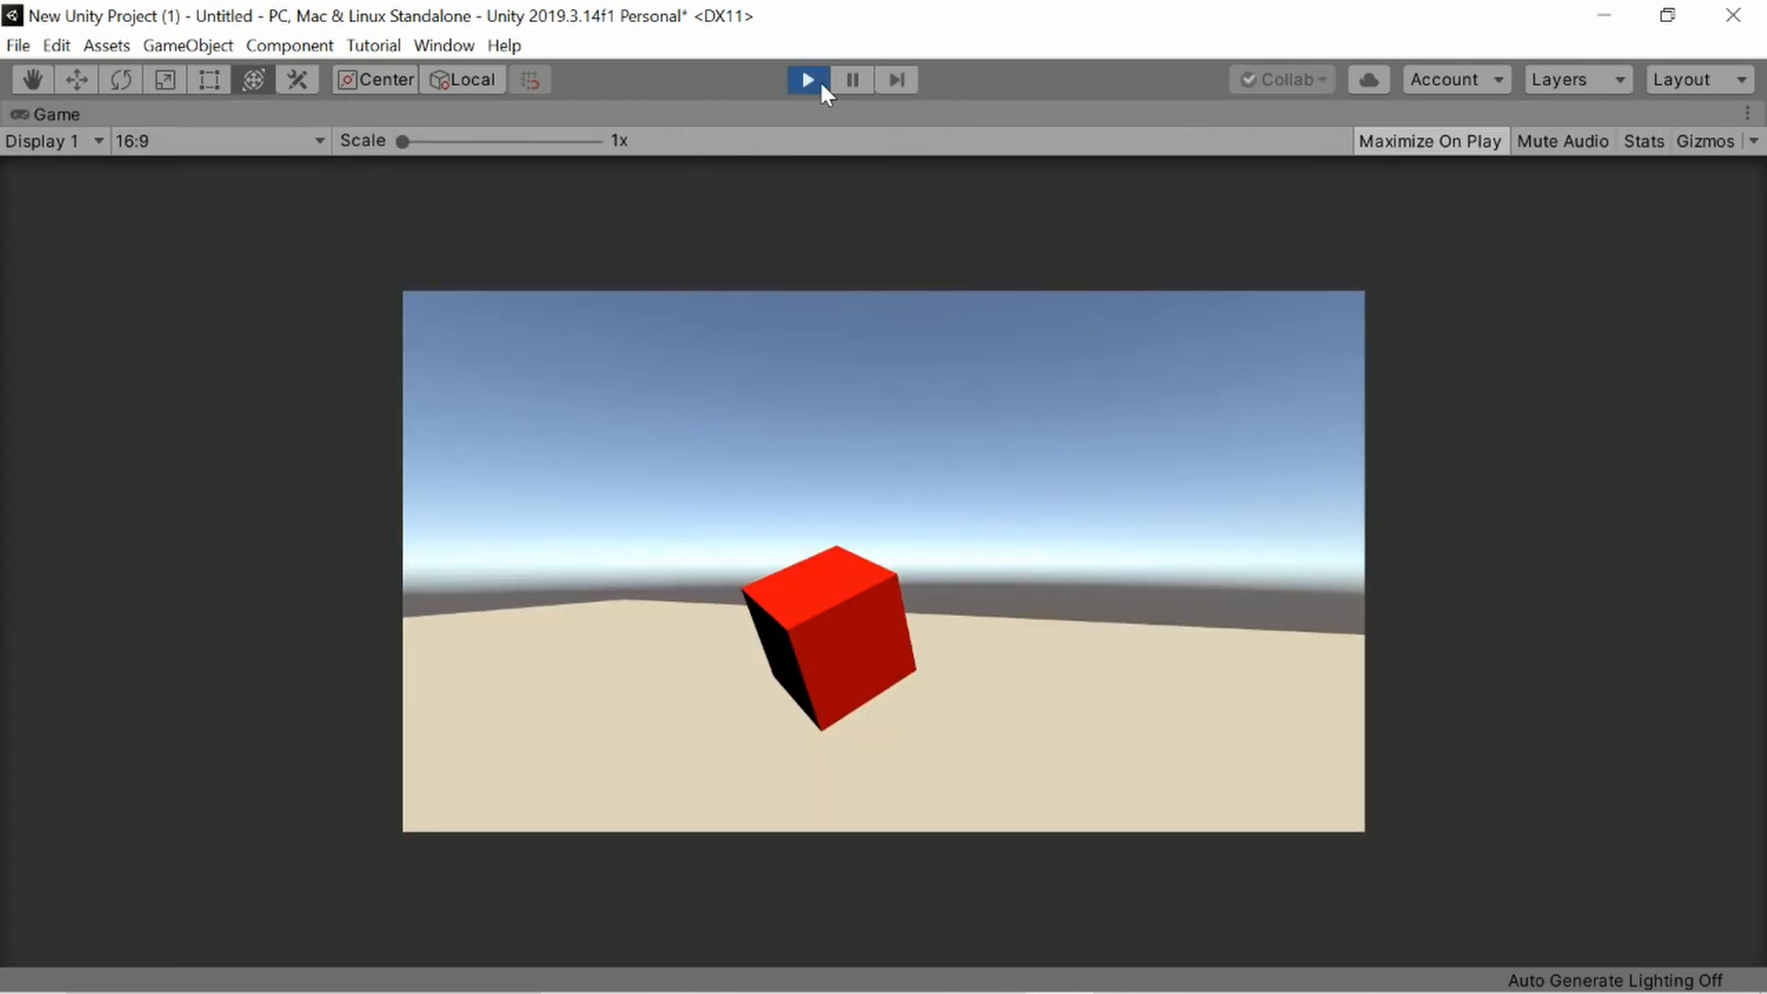
pyautogui.click(804, 79)
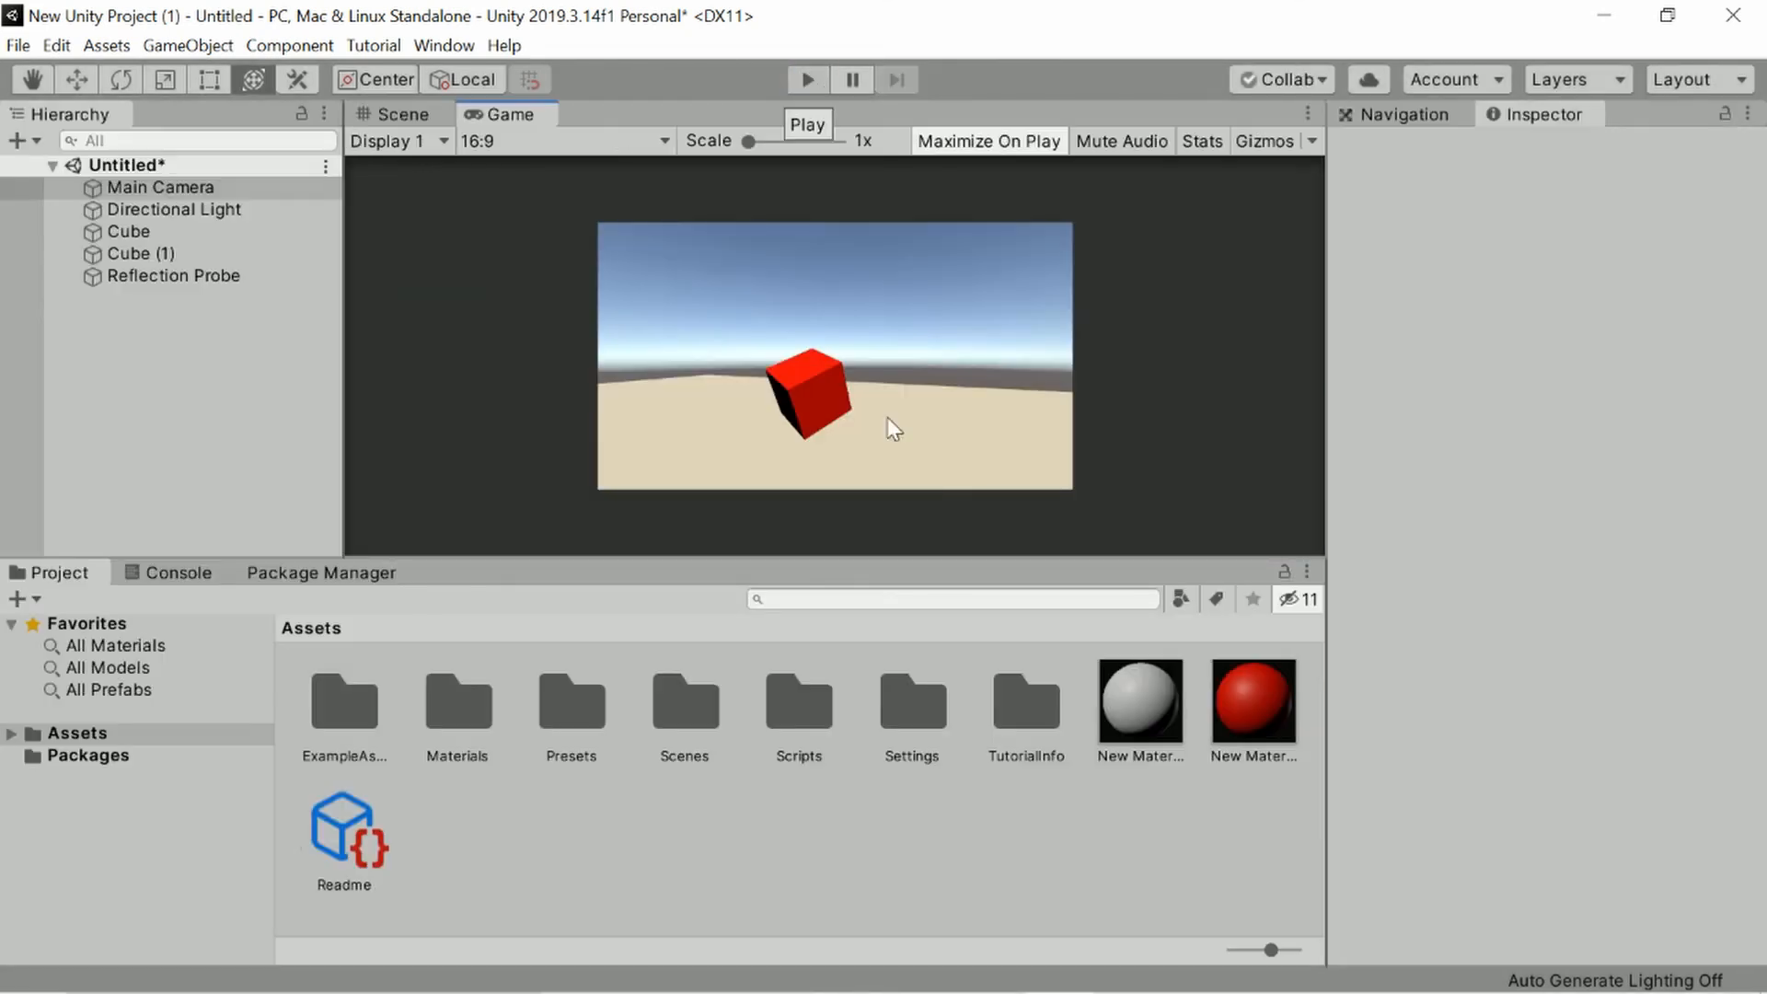
# Browse the Project panel from Packages back to the Assets Settings folder.
pyautogui.click(88, 754)
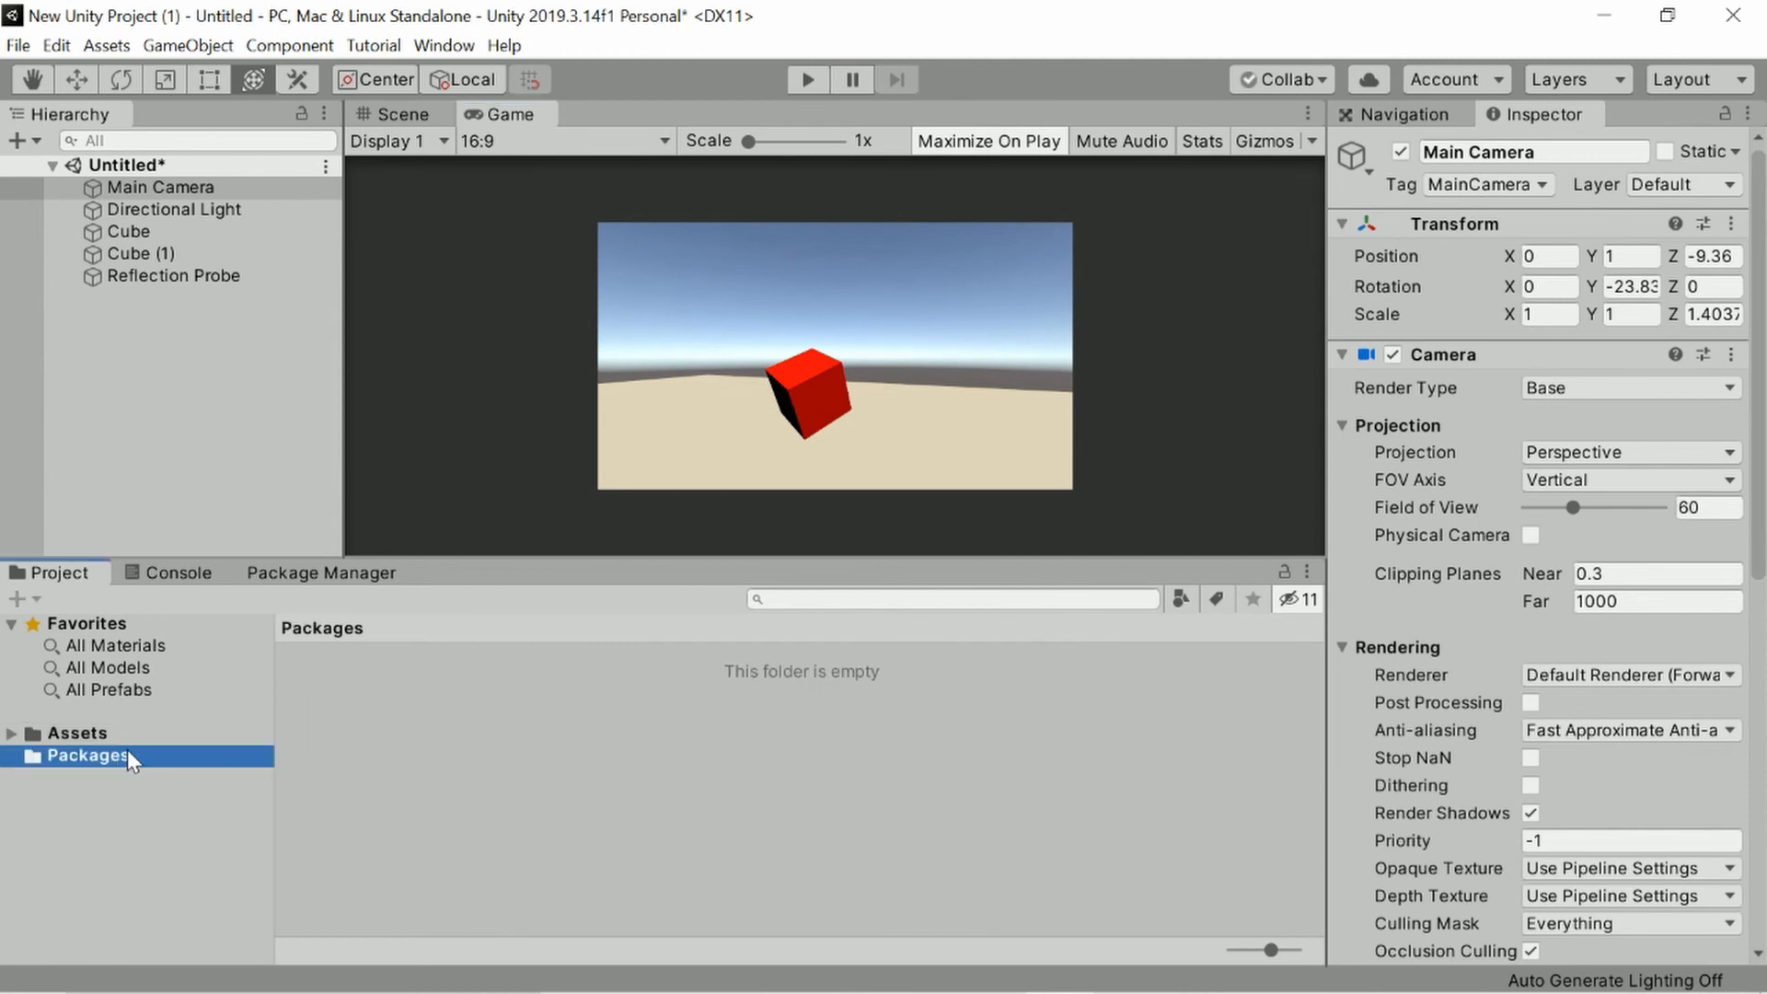
pyautogui.click(77, 733)
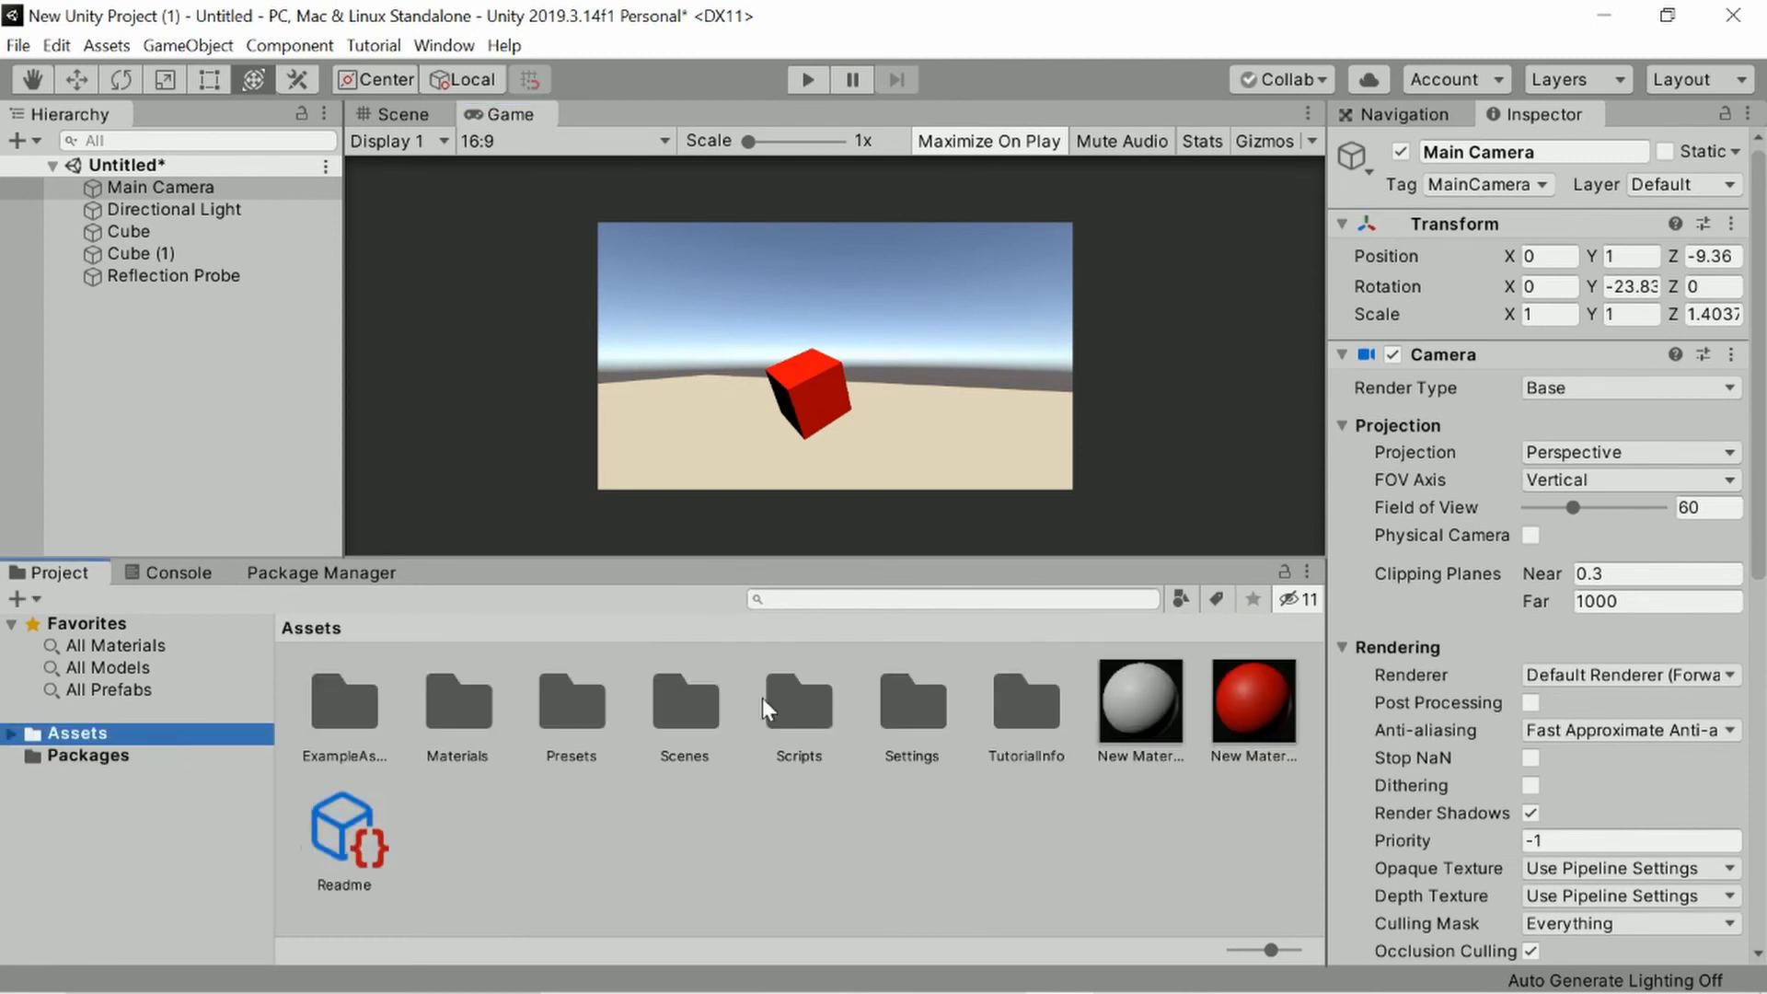
pyautogui.click(570, 698)
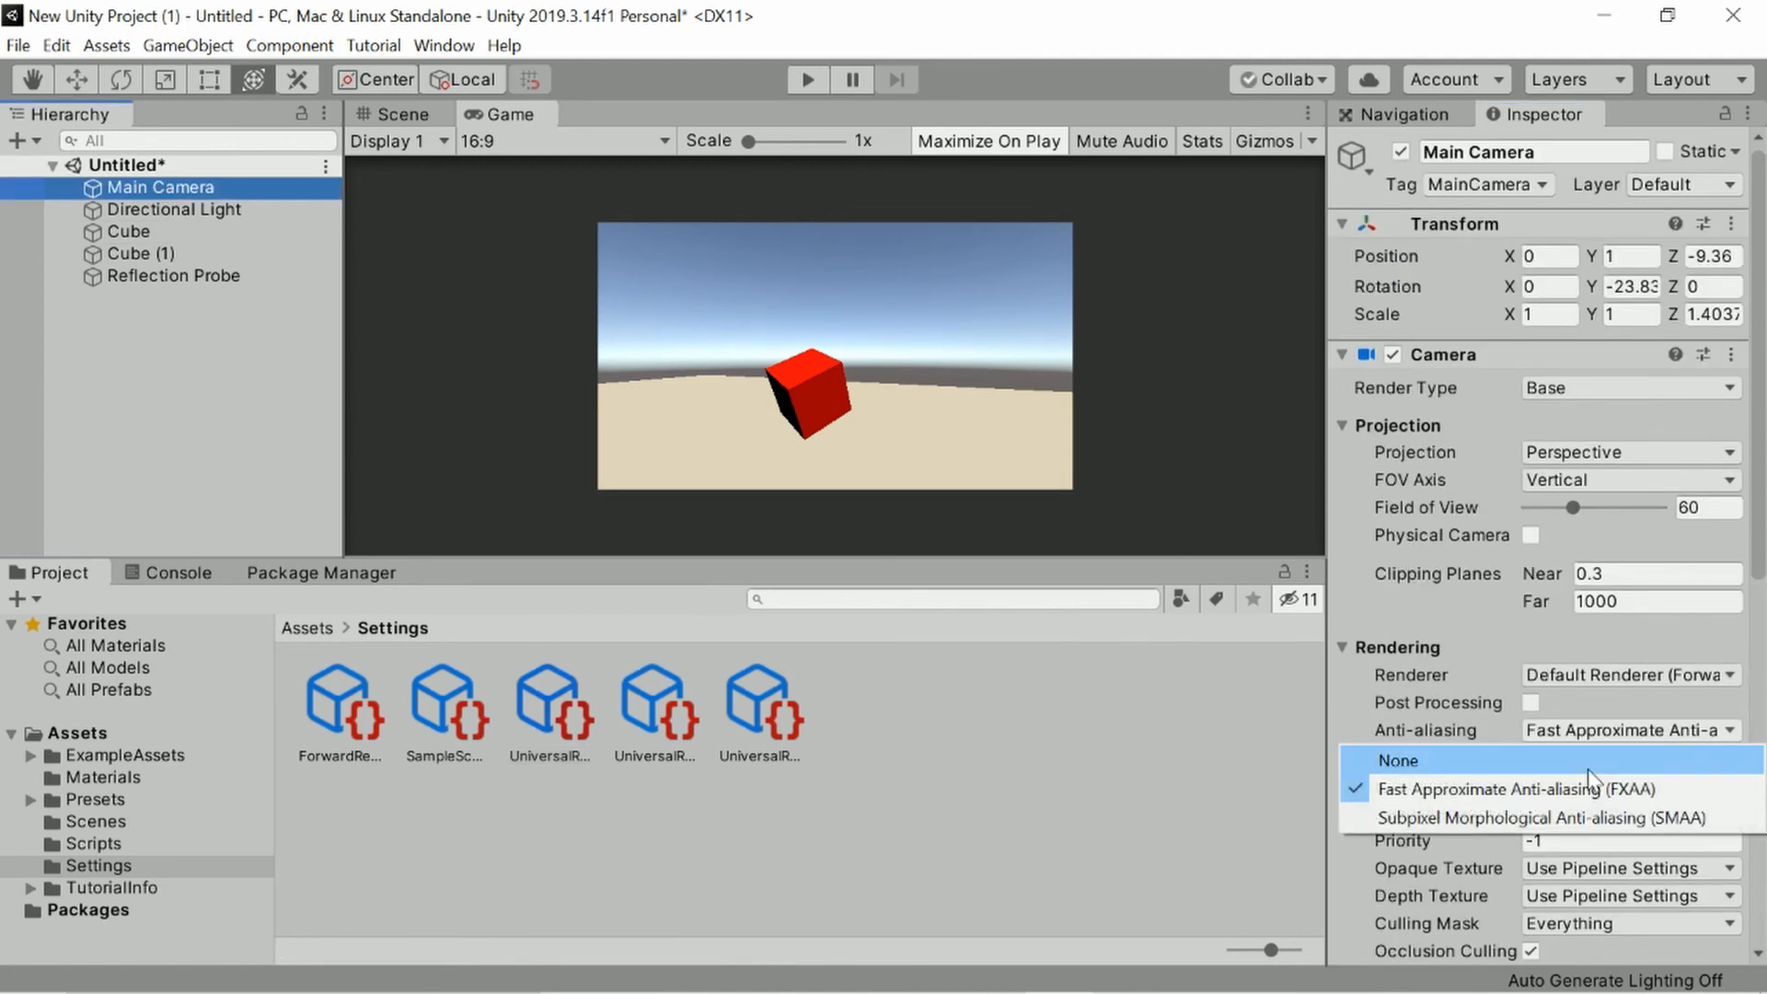
# Set Main Camera anti-aliasing to None, run and stop the scene, then select Directional Light.
pyautogui.click(1397, 759)
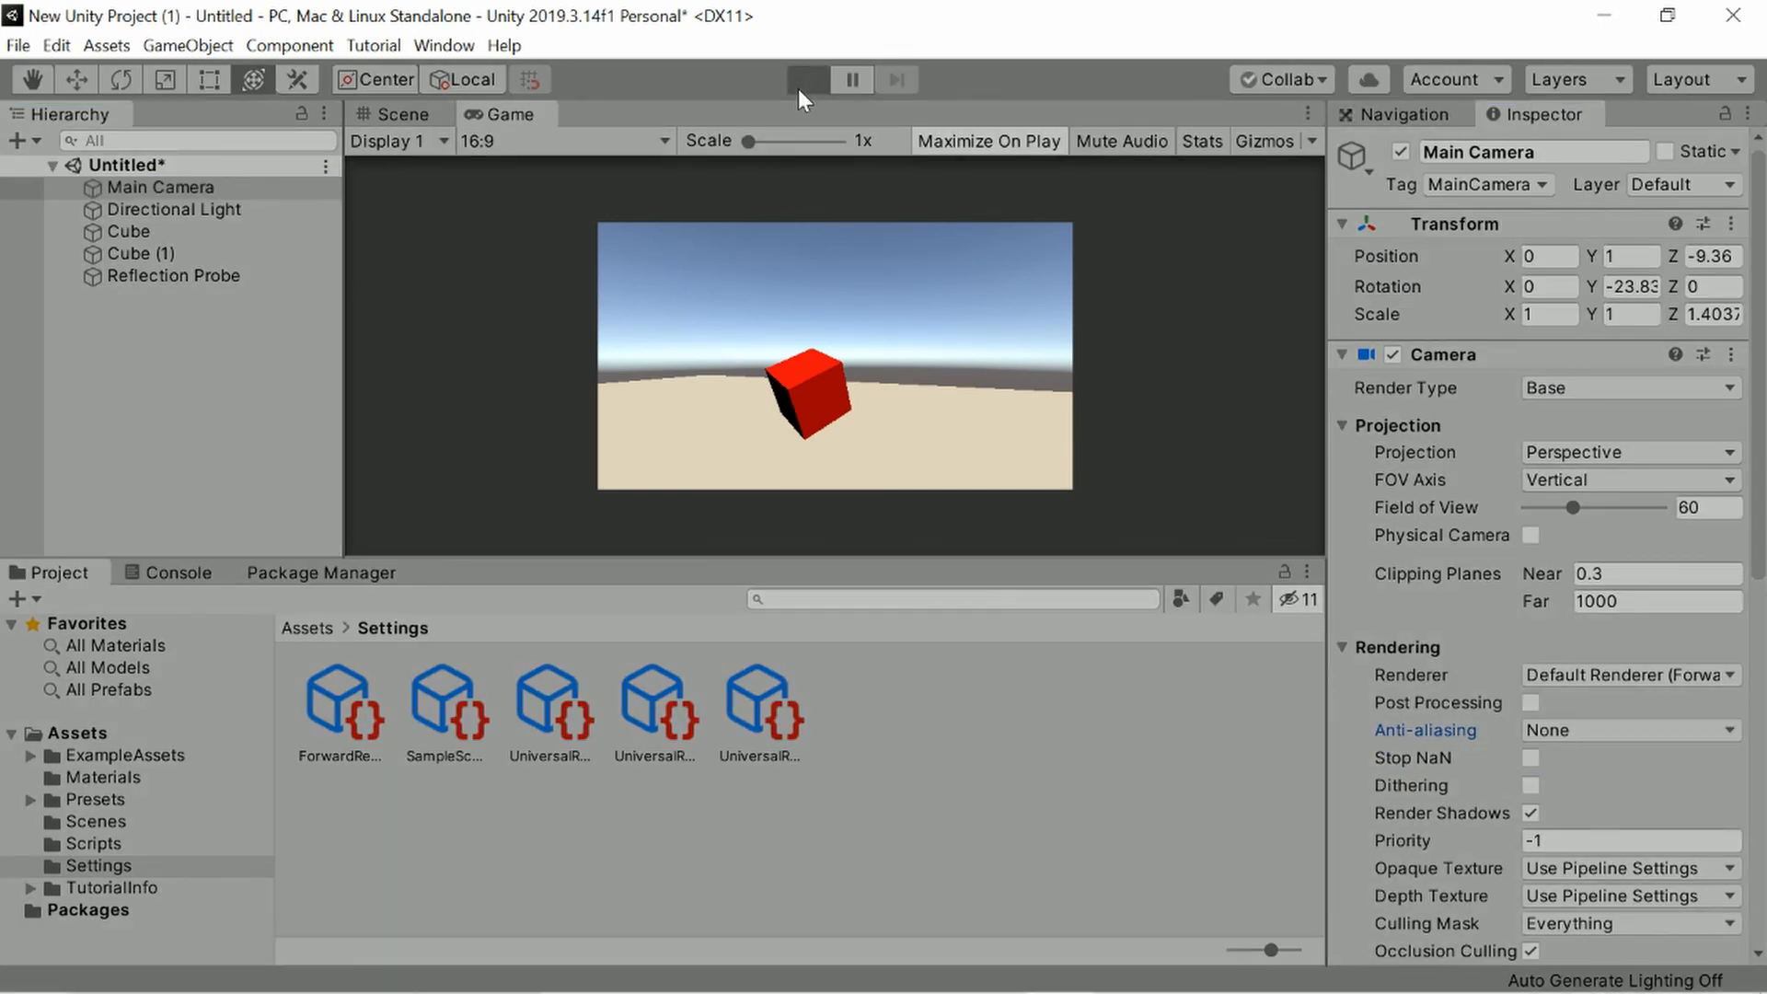
pyautogui.click(807, 79)
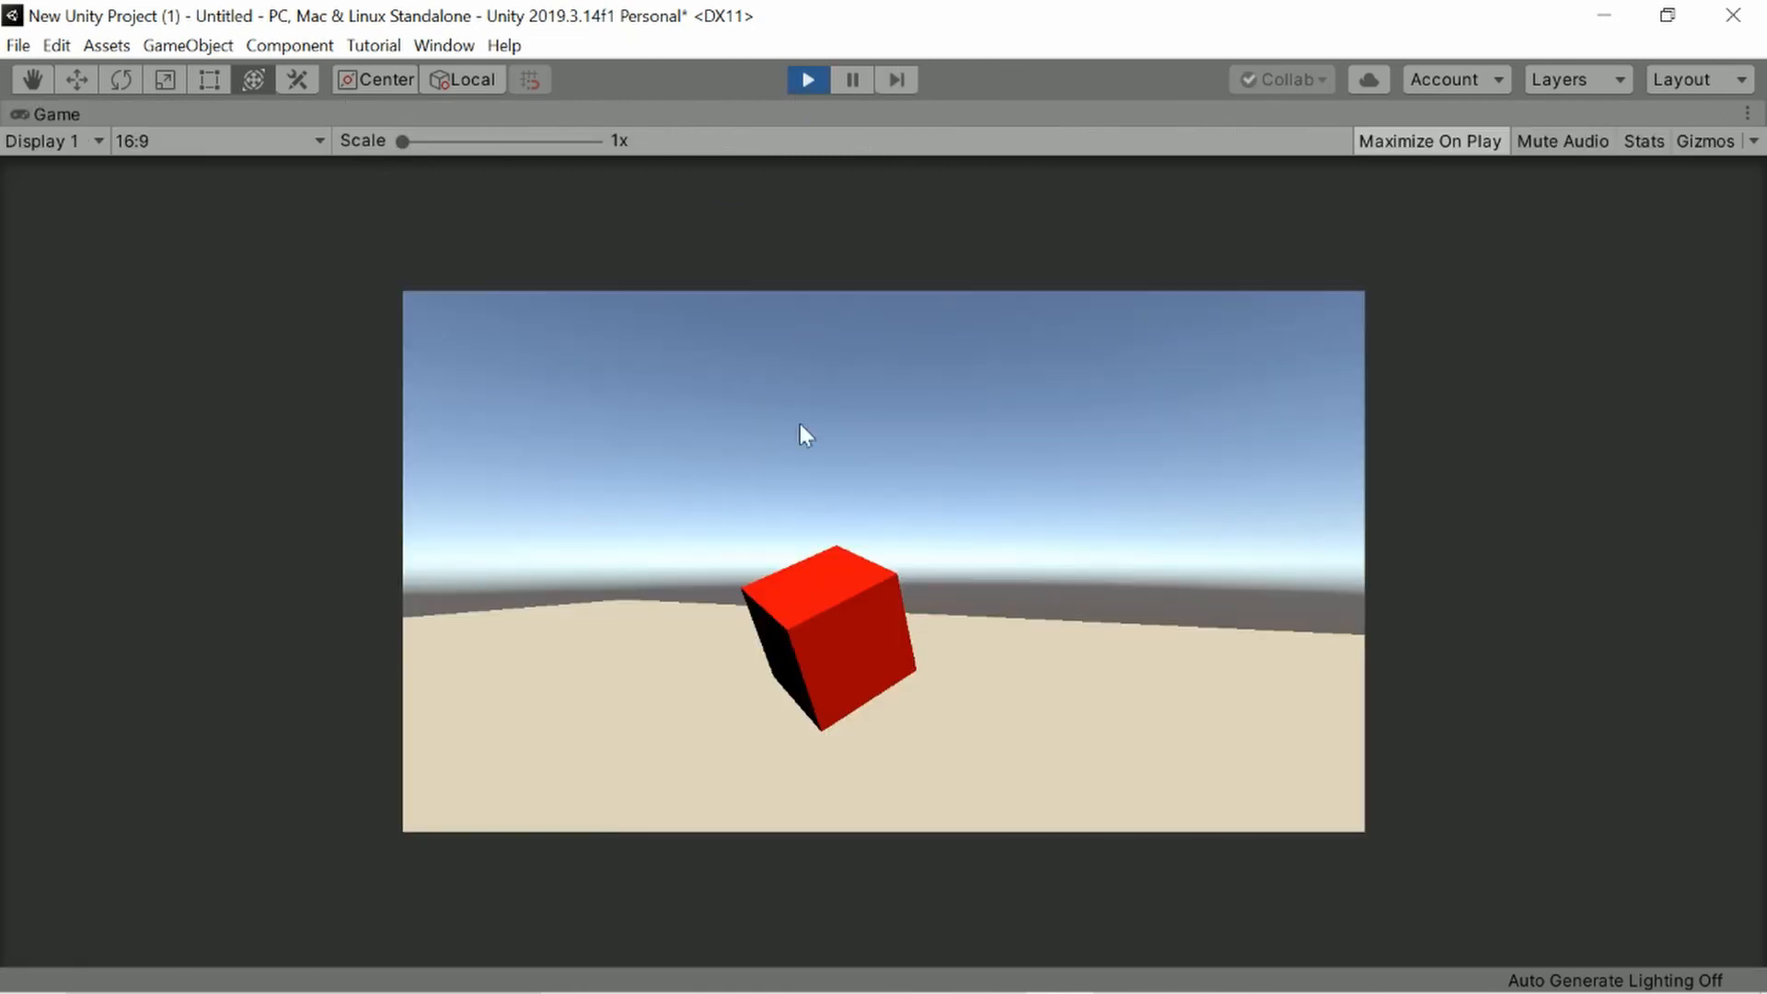
pyautogui.moveTo(405, 140); pyautogui.dragTo(595, 140)
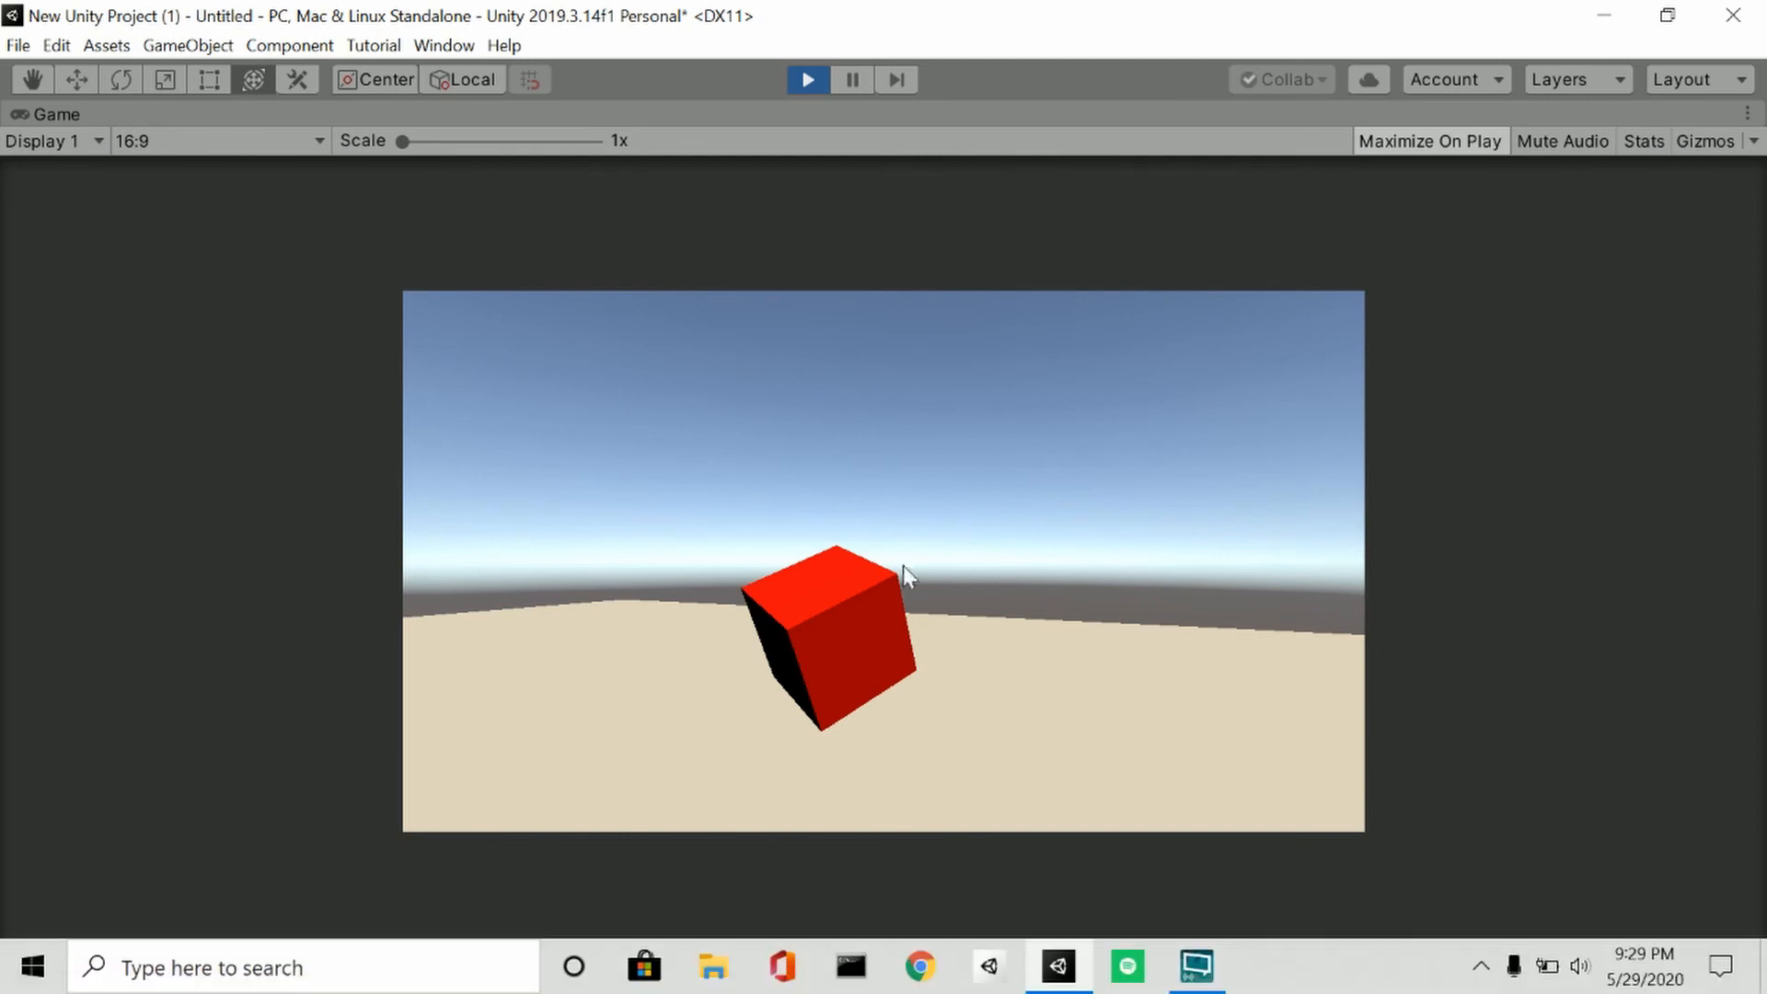
pyautogui.click(806, 79)
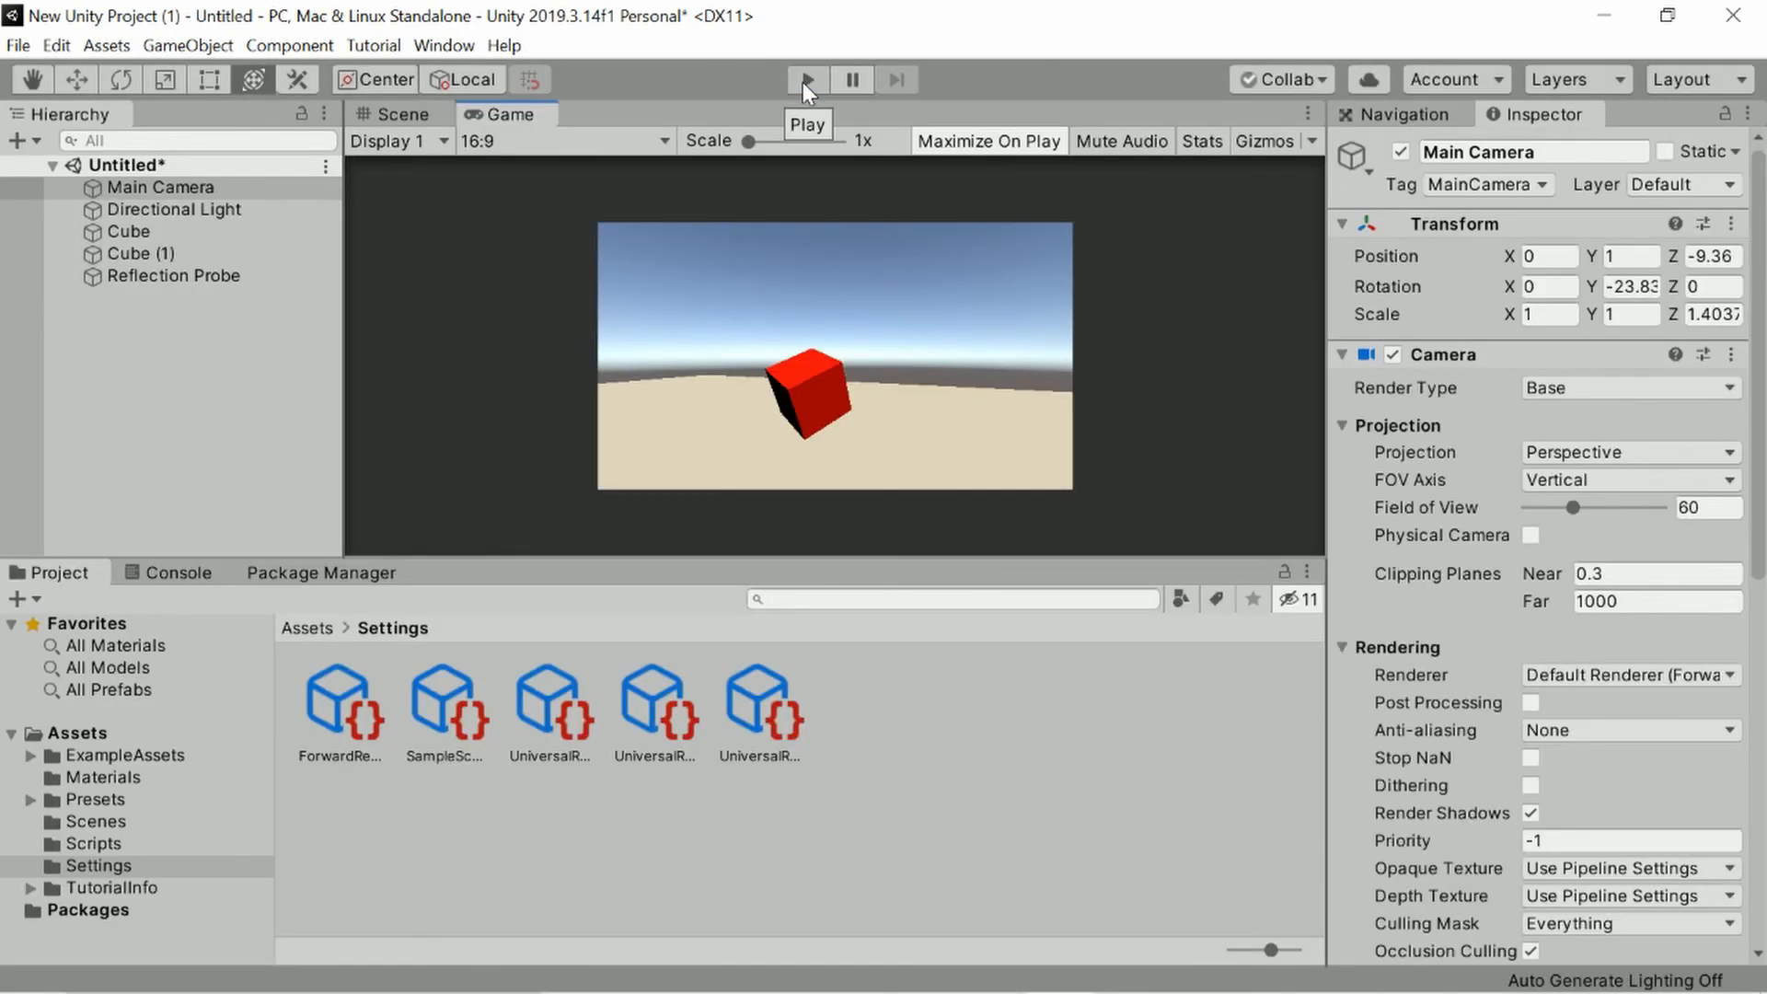
pyautogui.click(177, 210)
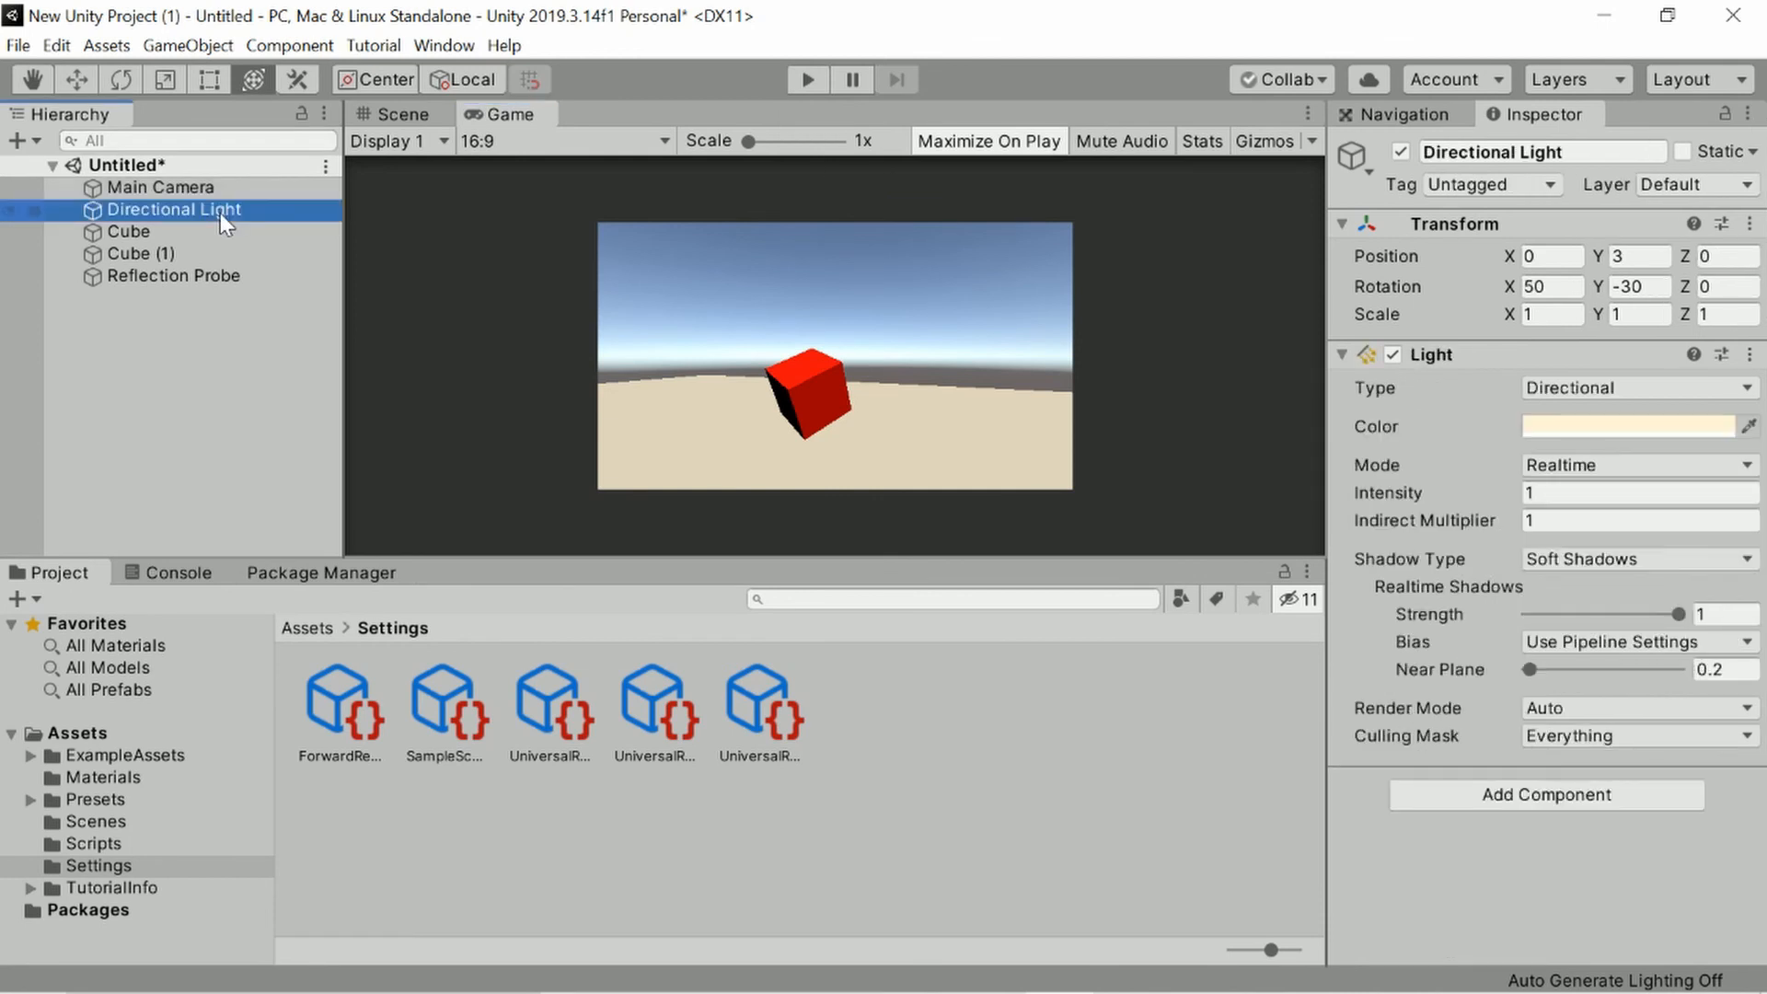